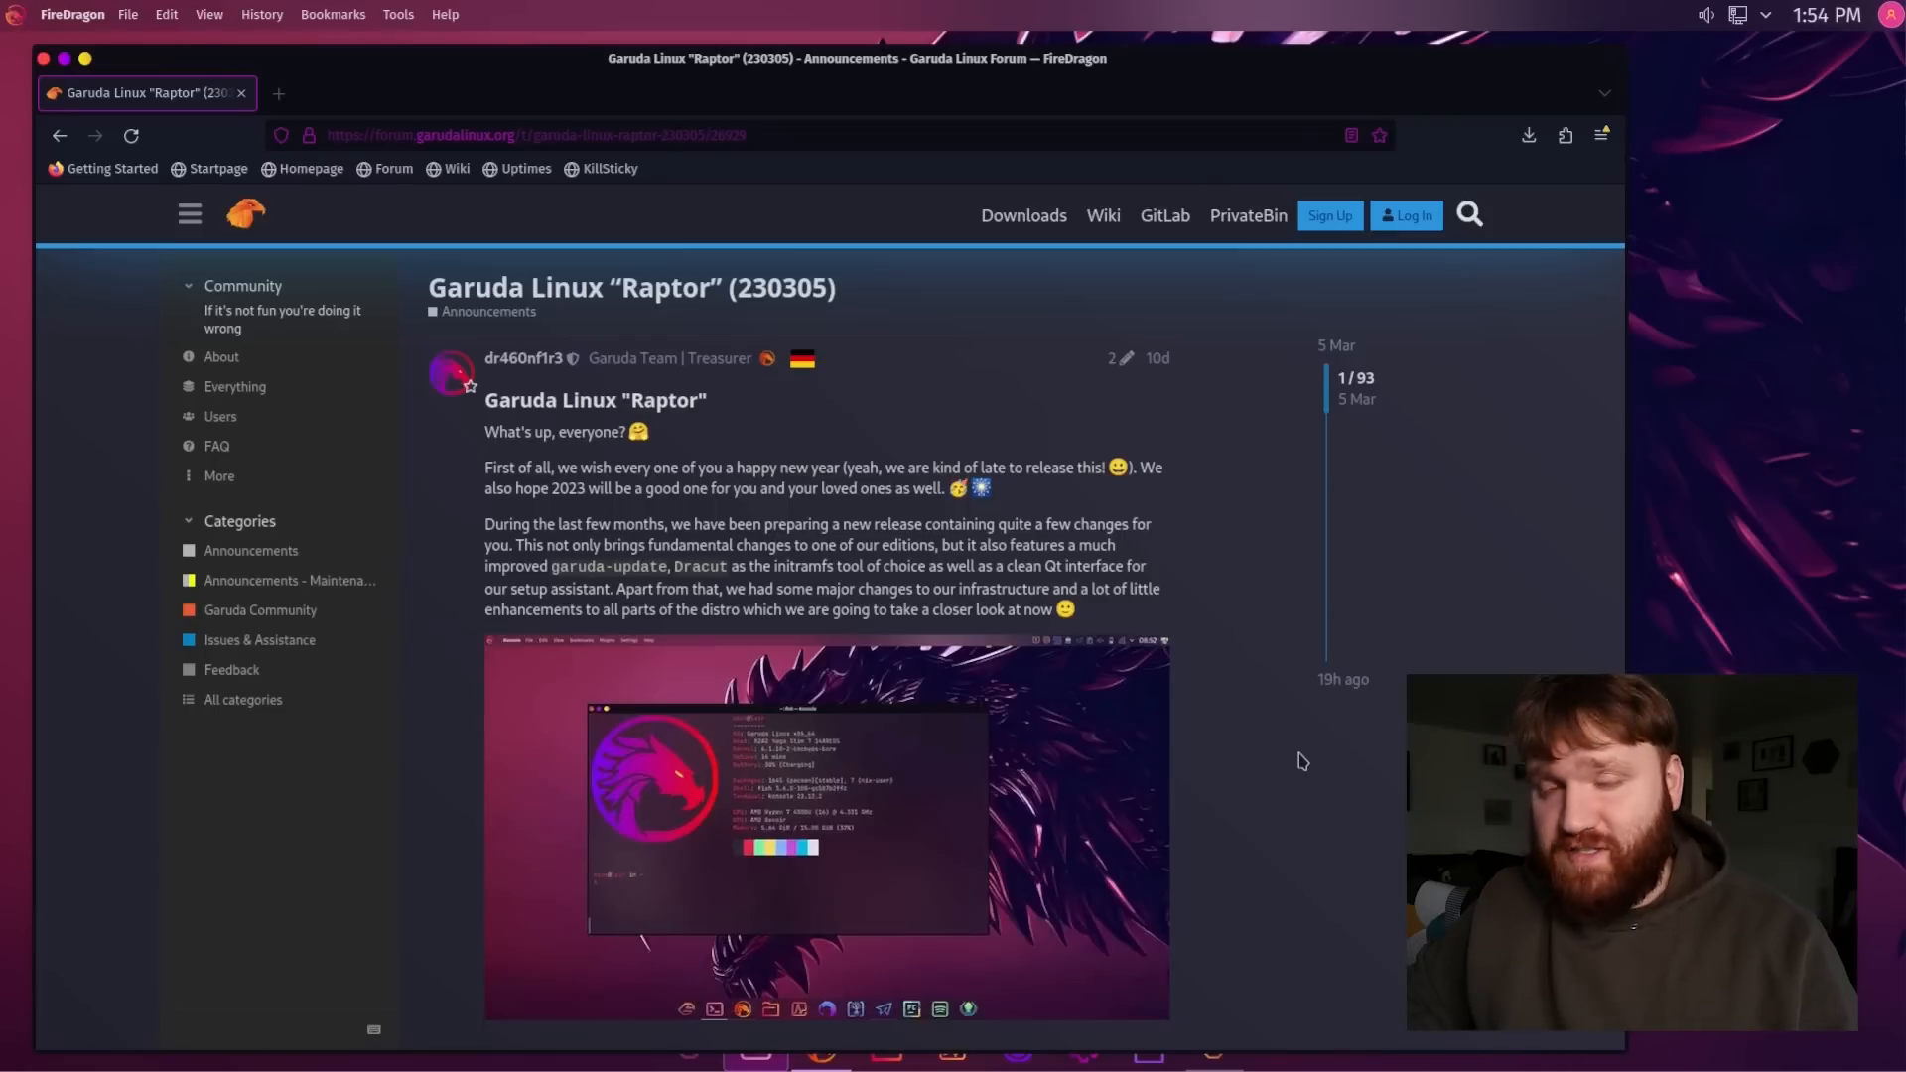
{"action": "mouse_move", "coordinate": [1195, 626]}
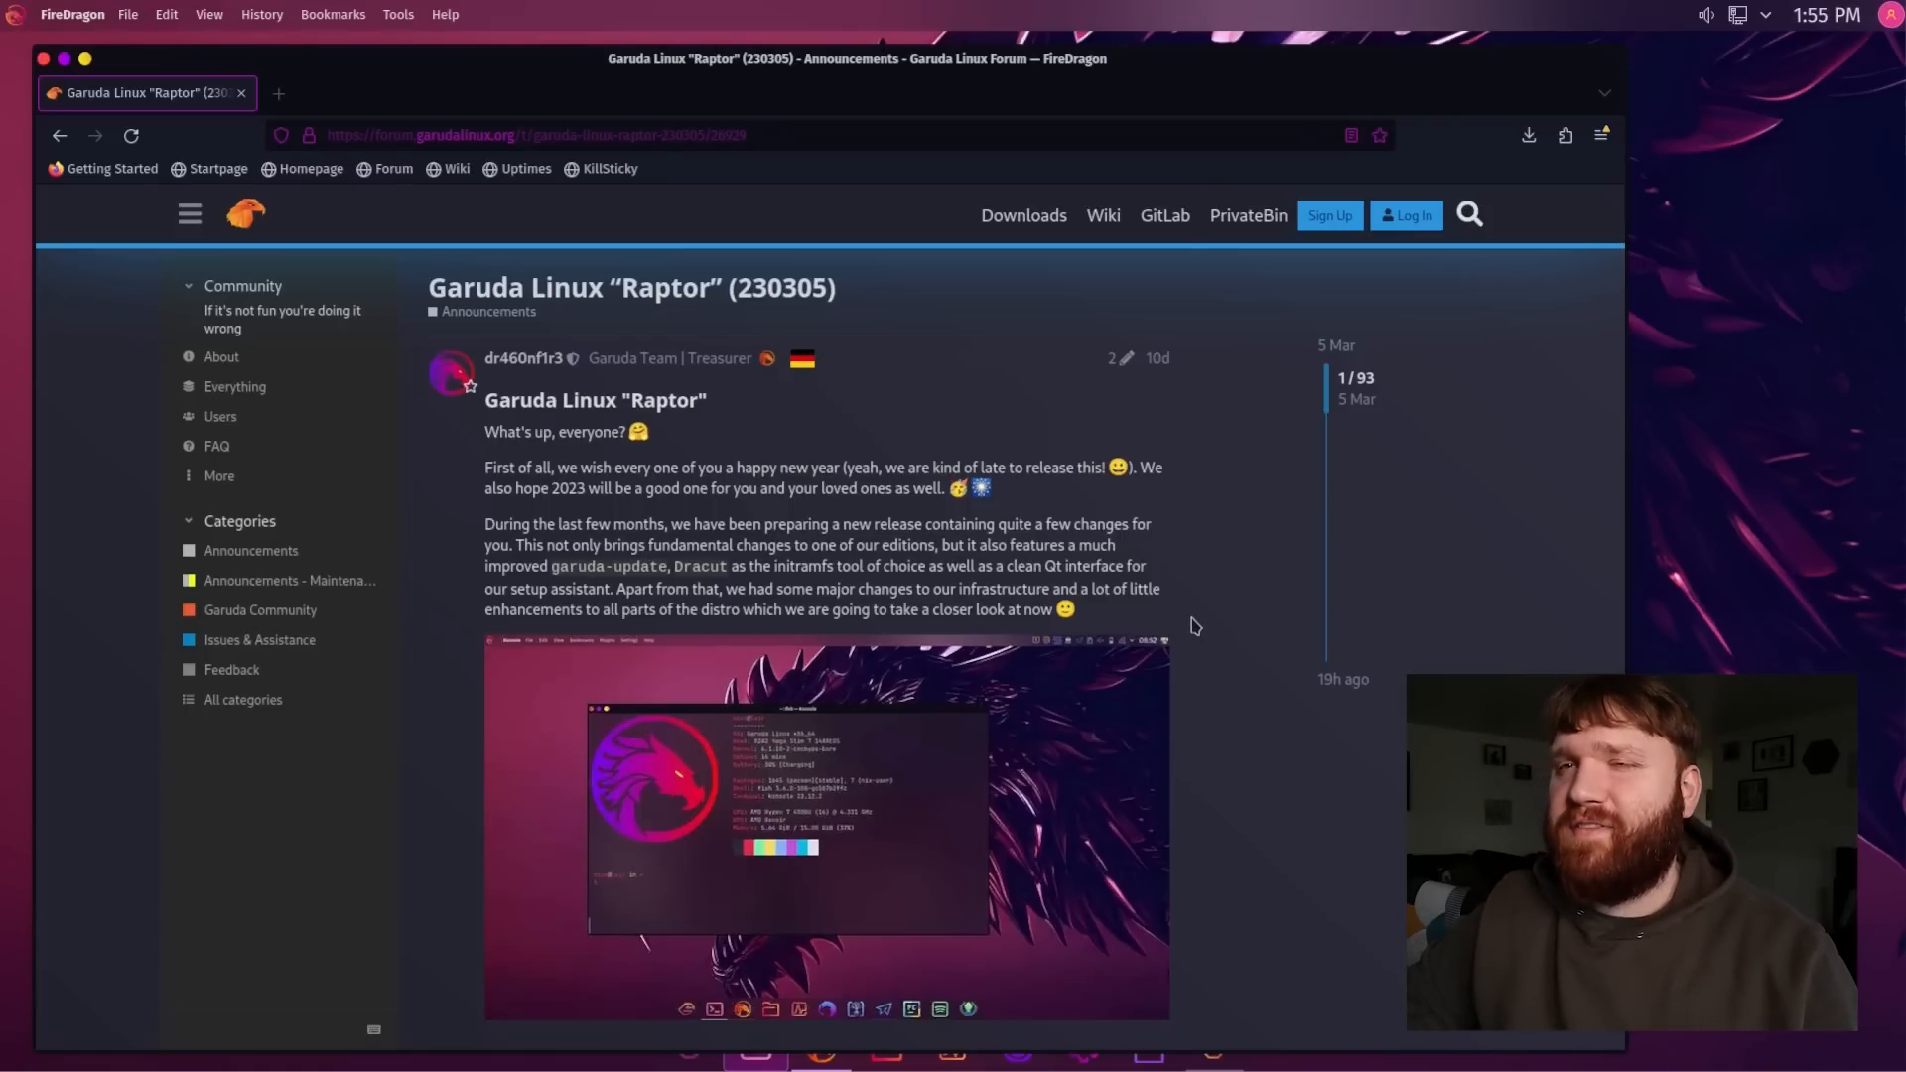
{"action": "mouse_move", "coordinate": [1055, 547]}
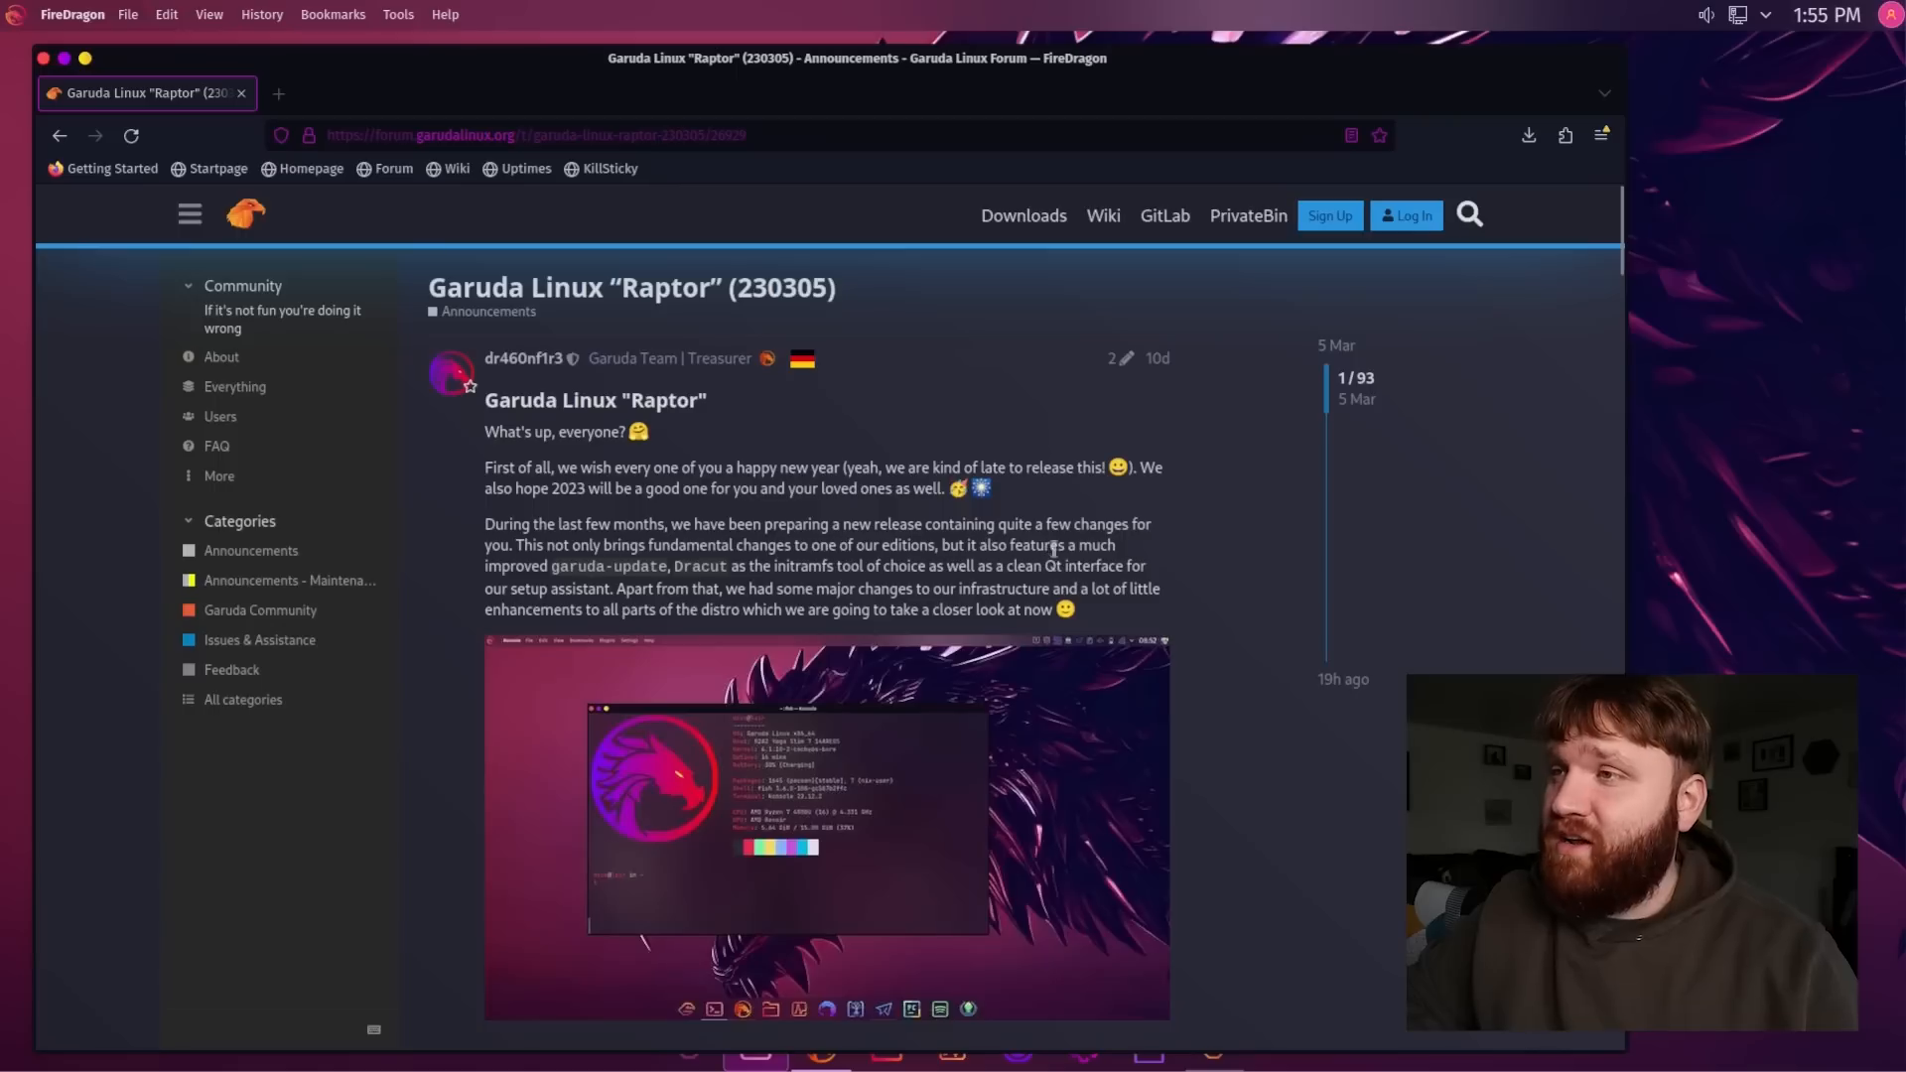
{"action": "mouse_move", "coordinate": [1032, 448]}
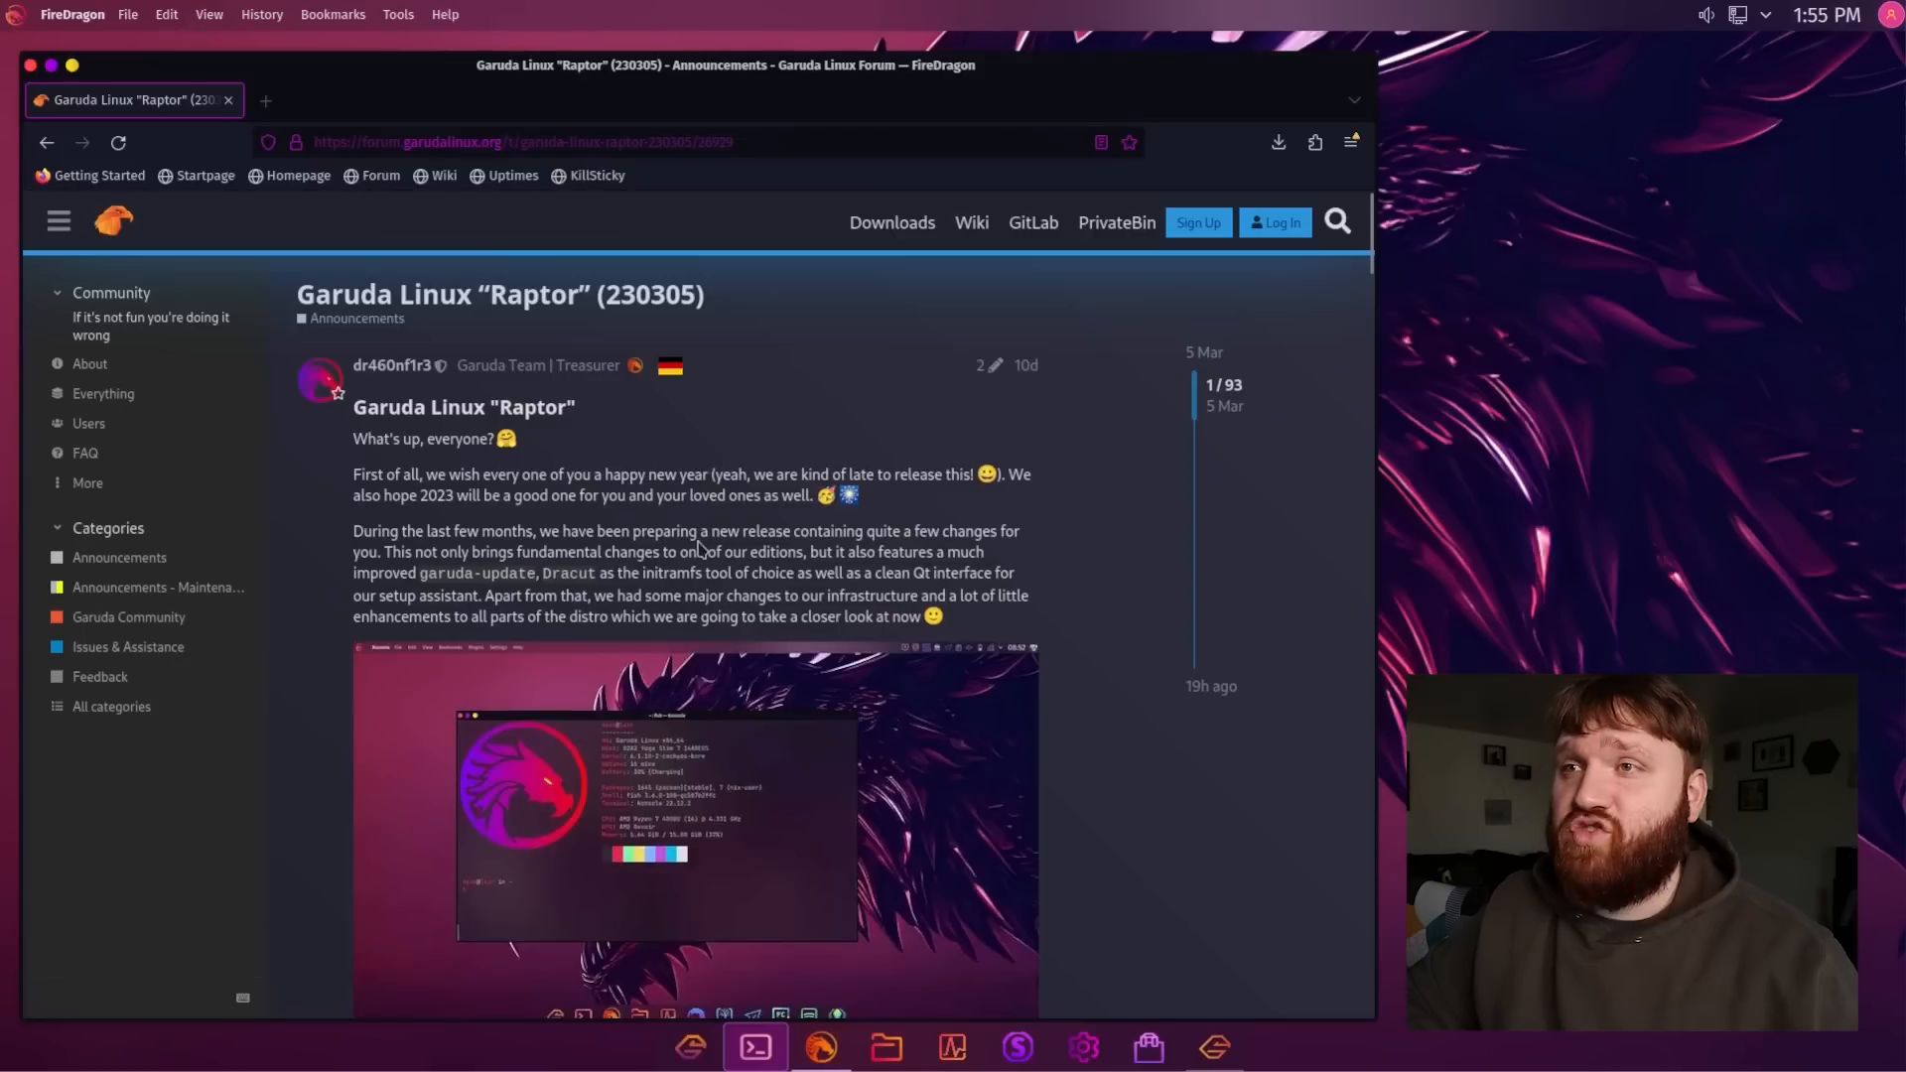
- Scroll through the Raptor announcement's feature sections down into the expanded changelog
{"action": "scroll", "scroll_direction": "down", "scroll_amount": 3}
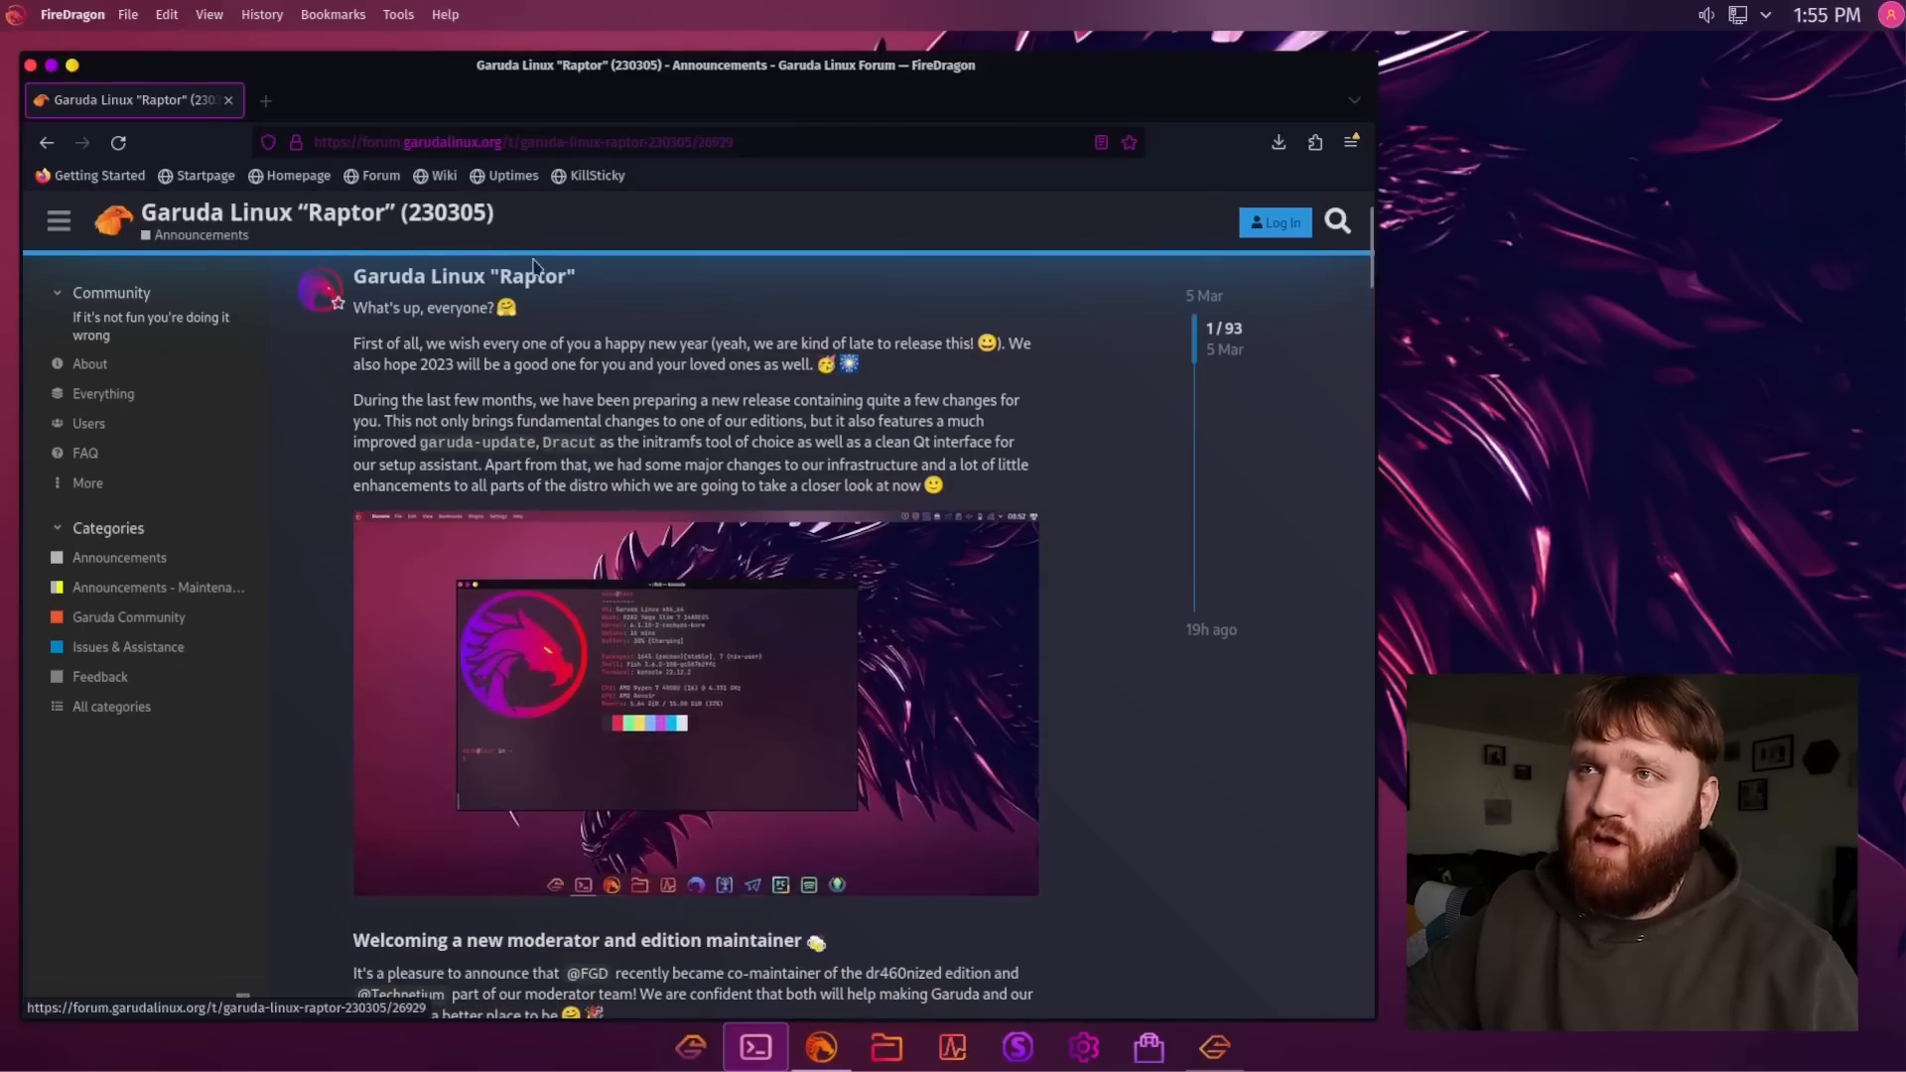
{"action": "scroll", "scroll_direction": "down", "scroll_amount": 3}
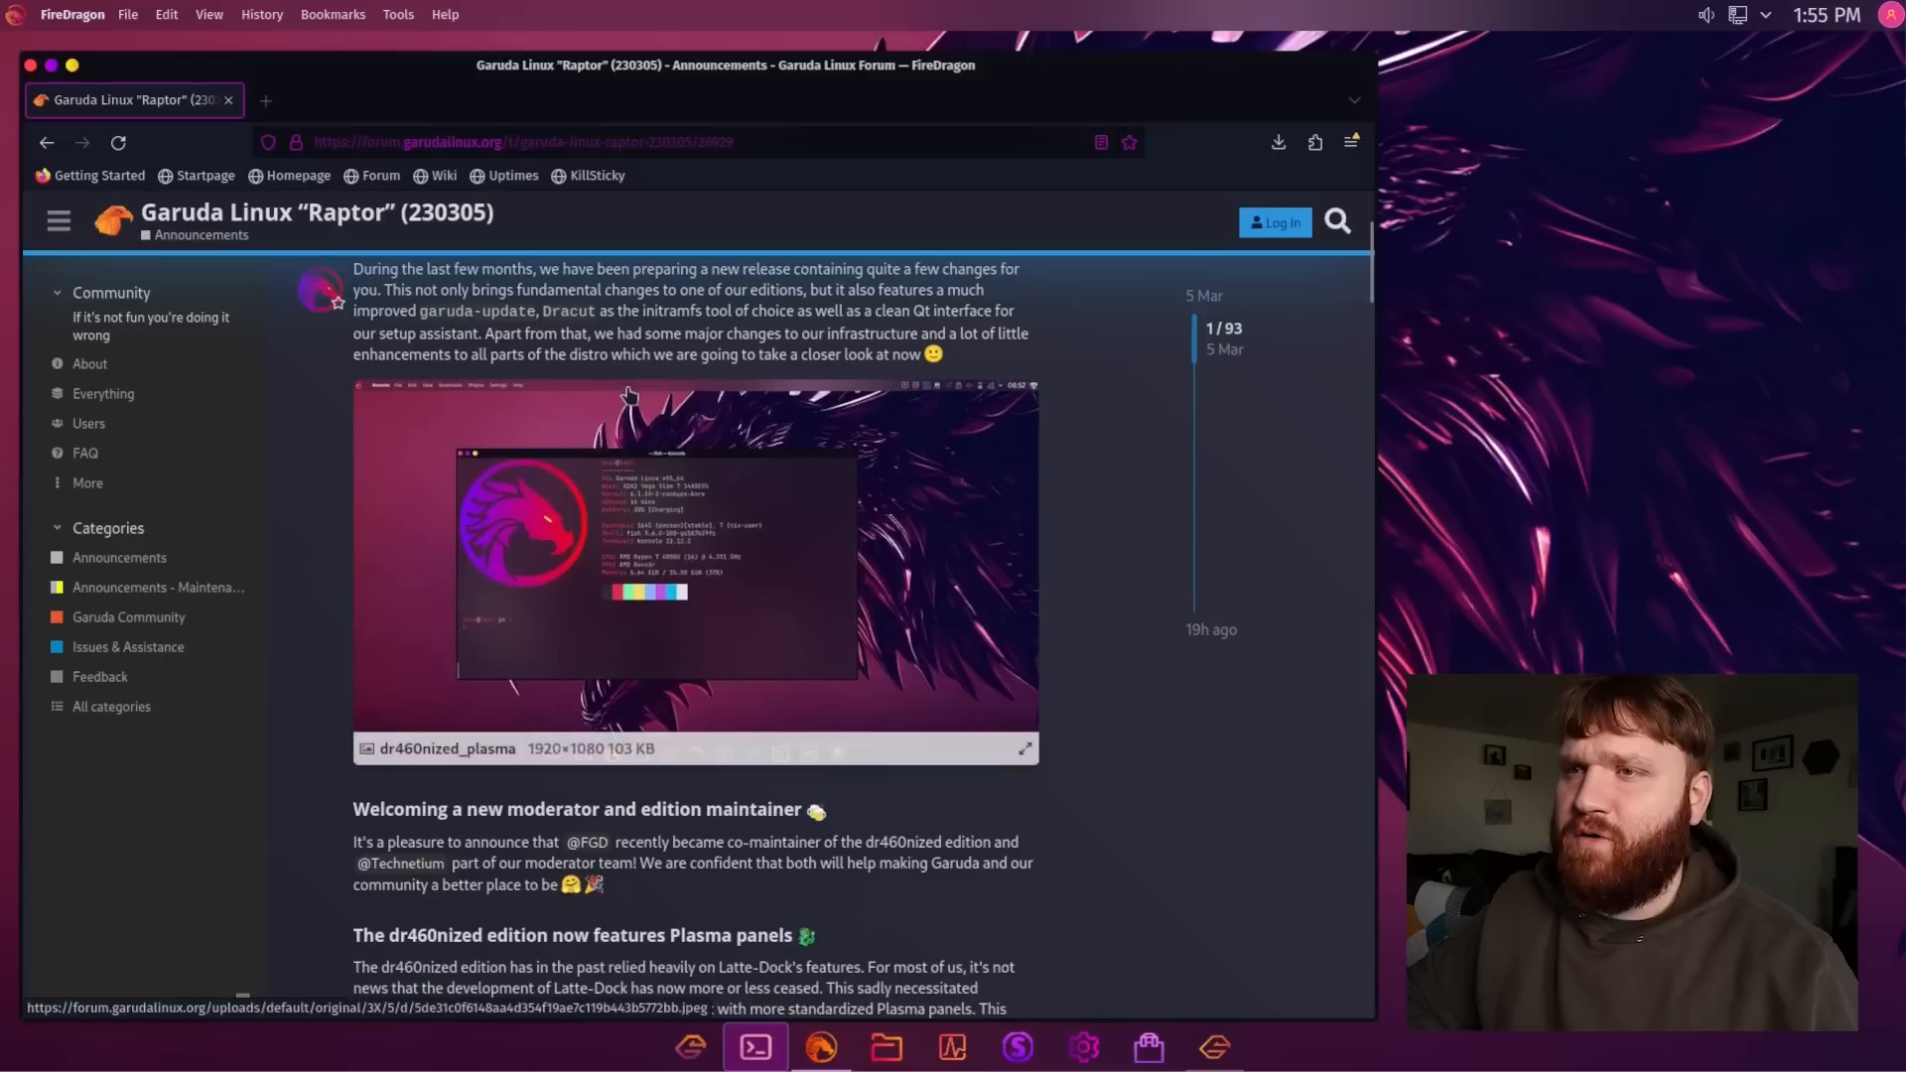
{"action": "scroll", "scroll_direction": "down", "scroll_amount": 3}
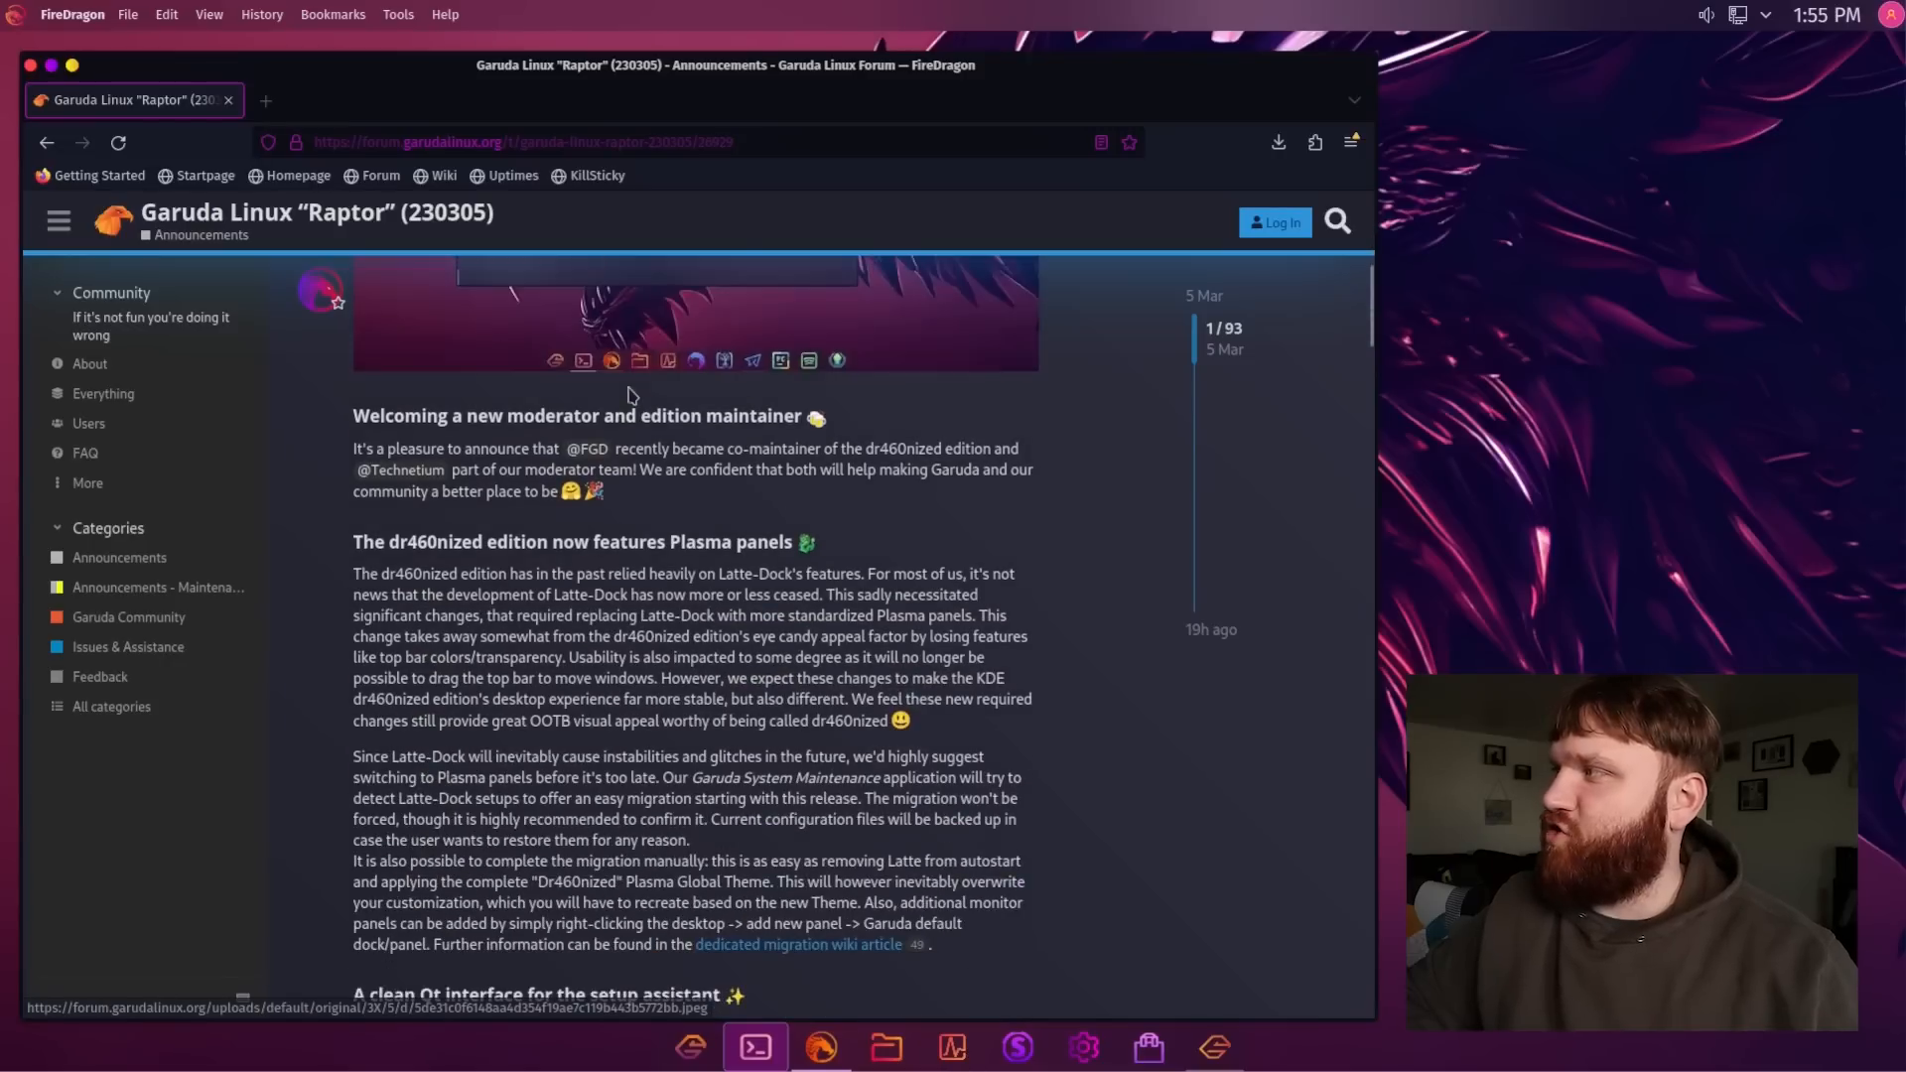
{"action": "scroll", "scroll_direction": "down", "scroll_amount": 3}
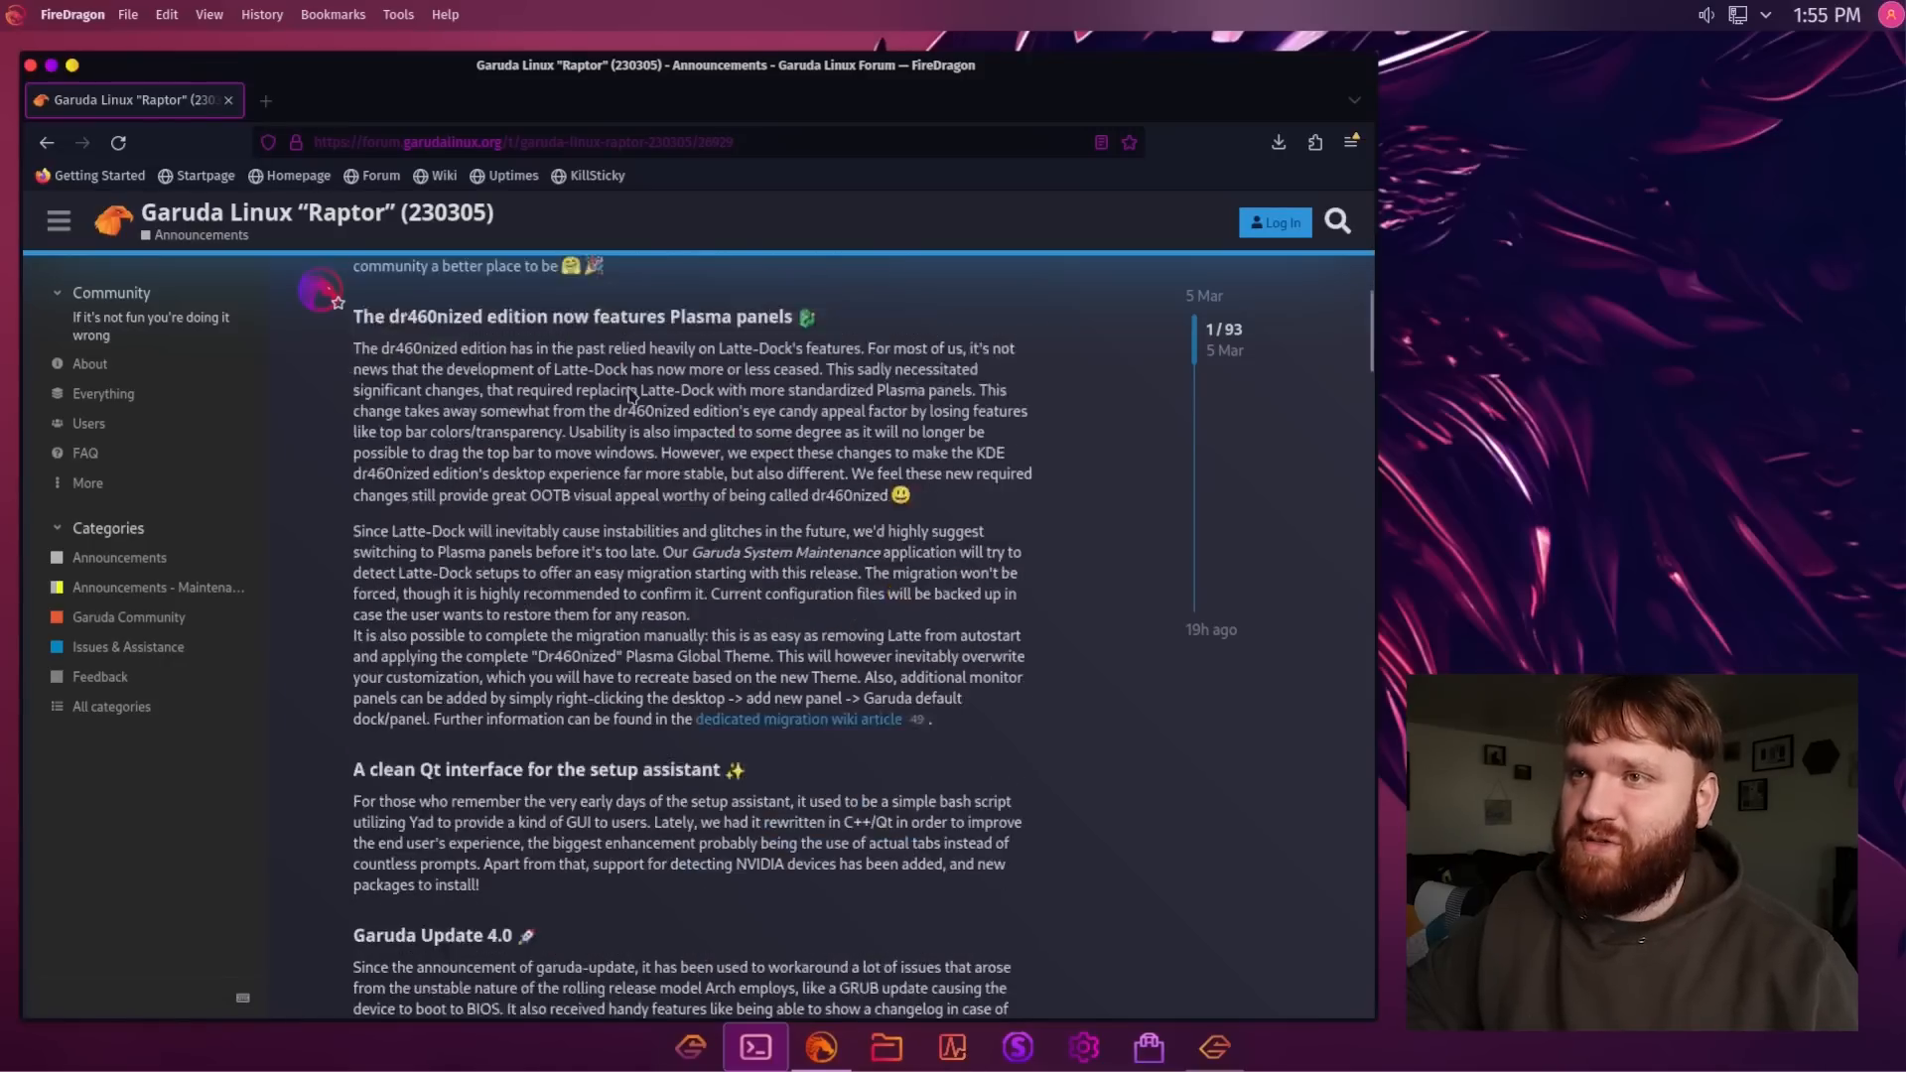
{"action": "scroll", "scroll_direction": "down", "scroll_amount": 3}
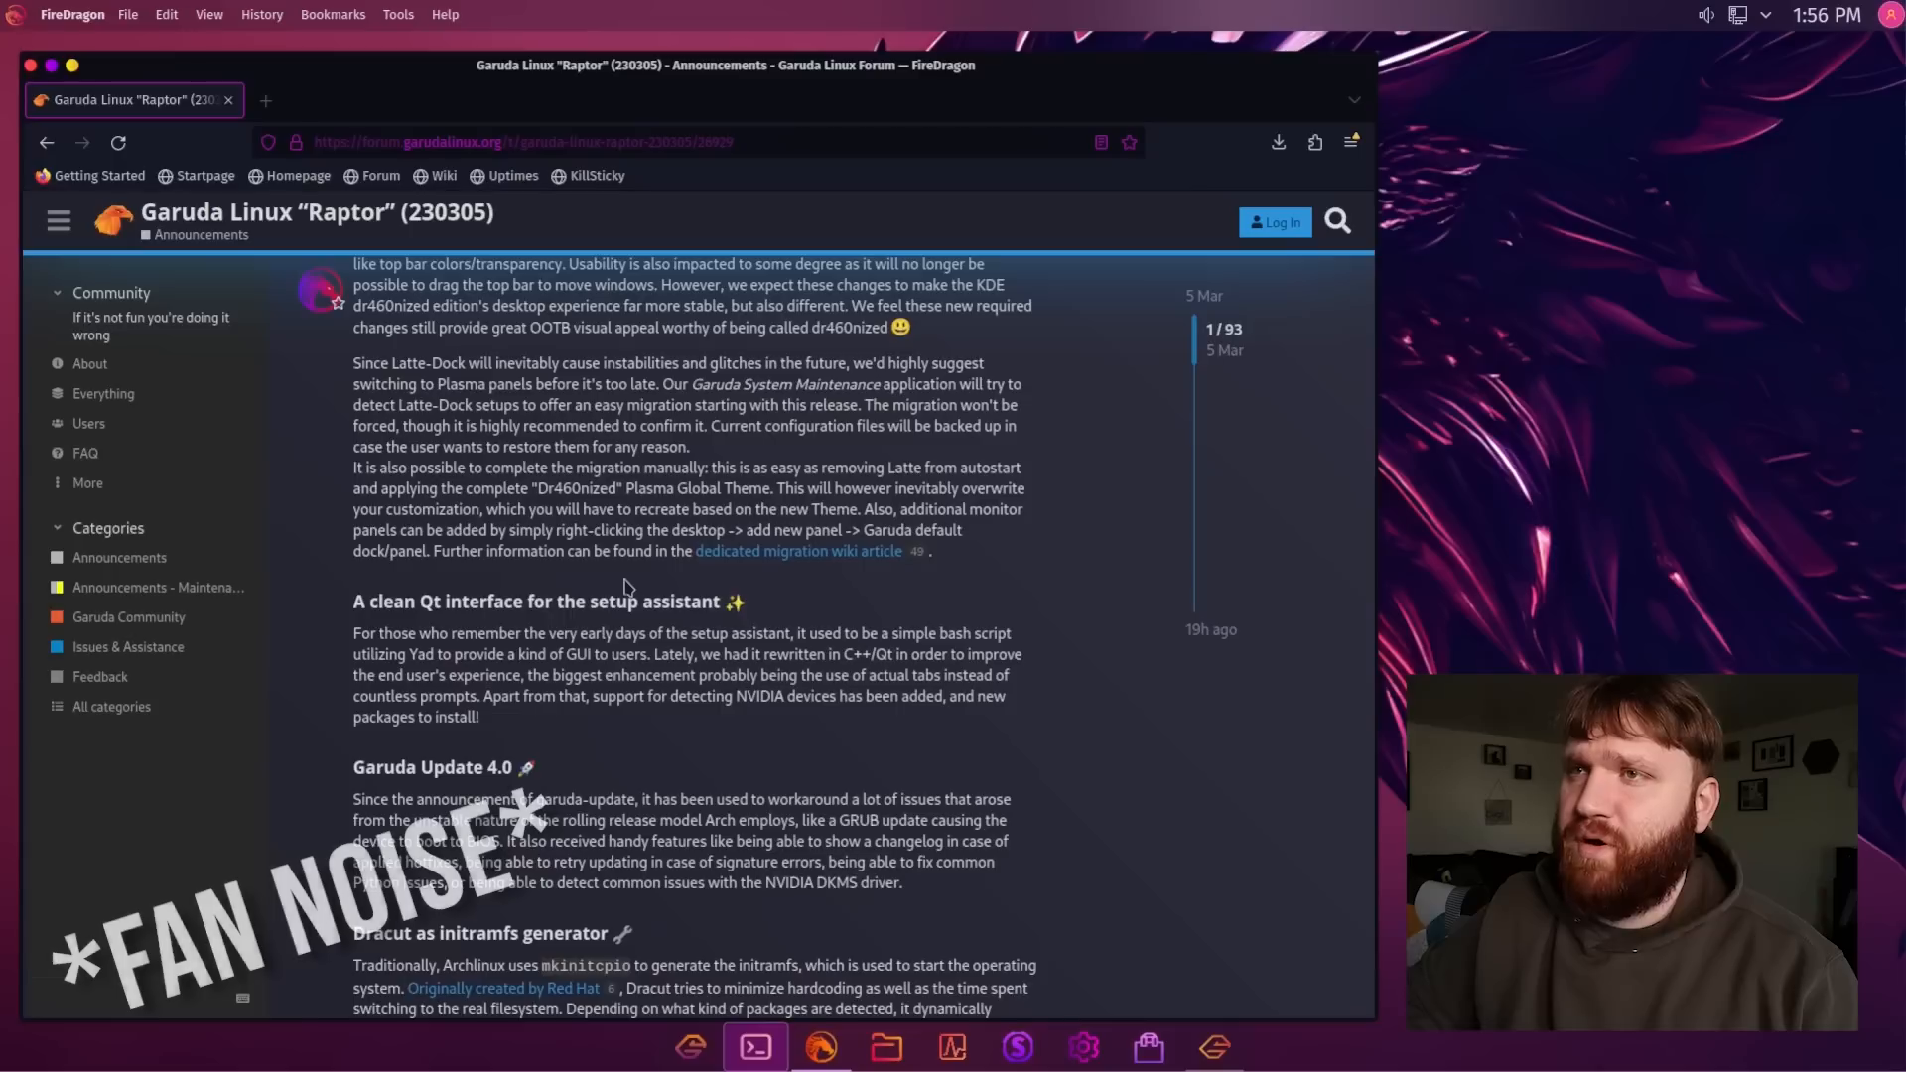
{"action": "scroll", "scroll_direction": "up", "scroll_amount": 3}
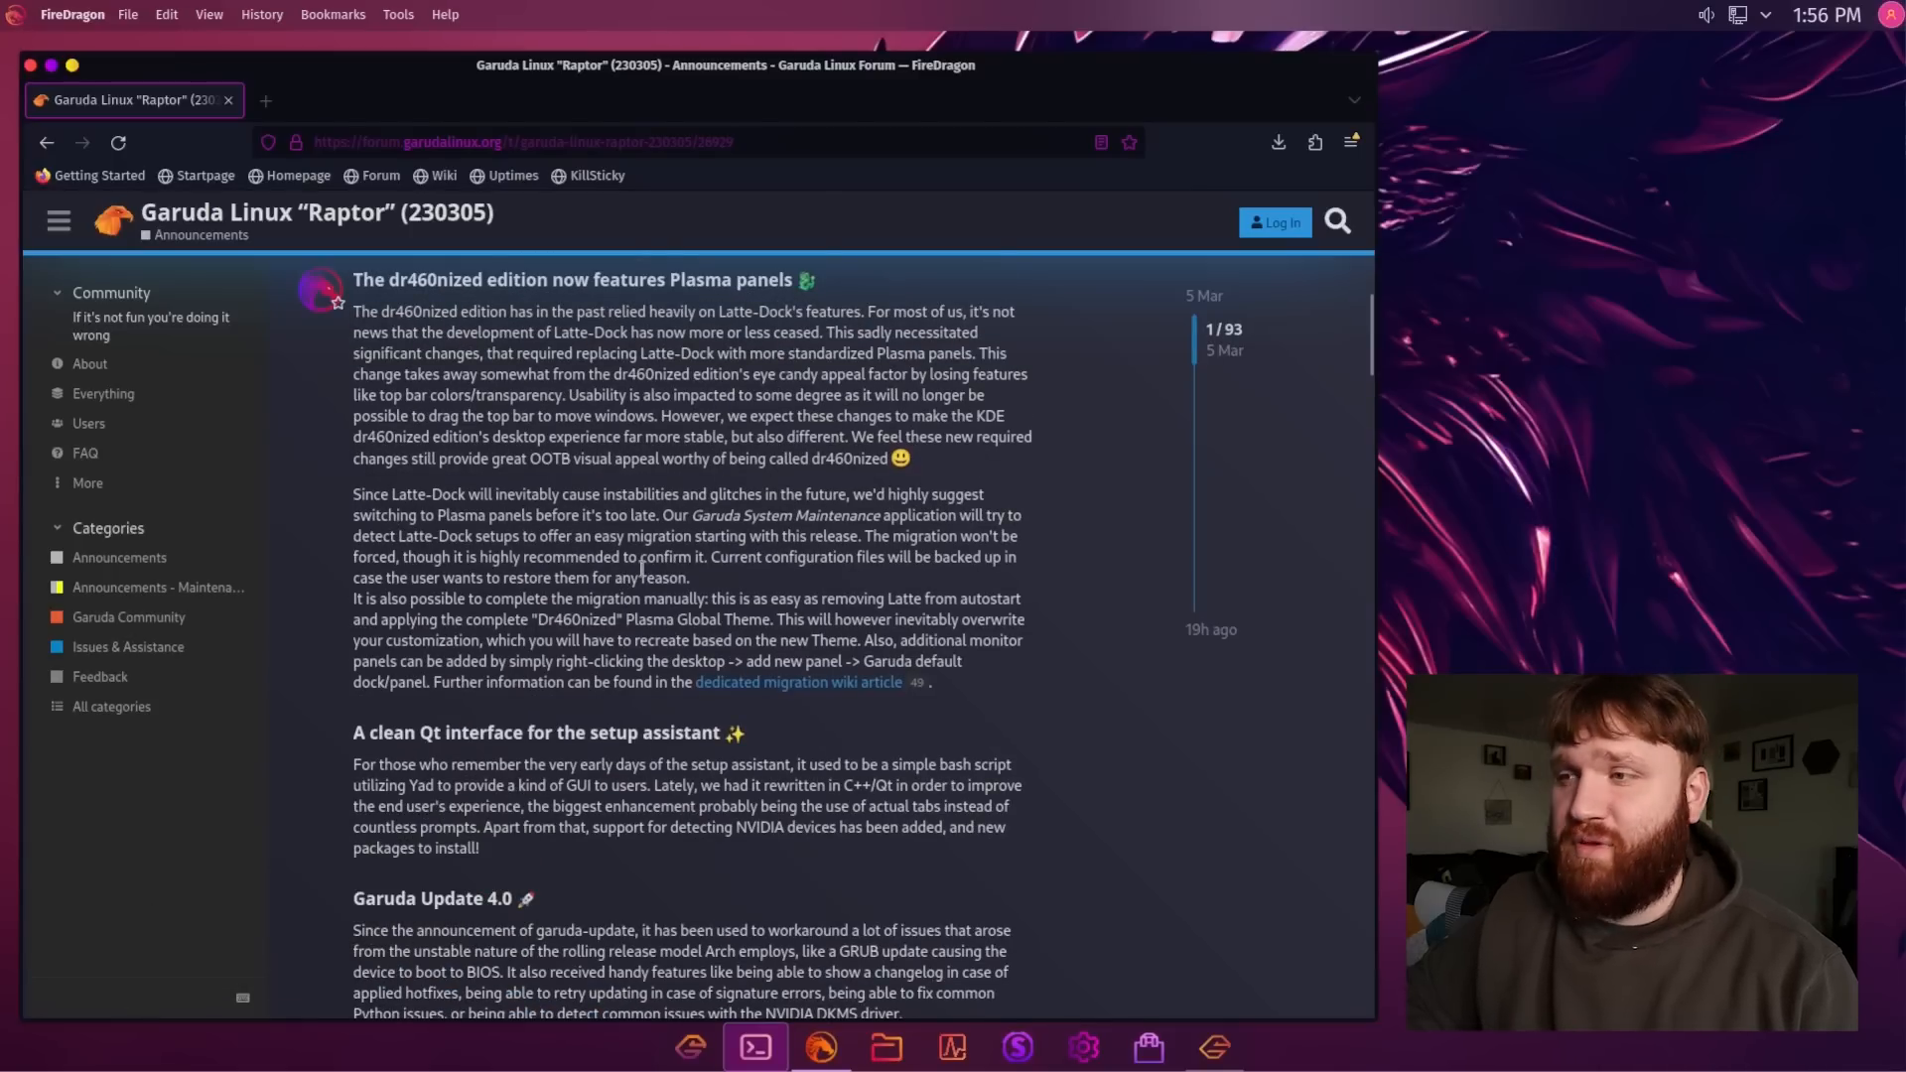
{"action": "mouse_move", "coordinate": [1149, 1045]}
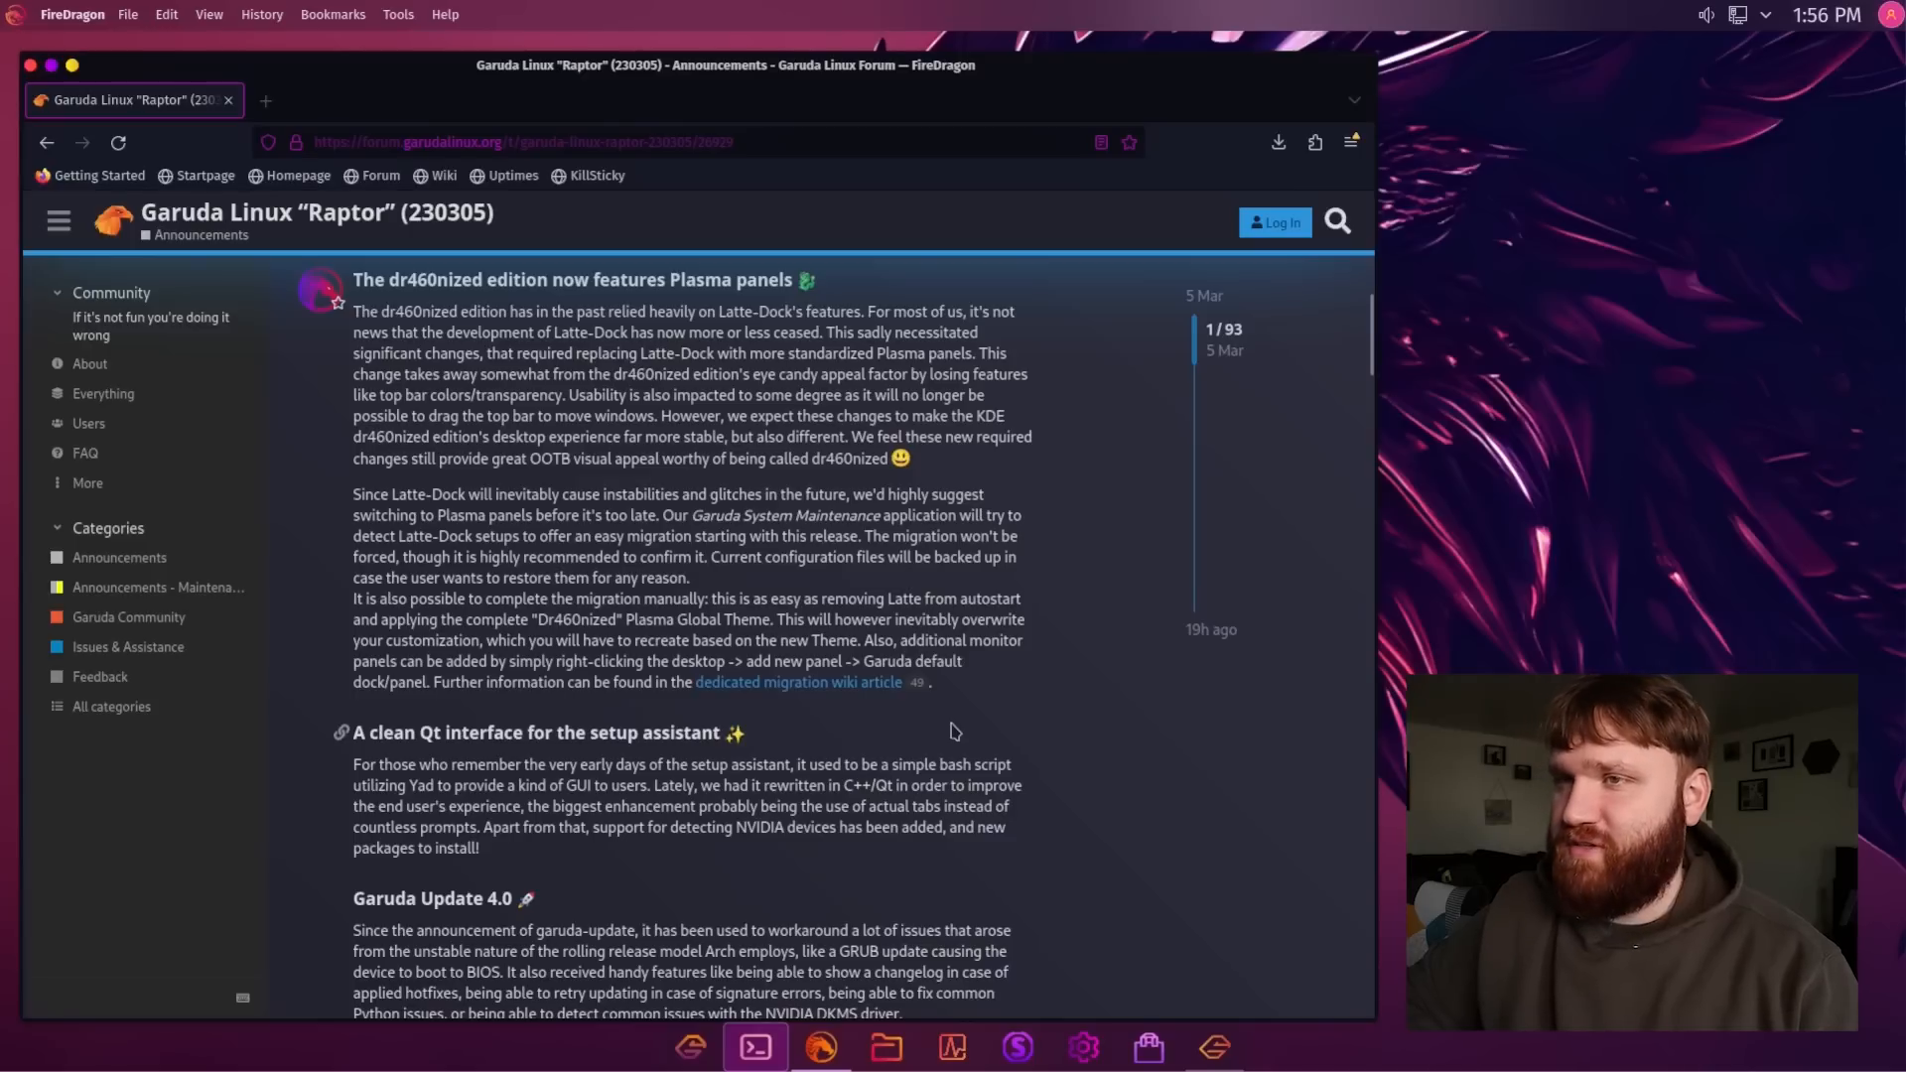
{"action": "scroll", "scroll_direction": "down", "scroll_amount": 3}
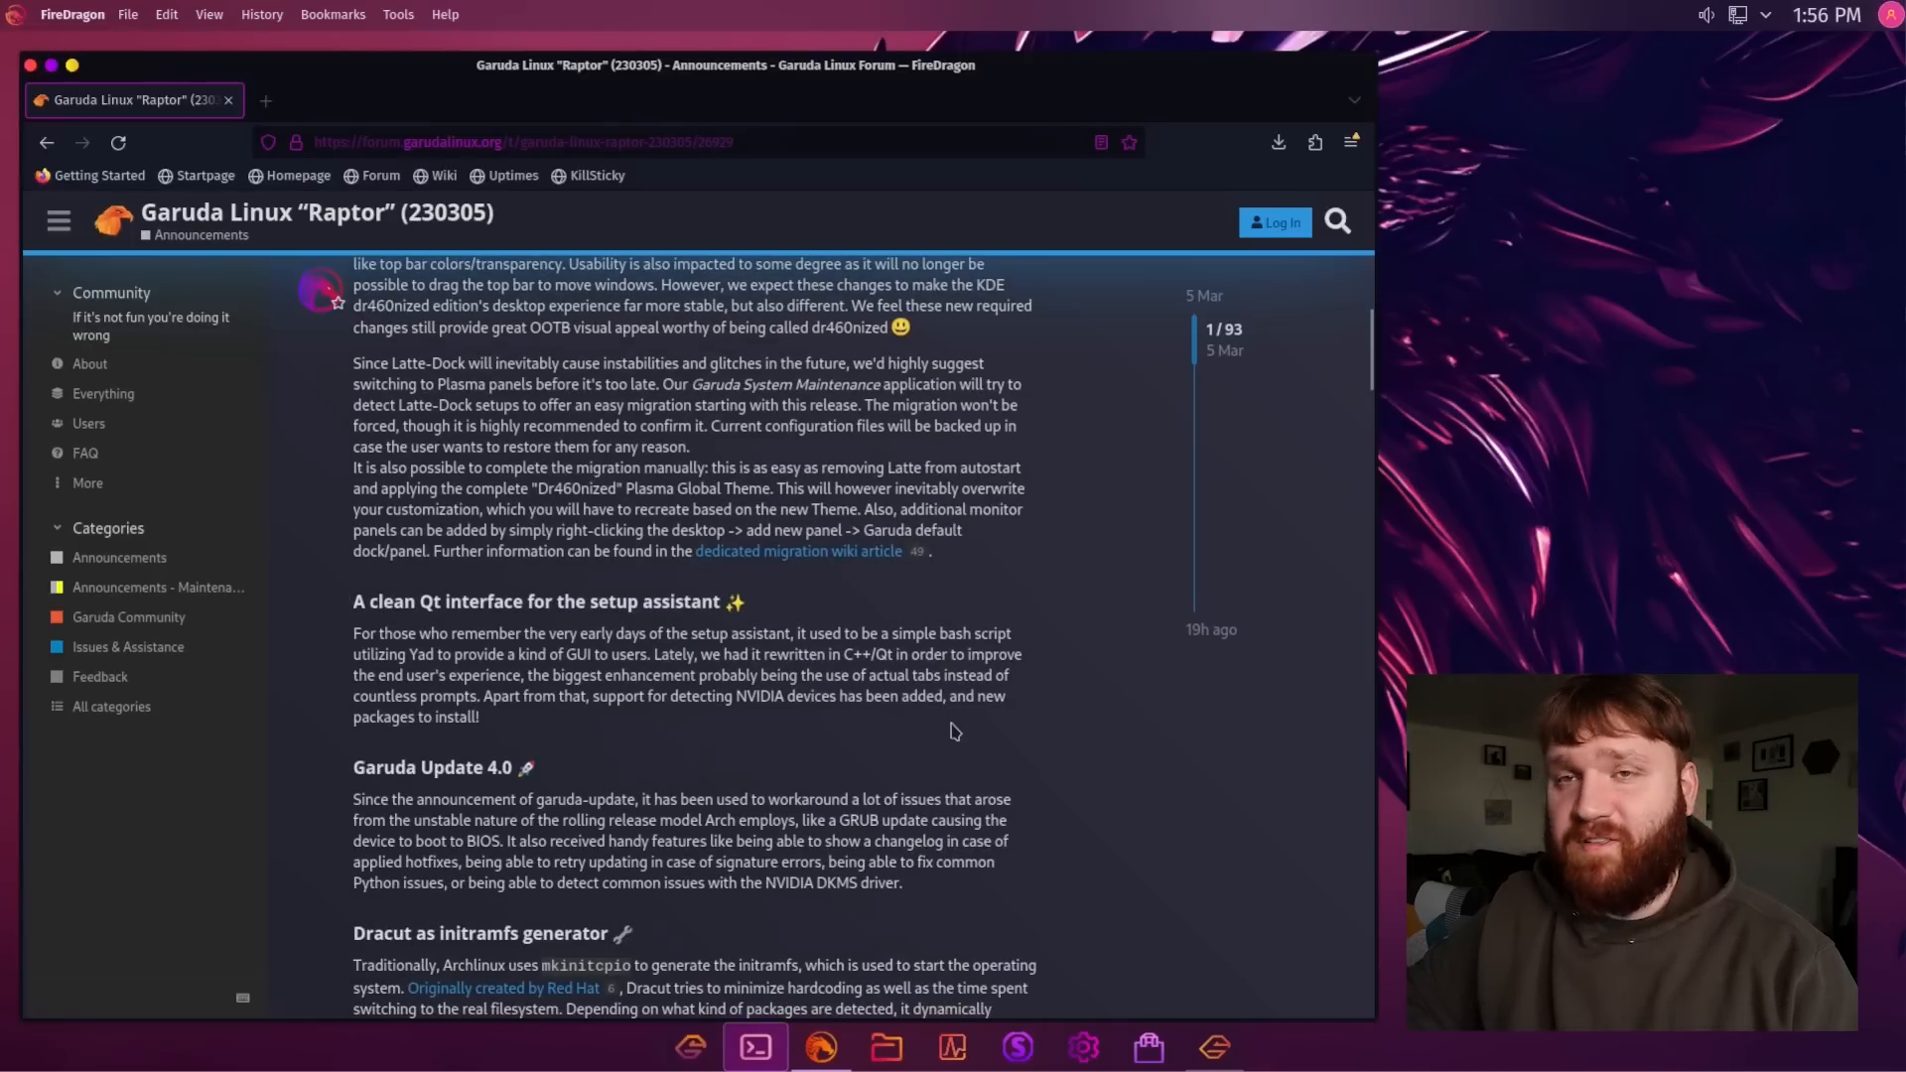
{"action": "mouse_move", "coordinate": [851, 730]}
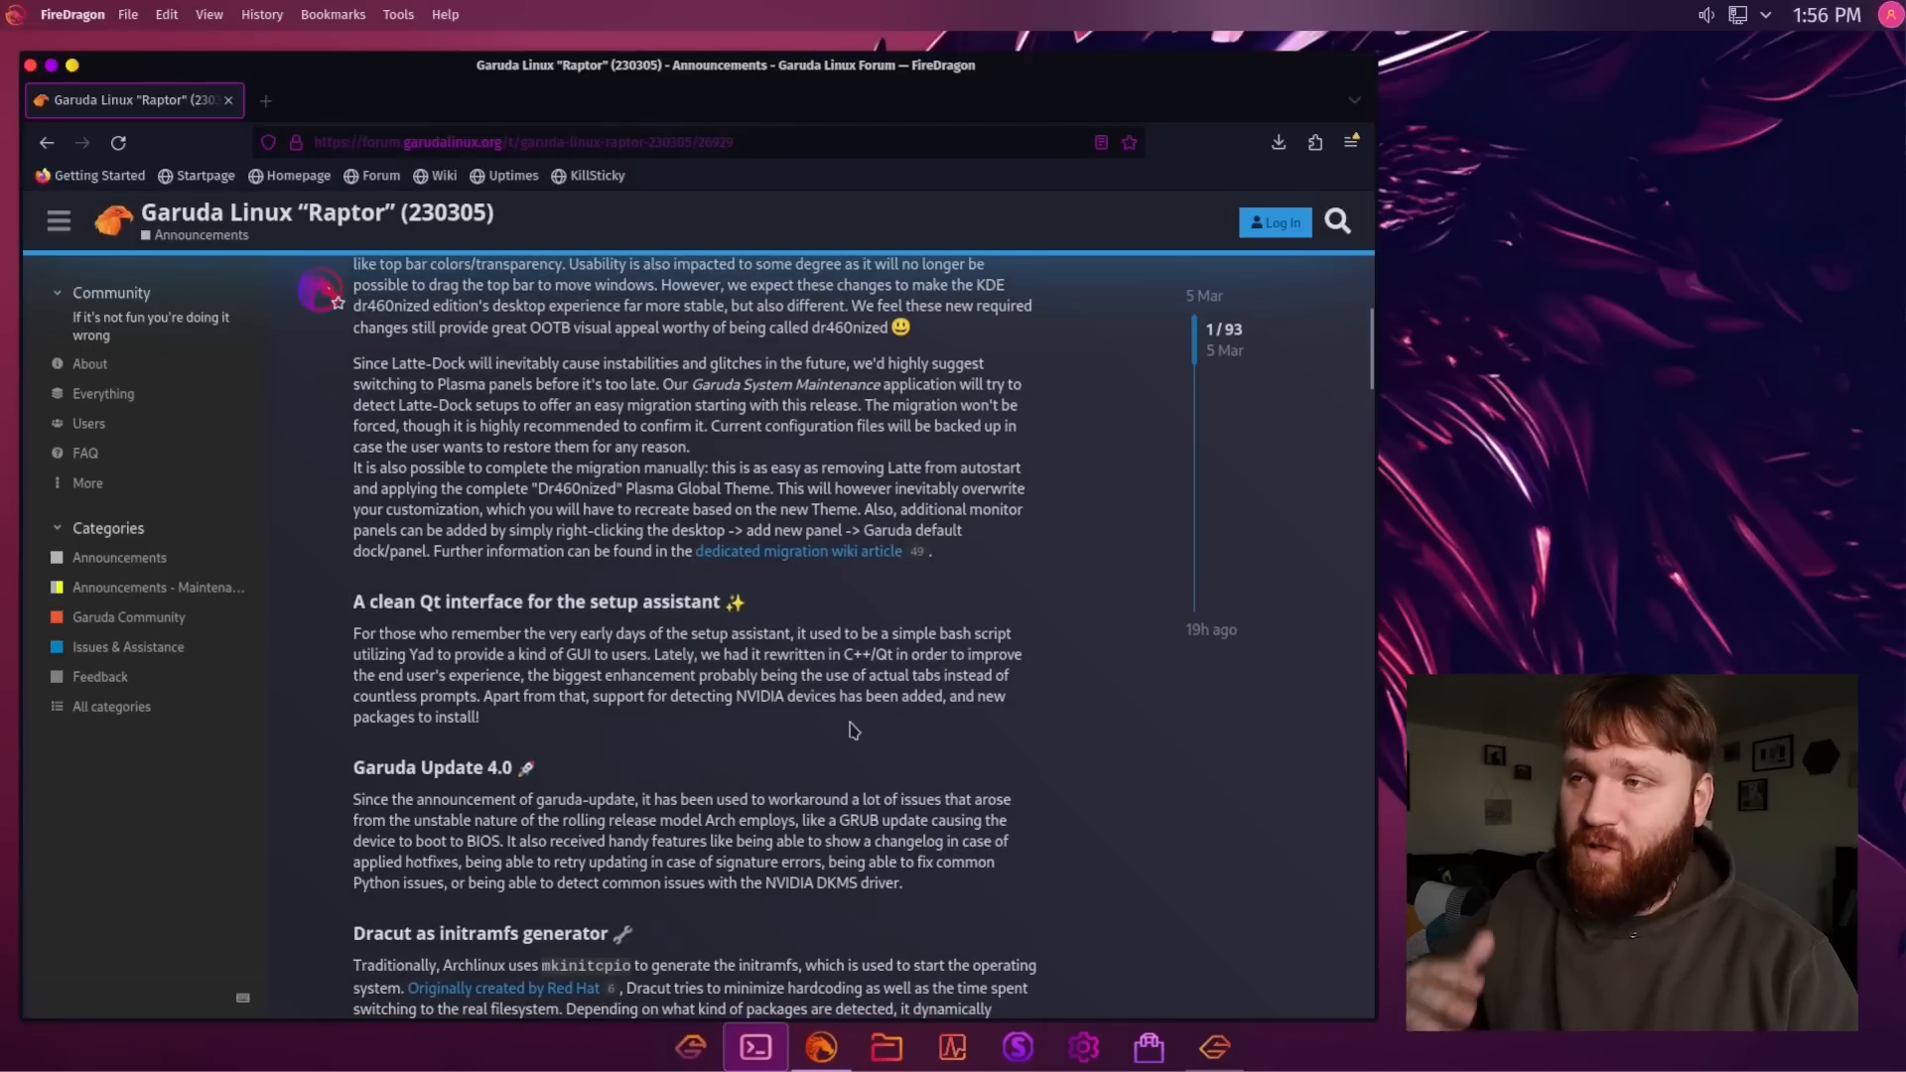
{"action": "scroll", "scroll_direction": "down", "scroll_amount": 3}
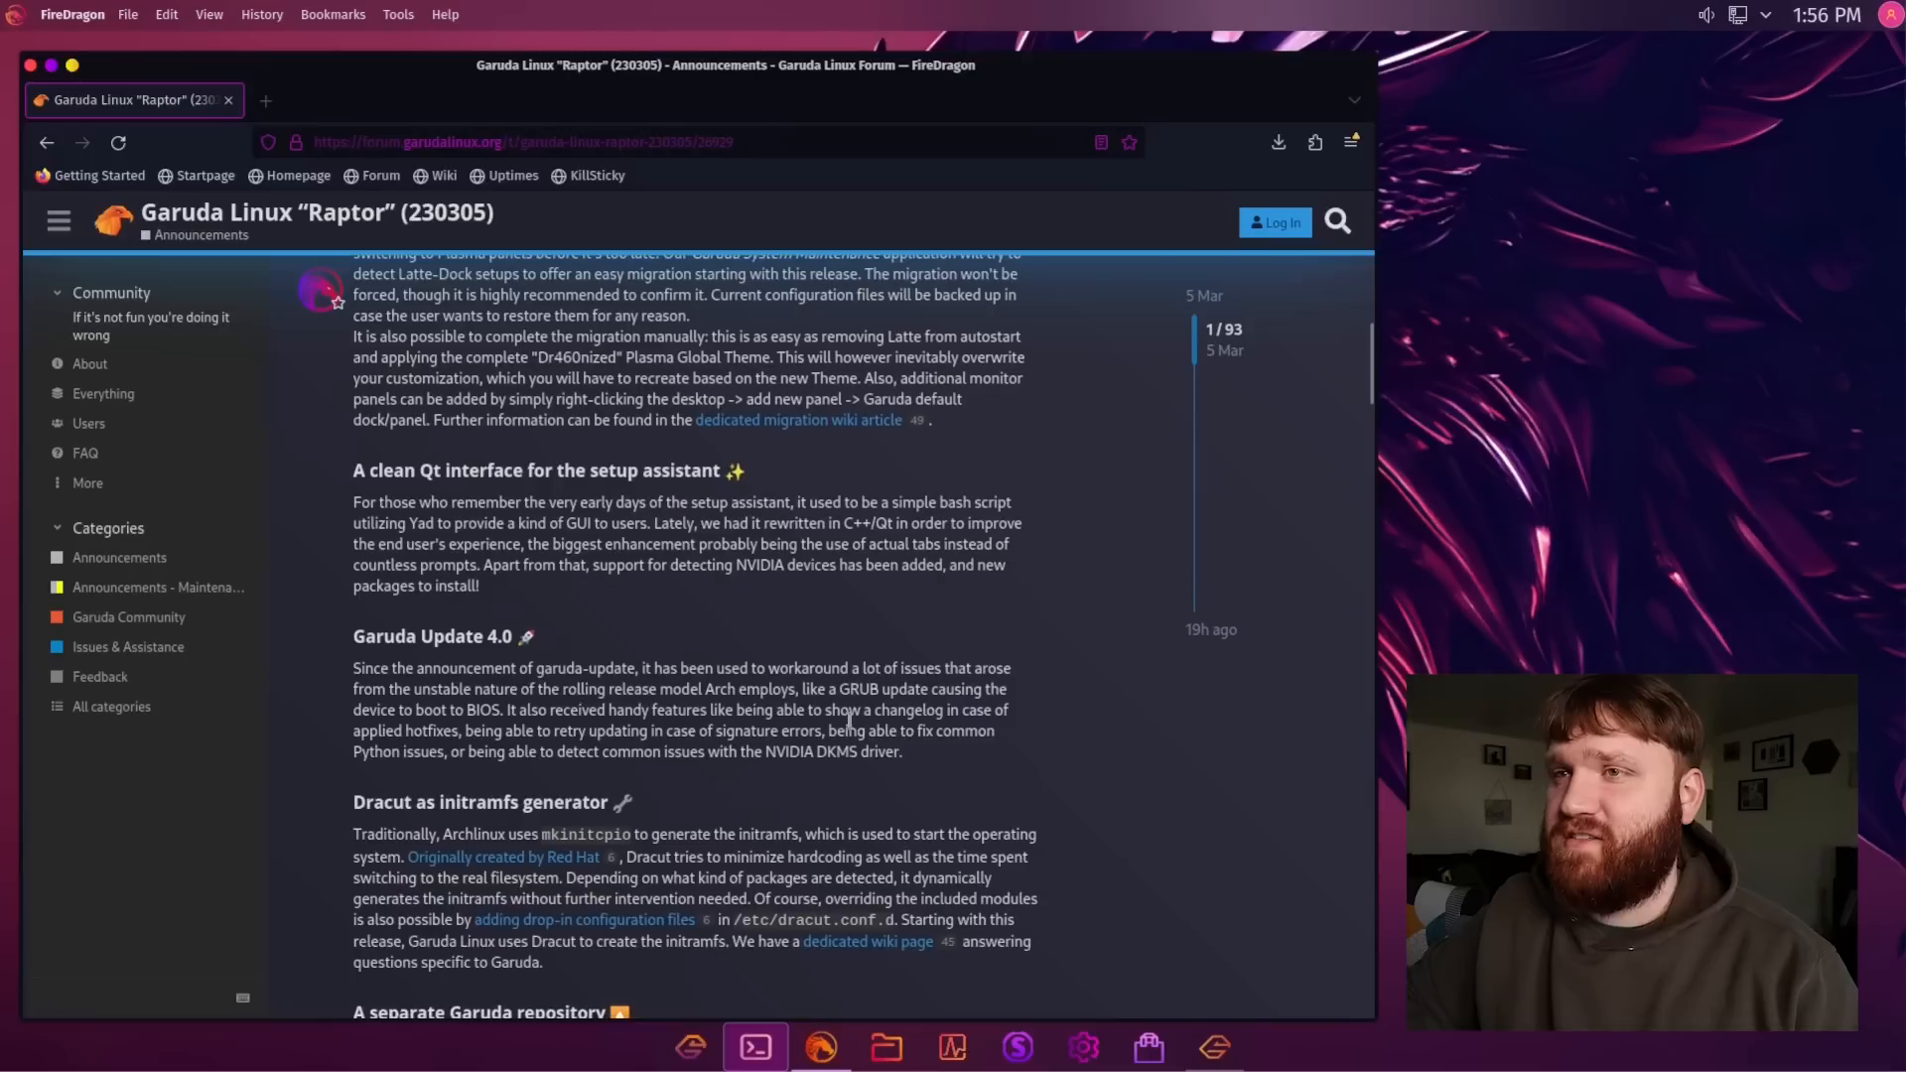
{"action": "mouse_move", "coordinate": [656, 644]}
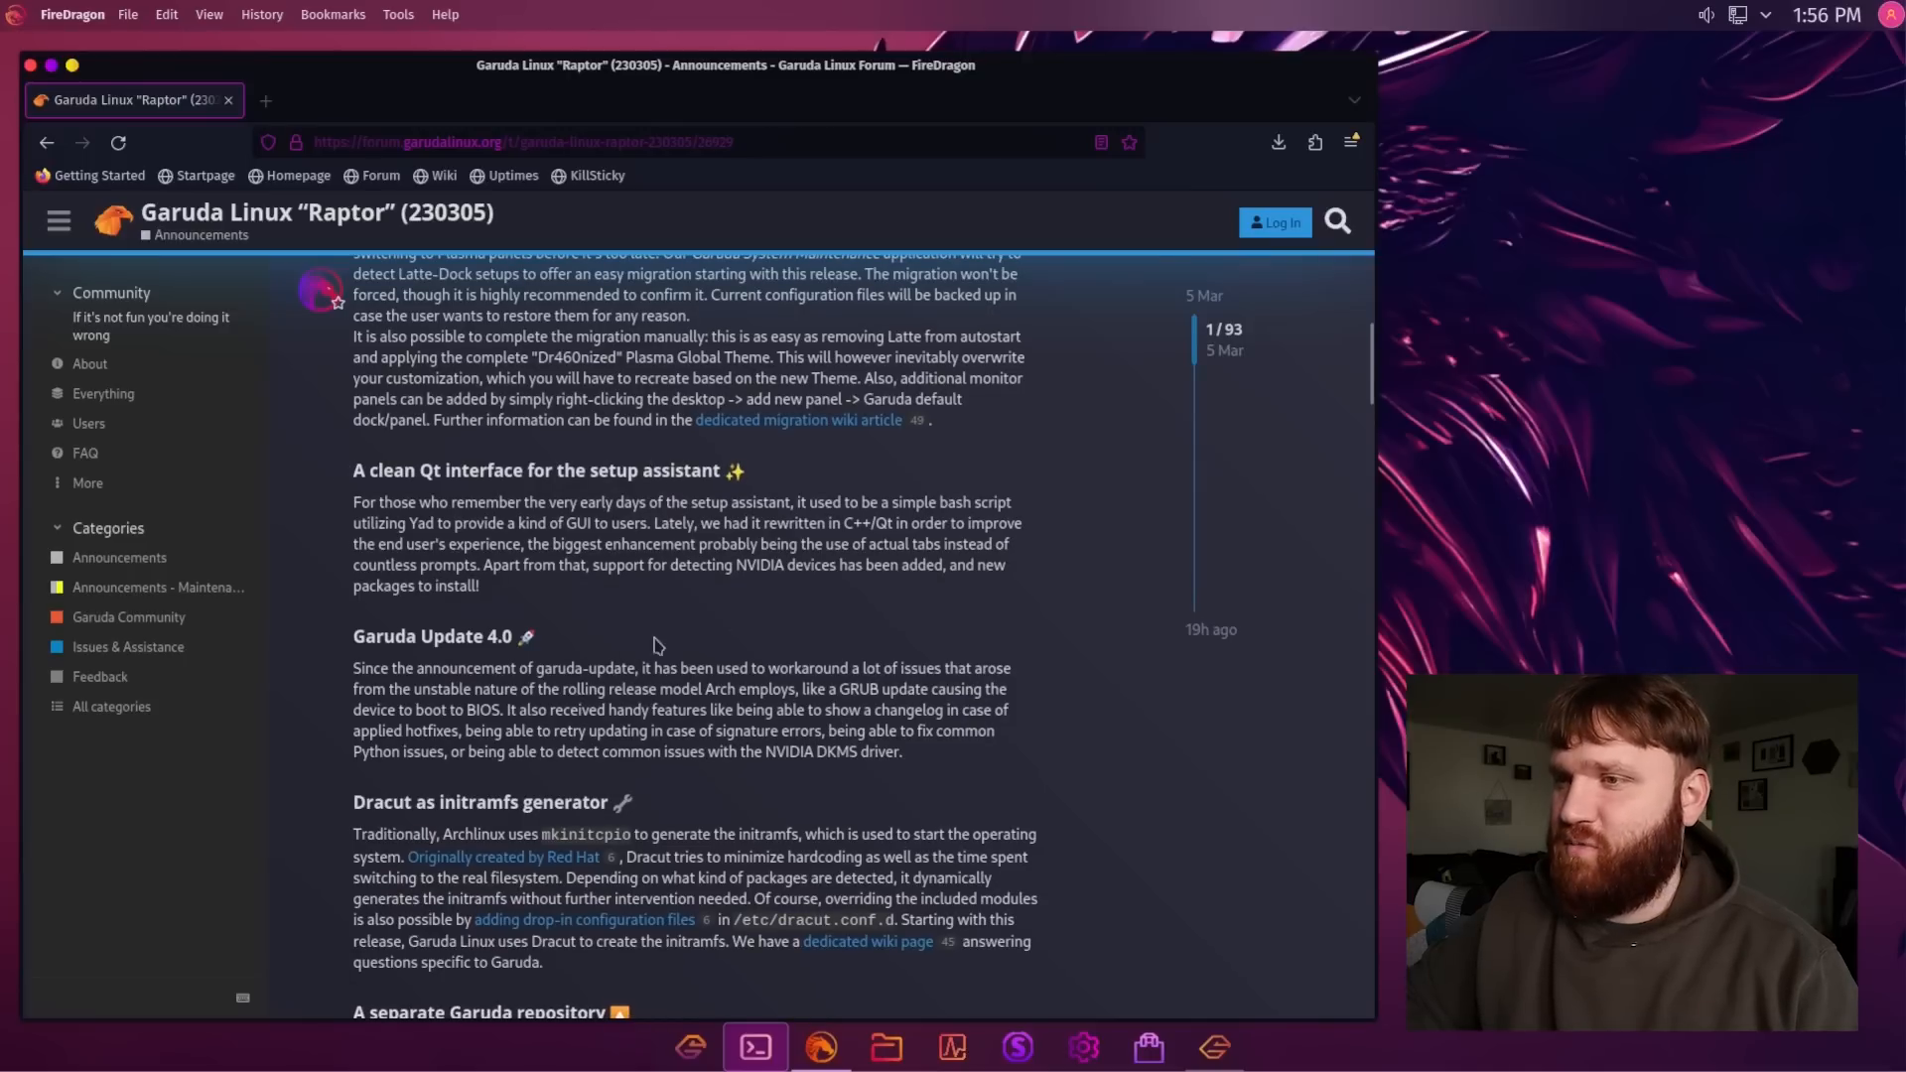
{"action": "scroll", "scroll_direction": "down", "scroll_amount": 3}
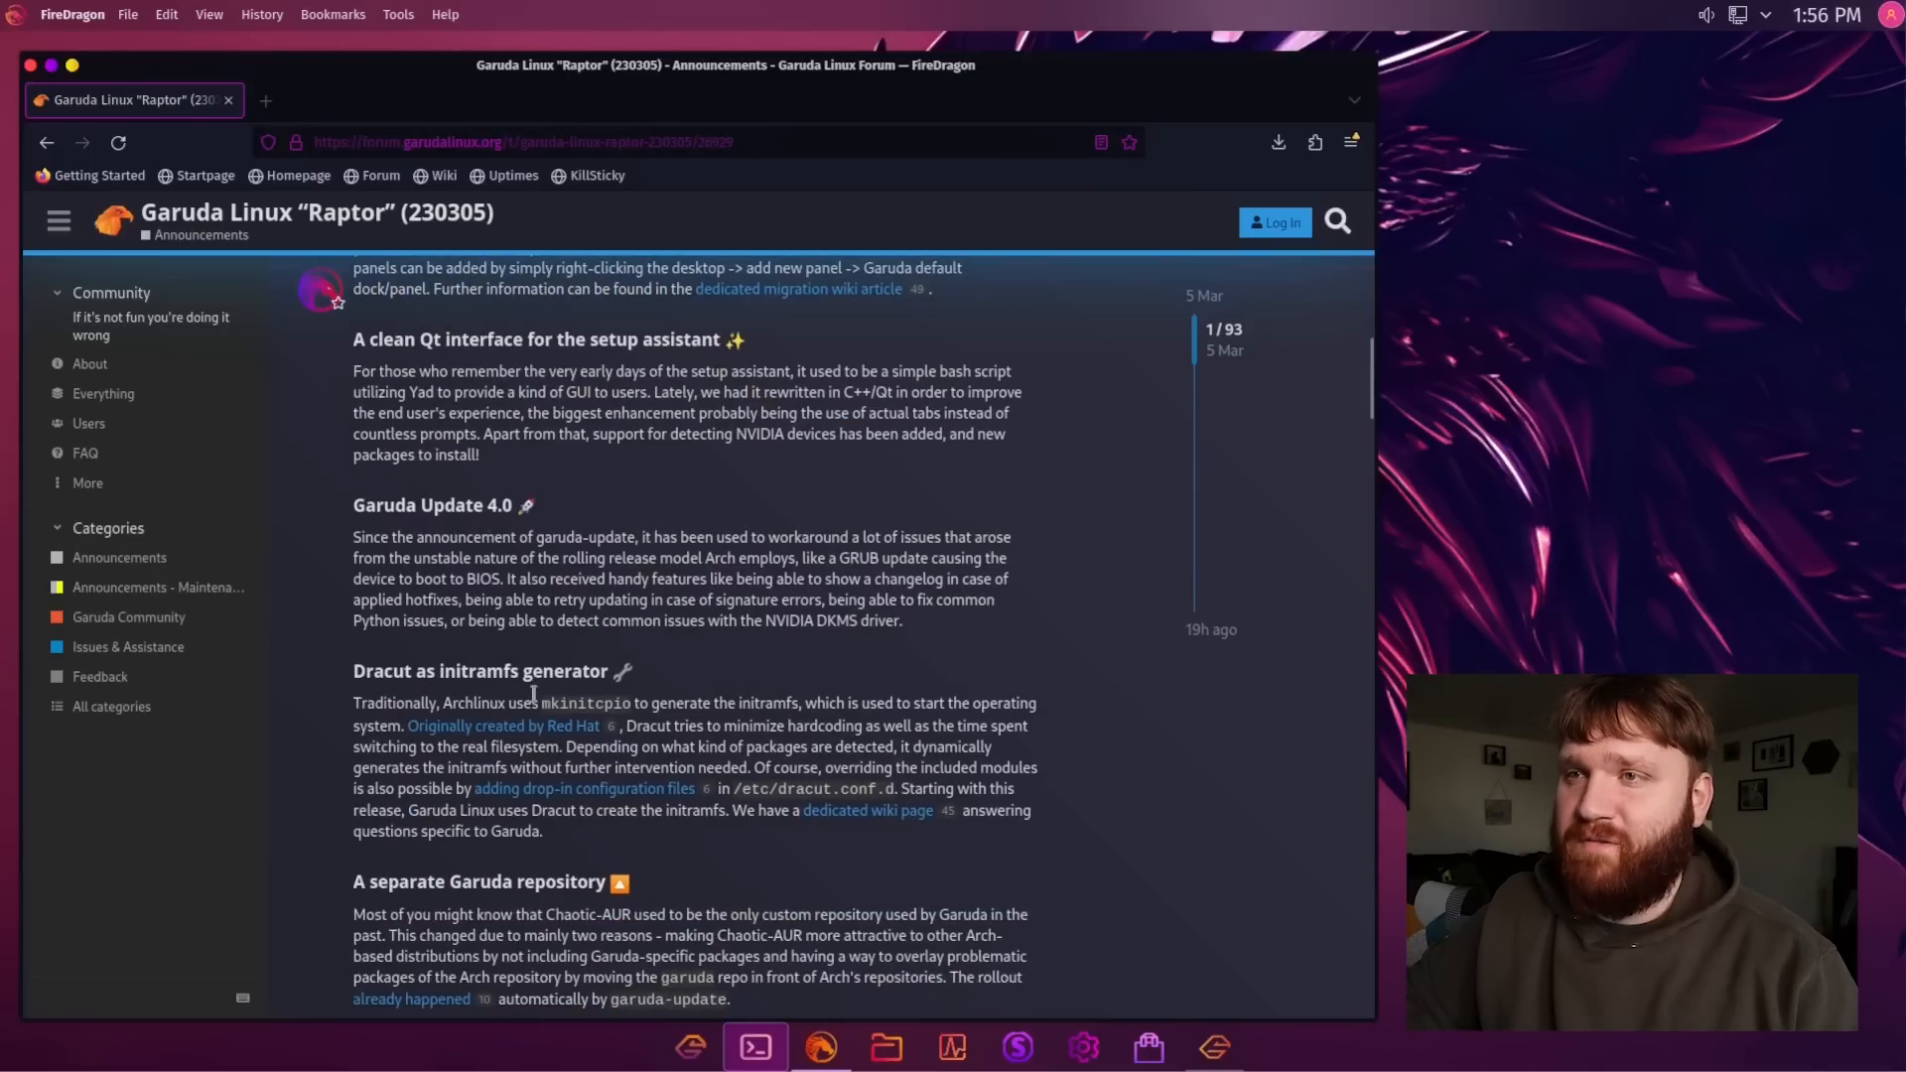
{"action": "scroll", "scroll_direction": "down", "scroll_amount": 3}
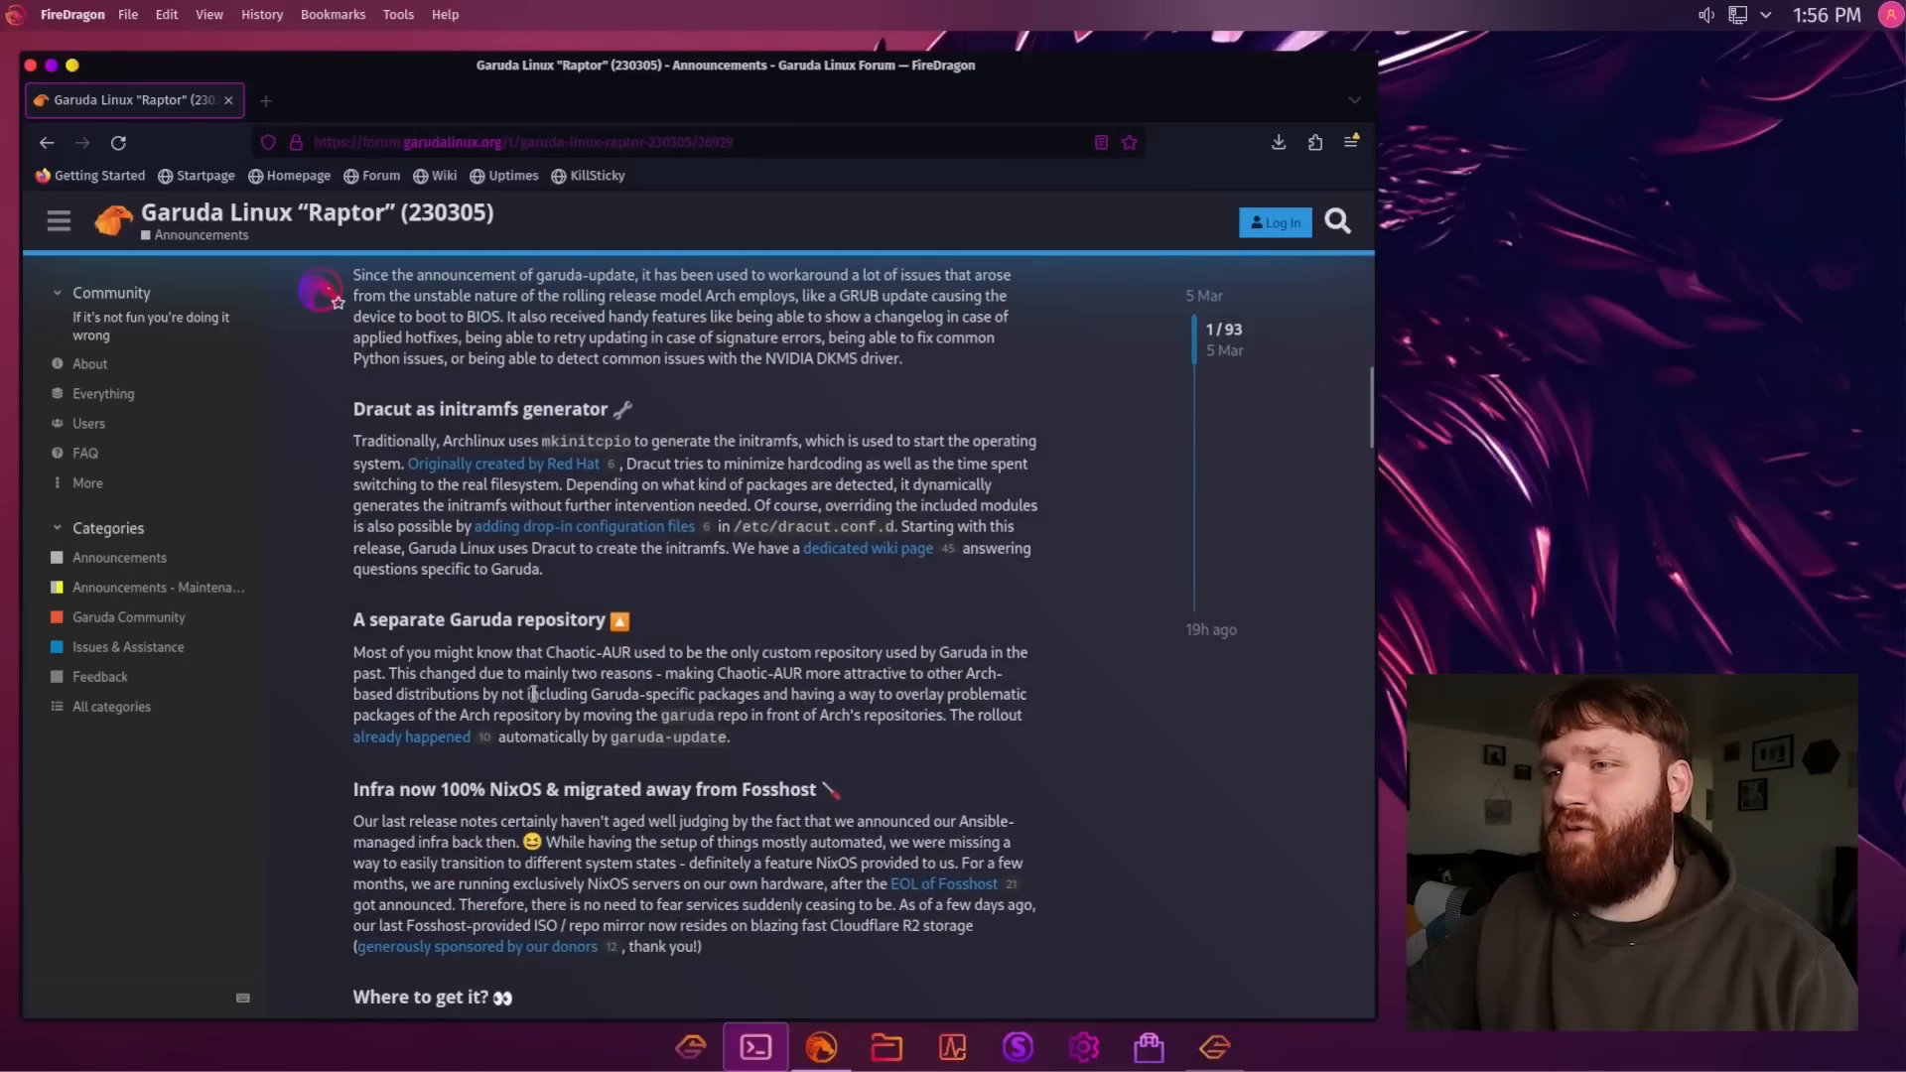
{"action": "scroll", "scroll_direction": "down", "scroll_amount": 3}
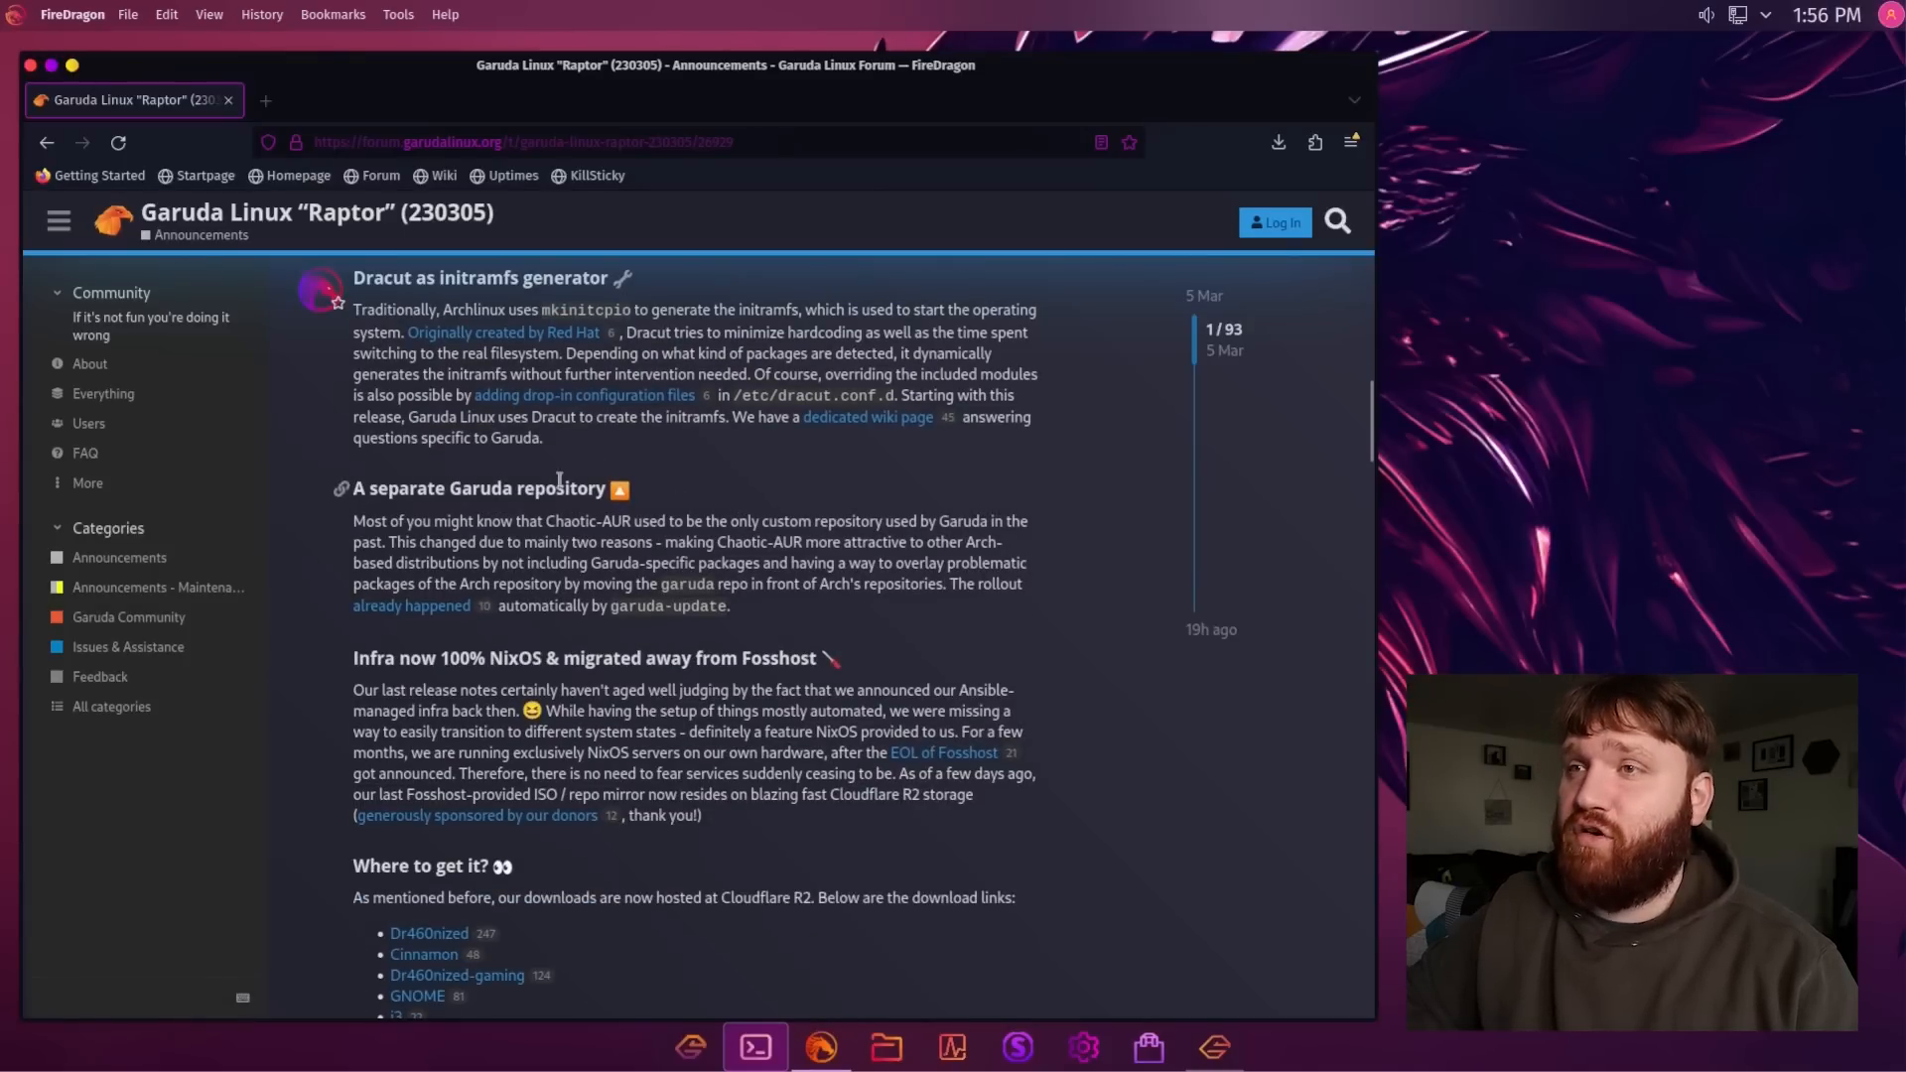
{"action": "scroll", "scroll_direction": "down", "scroll_amount": 3}
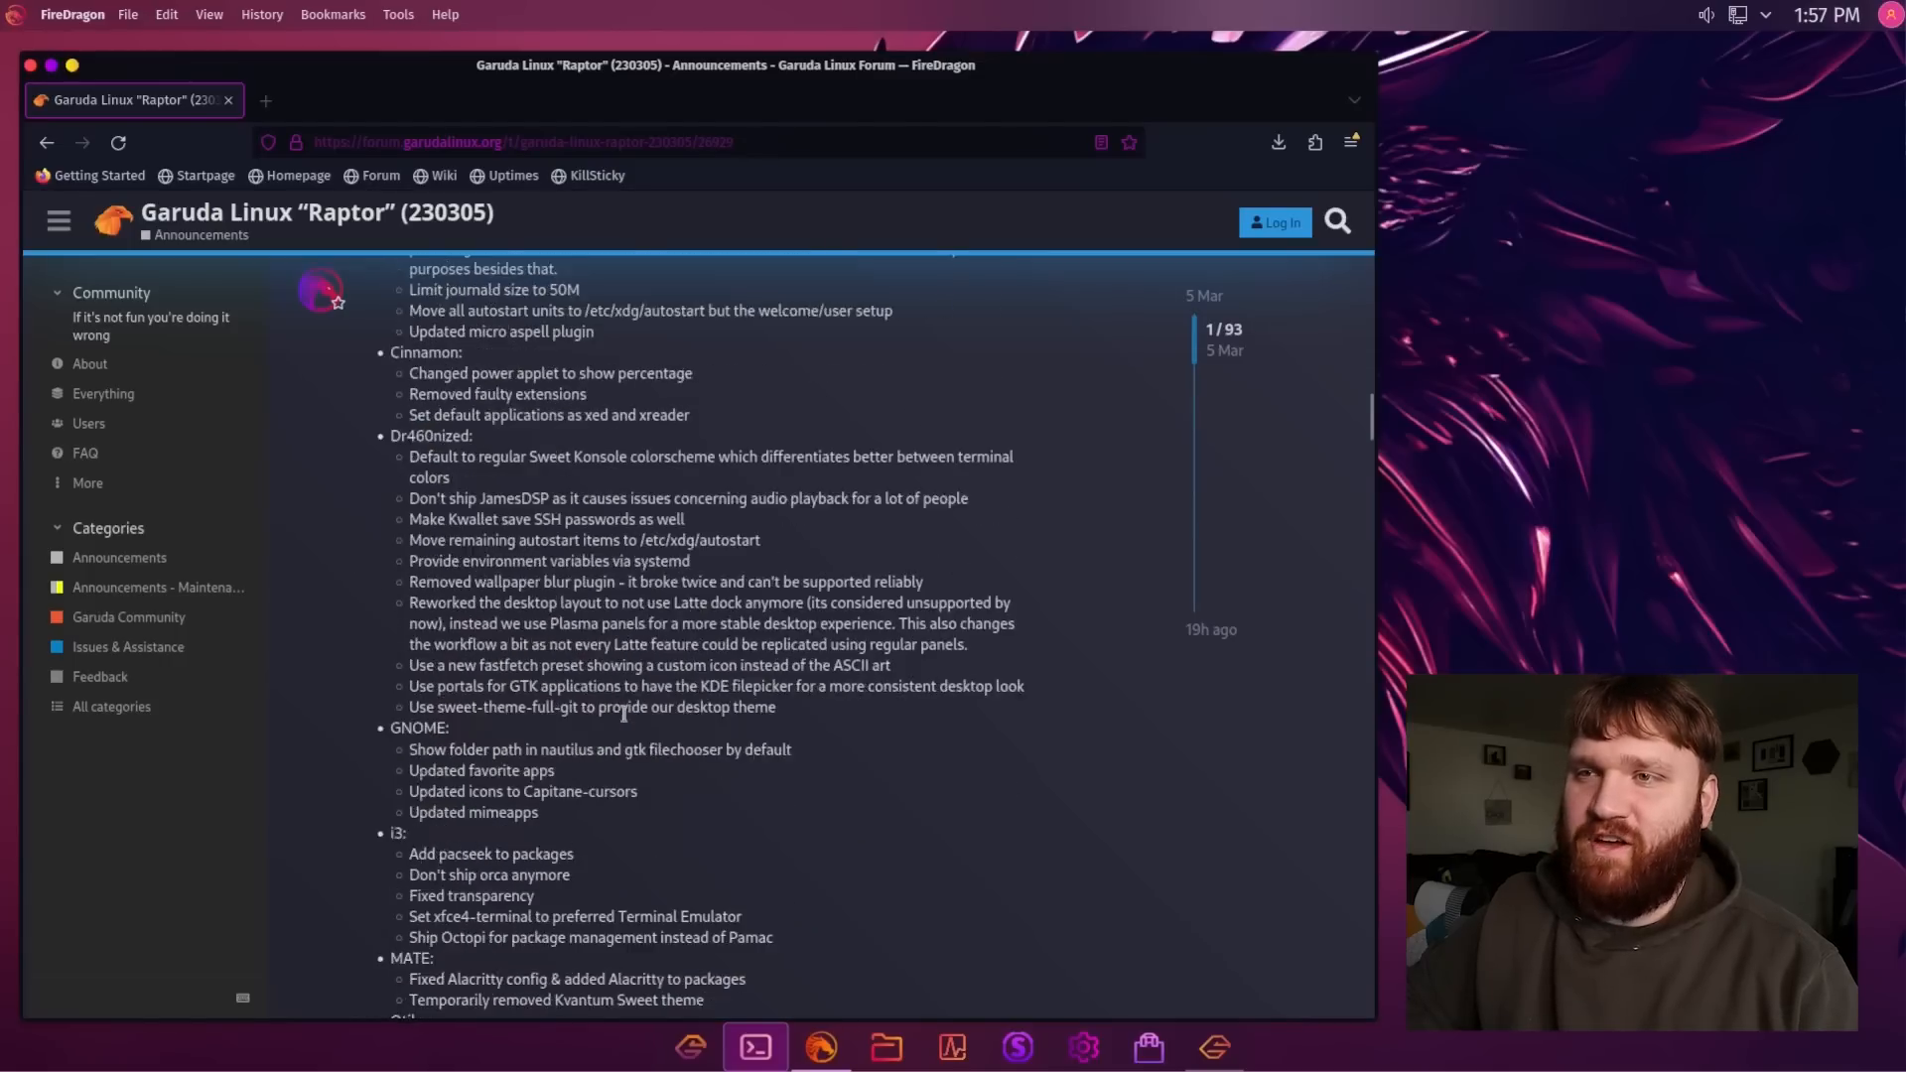
- Scroll back up to the 'Where to get it?' download links list
{"action": "scroll", "scroll_direction": "up", "scroll_amount": 3}
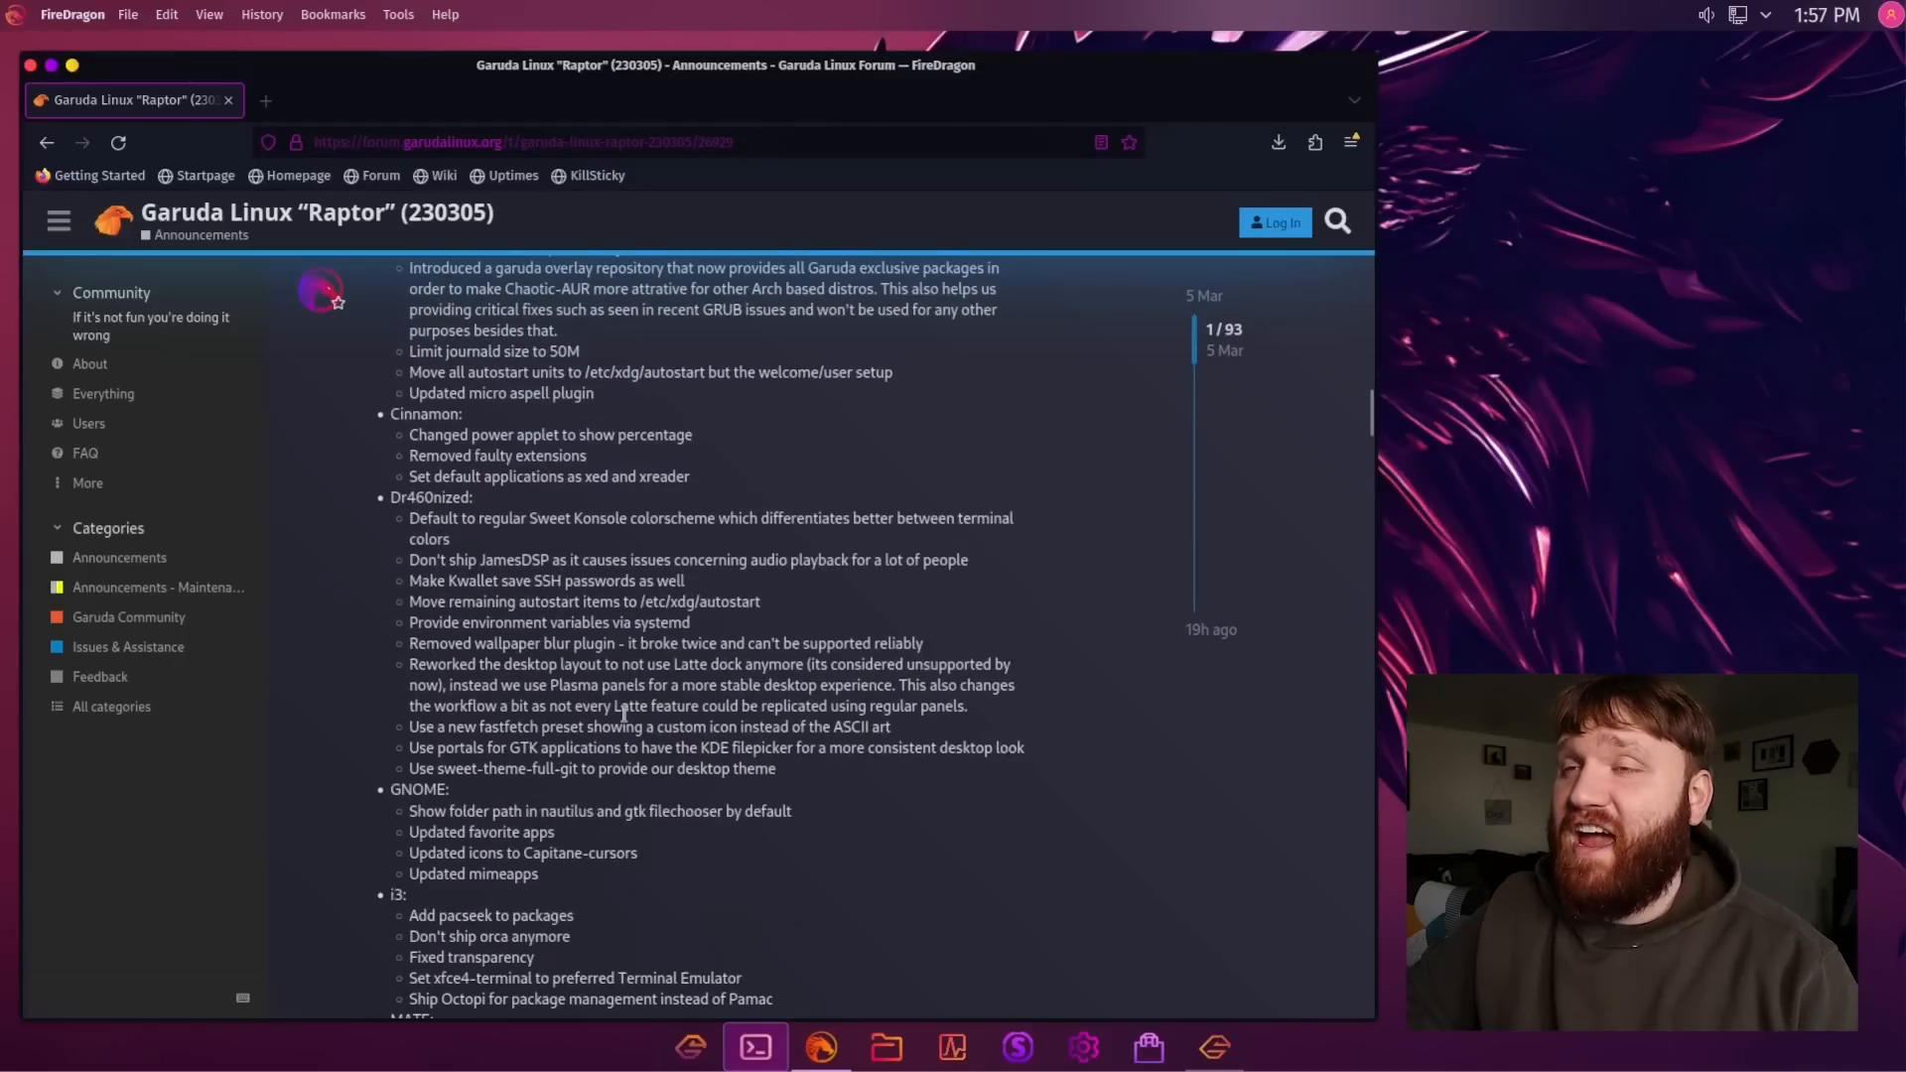
{"action": "scroll", "scroll_direction": "up", "scroll_amount": 3}
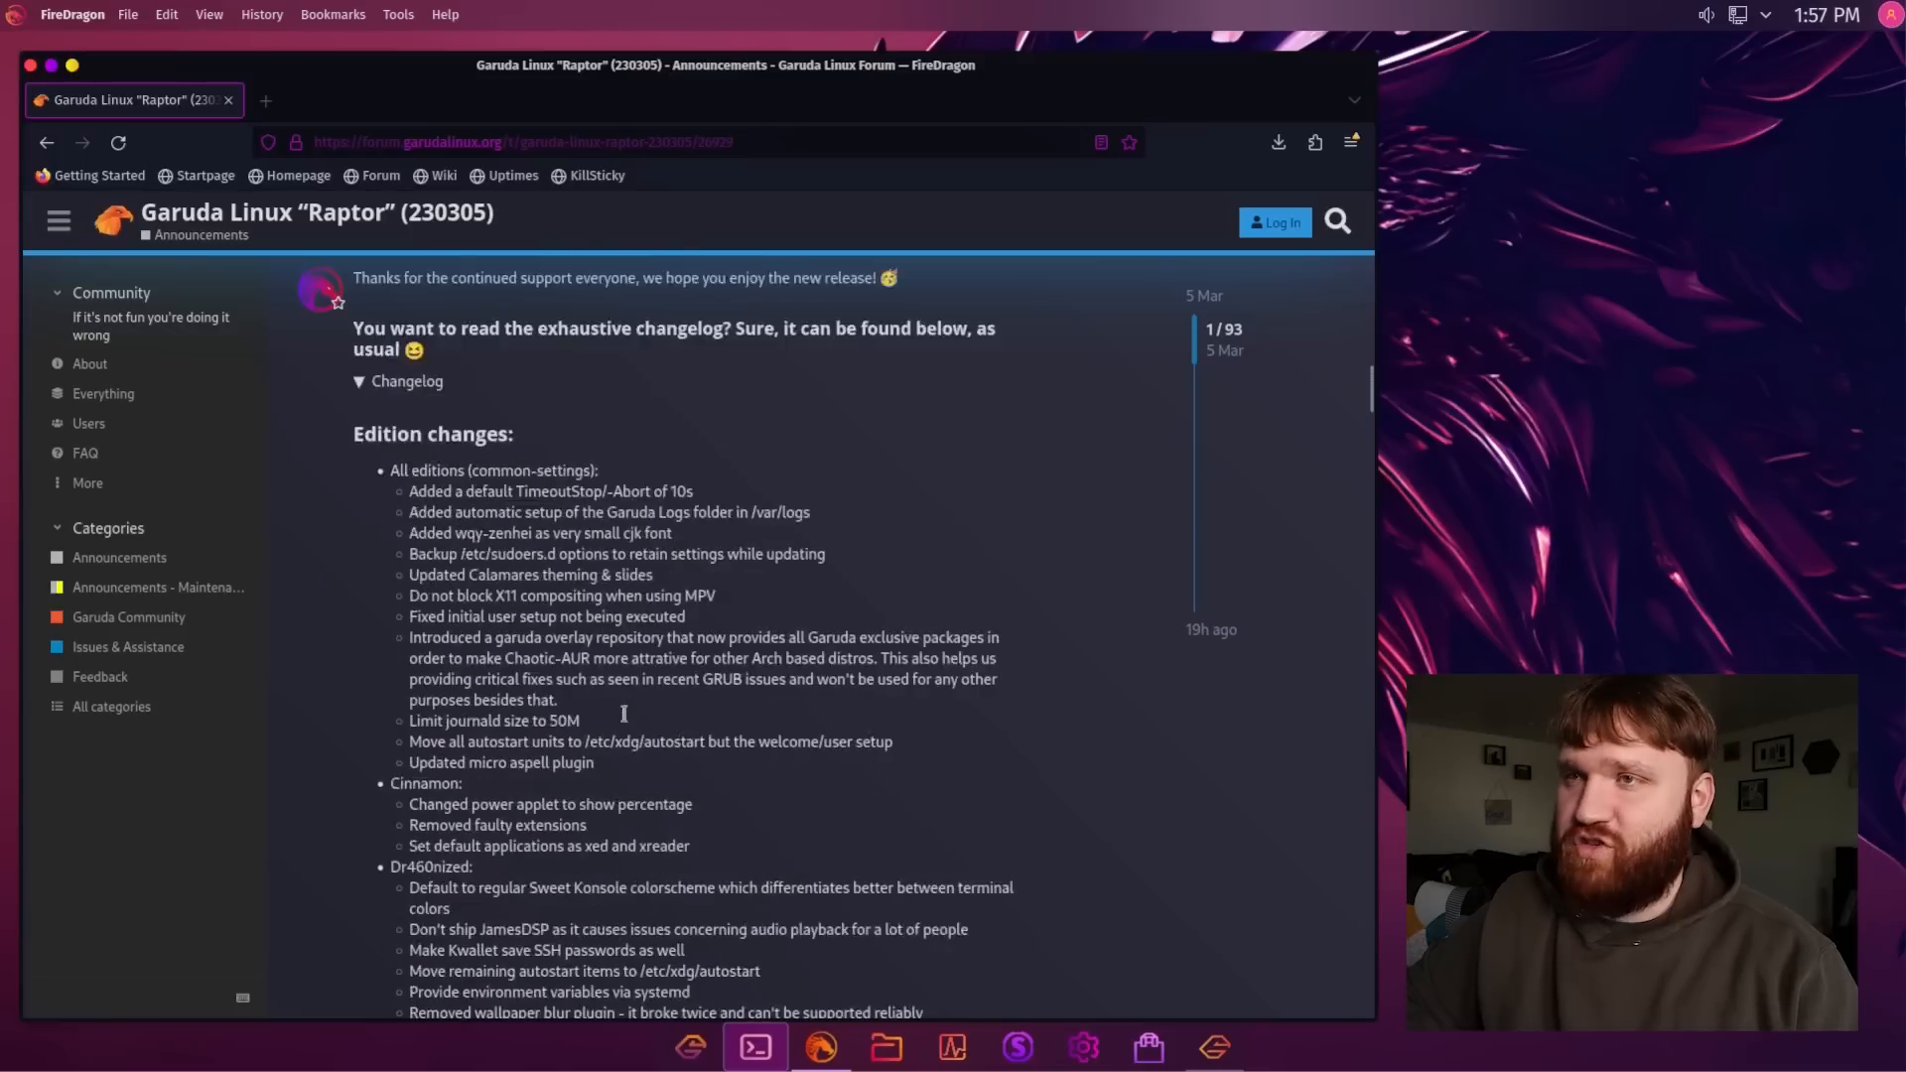
{"action": "scroll", "scroll_direction": "up", "scroll_amount": 3}
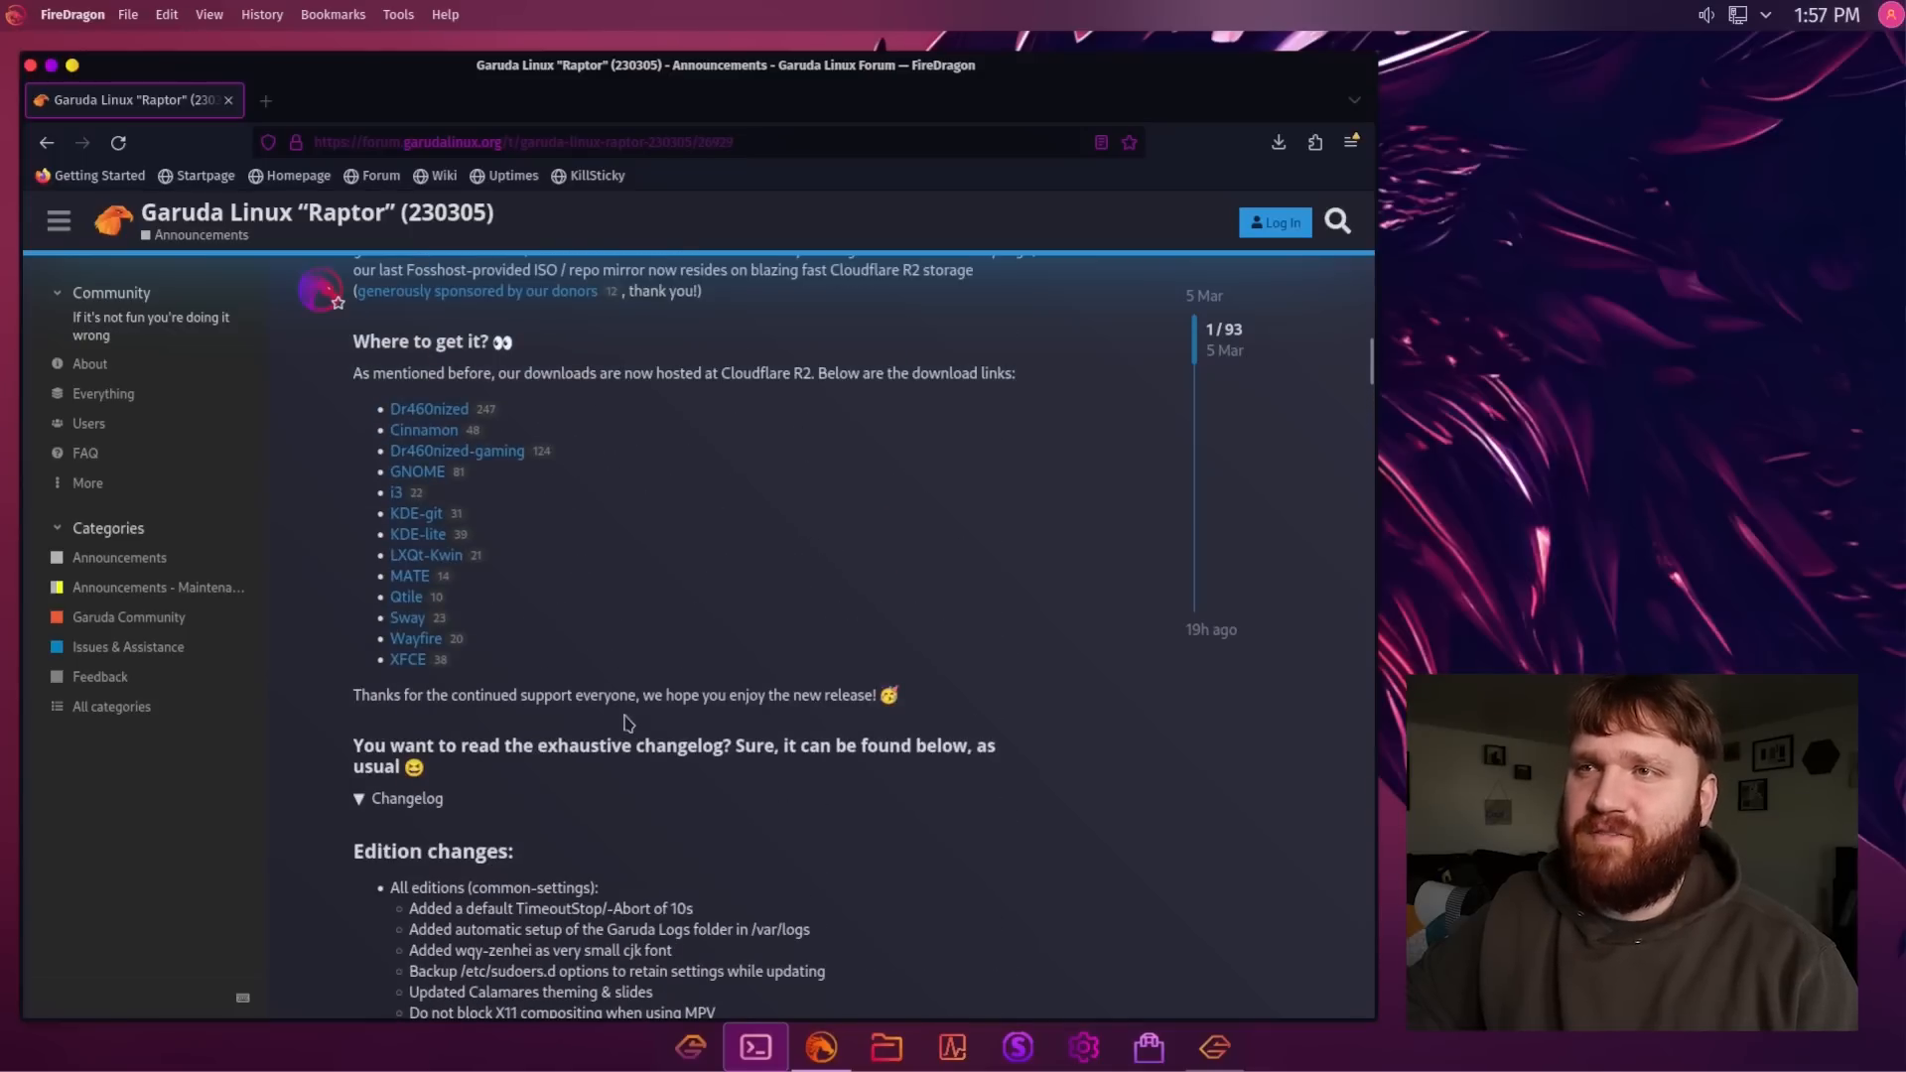
{"action": "mouse_move", "coordinate": [422, 440]}
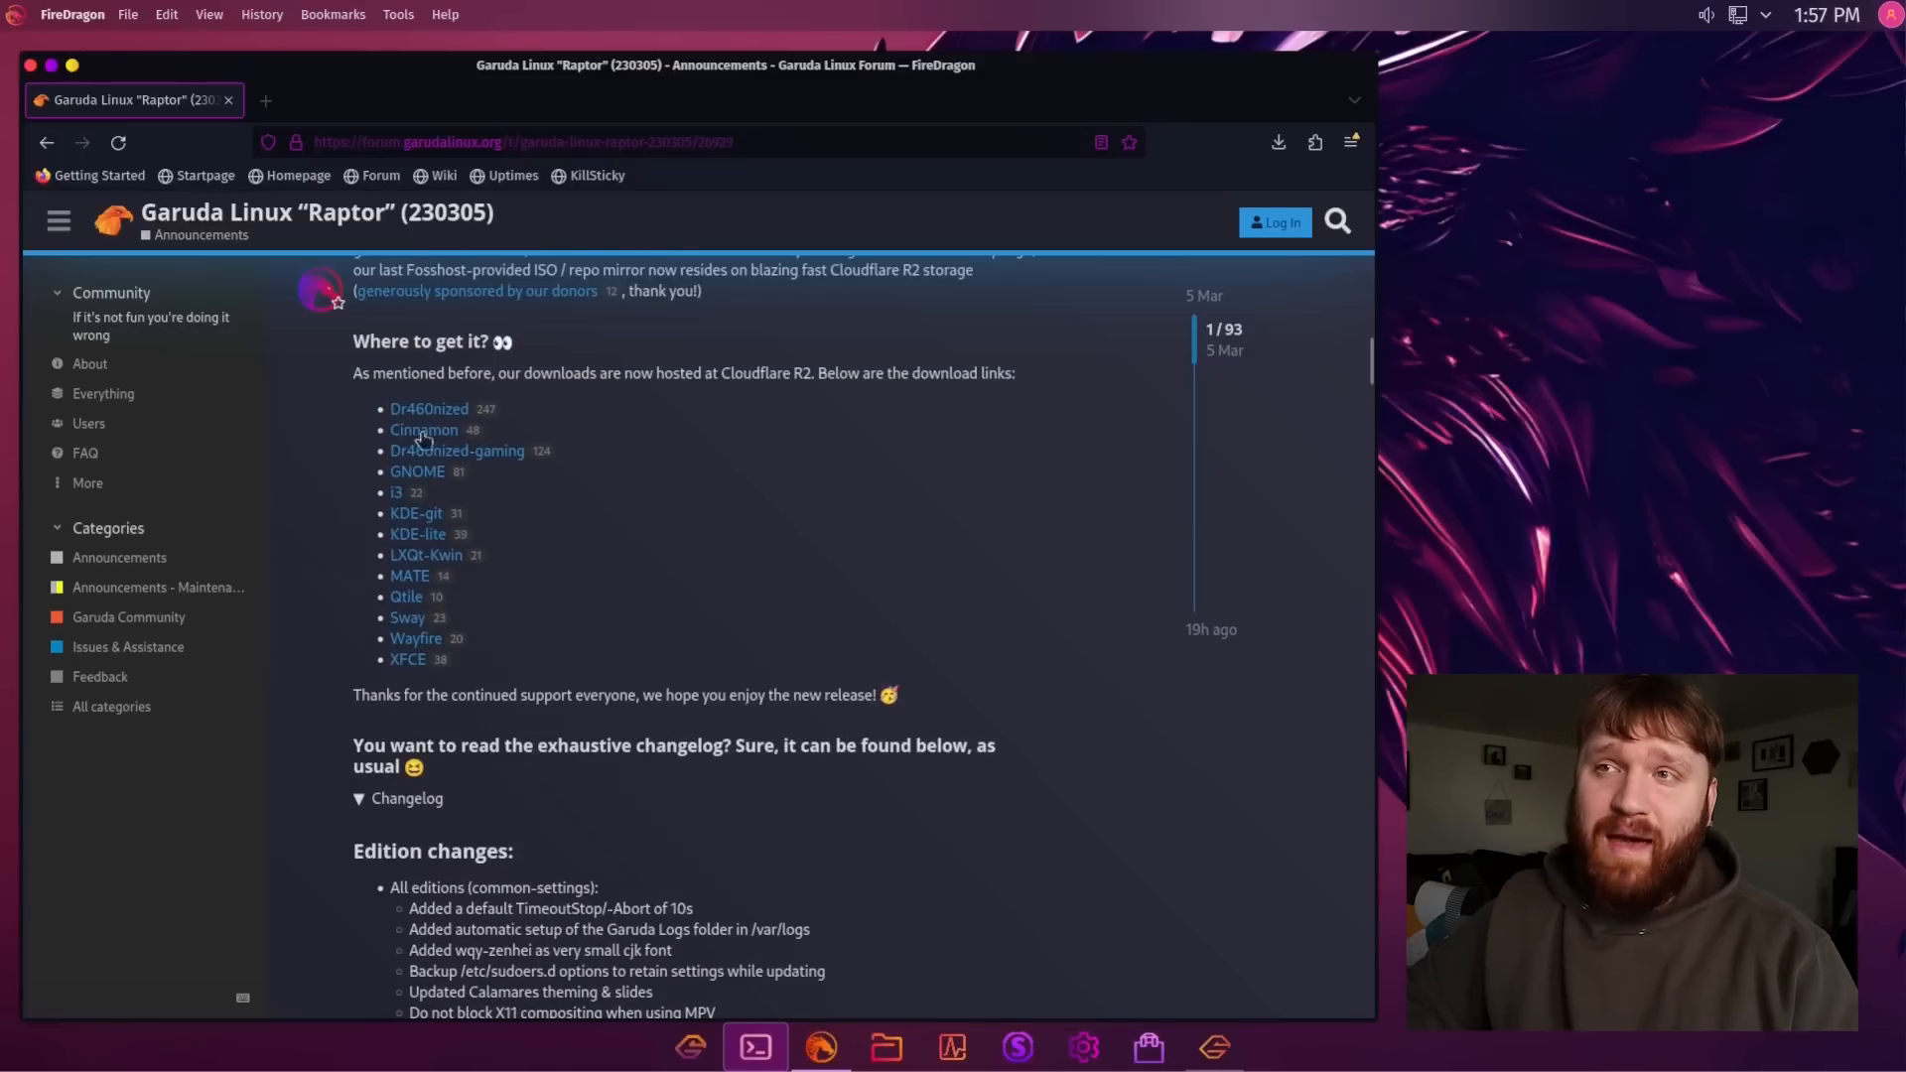
{"action": "key", "text": "ctrl+plus"}
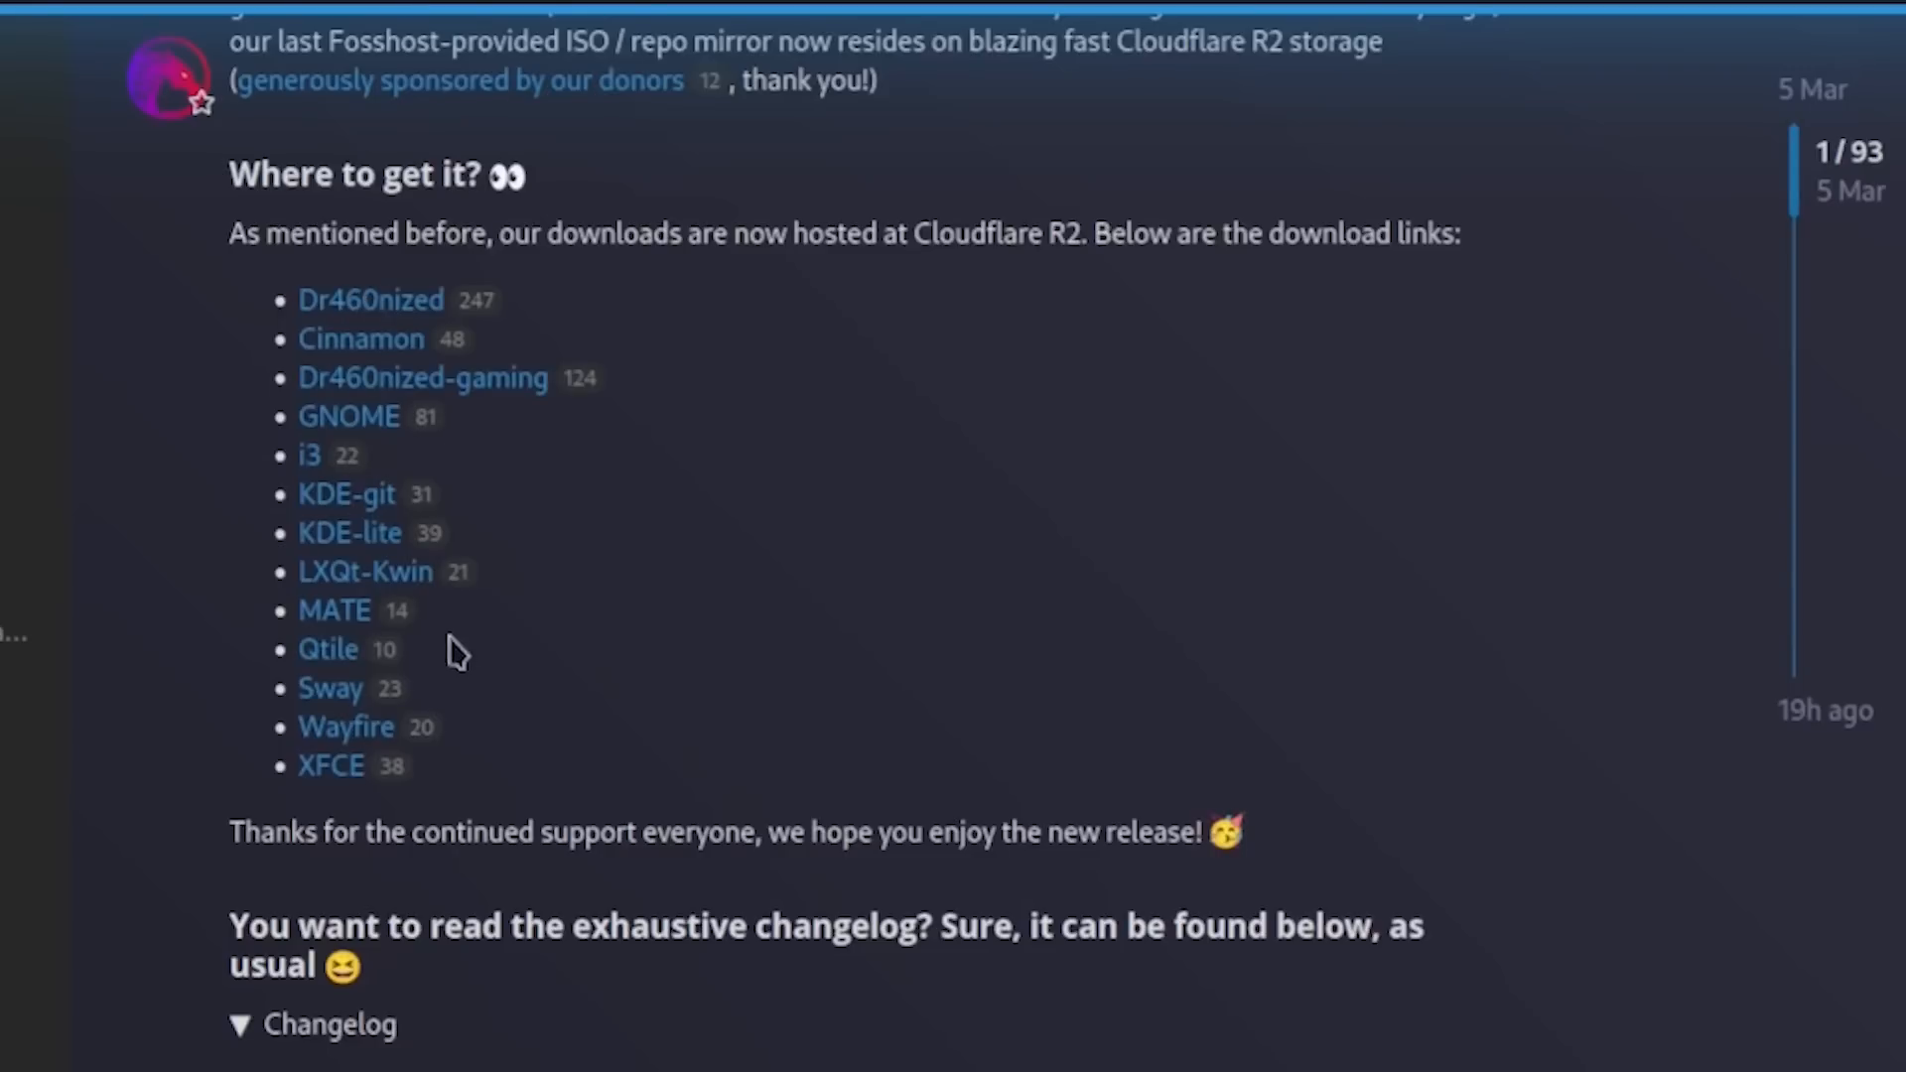
{"action": "mouse_move", "coordinate": [455, 286]}
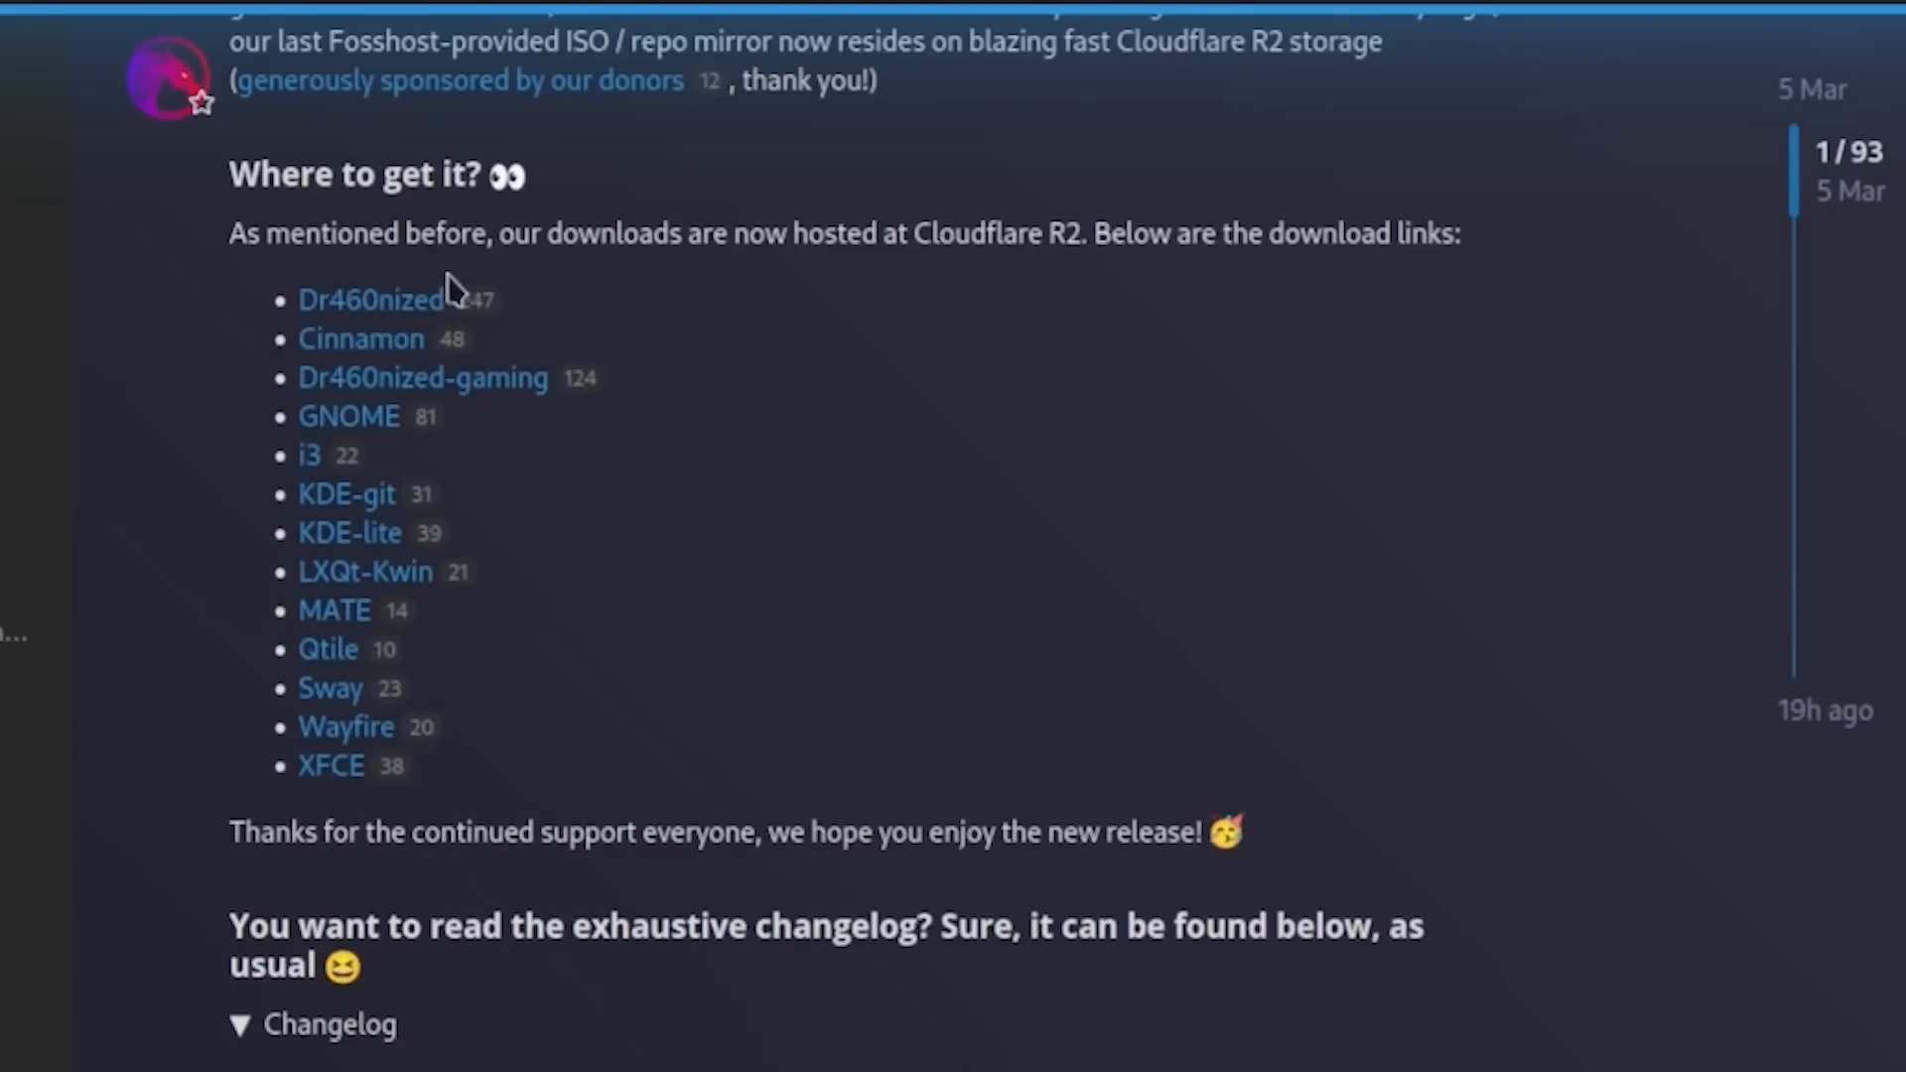
{"action": "mouse_move", "coordinate": [462, 298]}
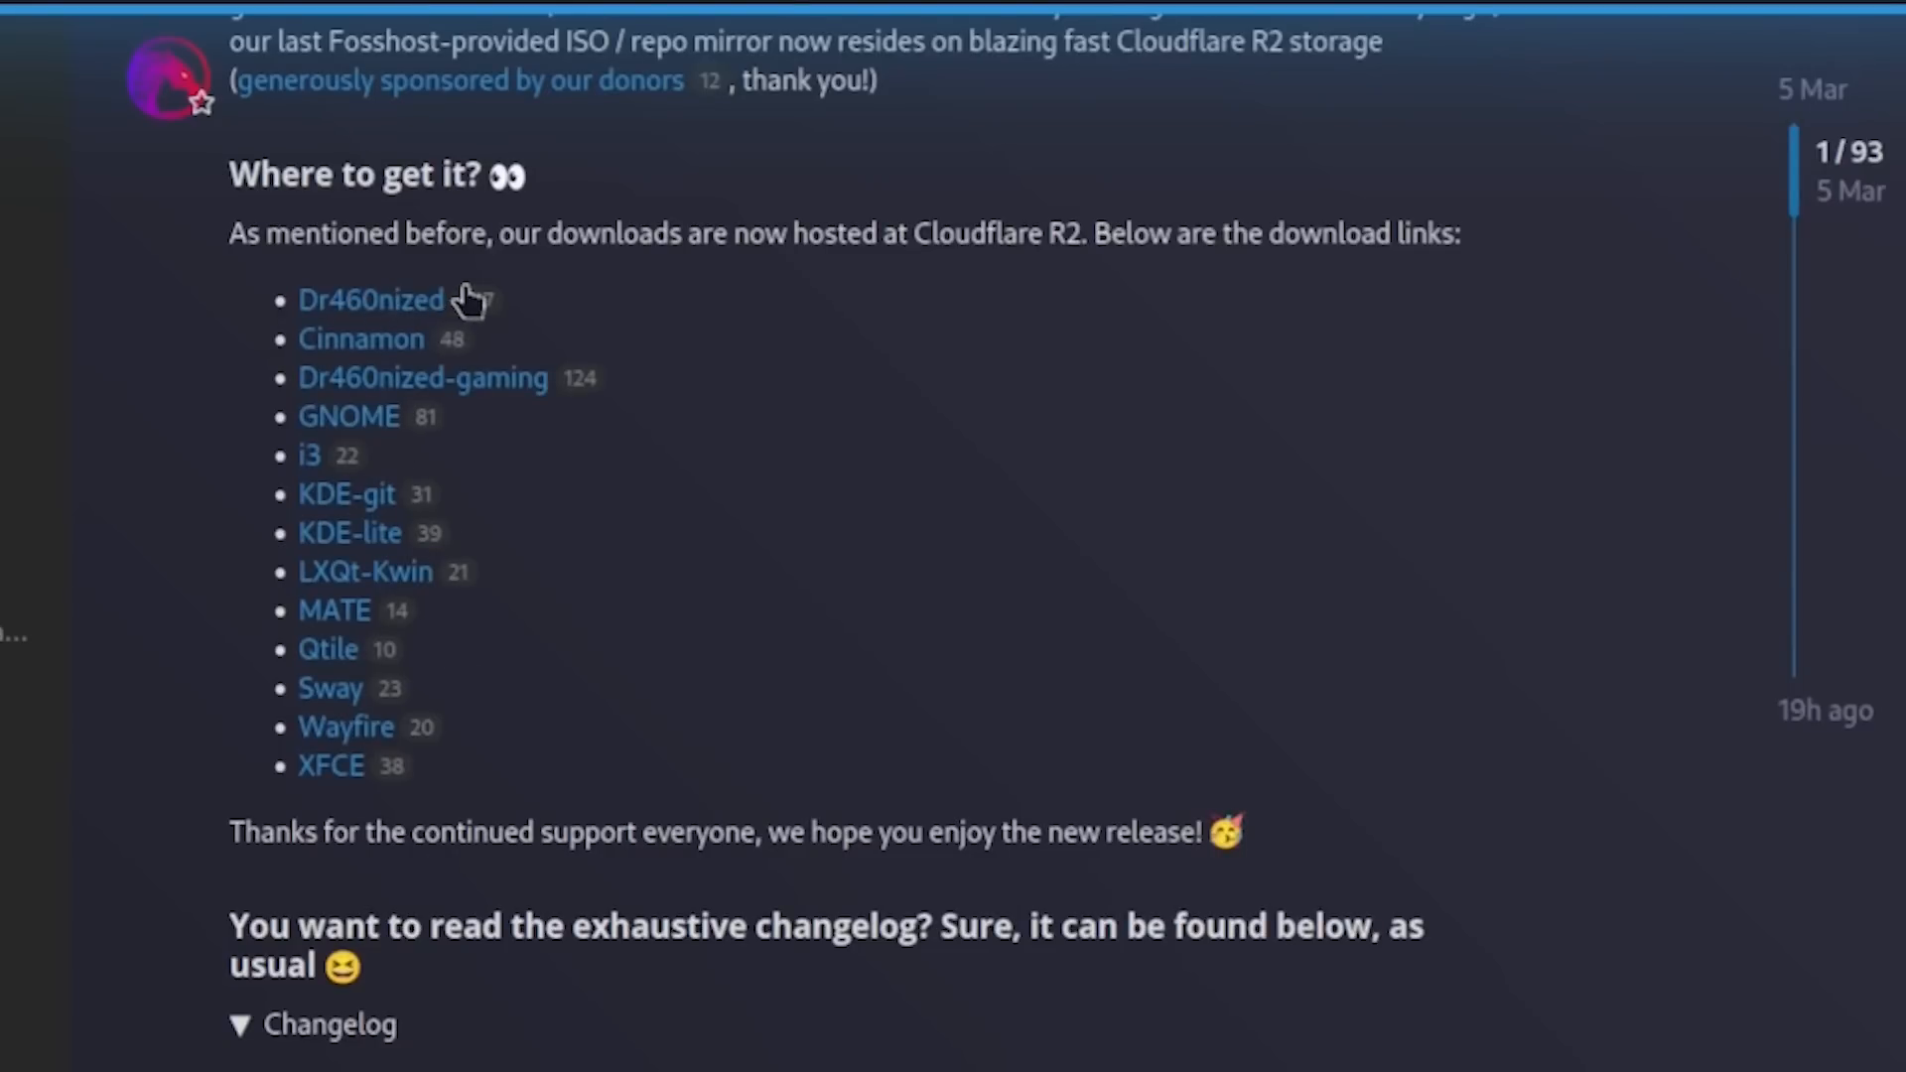
{"action": "mouse_move", "coordinate": [401, 516]}
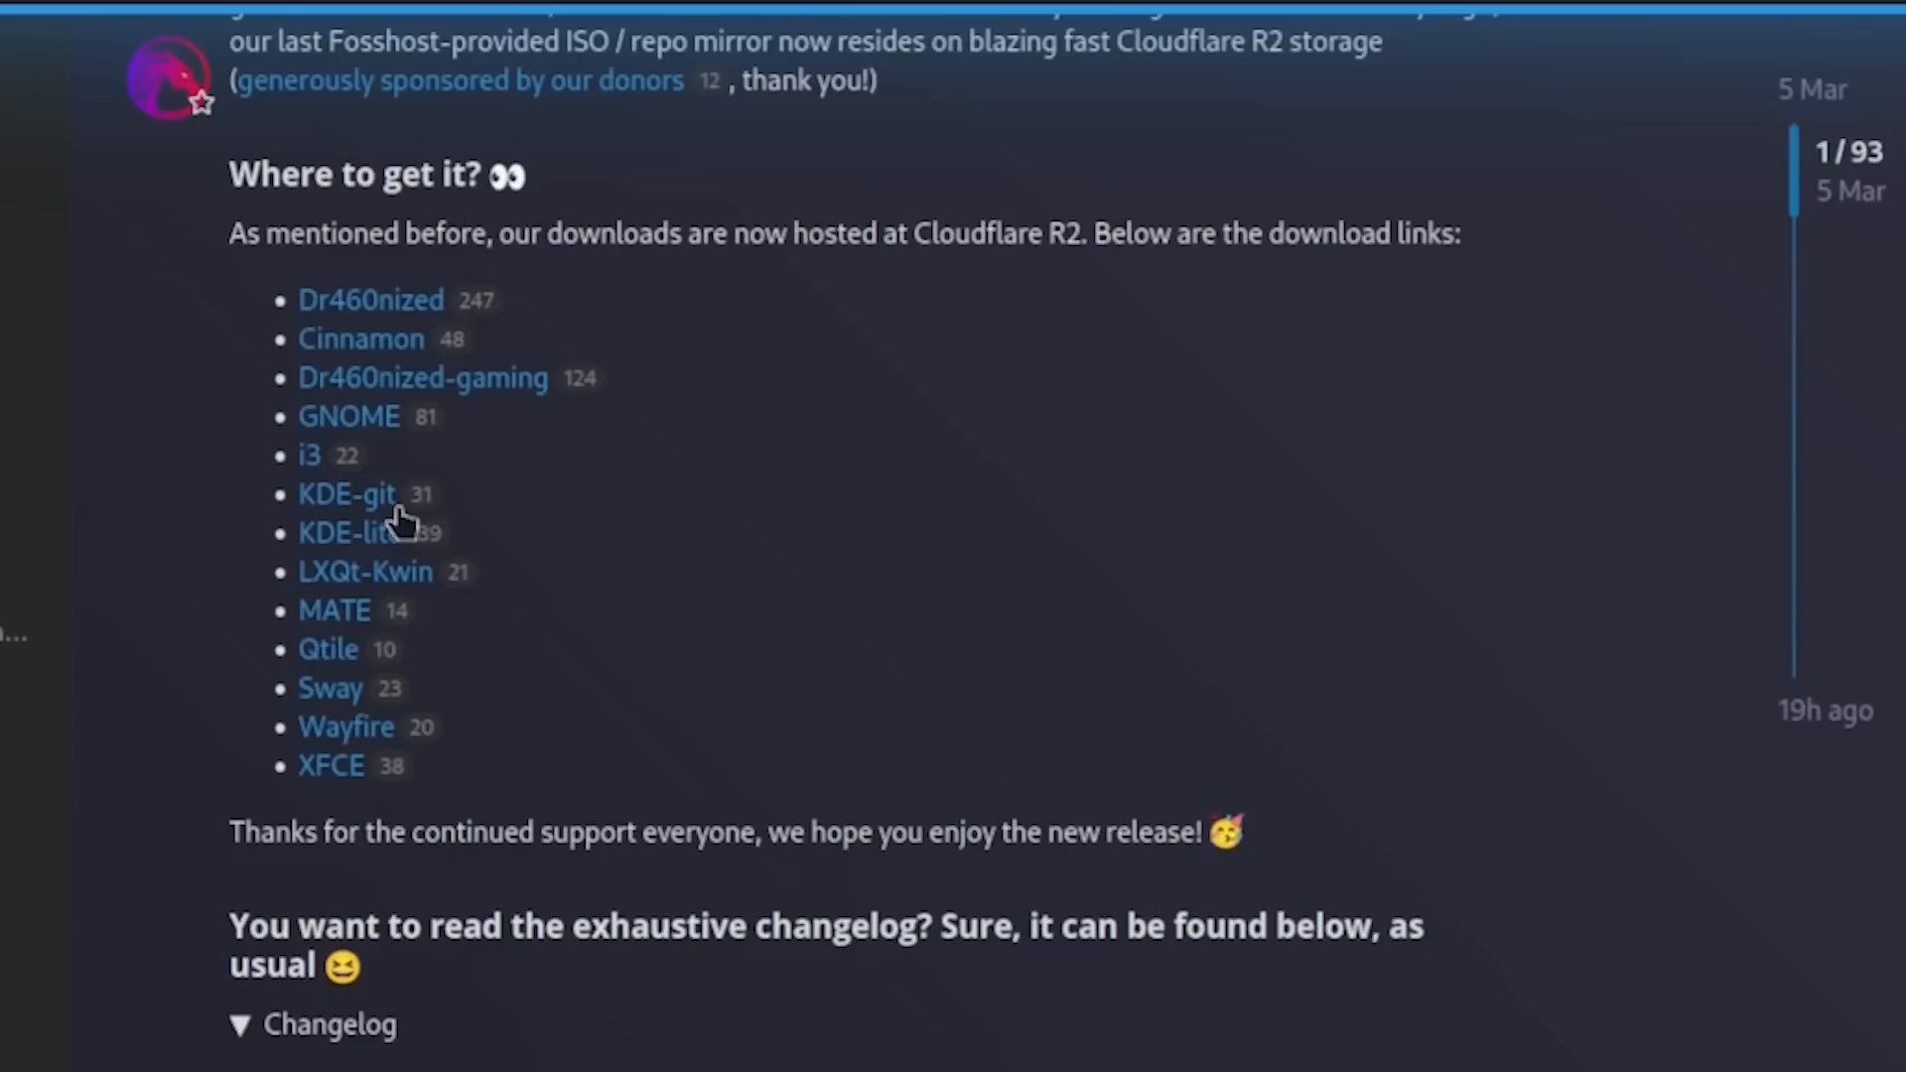
{"action": "mouse_move", "coordinate": [365, 510]}
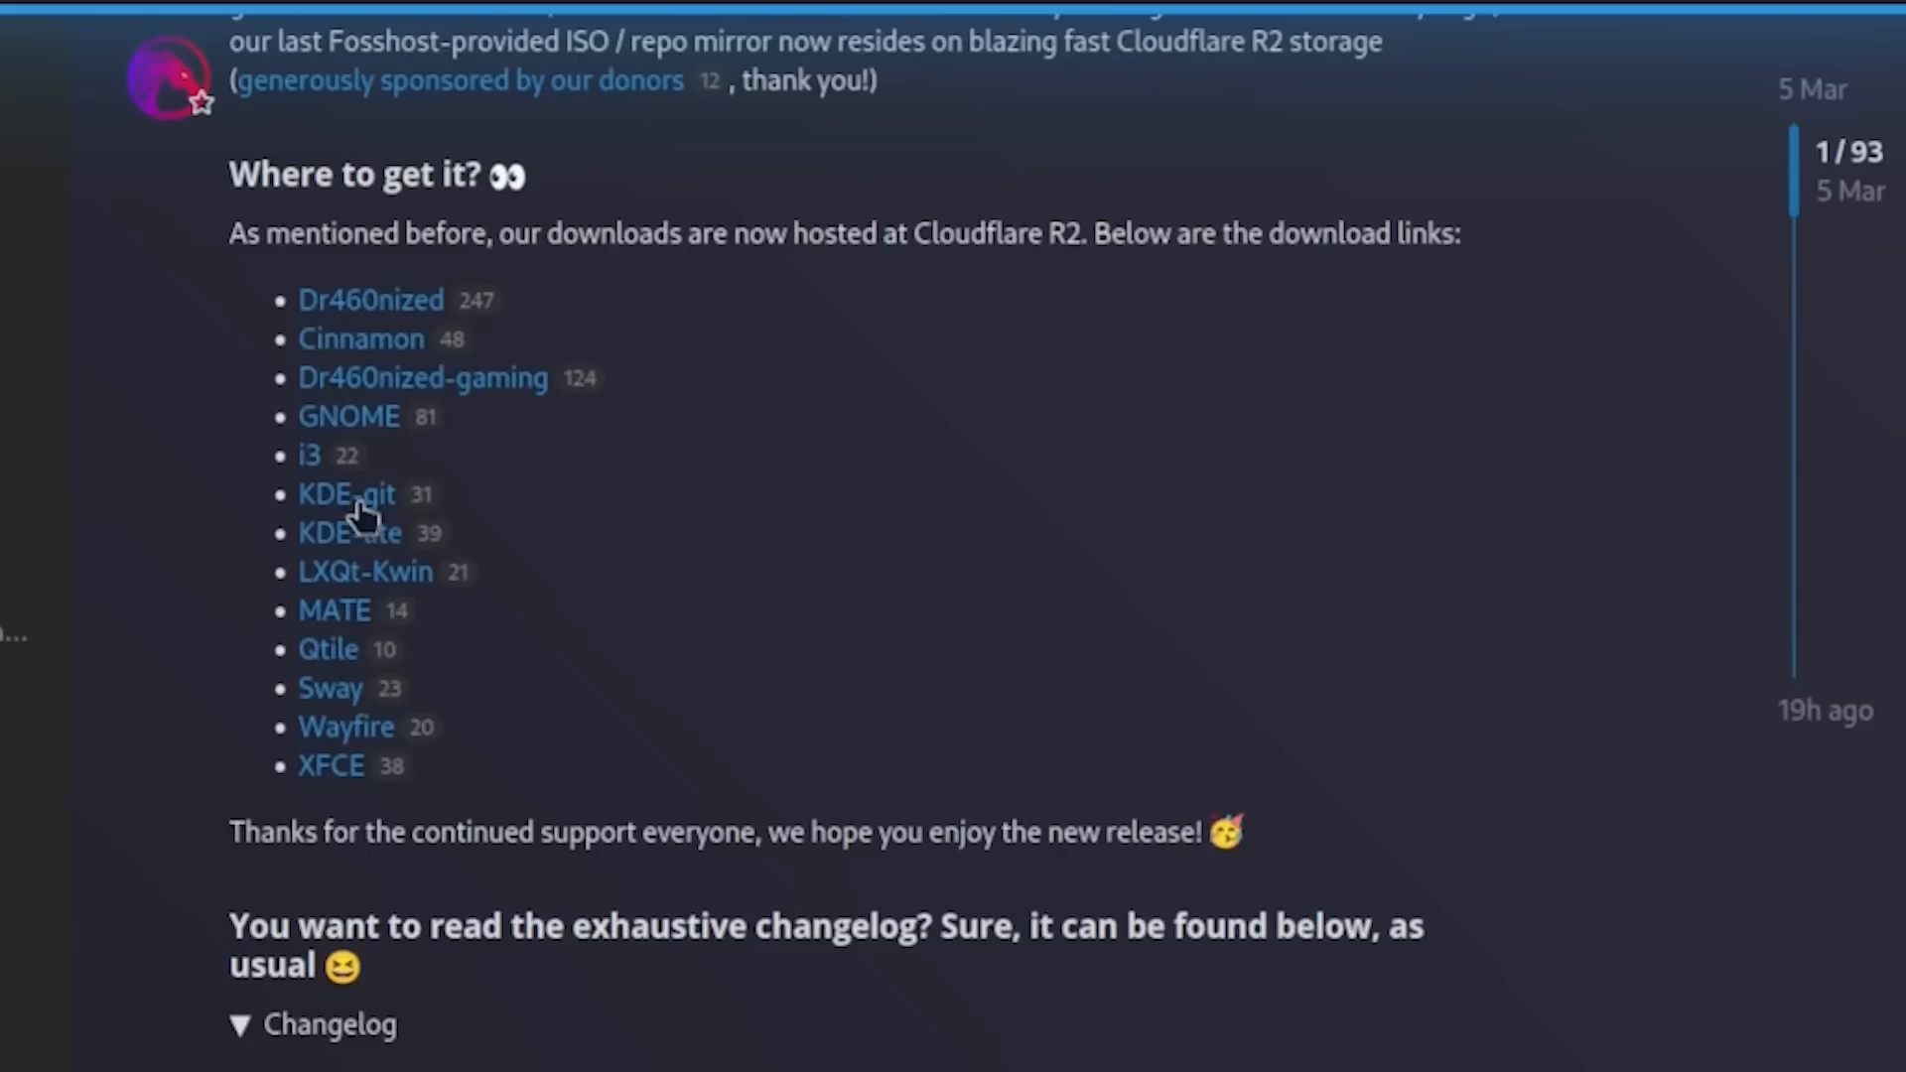
{"action": "mouse_move", "coordinate": [97, 22]}
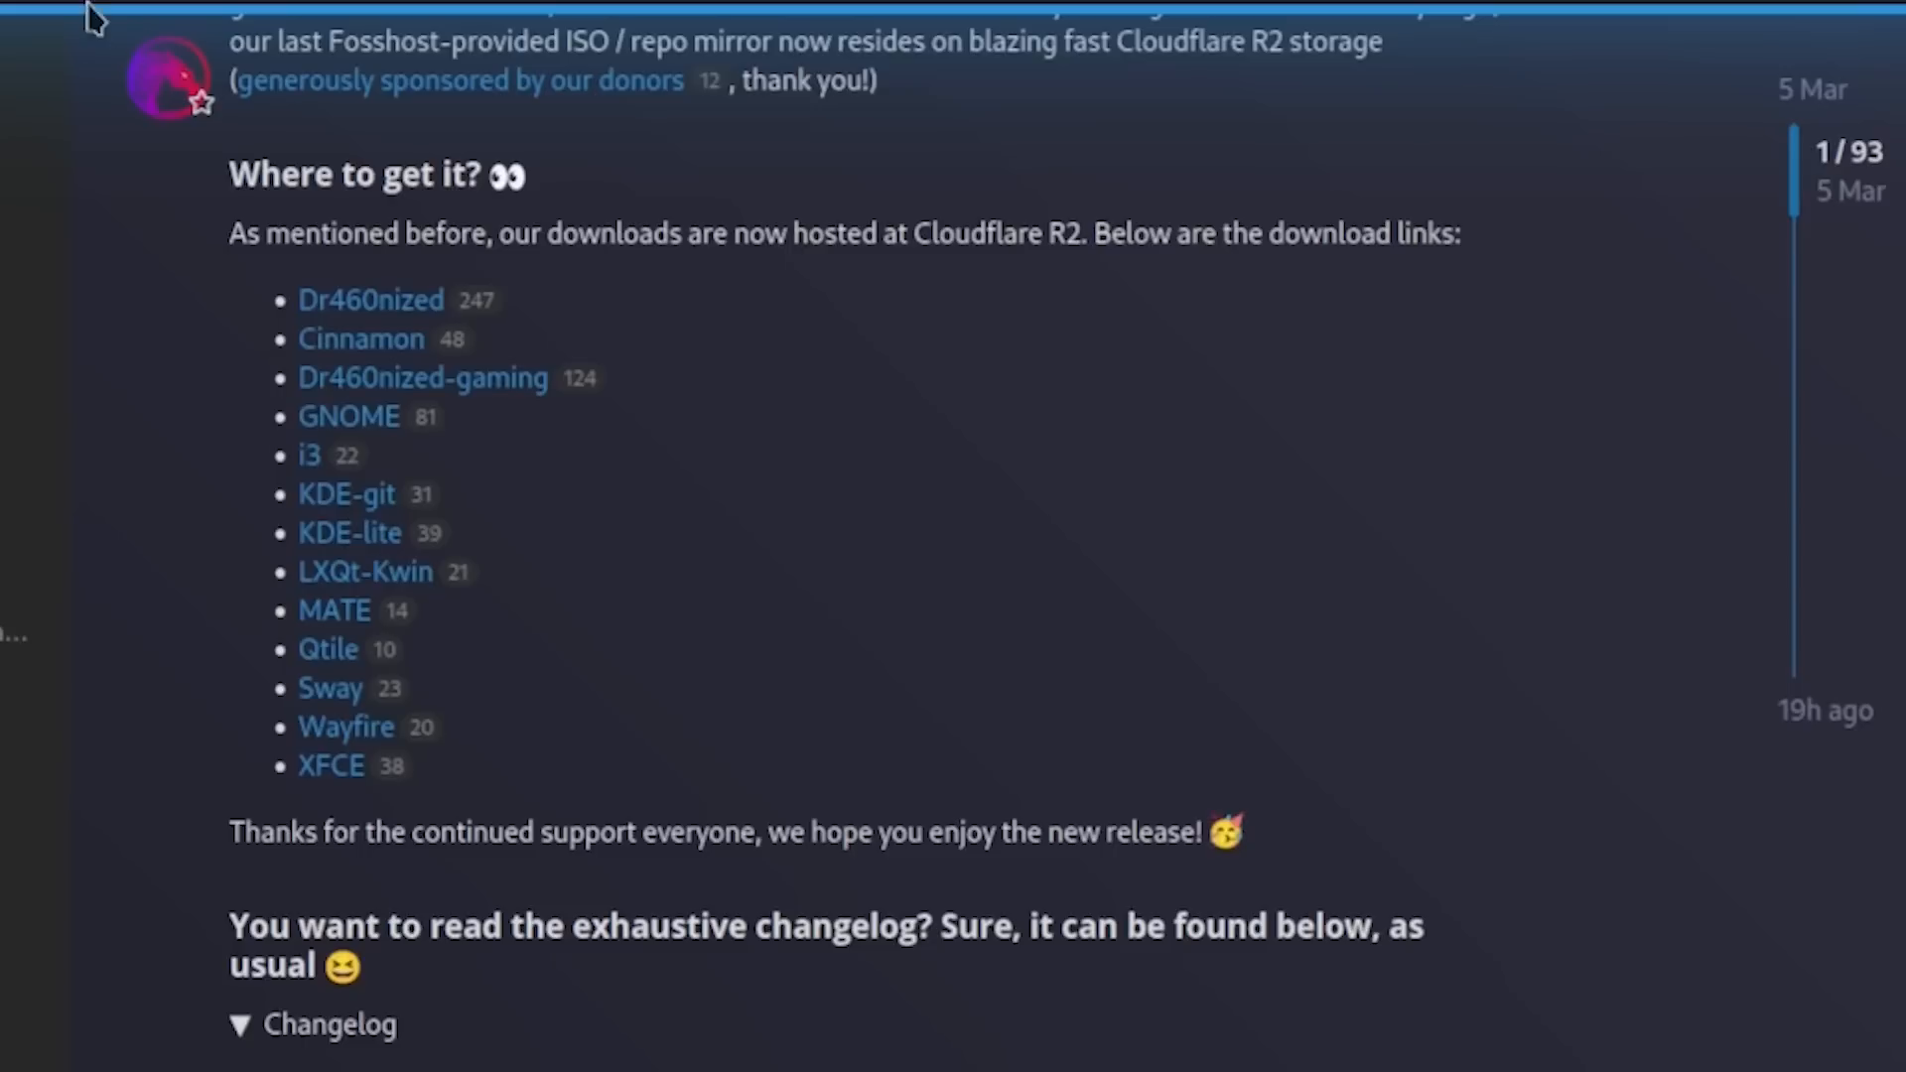
{"action": "mouse_move", "coordinate": [628, 644]}
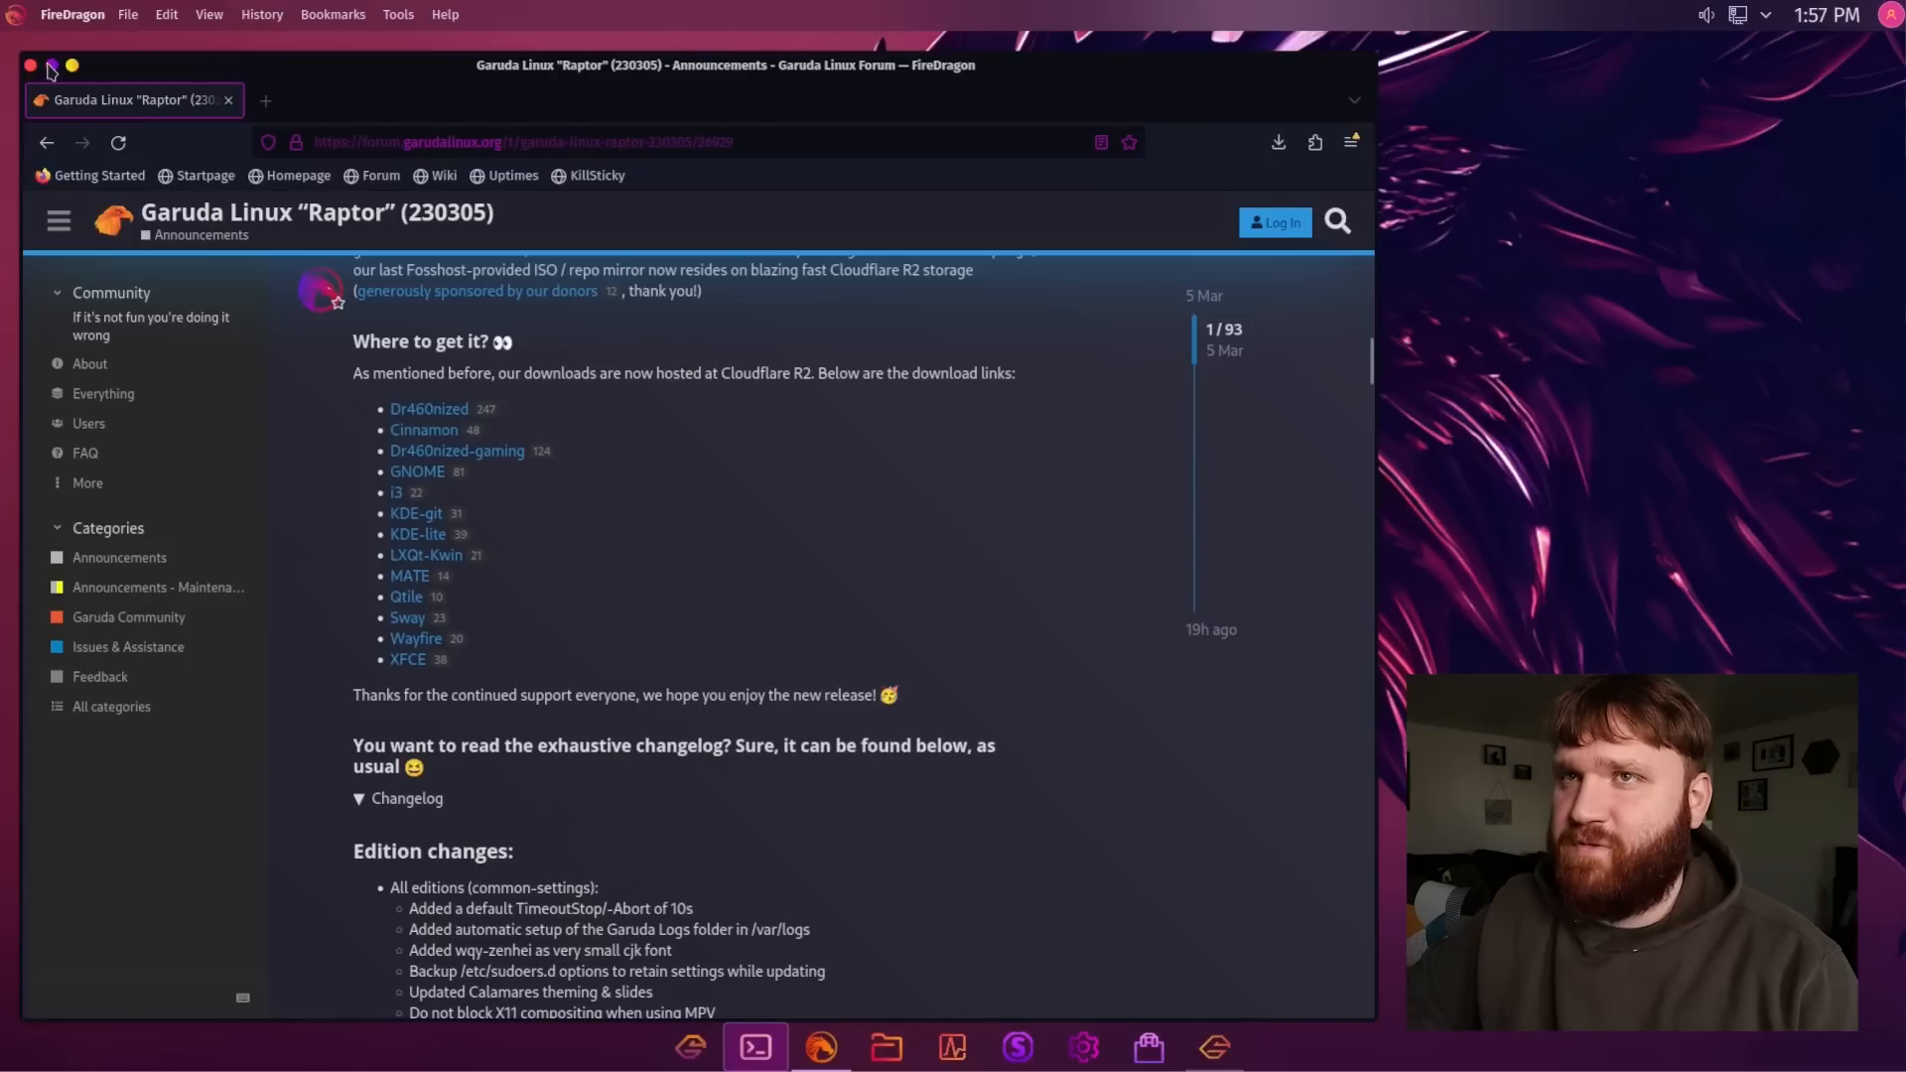
{"action": "mouse_move", "coordinate": [71, 67]}
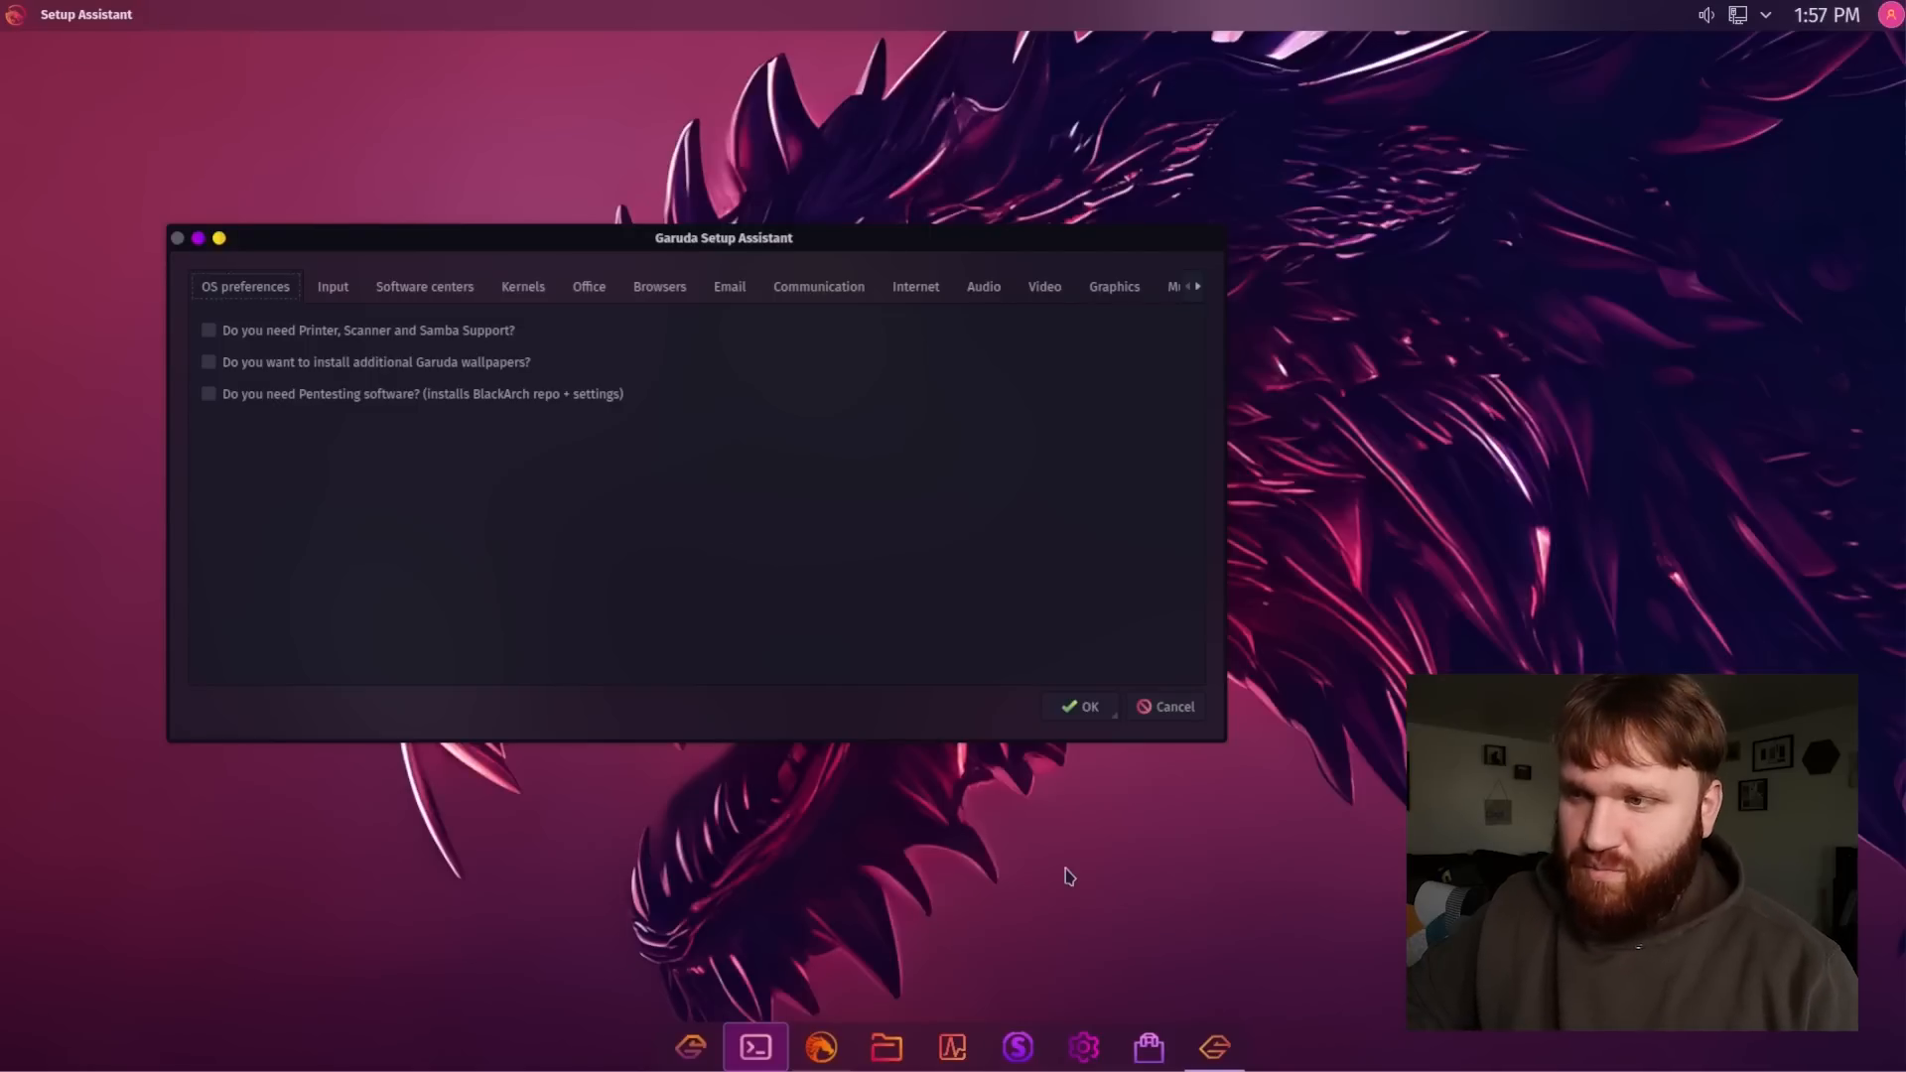
{"action": "mouse_move", "coordinate": [1299, 952]}
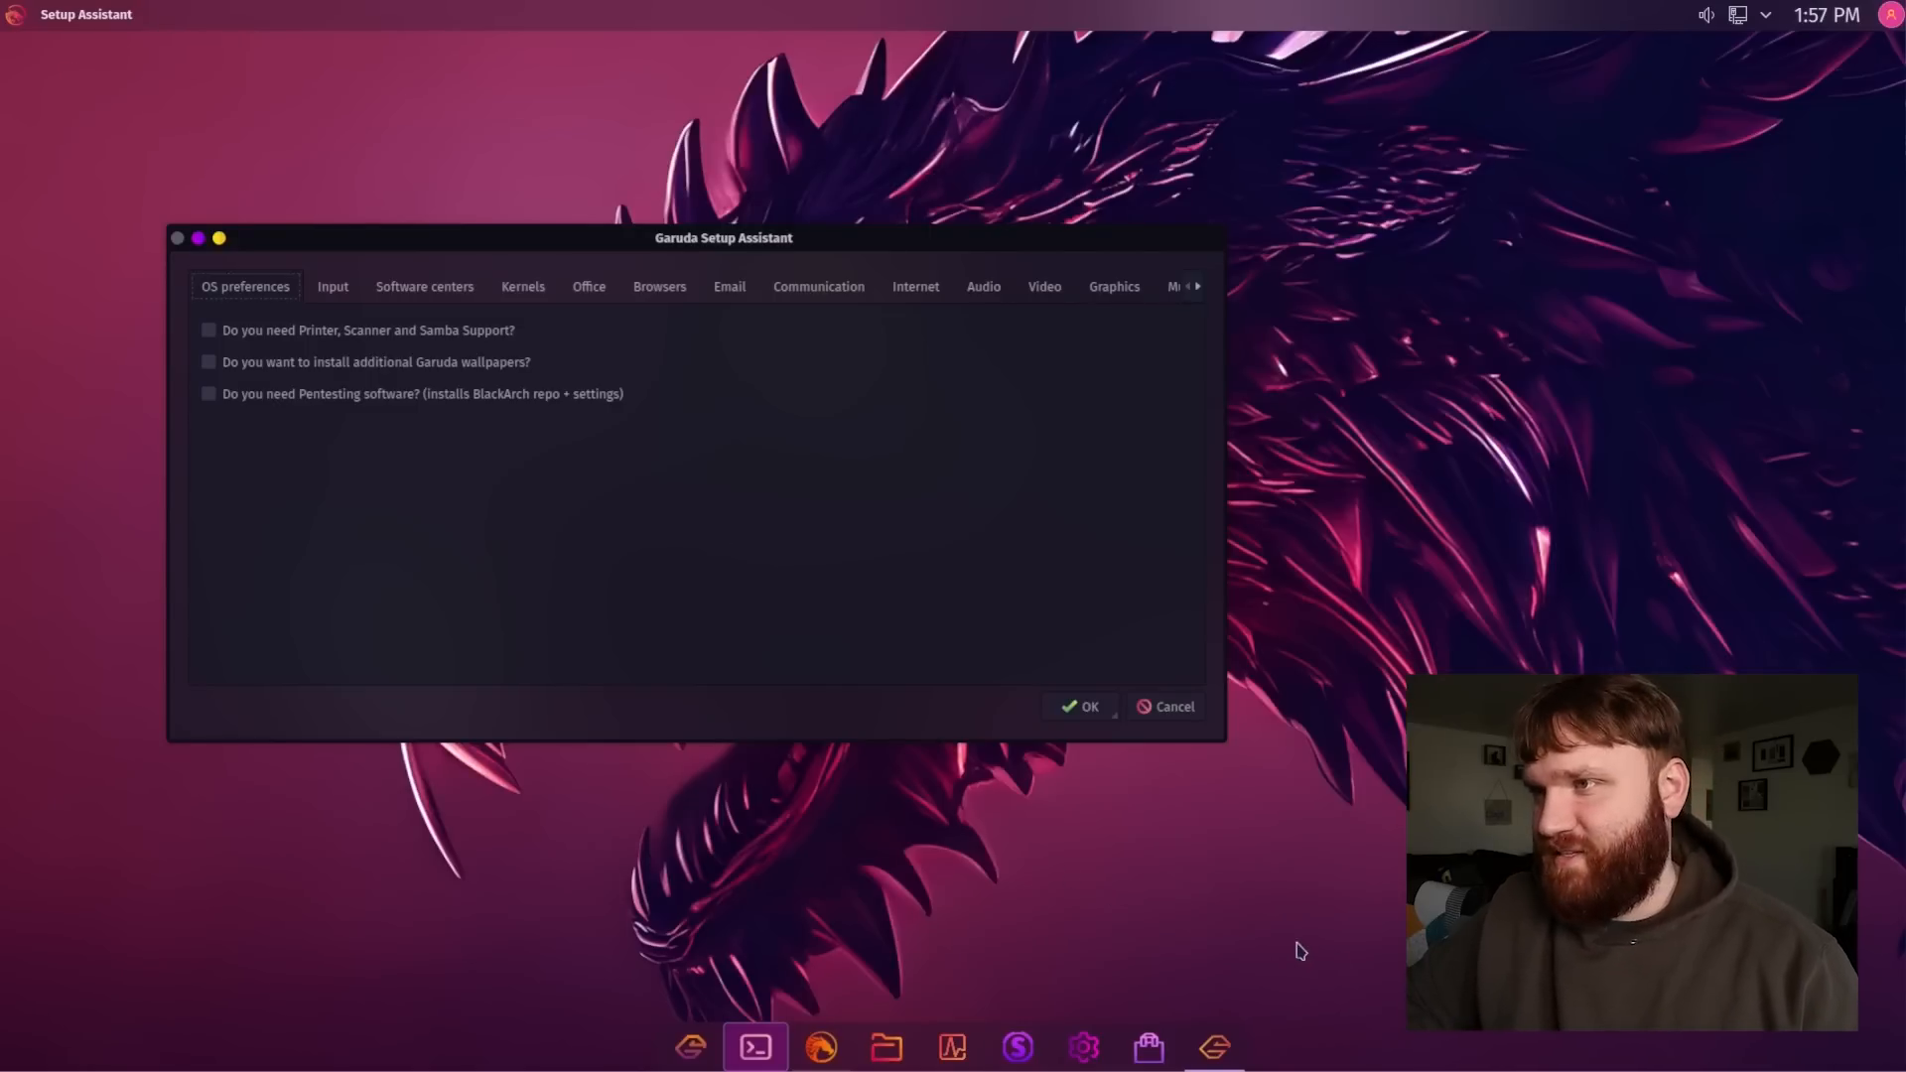
{"action": "mouse_move", "coordinate": [1268, 910]}
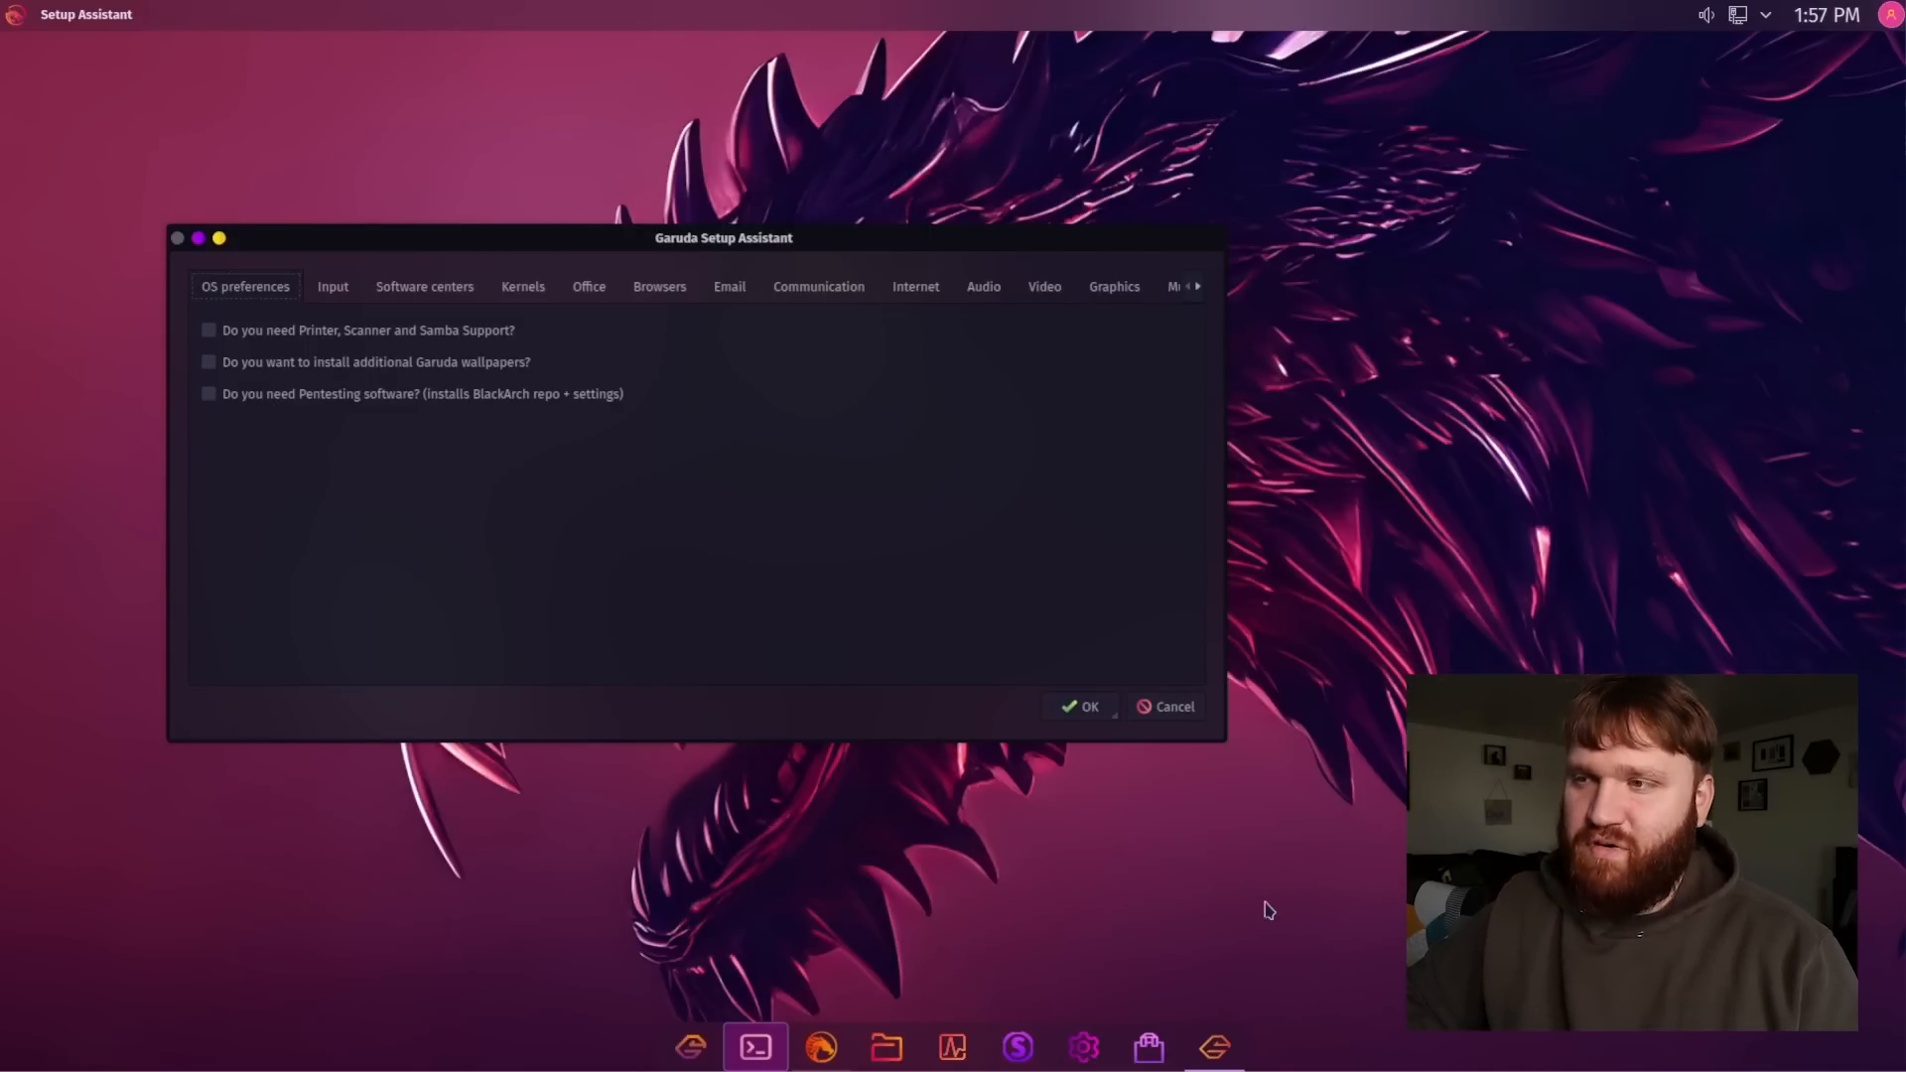
{"action": "mouse_move", "coordinate": [782, 832]}
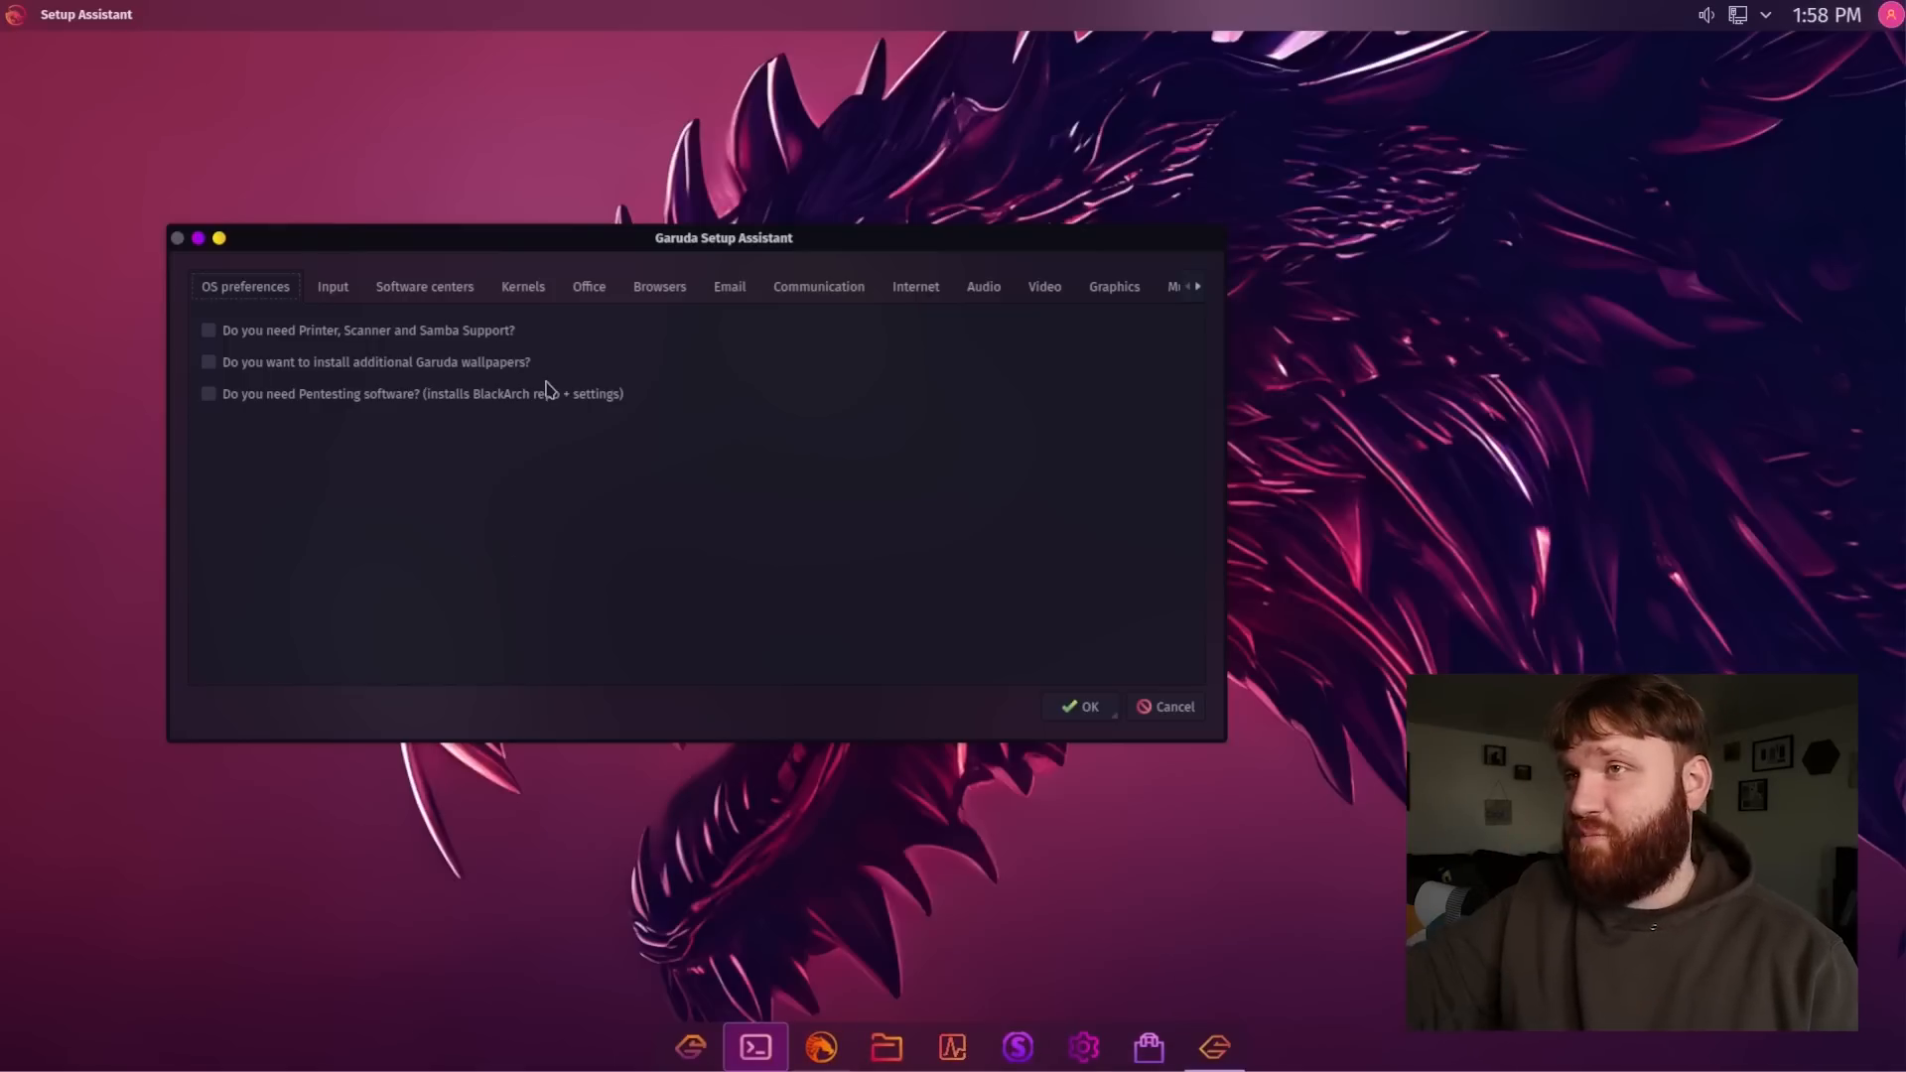
{"action": "mouse_move", "coordinate": [1223, 386]}
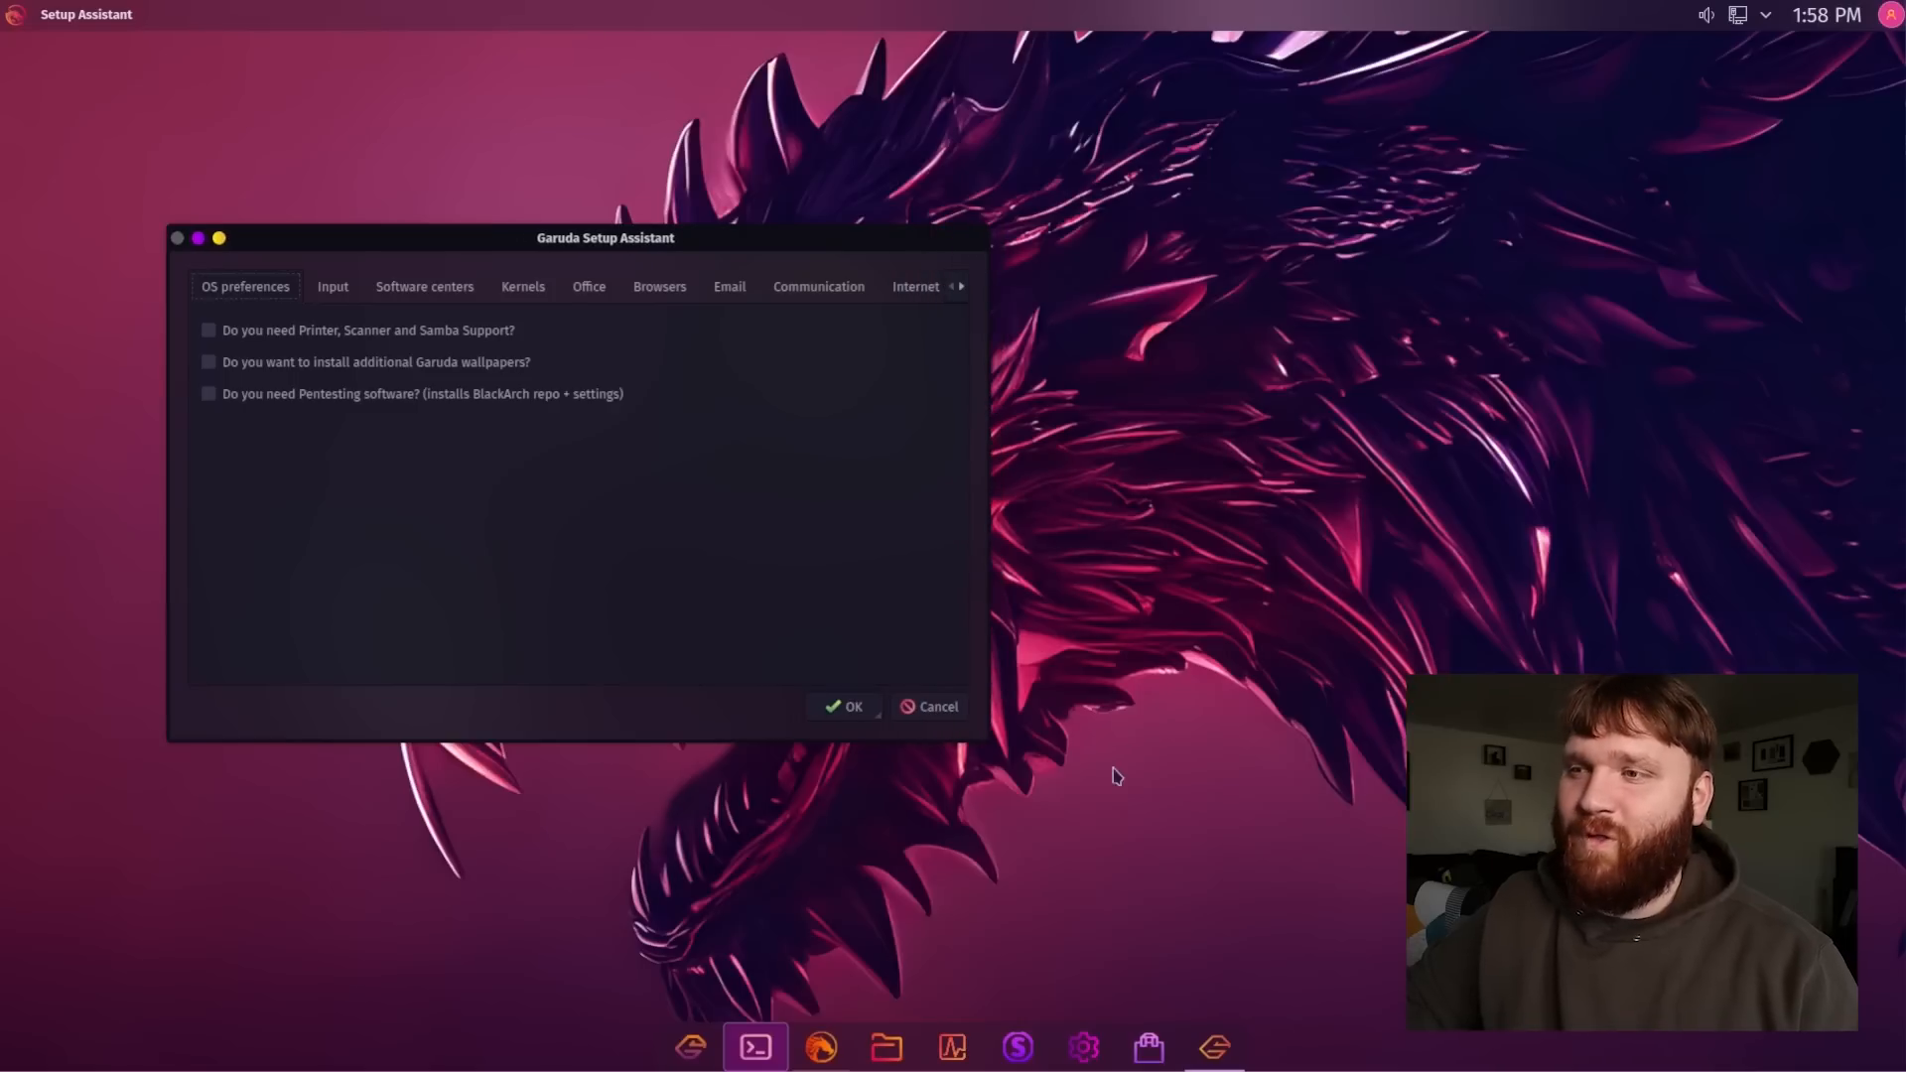
{"action": "mouse_move", "coordinate": [537, 849]}
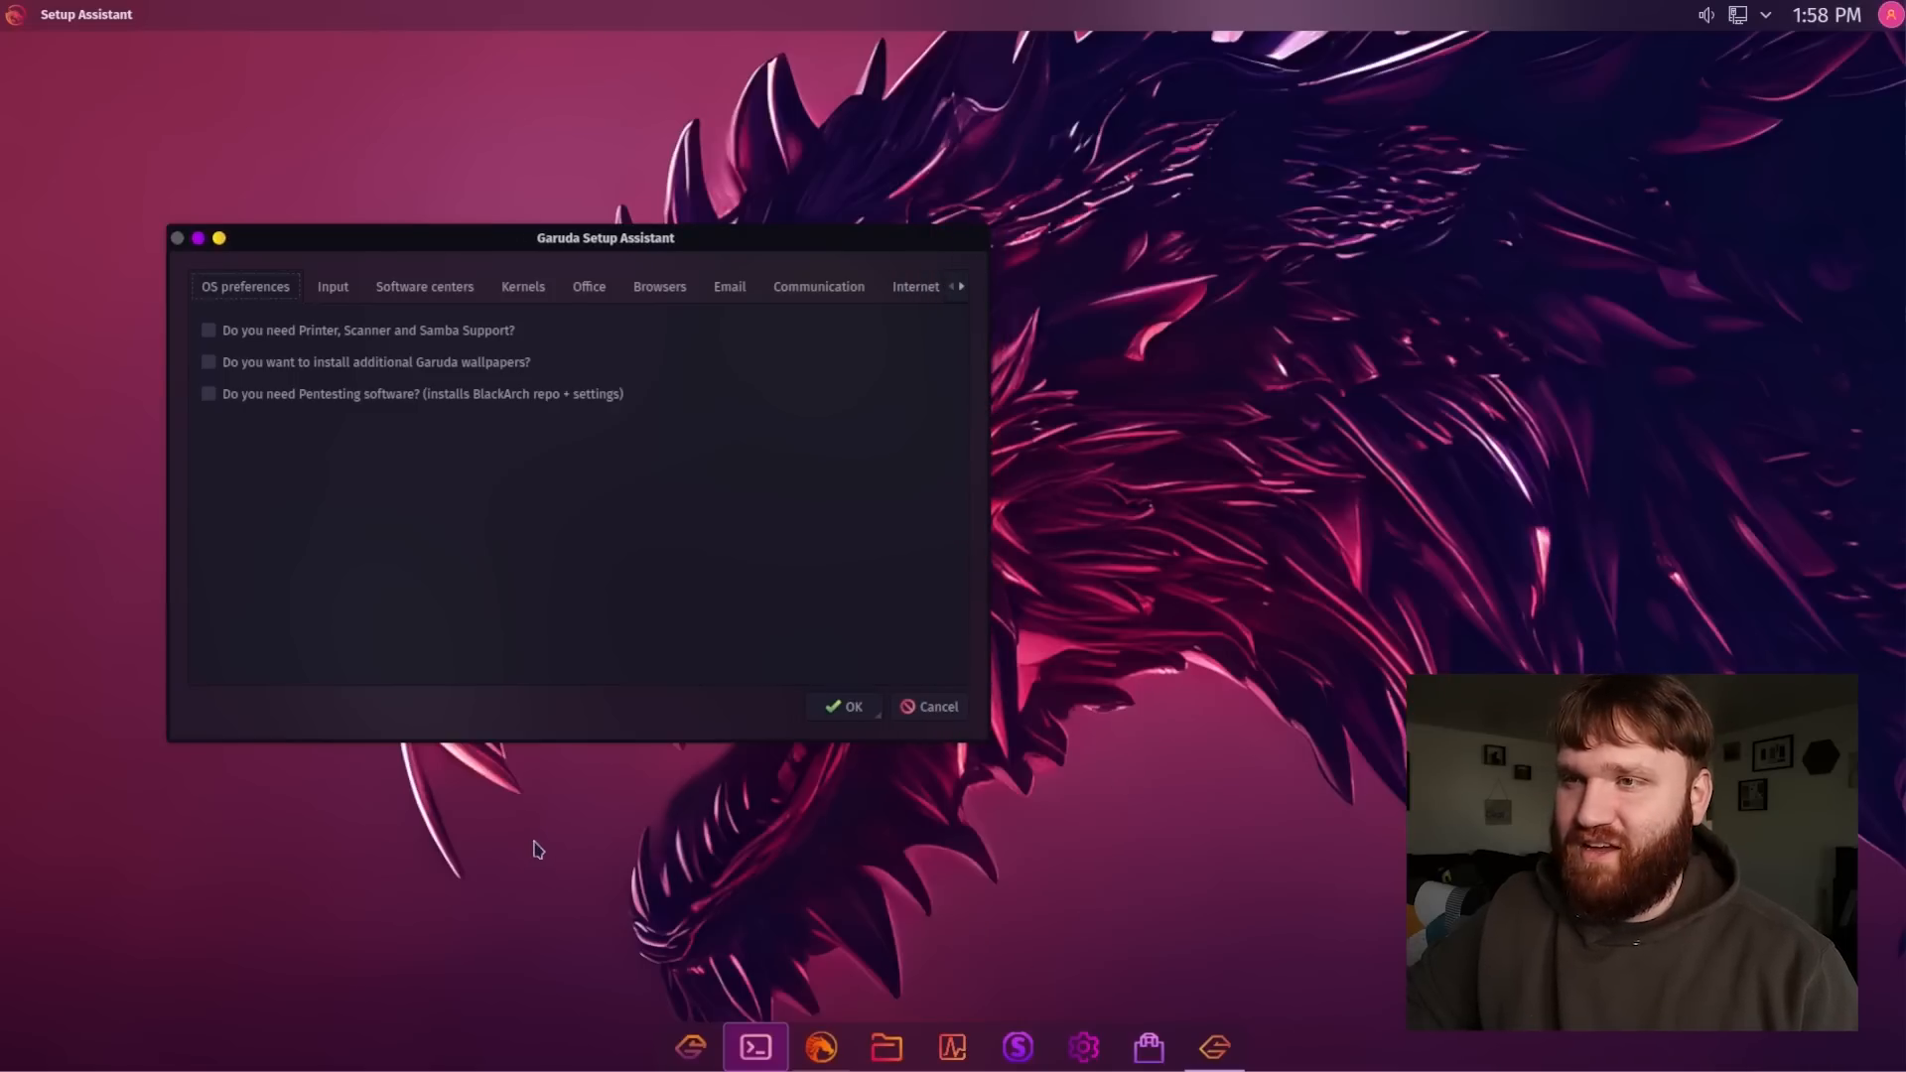
{"action": "mouse_move", "coordinate": [549, 575]}
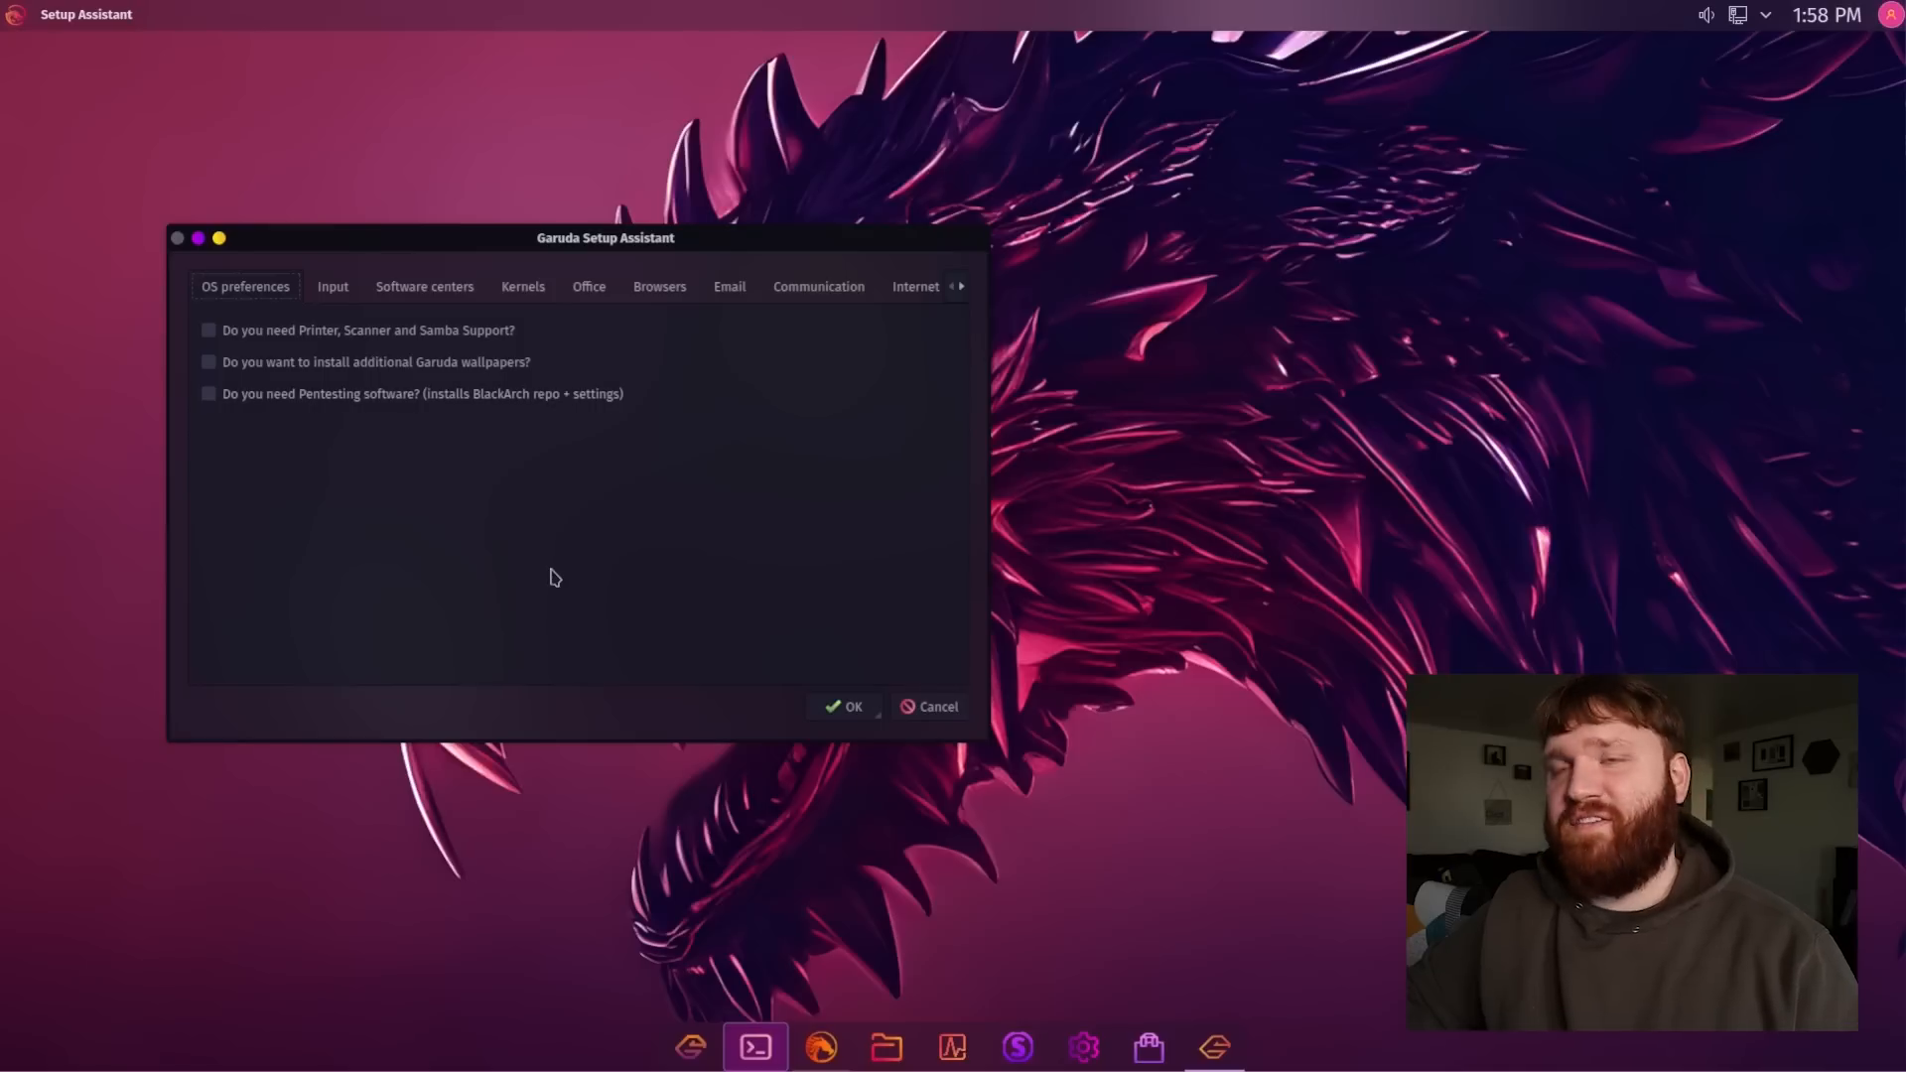
{"action": "mouse_move", "coordinate": [476, 249]}
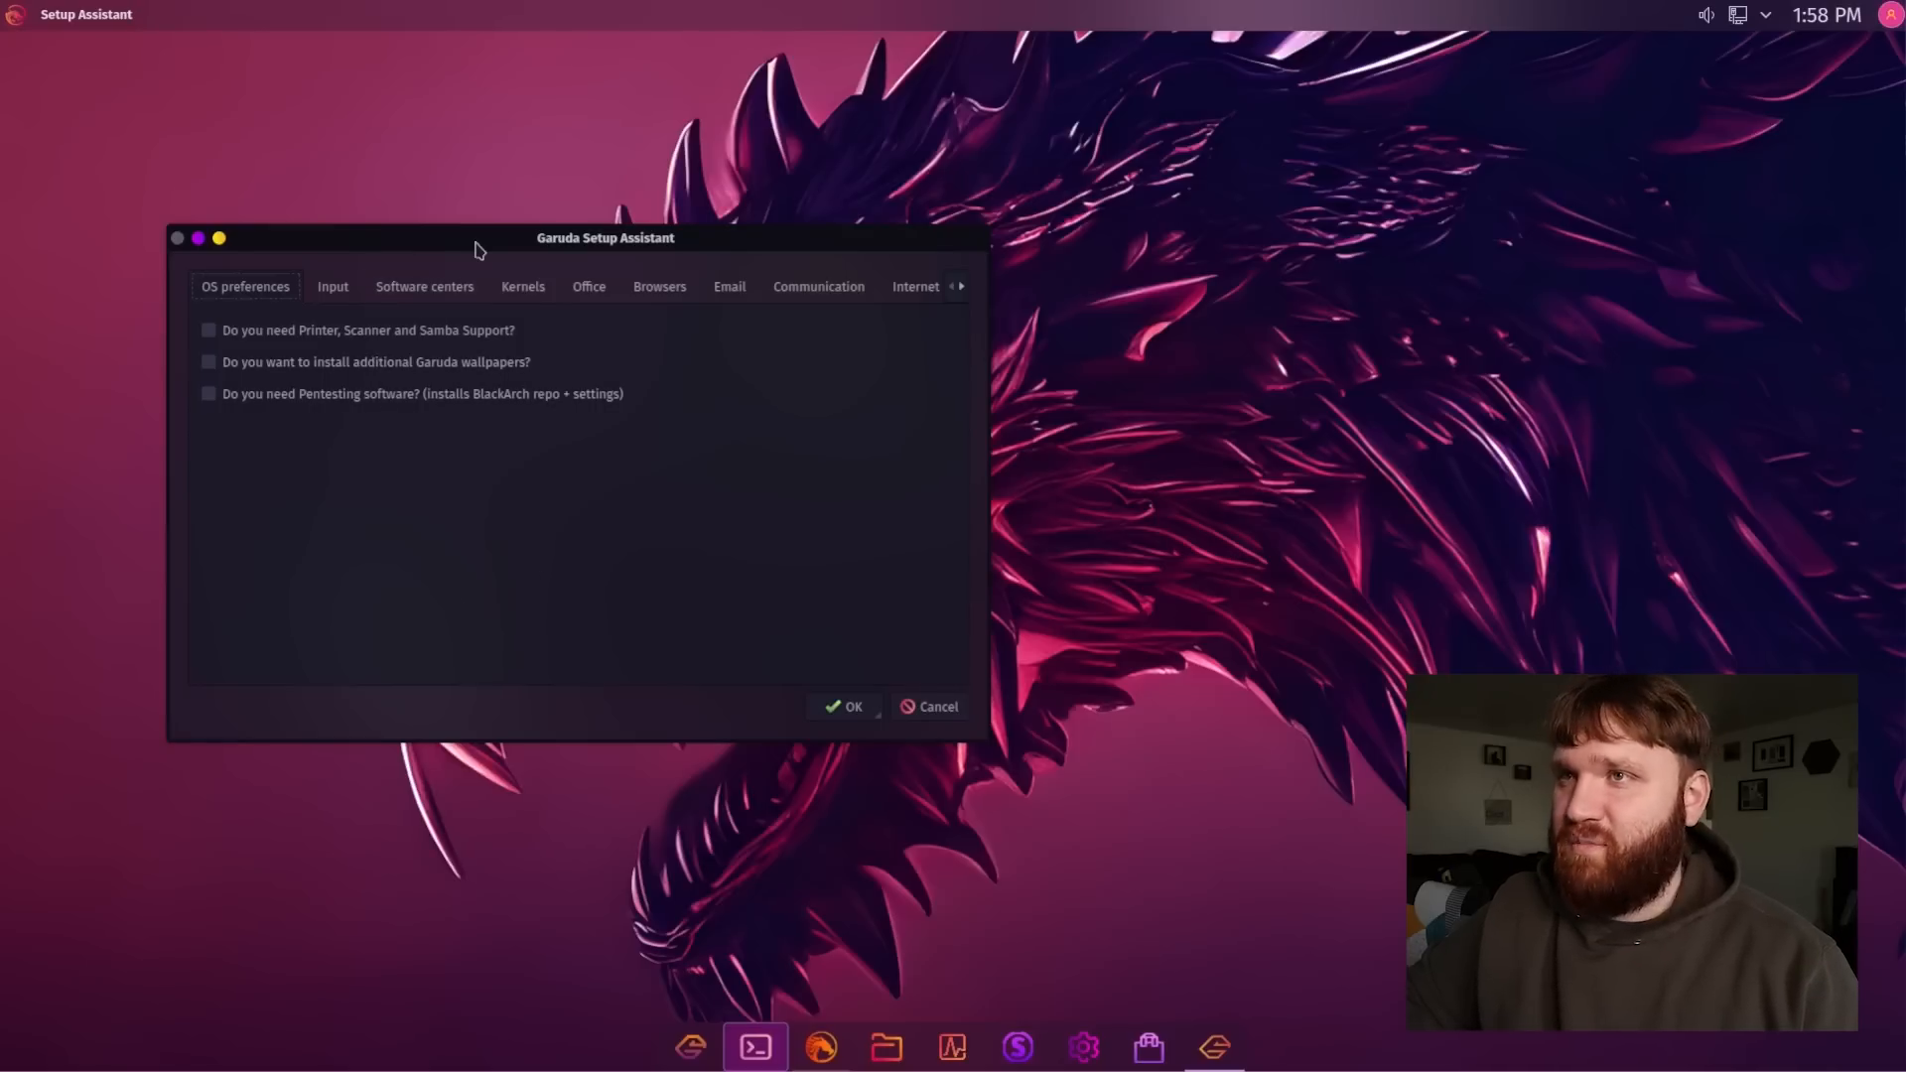
- Drag the Garuda Setup Assistant window up and to the left
{"action": "left_click_drag", "start_coordinate": [604, 237], "coordinate": [549, 205]}
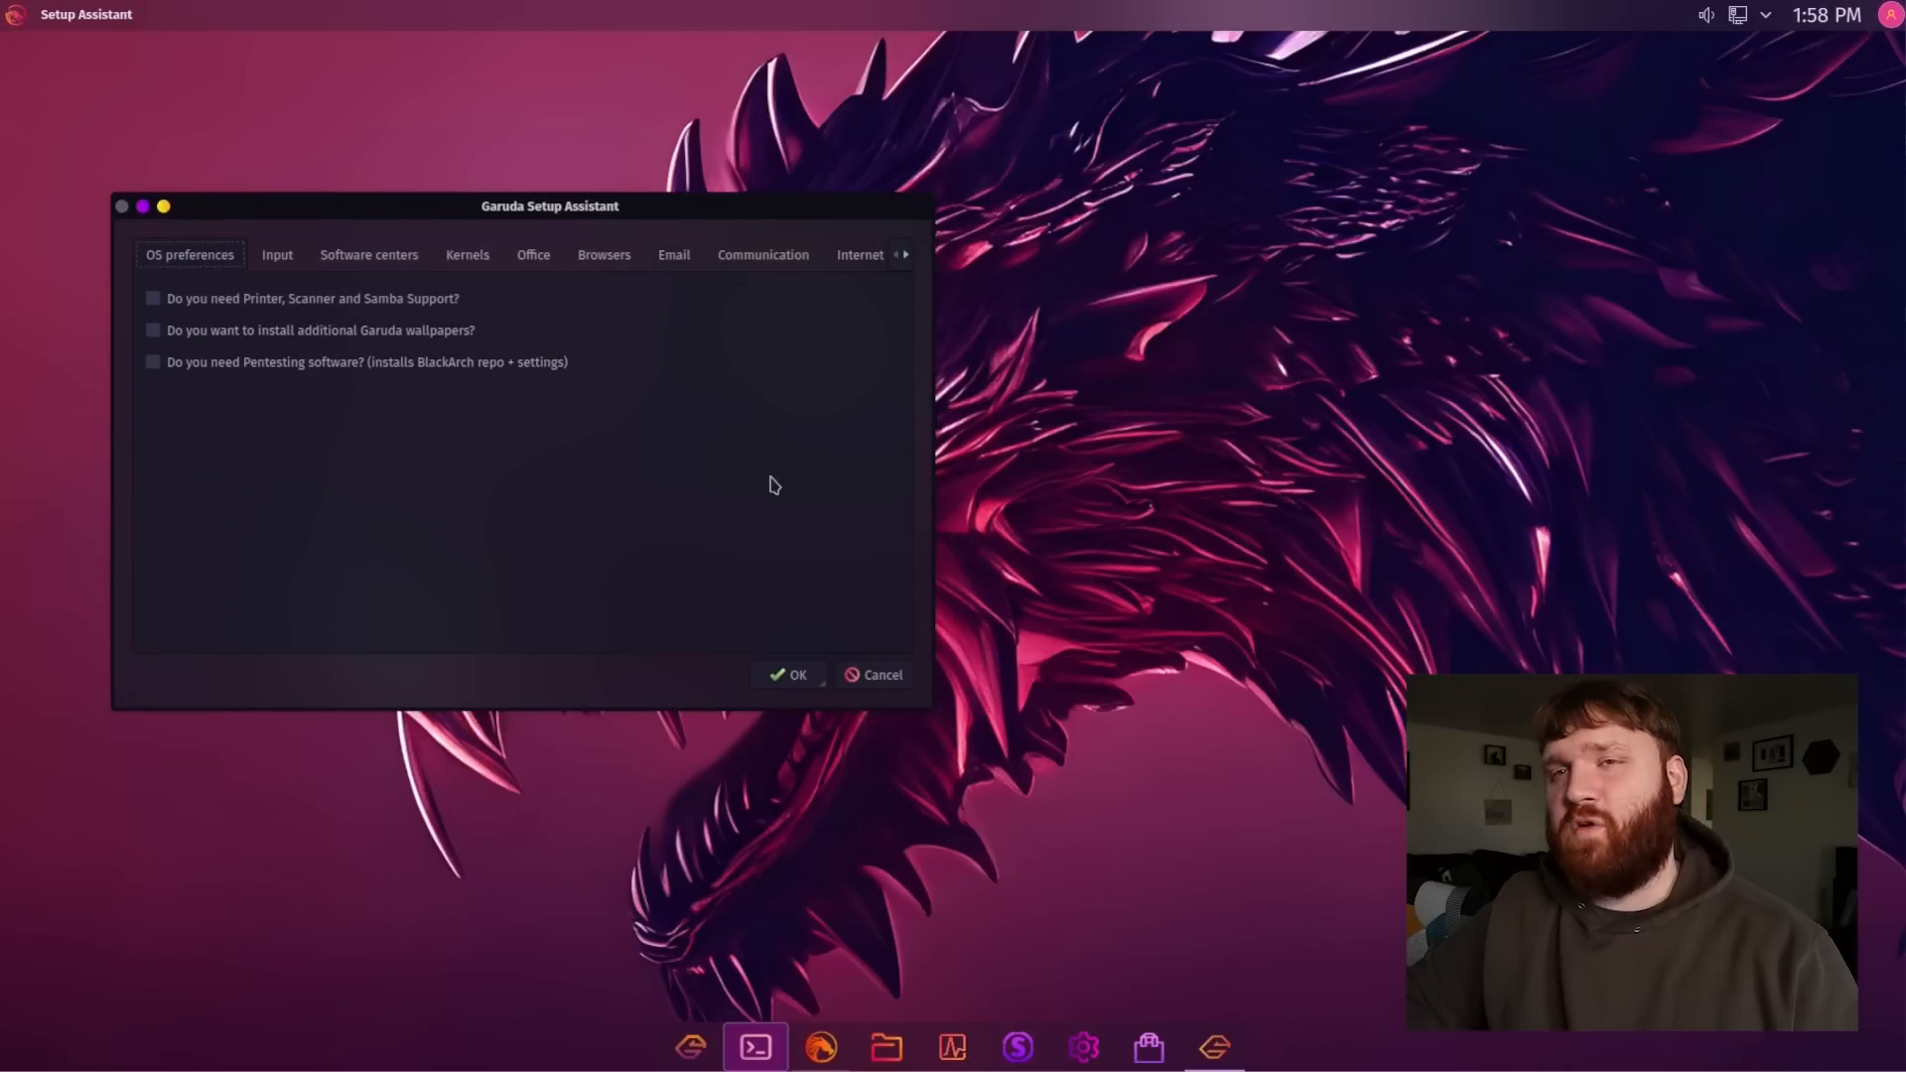
{"action": "mouse_move", "coordinate": [812, 541]}
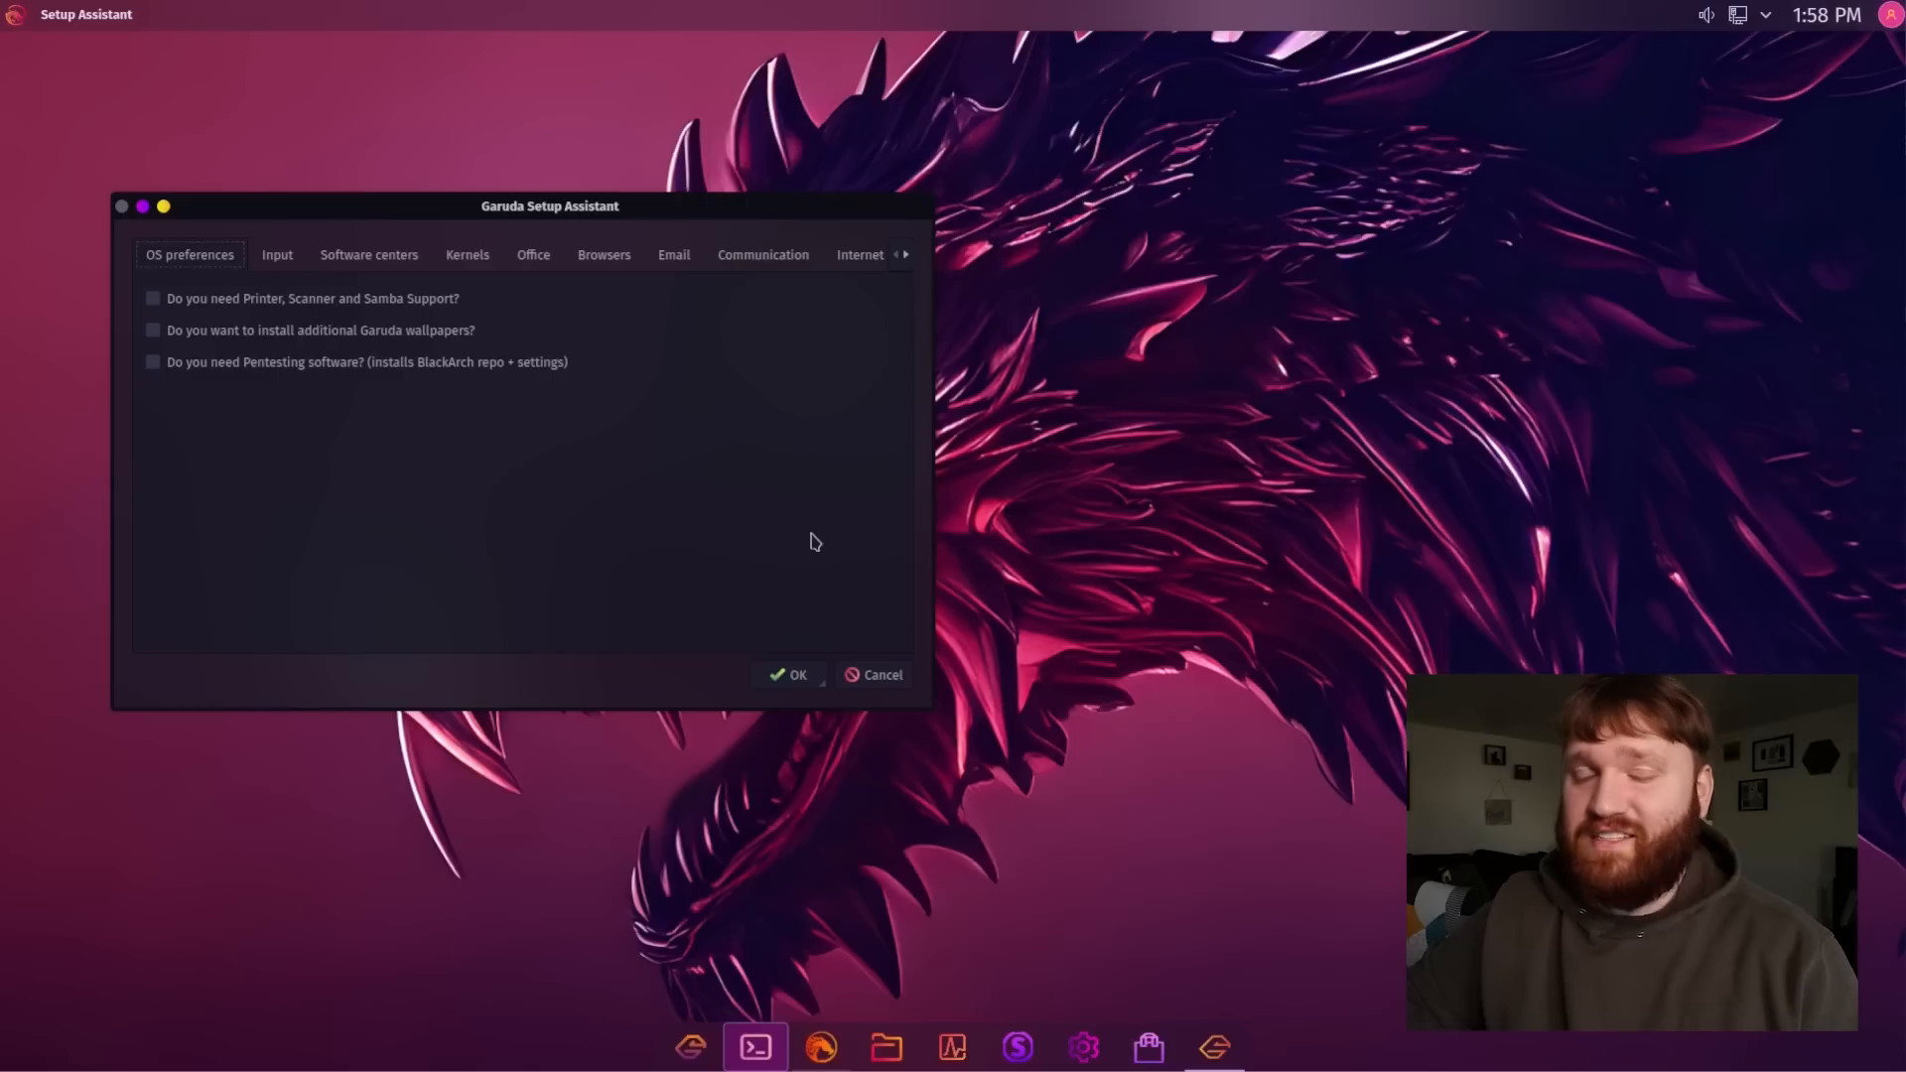
{"action": "mouse_move", "coordinate": [596, 413]}
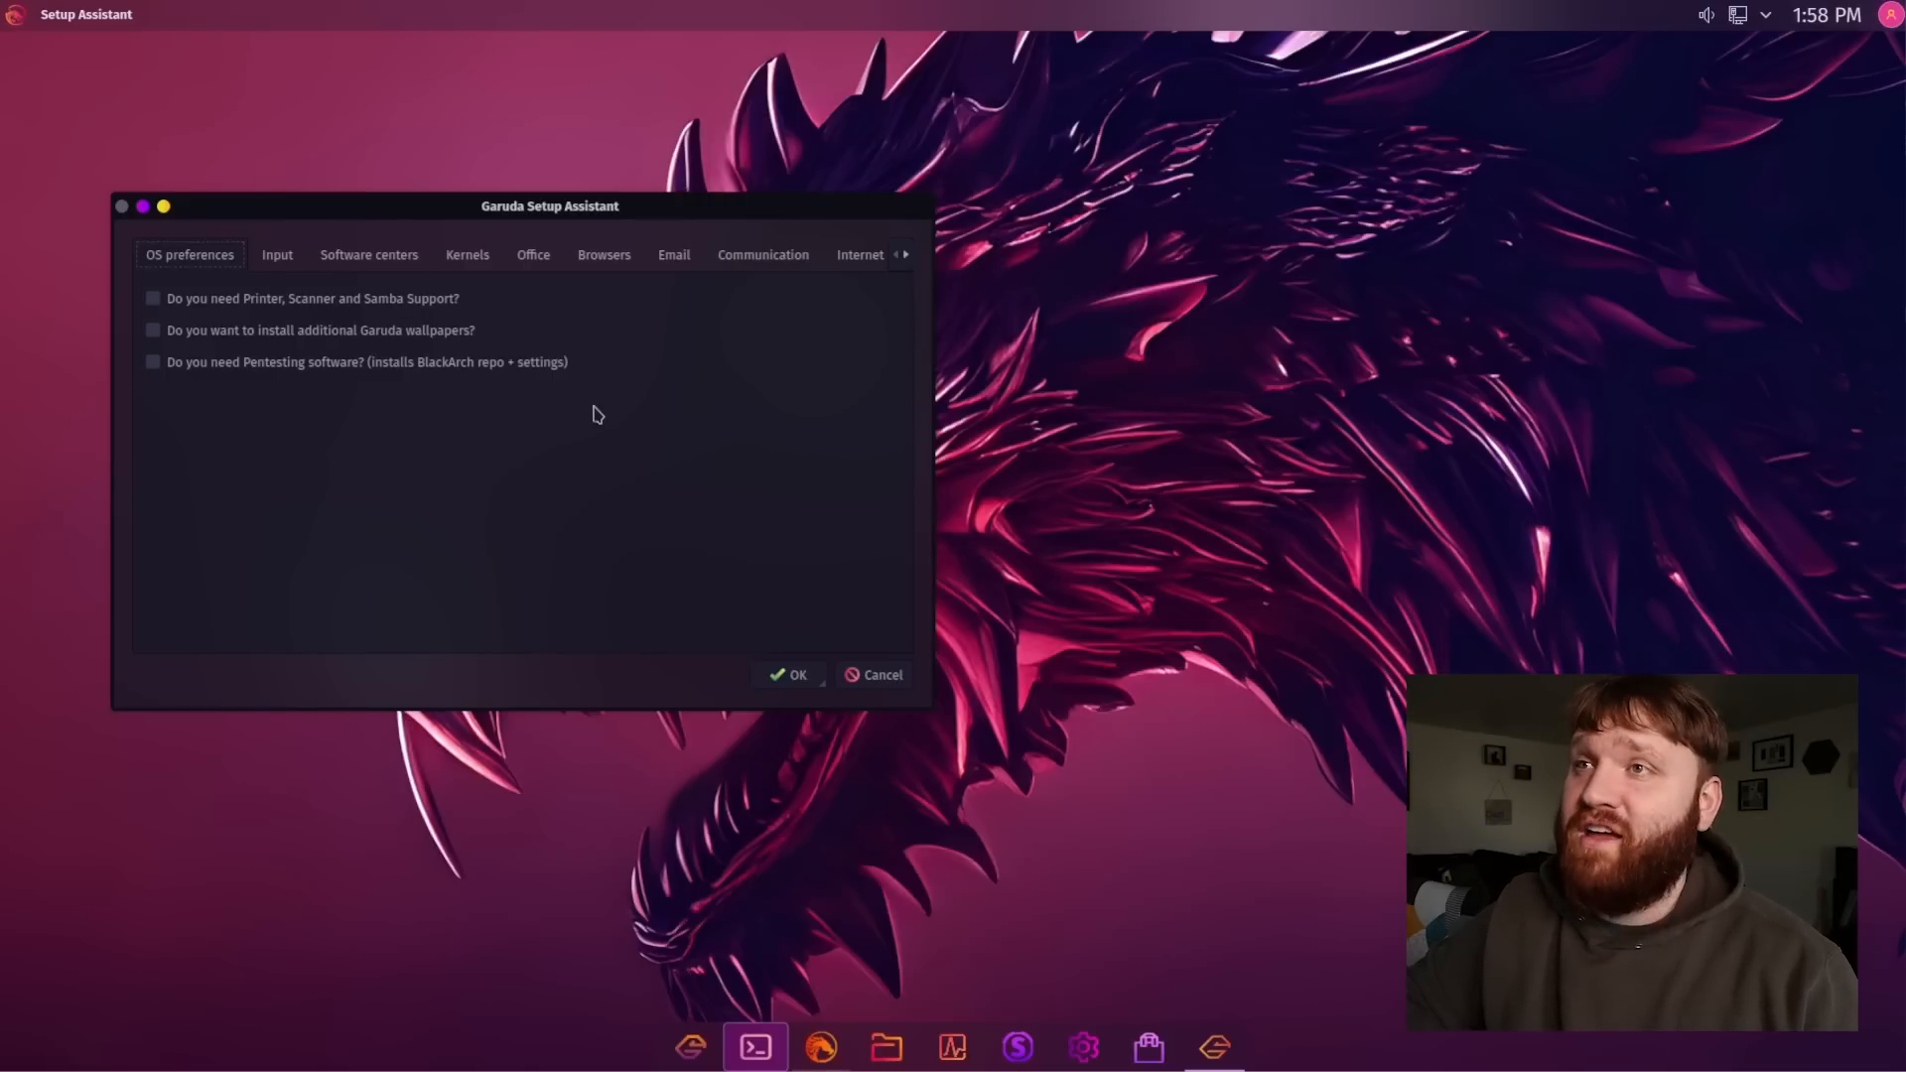
{"action": "mouse_move", "coordinate": [510, 222]}
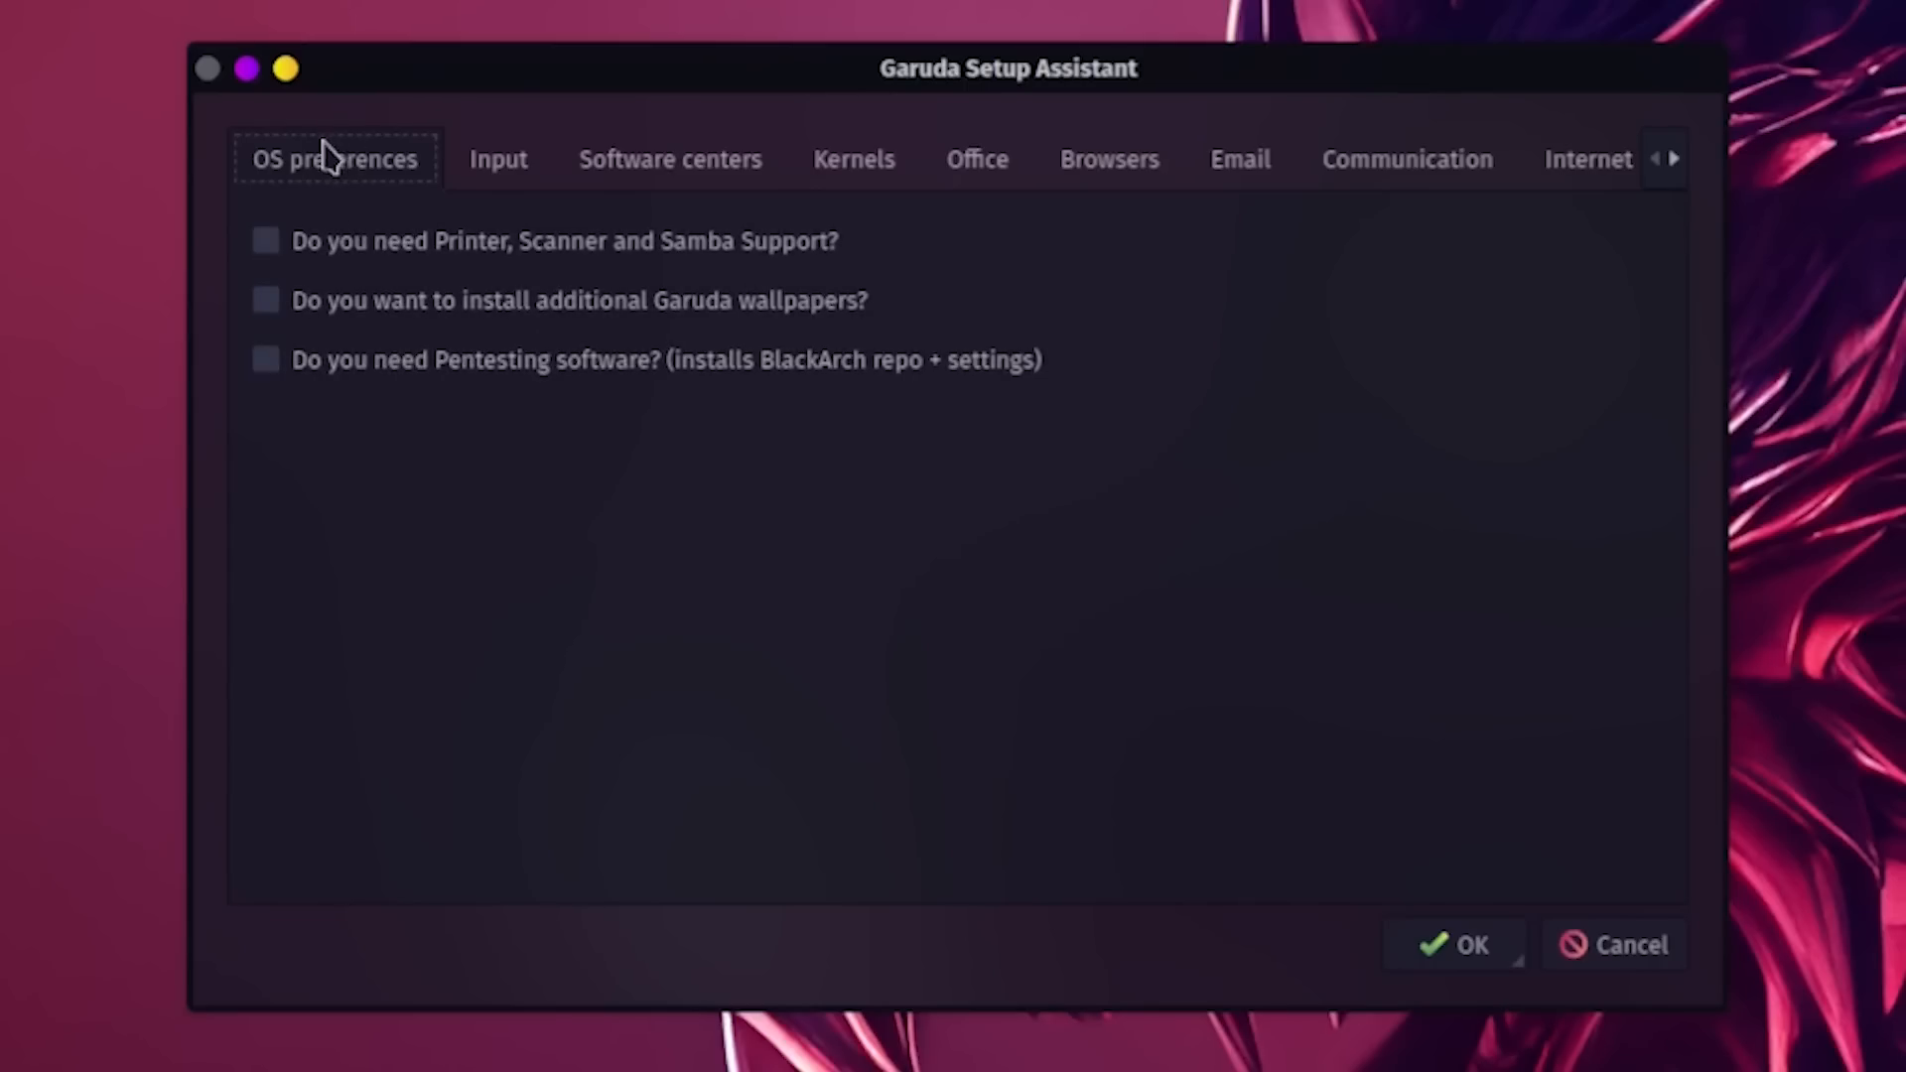
{"action": "mouse_move", "coordinate": [821, 234]}
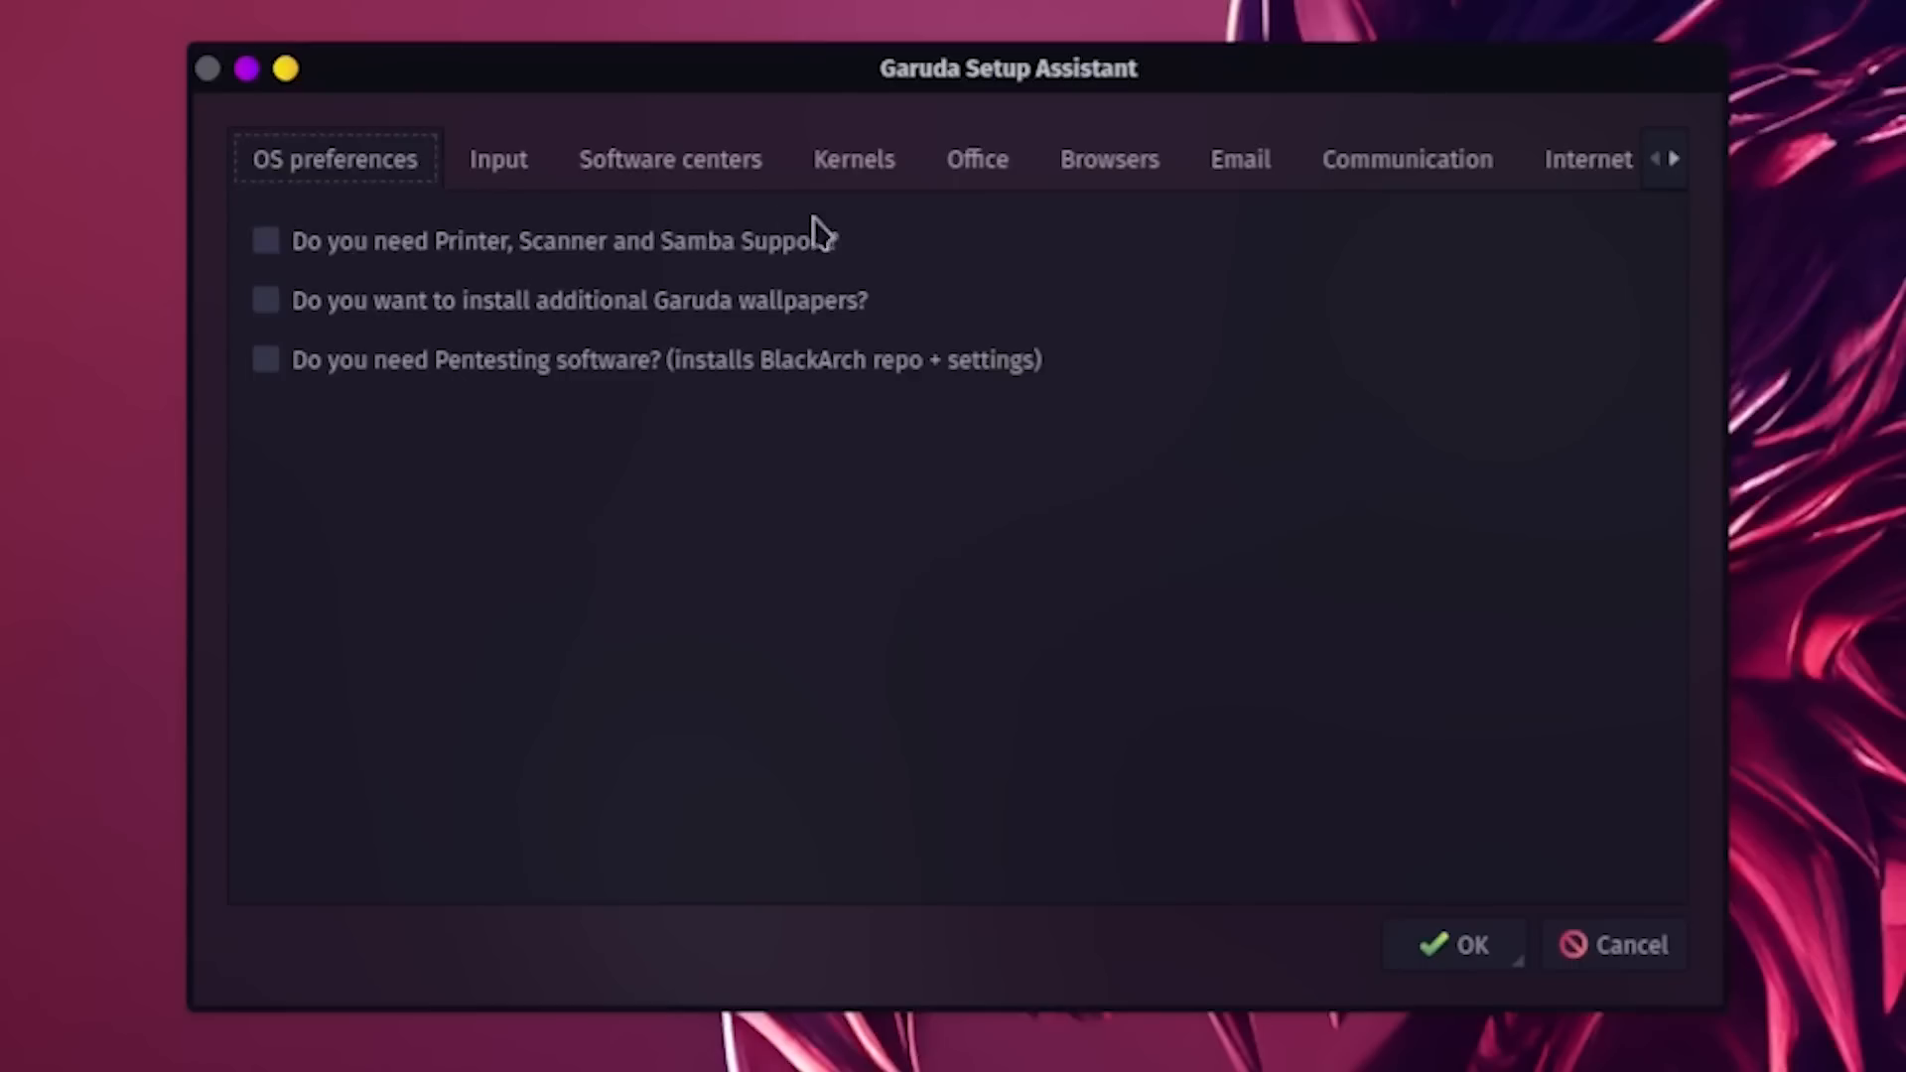
{"action": "mouse_move", "coordinate": [986, 289]}
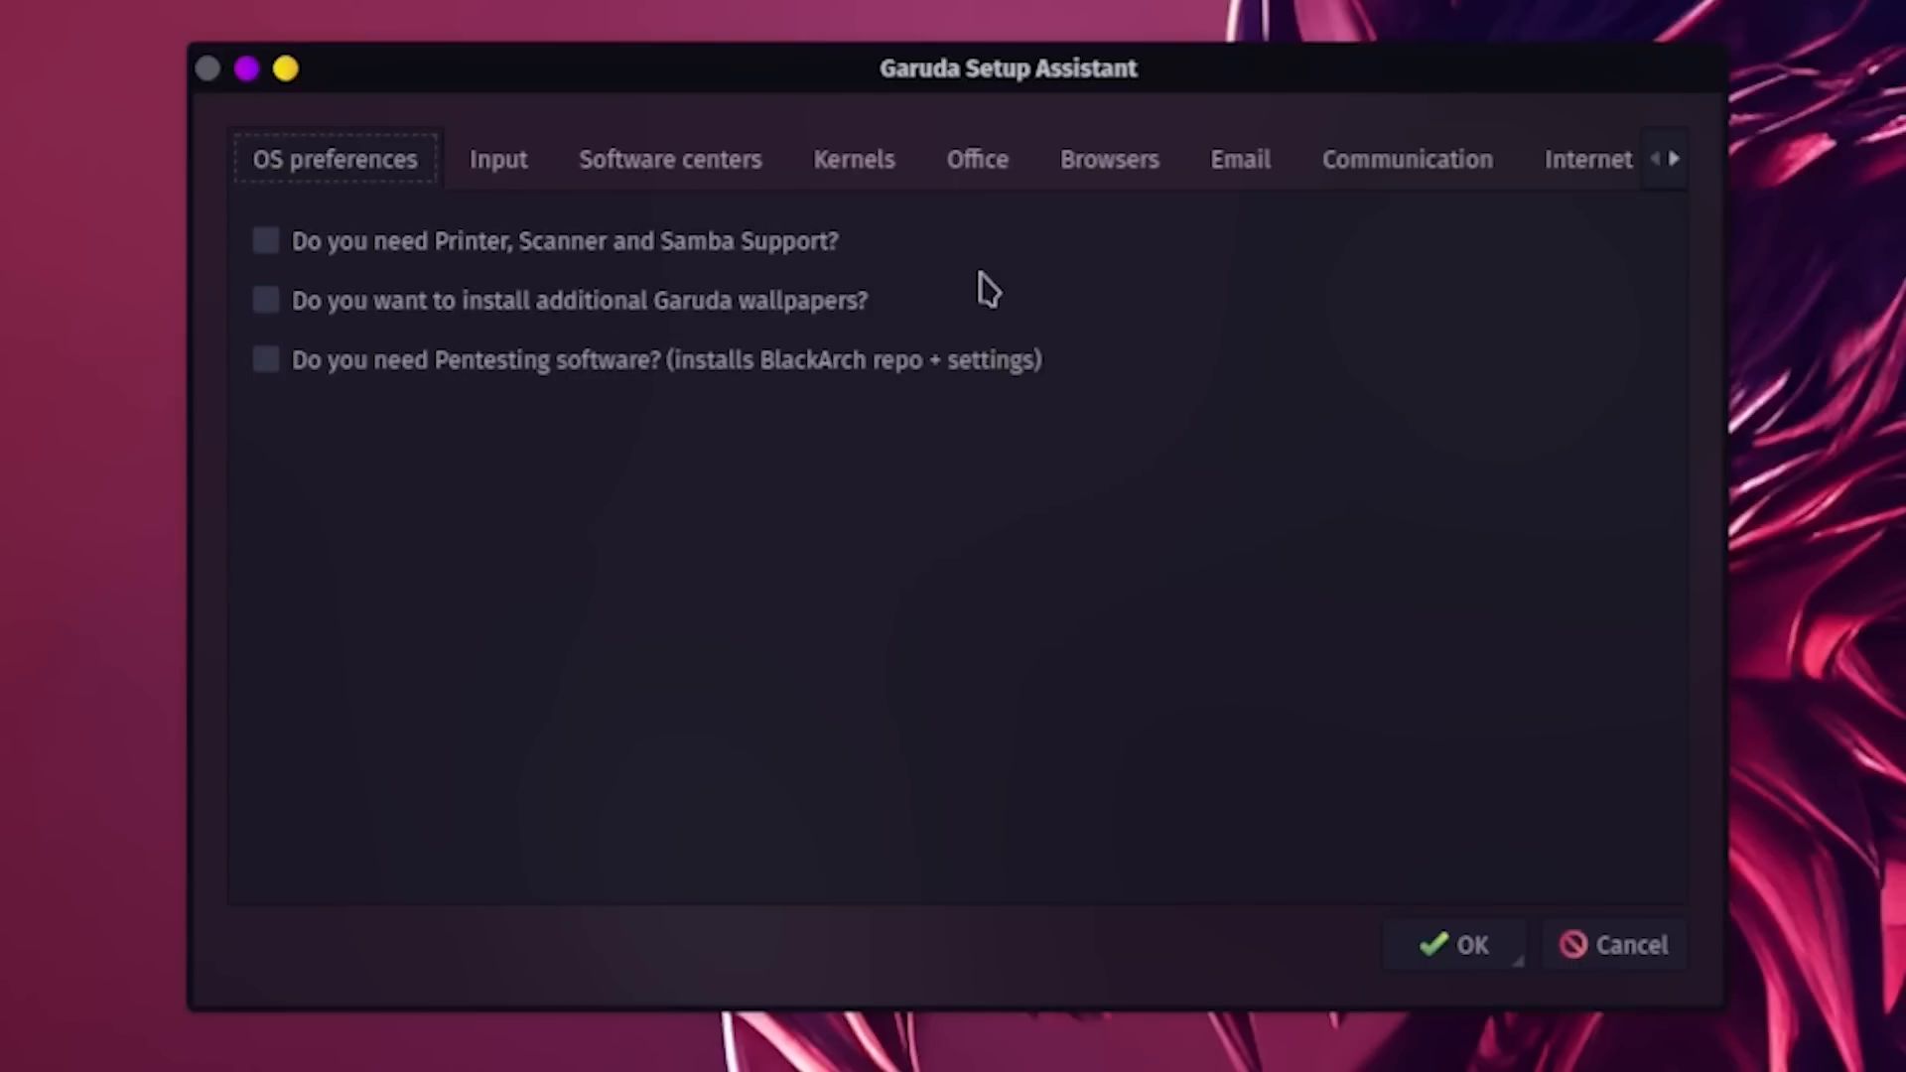
- View the Input method packages, then the Software centers choices
{"action": "left_click", "coordinate": [497, 158]}
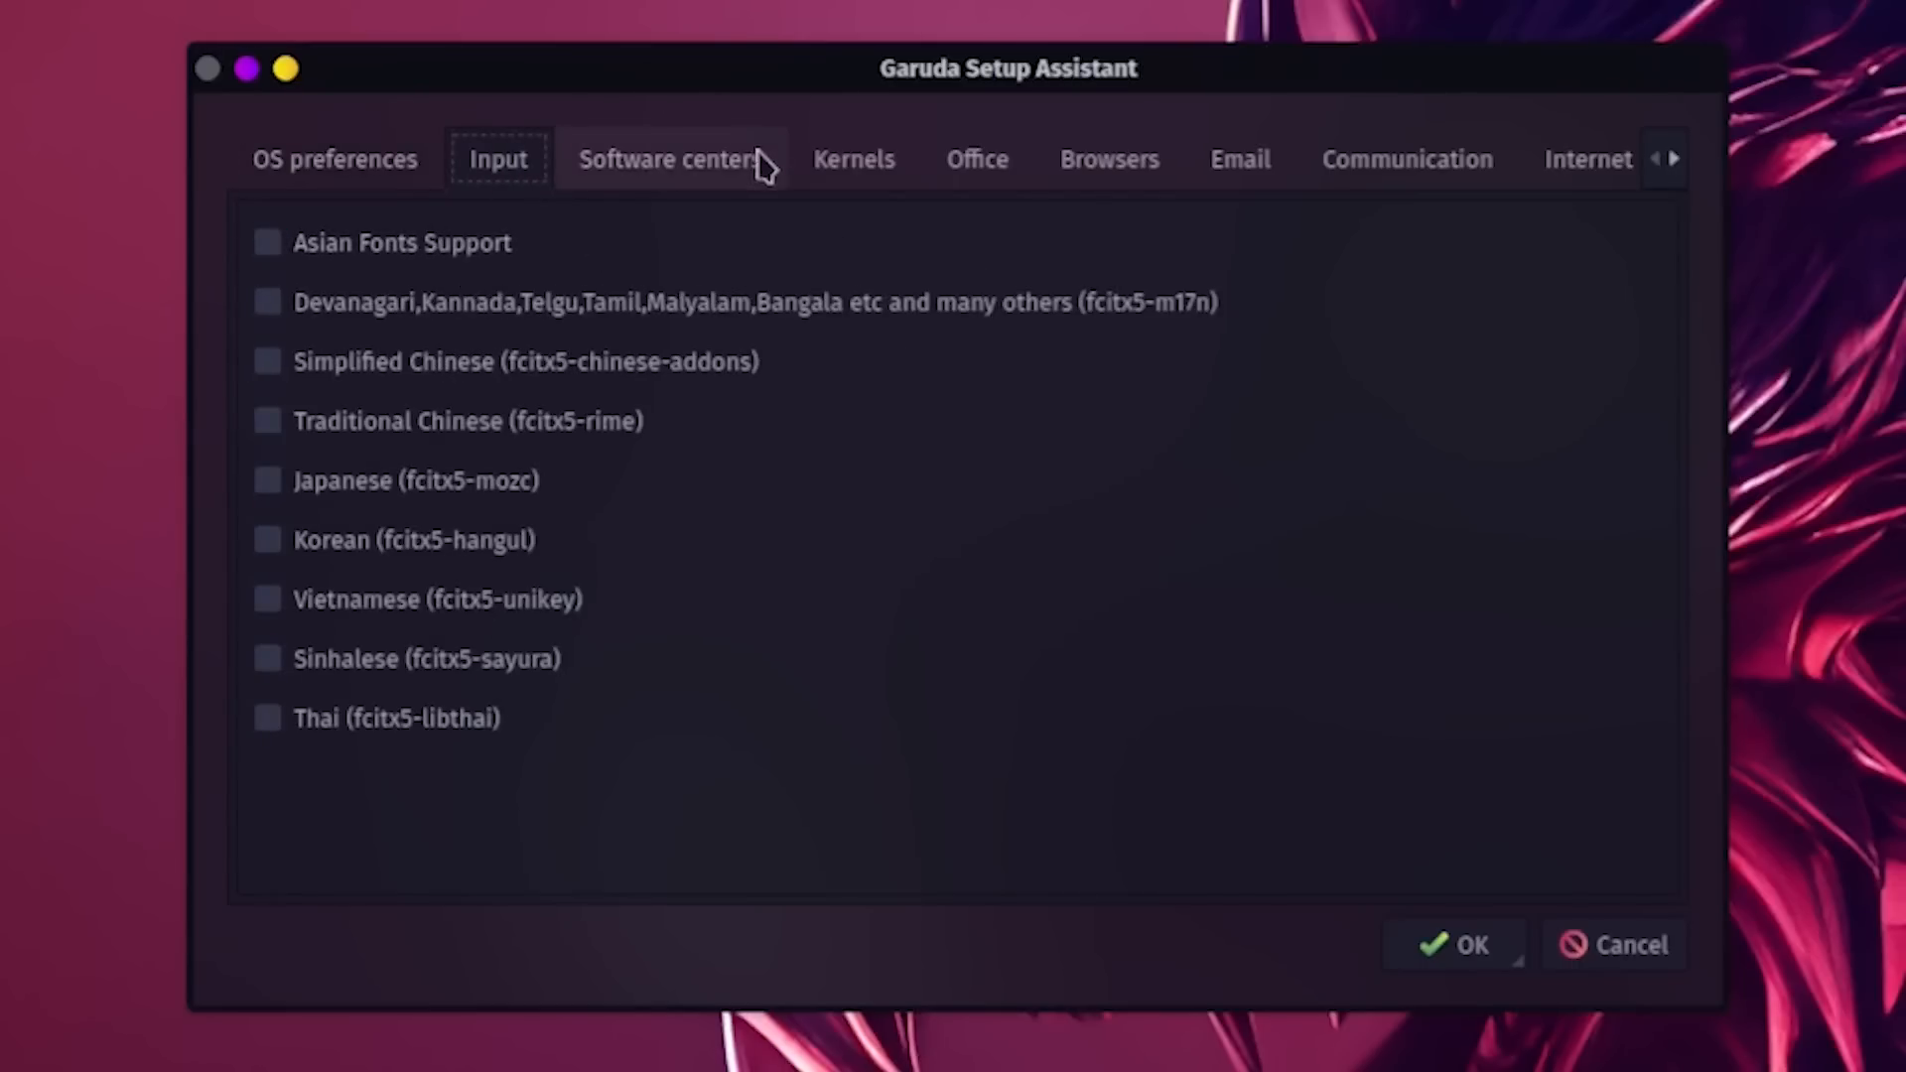
{"action": "left_click", "coordinate": [670, 159]}
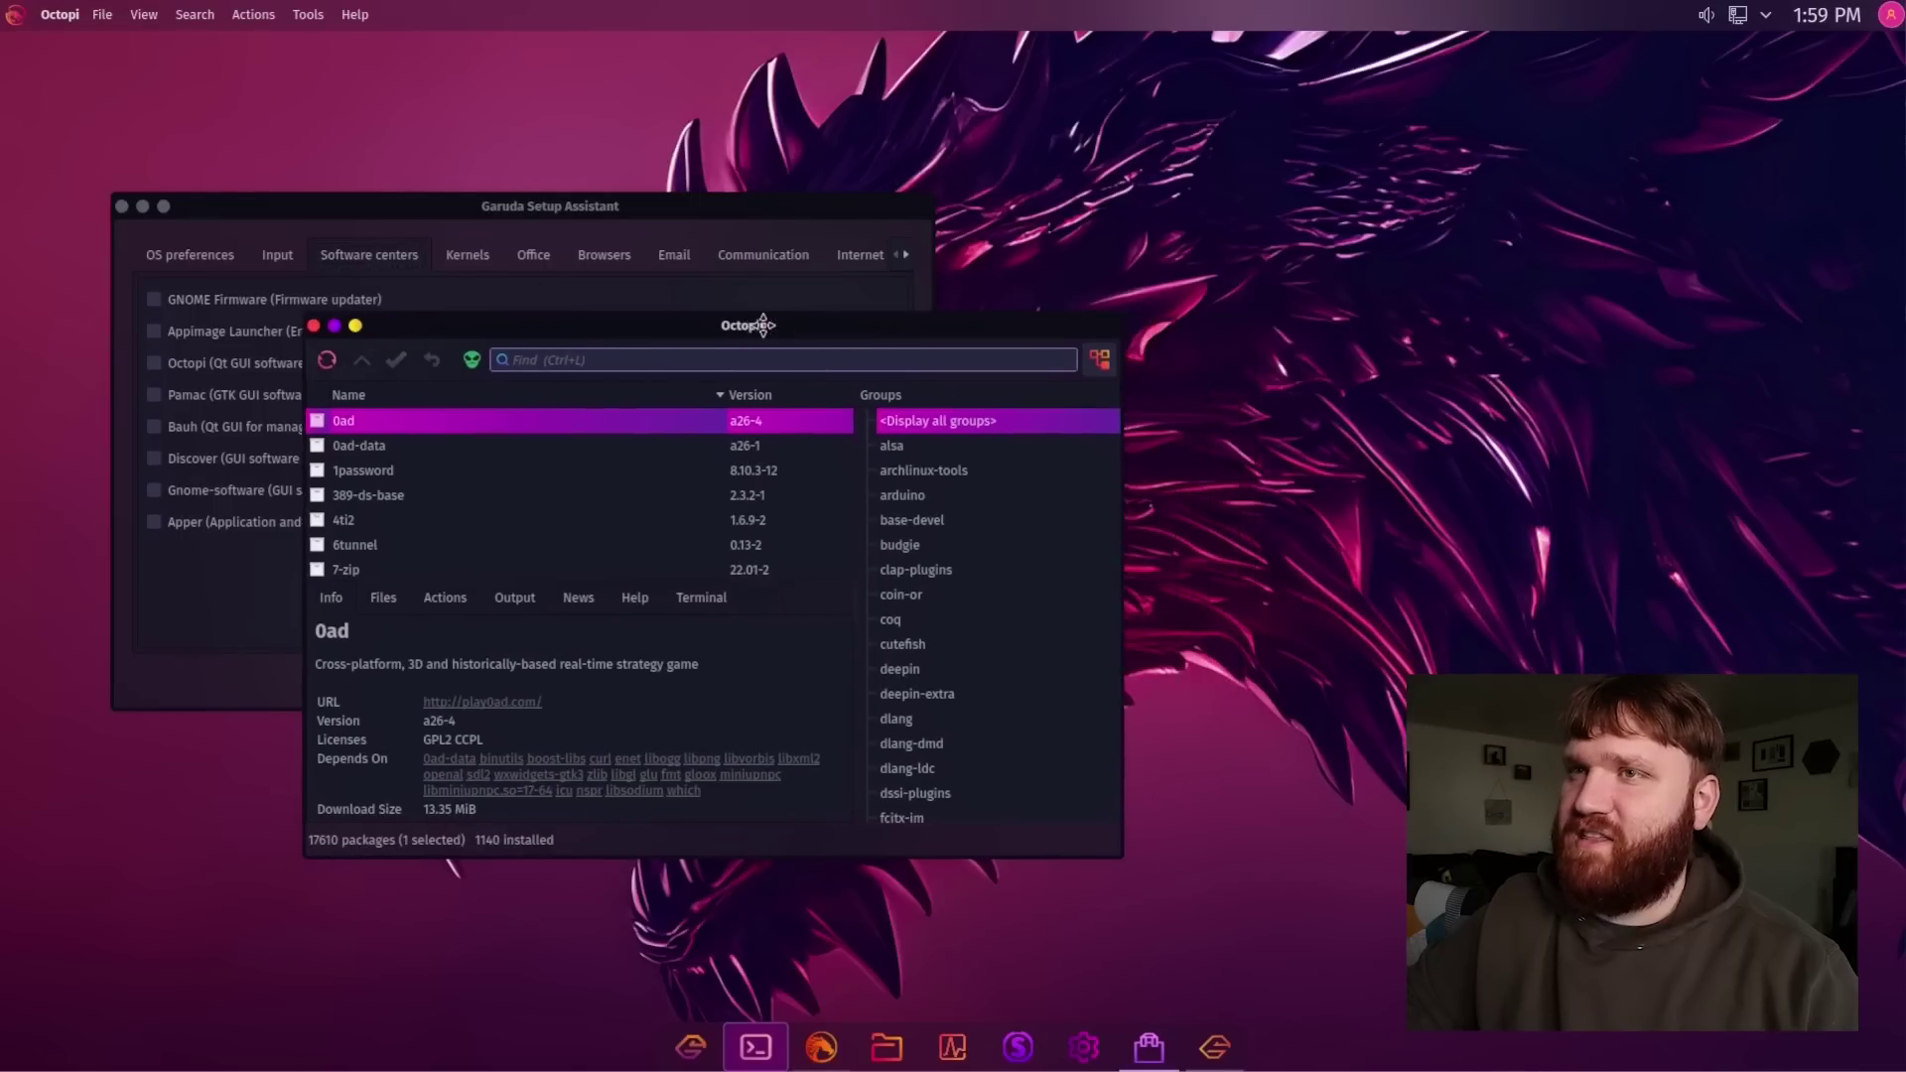
- Move Octopi left, check its Actions and Terminal tabs, then close it
{"action": "left_click_drag", "start_coordinate": [747, 325], "coordinate": [679, 317]}
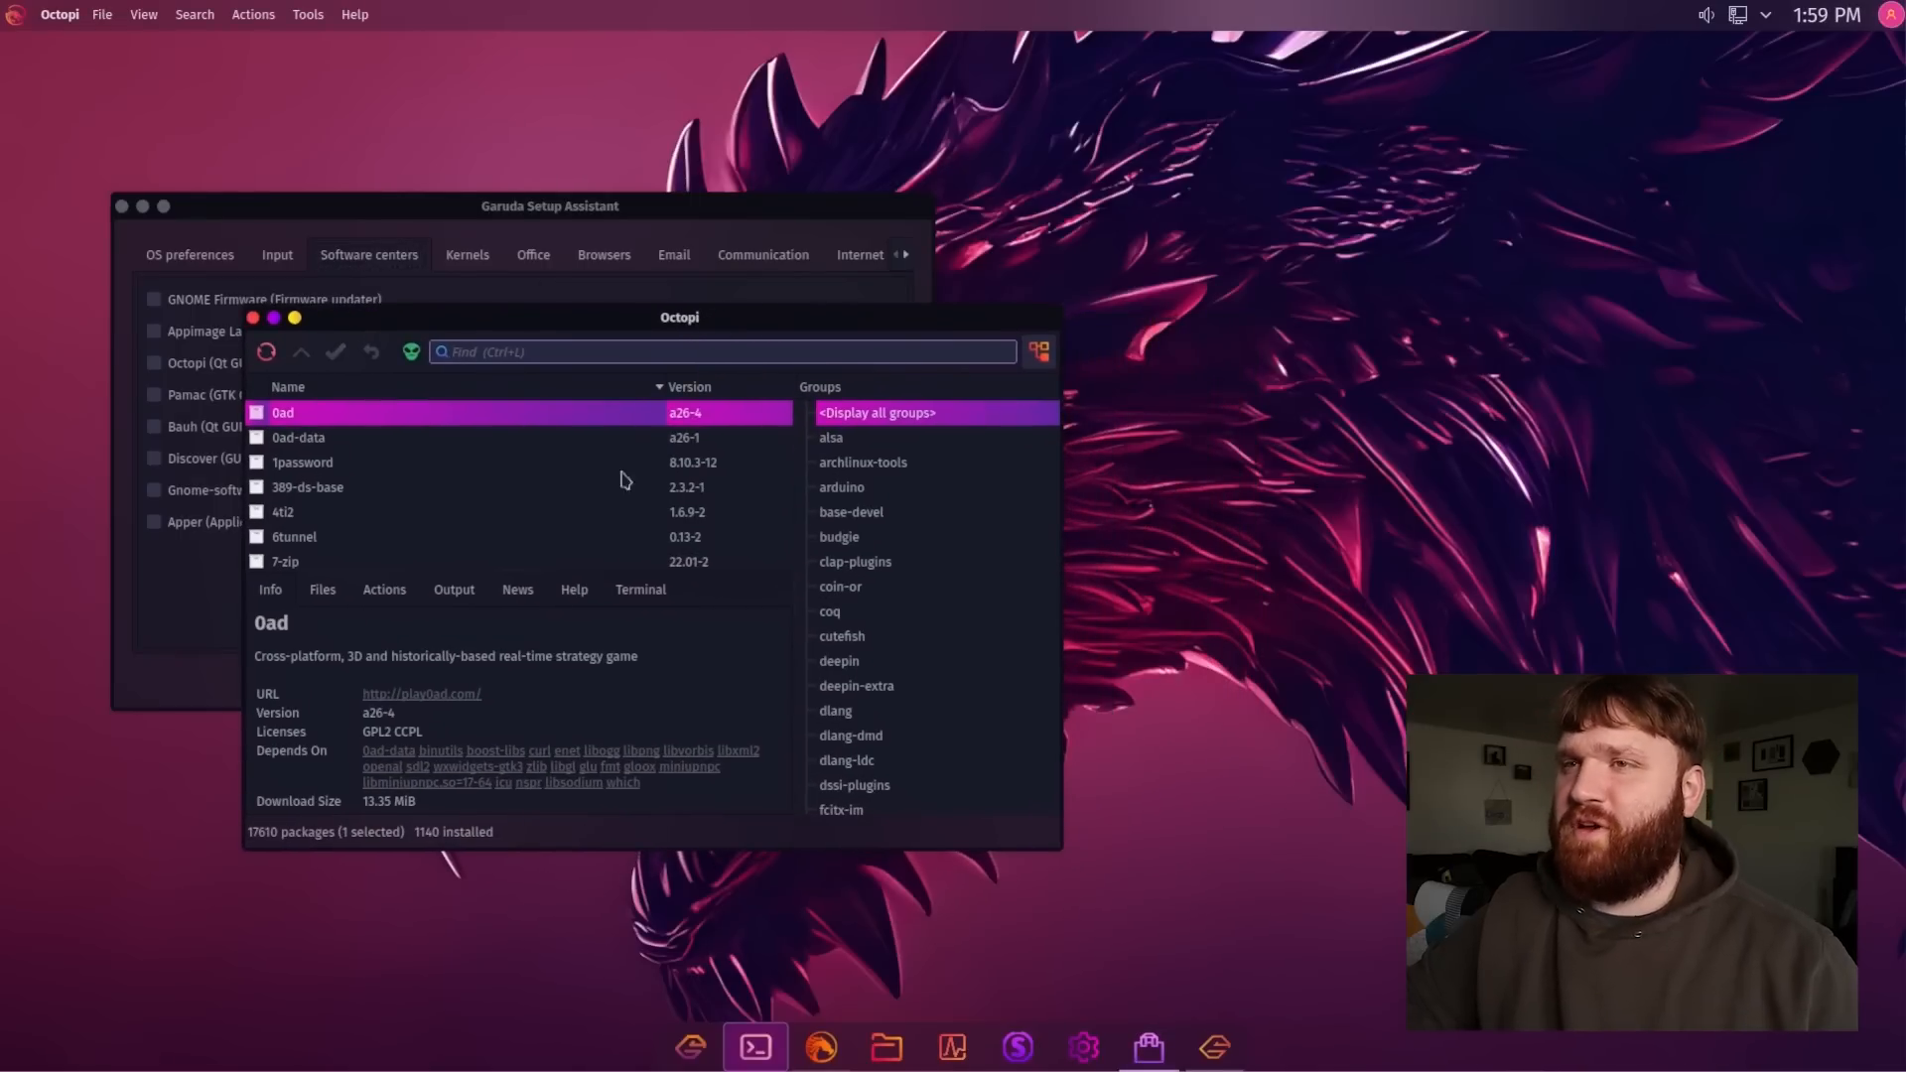
{"action": "mouse_move", "coordinate": [379, 520]}
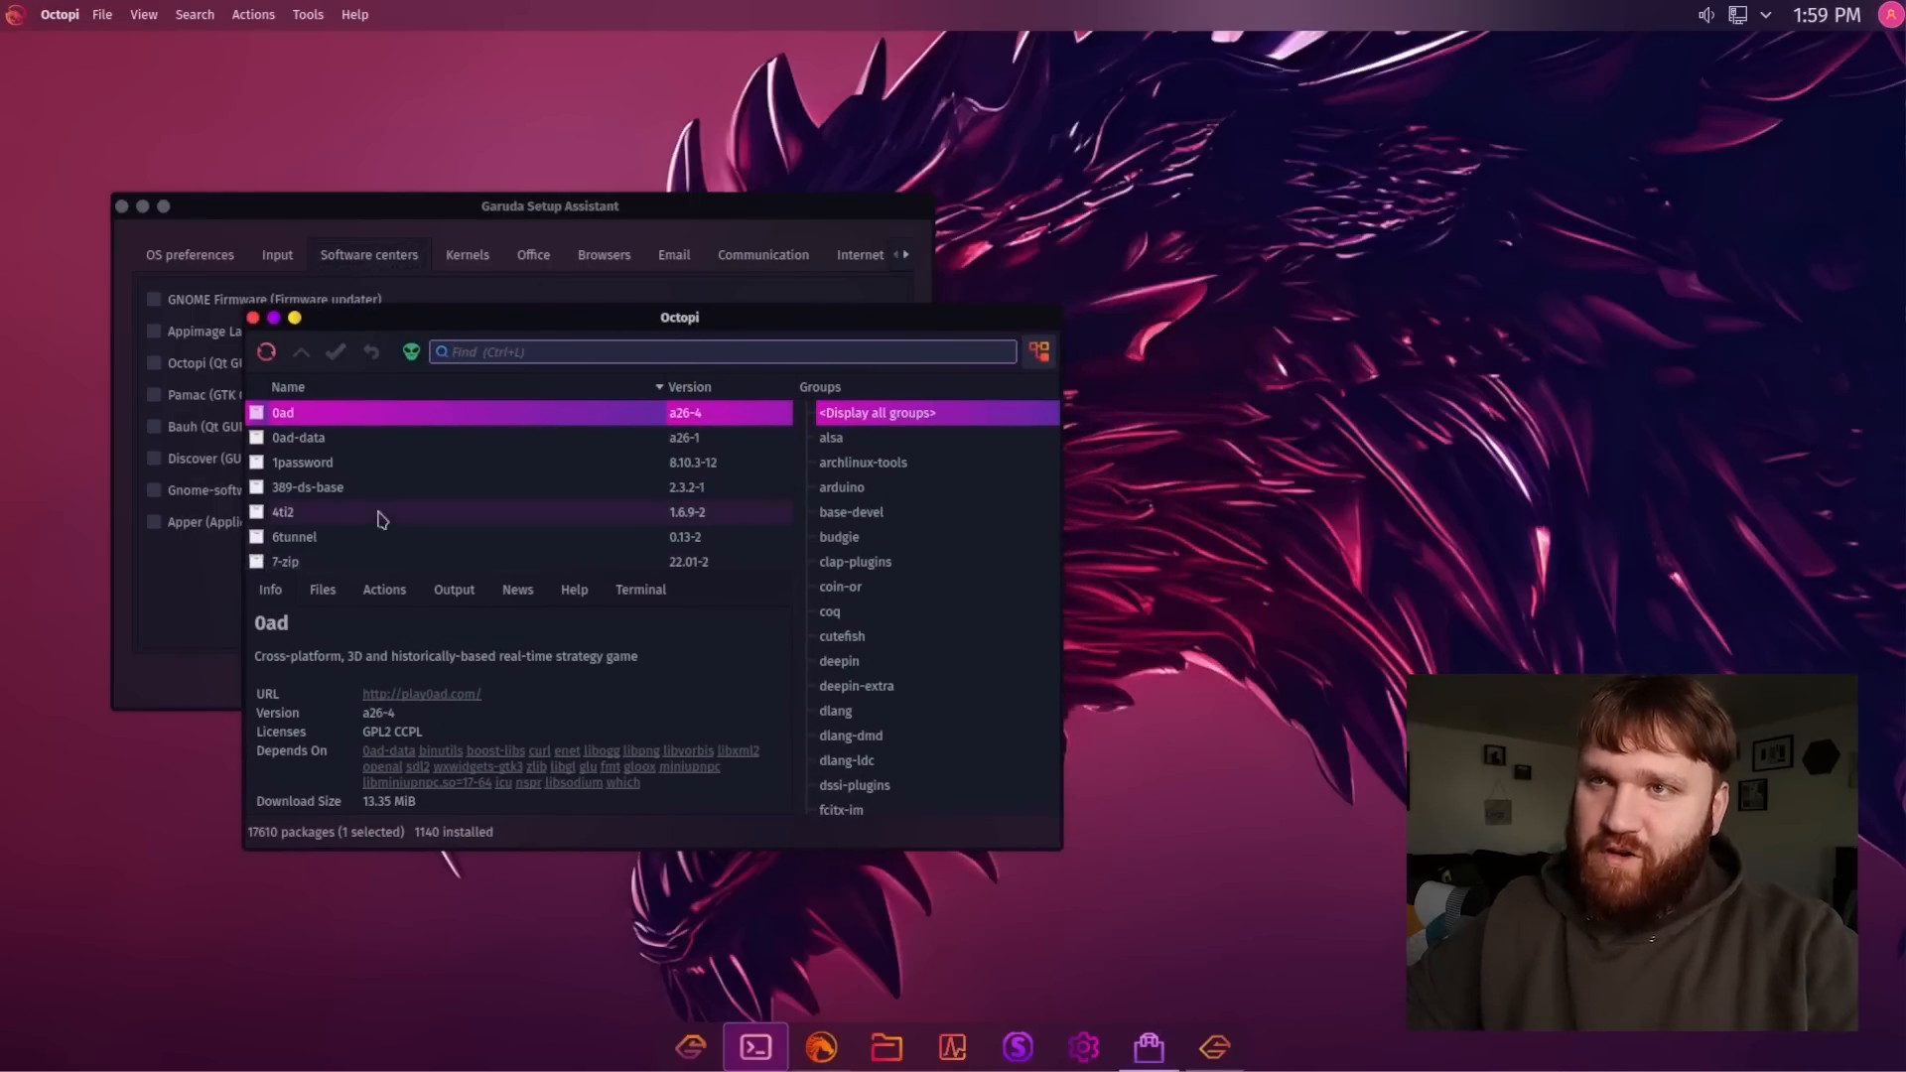
{"action": "mouse_move", "coordinate": [319, 536]}
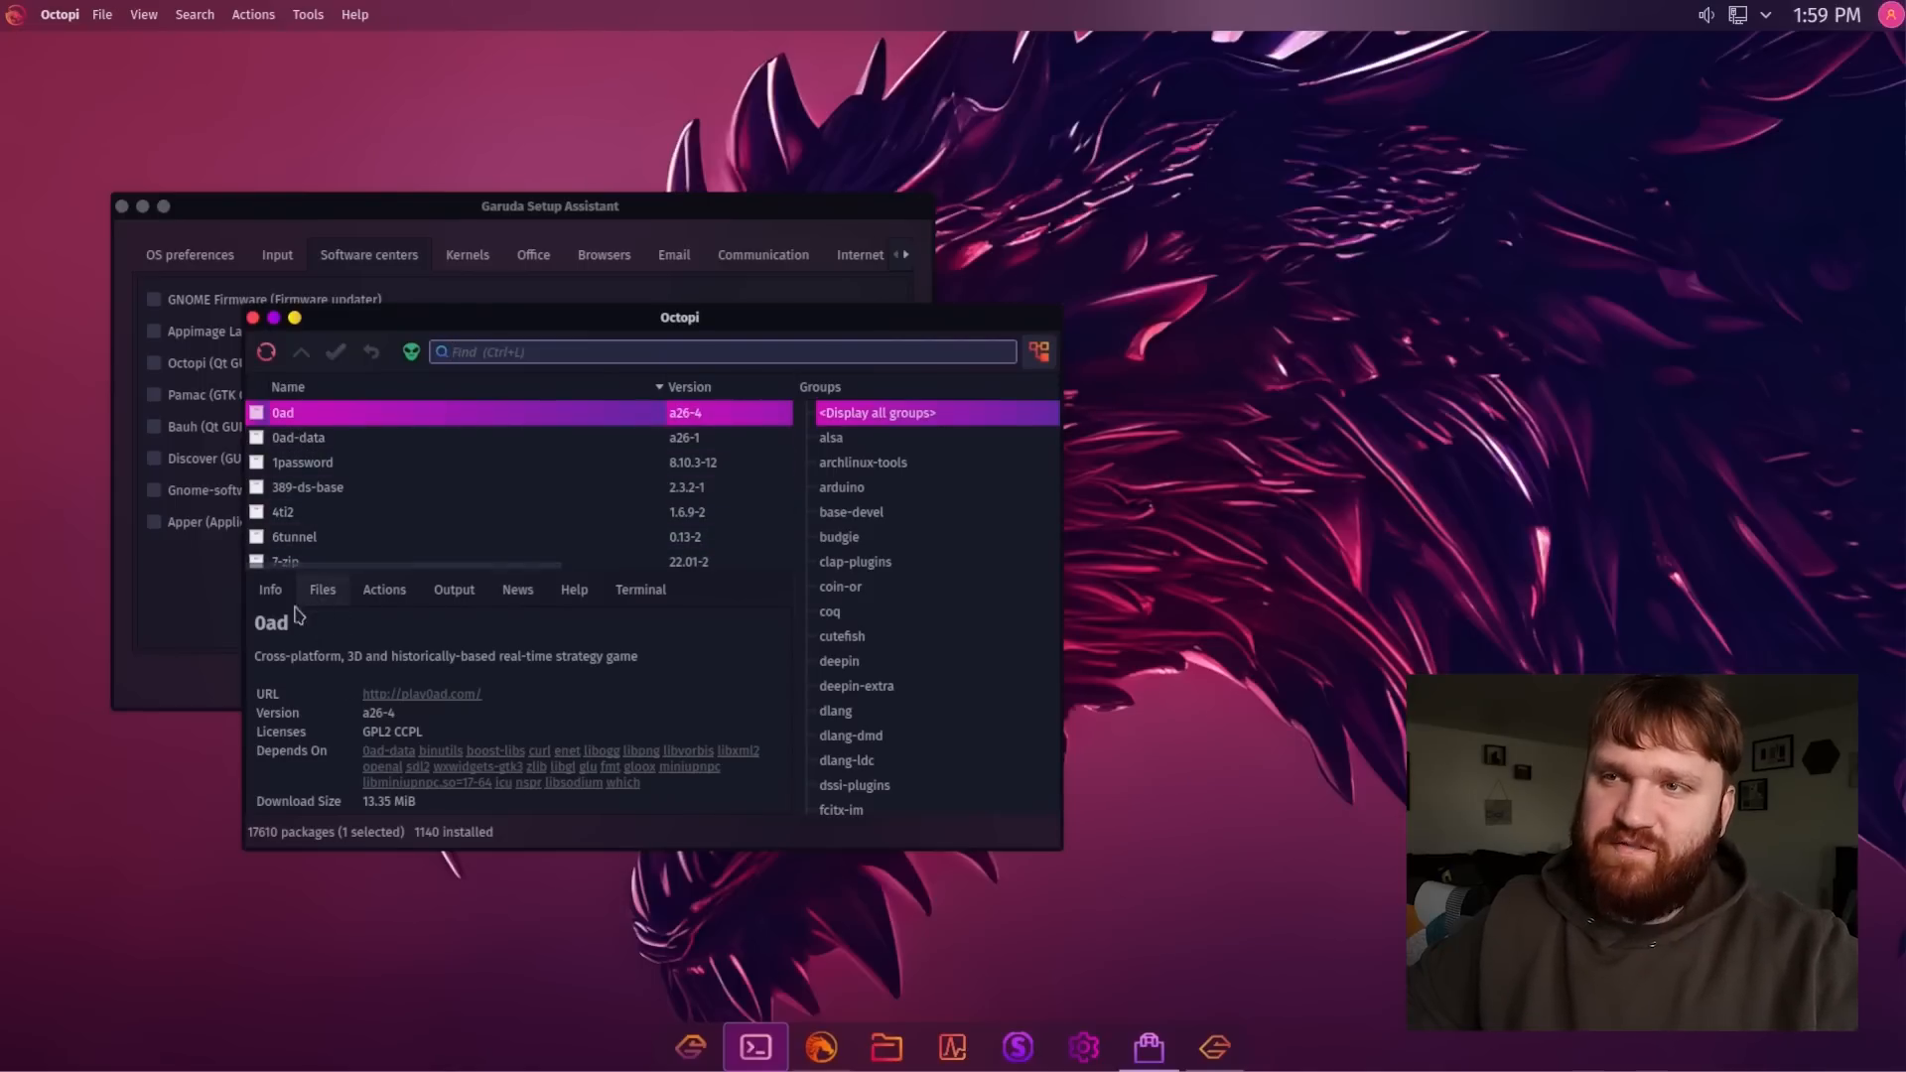
{"action": "left_click", "coordinate": [322, 590]}
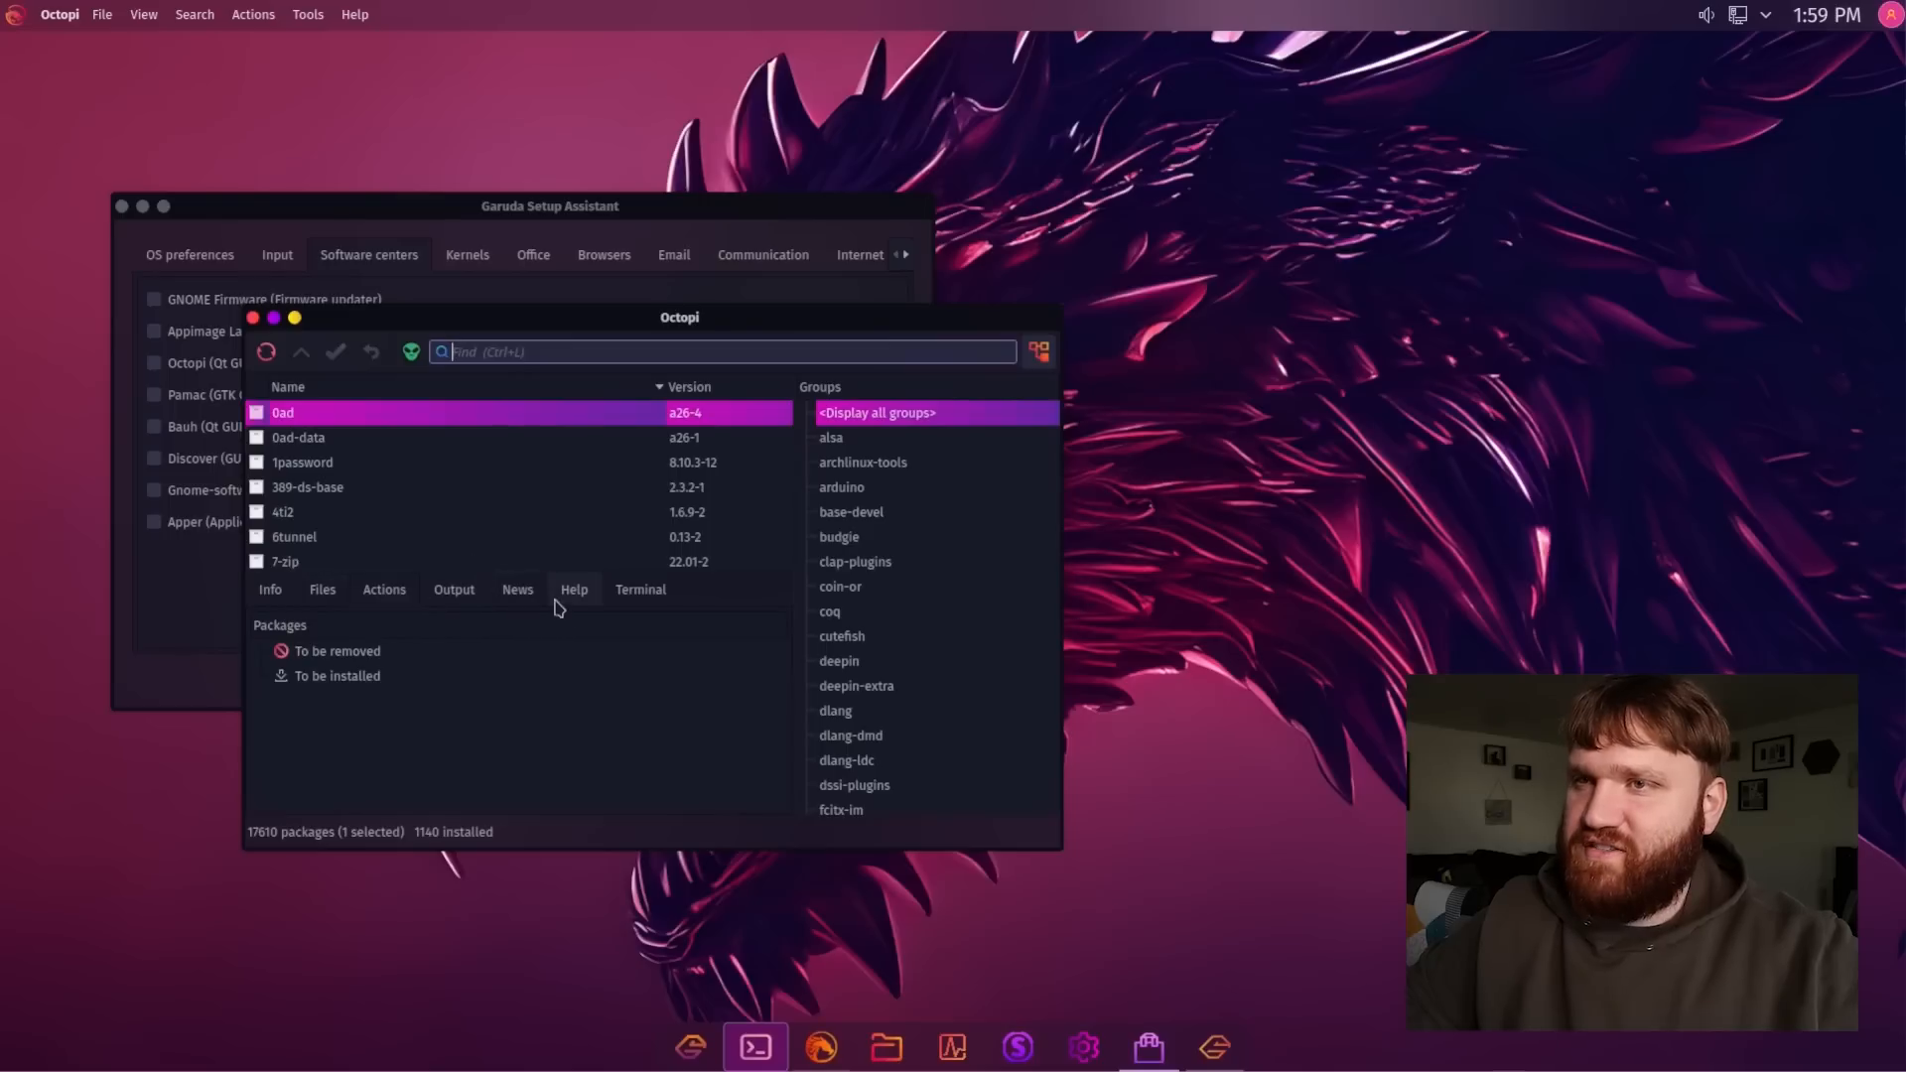
{"action": "left_click", "coordinate": [640, 589]}
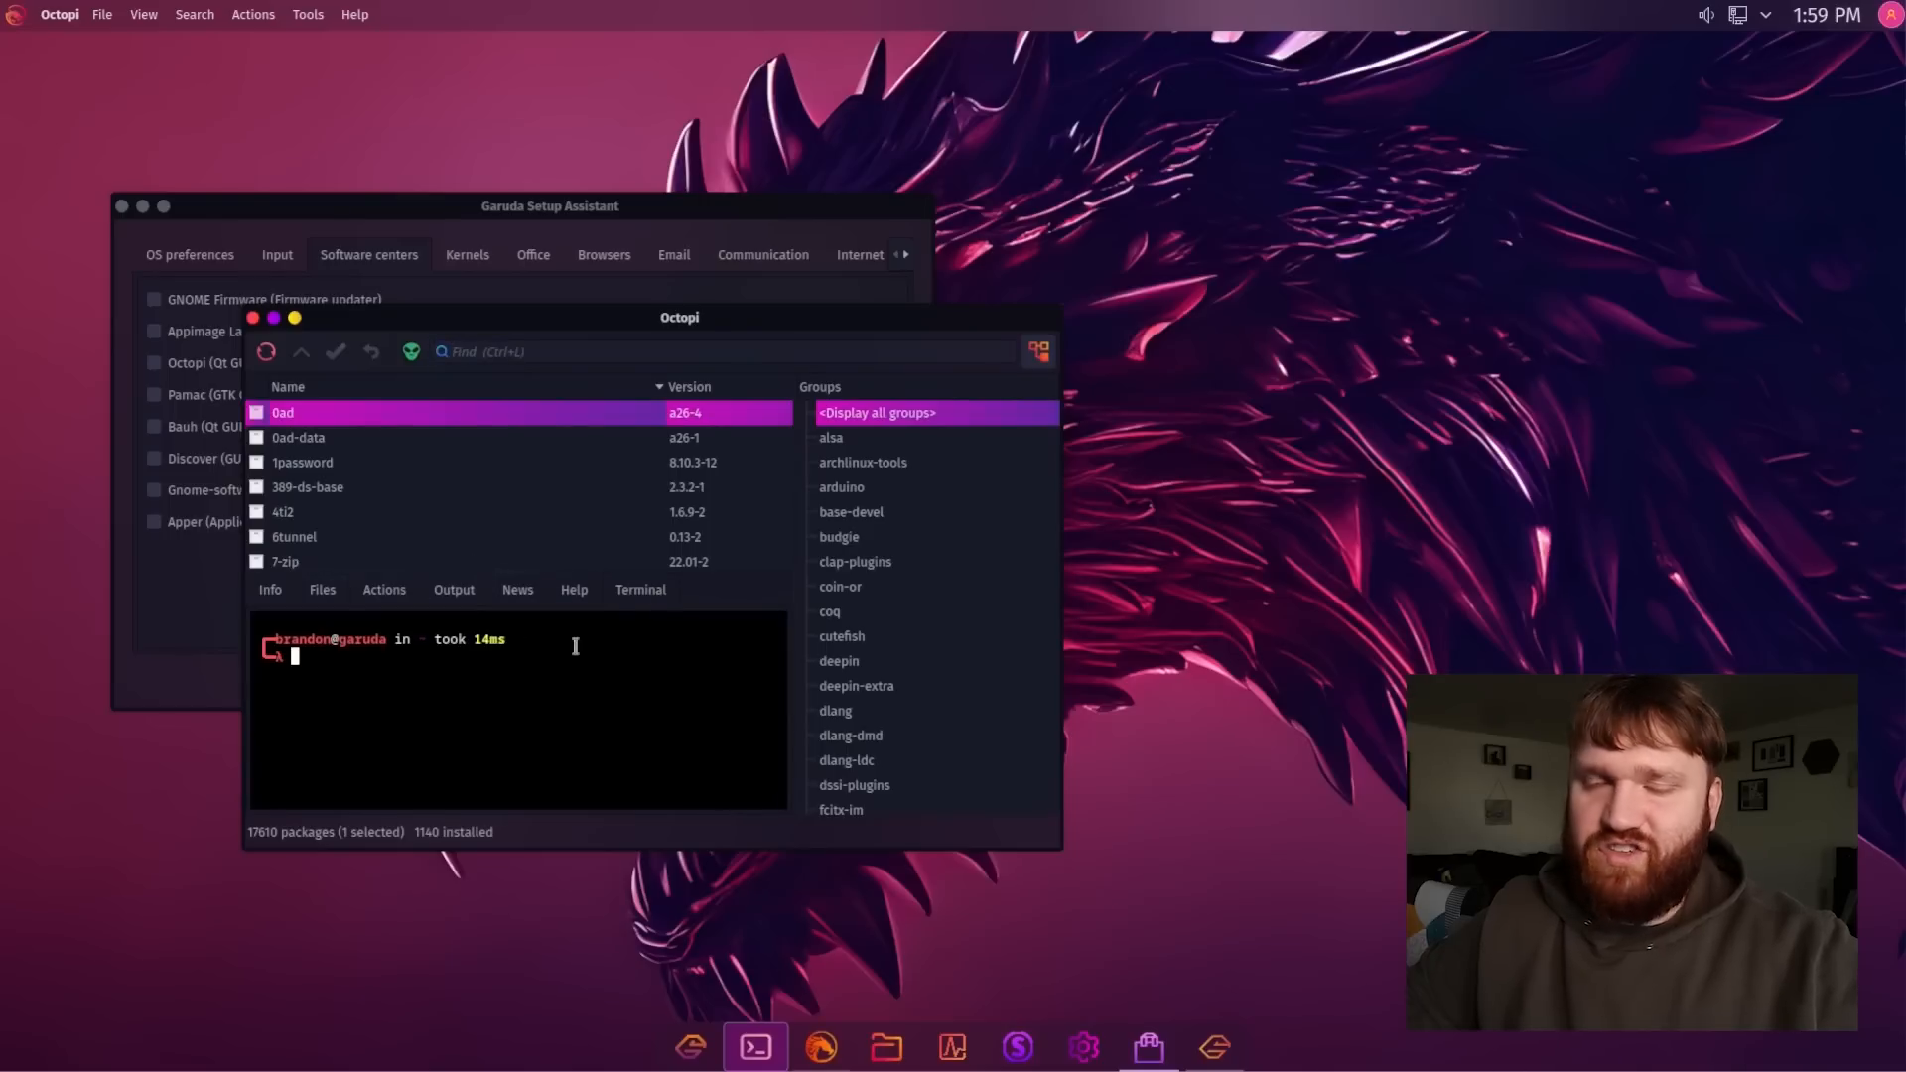
{"action": "mouse_move", "coordinate": [687, 377]}
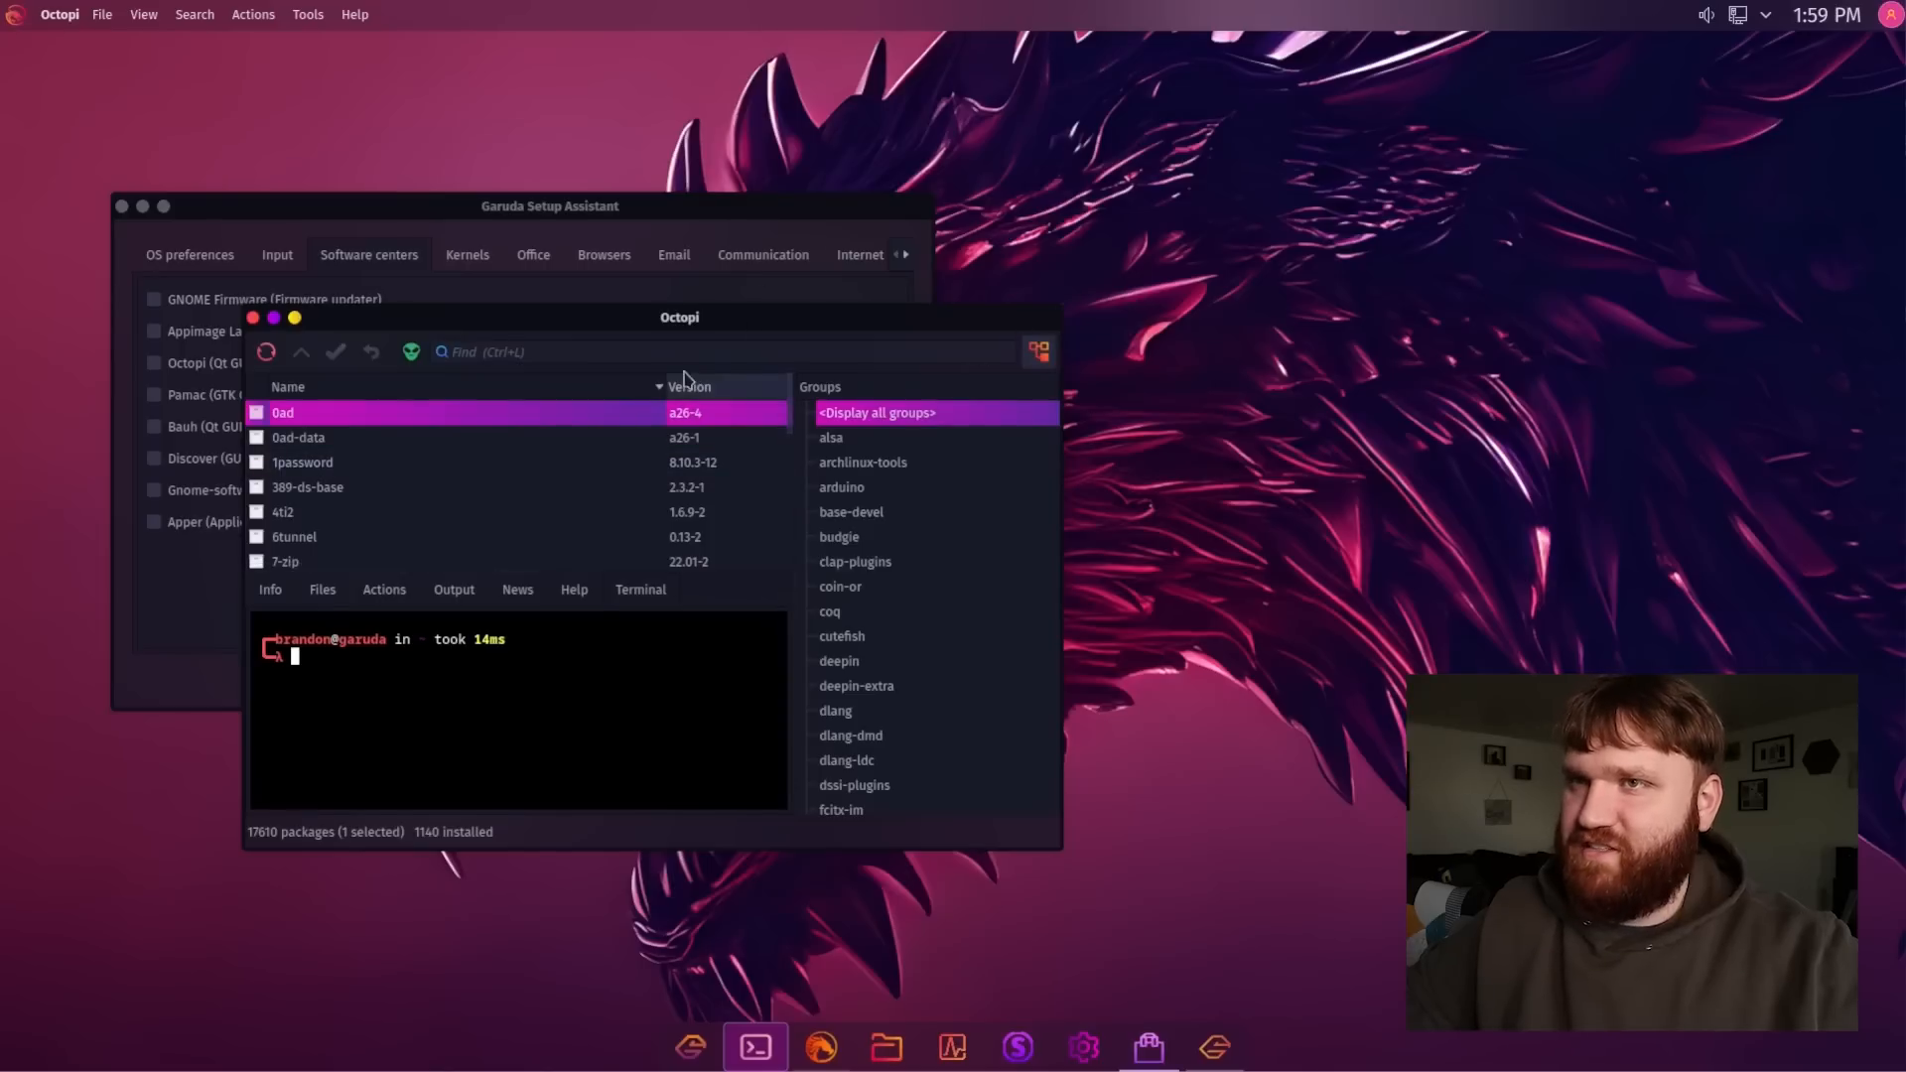
{"action": "mouse_move", "coordinate": [255, 326]}
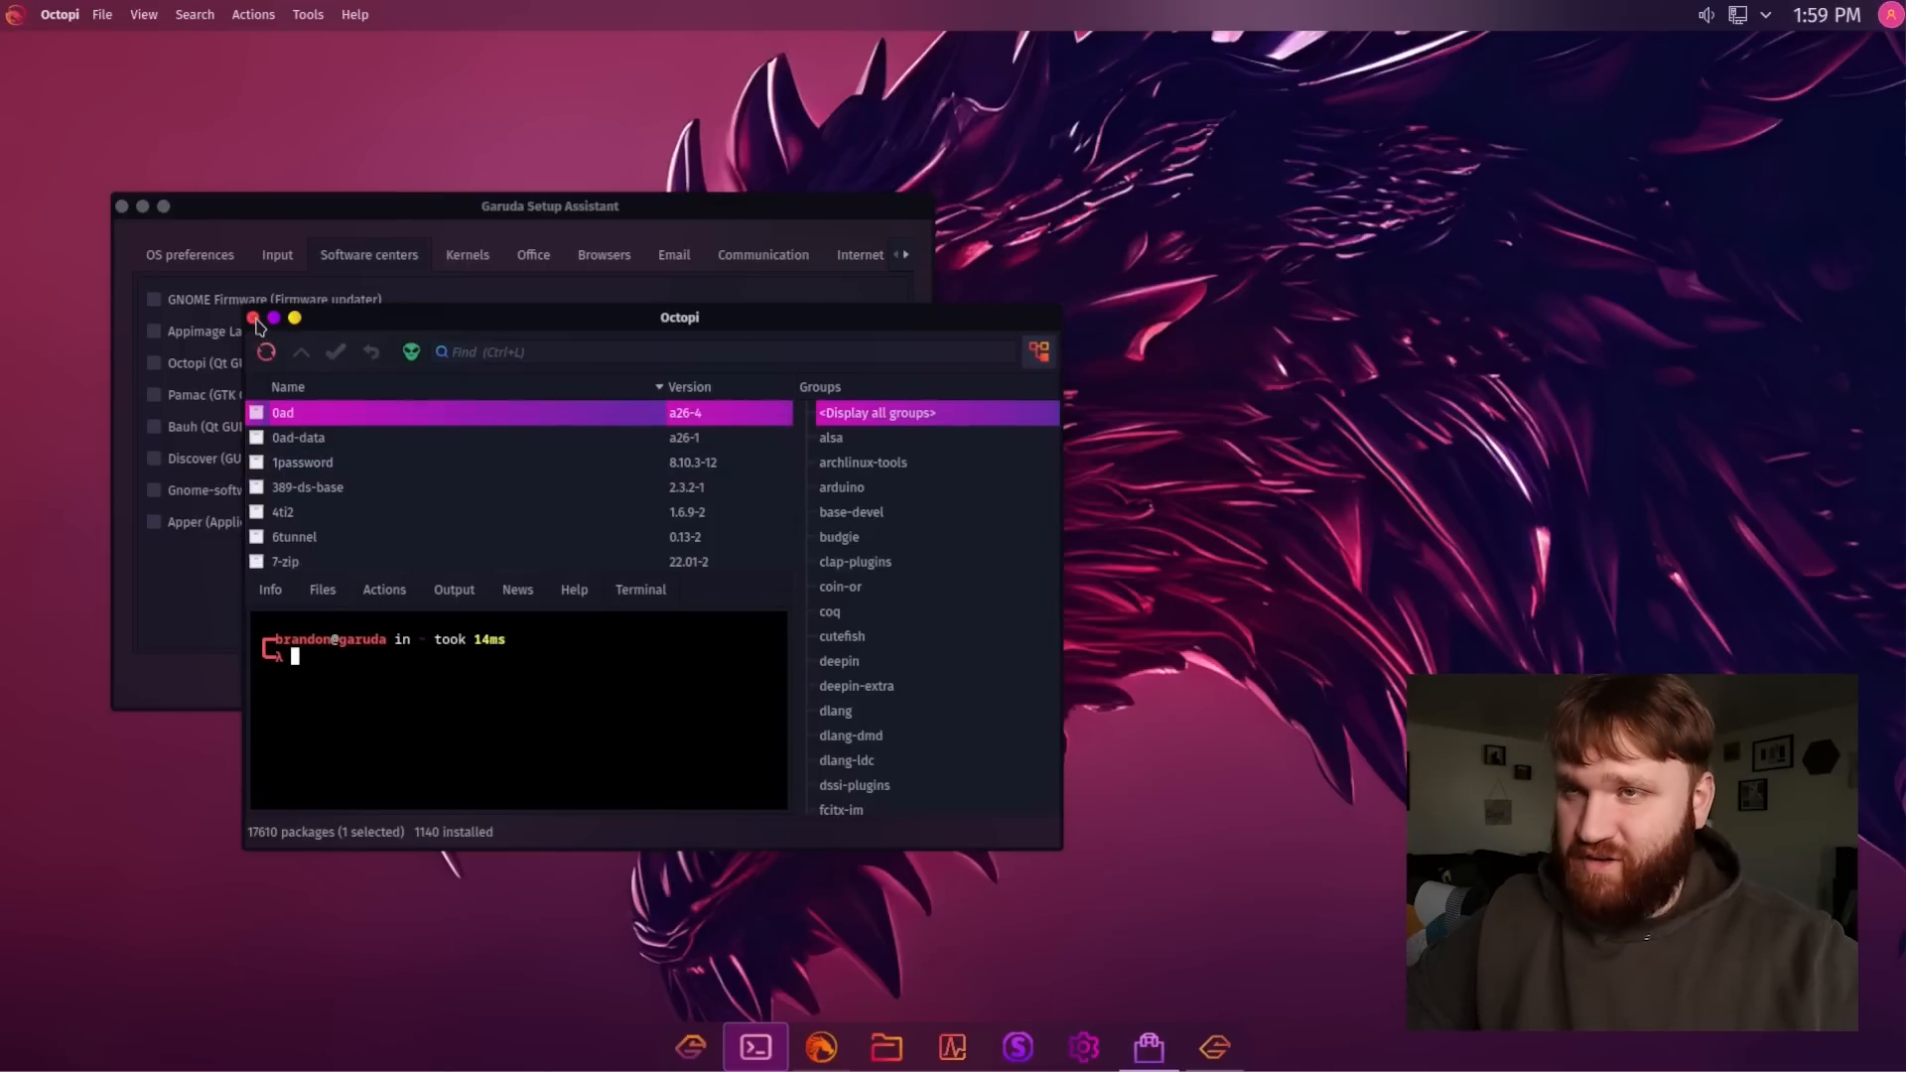
{"action": "left_click", "coordinate": [251, 318]}
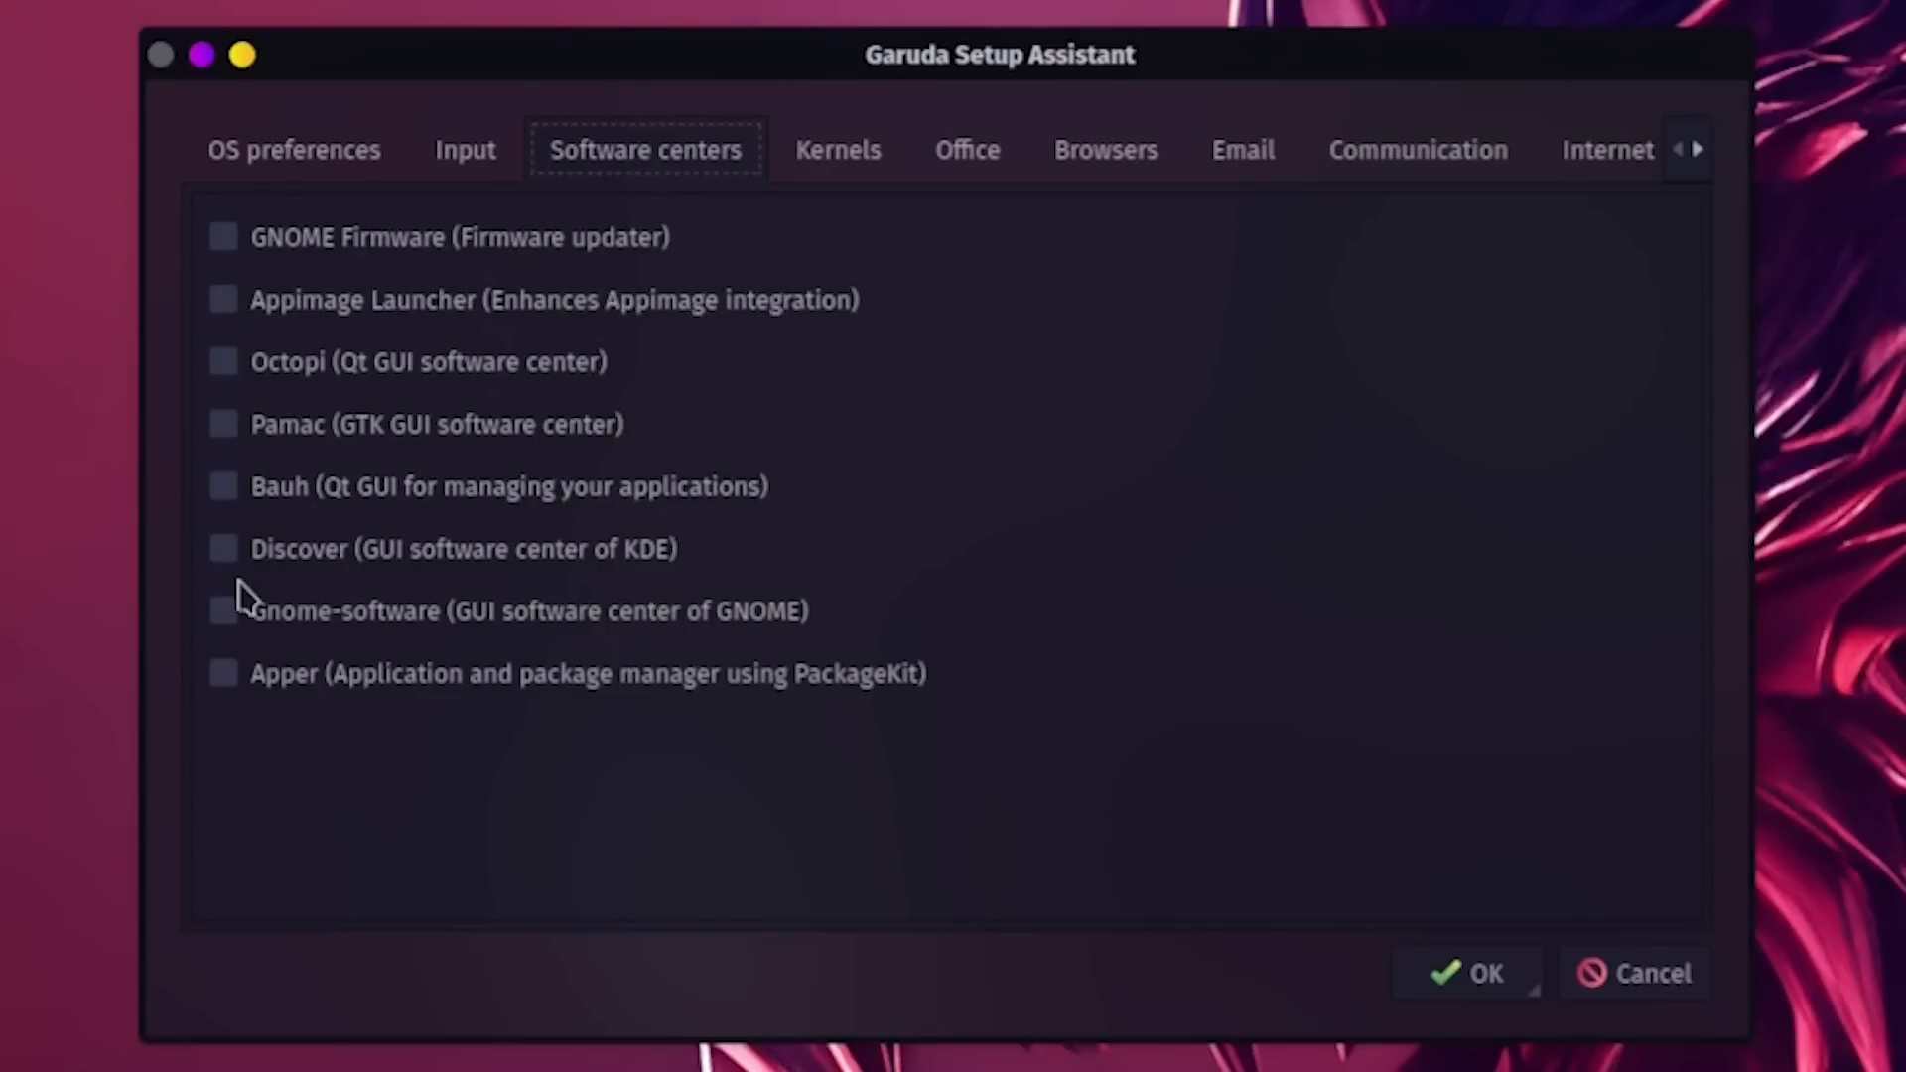
- Tick Discover and OnlyOffice for installation while browsing the kernel and office choices
{"action": "left_click", "coordinate": [223, 548]}
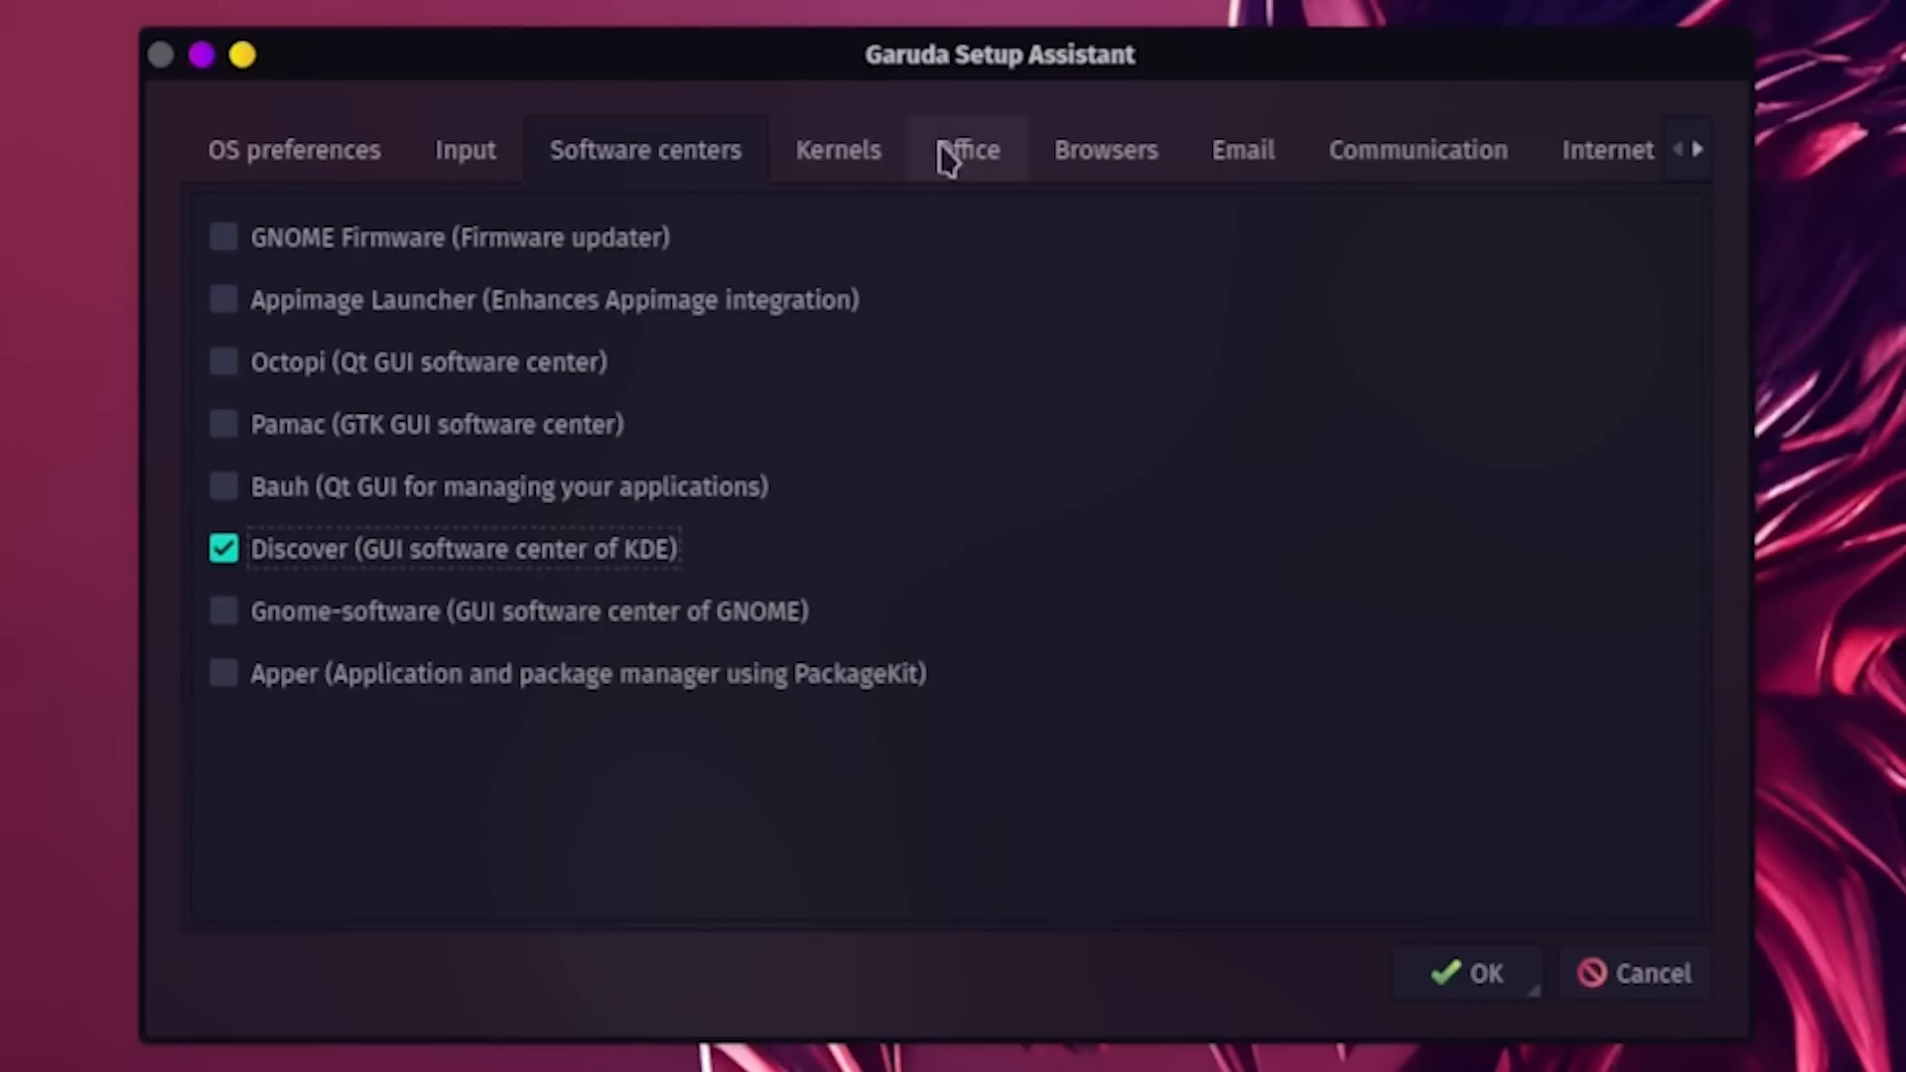
{"action": "left_click", "coordinate": [836, 148]}
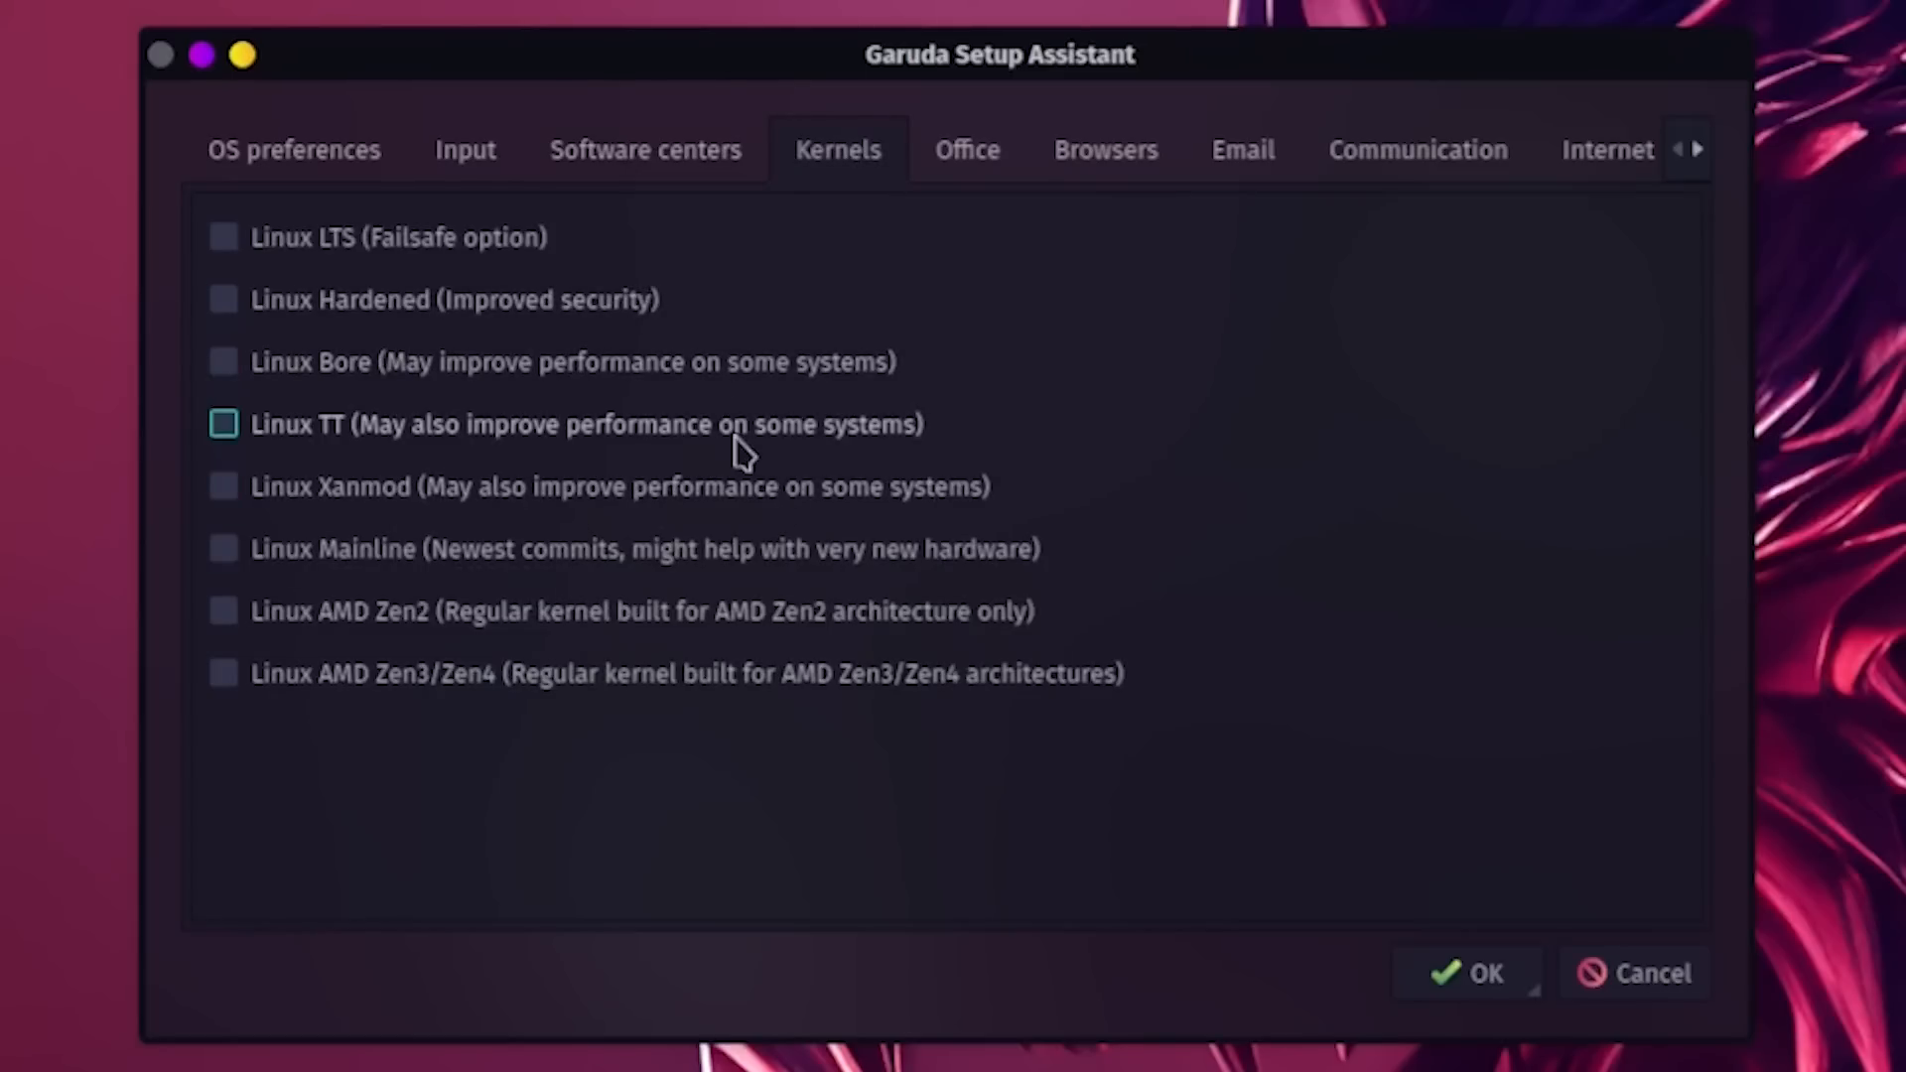
{"action": "left_click", "coordinate": [965, 148]}
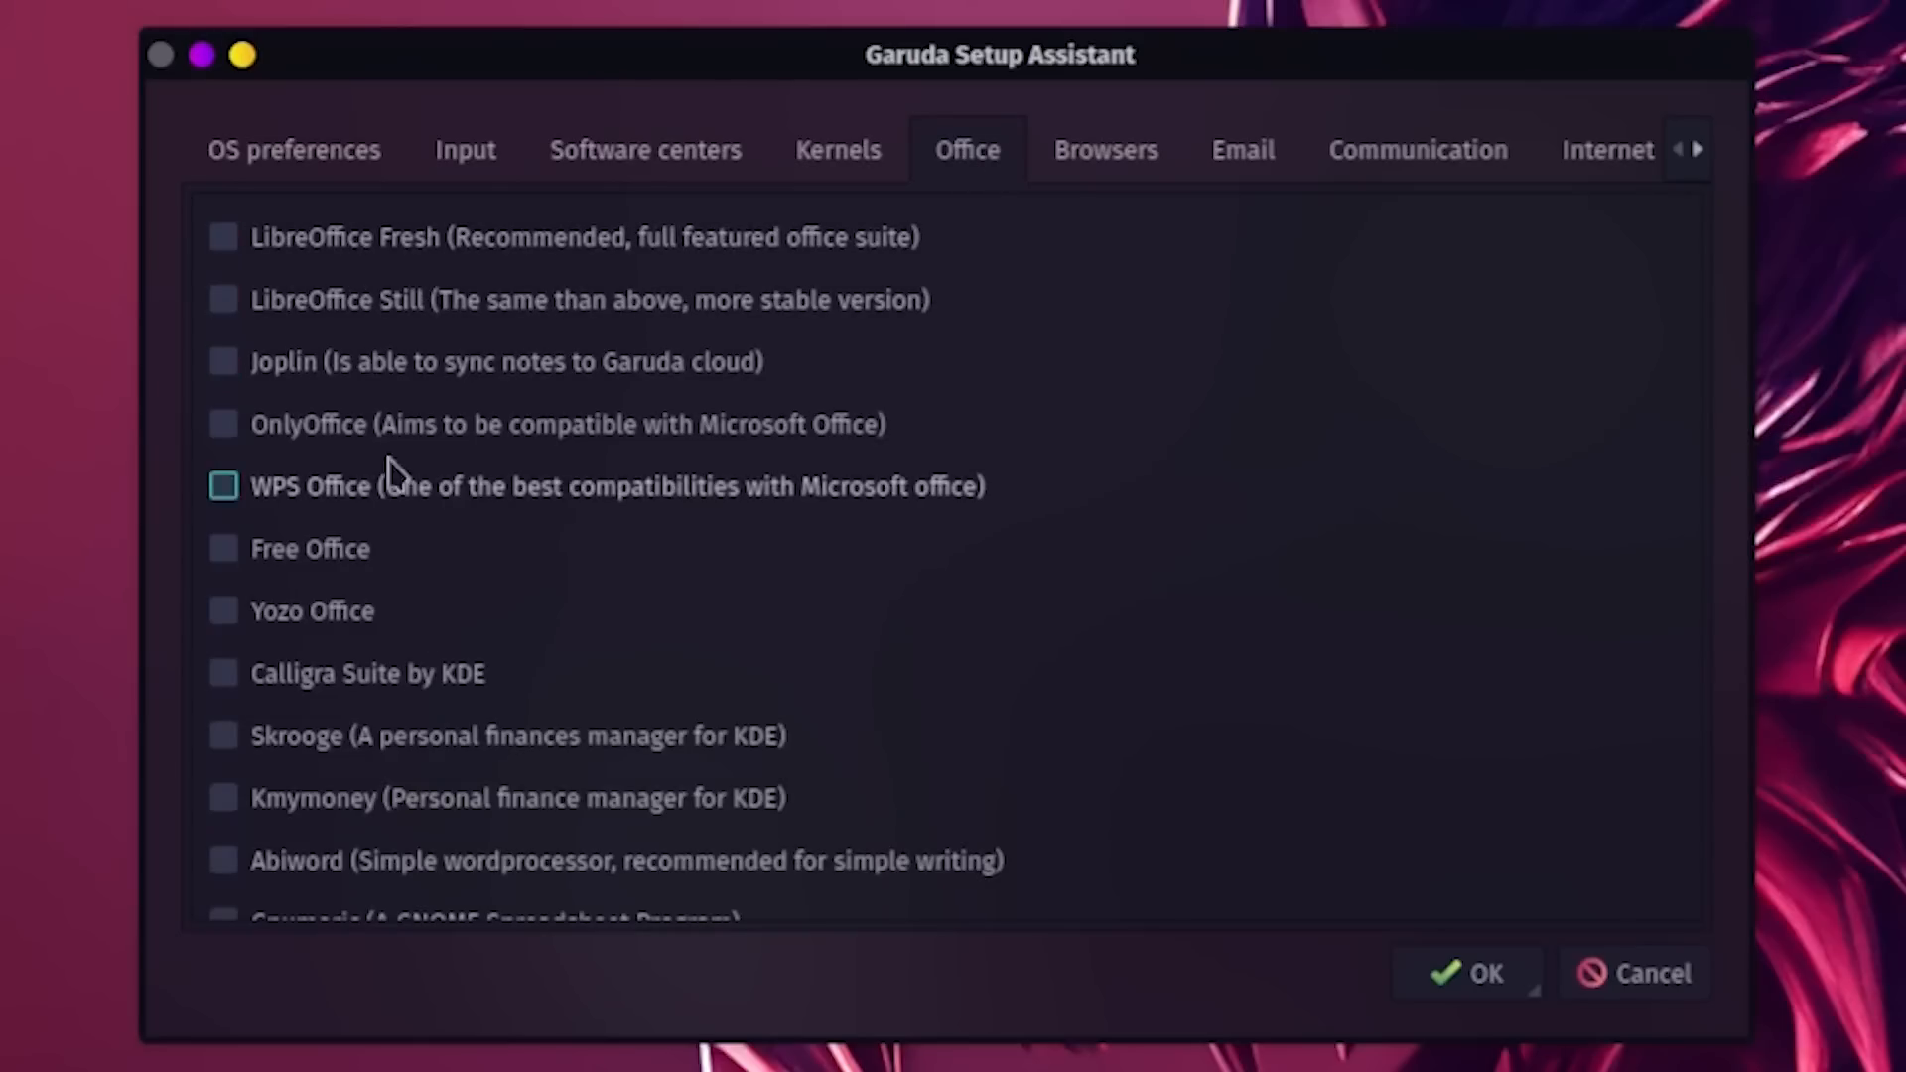
{"action": "left_click", "coordinate": [222, 423]}
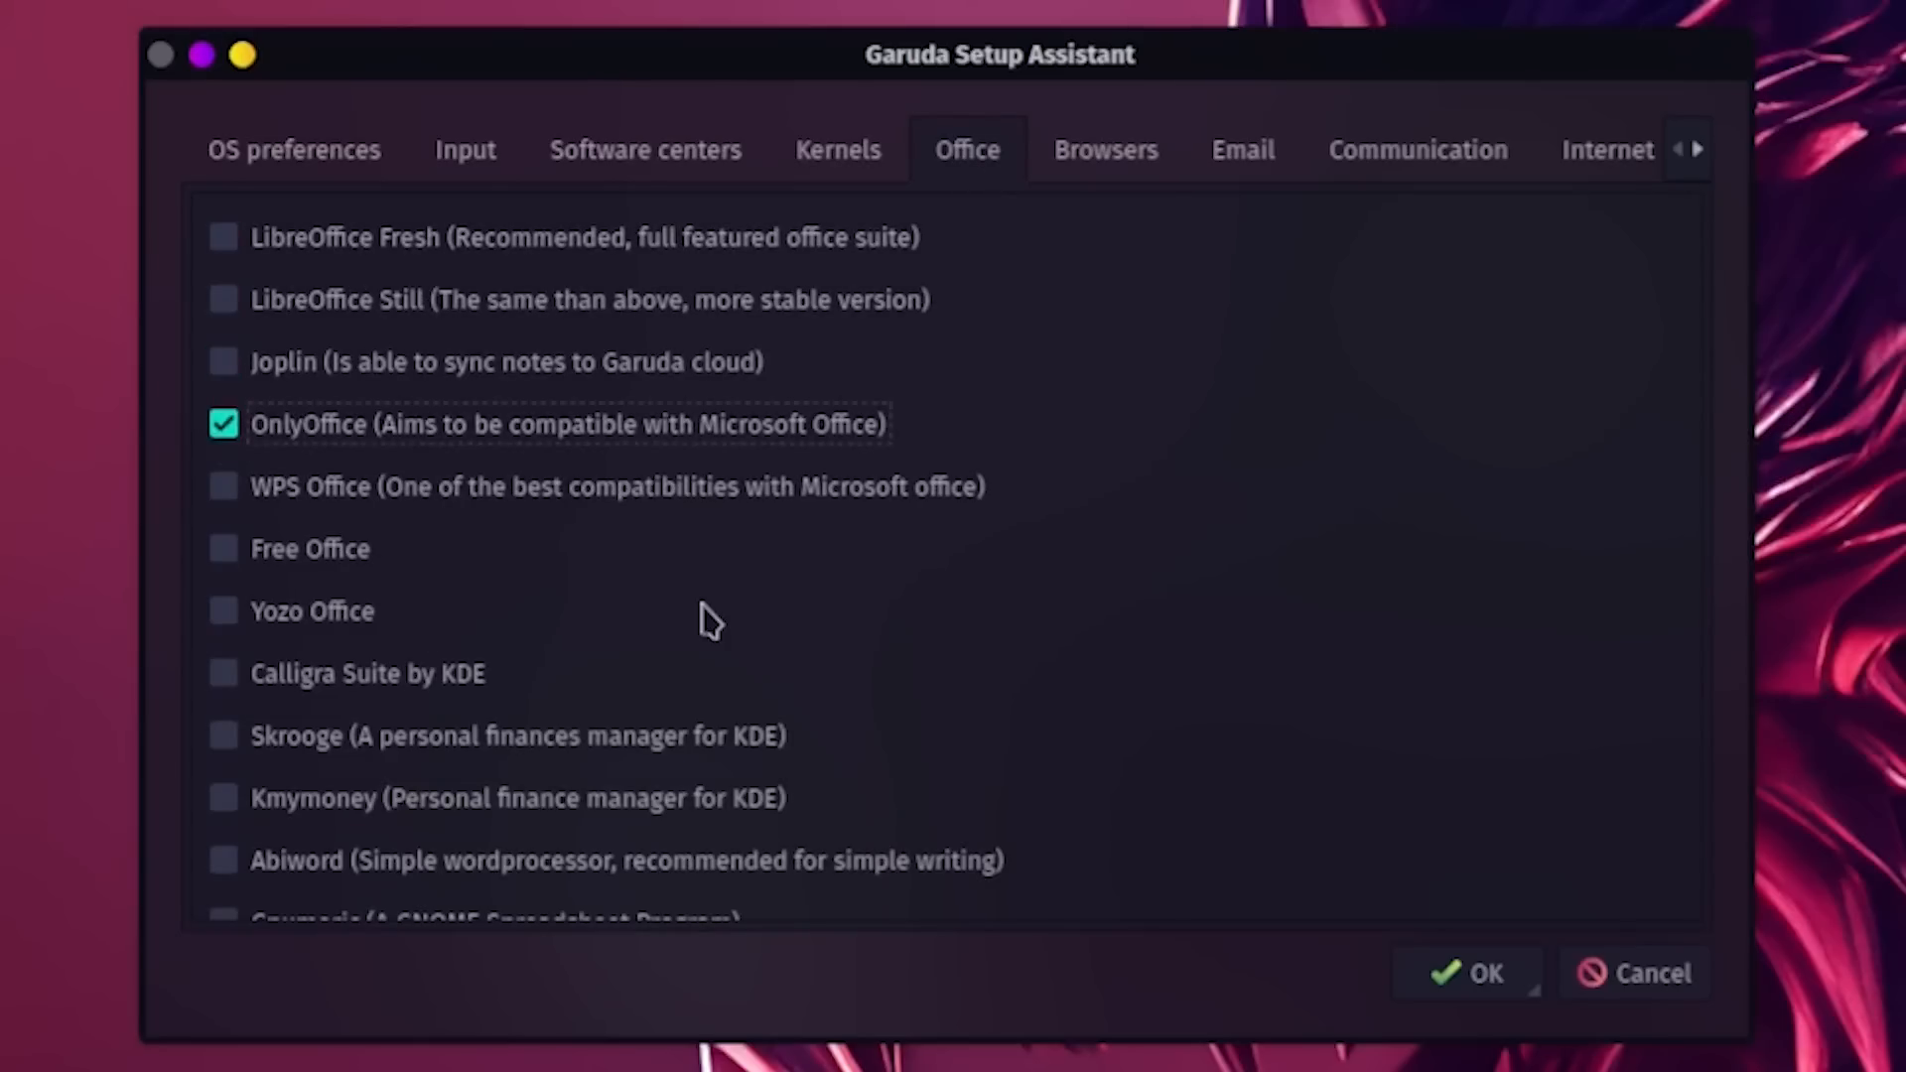
{"action": "scroll", "scroll_direction": "down", "scroll_amount": 3}
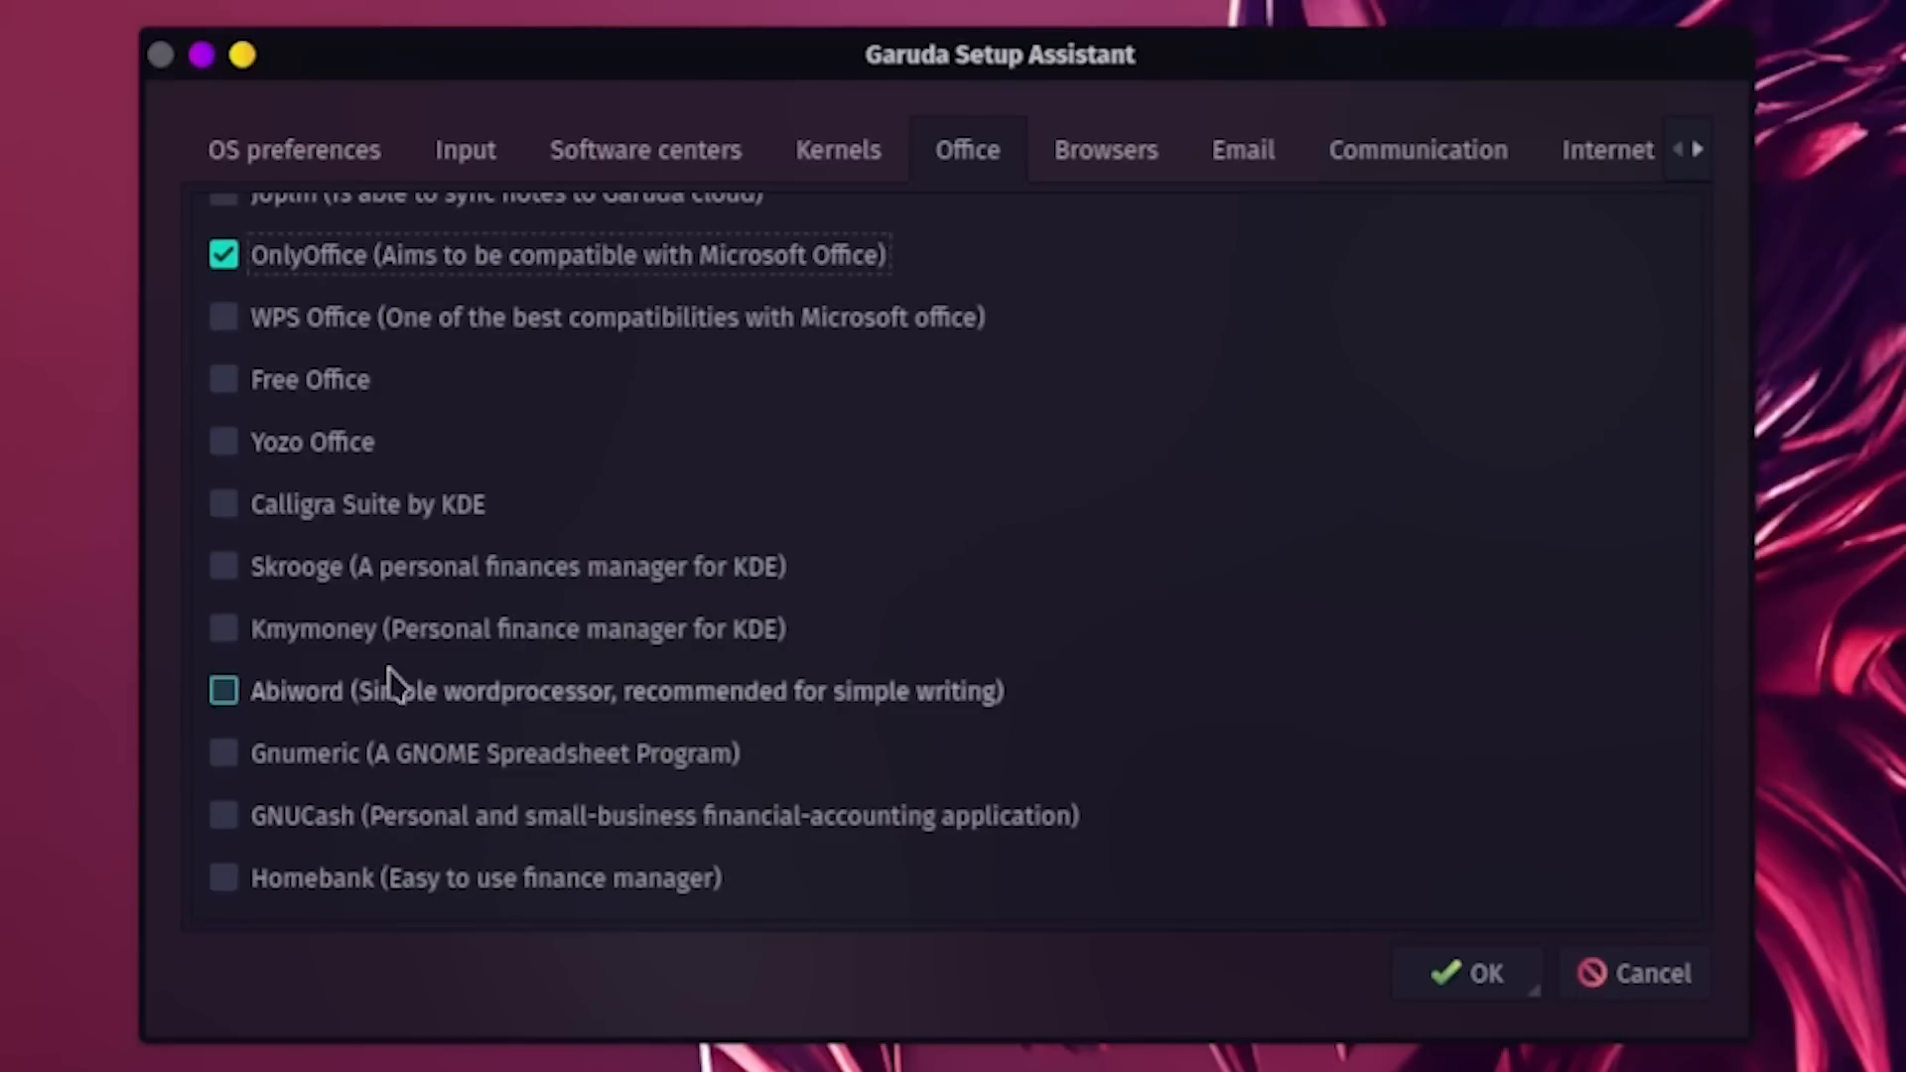
{"action": "mouse_move", "coordinate": [1240, 164]}
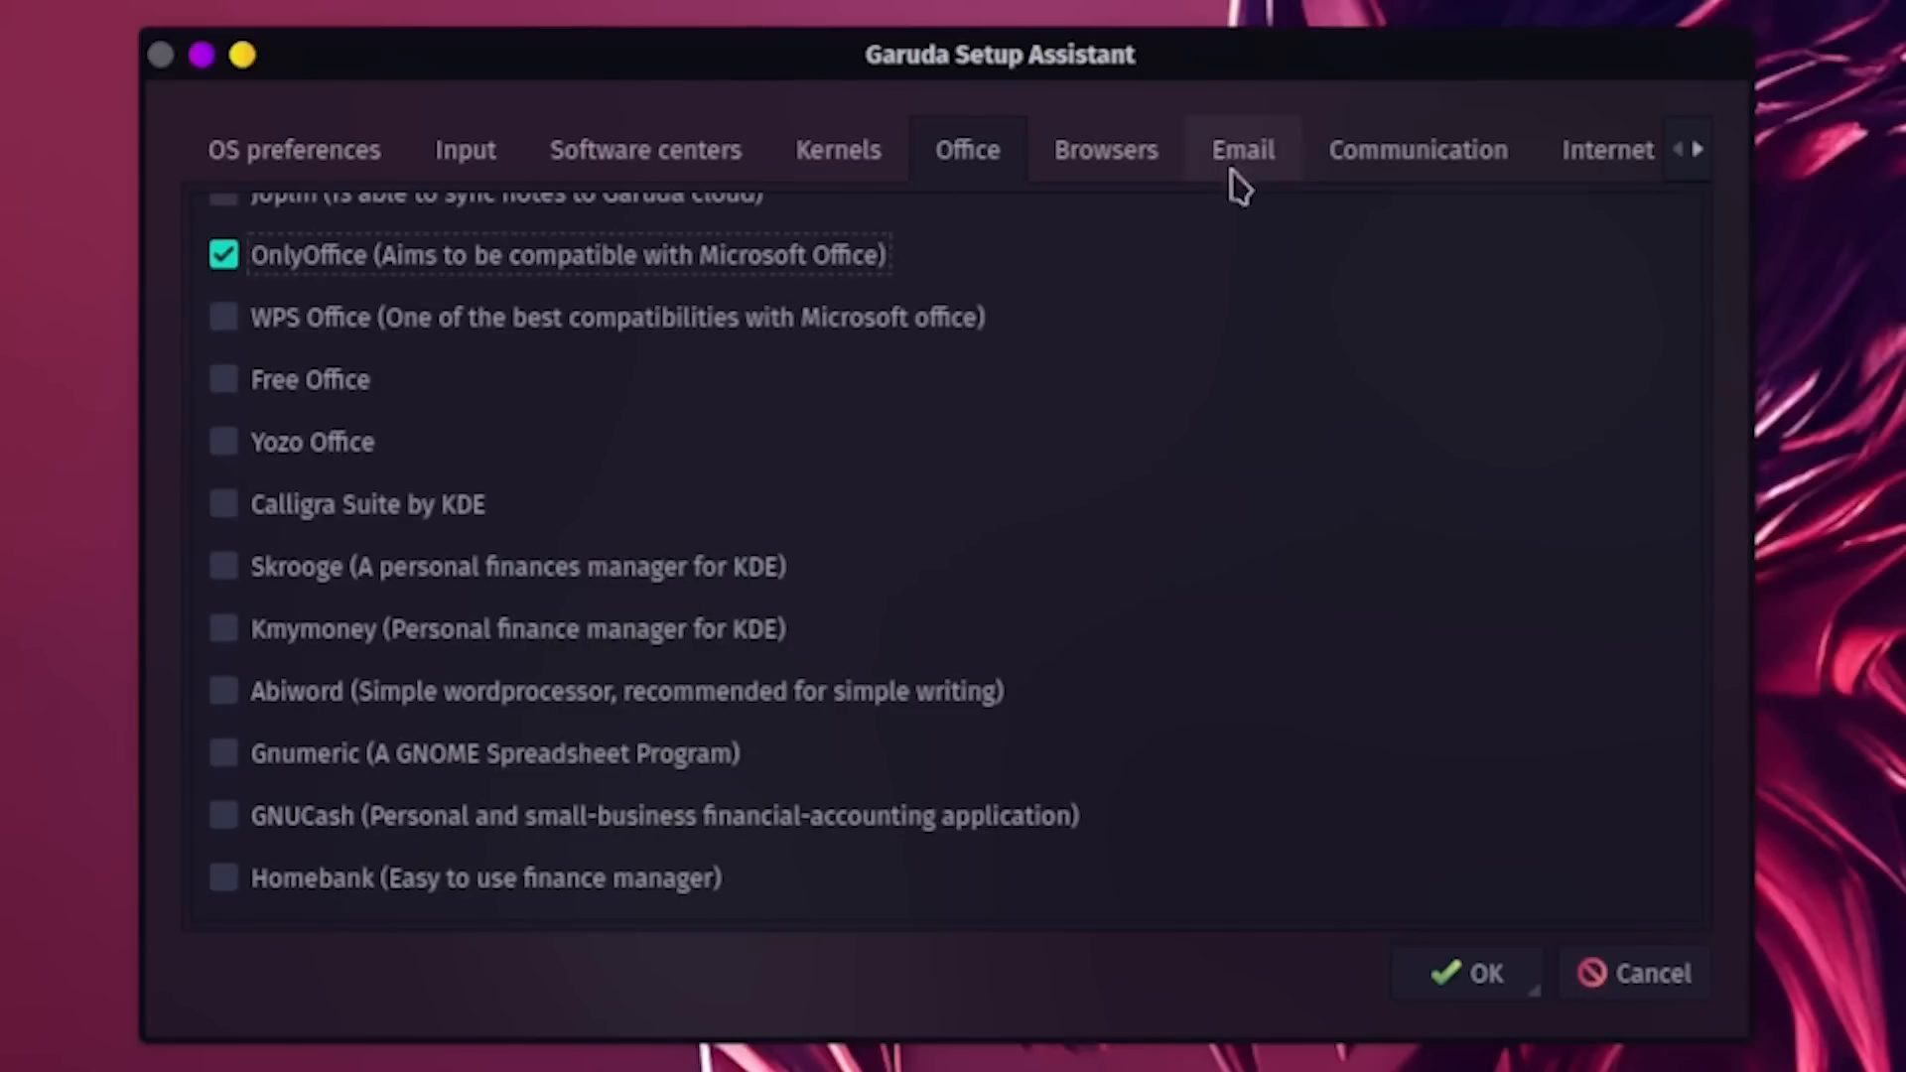
{"action": "left_click", "coordinate": [1105, 148]}
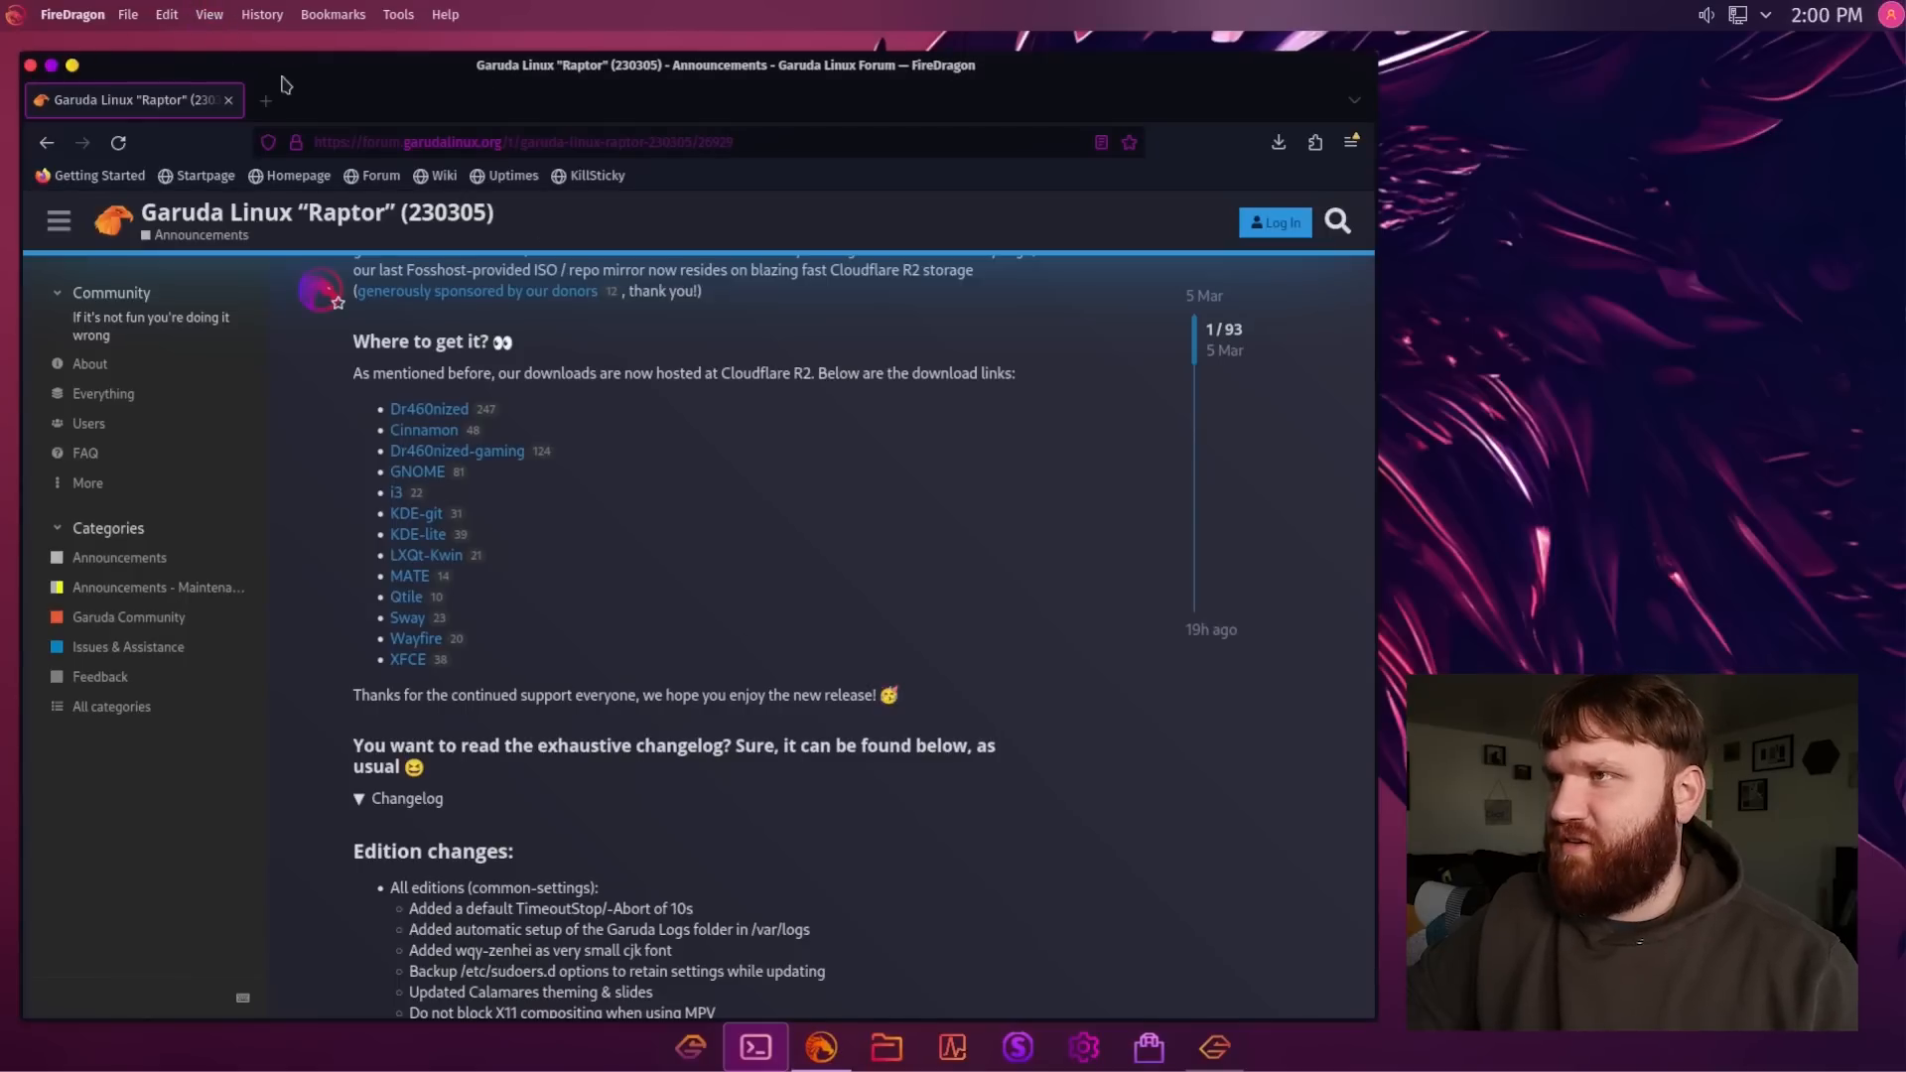
{"action": "mouse_move", "coordinate": [39, 70]}
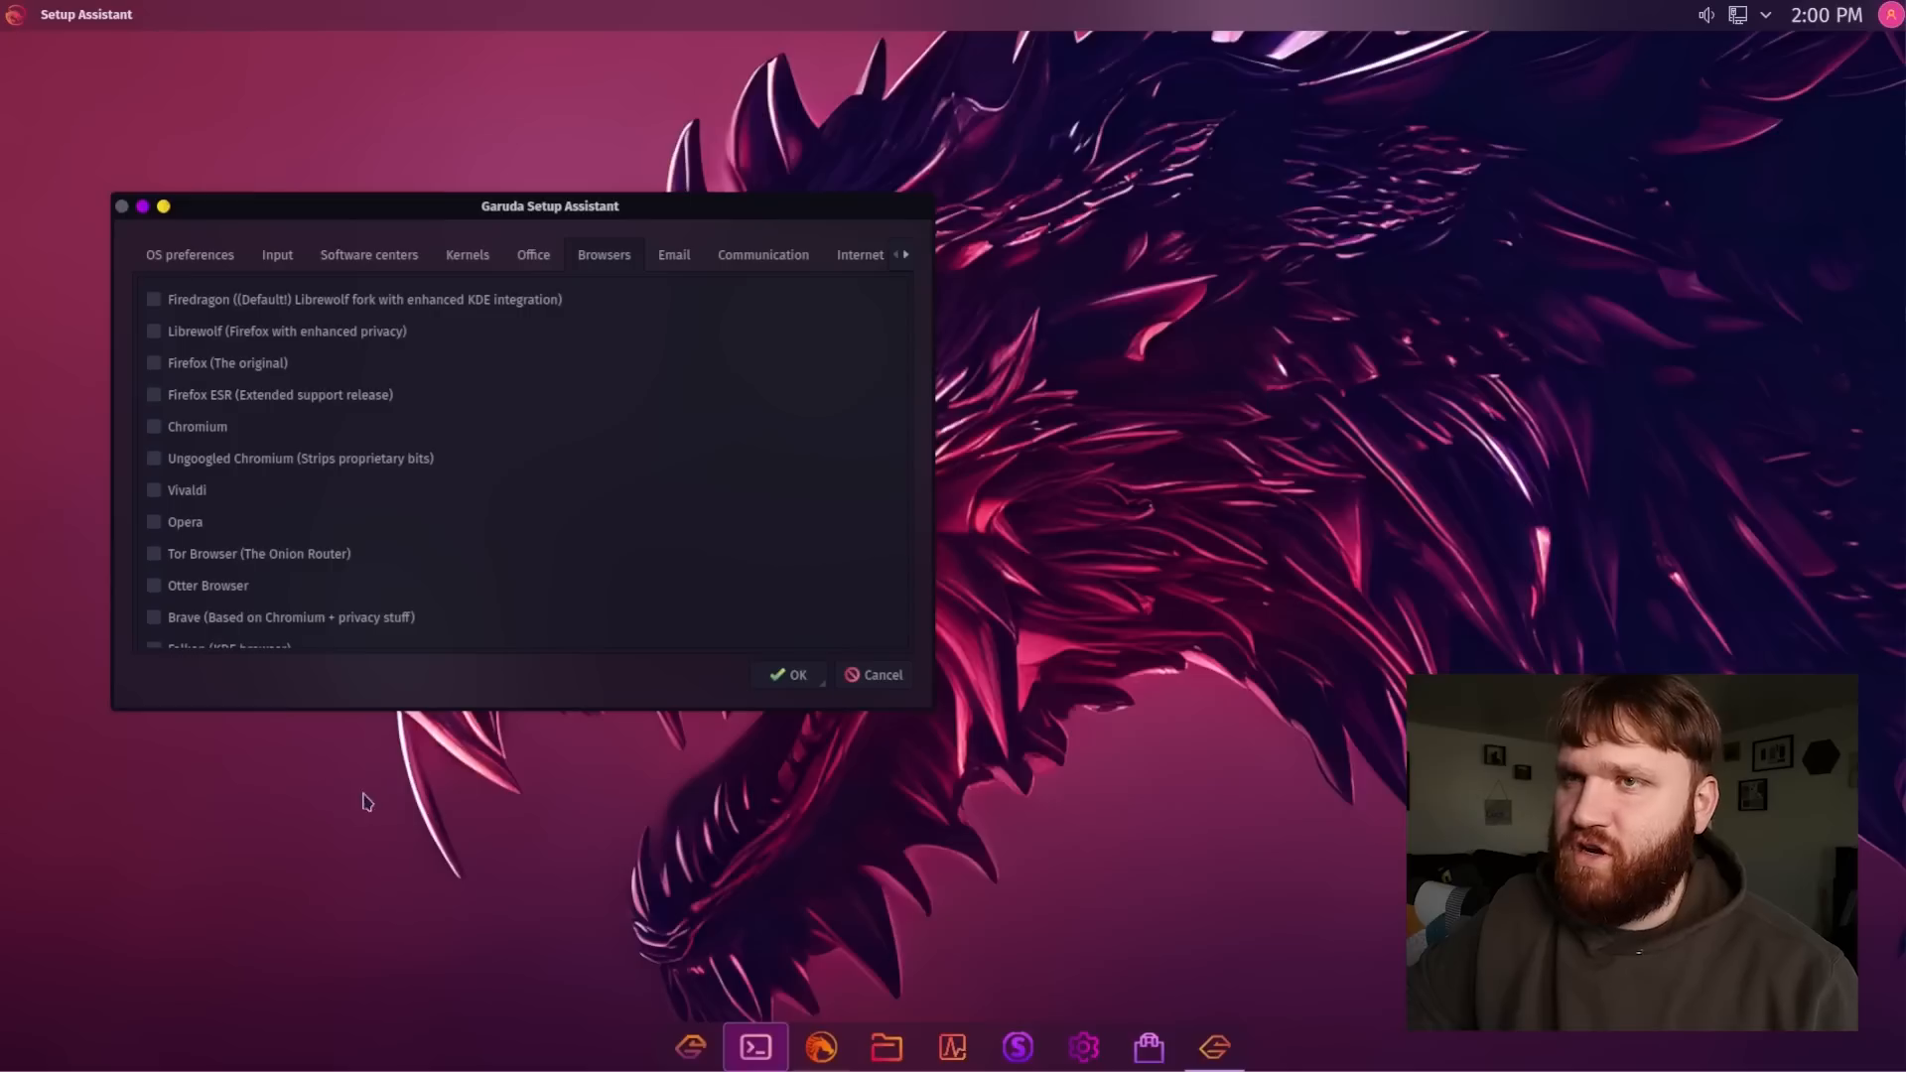
- Browse the Email, Internet, Multimedia, Virtualization, Other and Communication lists without ticking anything
{"action": "left_click", "coordinate": [673, 254]}
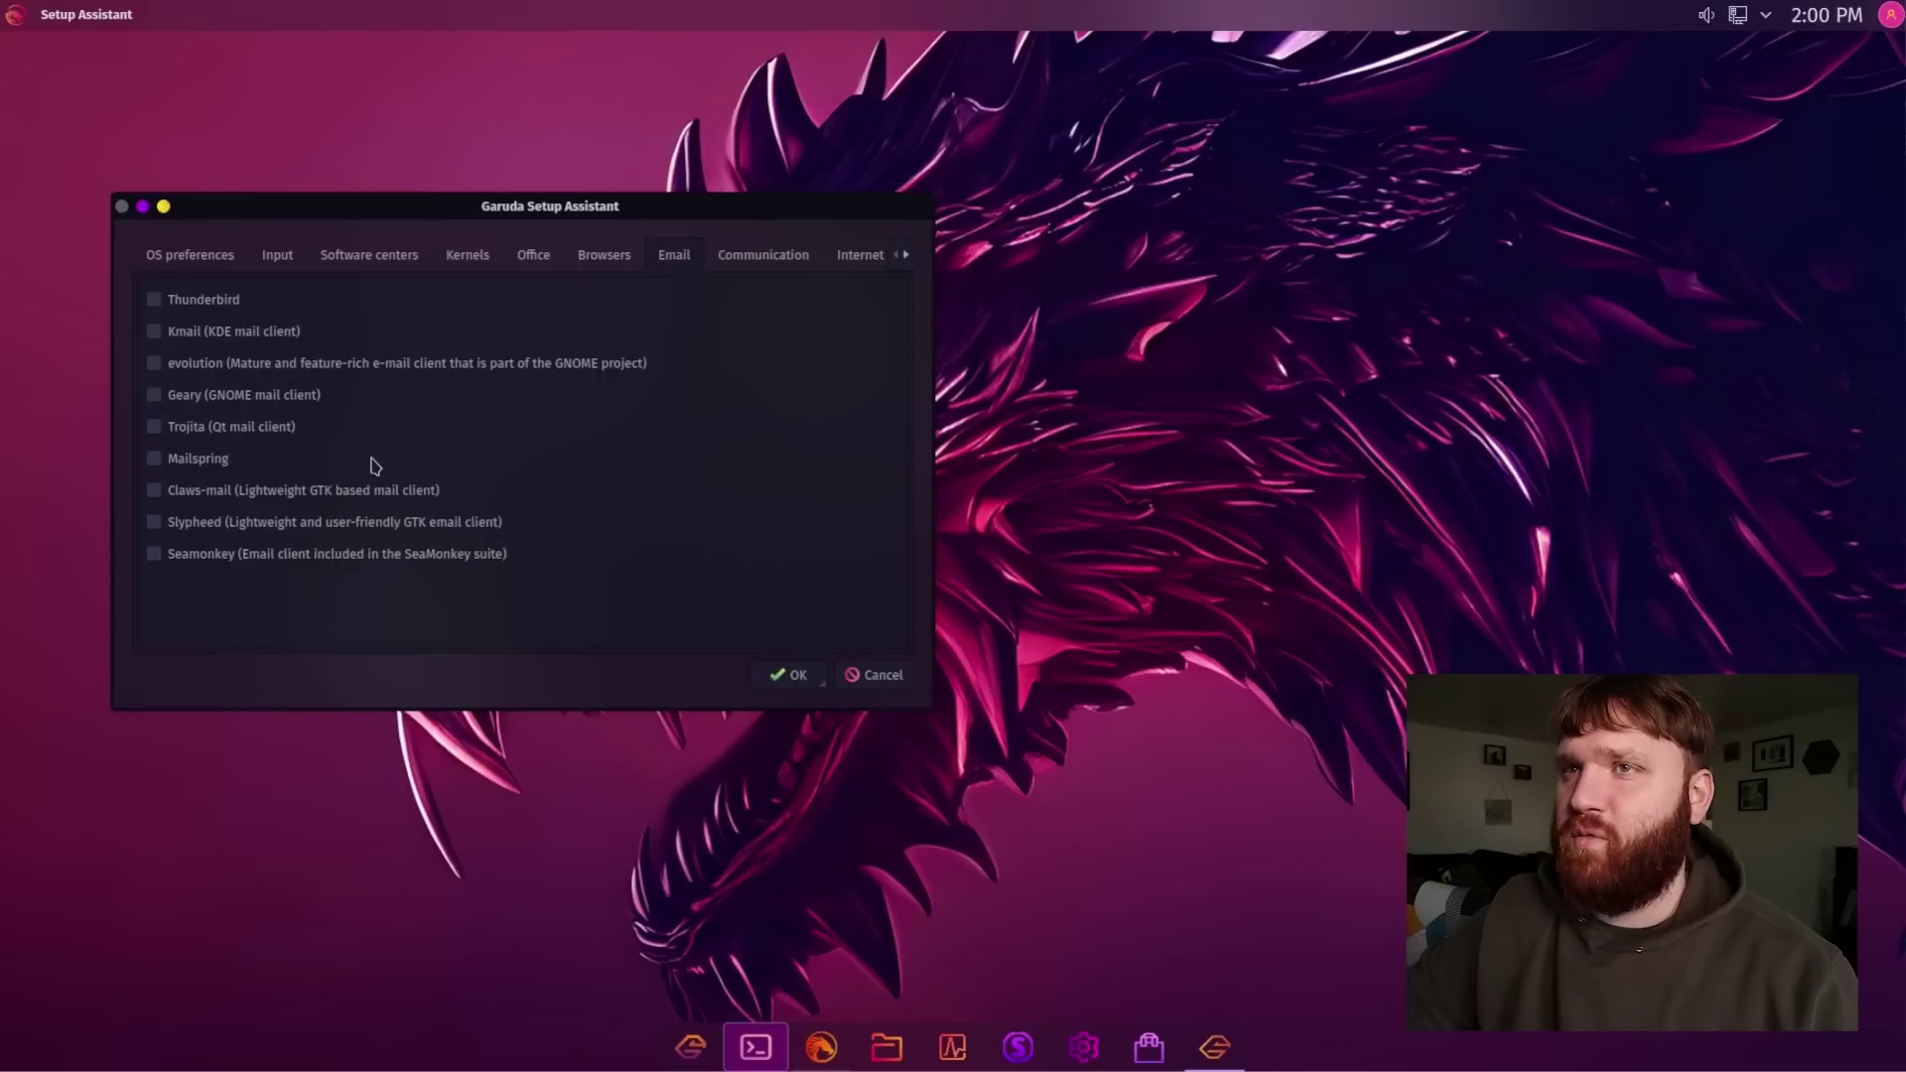
{"action": "mouse_move", "coordinate": [331, 374]}
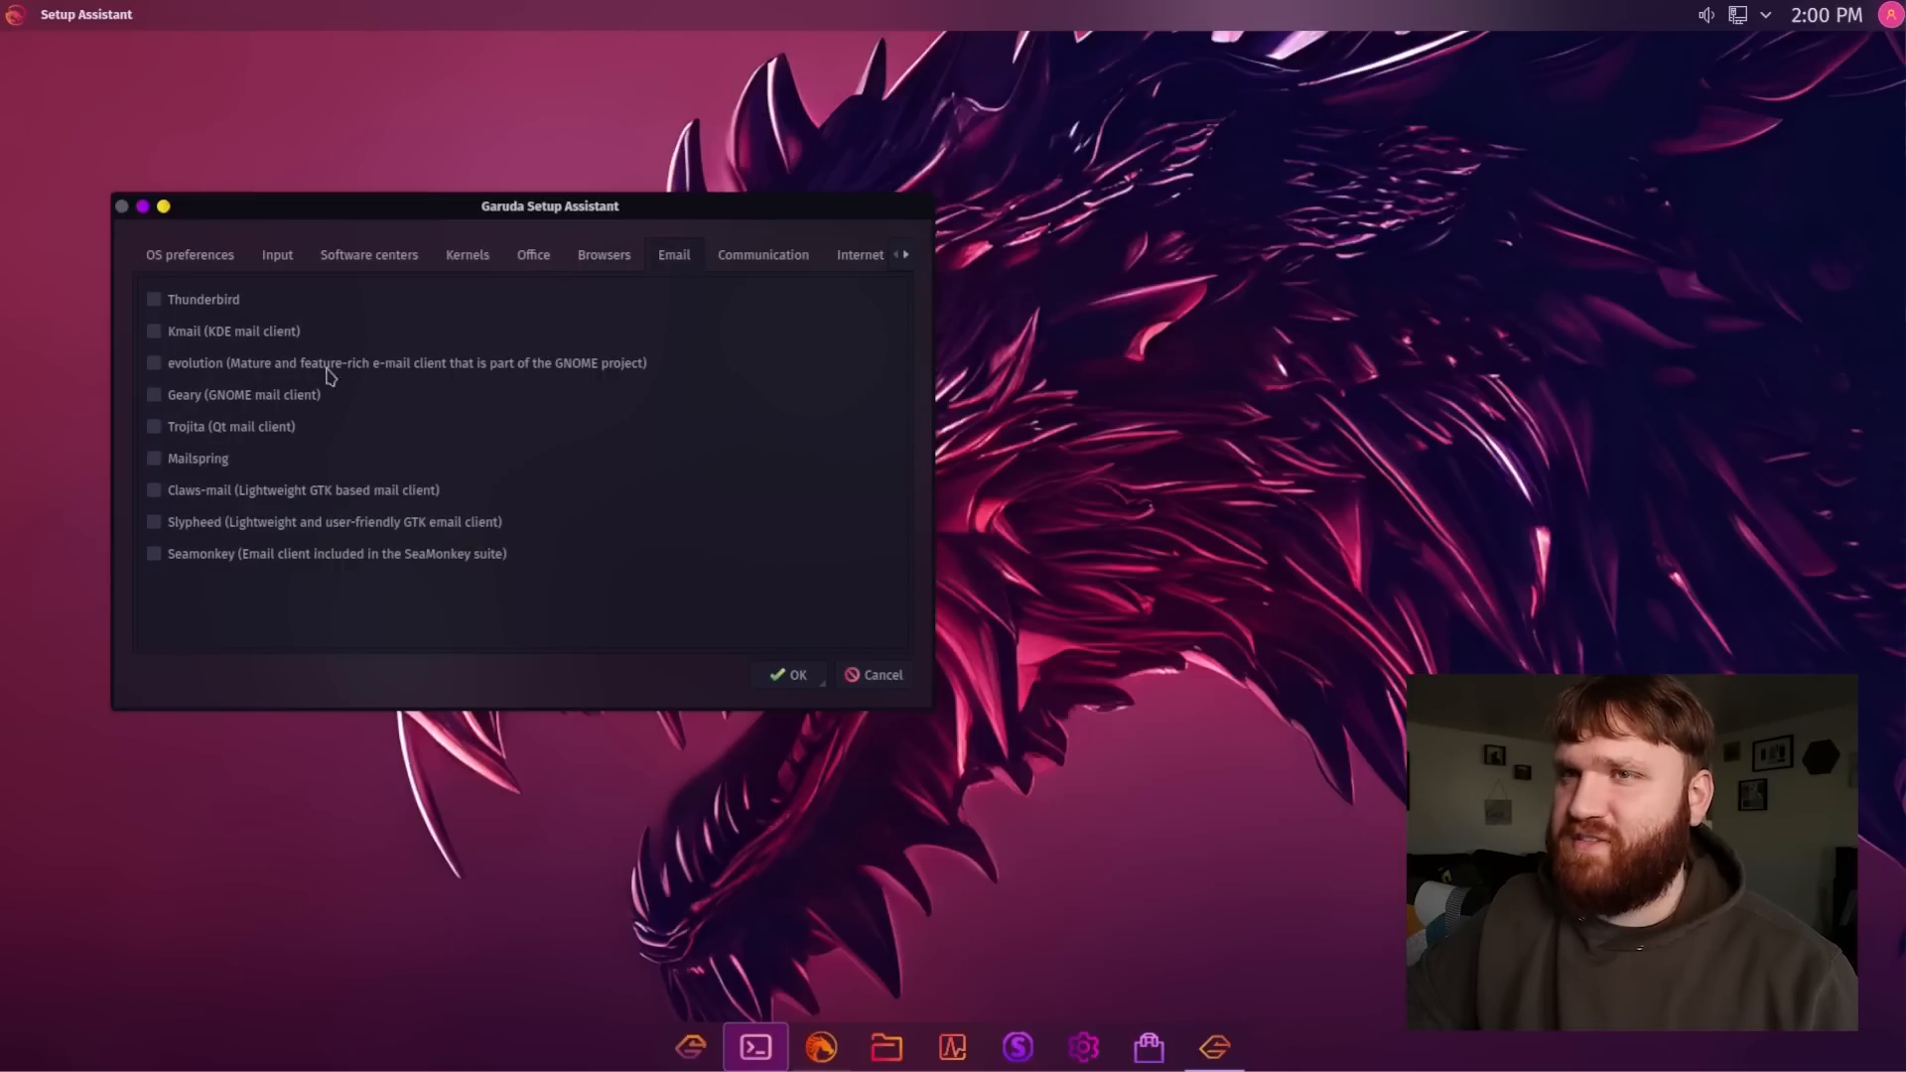
{"action": "mouse_move", "coordinate": [767, 211]}
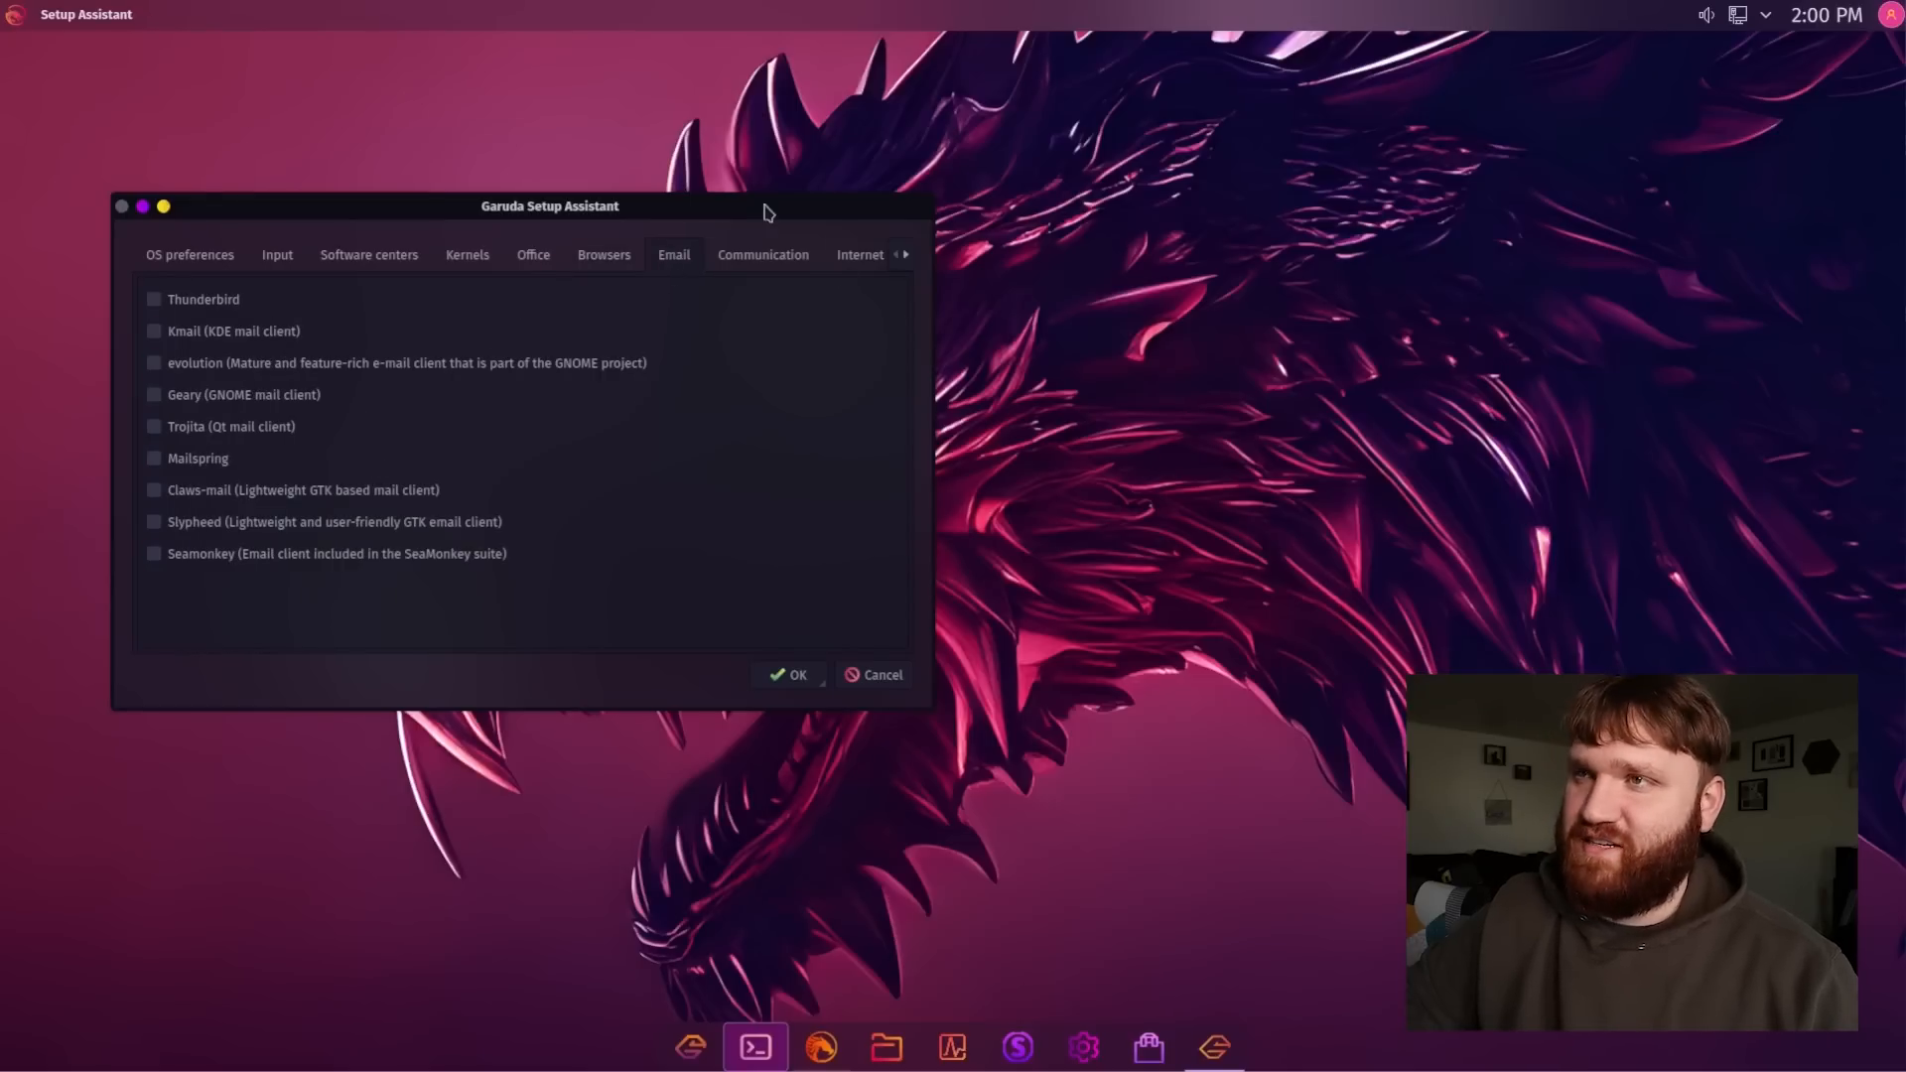
{"action": "left_click", "coordinate": [762, 254]}
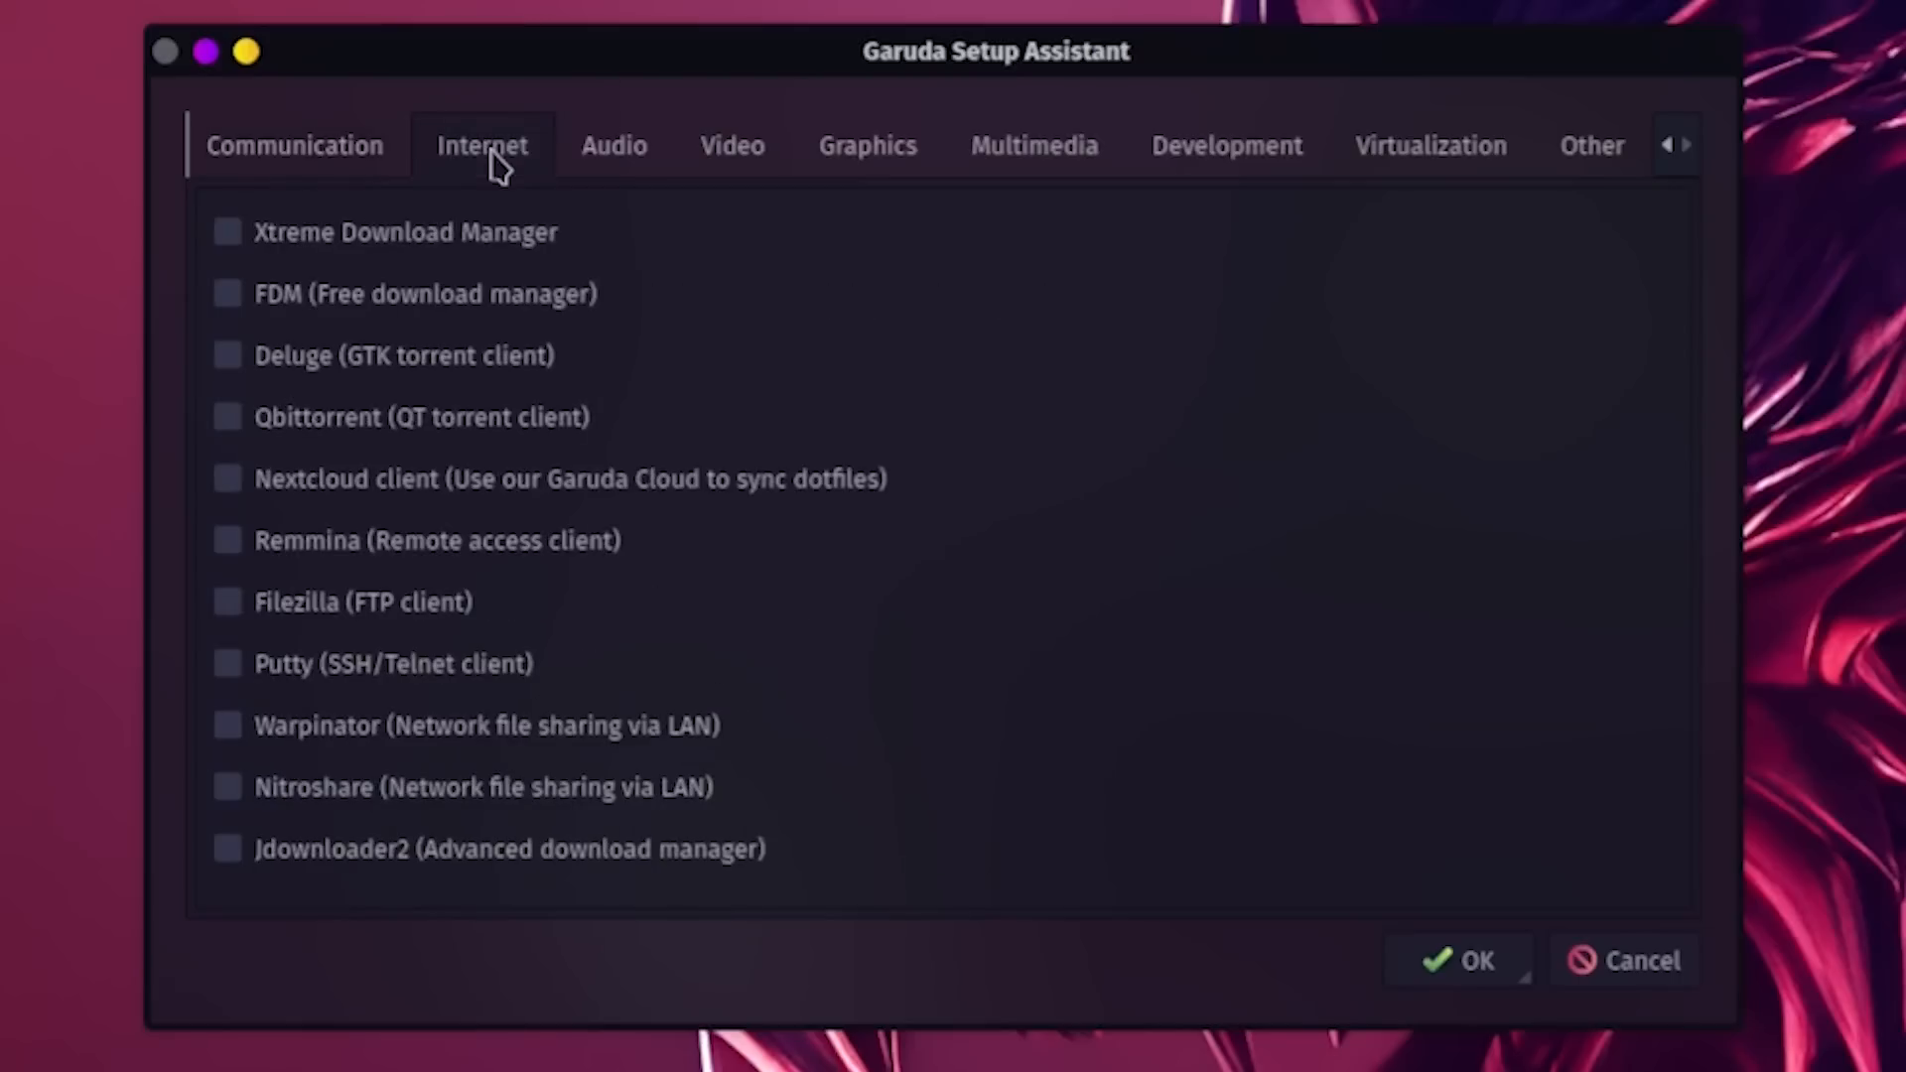
{"action": "left_click", "coordinate": [1032, 145]}
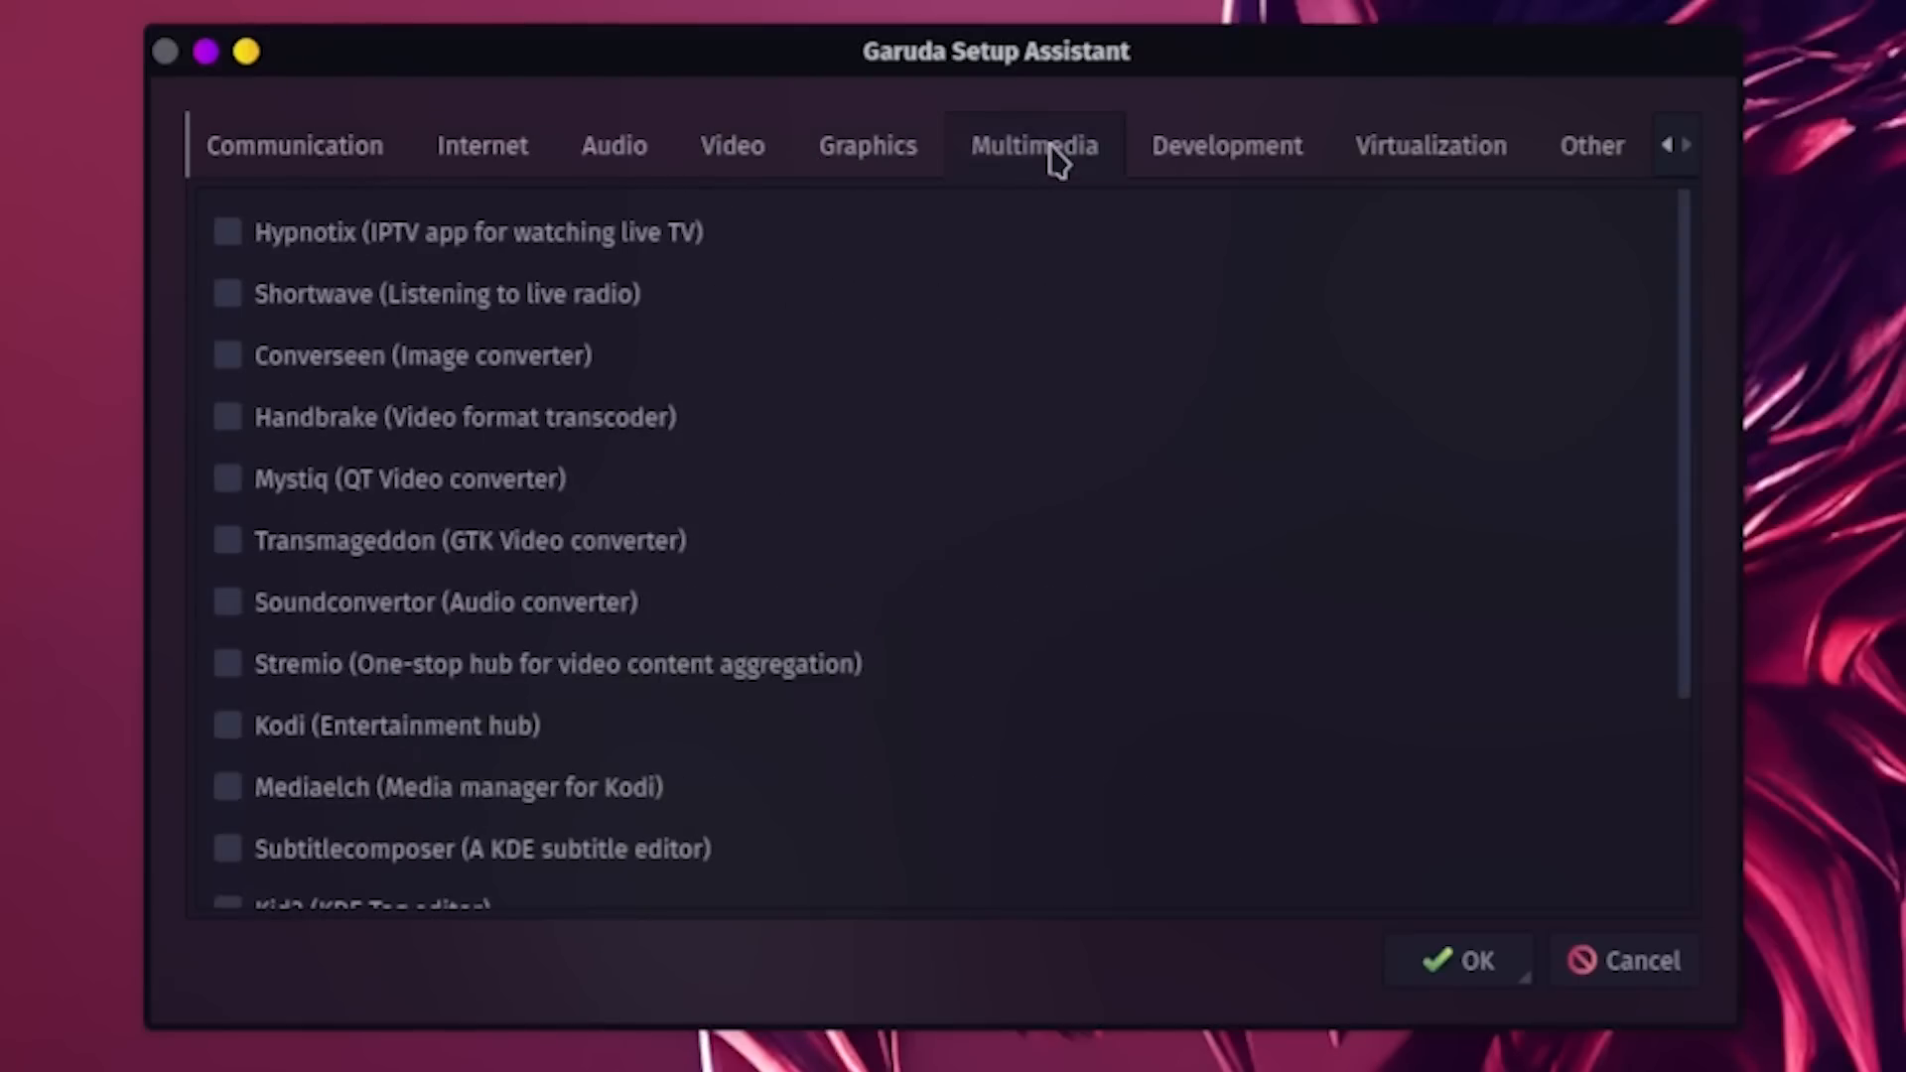
{"action": "mouse_move", "coordinate": [1009, 159]}
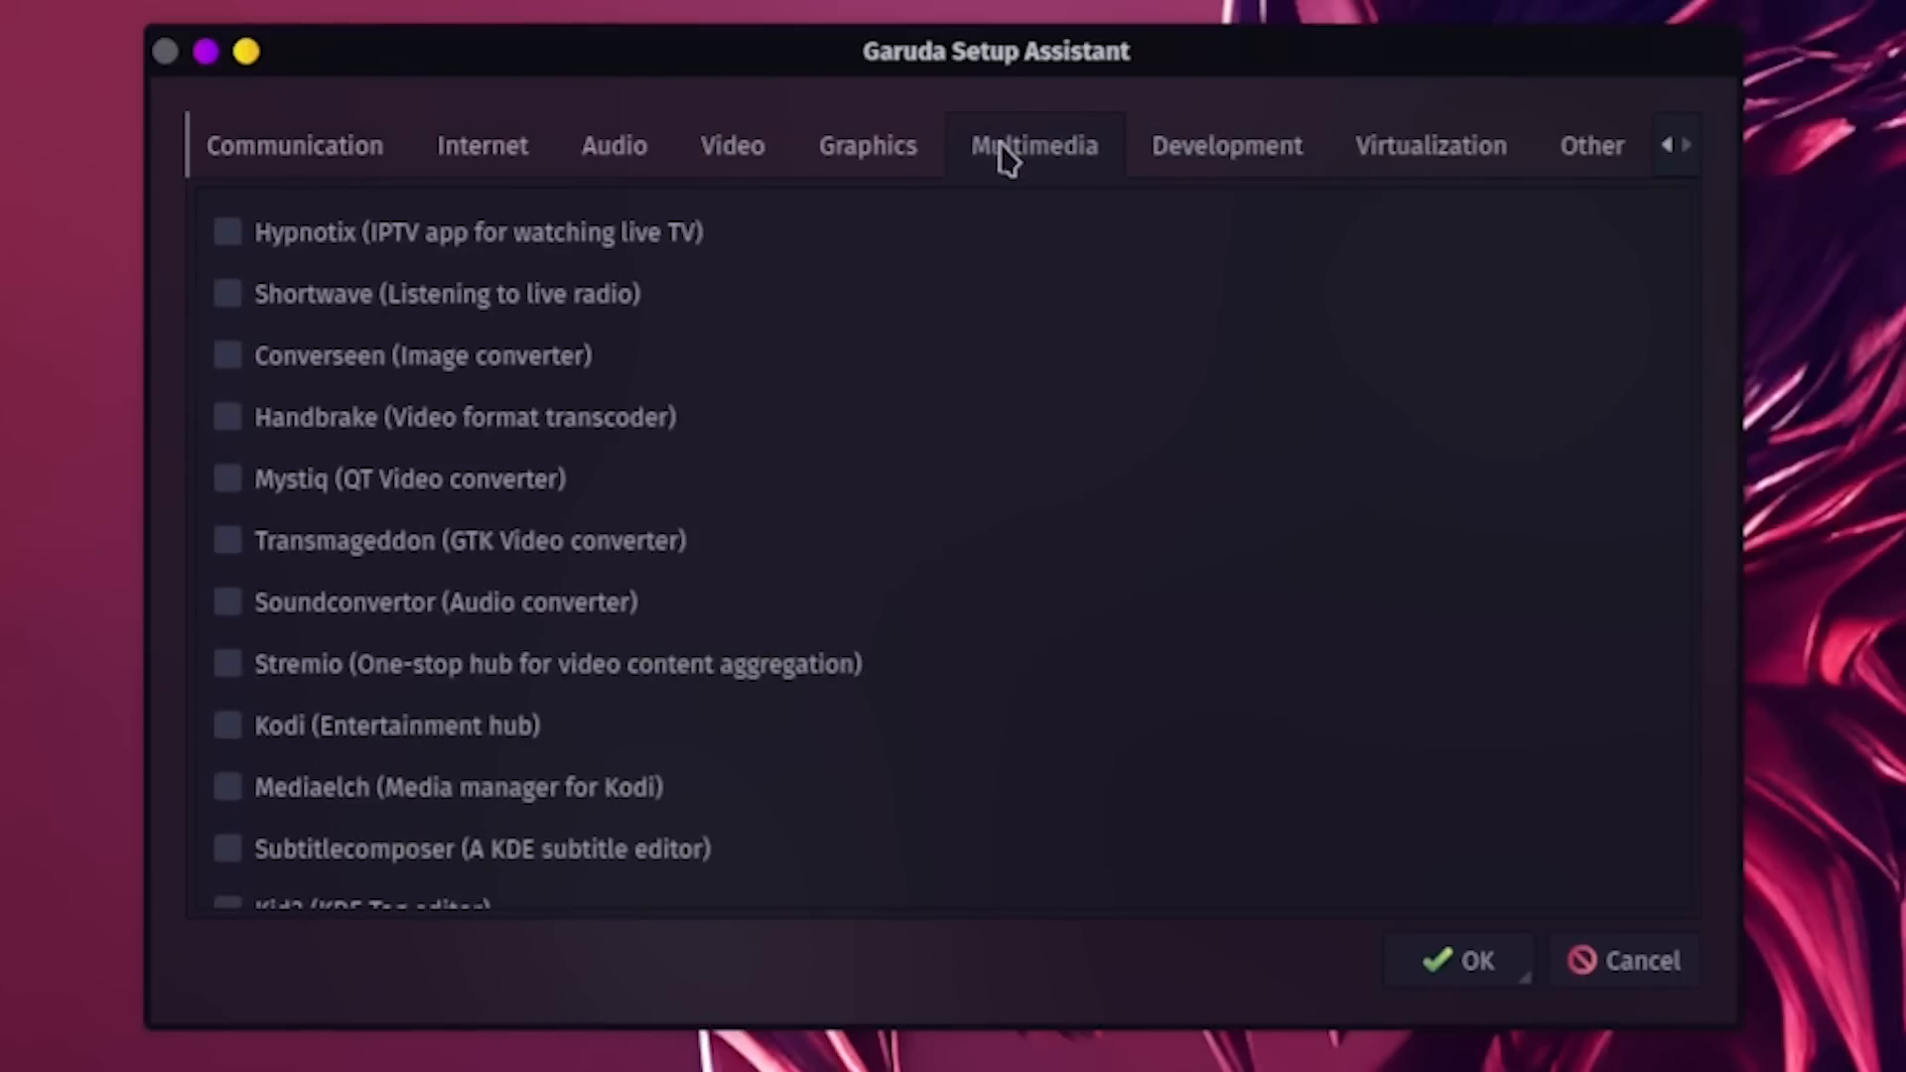
{"action": "scroll", "scroll_direction": "down", "scroll_amount": 3}
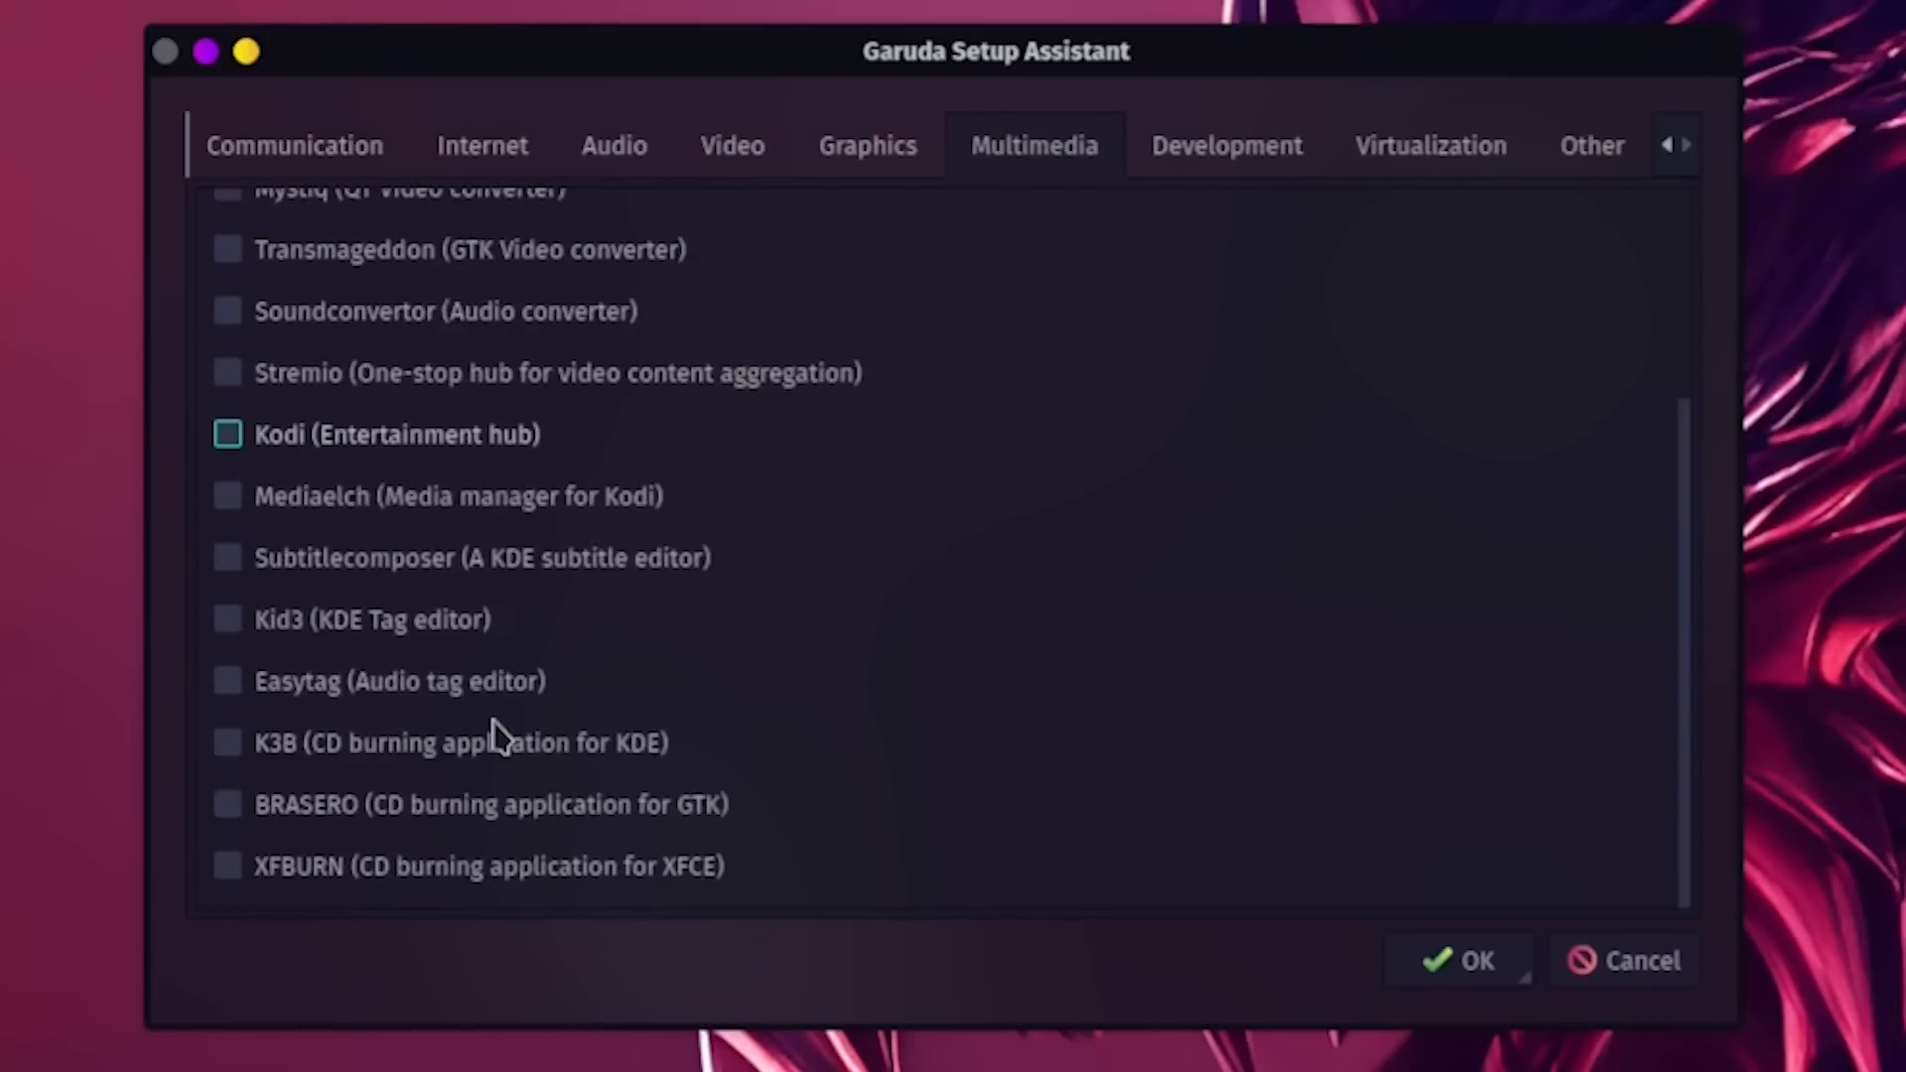
{"action": "scroll", "scroll_direction": "up", "scroll_amount": 3}
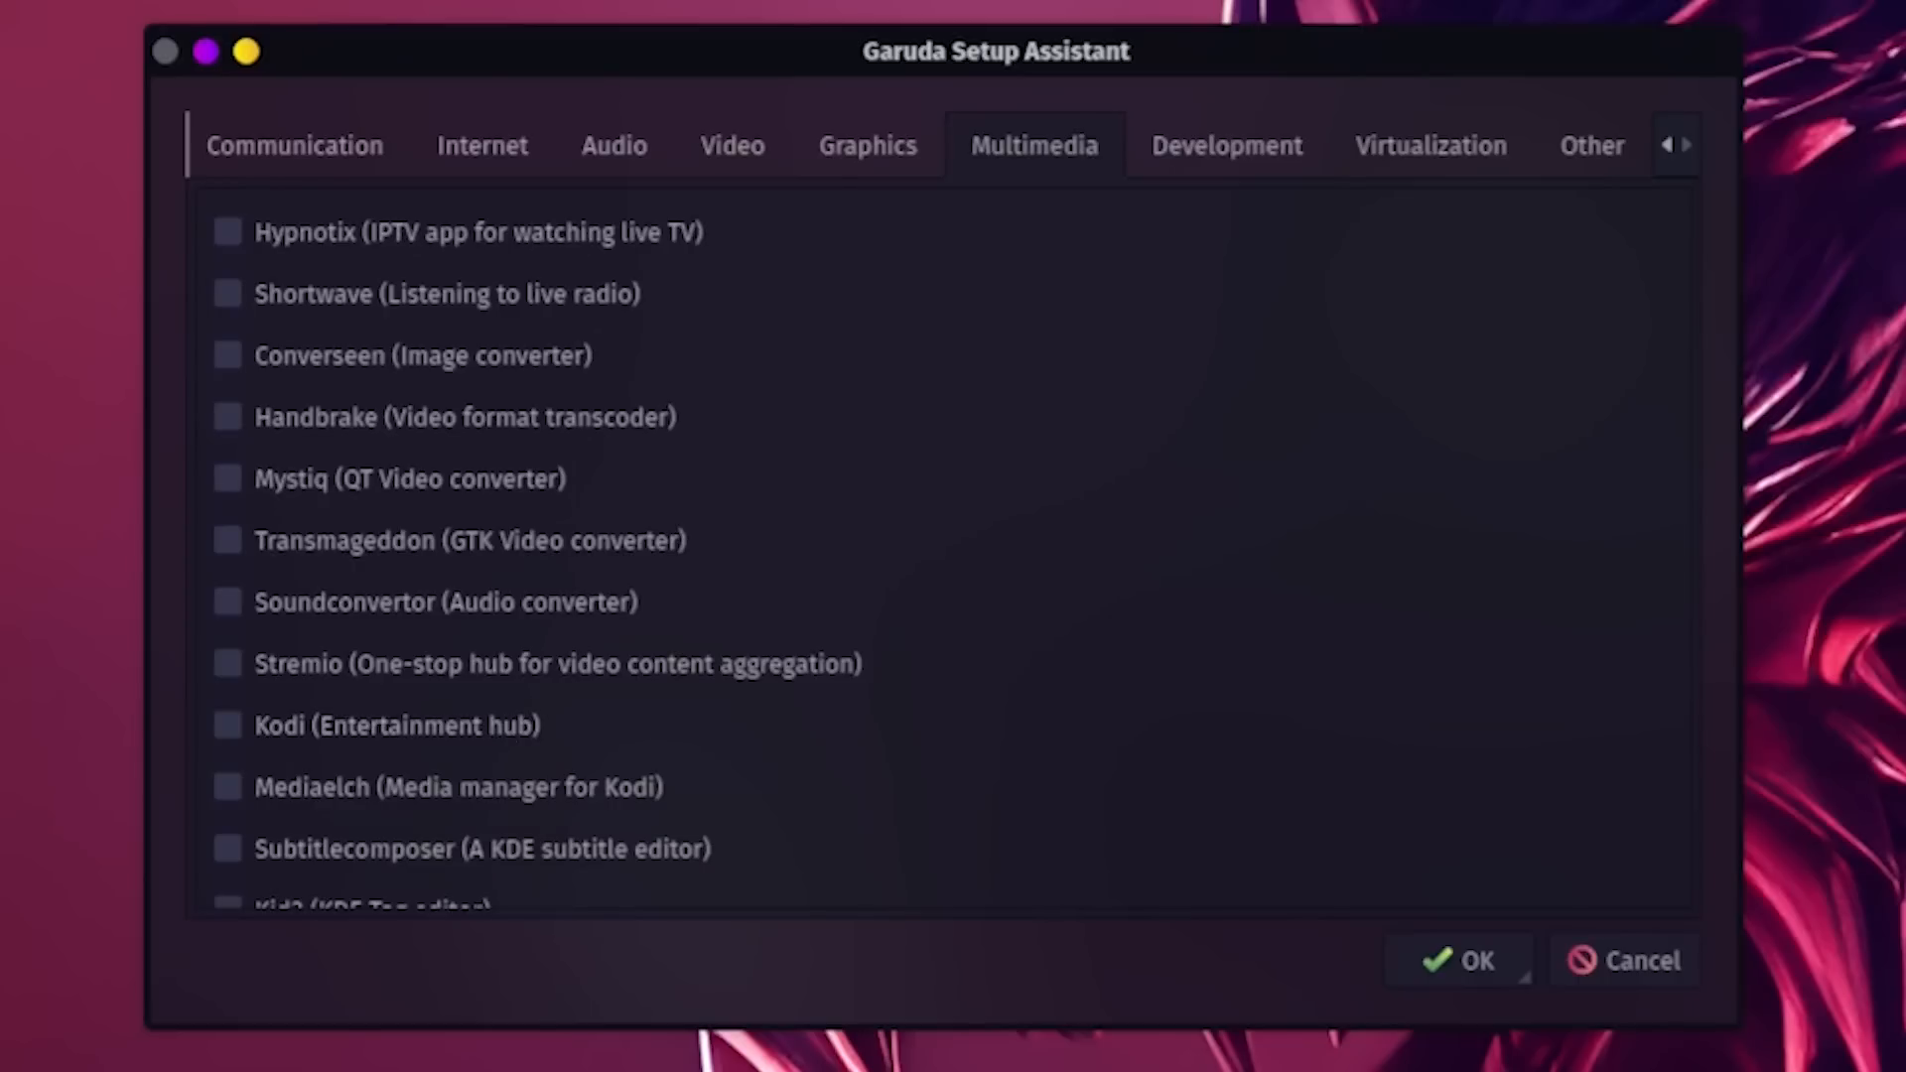
{"action": "mouse_move", "coordinate": [1268, 63]}
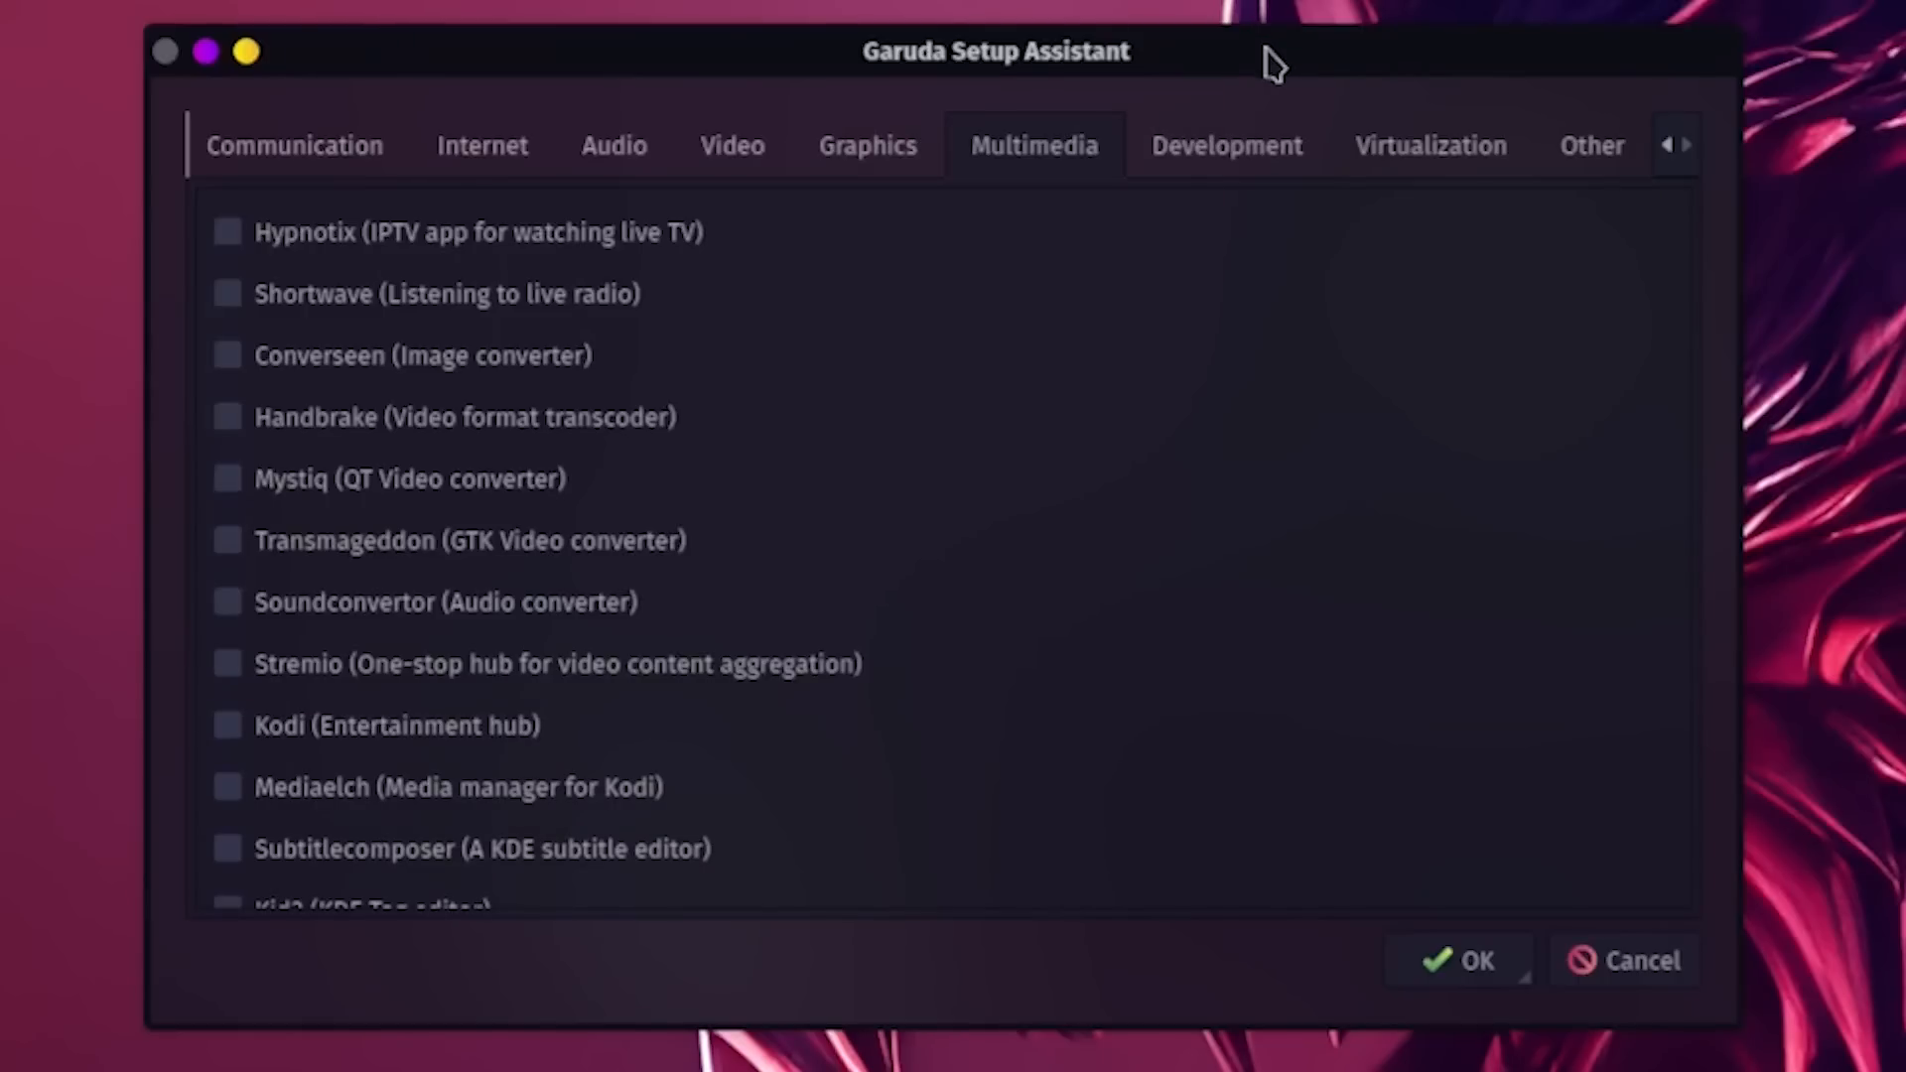
{"action": "left_click", "coordinate": [1430, 145]}
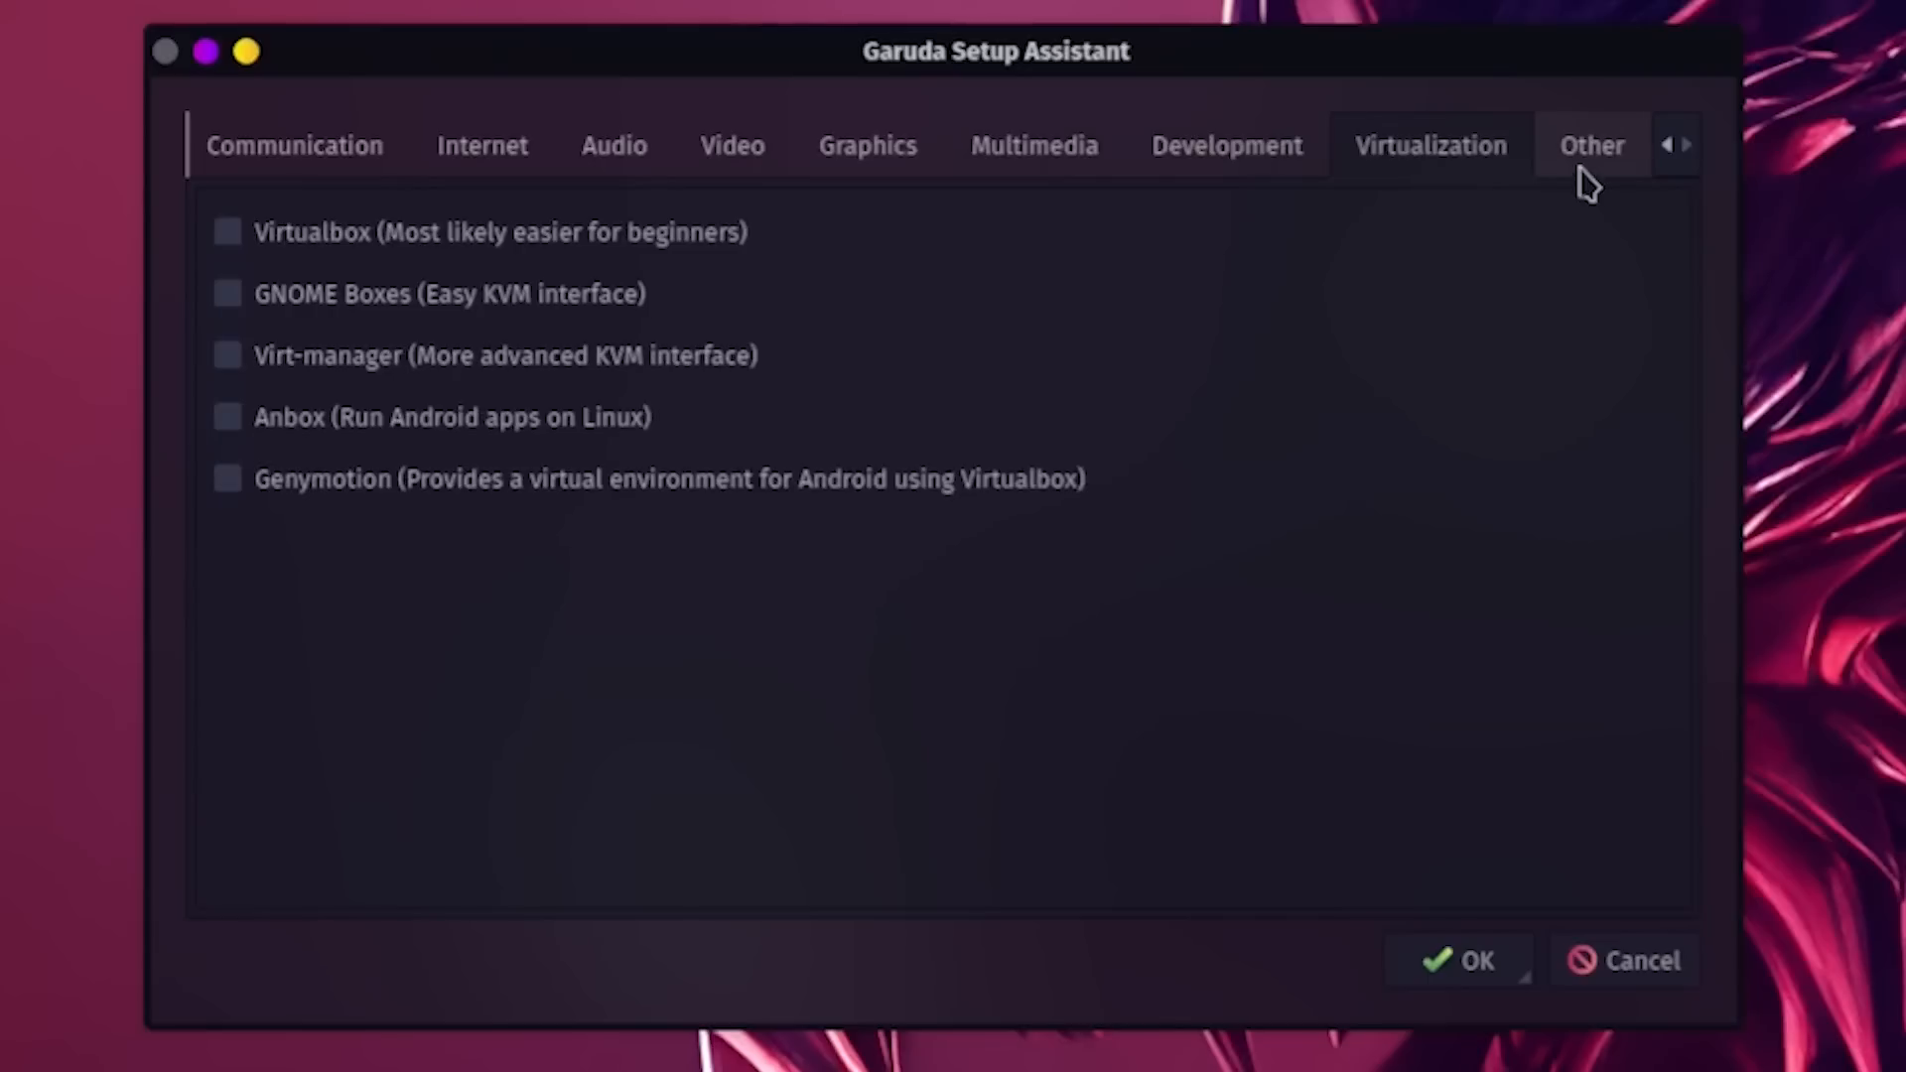
{"action": "left_click", "coordinate": [1591, 144]}
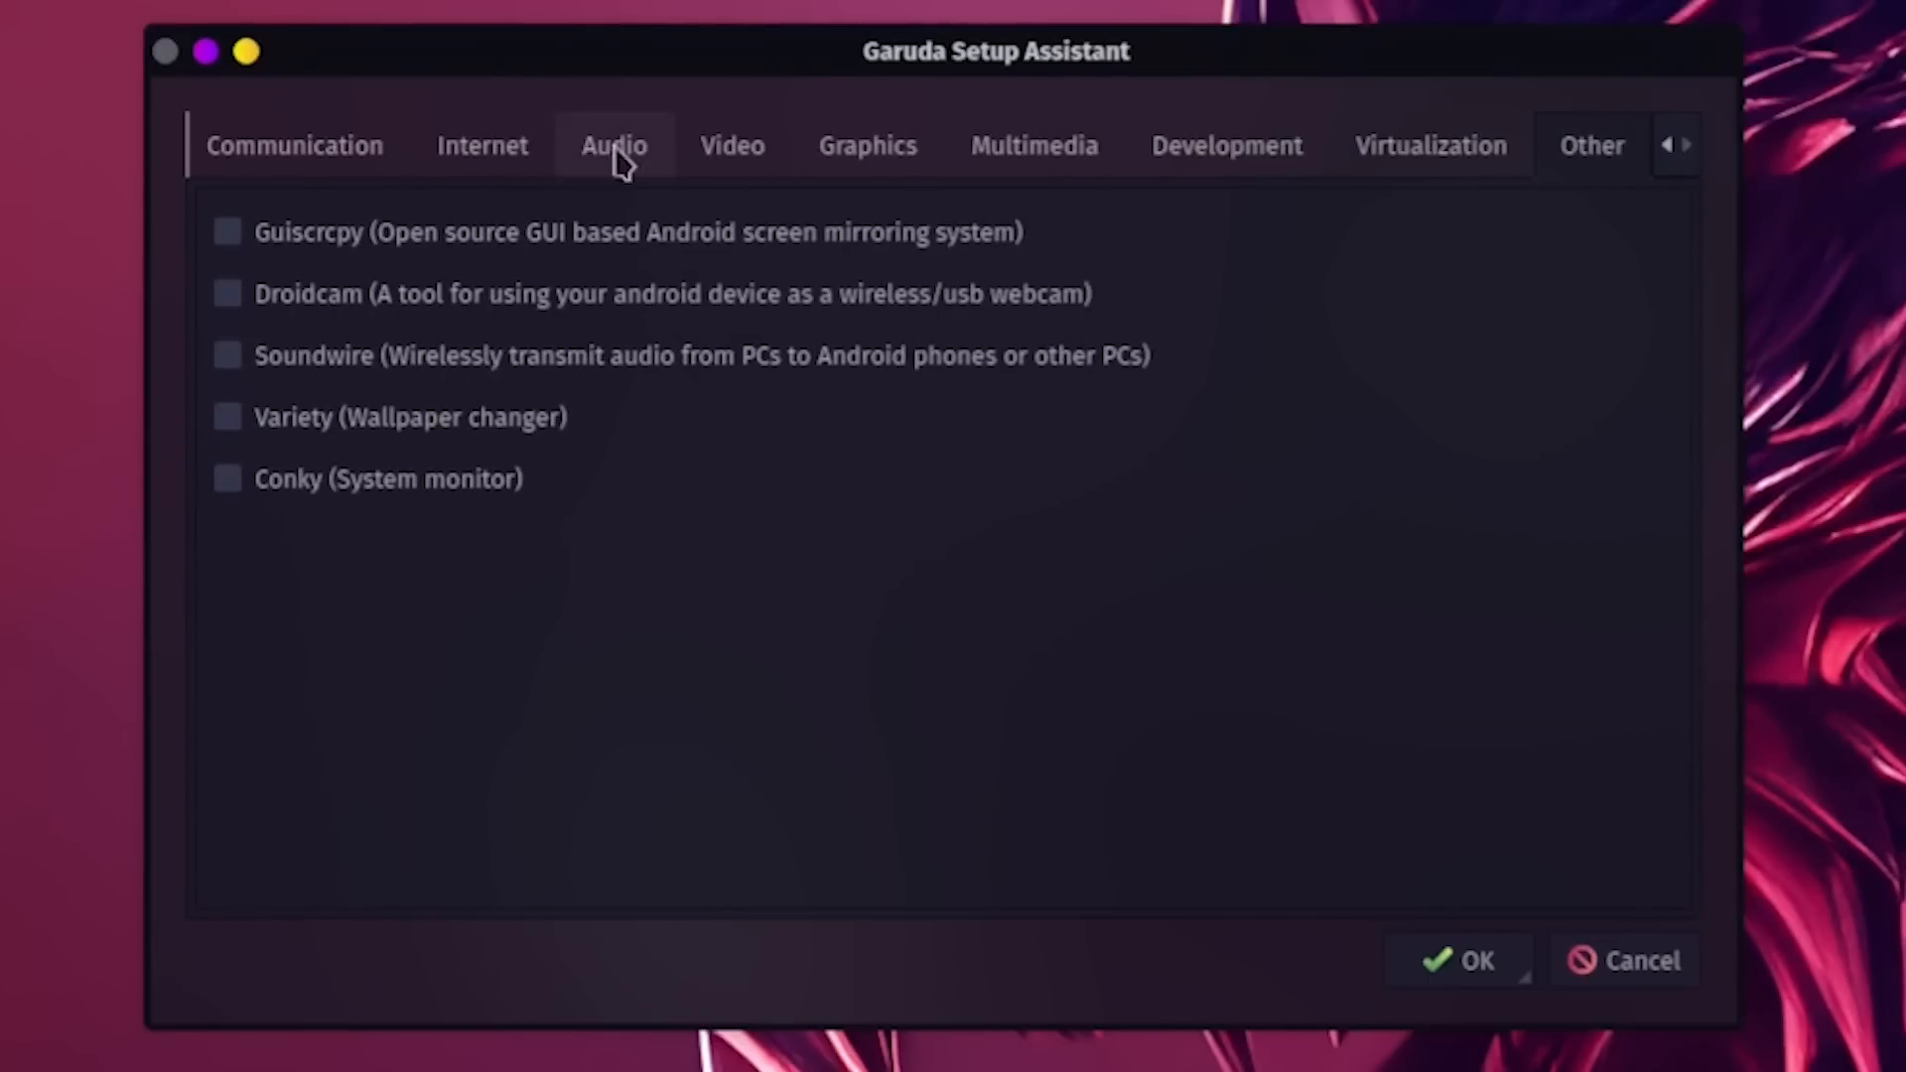
{"action": "left_click", "coordinate": [1429, 145]}
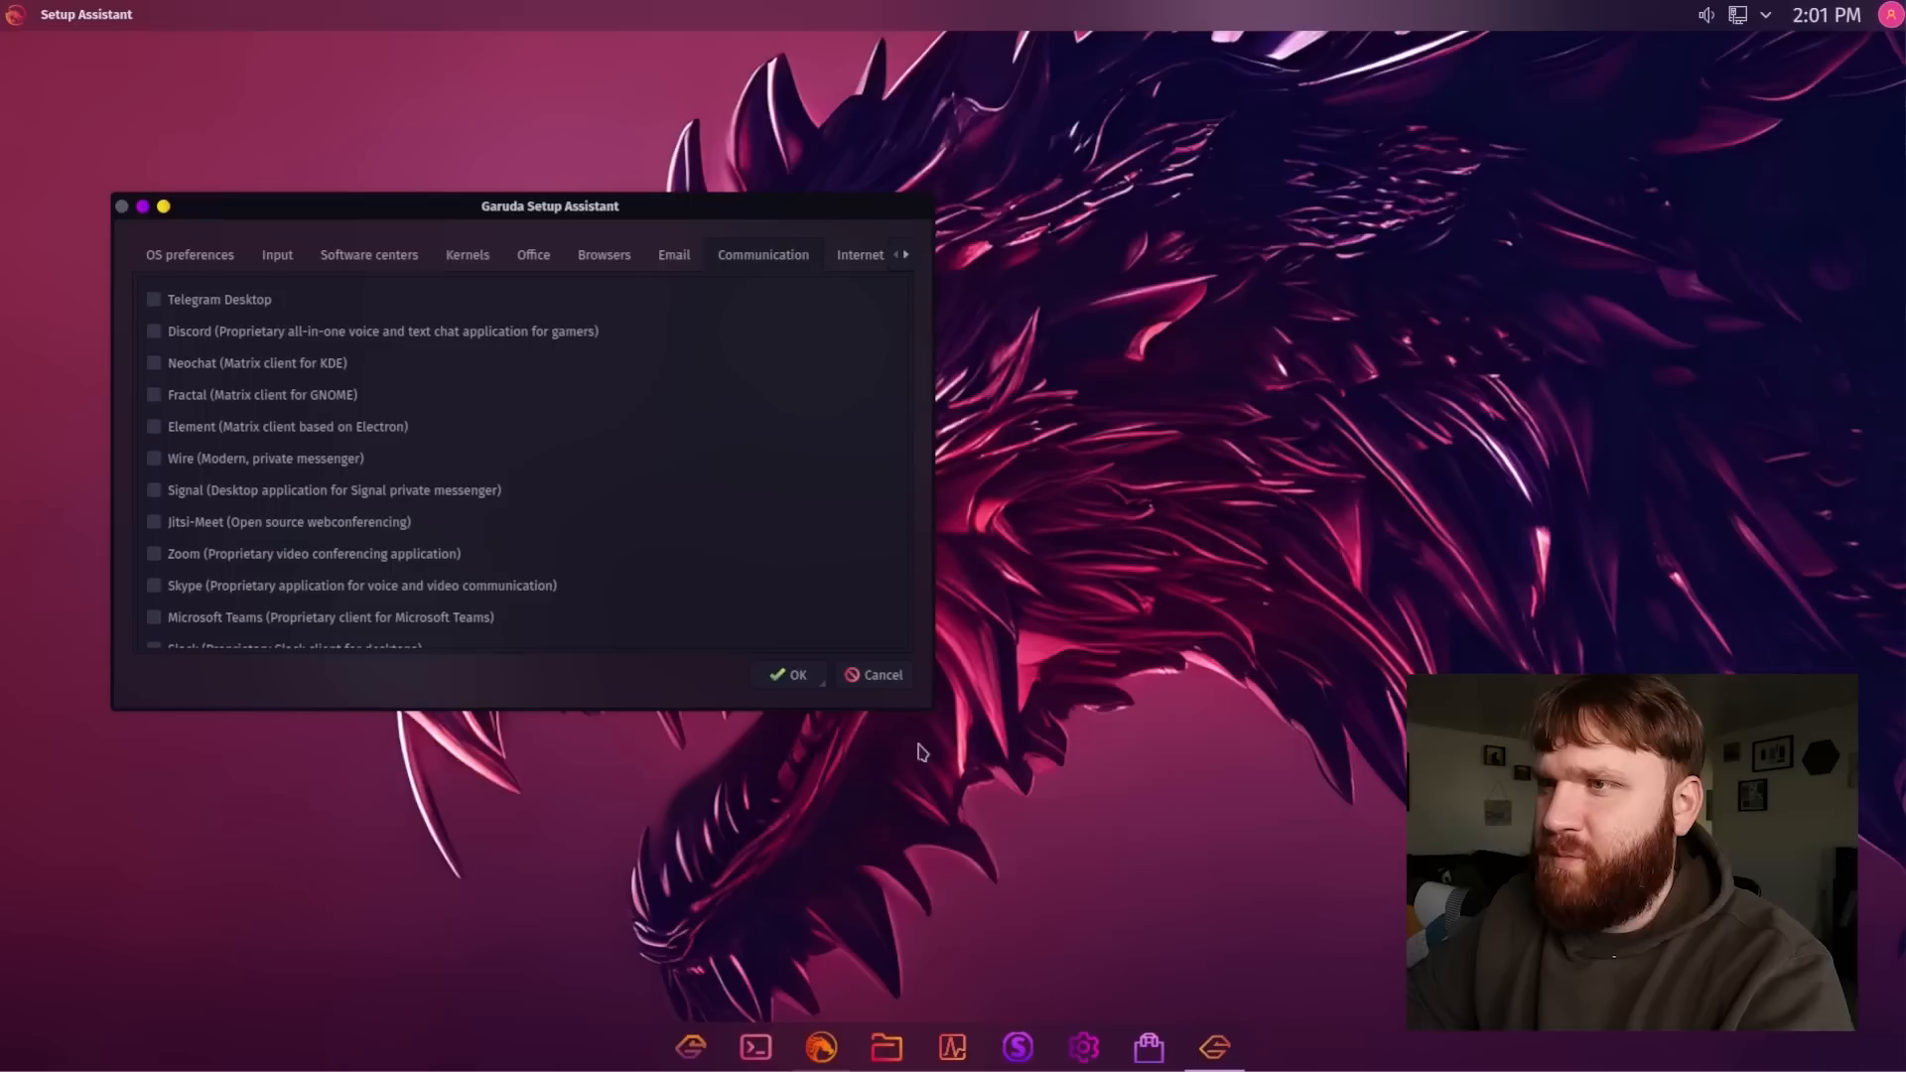
- Confirm the final setup assistant pages and shift Garuda Welcome further left
{"action": "left_click", "coordinate": [787, 674]}
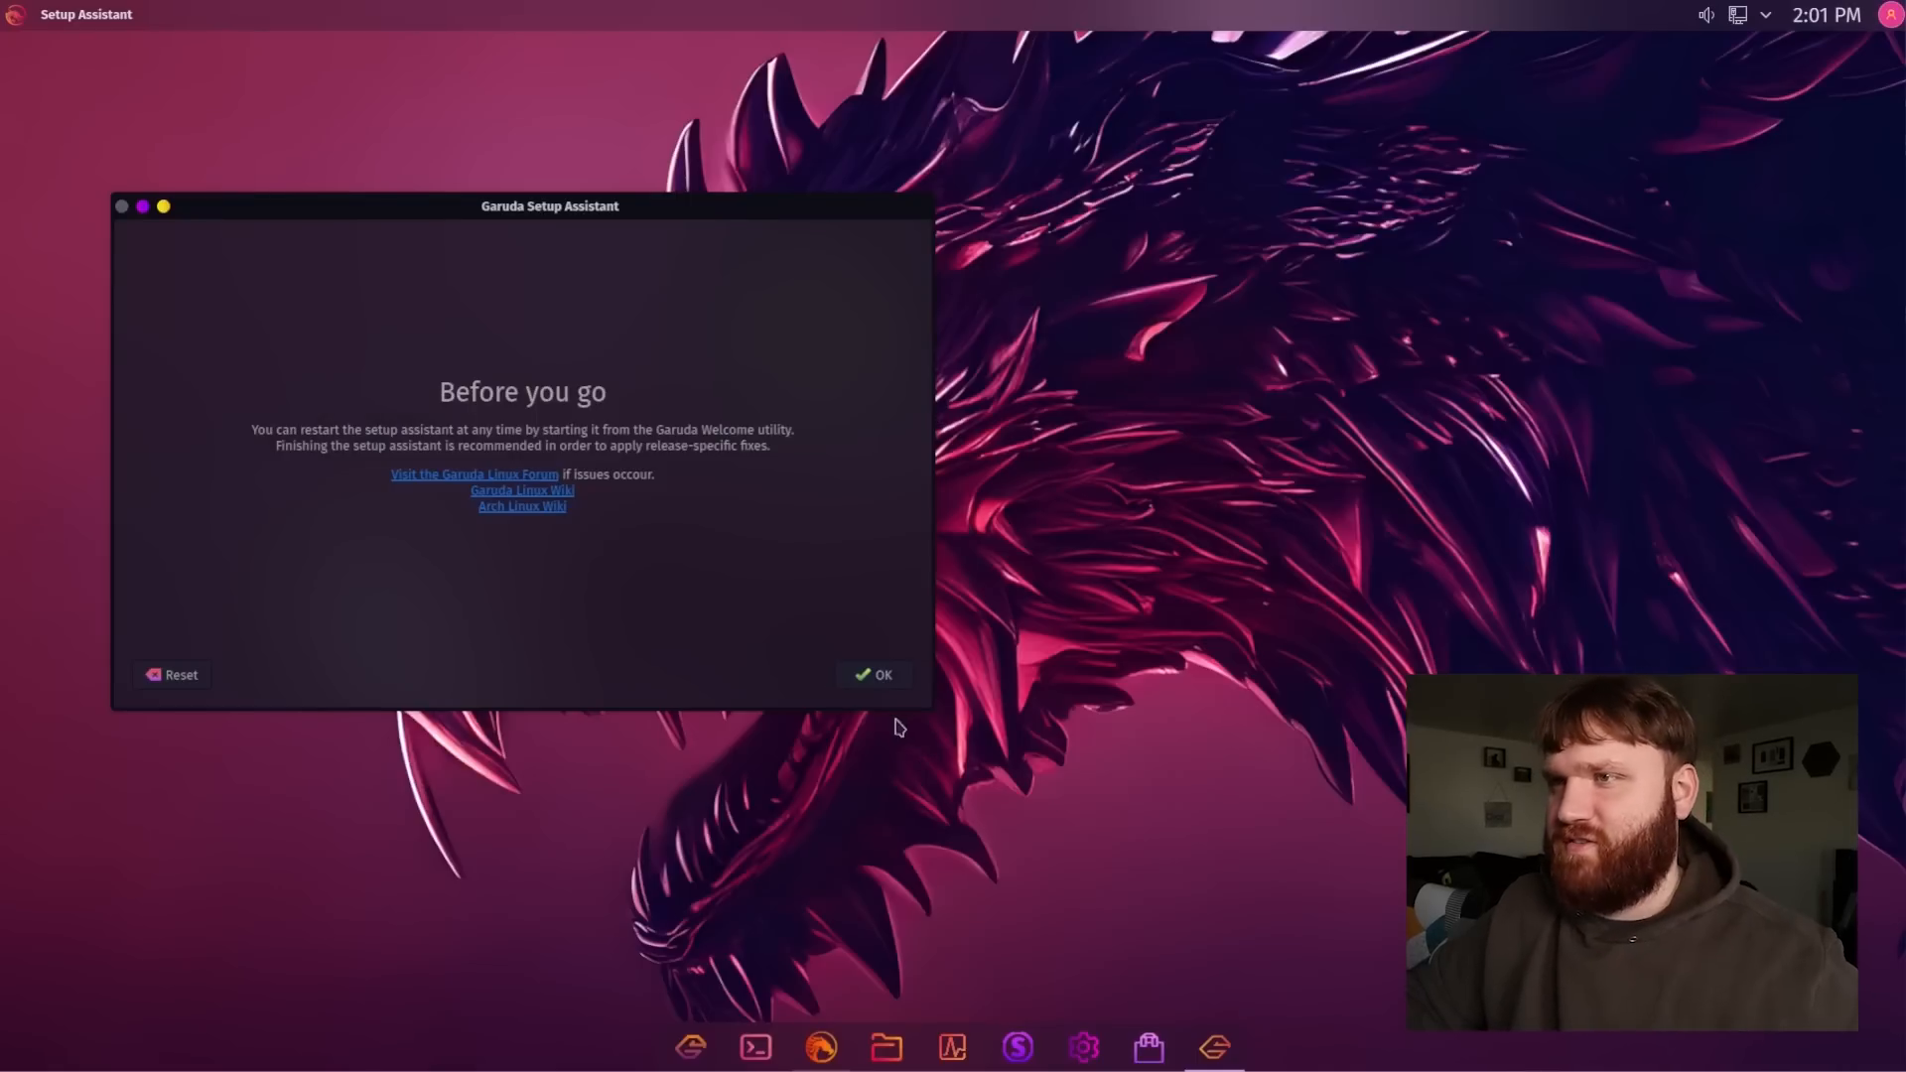
{"action": "left_click", "coordinate": [873, 675]}
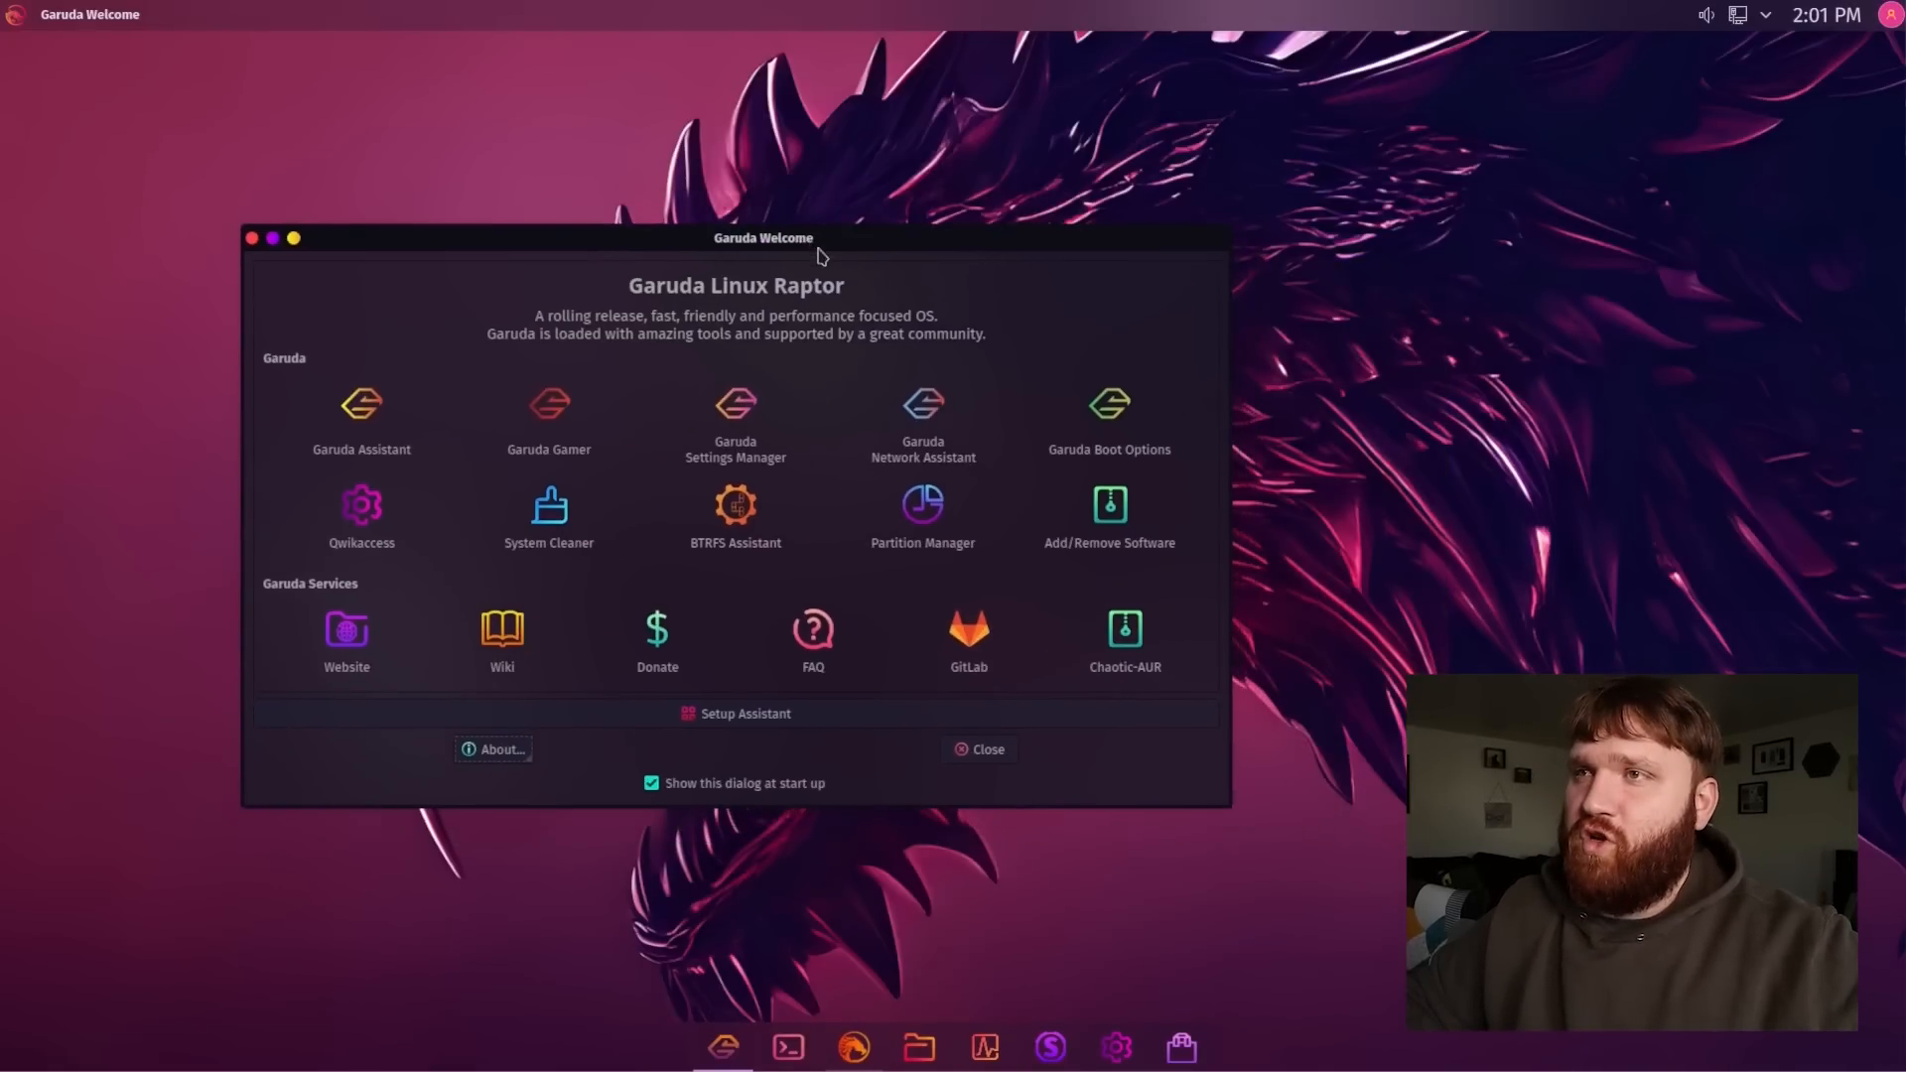
{"action": "left_click_drag", "start_coordinate": [763, 237], "coordinate": [673, 212]}
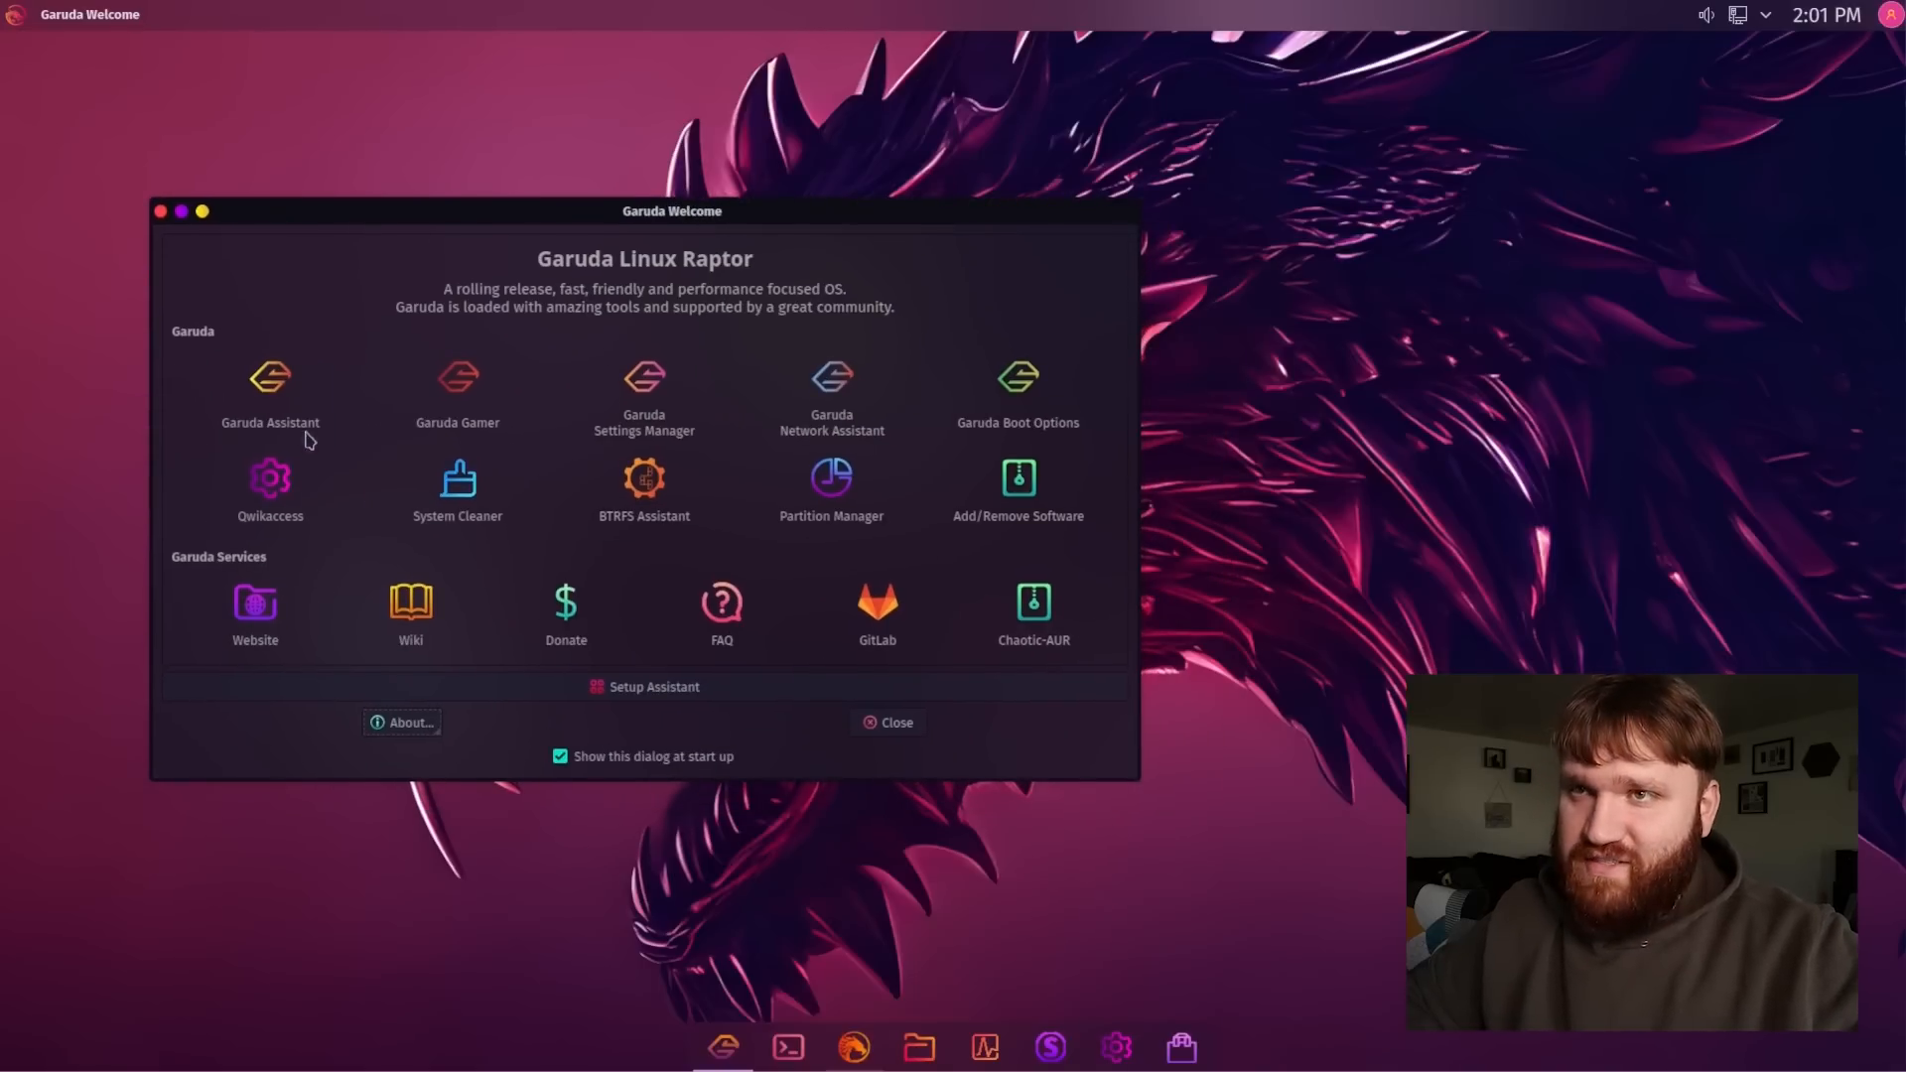
{"action": "mouse_move", "coordinate": [721, 394]}
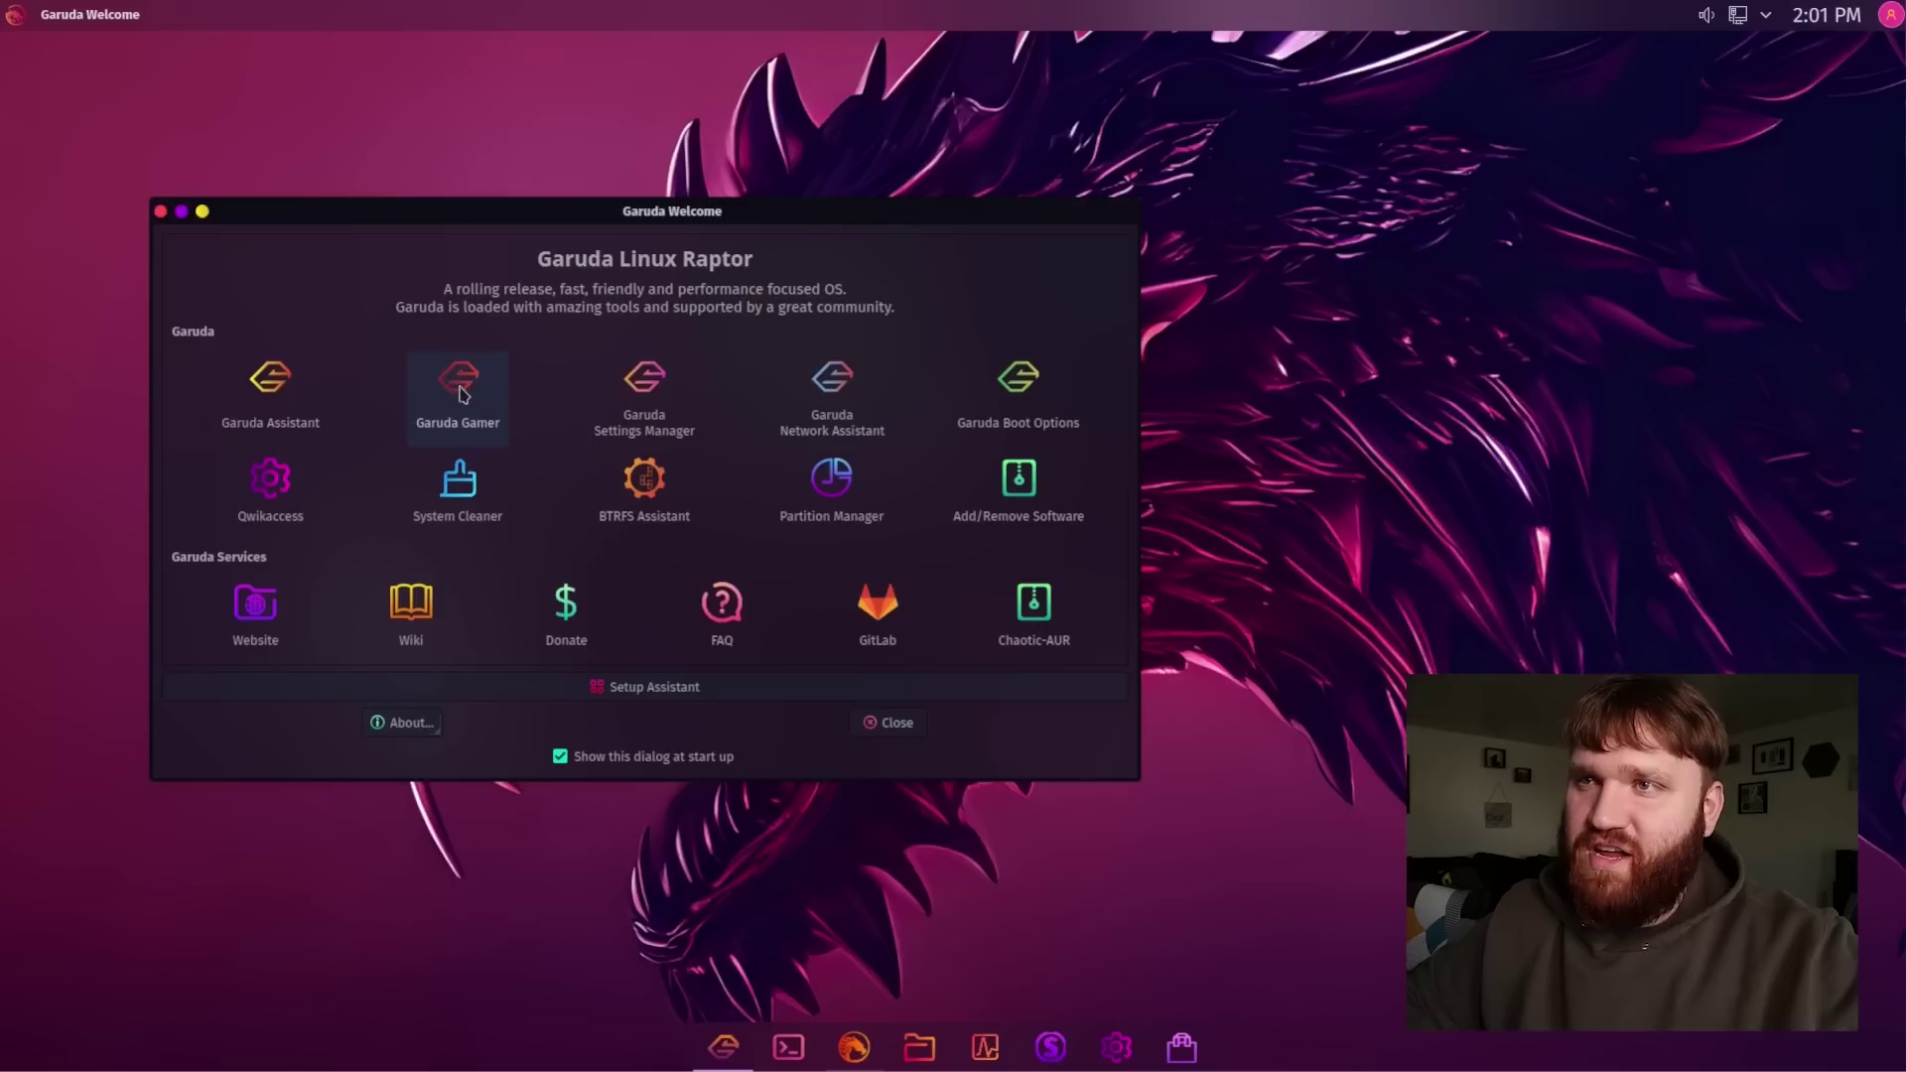
- Open Garuda Gamer and look over its launchers list
{"action": "left_click", "coordinate": [456, 383]}
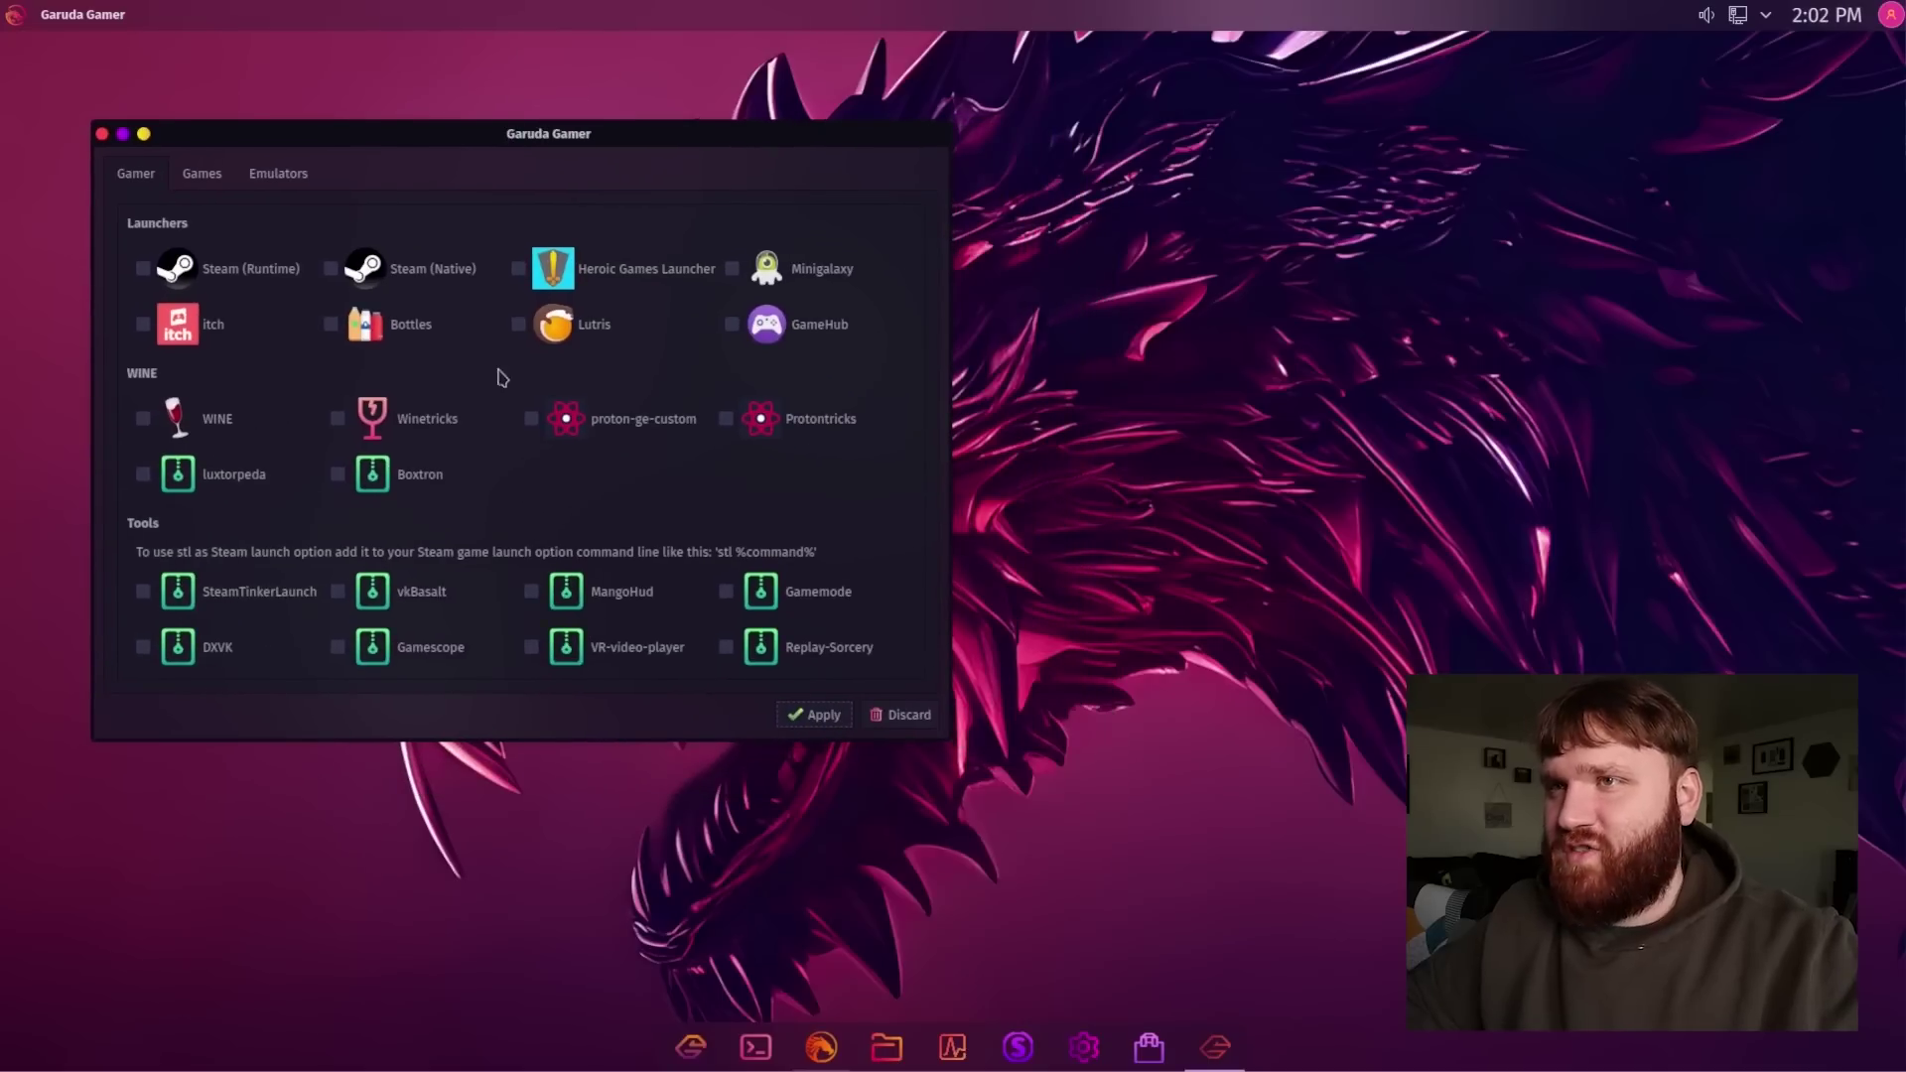
{"action": "left_click", "coordinate": [331, 324]}
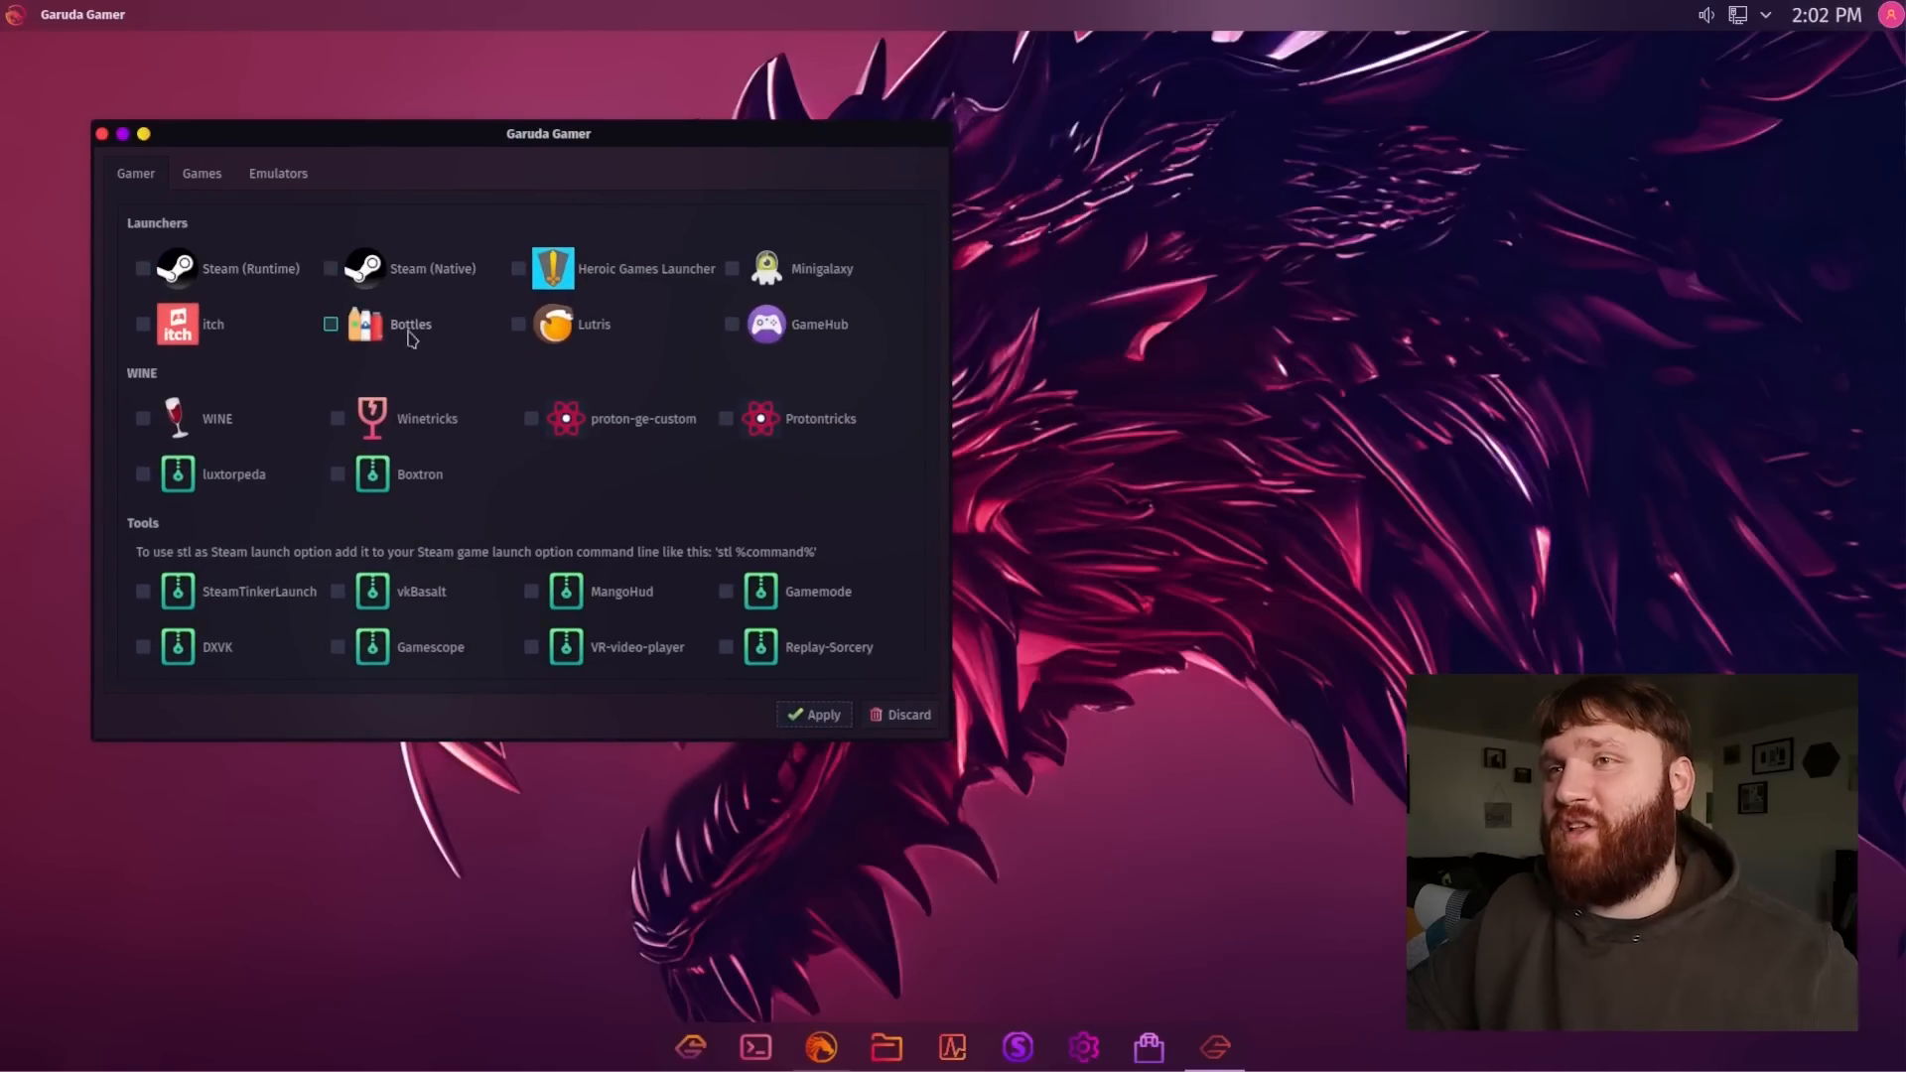
{"action": "left_click", "coordinate": [330, 323]}
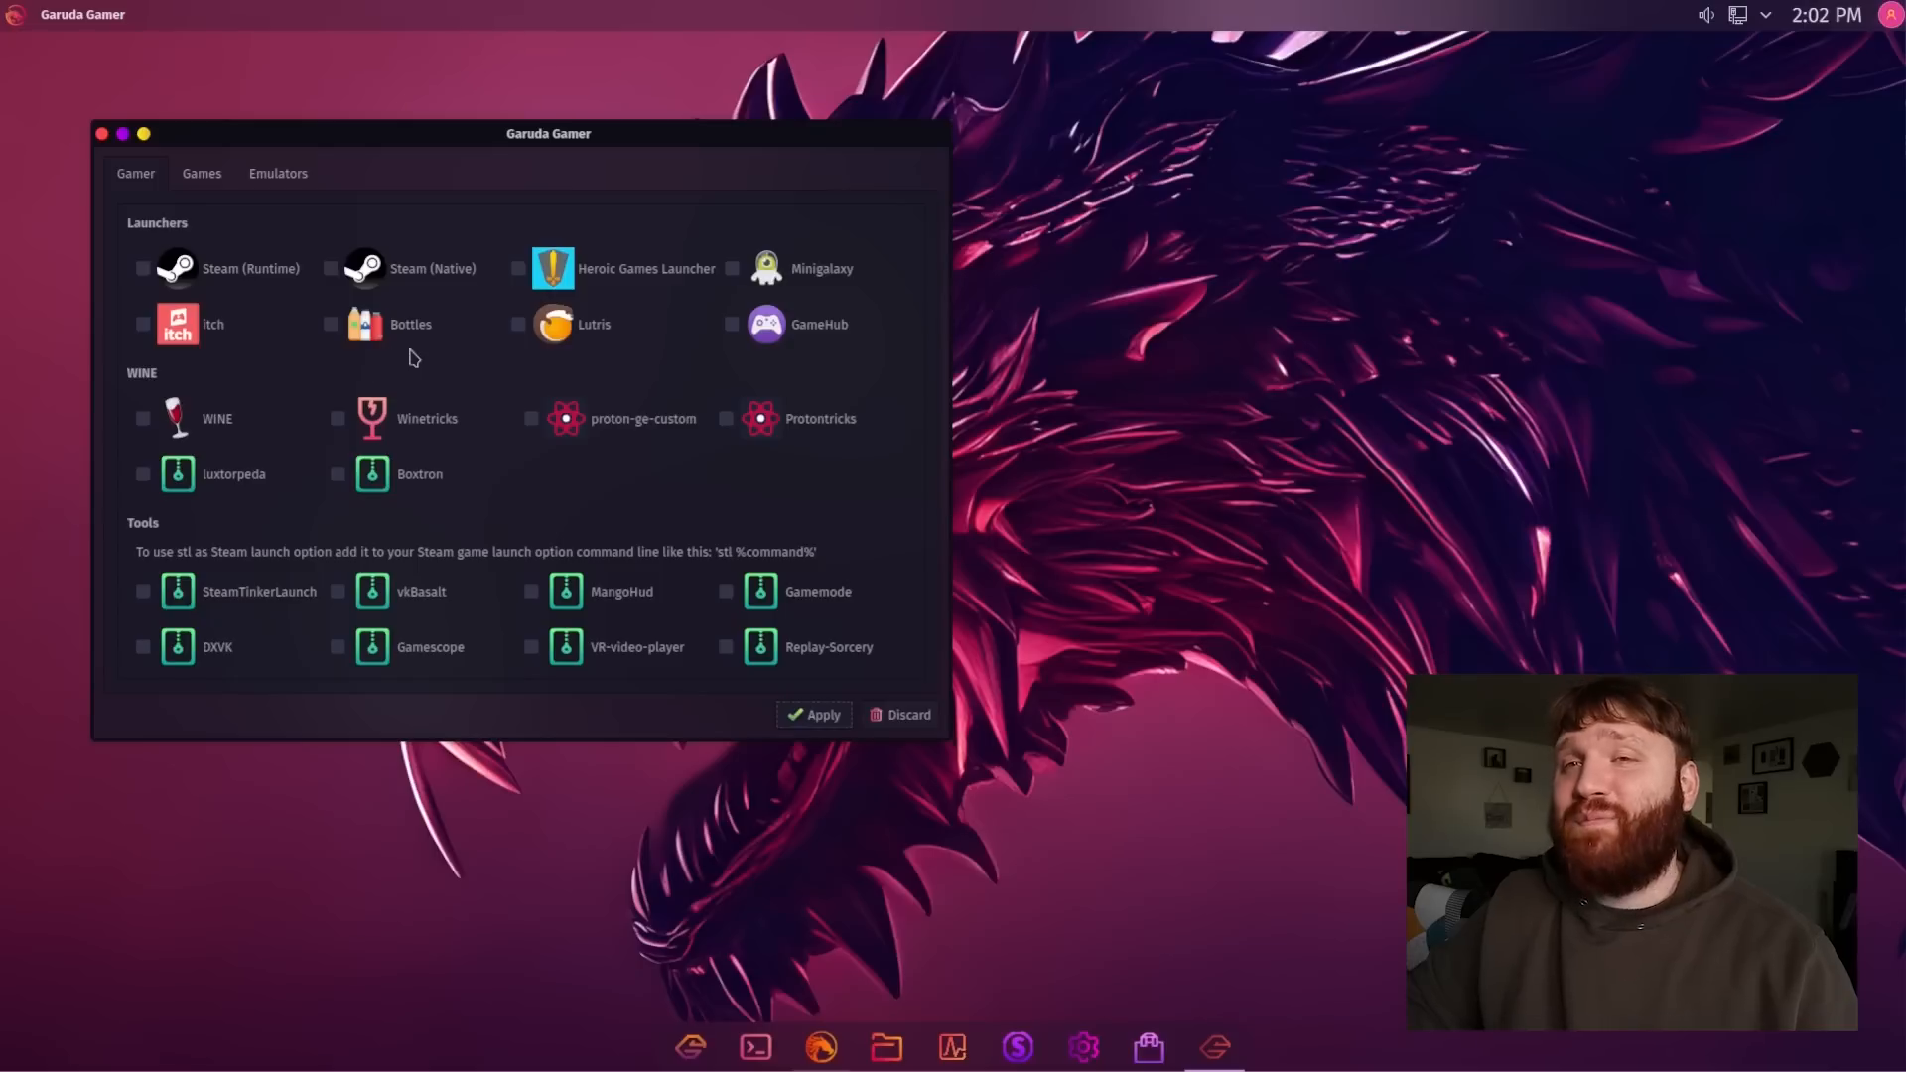
{"action": "mouse_move", "coordinate": [406, 363]}
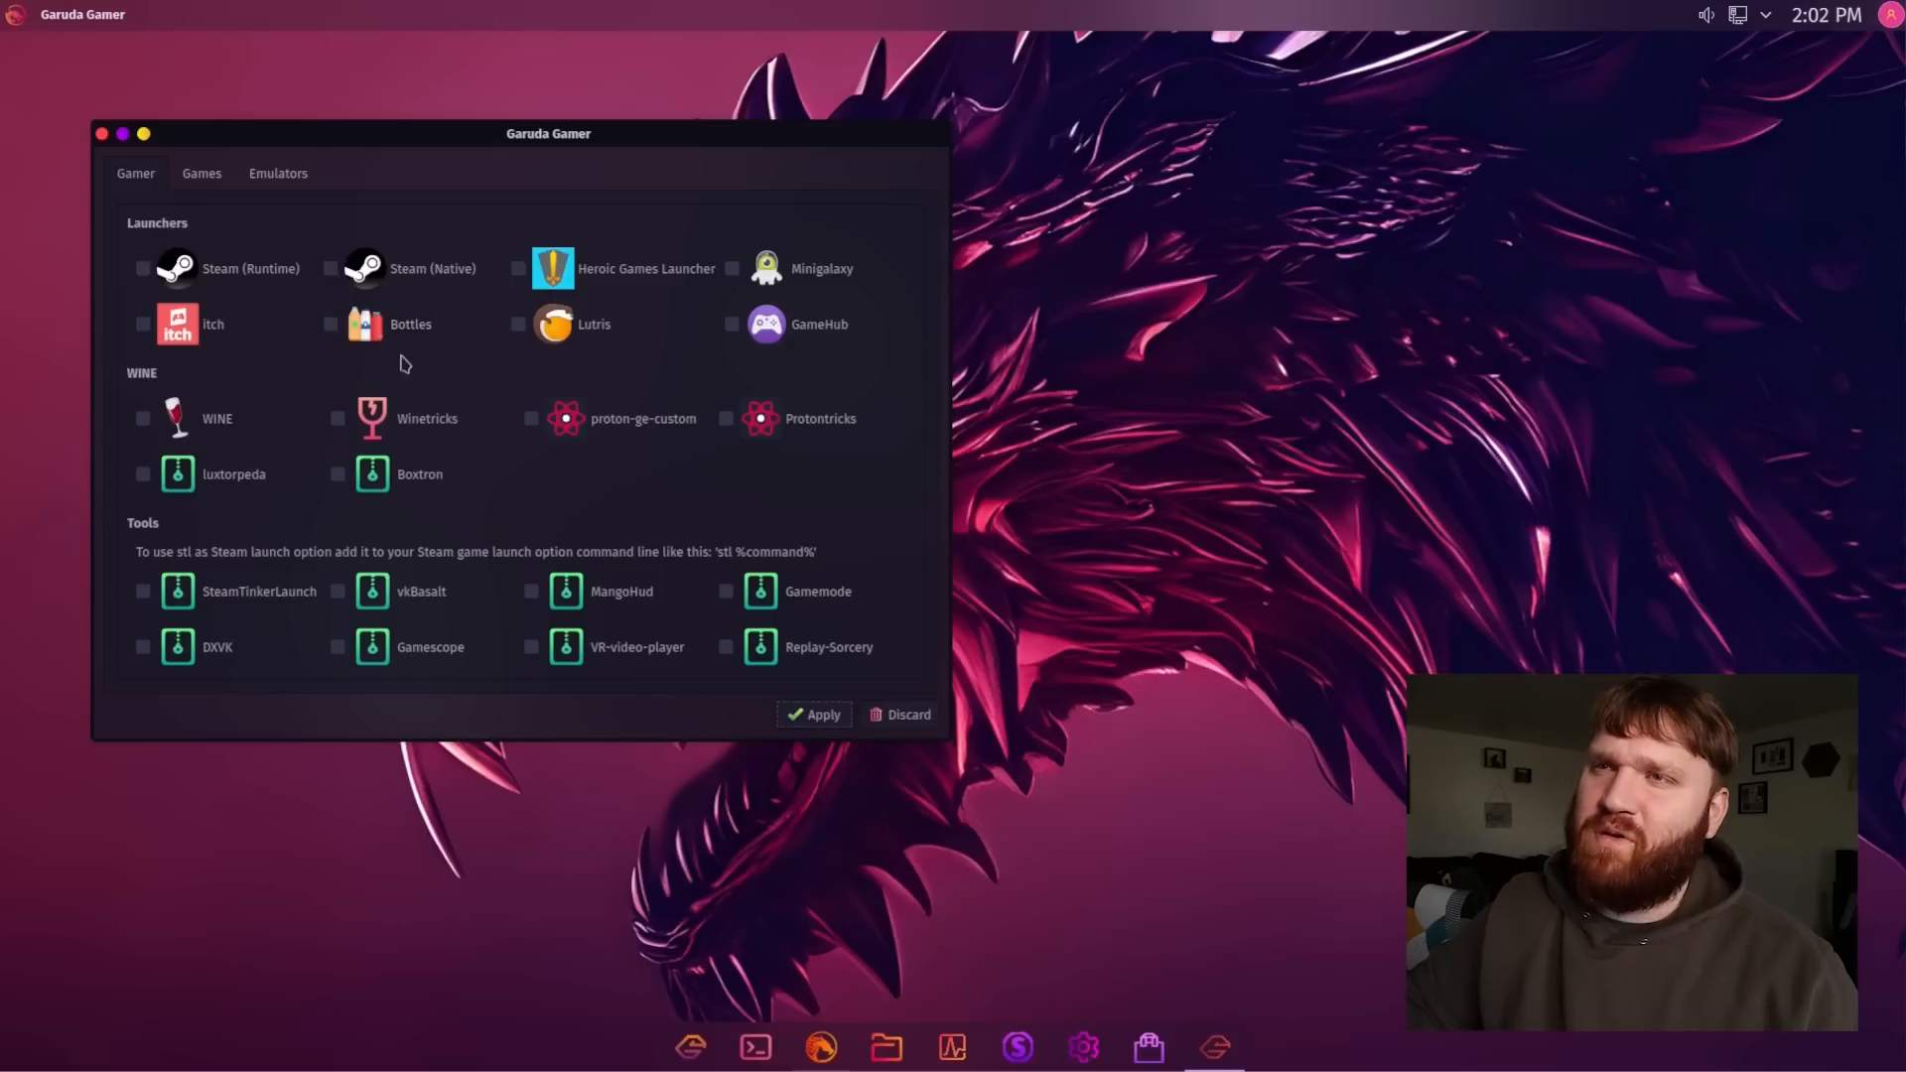
{"action": "left_click", "coordinate": [330, 324]}
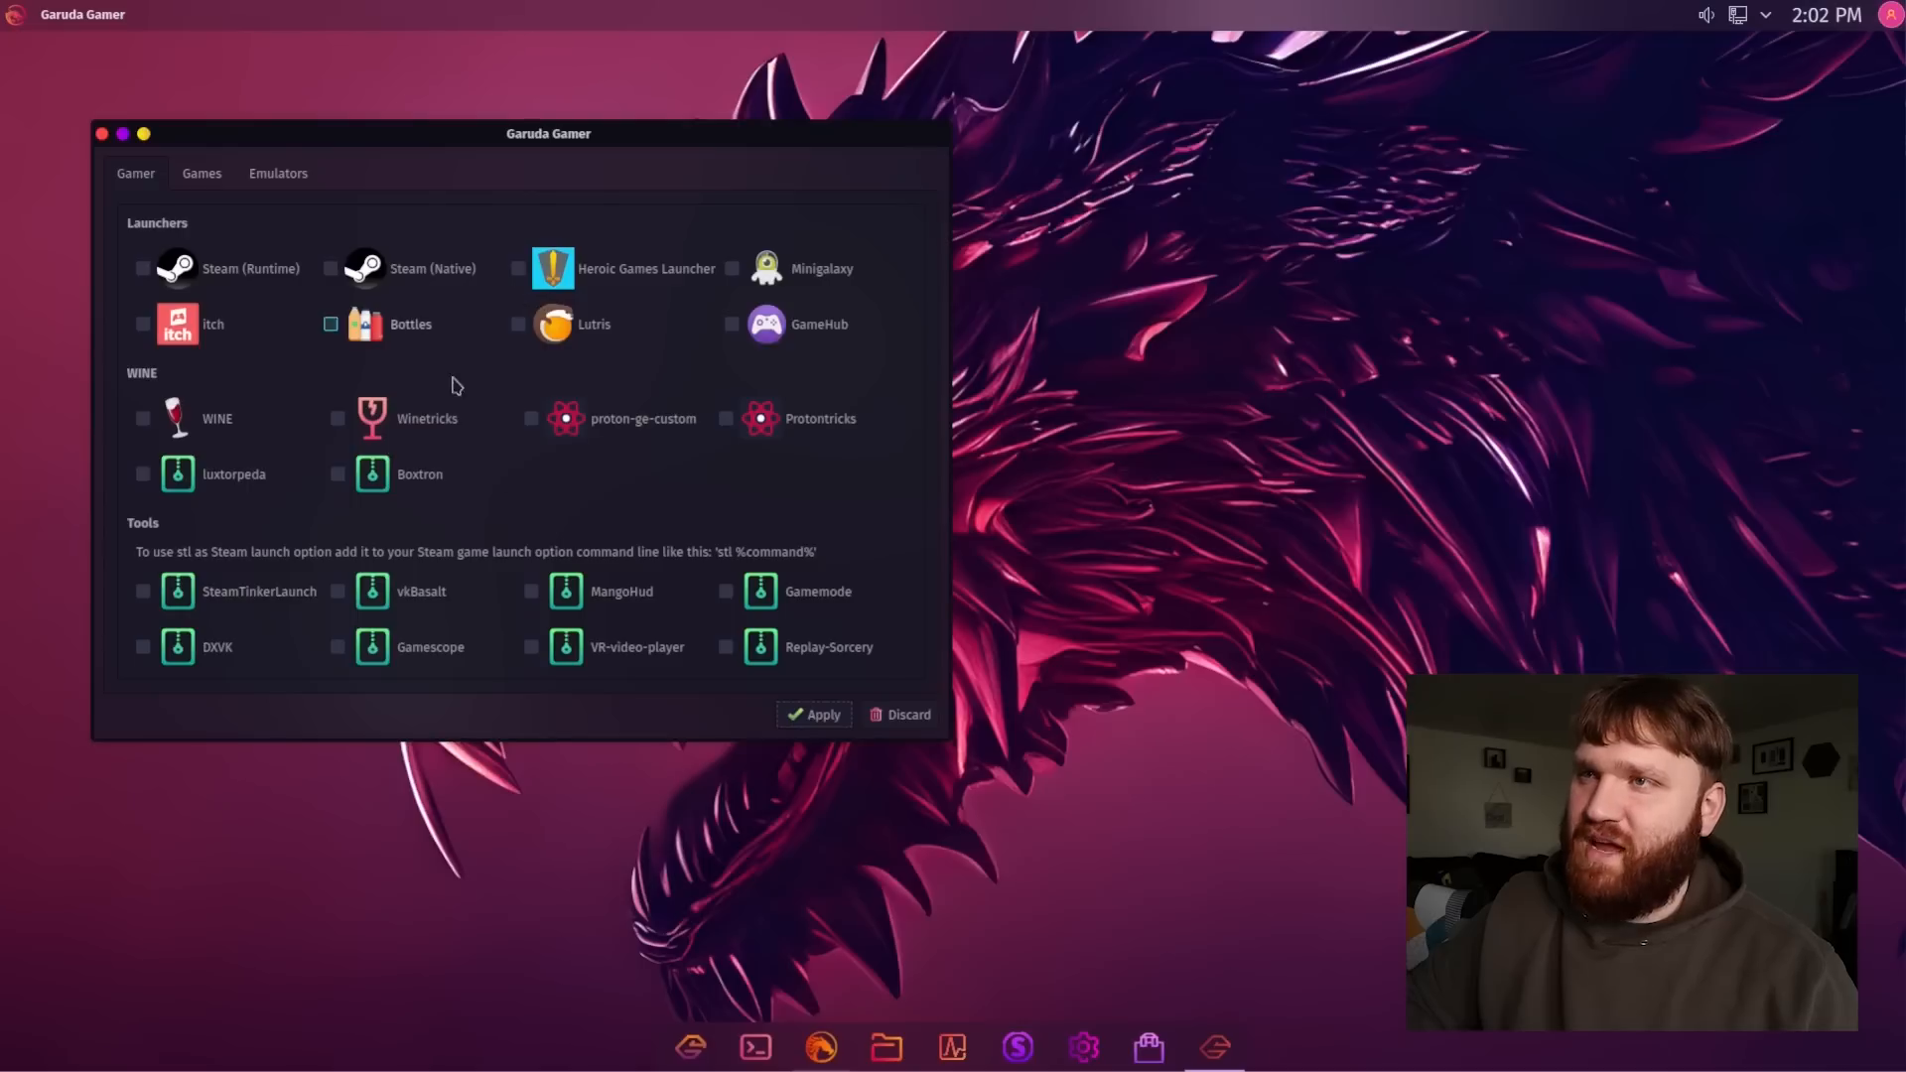
{"action": "left_click", "coordinate": [330, 324]}
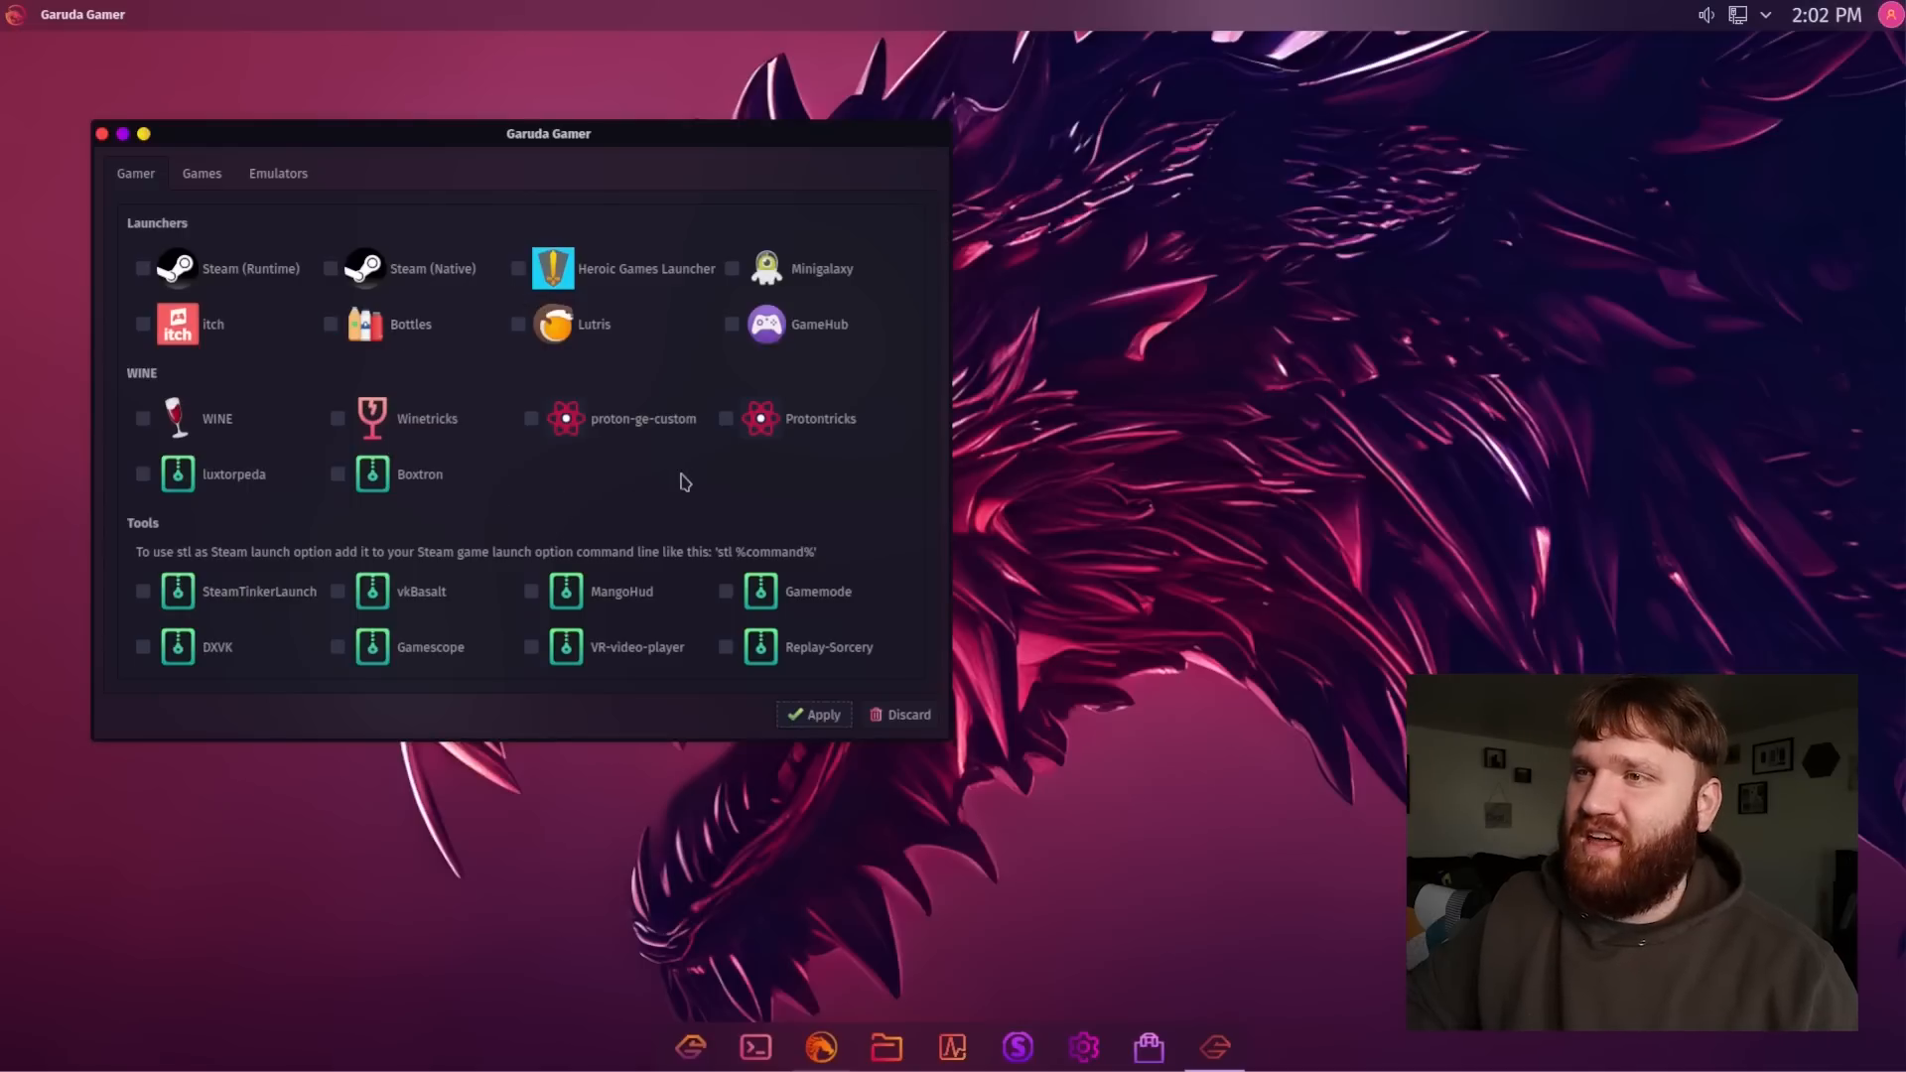
{"action": "mouse_move", "coordinate": [640, 356]}
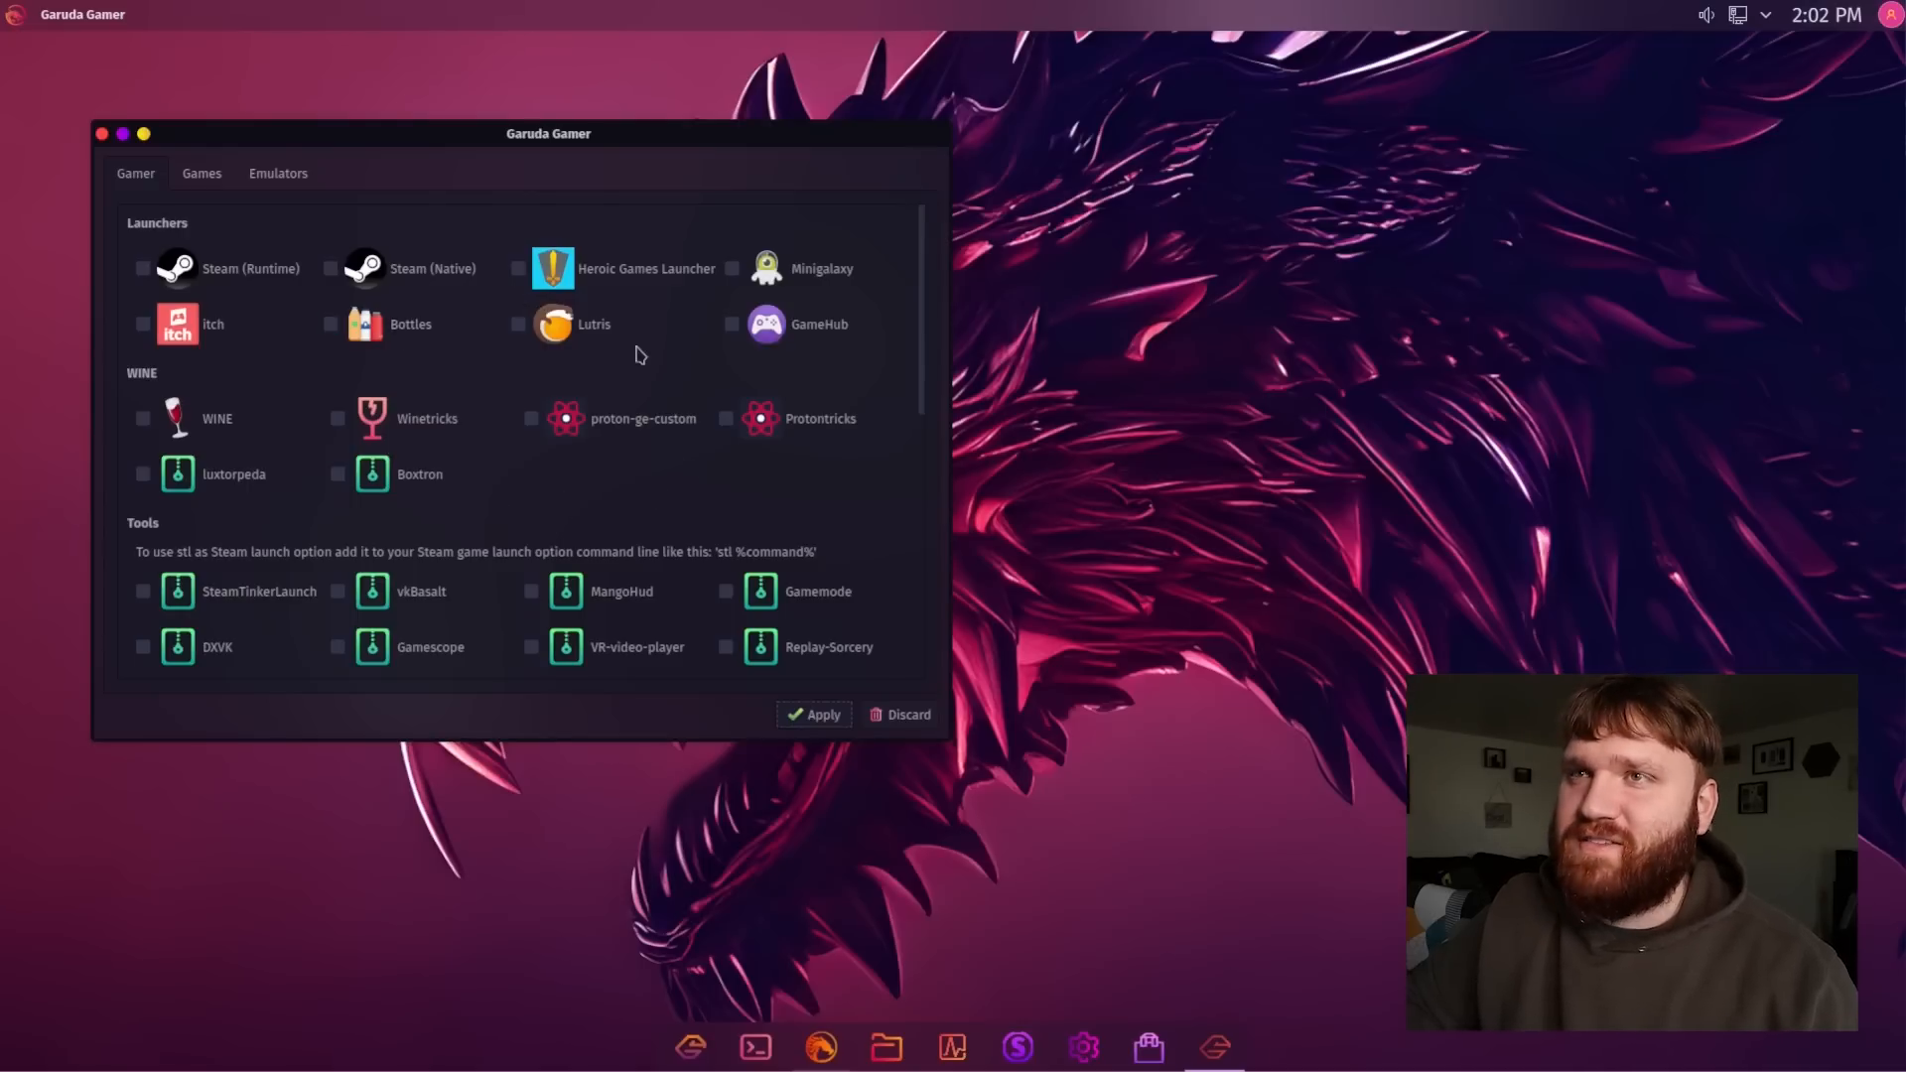
- Browse the Games and Emulators lists, then Apply with nothing ticked
{"action": "left_click", "coordinate": [200, 172]}
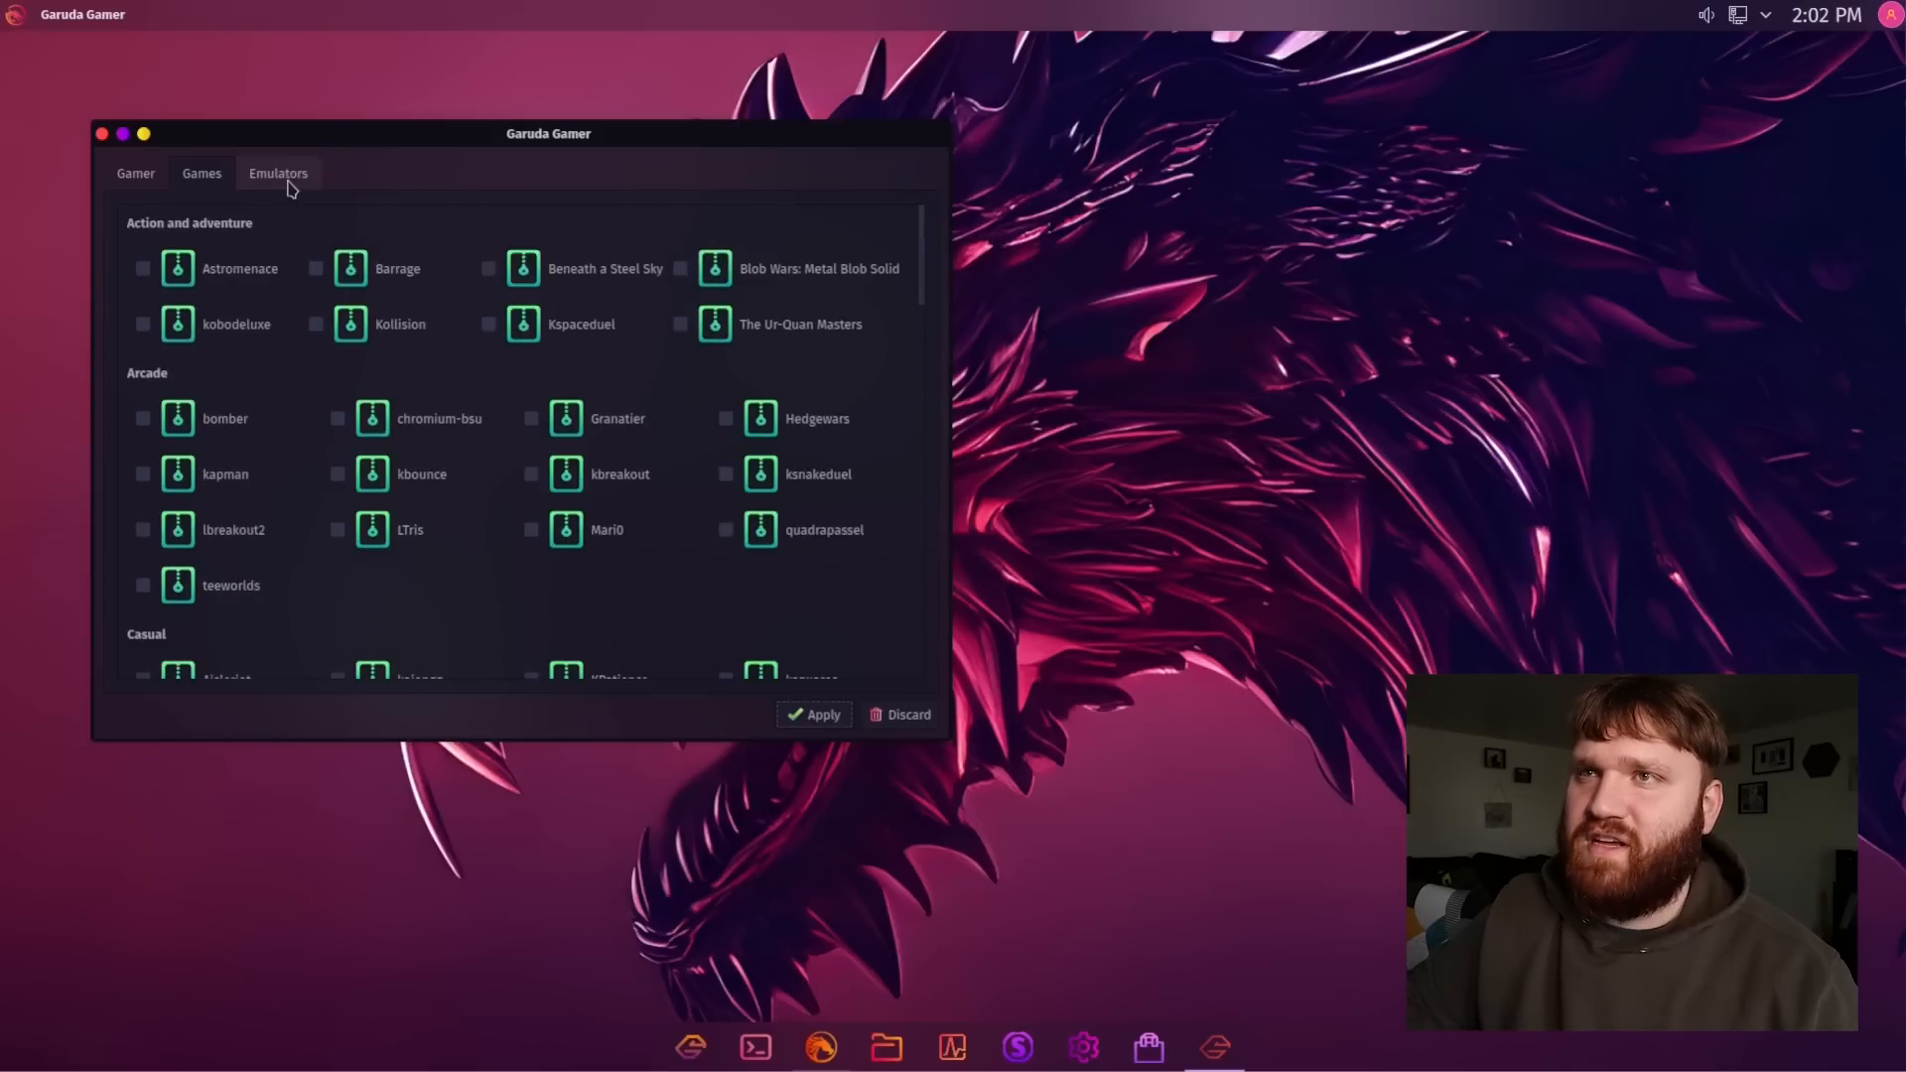
{"action": "left_click", "coordinate": [278, 173]}
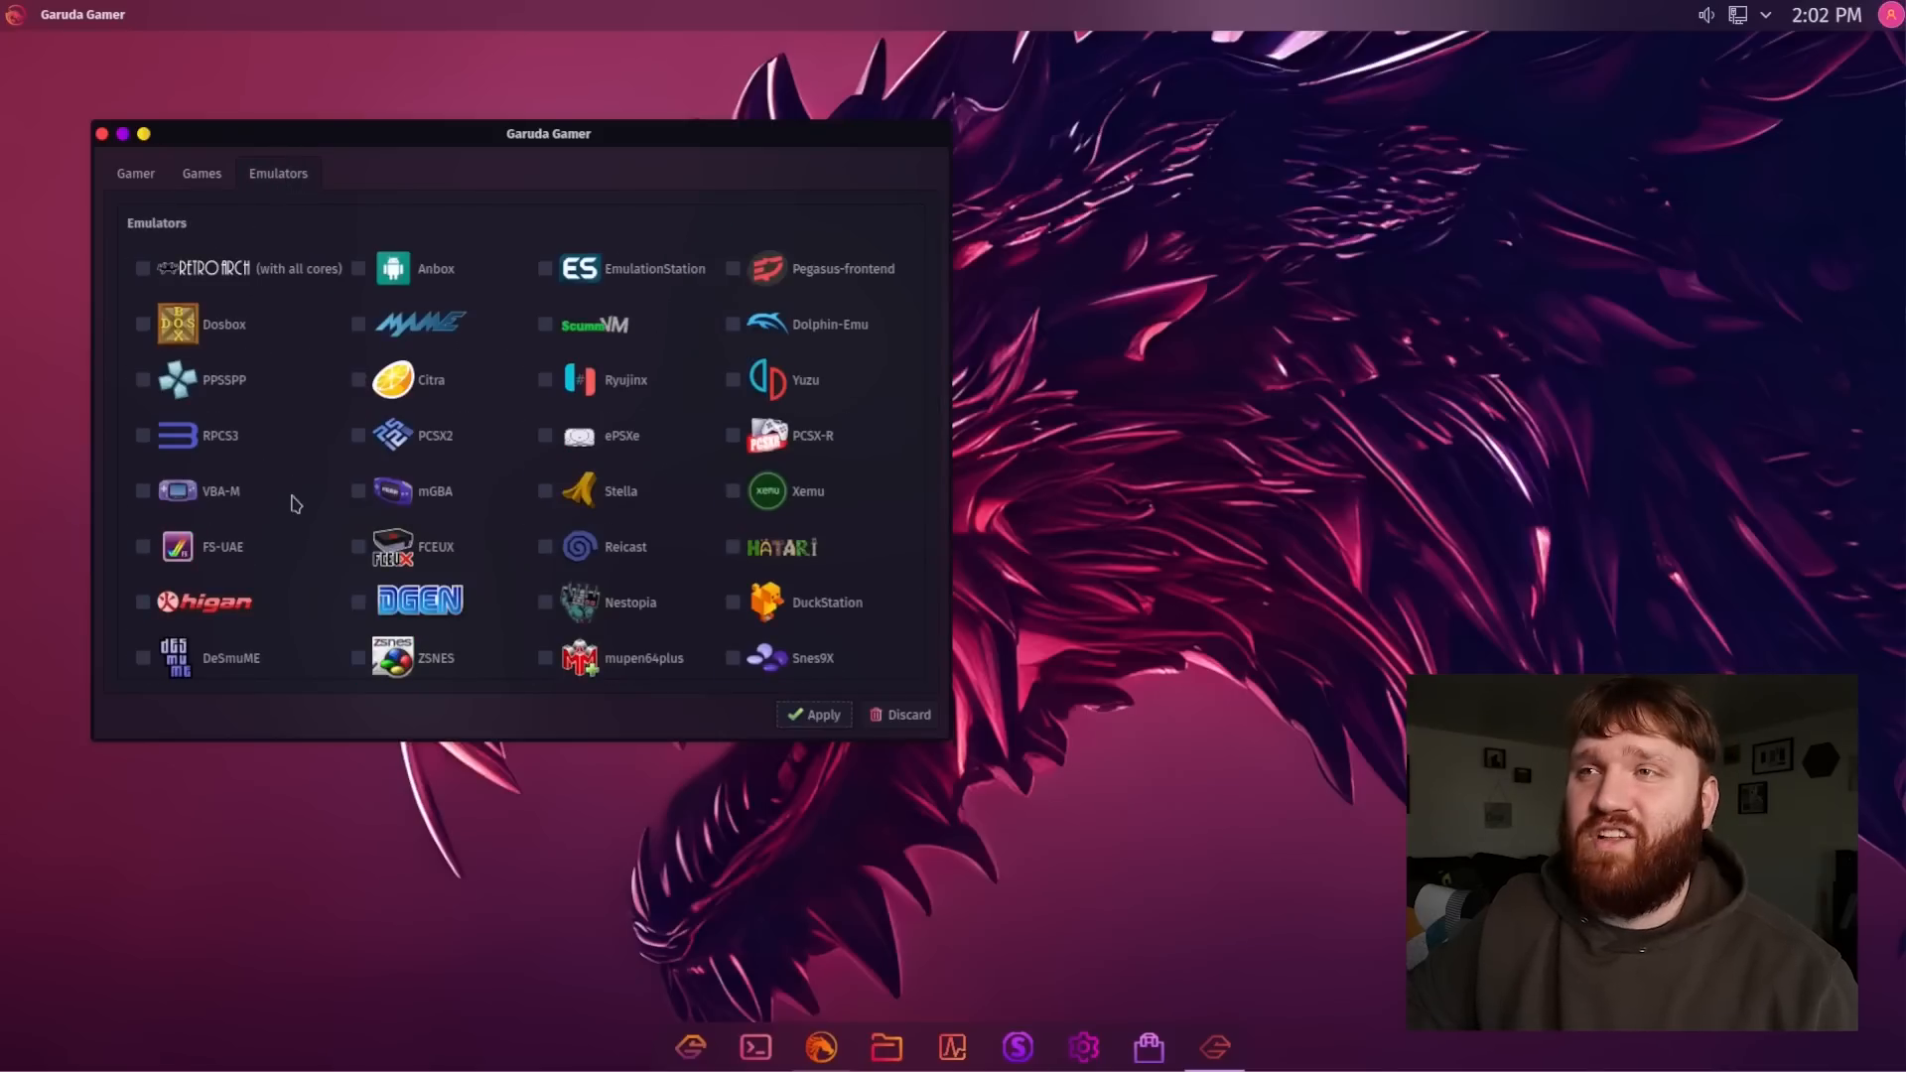
{"action": "scroll", "scroll_direction": "down", "scroll_amount": 3}
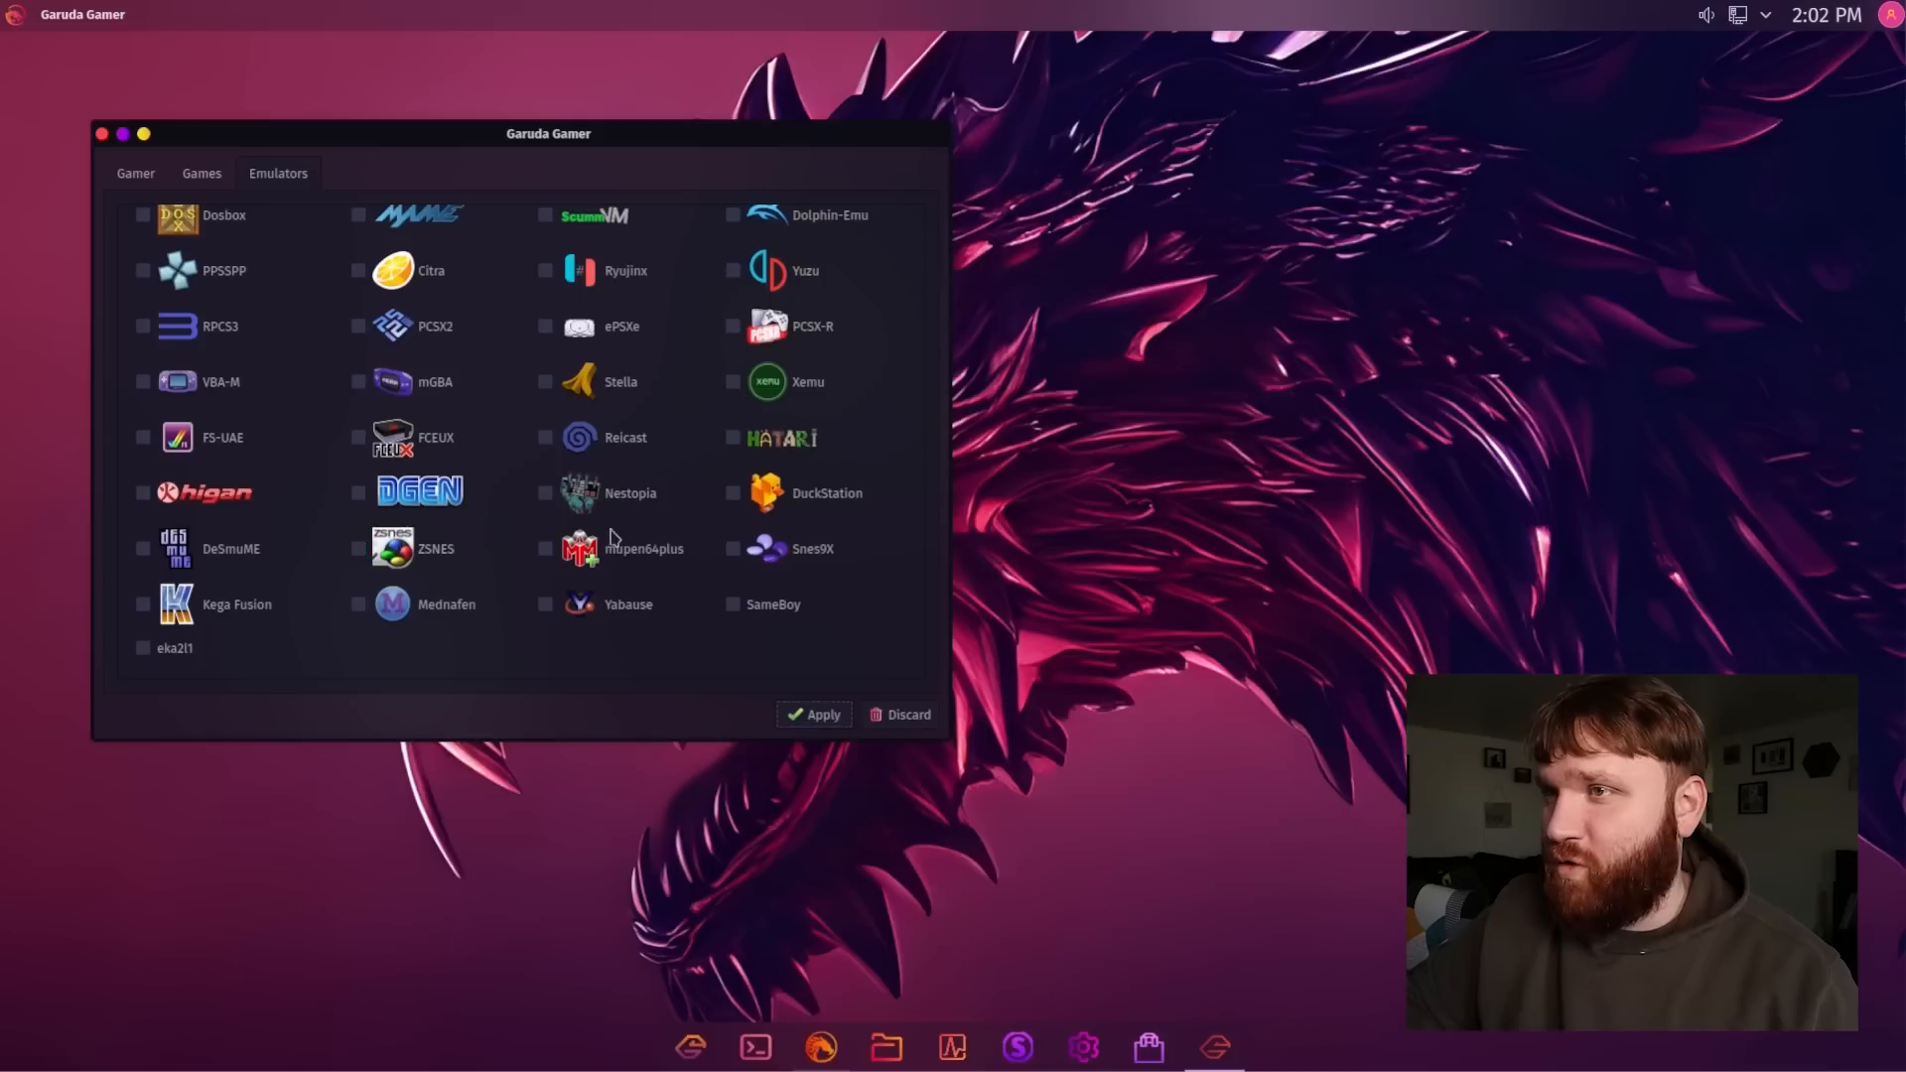
{"action": "mouse_move", "coordinate": [494, 298]}
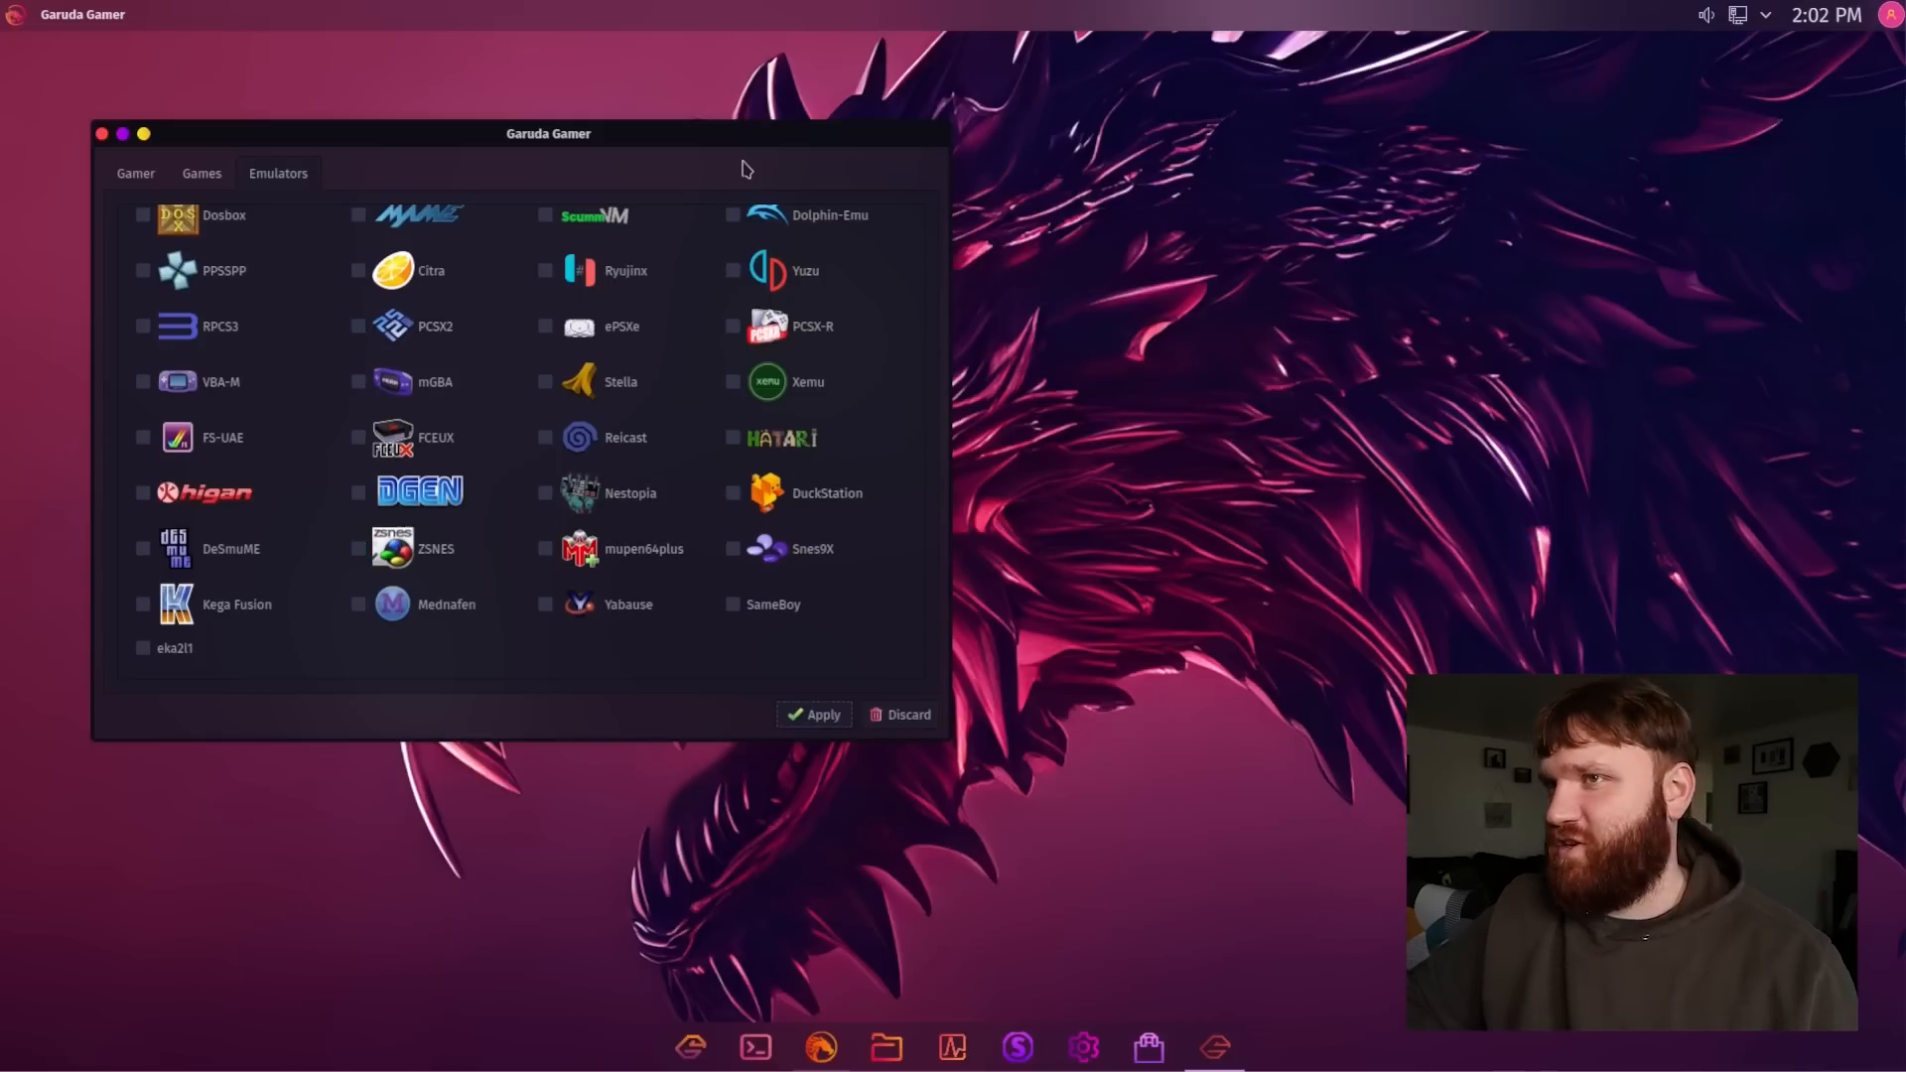
{"action": "mouse_move", "coordinate": [905, 714]}
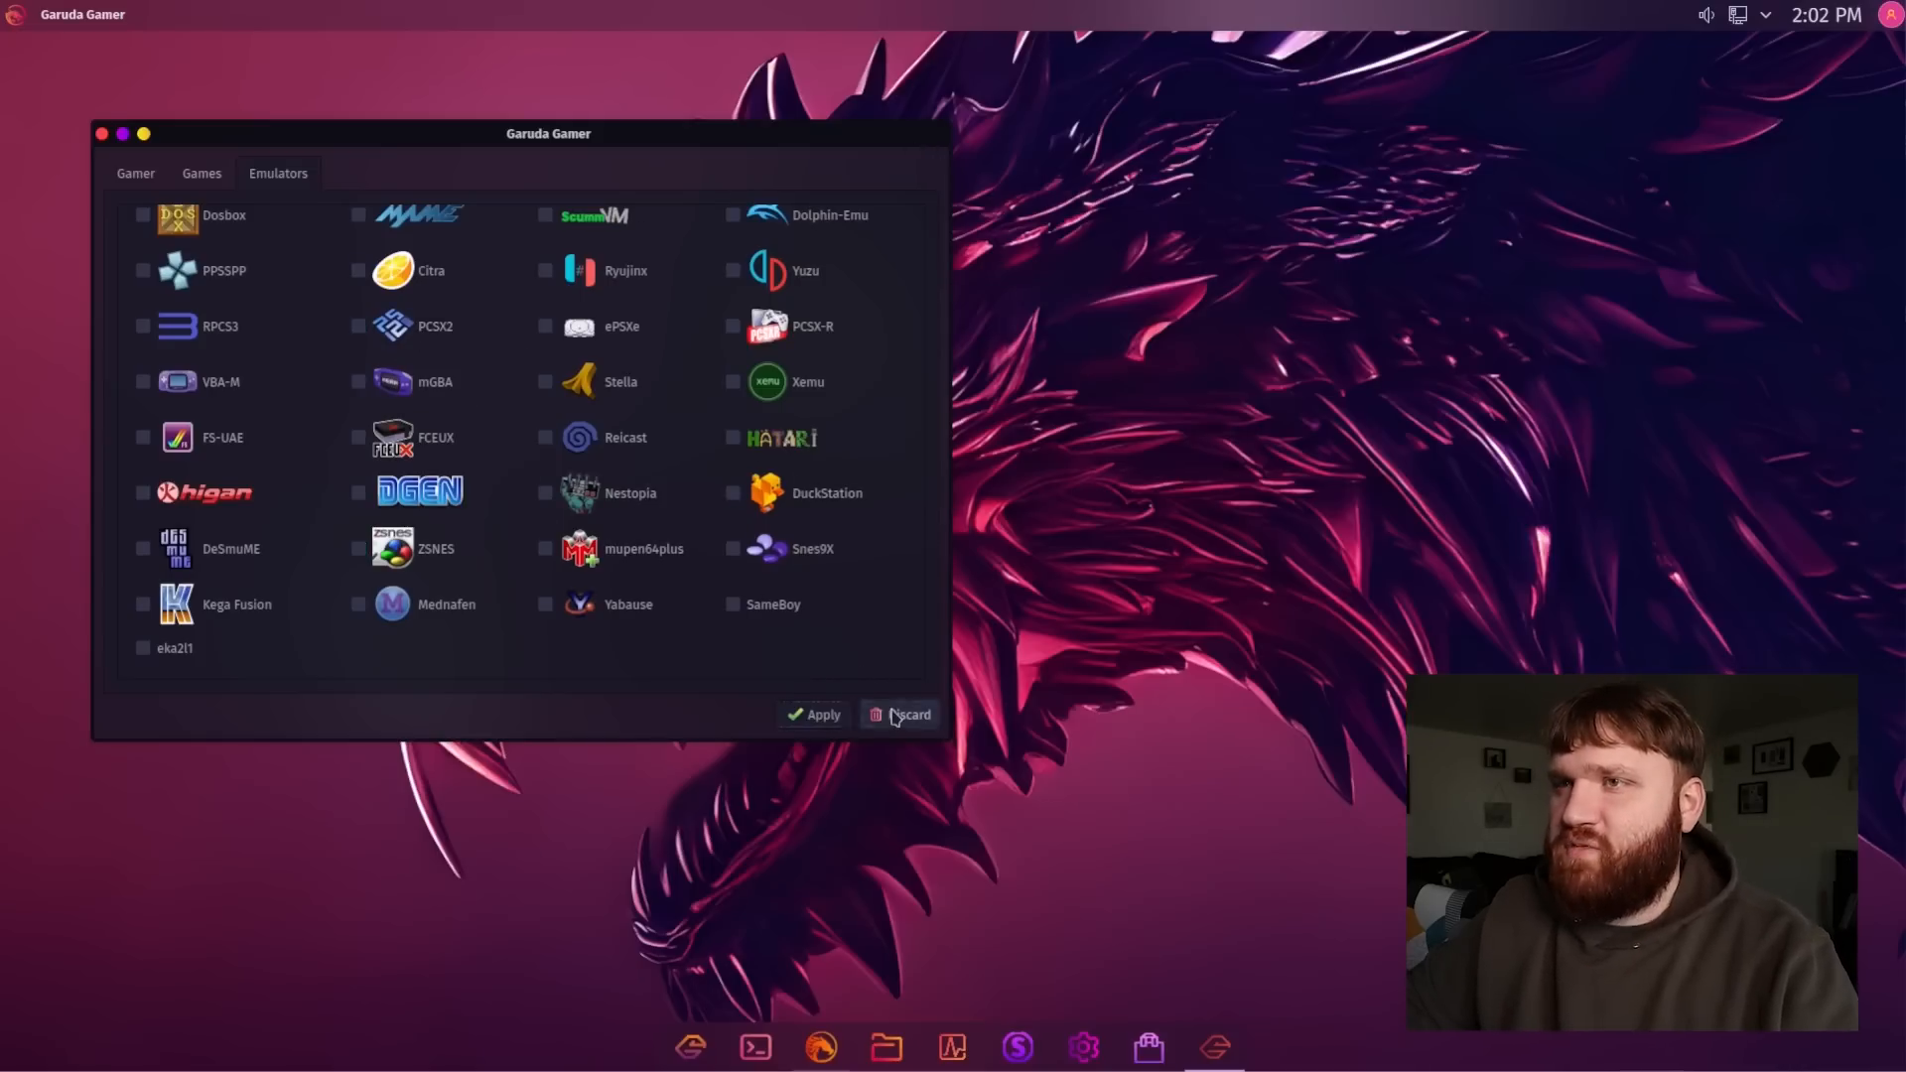
{"action": "mouse_move", "coordinate": [823, 715]}
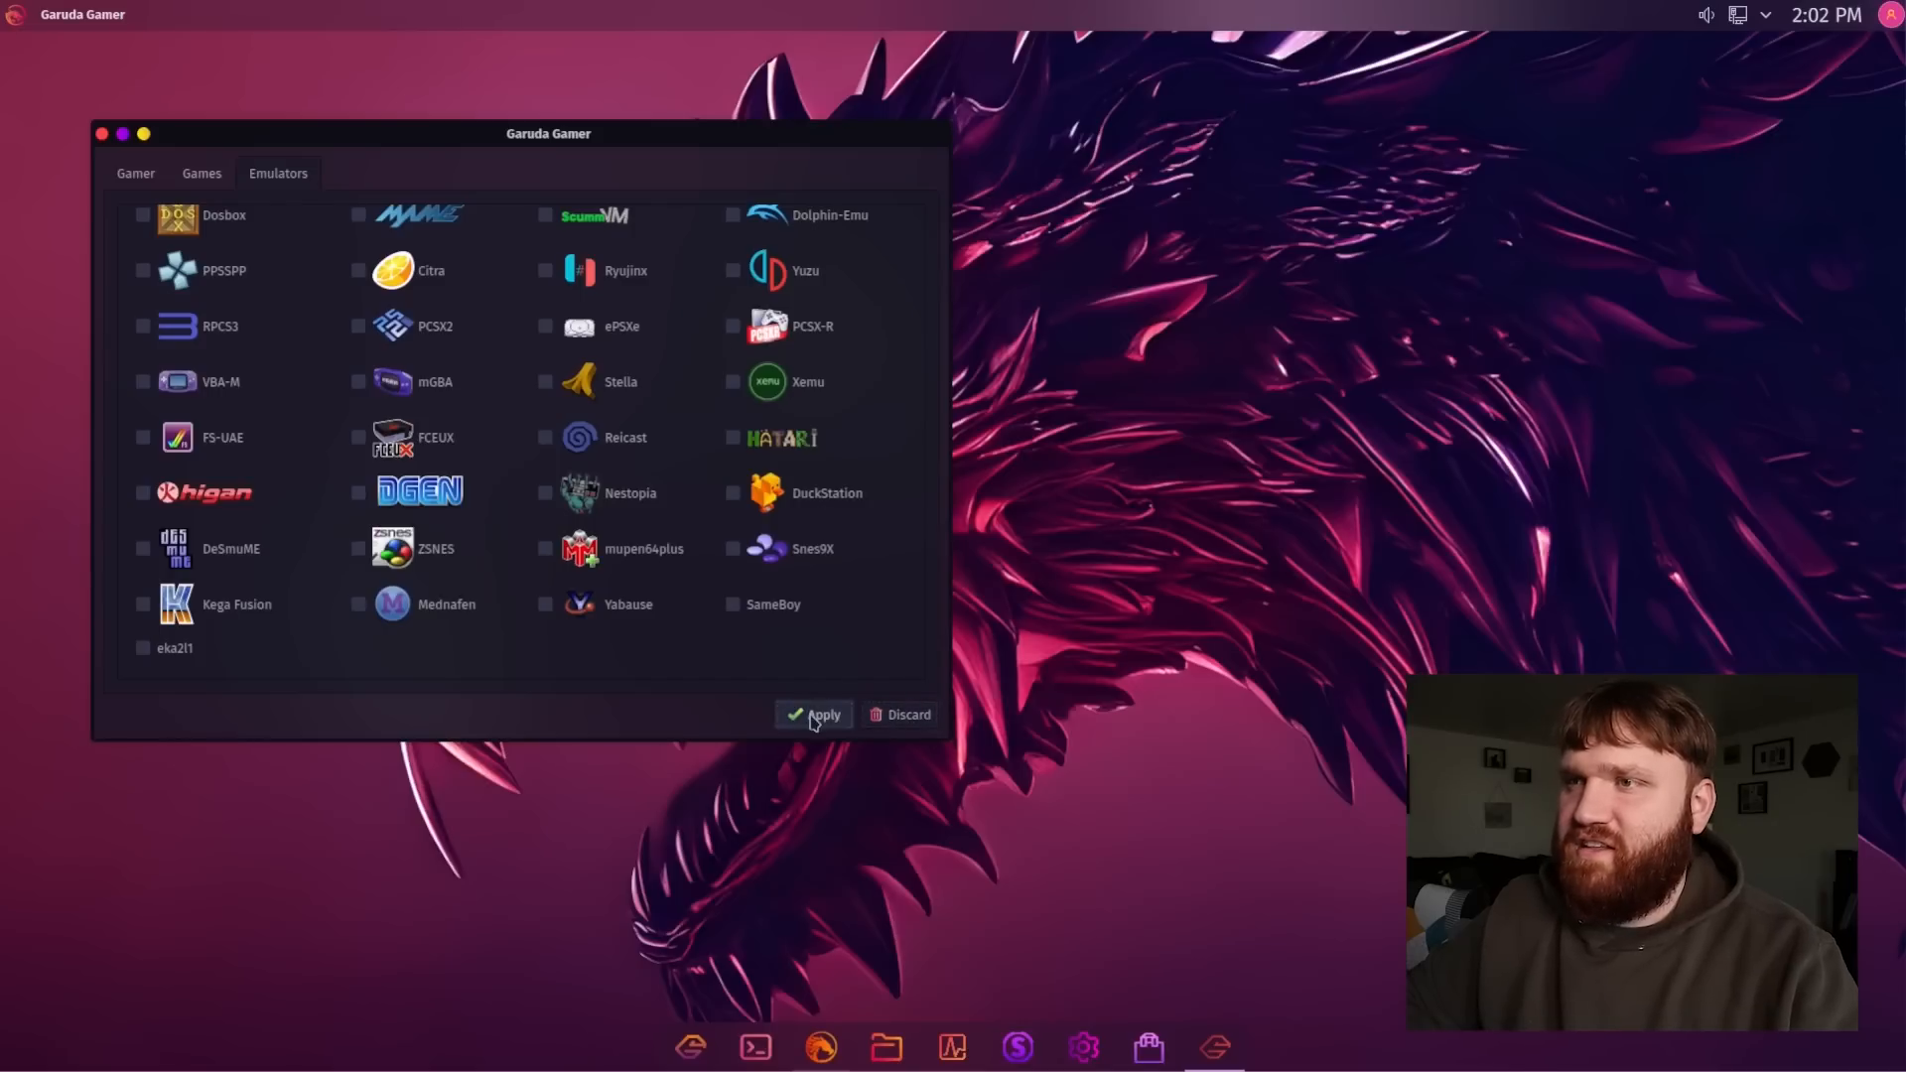
{"action": "left_click", "coordinate": [814, 715]}
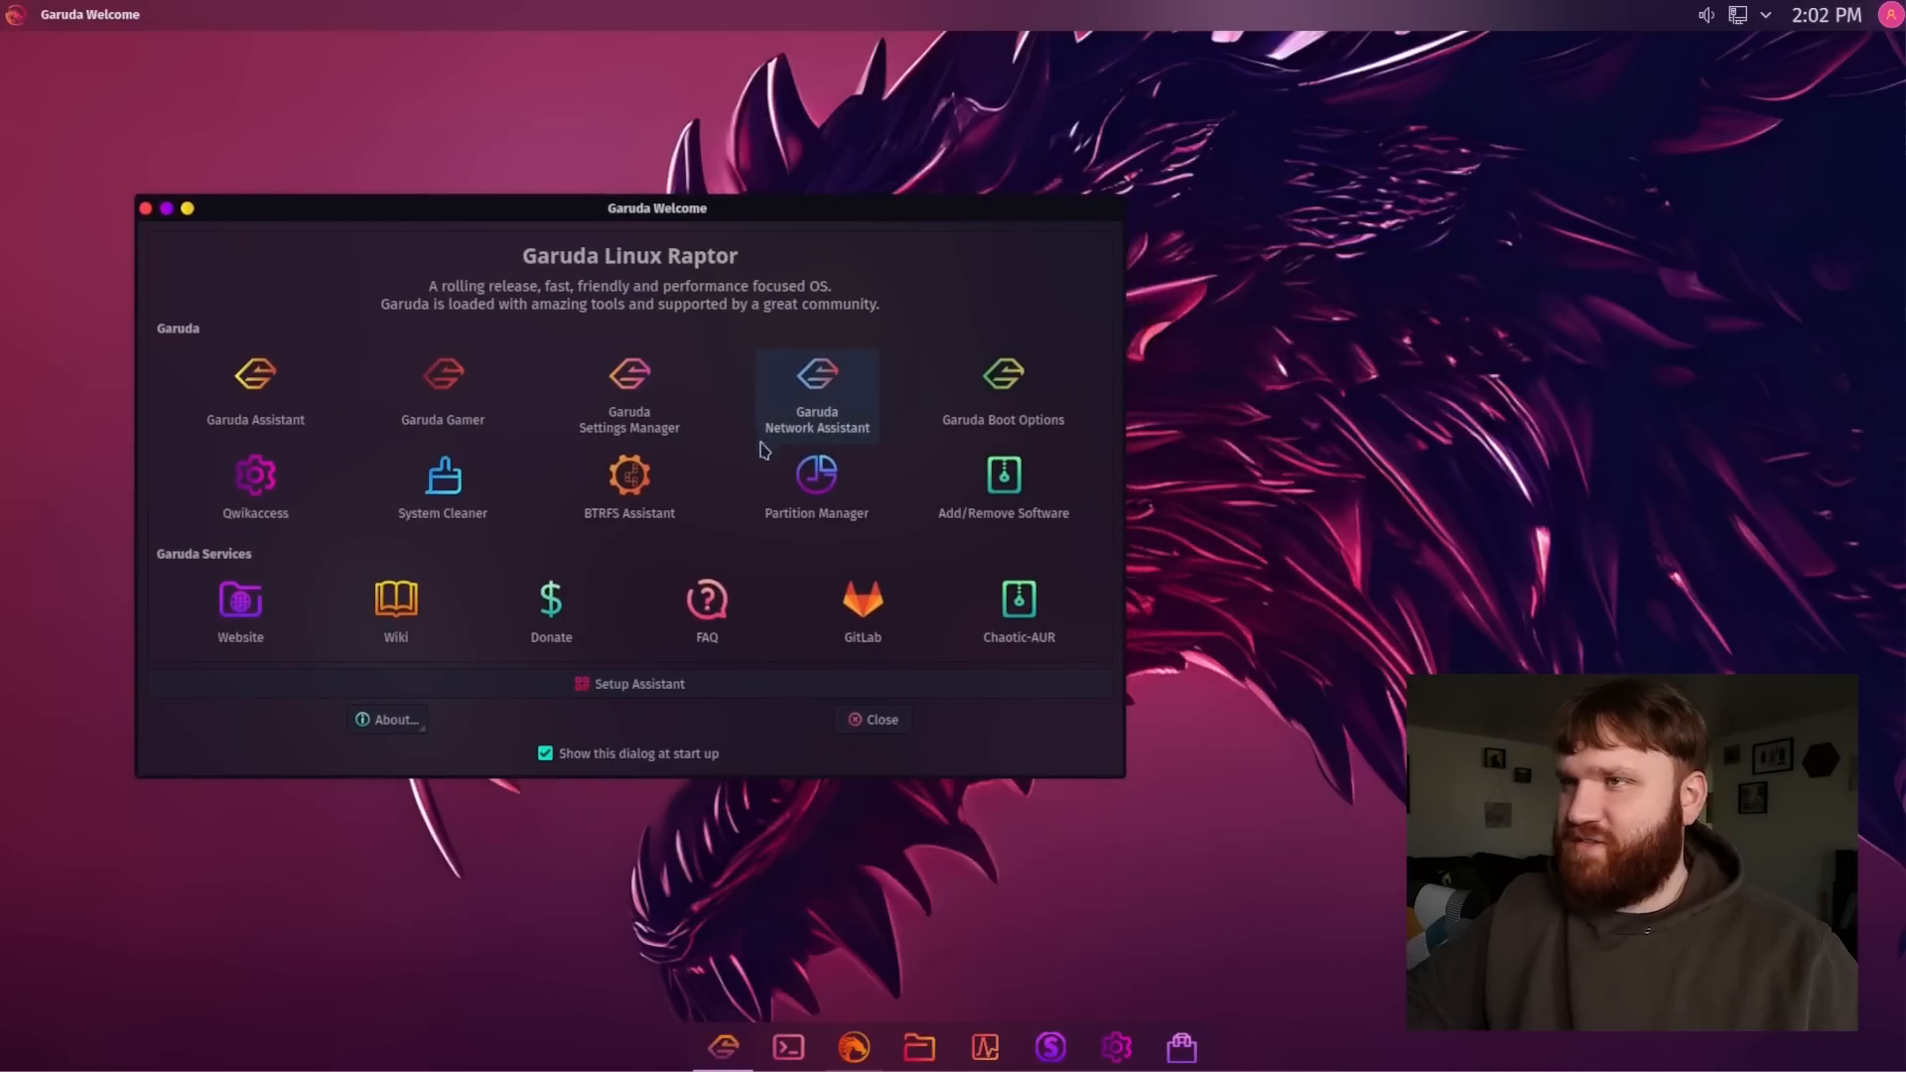
{"action": "mouse_move", "coordinate": [581, 433]}
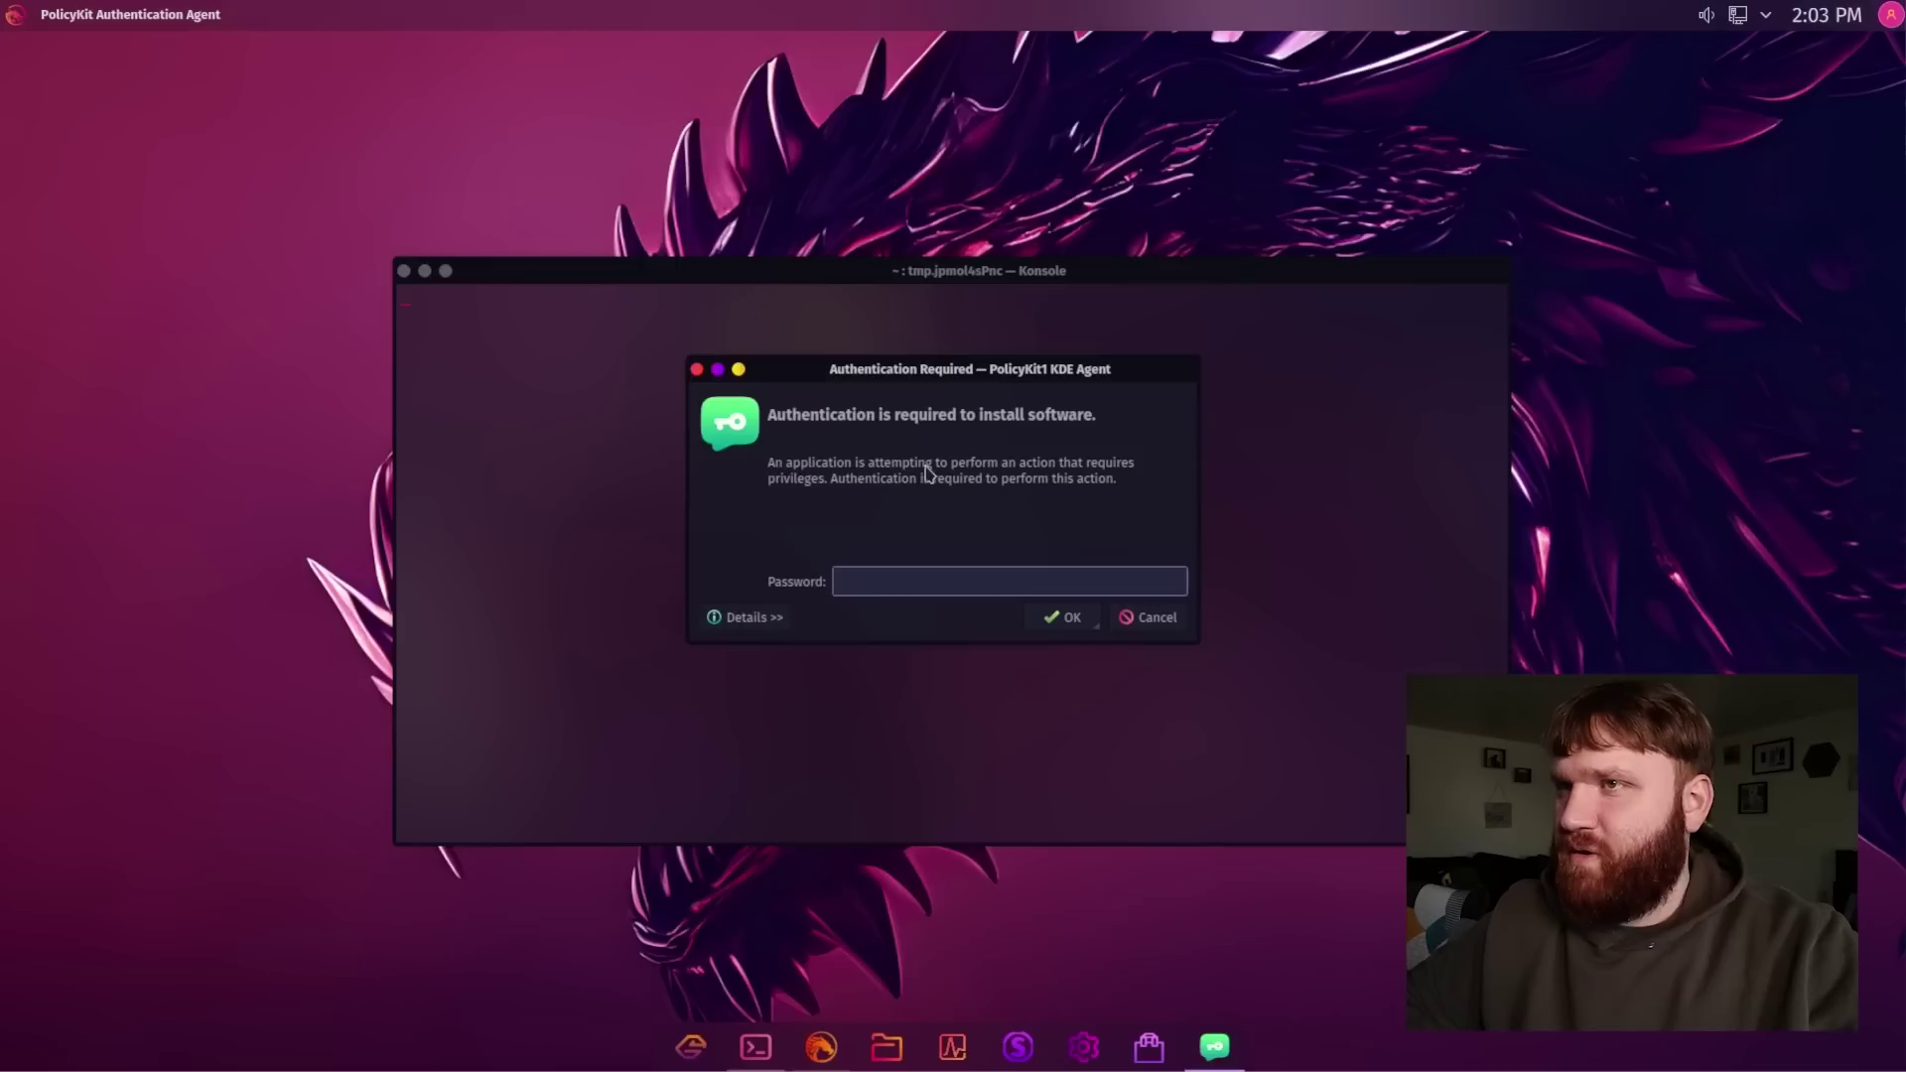
- Authenticate, tour Stacer's Cleaner, Startup Apps, Search and Services pages, then quit Stacer
{"action": "left_click", "coordinate": [1062, 616]}
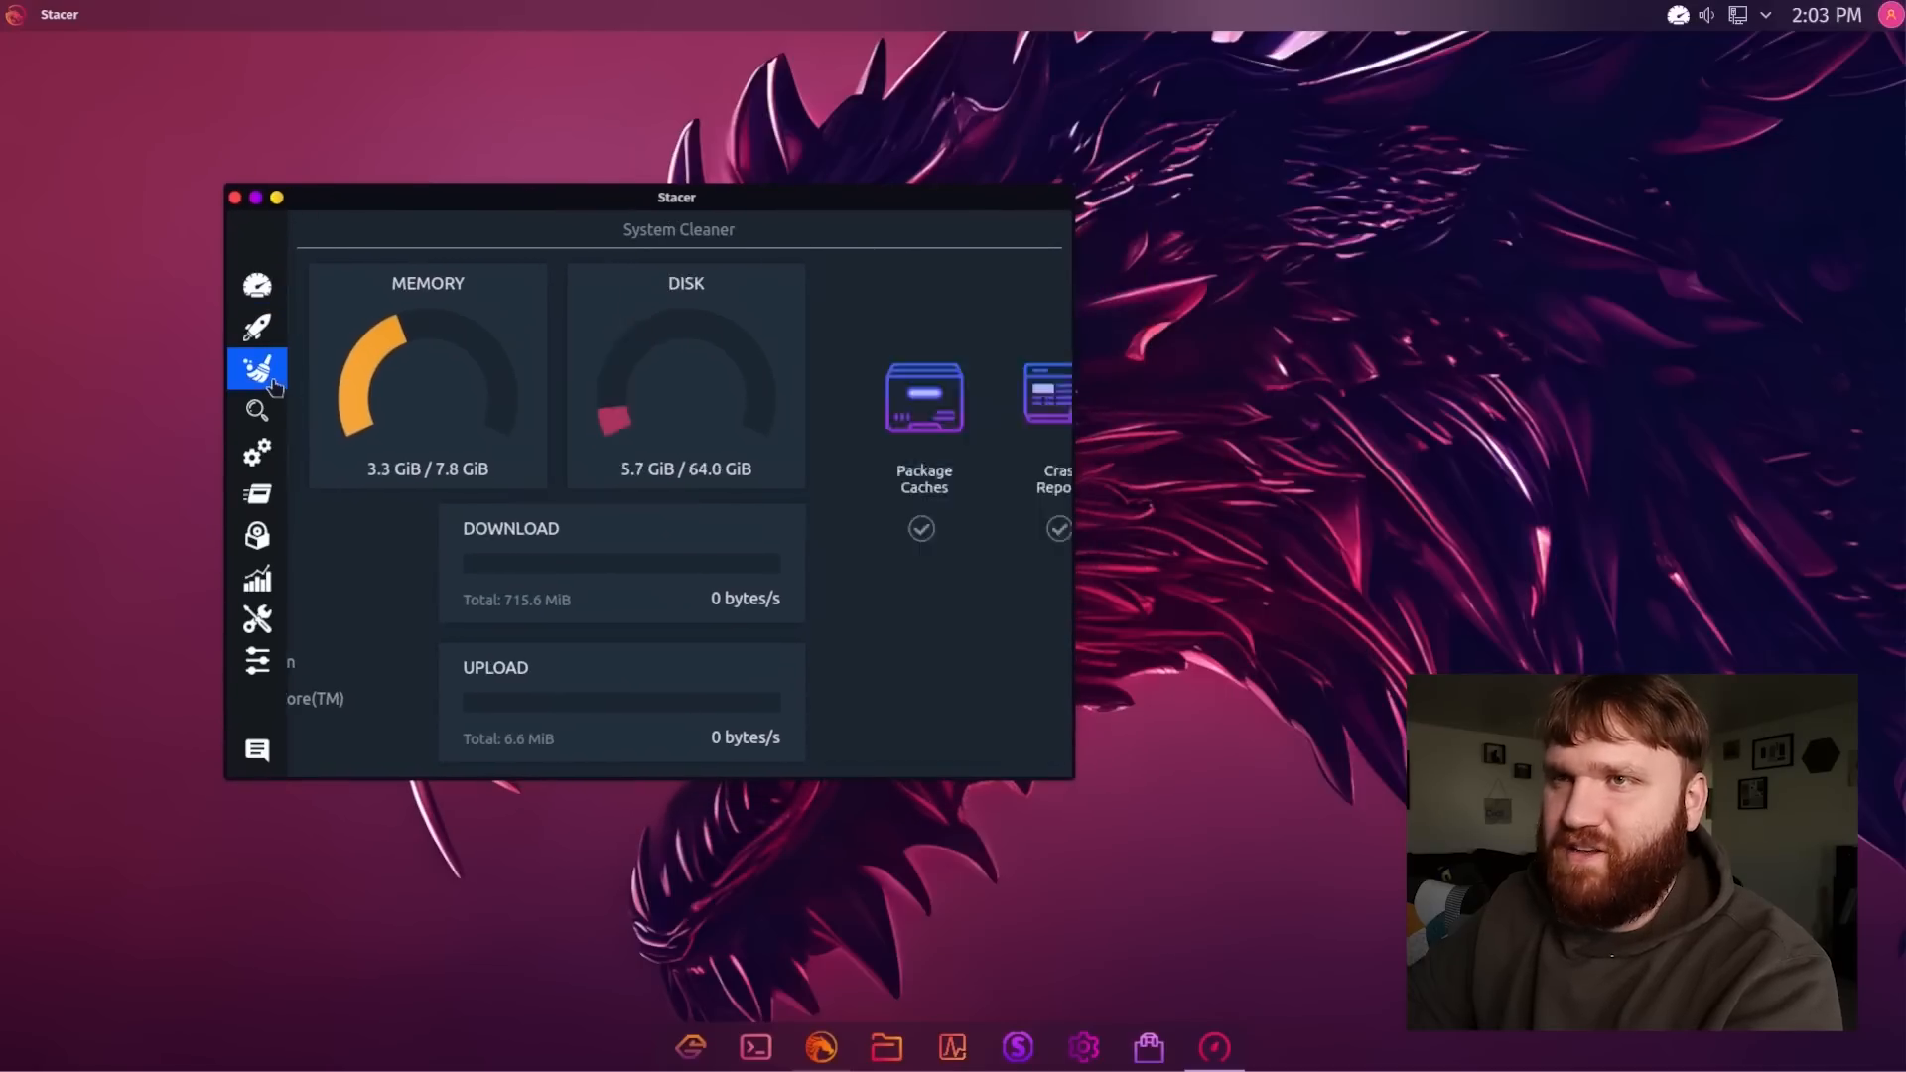
{"action": "left_click", "coordinate": [256, 285]}
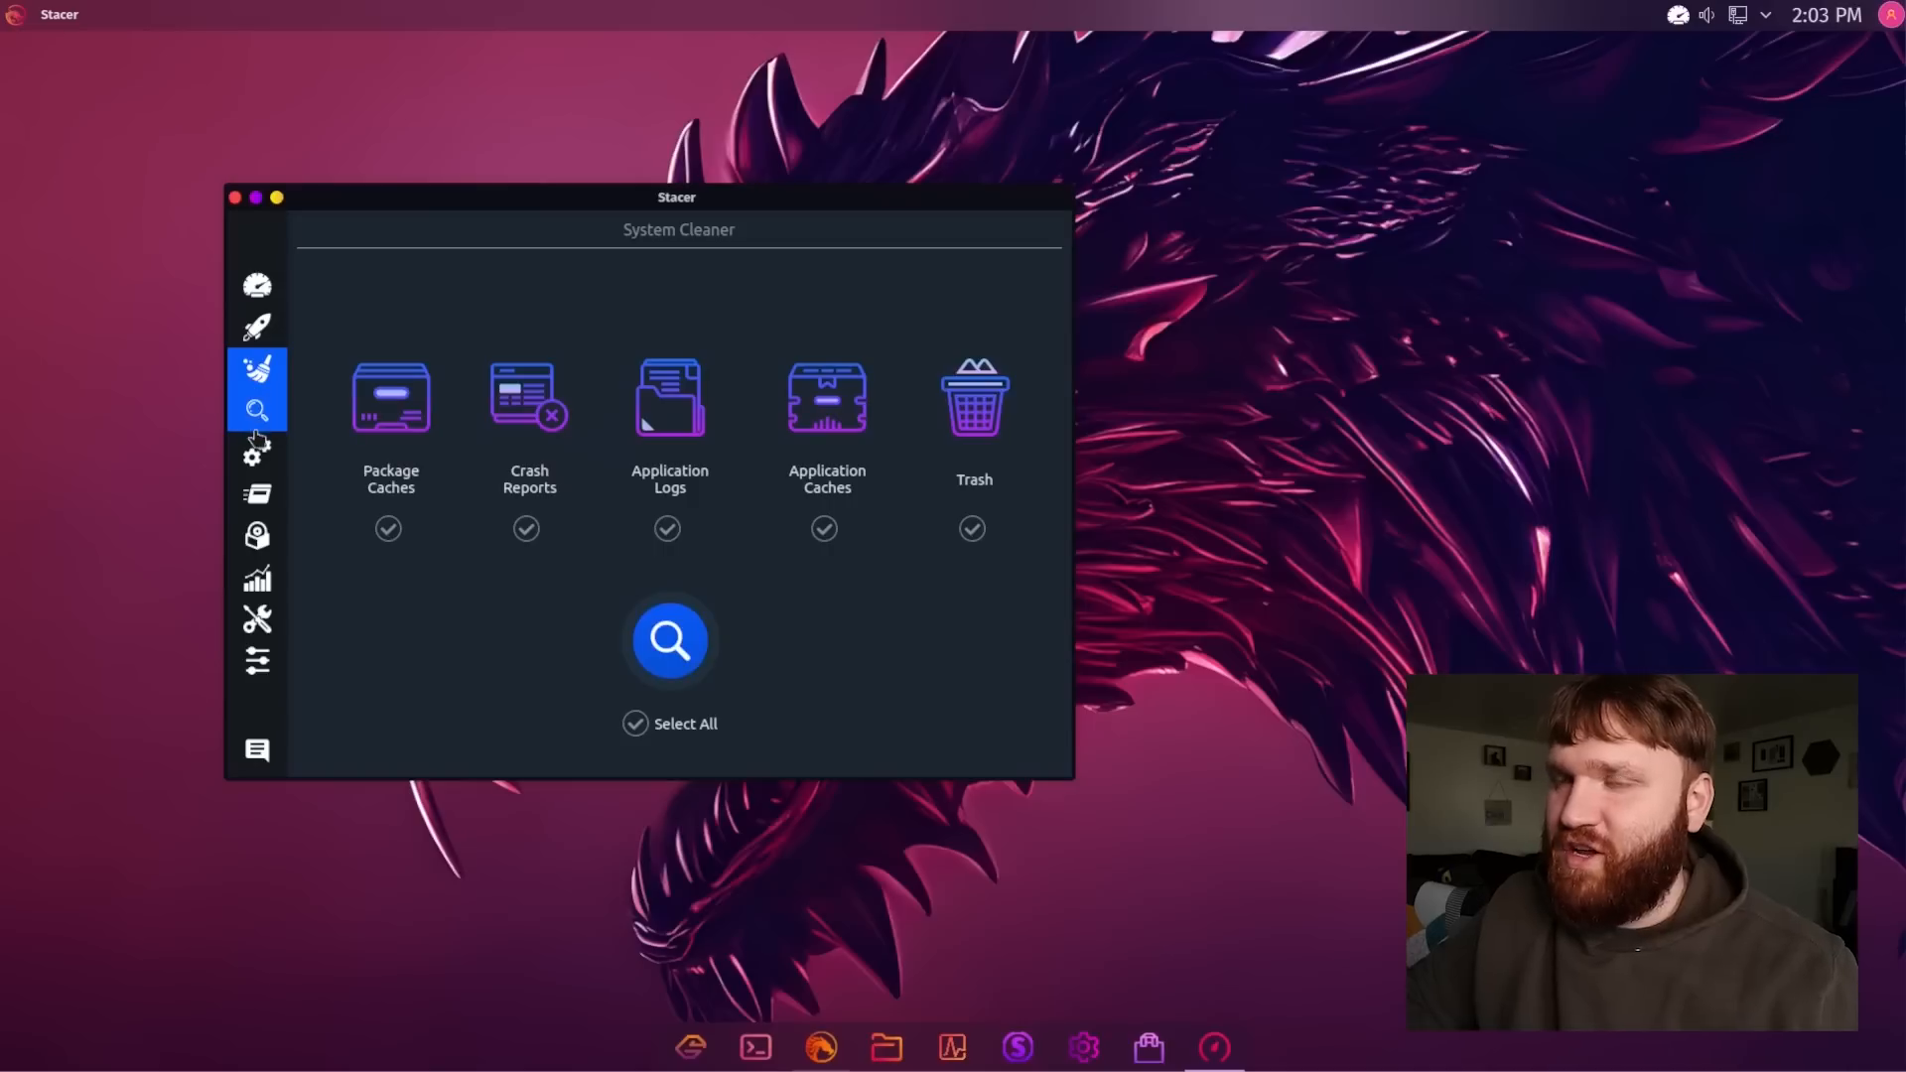
{"action": "left_click", "coordinate": [255, 325]}
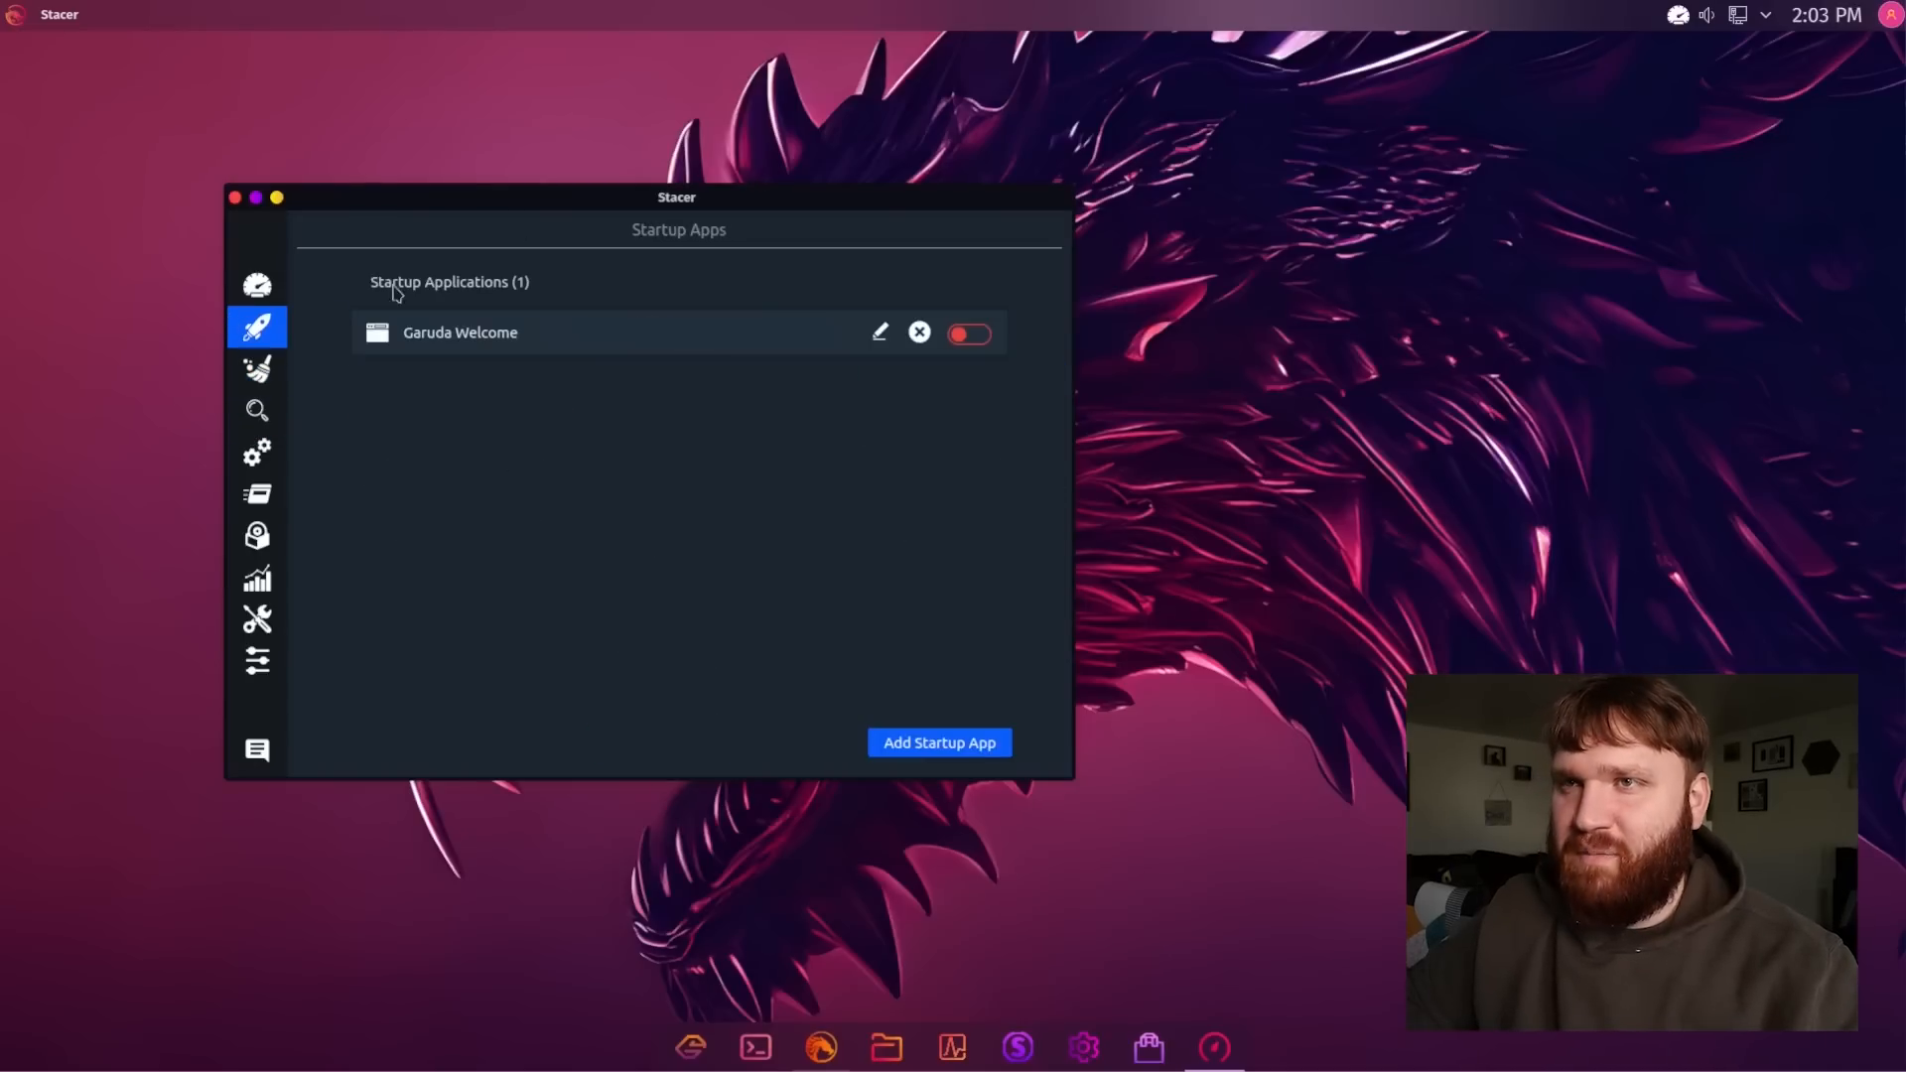
{"action": "left_click", "coordinate": [256, 367]}
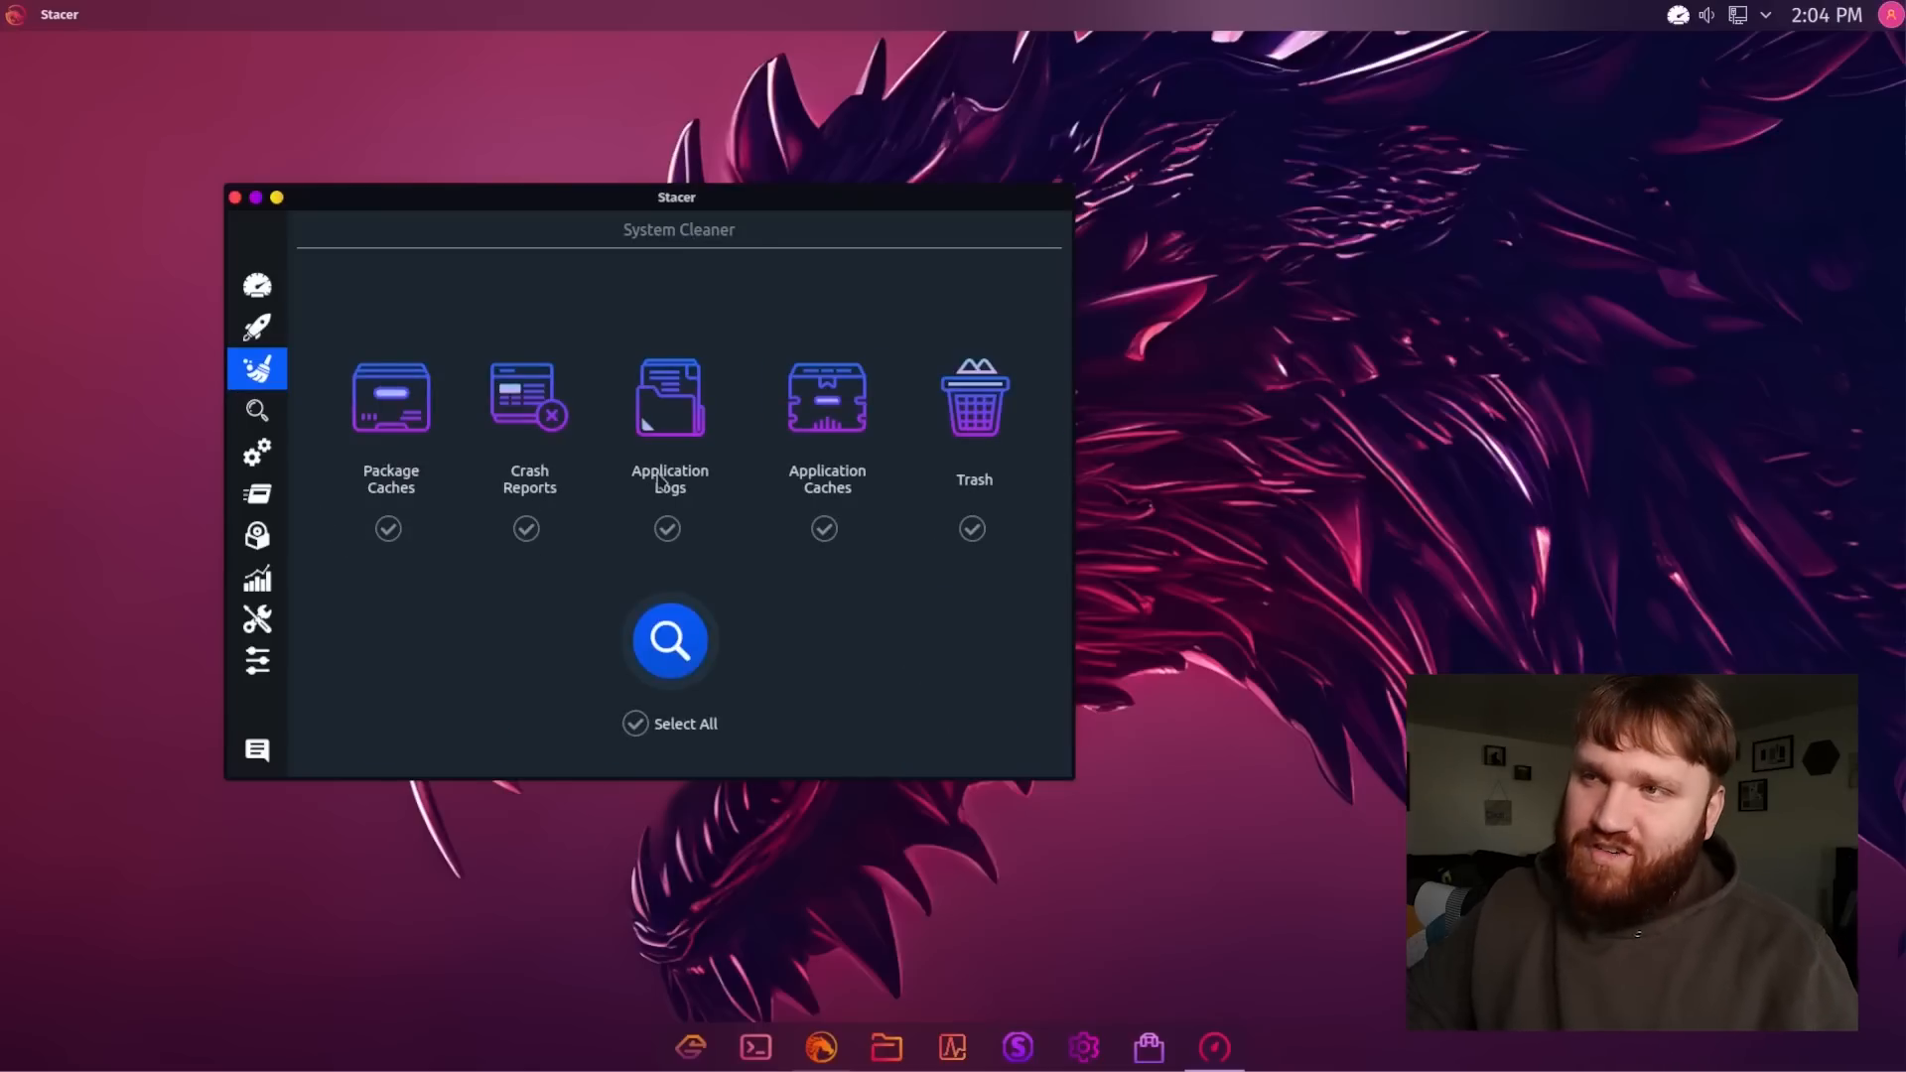
{"action": "left_click", "coordinate": [256, 410]}
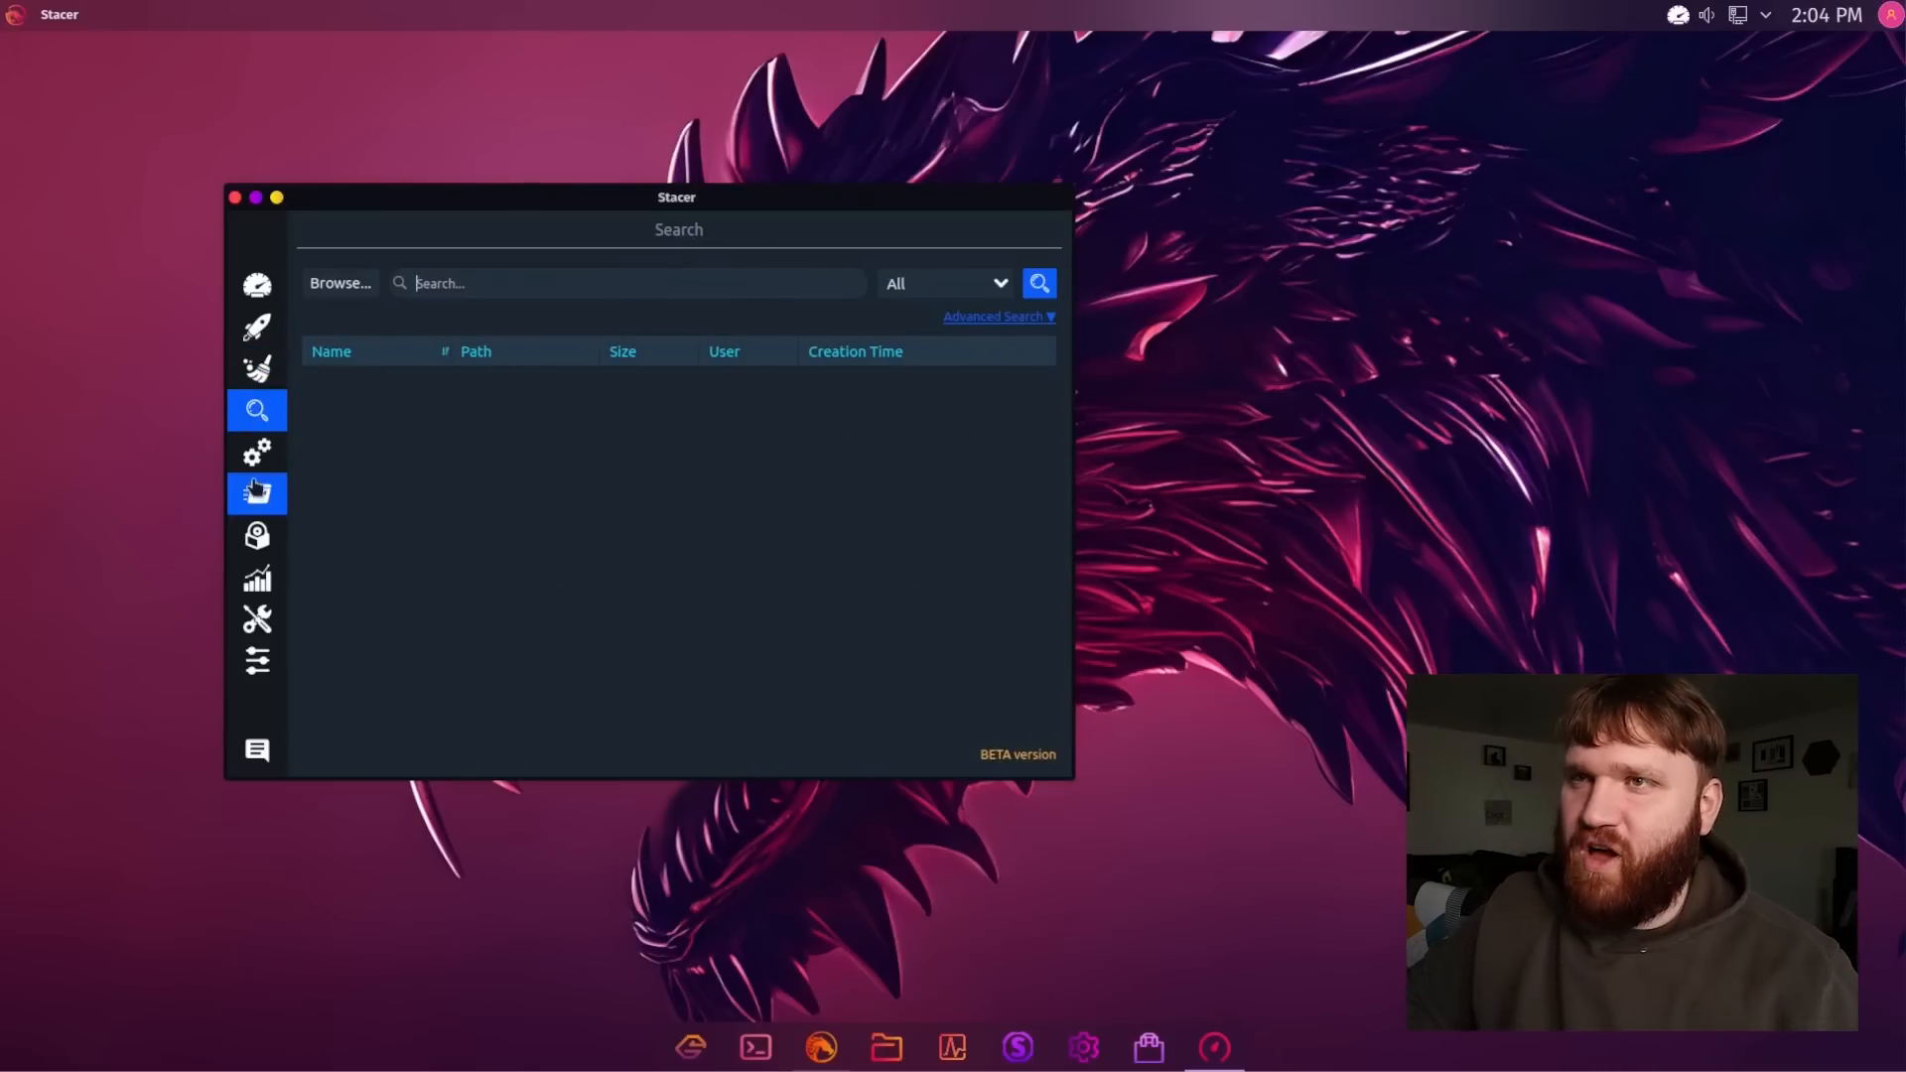
{"action": "left_click", "coordinate": [256, 453]}
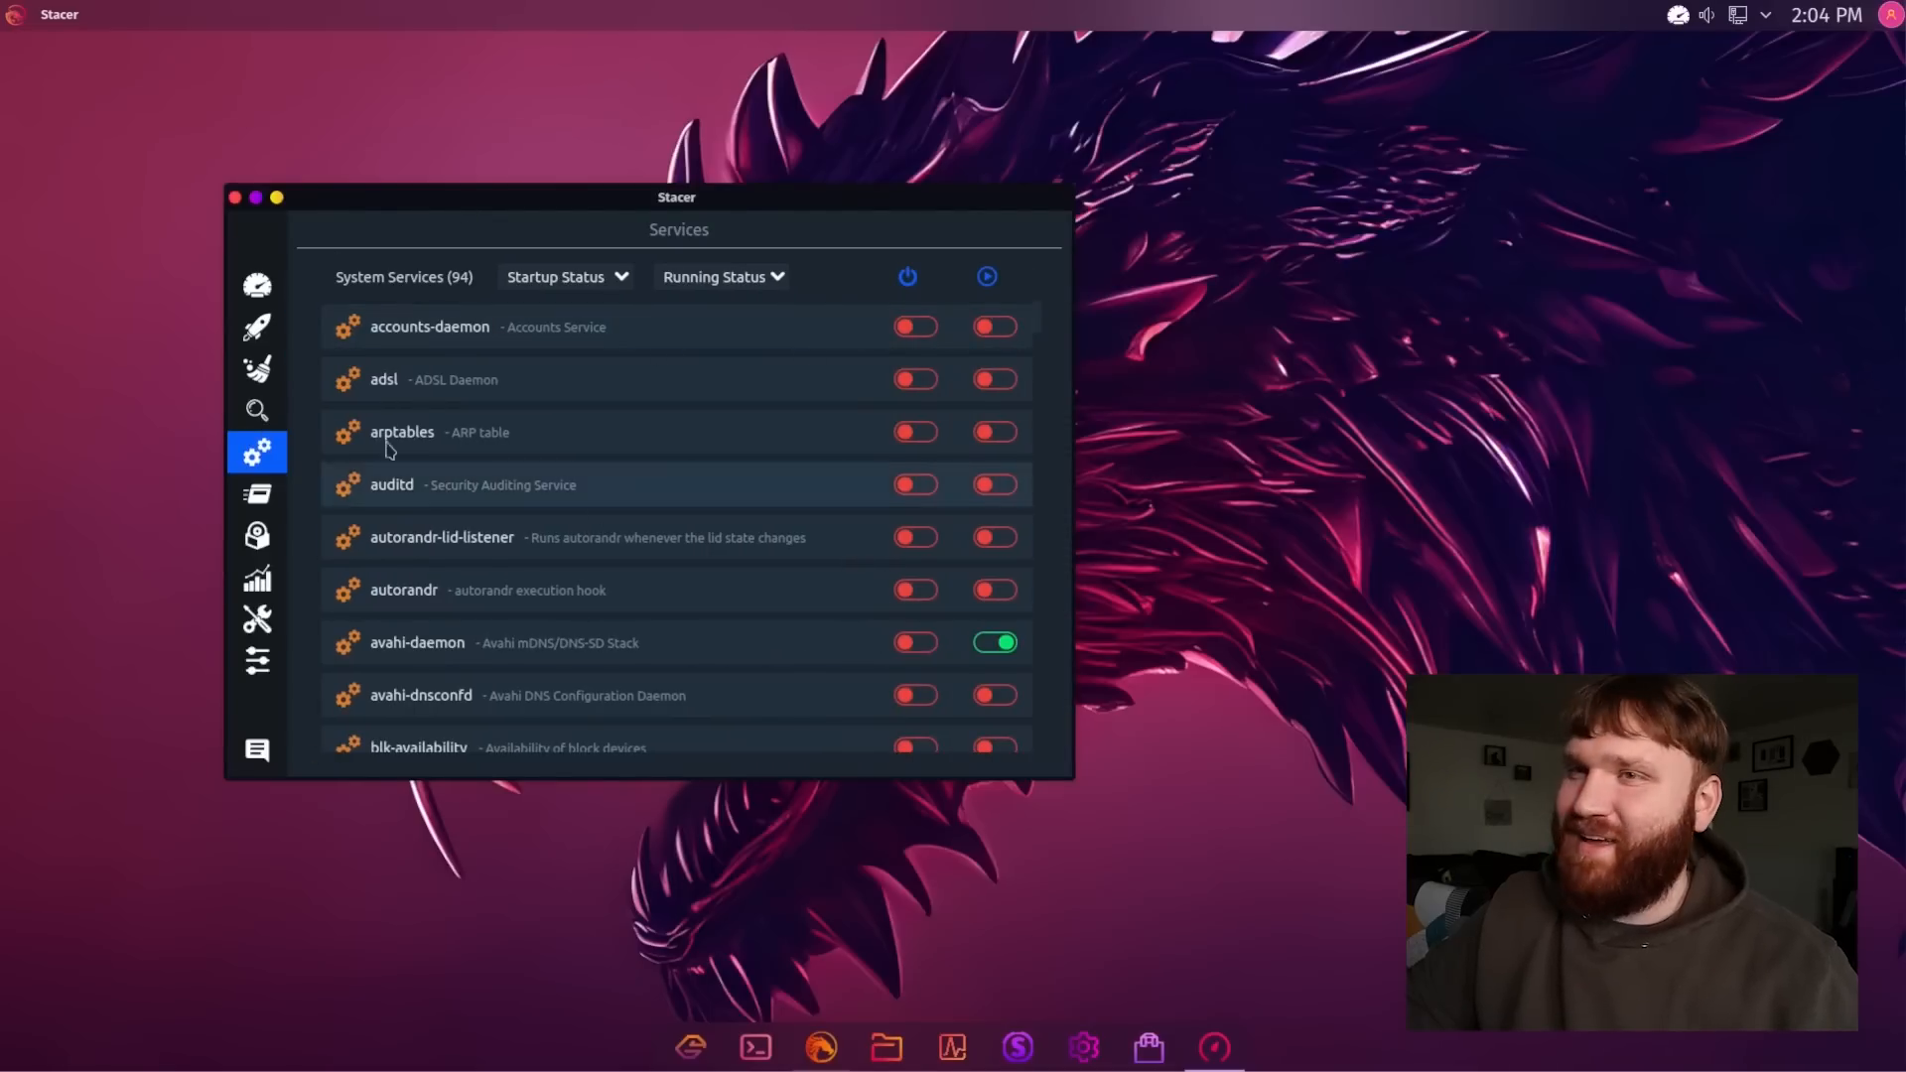
{"action": "left_click", "coordinate": [234, 196]}
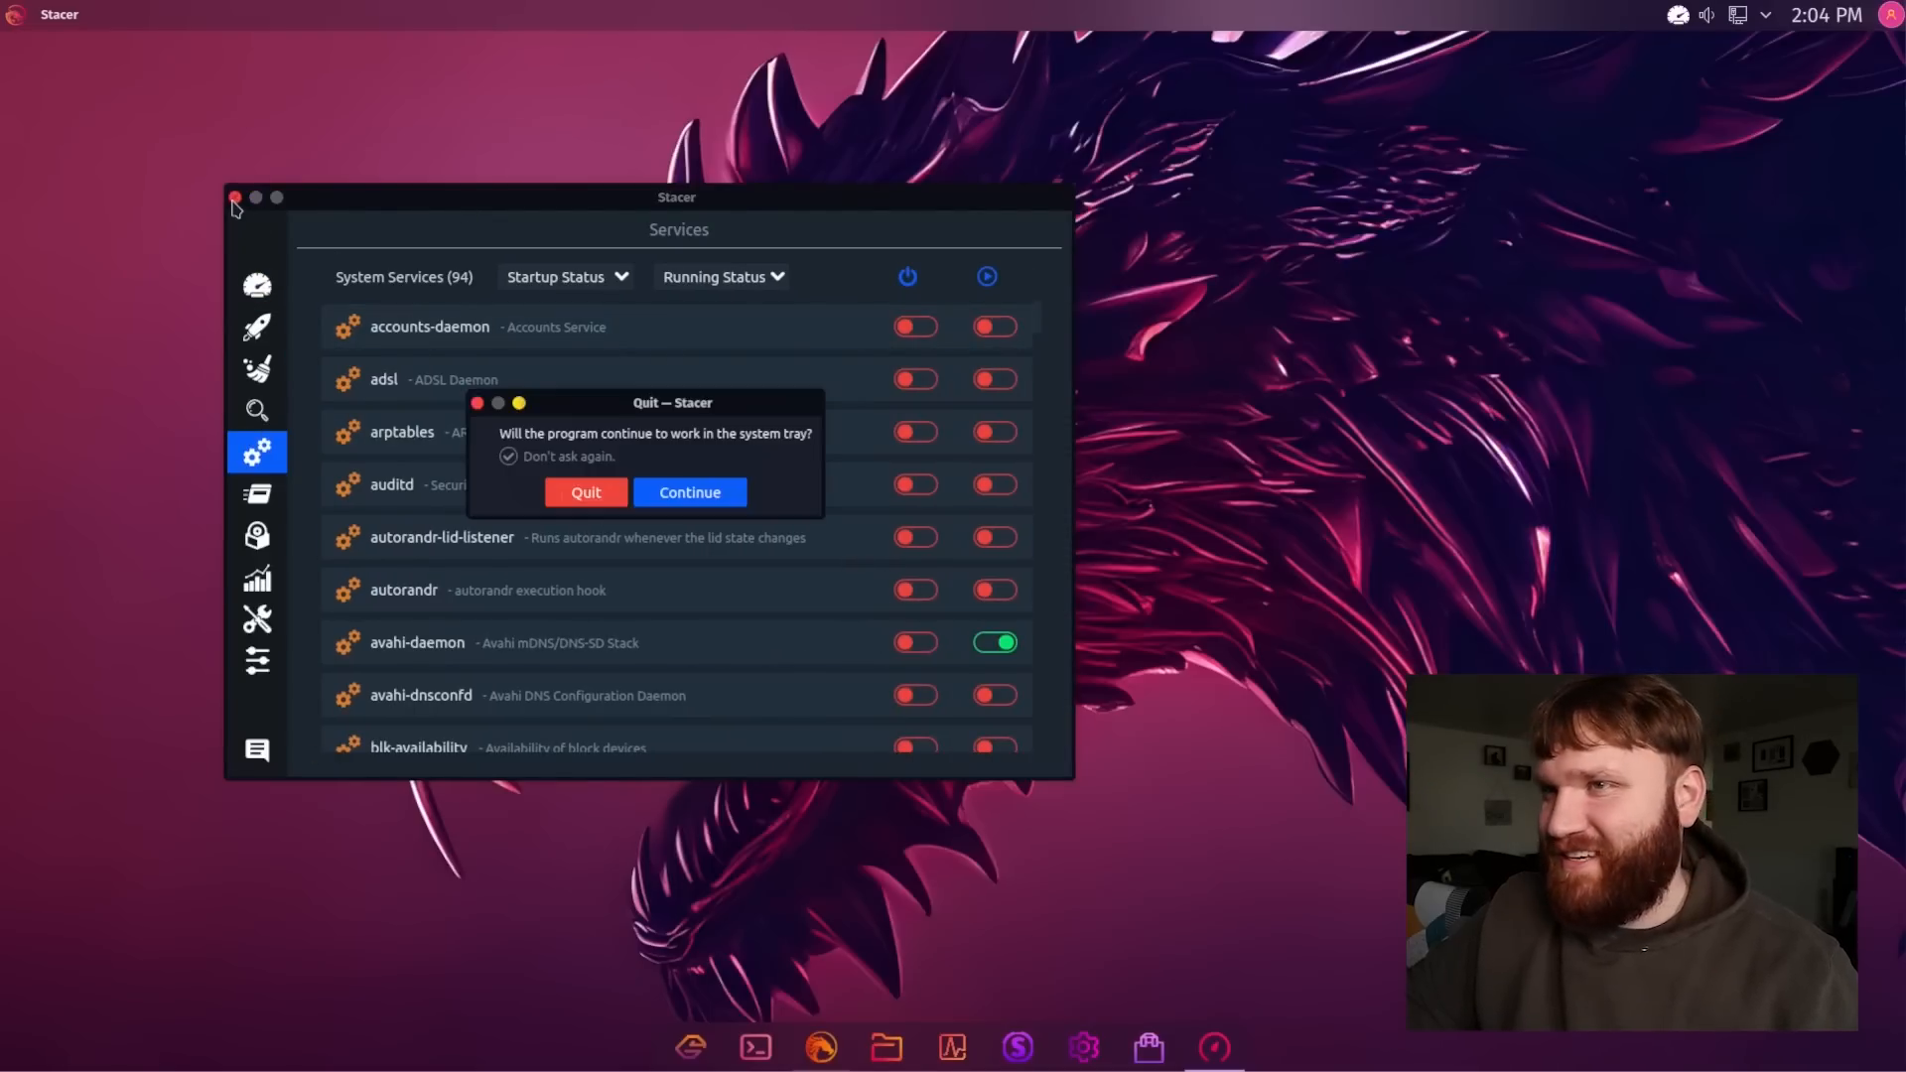
{"action": "left_click", "coordinate": [586, 492]}
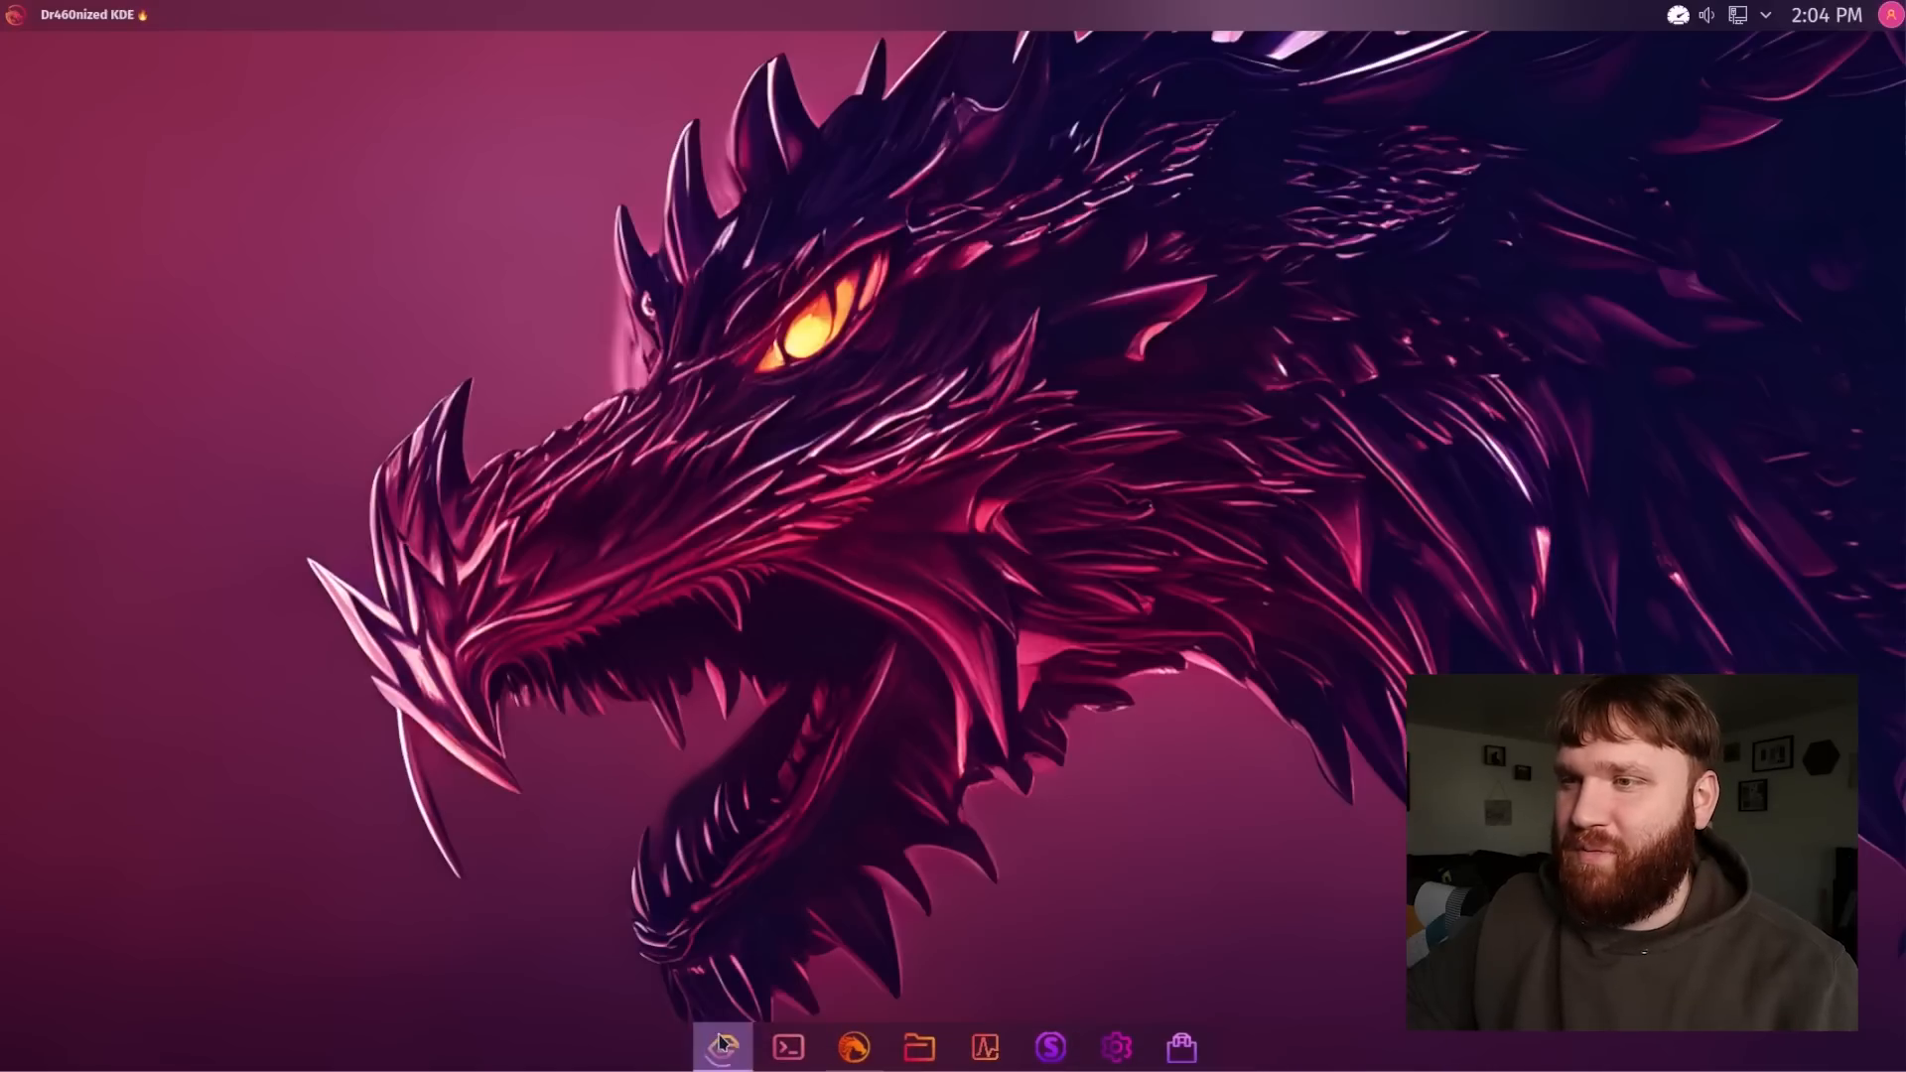
- Reopen Garuda Welcome, launch Partition Manager, and cancel its password prompt
{"action": "left_click", "coordinate": [721, 1046]}
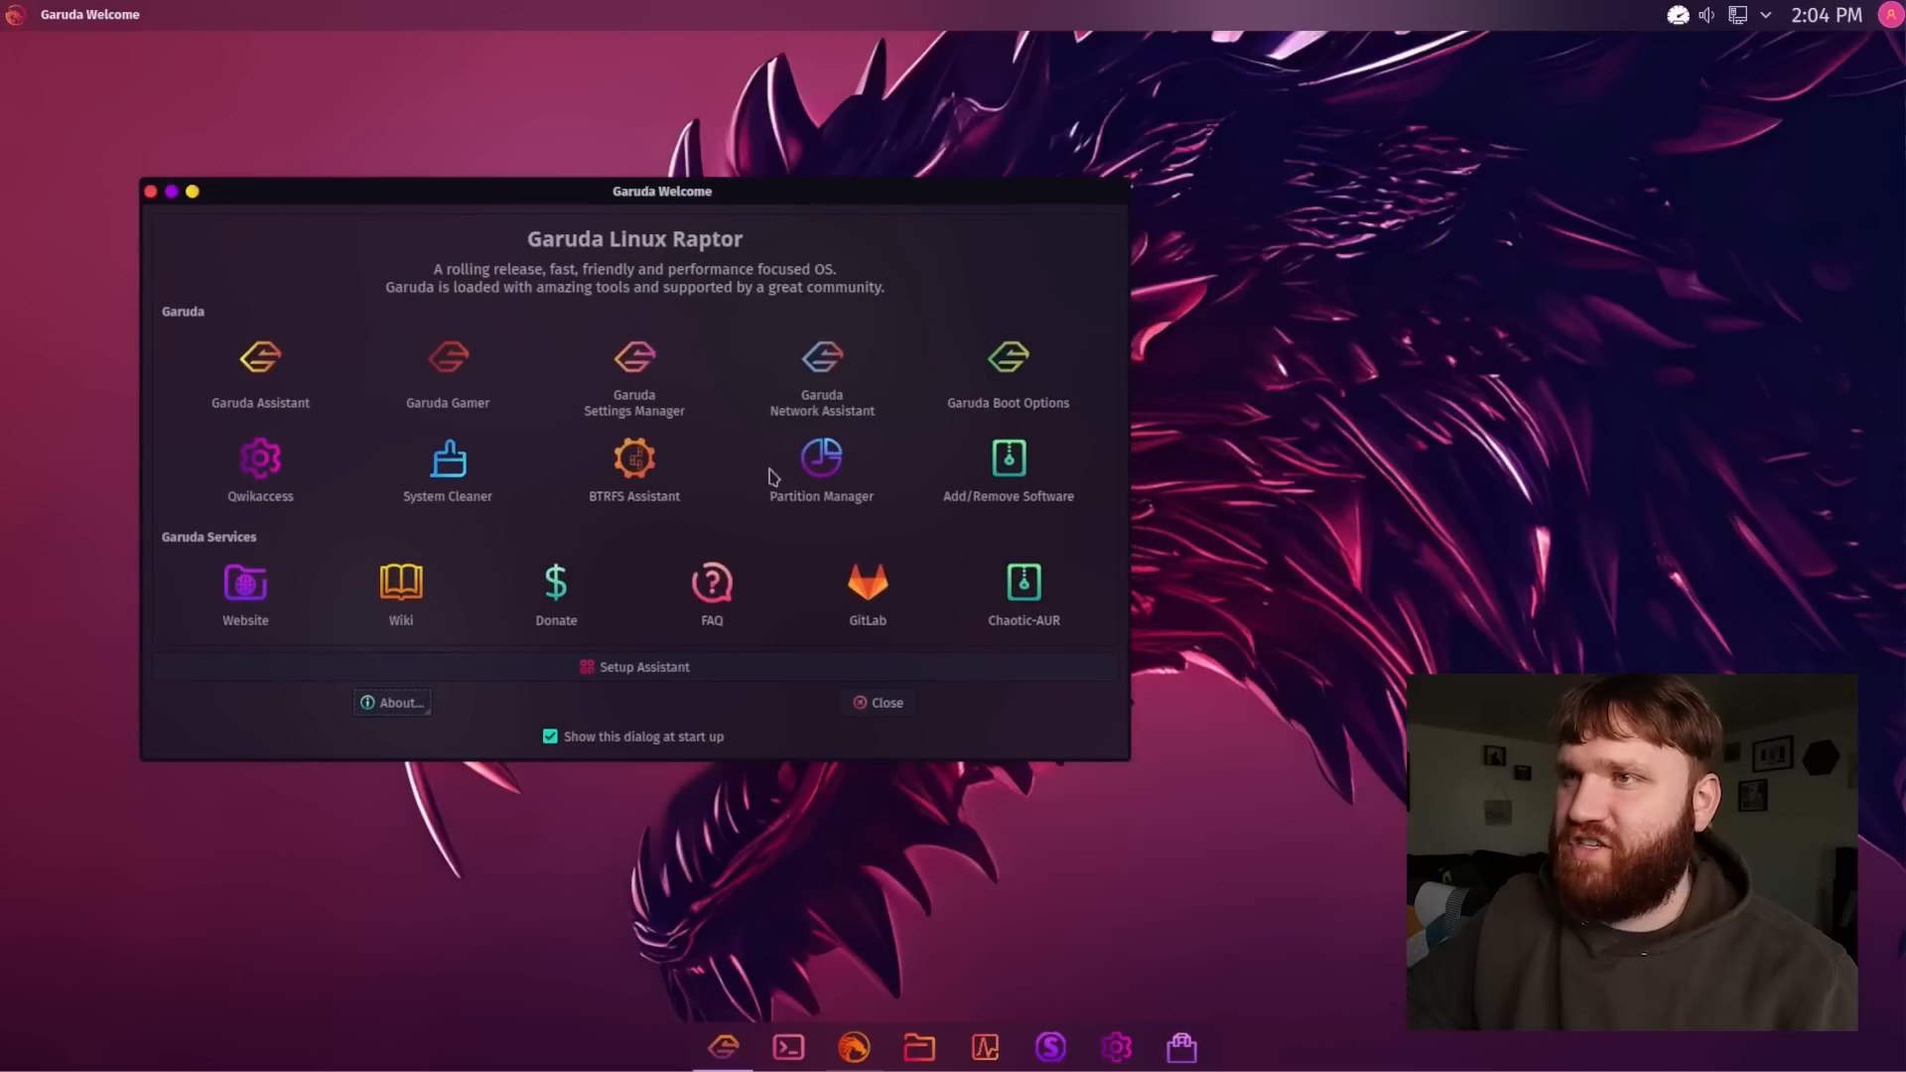
{"action": "left_click", "coordinate": [821, 458]}
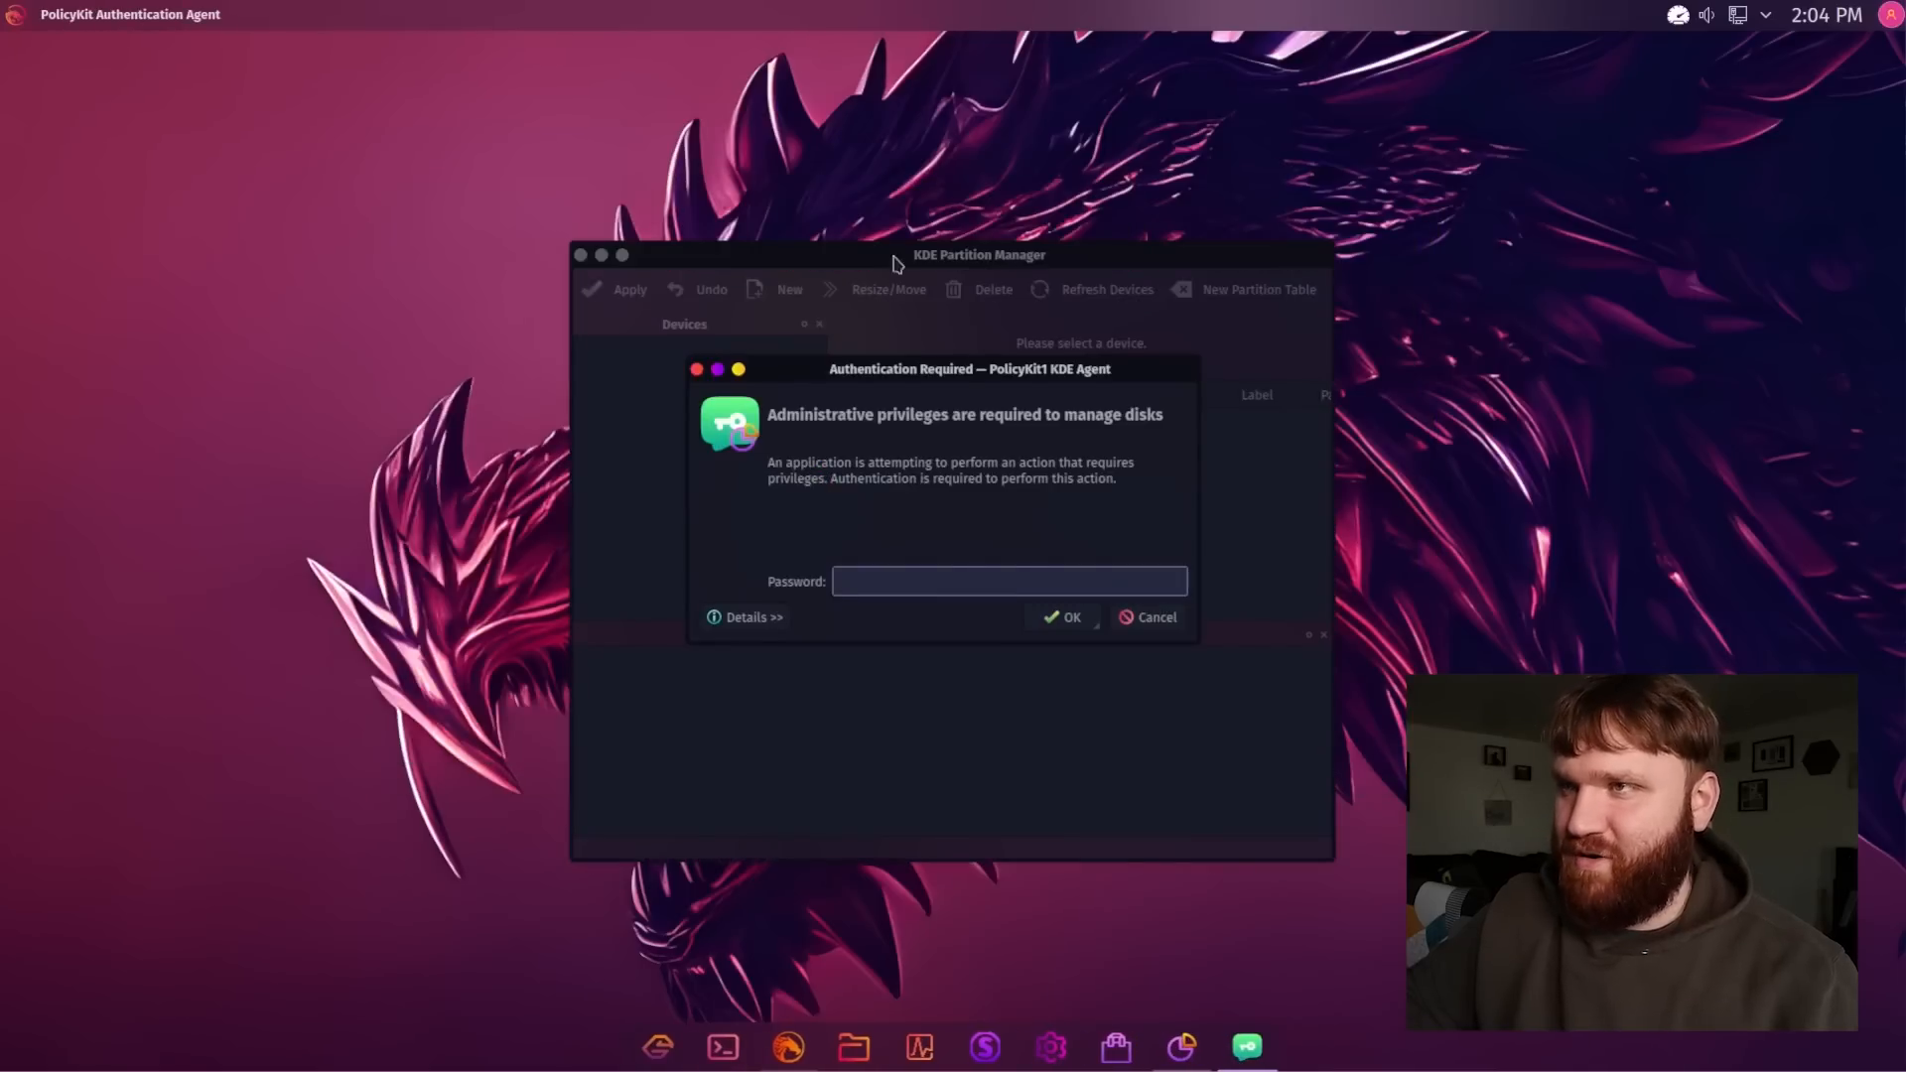
{"action": "left_click", "coordinate": [1065, 616]}
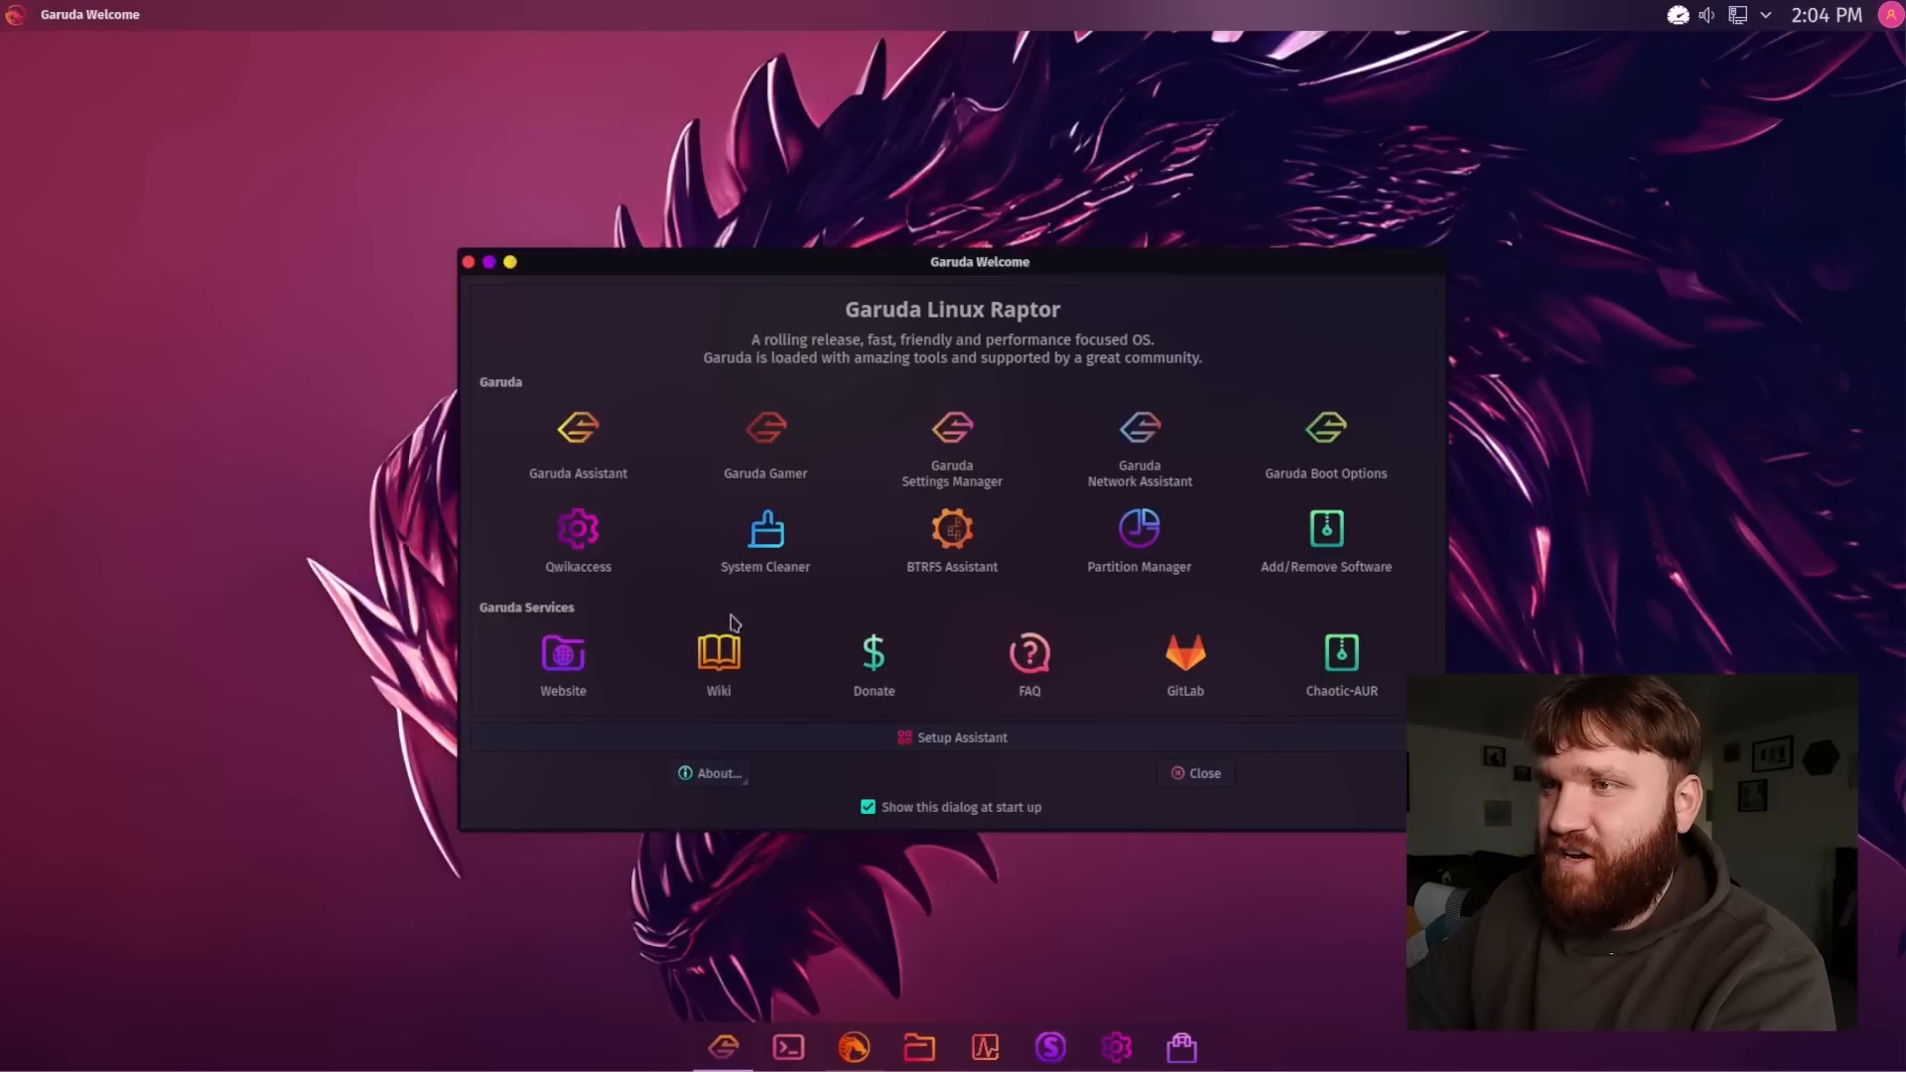
{"action": "mouse_move", "coordinate": [839, 958]}
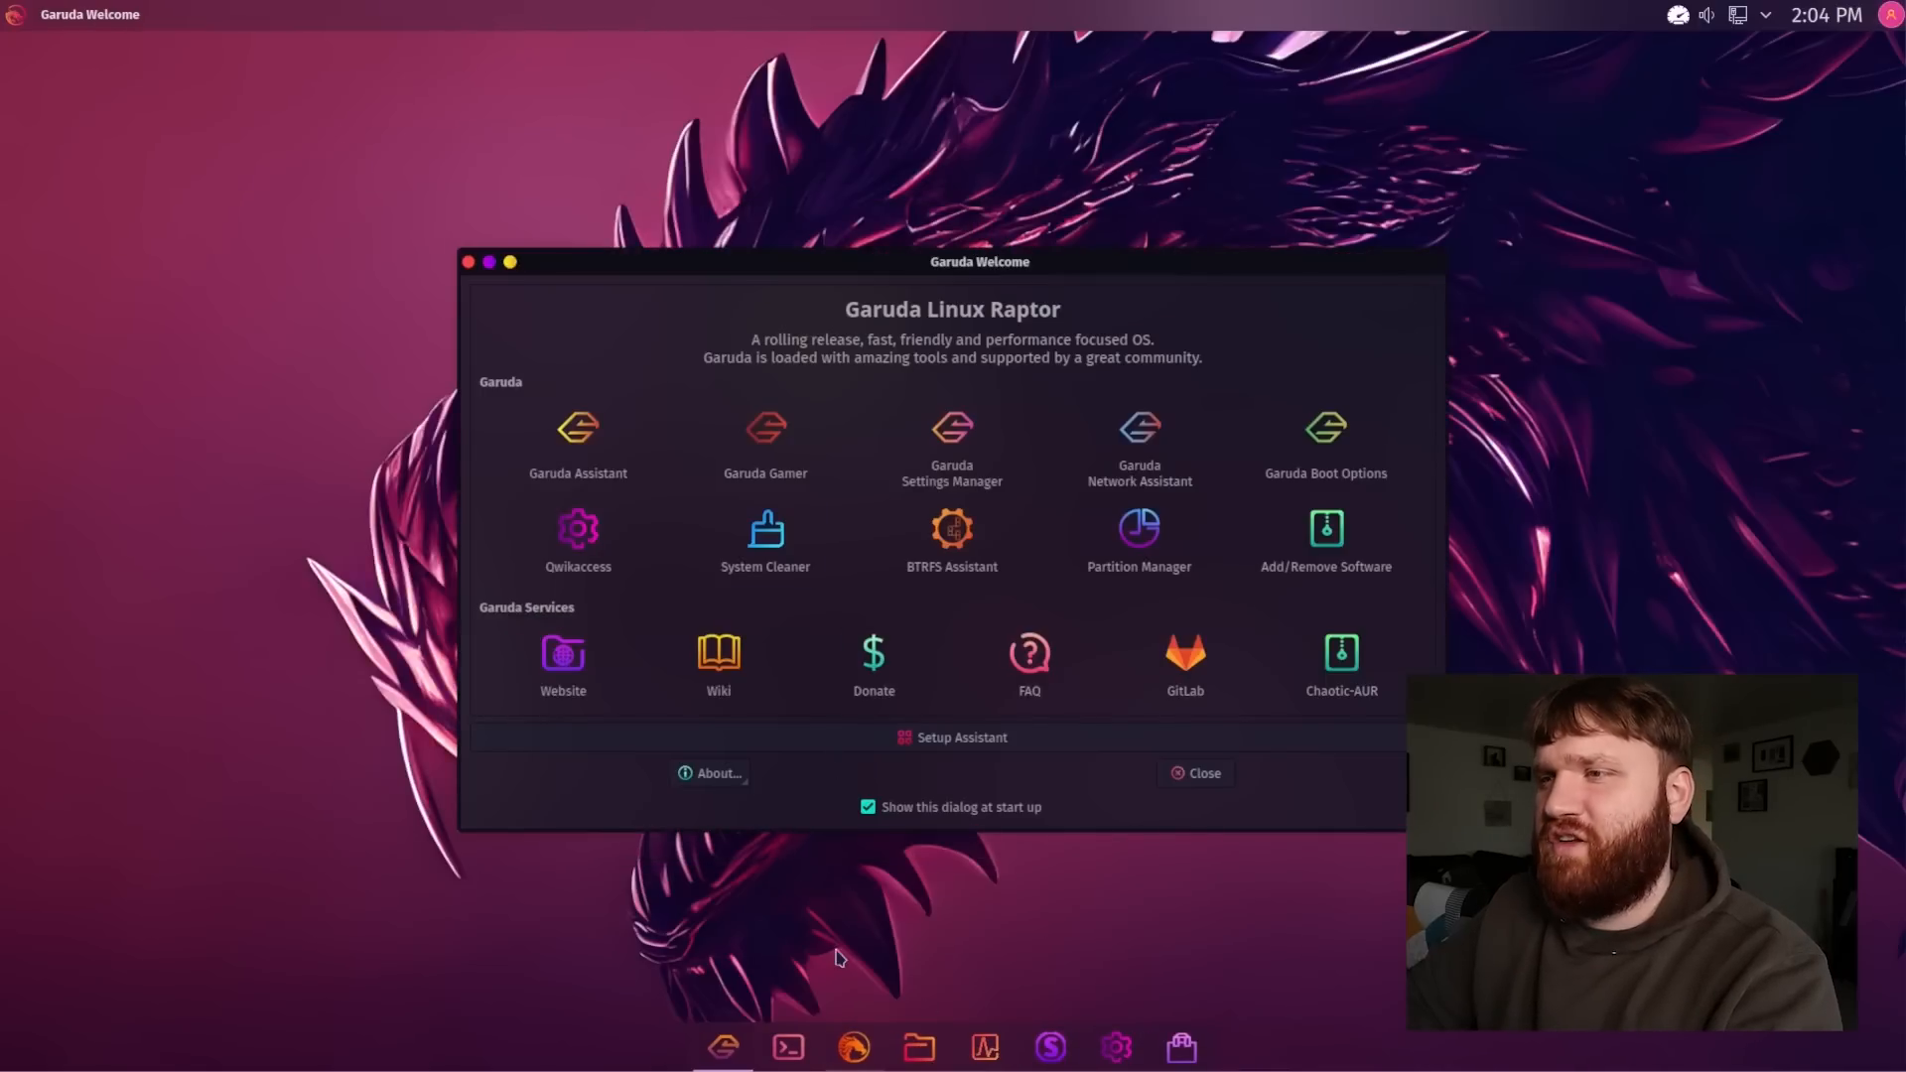
{"action": "mouse_move", "coordinate": [73, 13]}
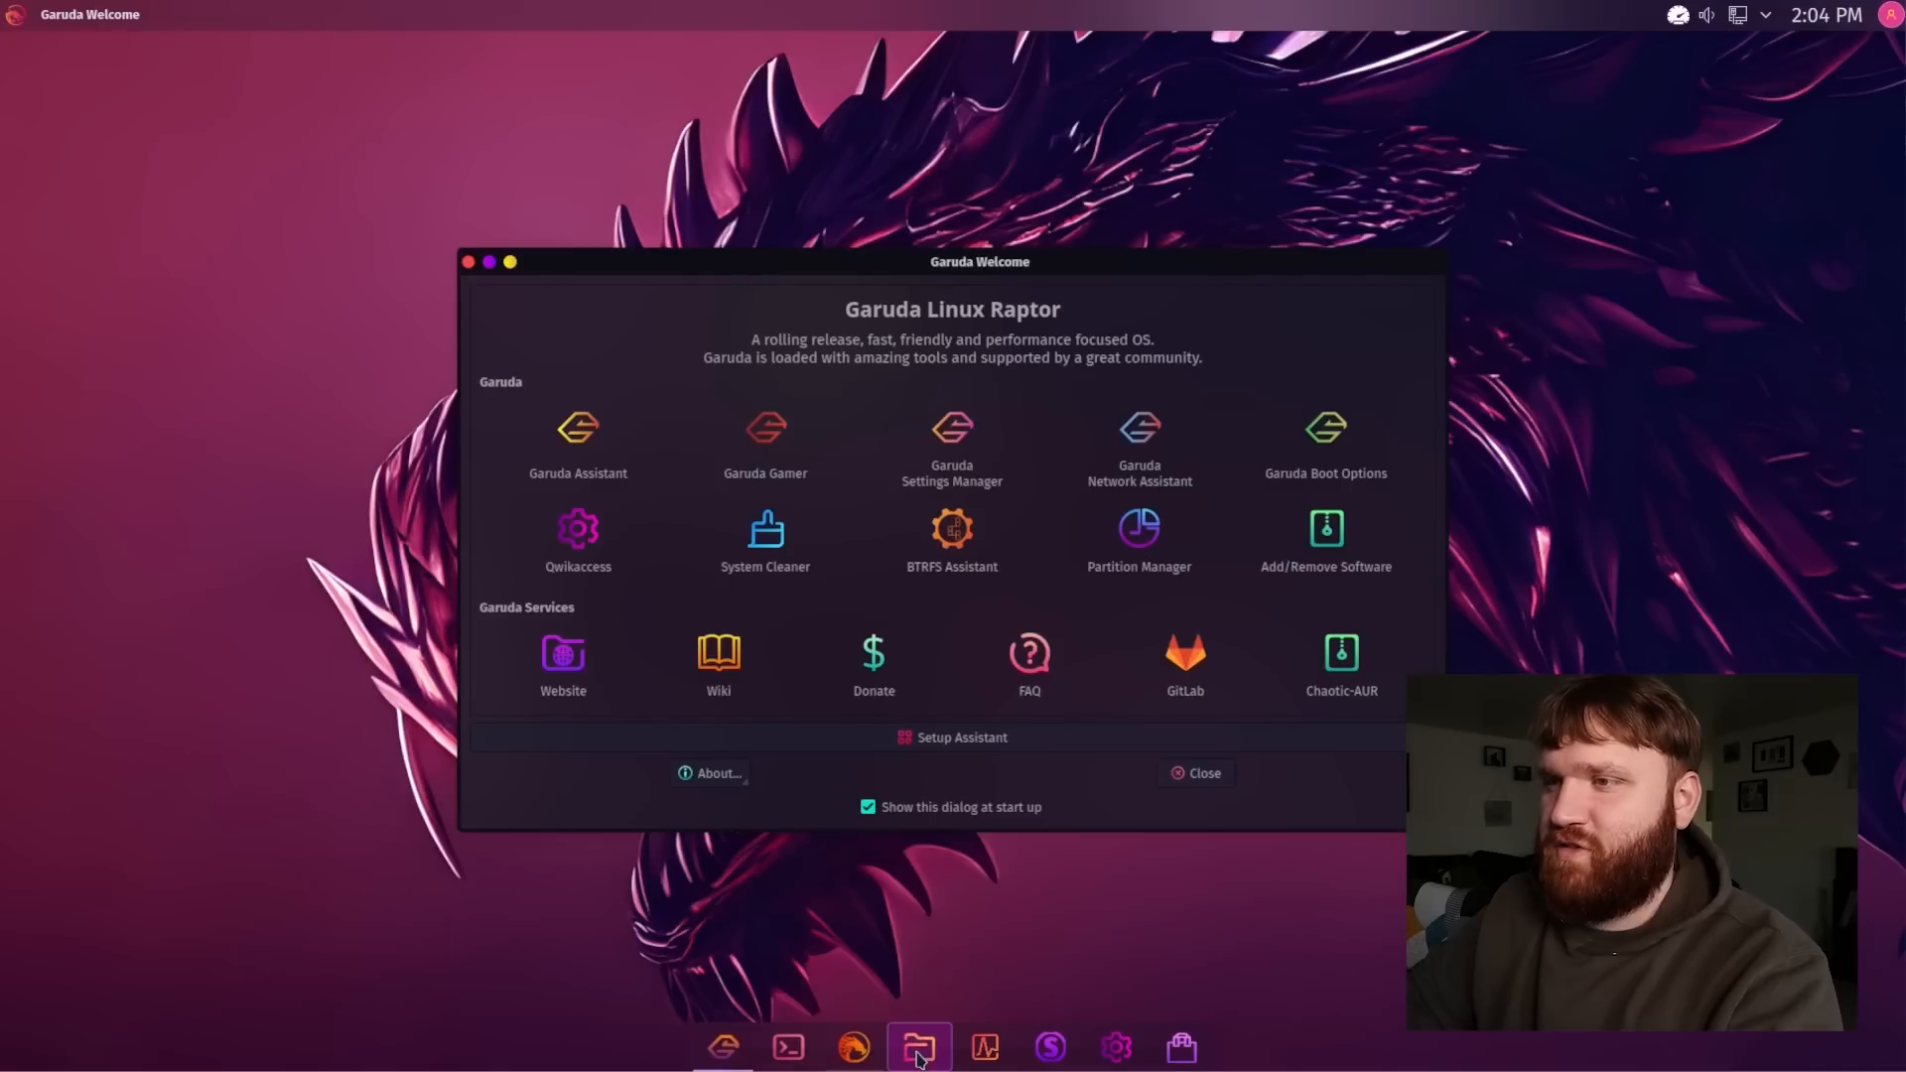
- Open Dolphin at Home, enter top panel edit mode, and view Window AppMenu widget options
{"action": "left_click", "coordinate": [917, 1046]}
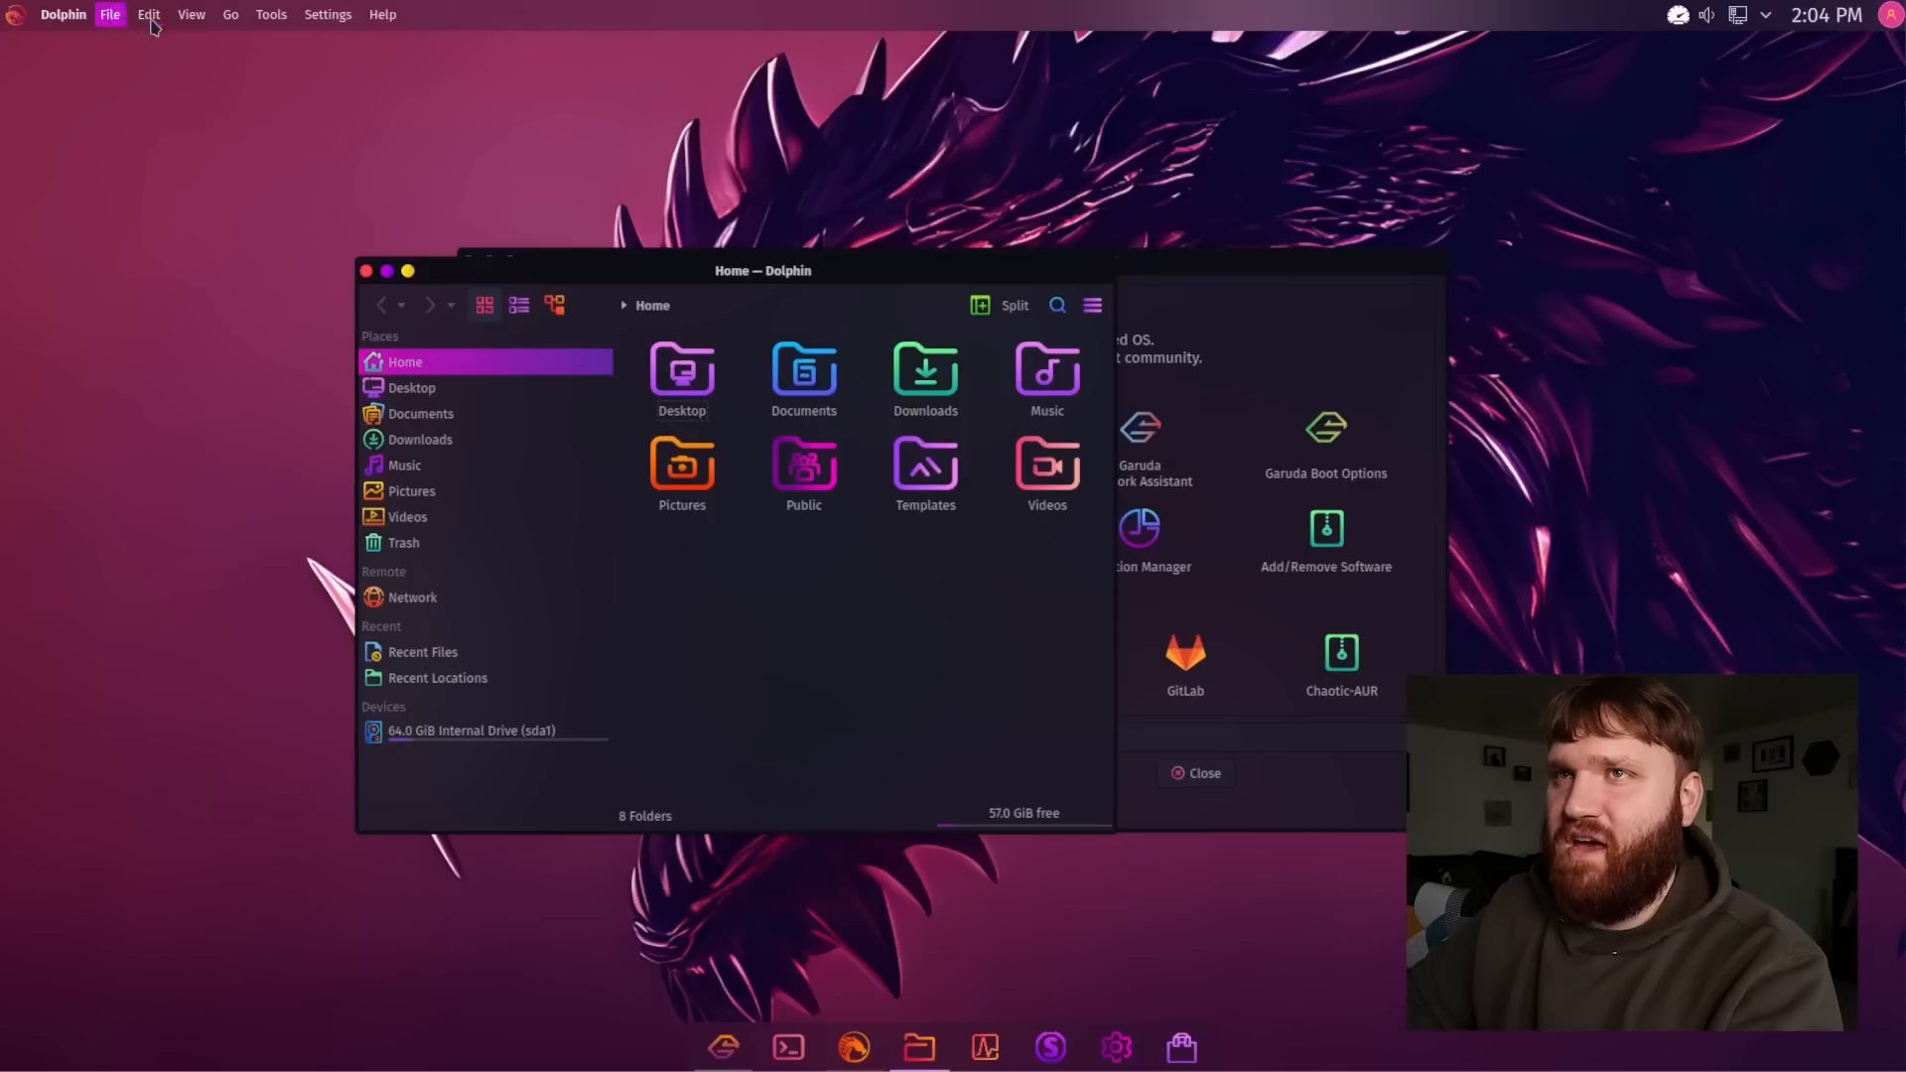
{"action": "left_click", "coordinate": [382, 13]}
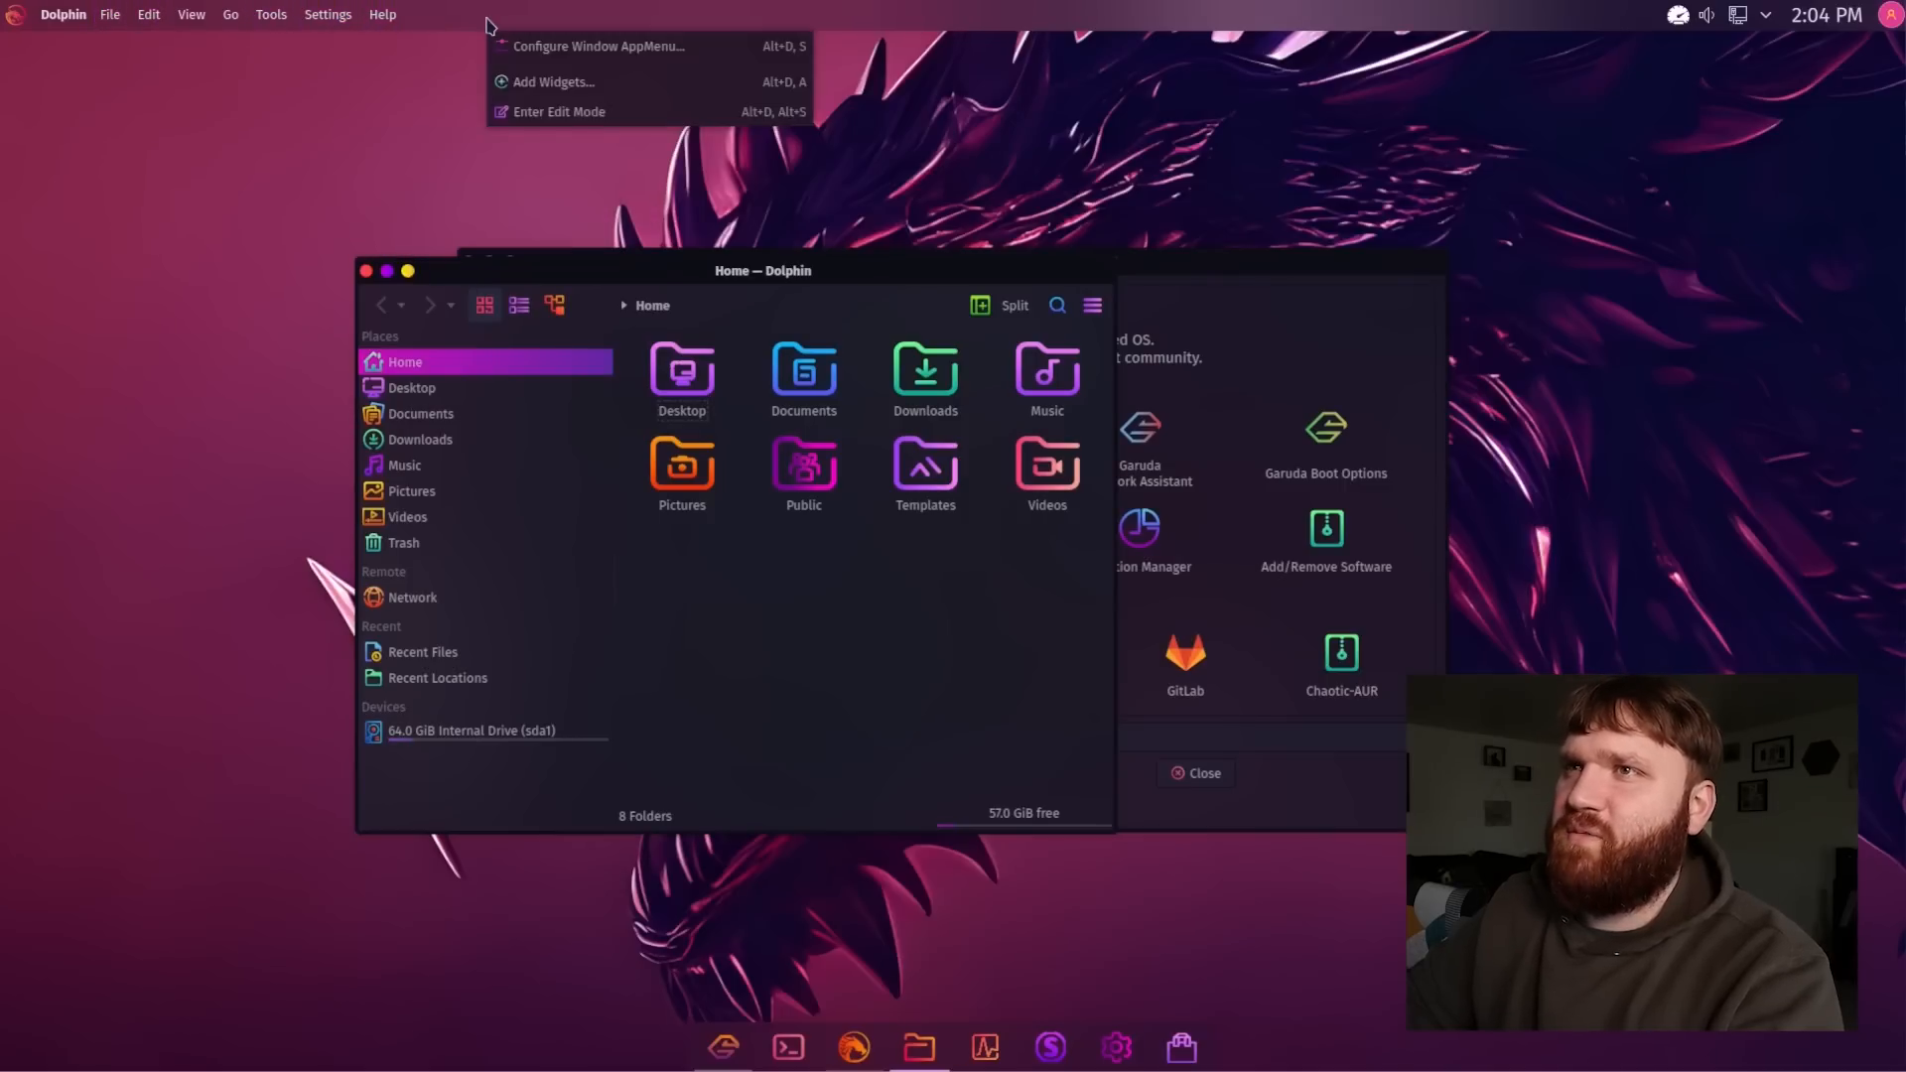
{"action": "left_click", "coordinate": [559, 110]}
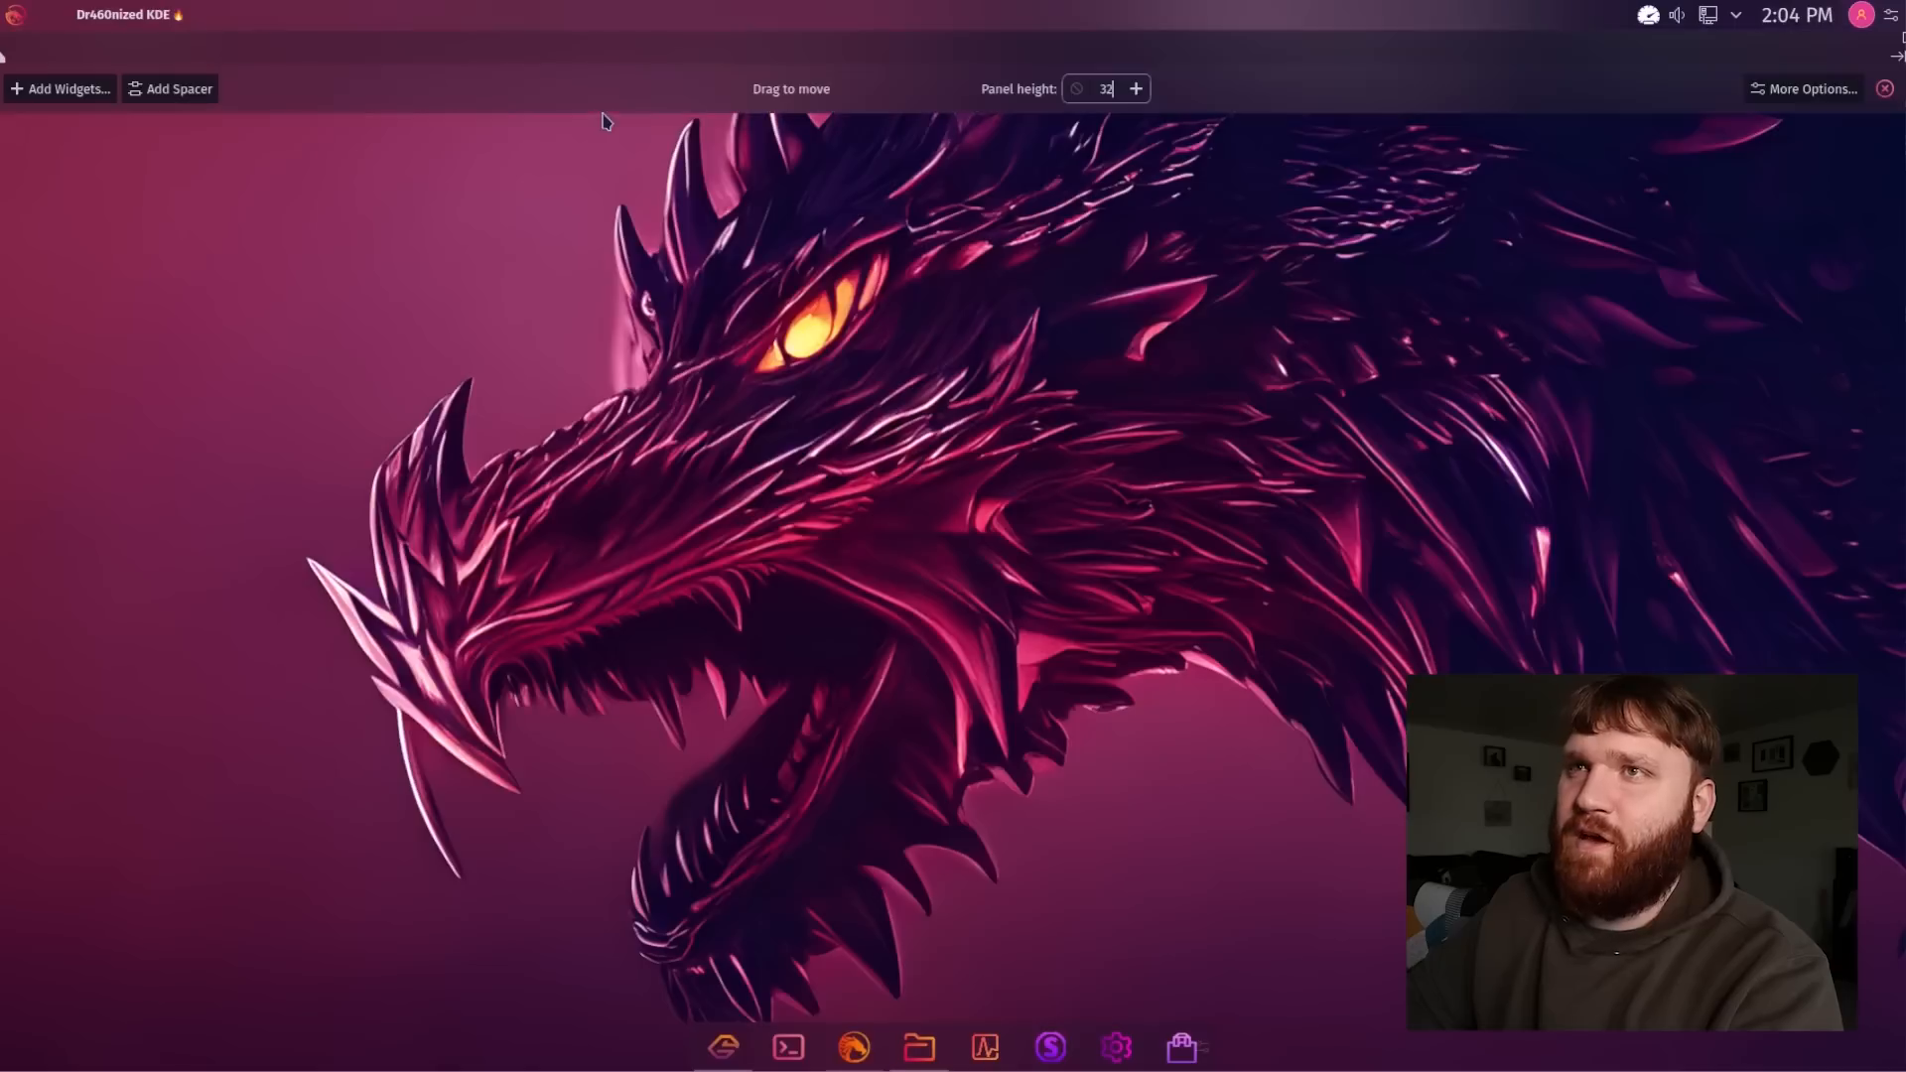
{"action": "right_click", "coordinate": [908, 15]}
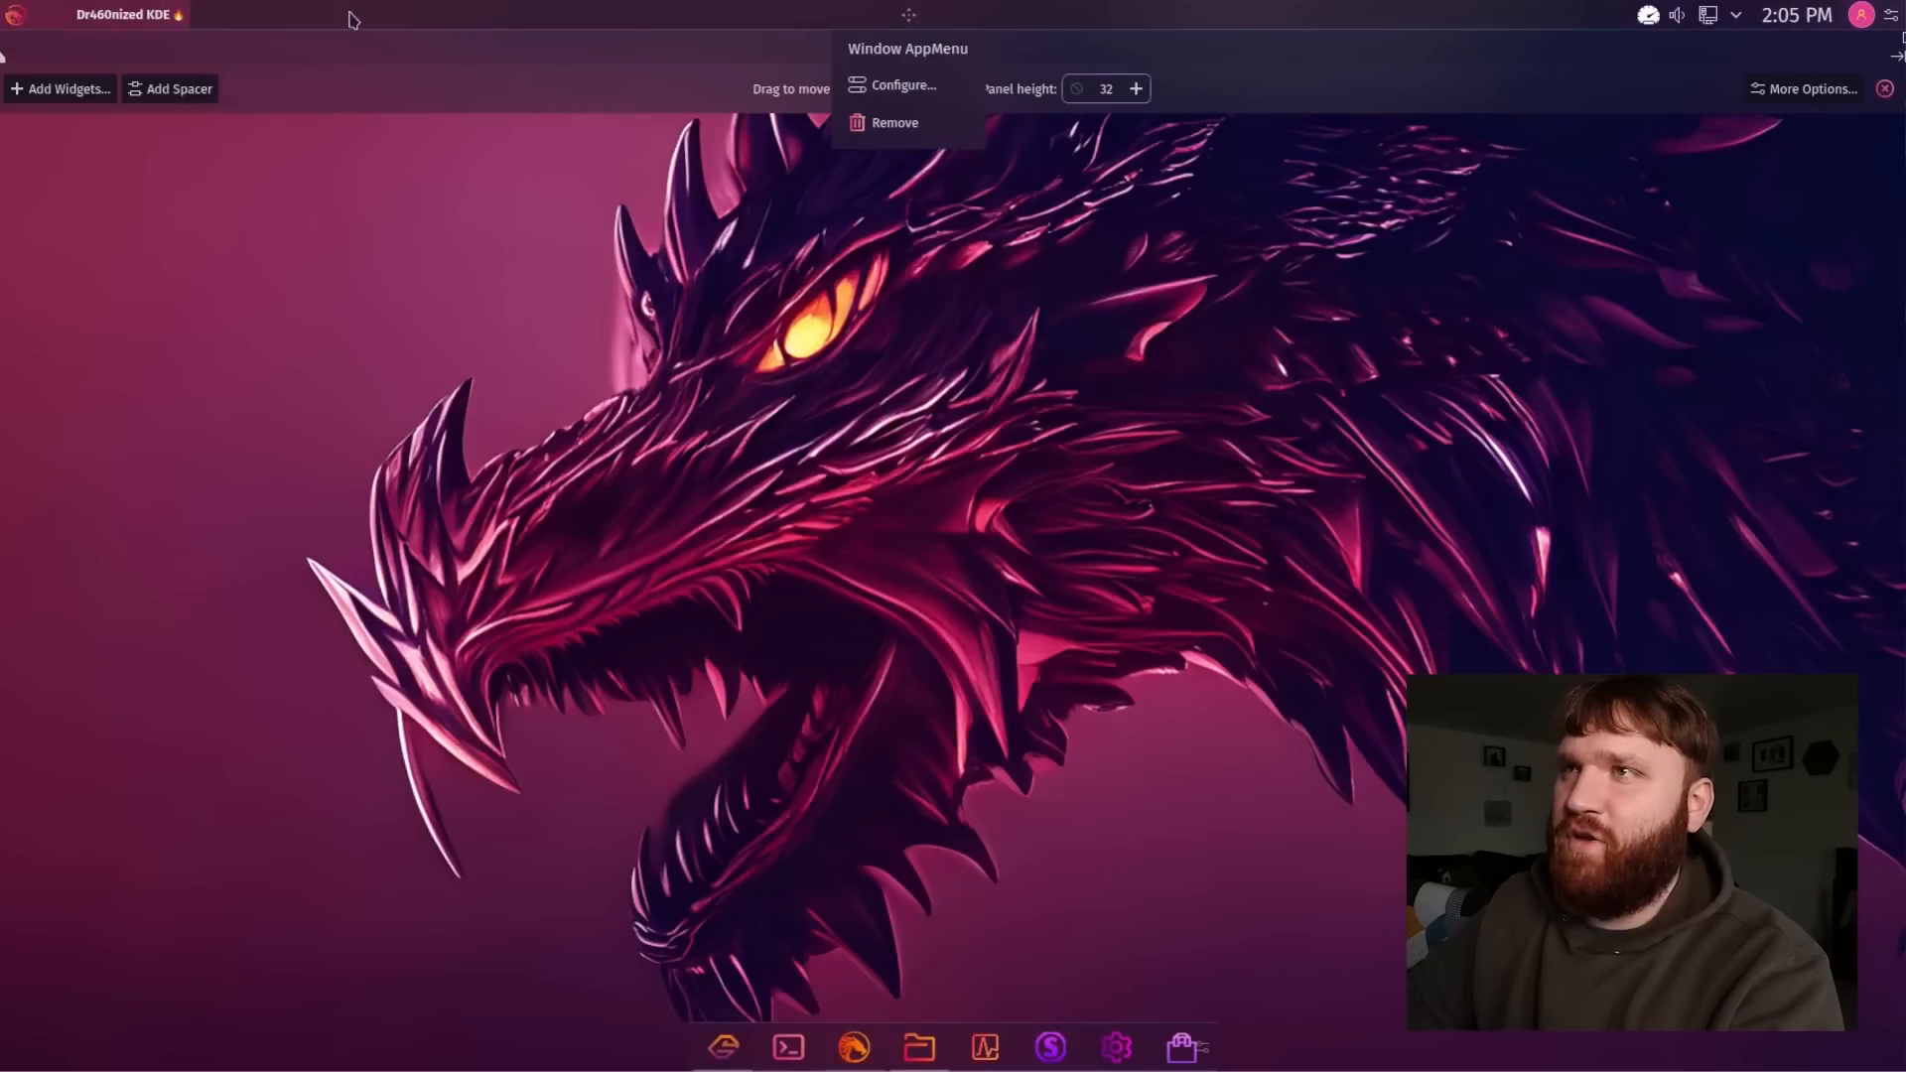
{"action": "mouse_move", "coordinate": [675, 29]}
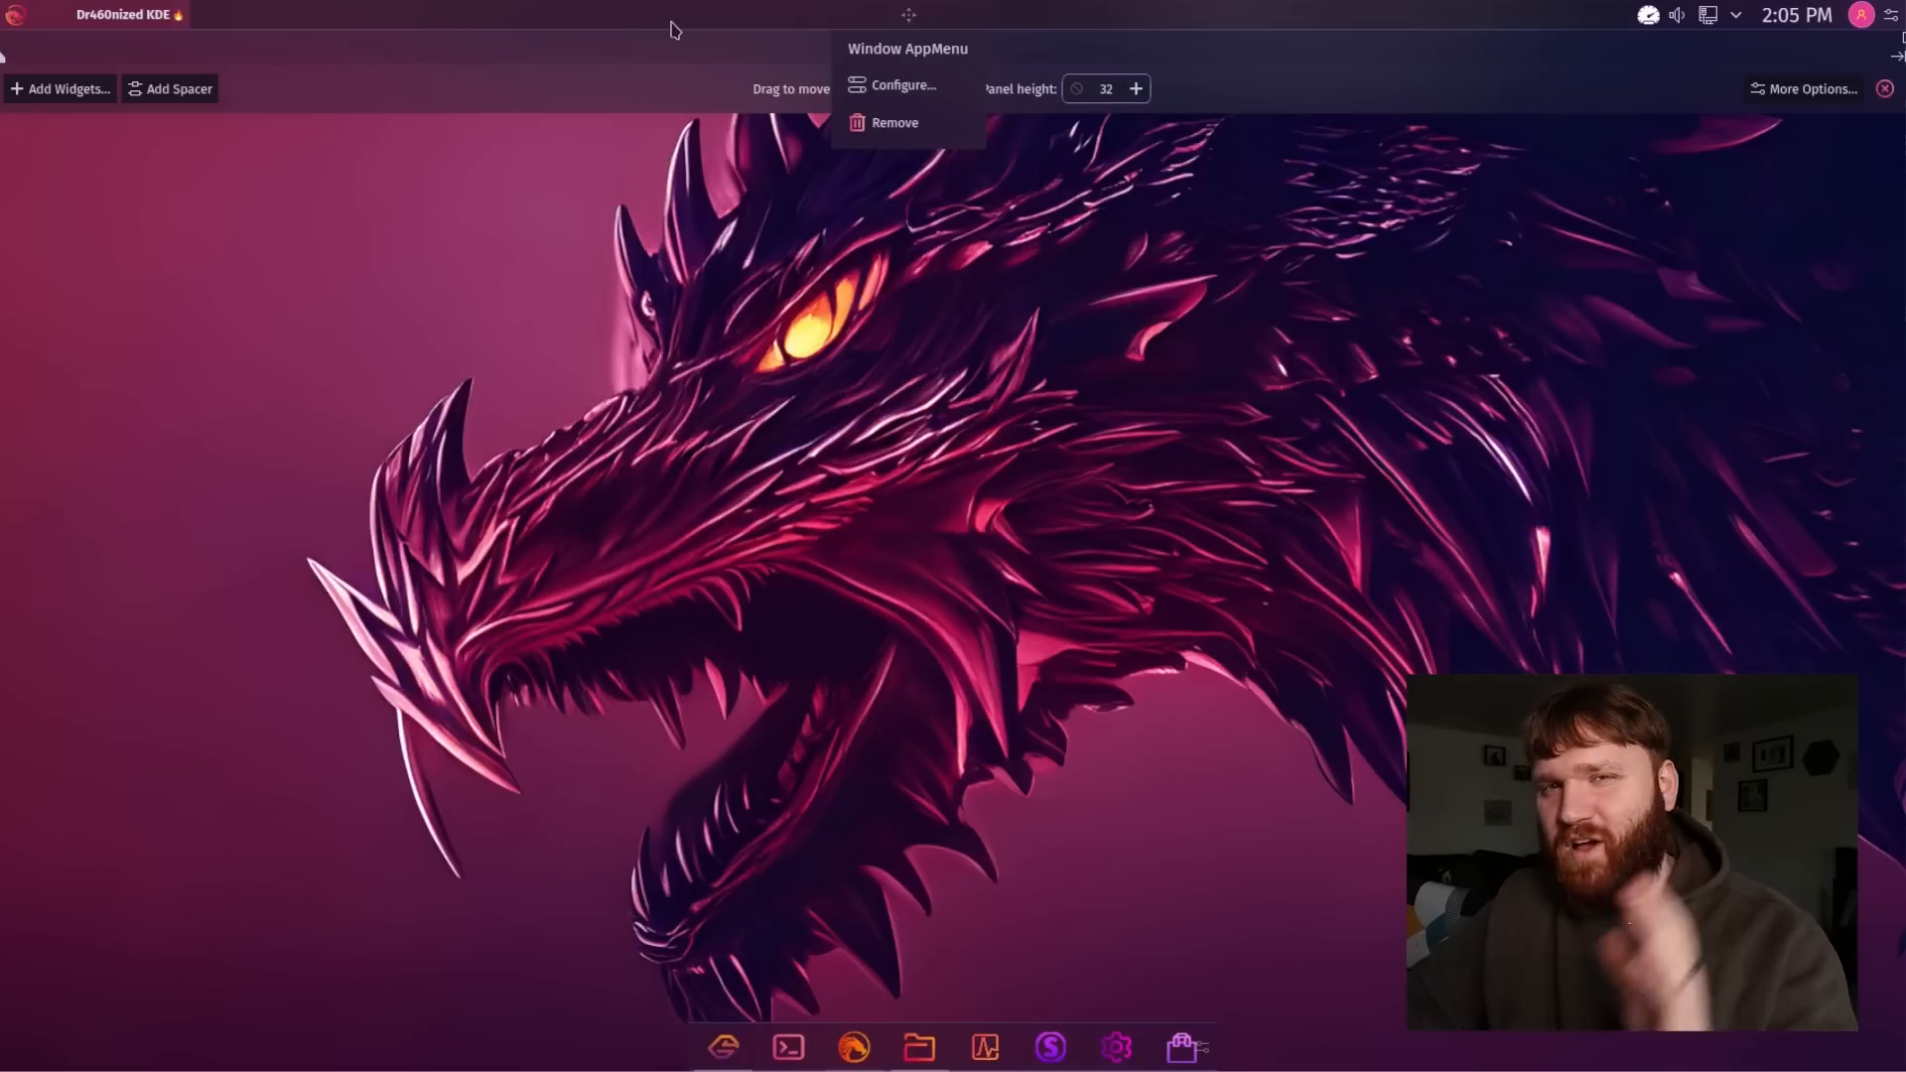
{"action": "mouse_move", "coordinate": [650, 48]}
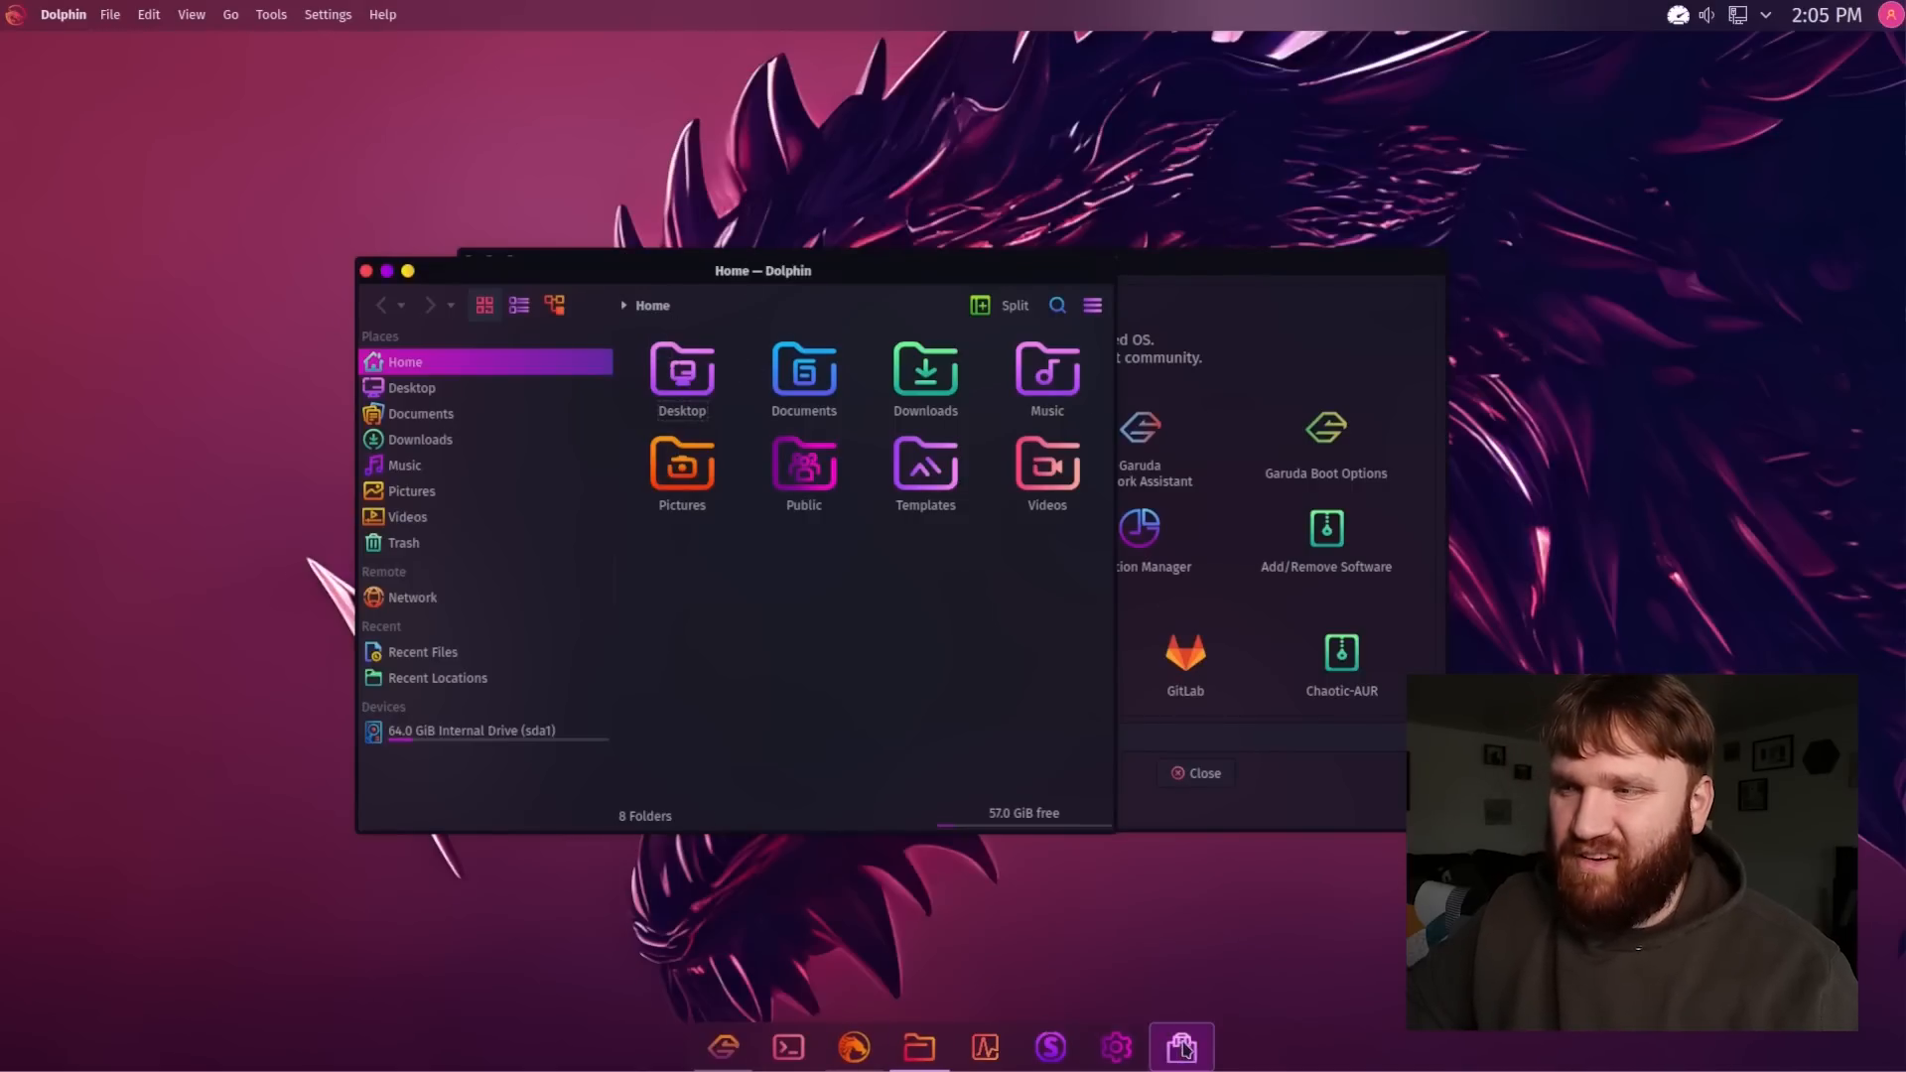
- Search Octopi for 'gimp' and install it, giving the sudo password and answering Y
{"action": "left_click", "coordinate": [1180, 1045]}
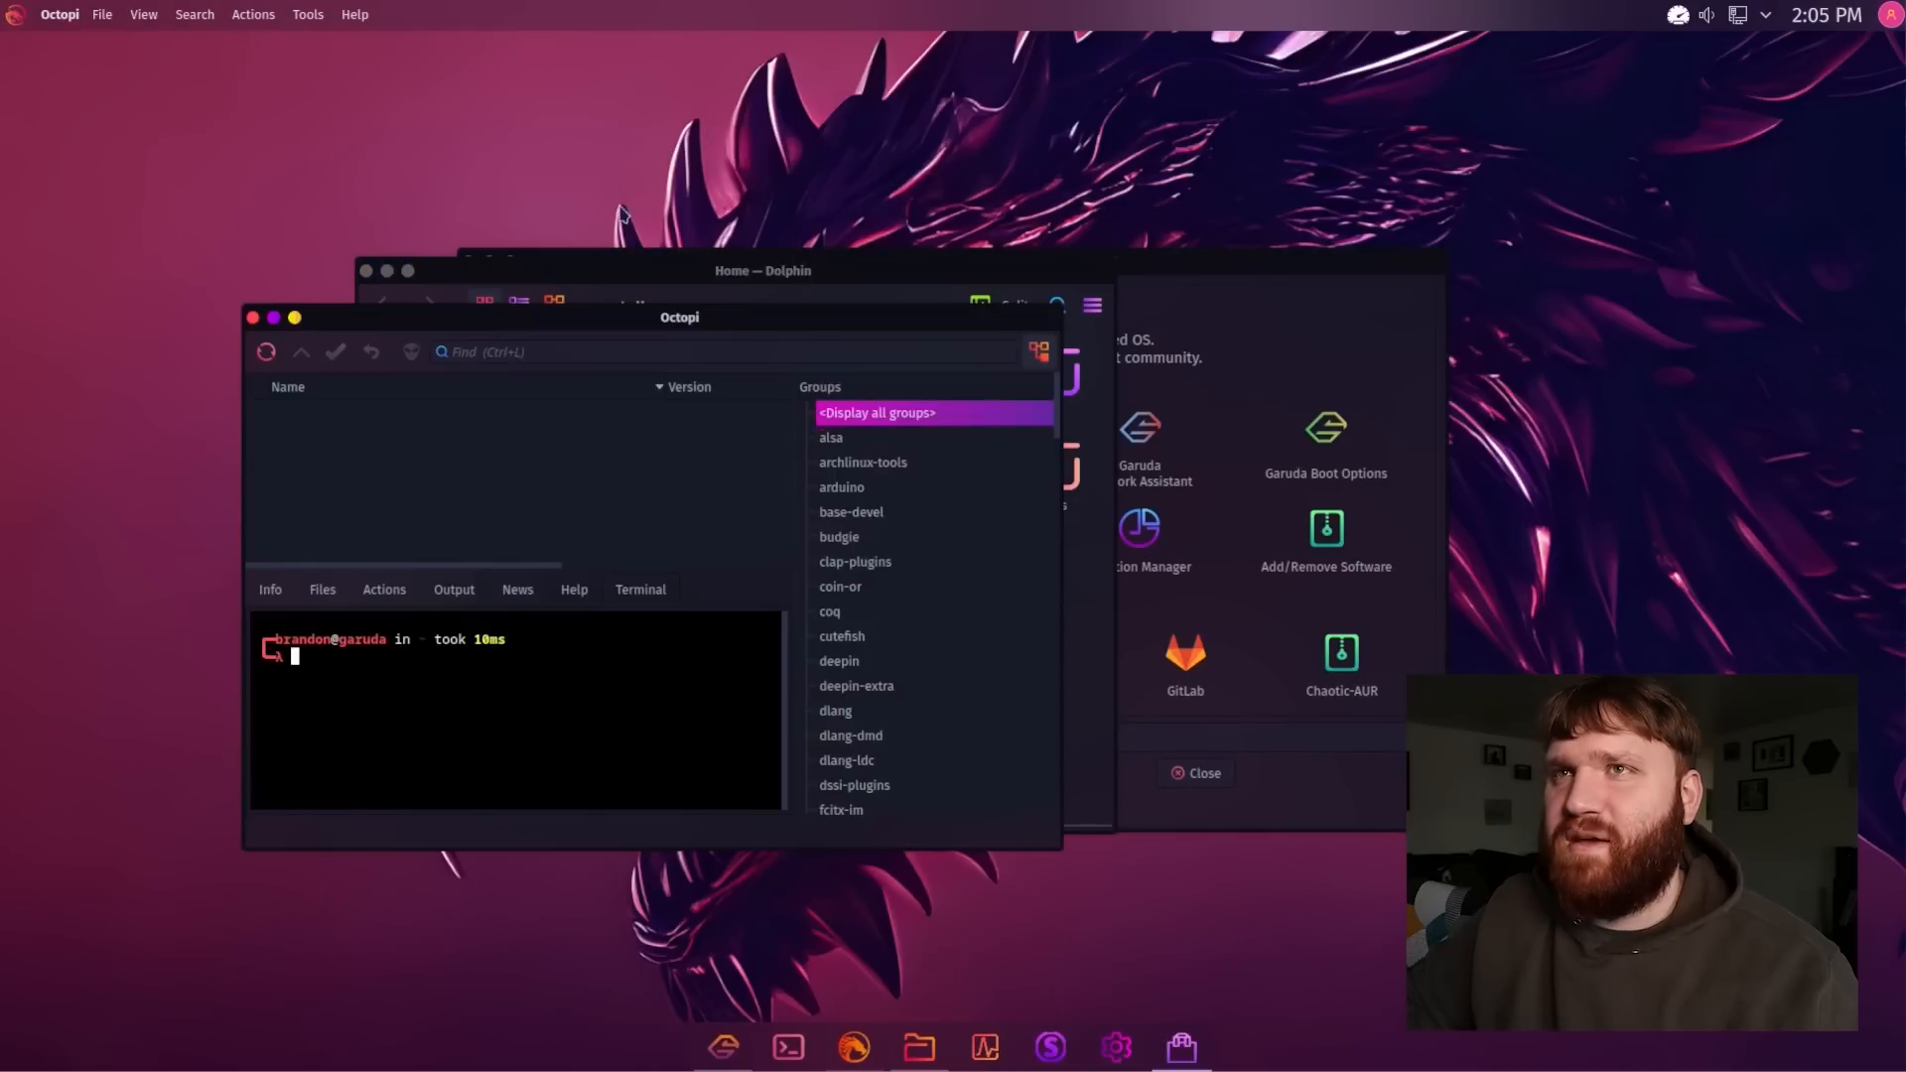
{"action": "type", "text": "gimp"}
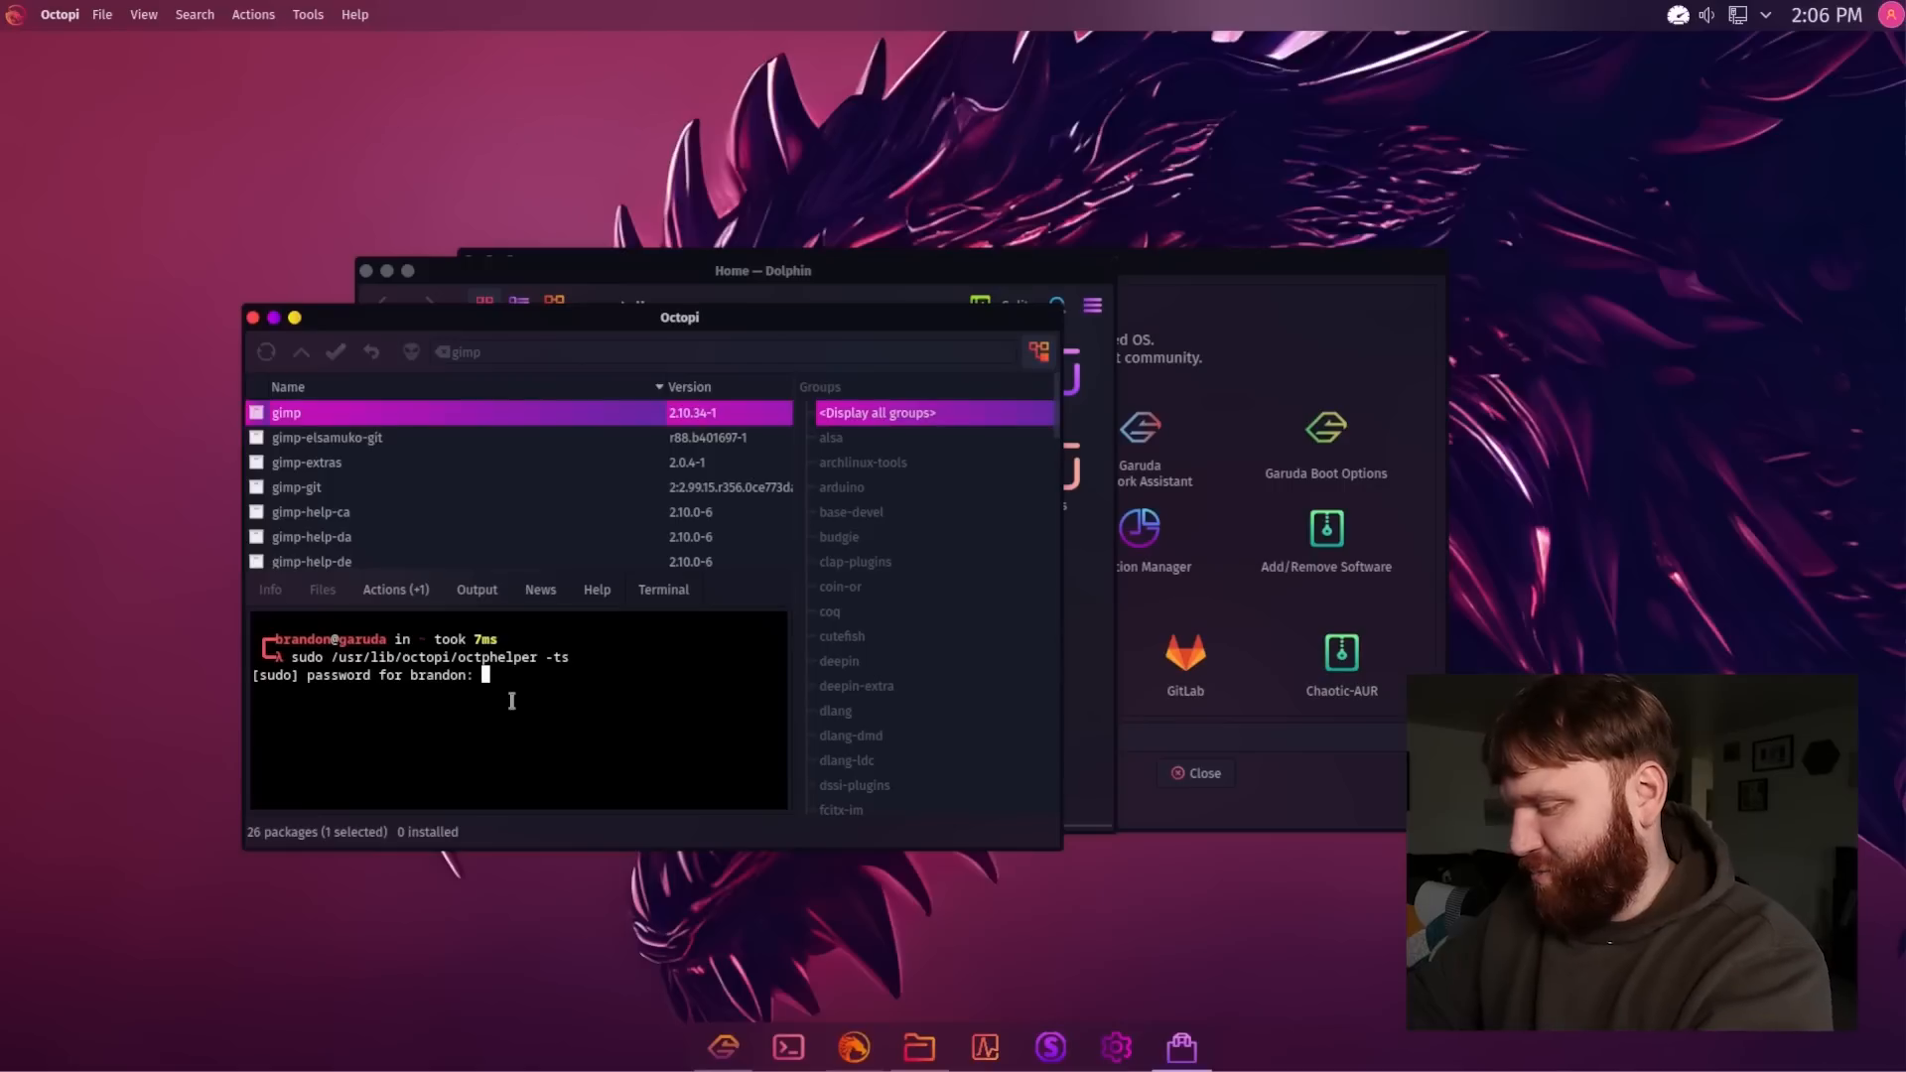
{"action": "key", "text": "Return"}
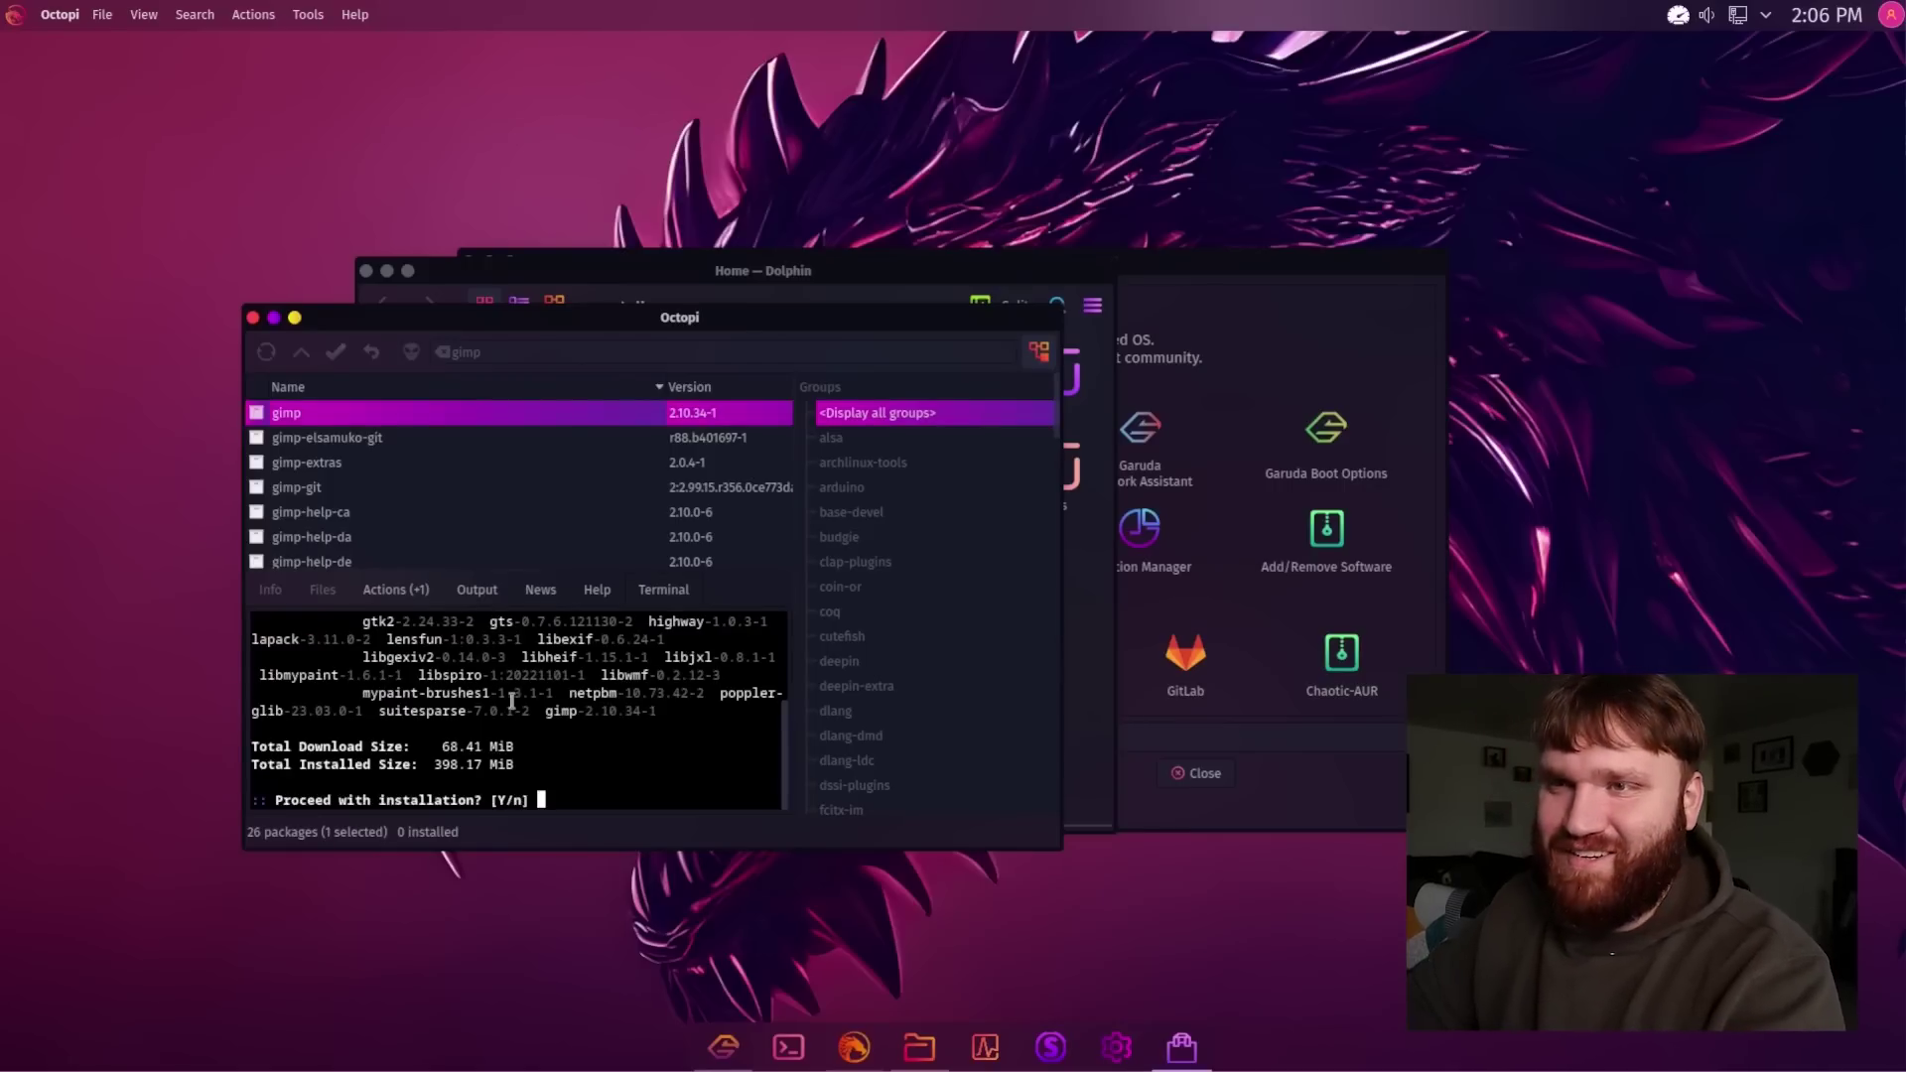
{"action": "type", "text": "Y"}
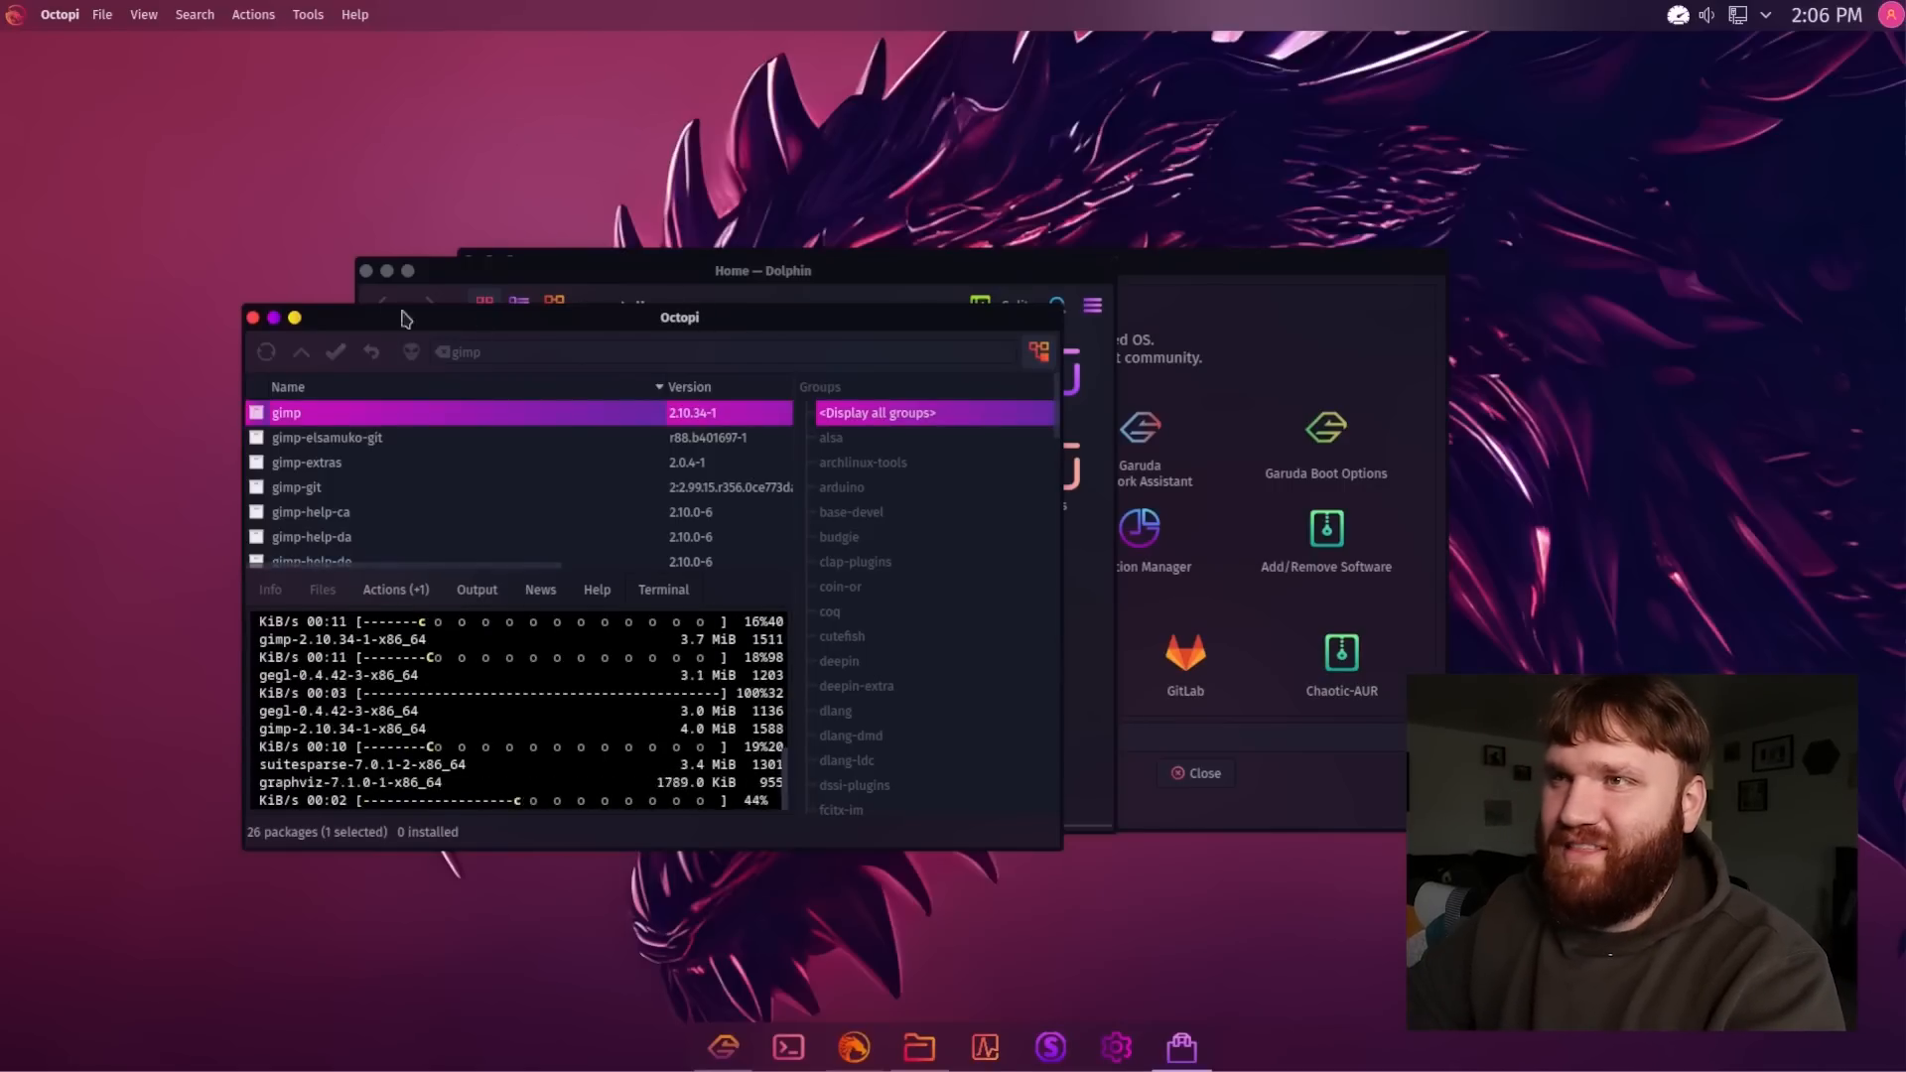
{"action": "mouse_move", "coordinate": [153, 247]}
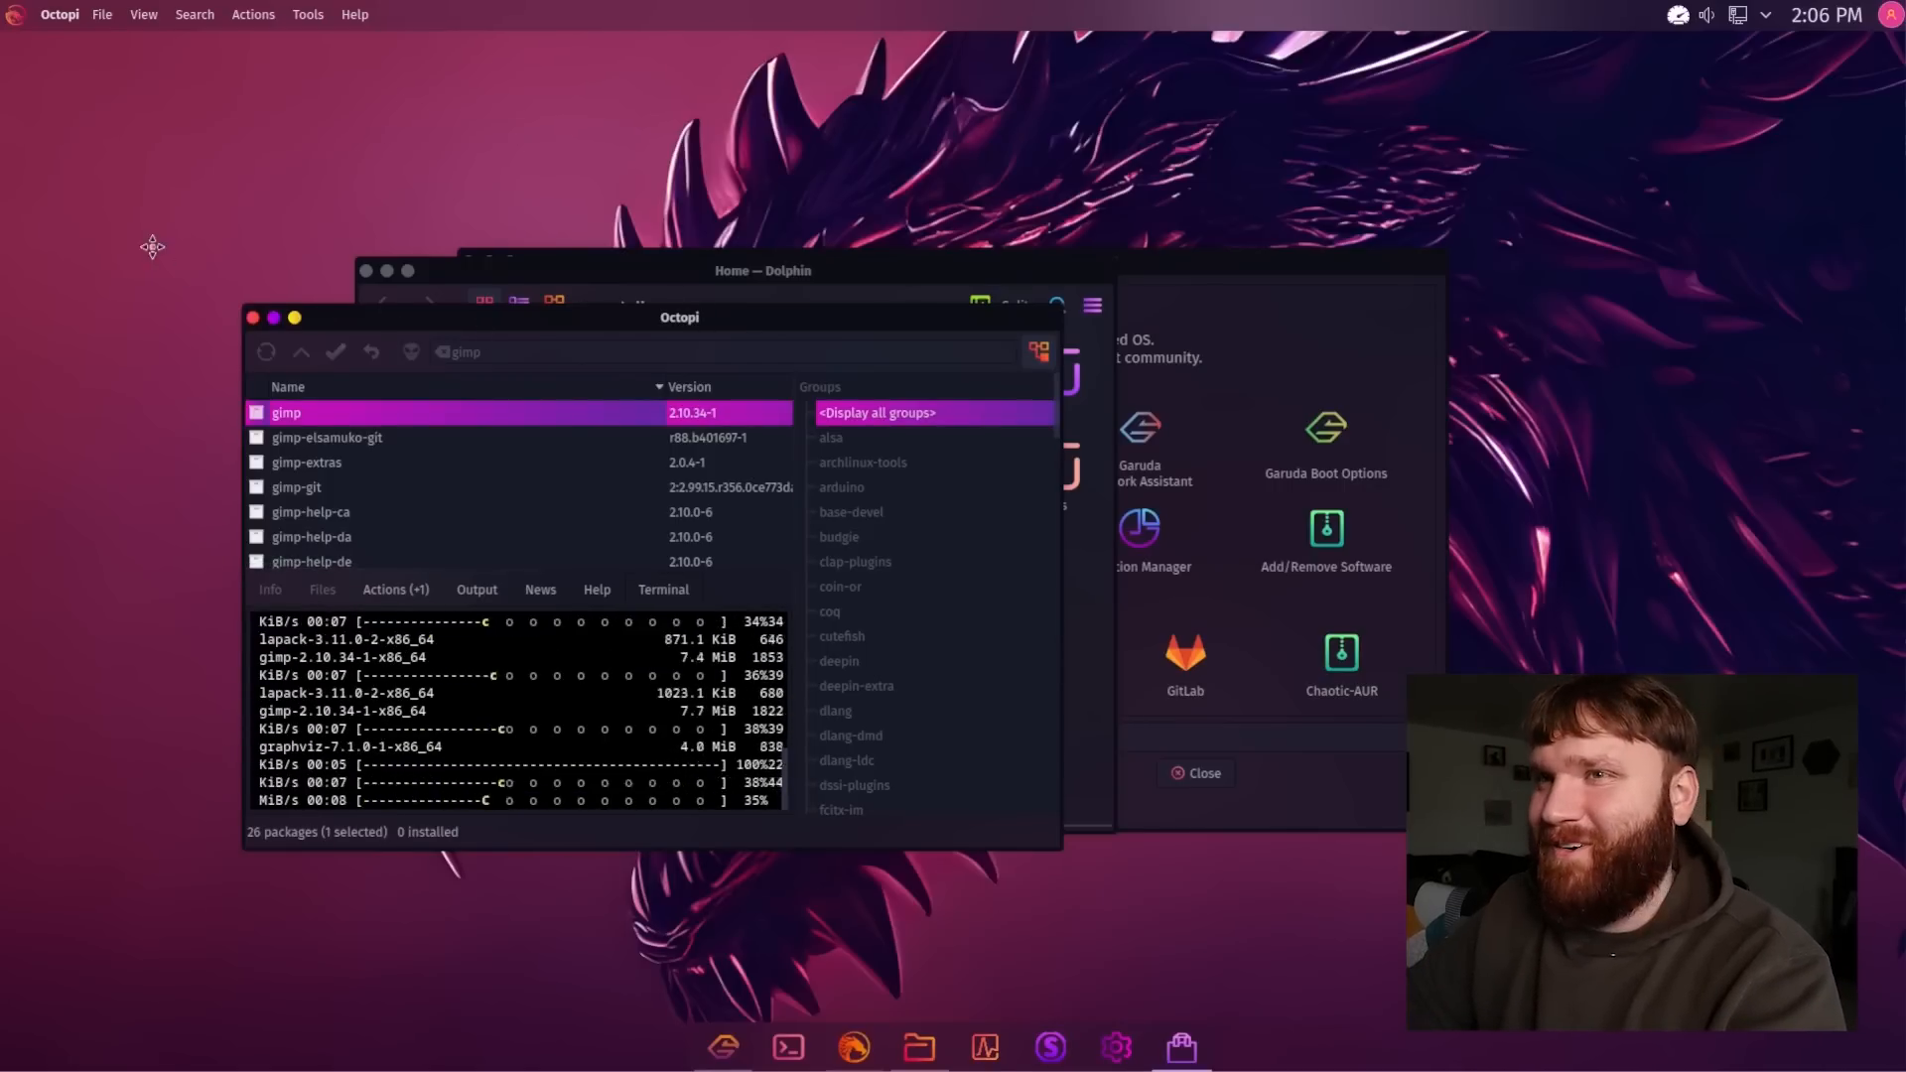
- Open and dismiss GIMP's File menu, close GIMP, and bring Dolphin's Home window forward
{"action": "left_click", "coordinate": [219, 139]}
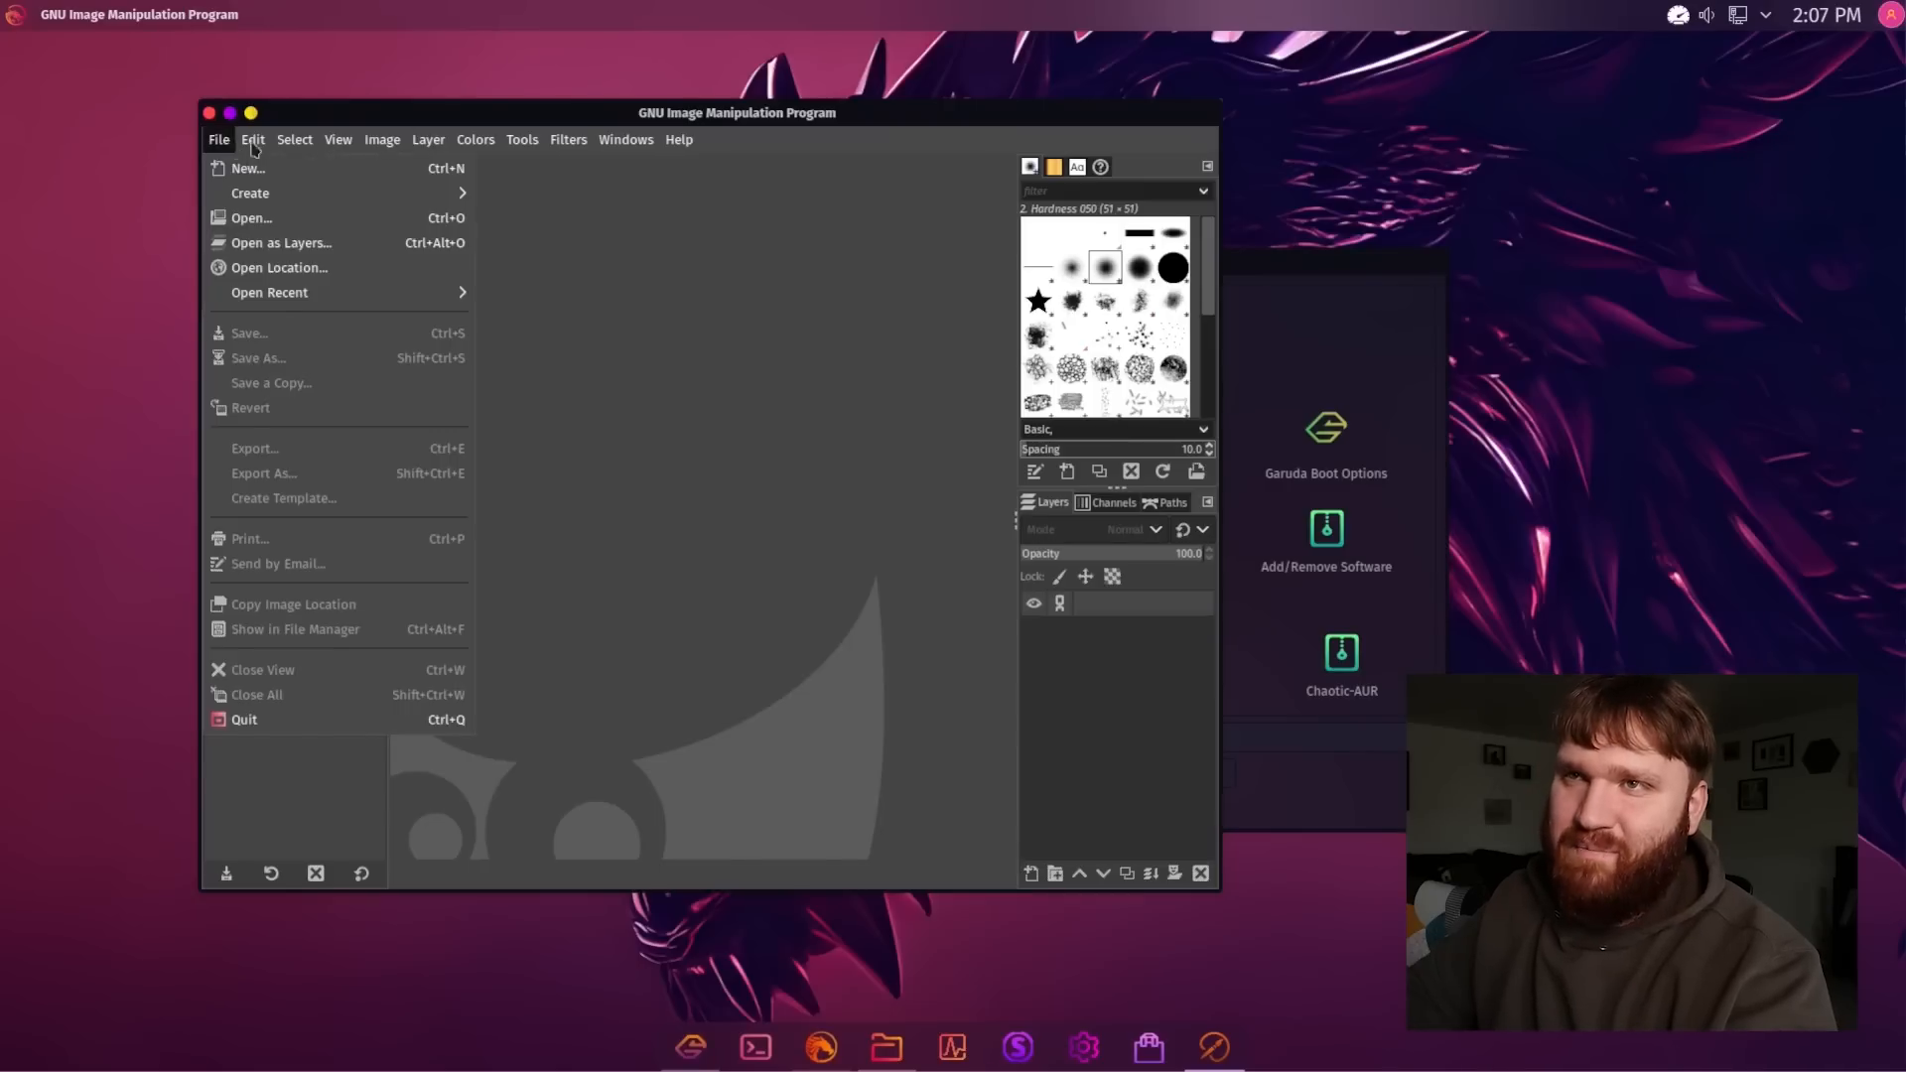
{"action": "left_click", "coordinate": [338, 139]}
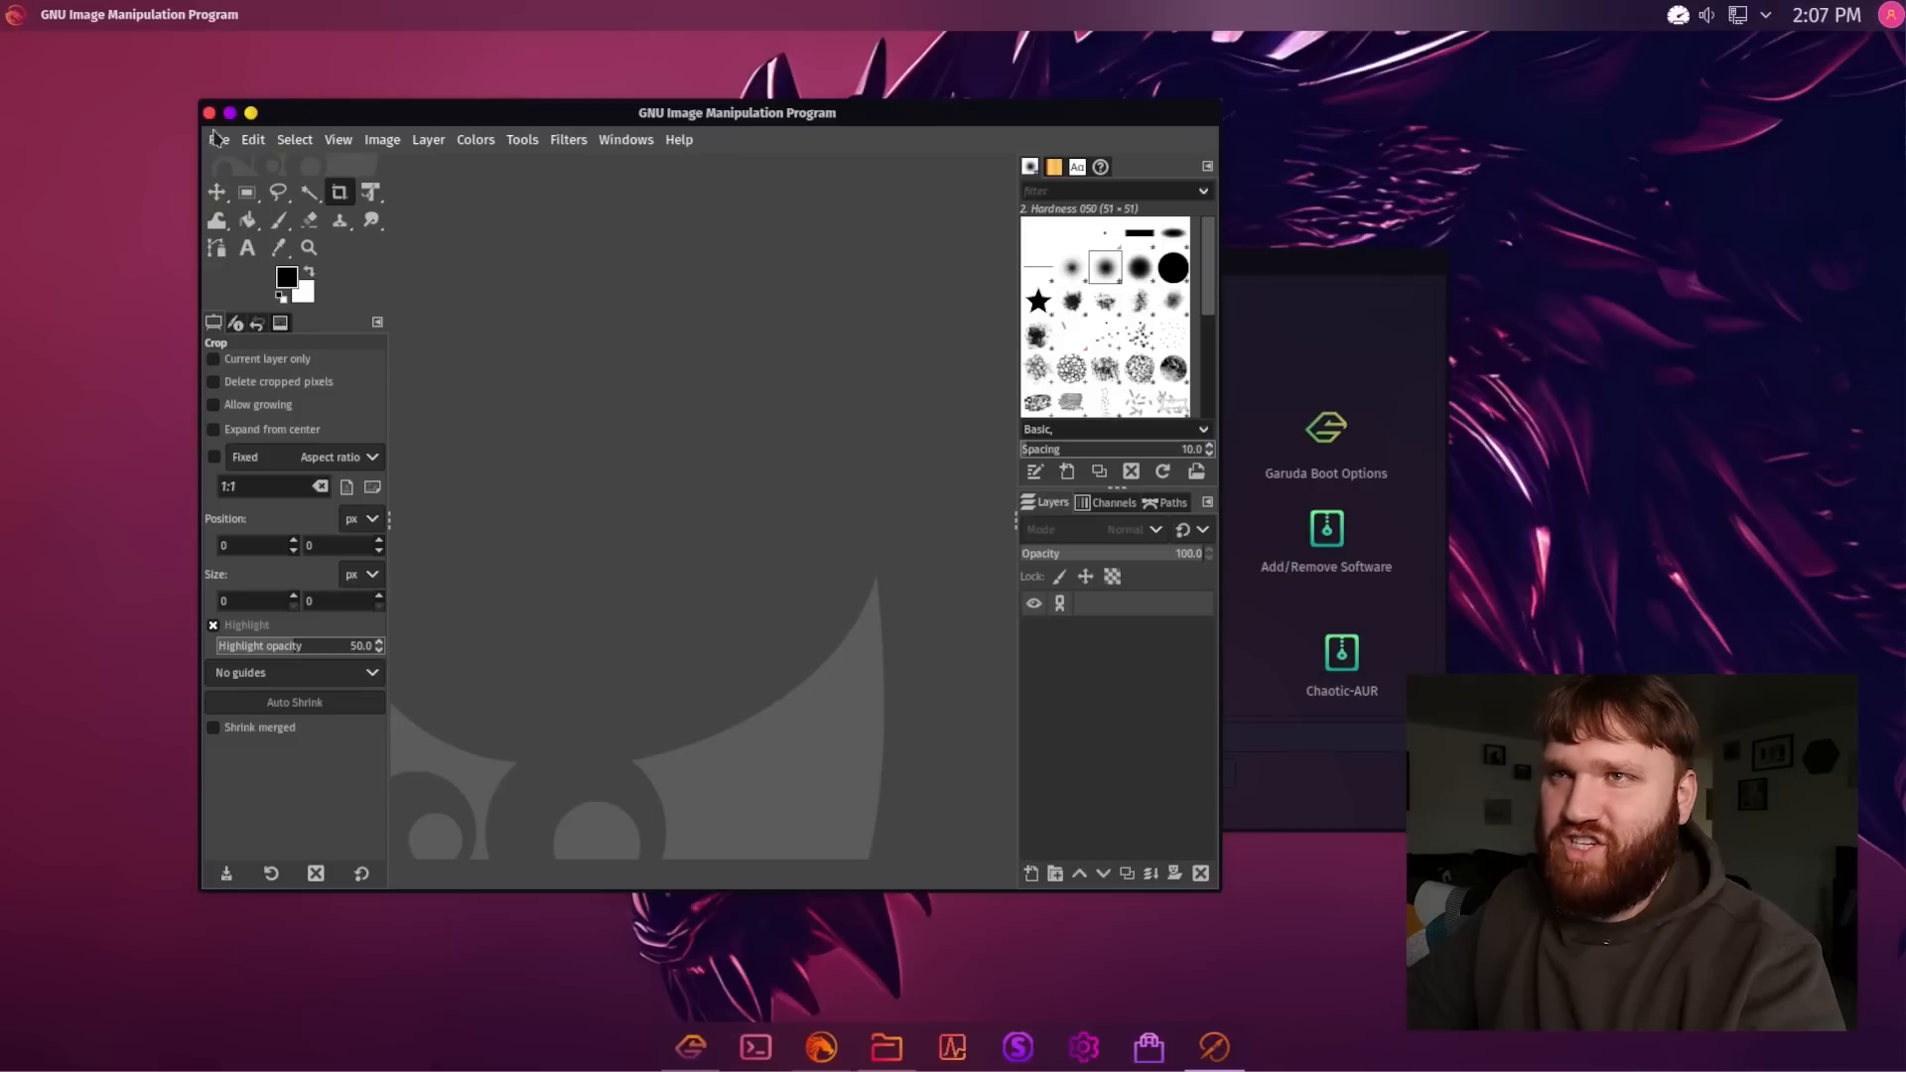
{"action": "left_click", "coordinate": [886, 1046]}
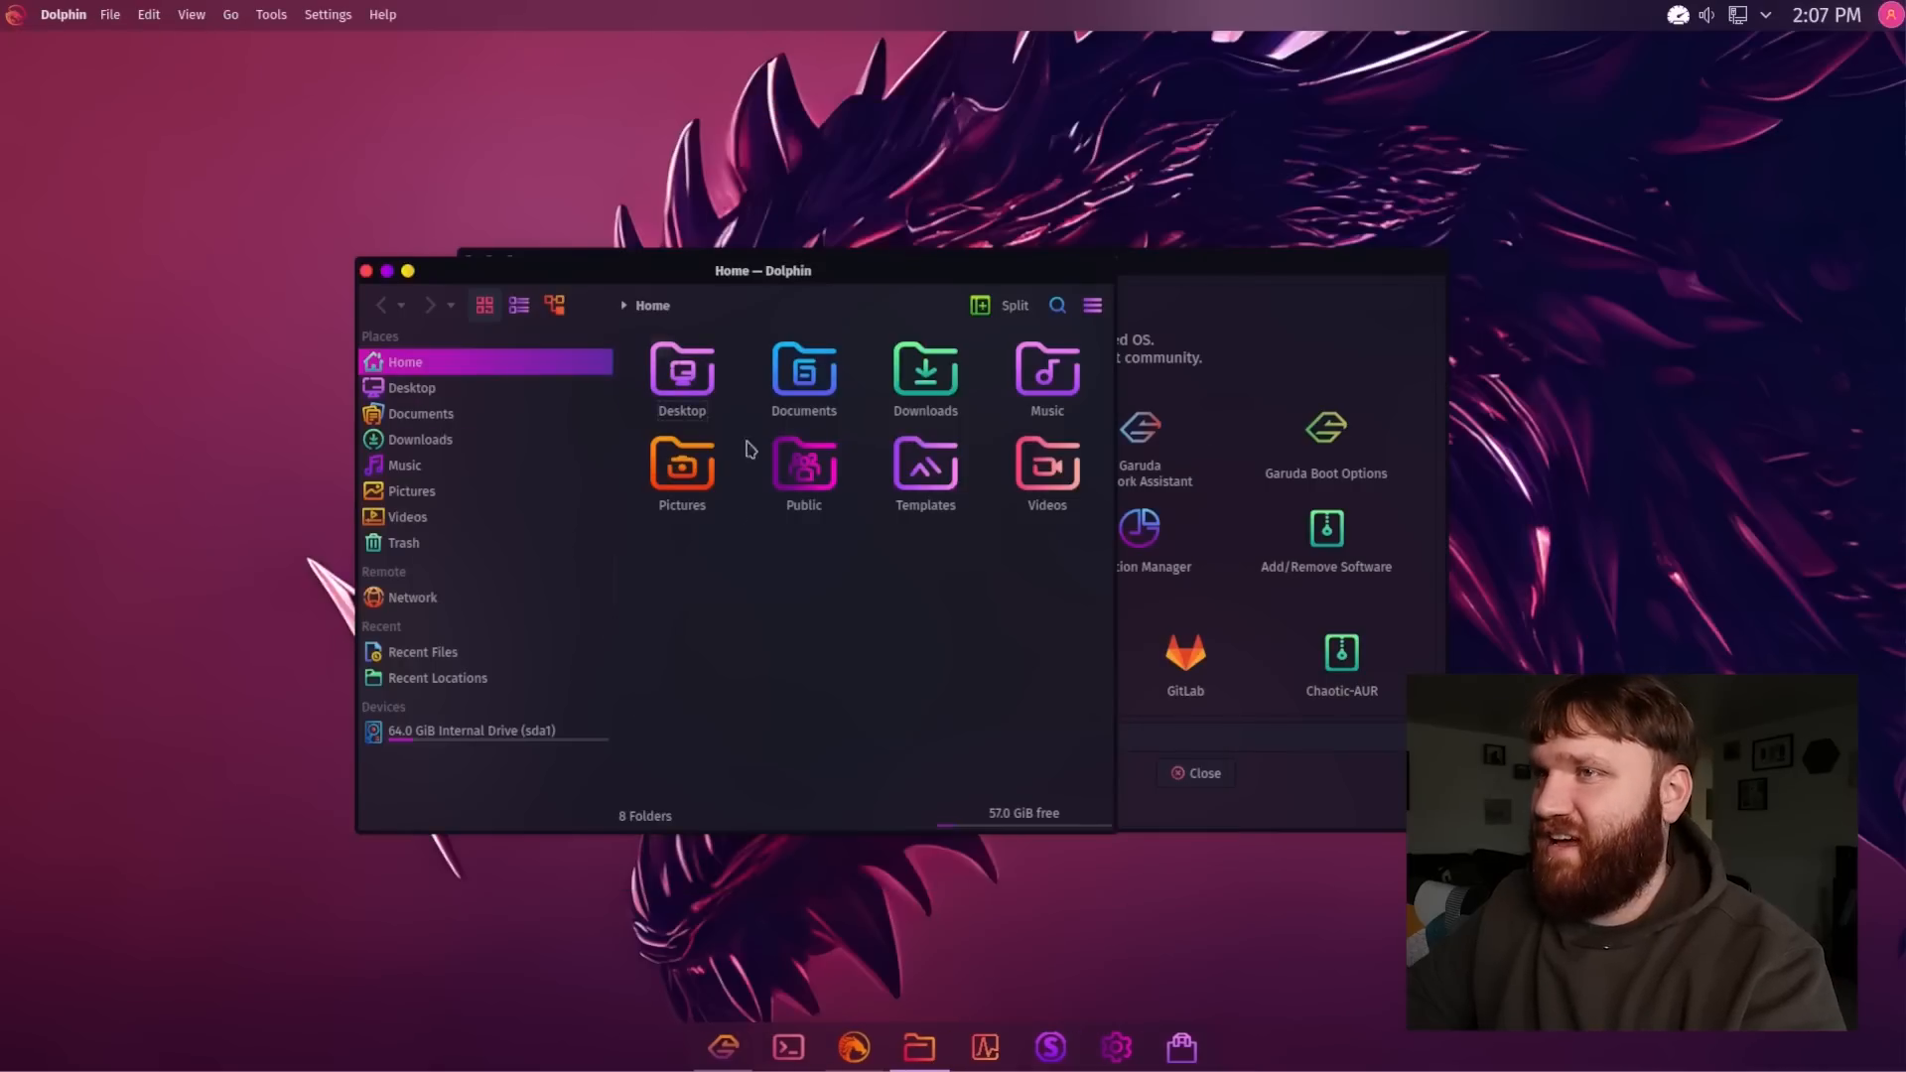
{"action": "left_click_drag", "start_coordinate": [762, 270], "coordinate": [584, 195]}
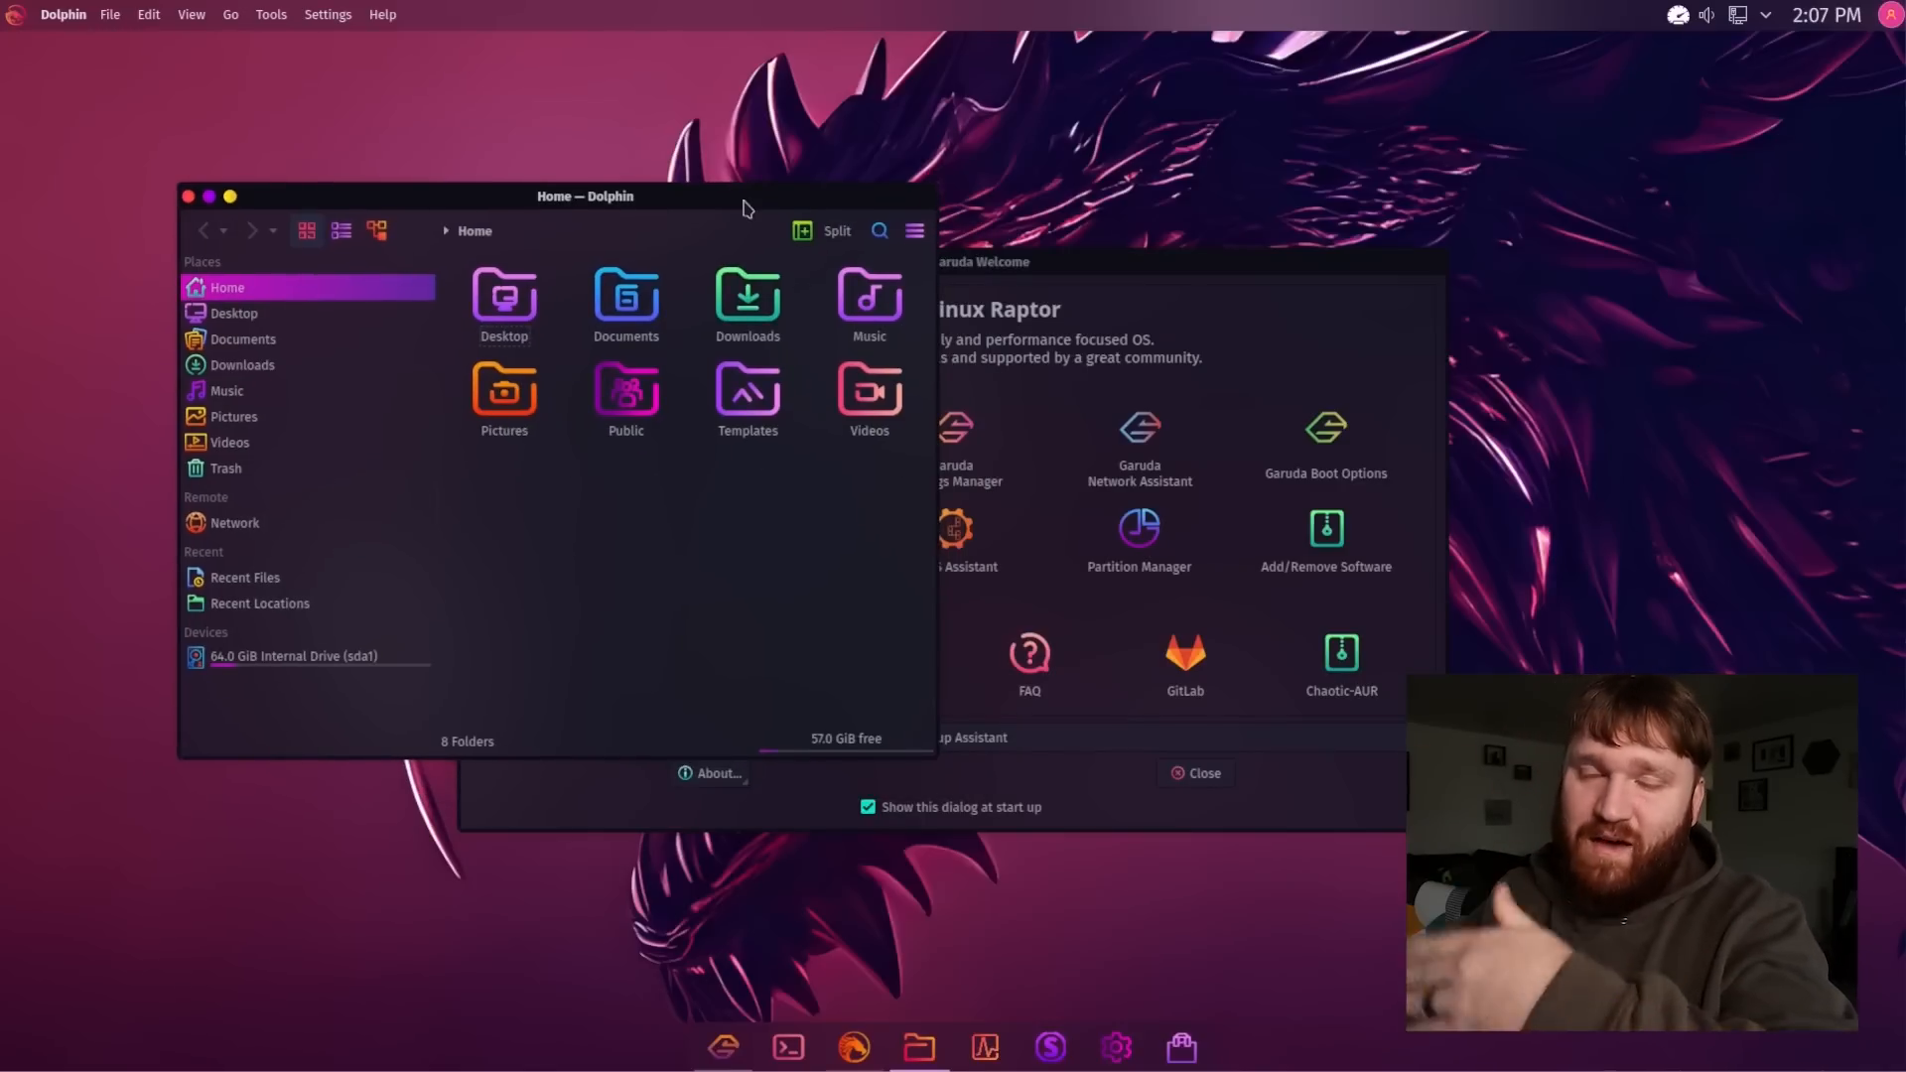
{"action": "mouse_move", "coordinate": [627, 302]}
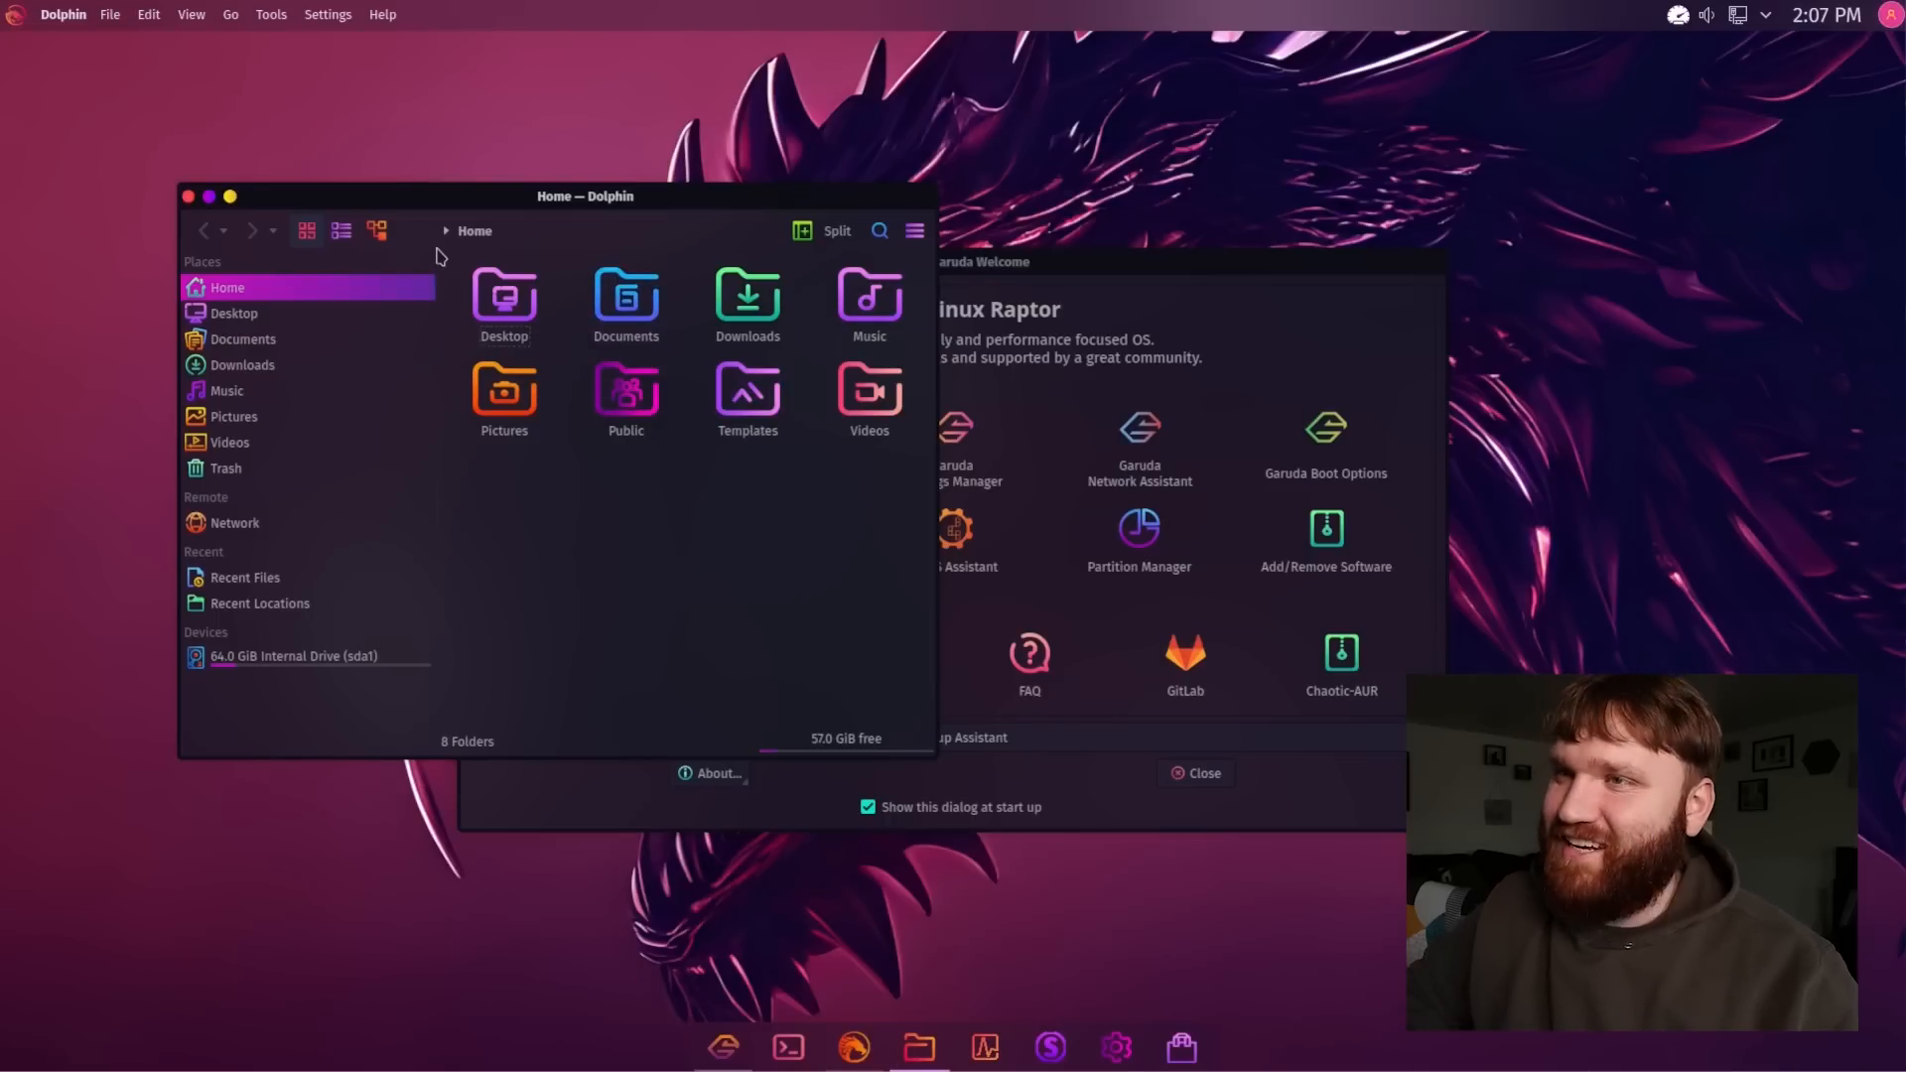
- Raise Garuda Welcome, maximize it to see every service, then close it
{"action": "left_click", "coordinate": [979, 261]}
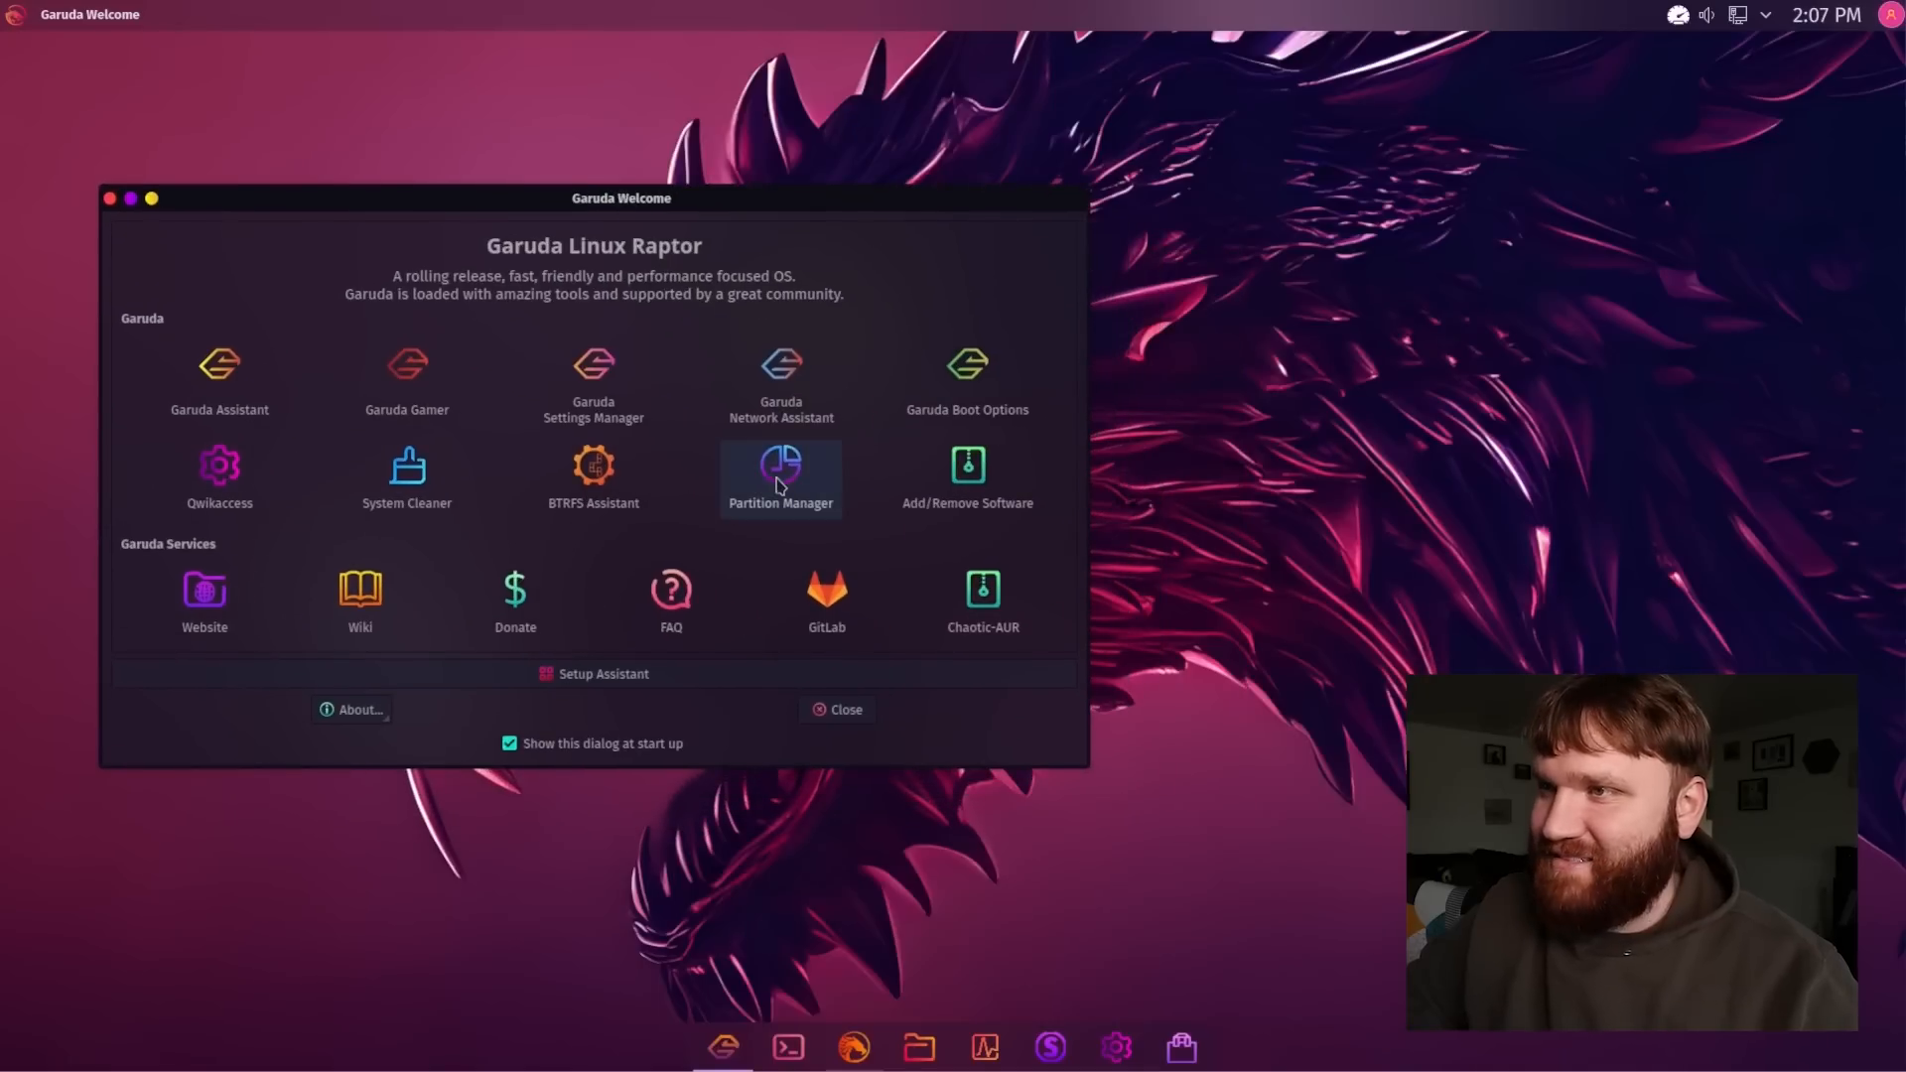
{"action": "mouse_move", "coordinate": [110, 199]}
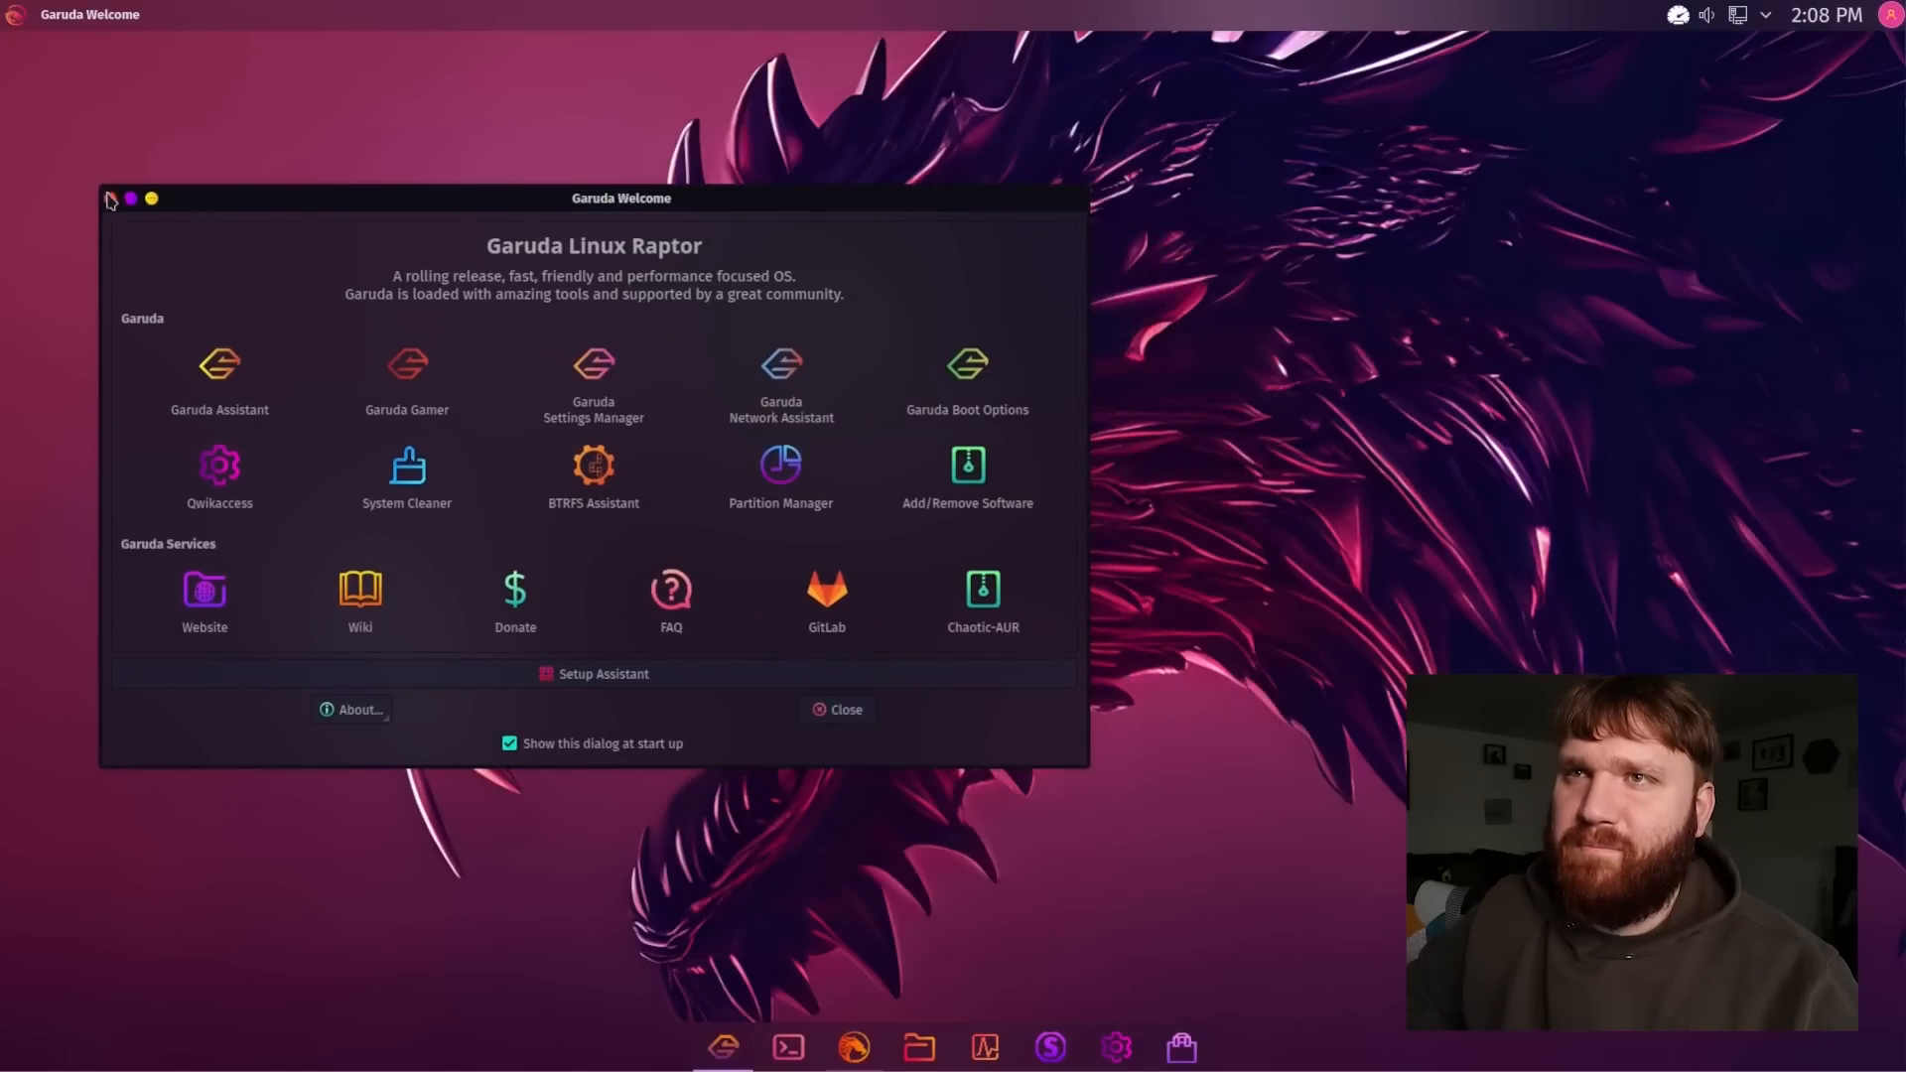
{"action": "left_click", "coordinate": [152, 198]}
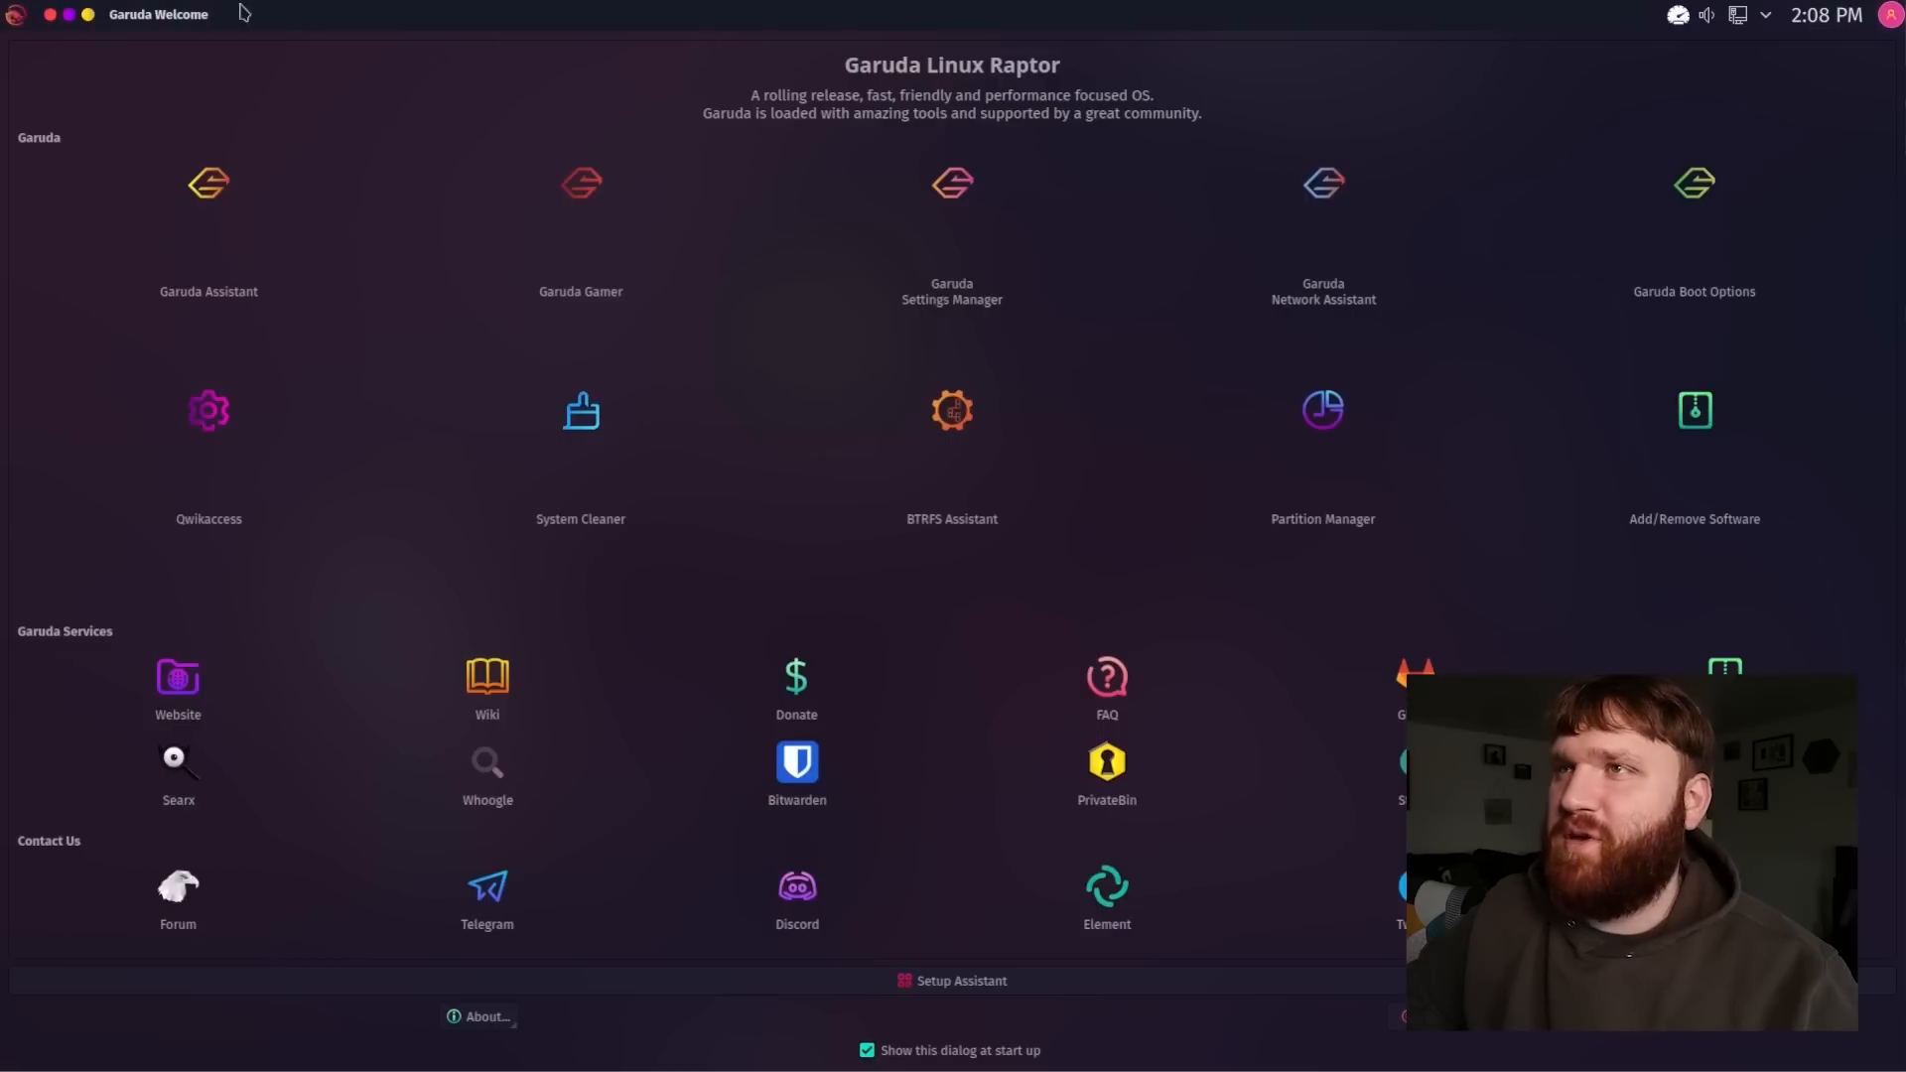
{"action": "mouse_move", "coordinate": [343, 18]}
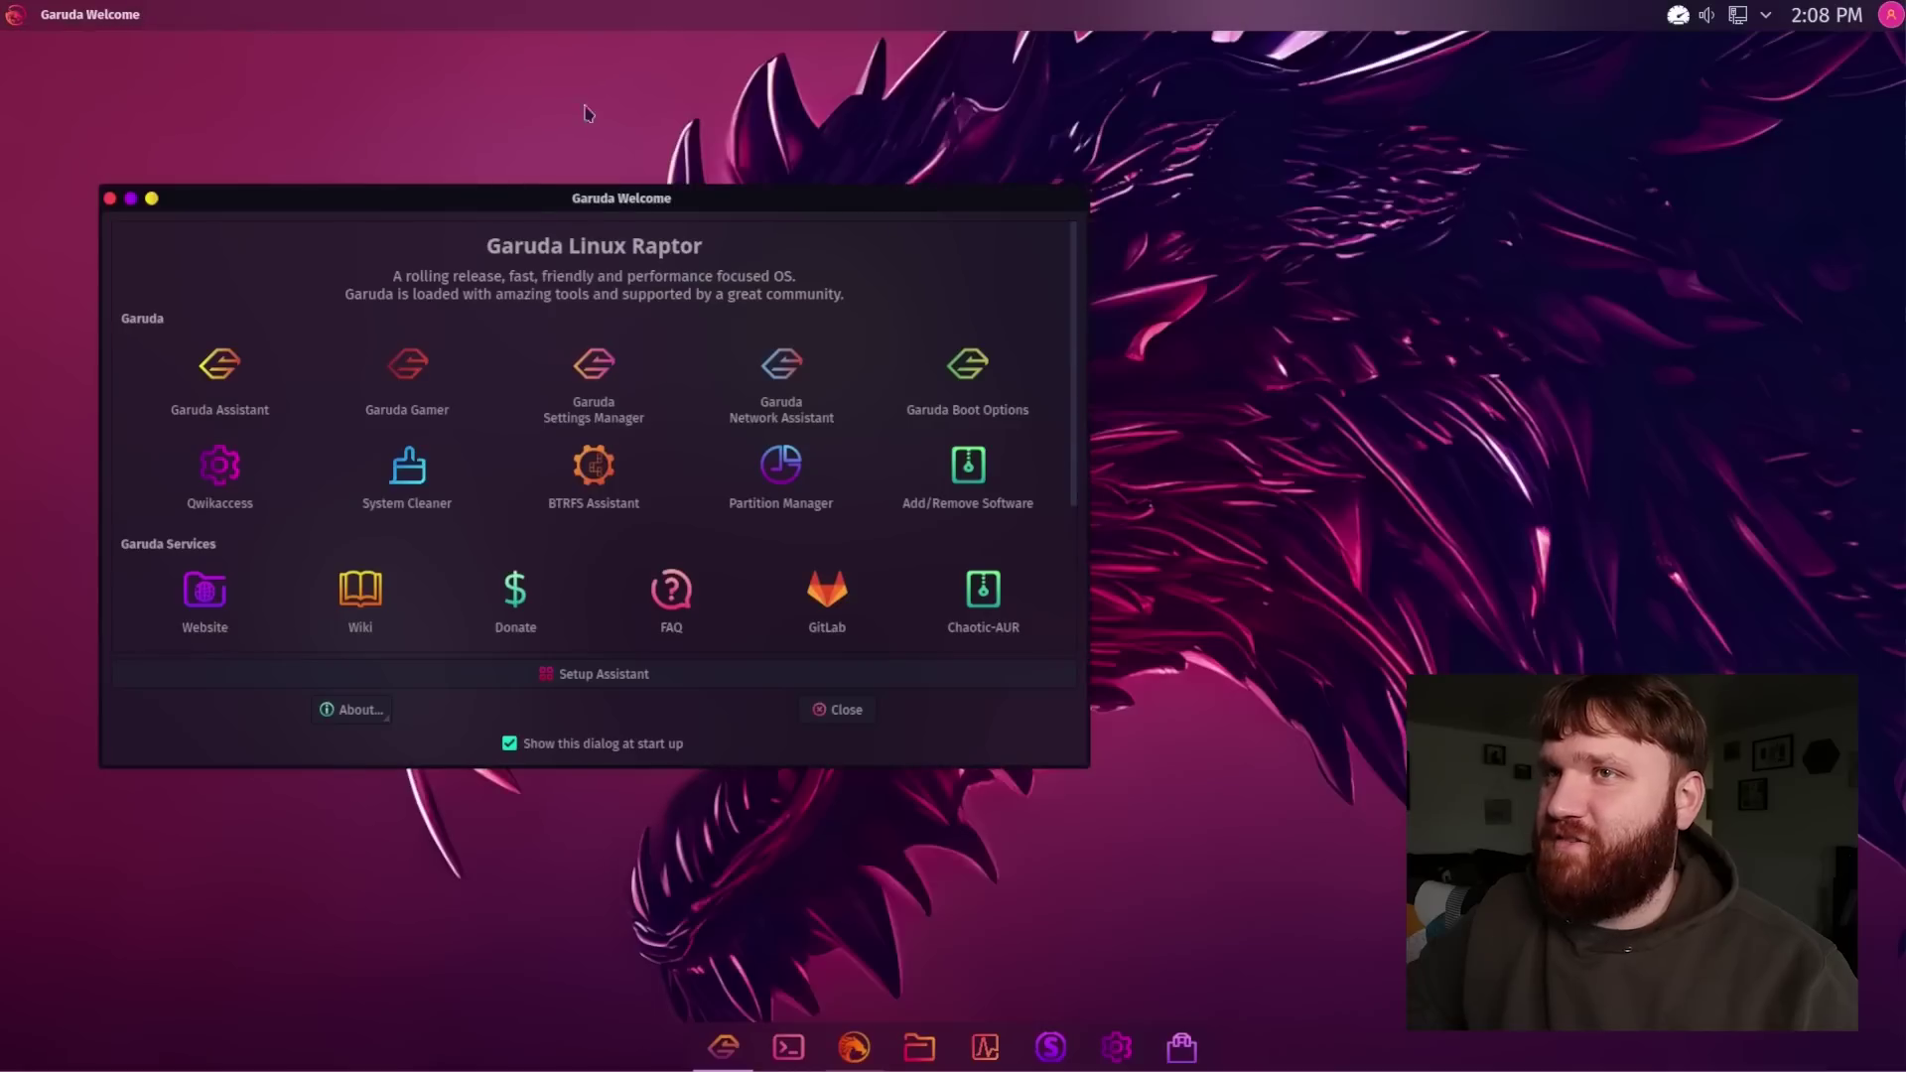
{"action": "mouse_move", "coordinate": [222, 148]}
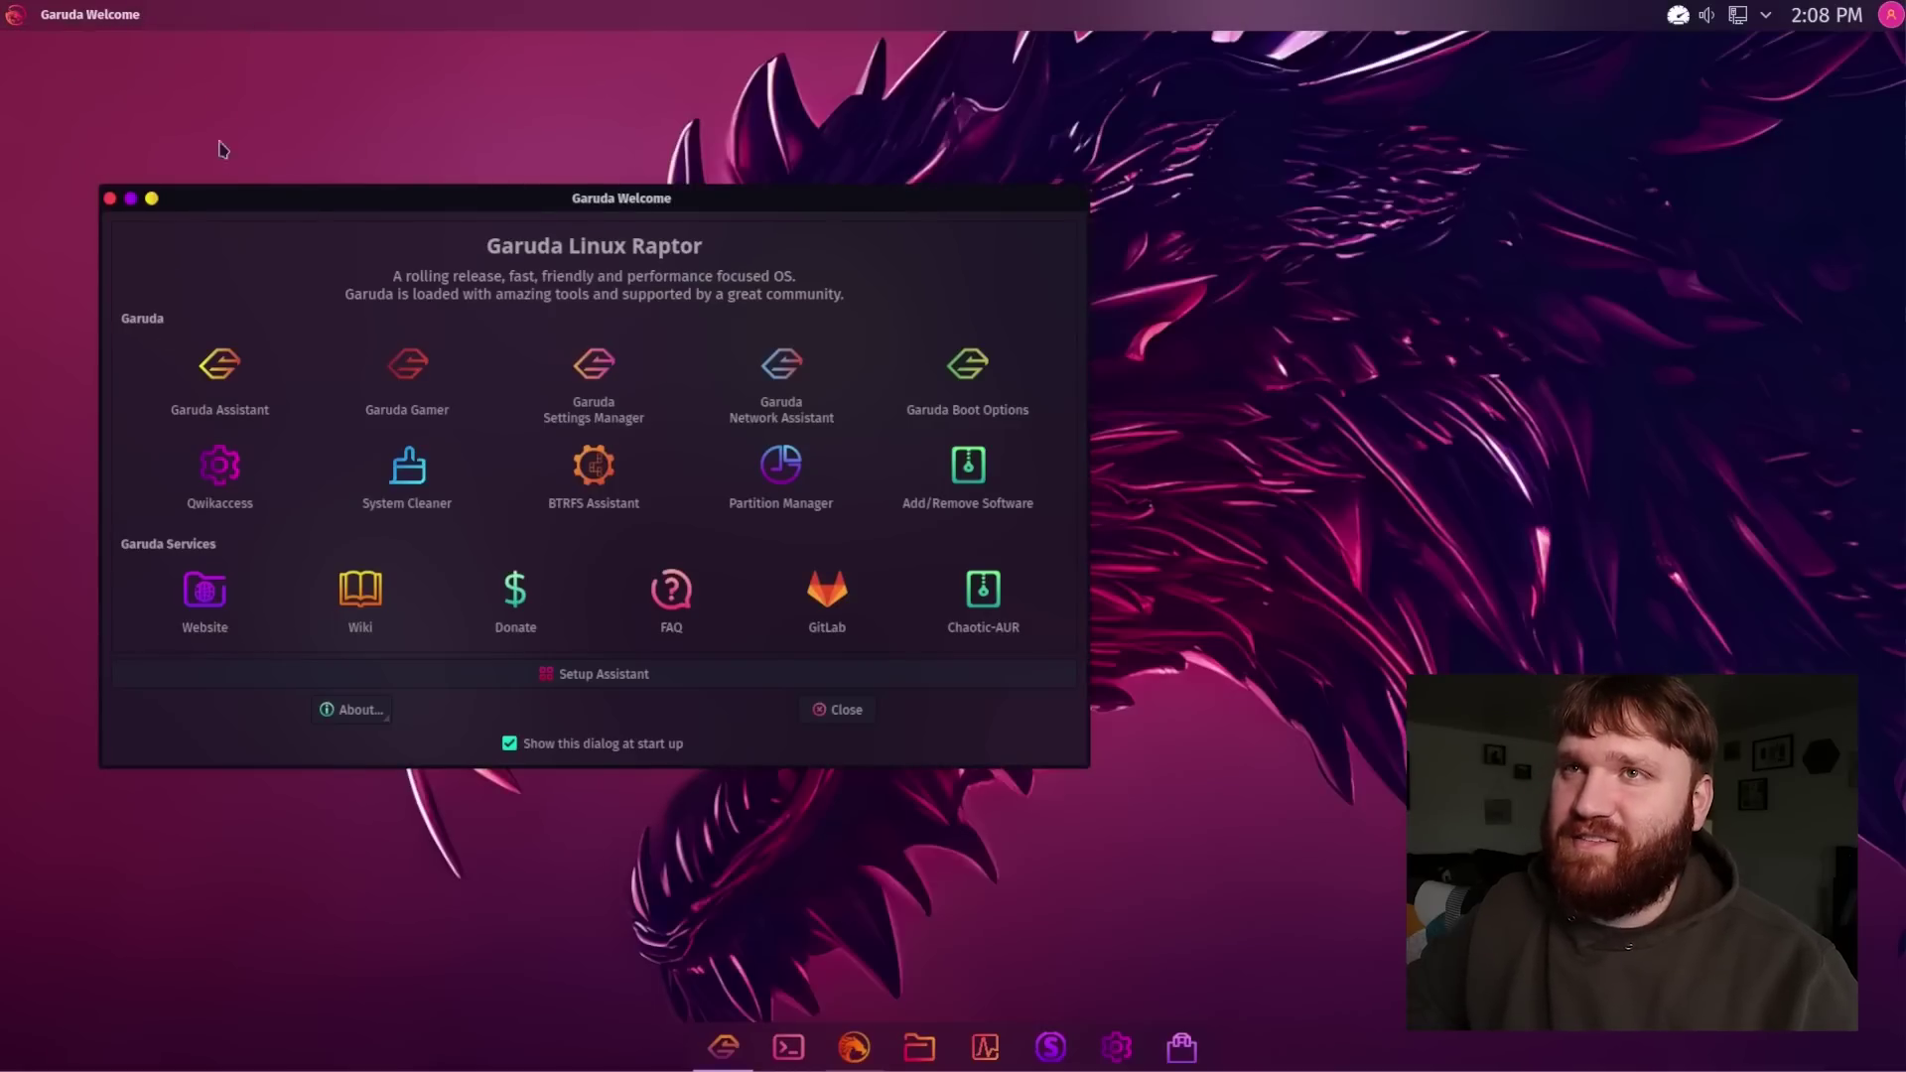
{"action": "mouse_move", "coordinate": [275, 642]}
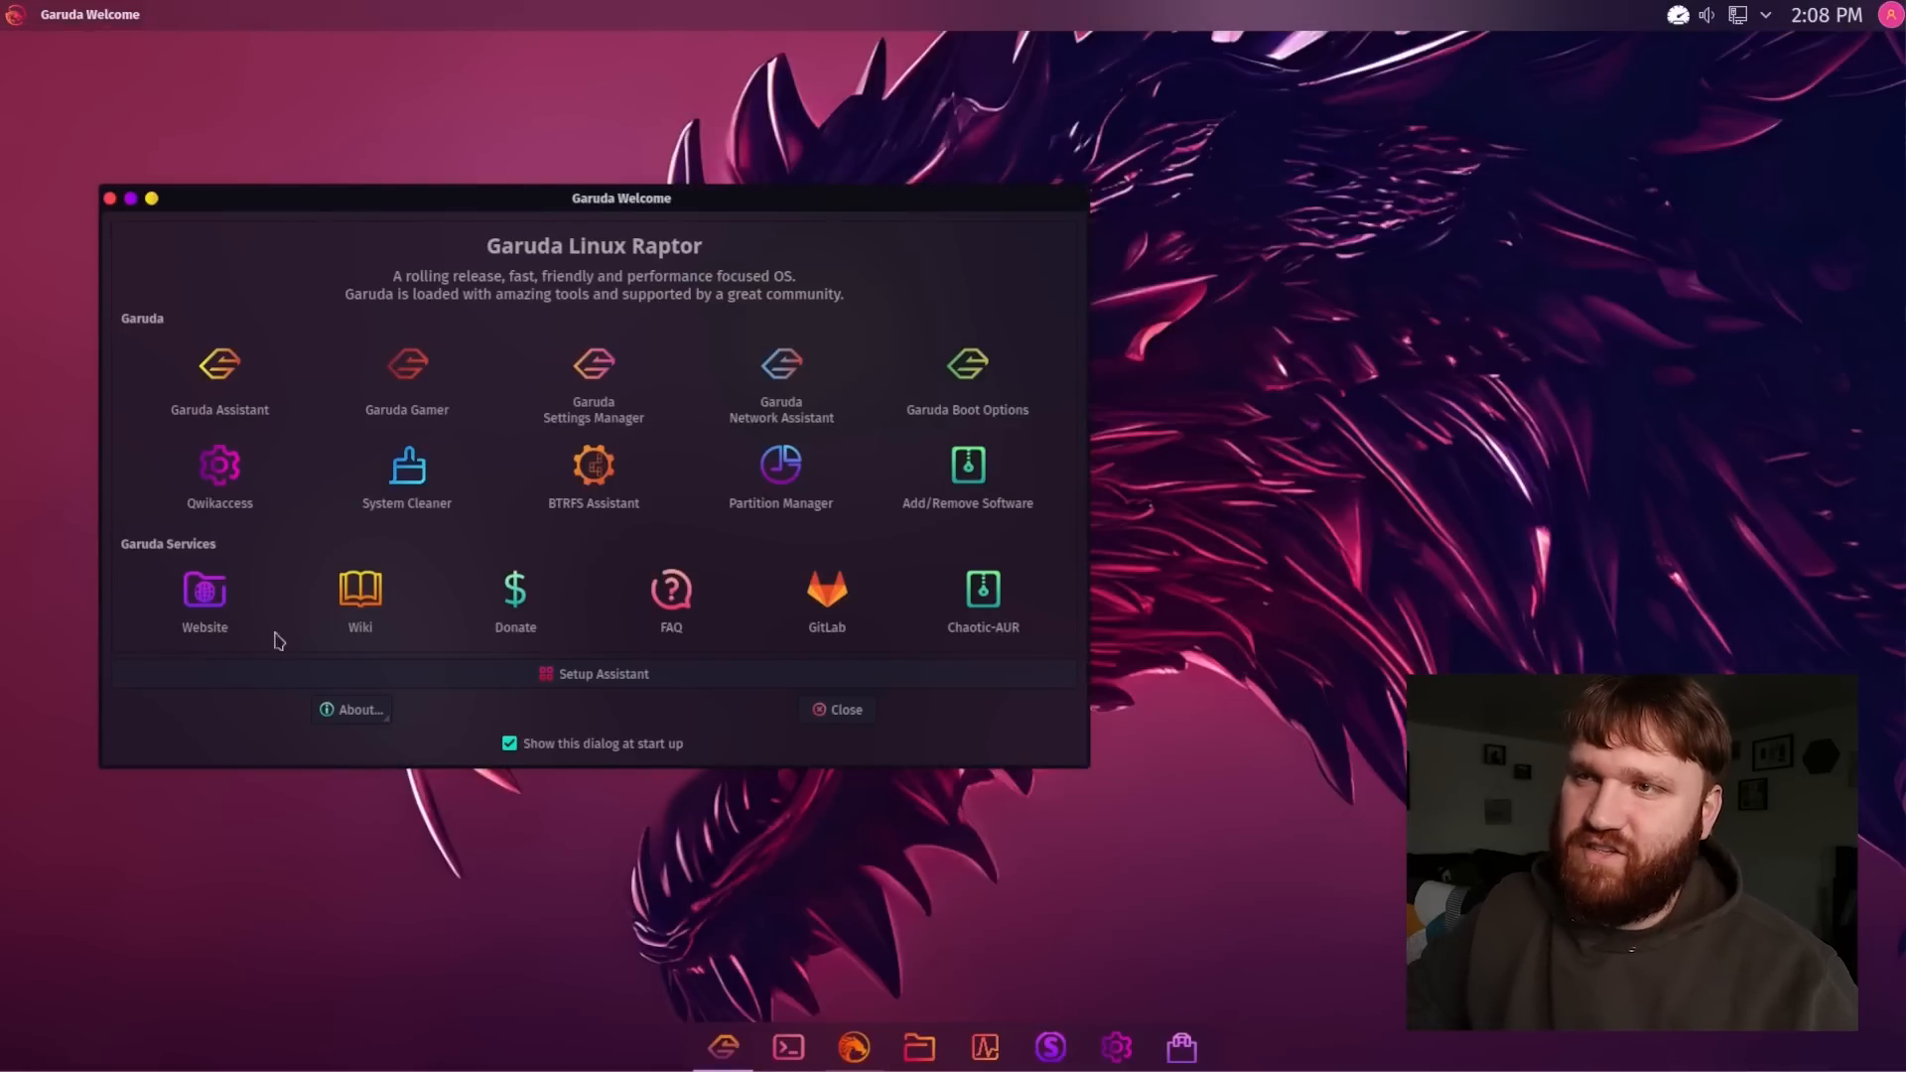
{"action": "mouse_move", "coordinate": [832, 660]}
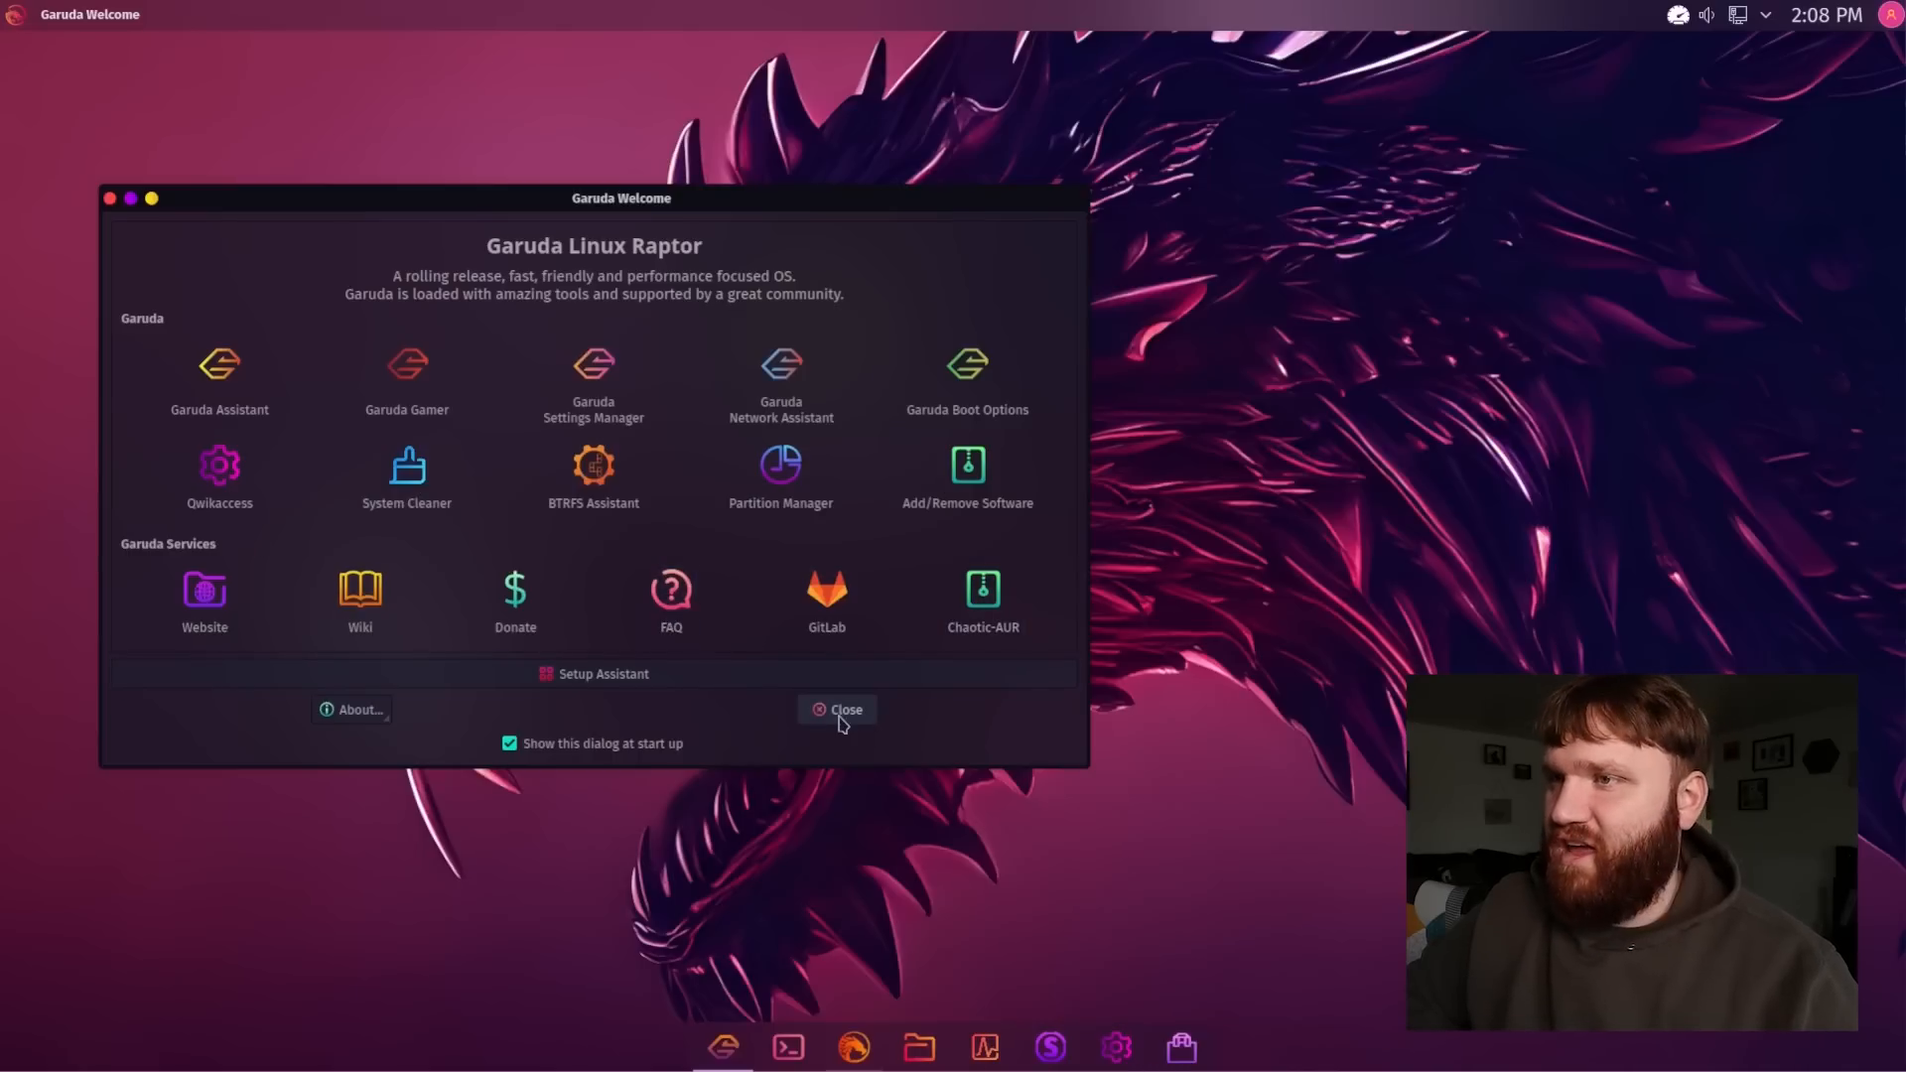
{"action": "left_click", "coordinate": [845, 709]}
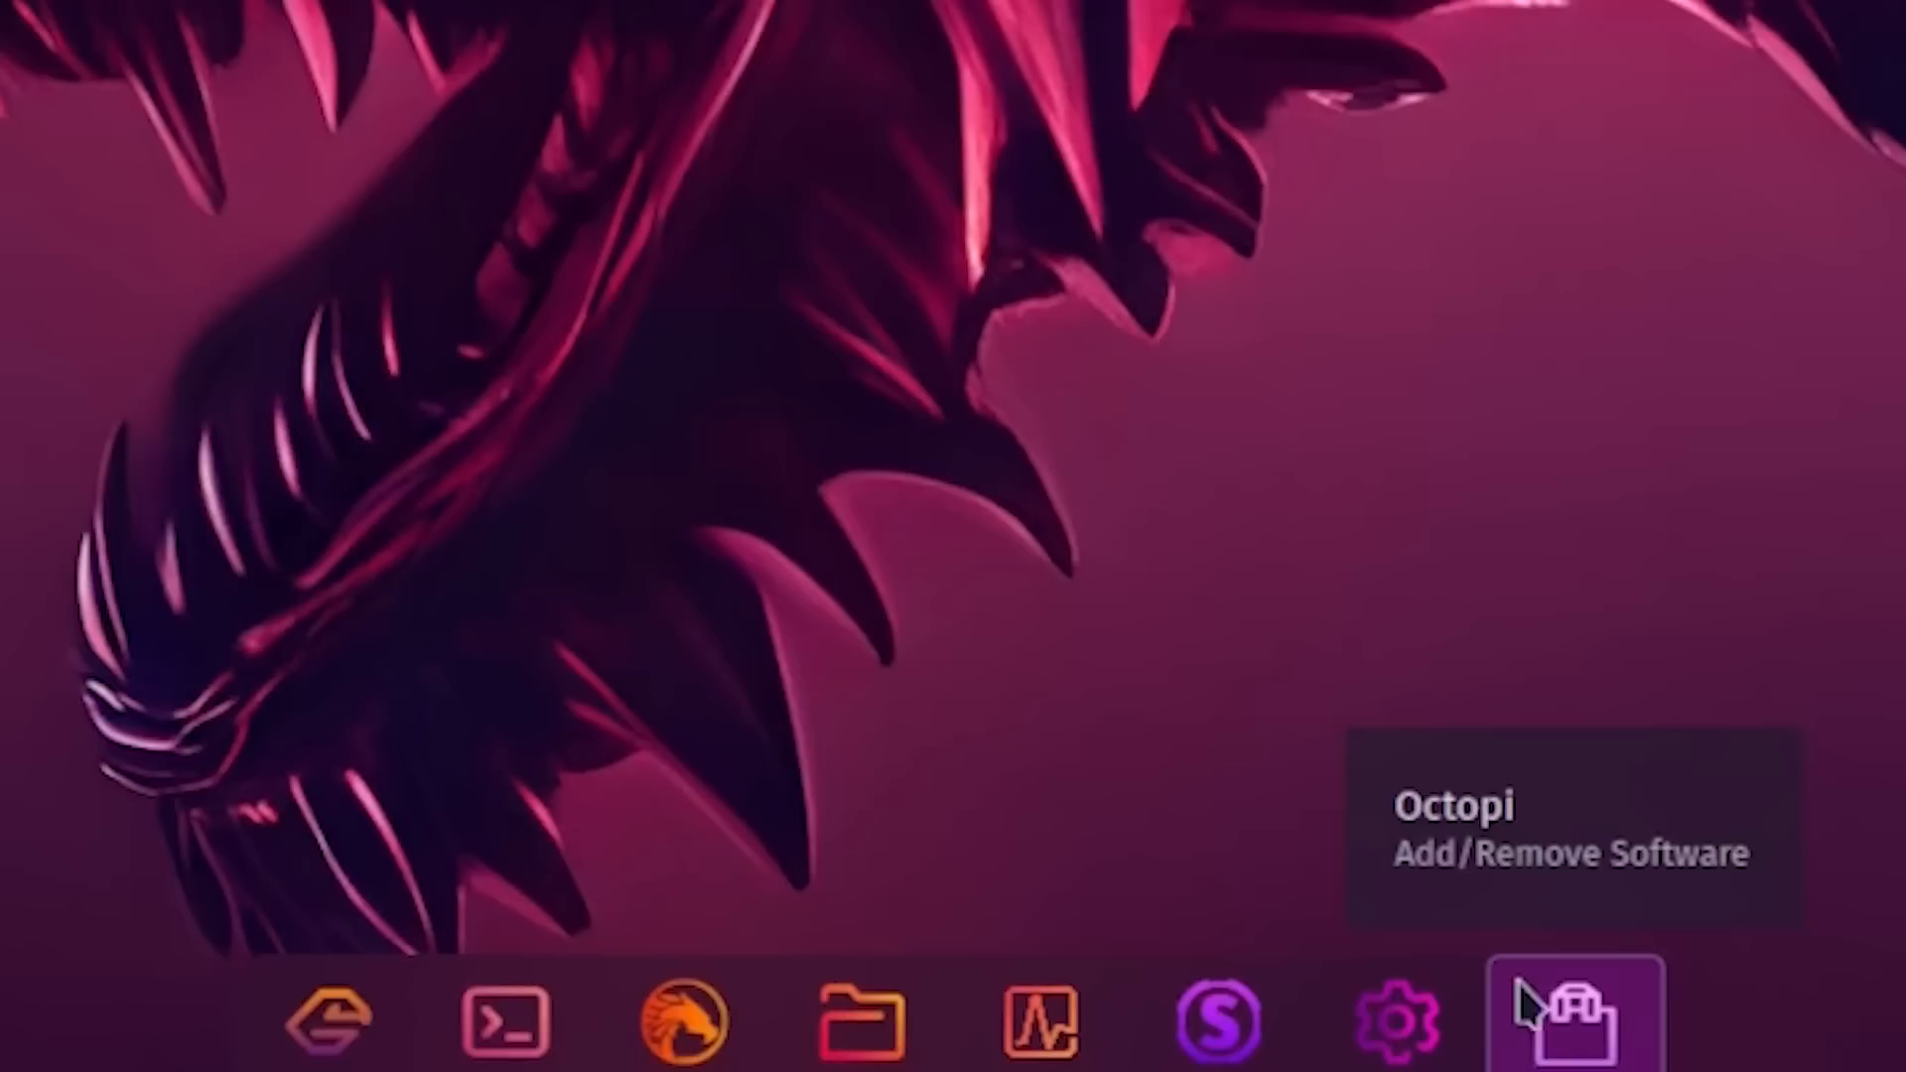
{"action": "mouse_move", "coordinate": [1039, 1023]}
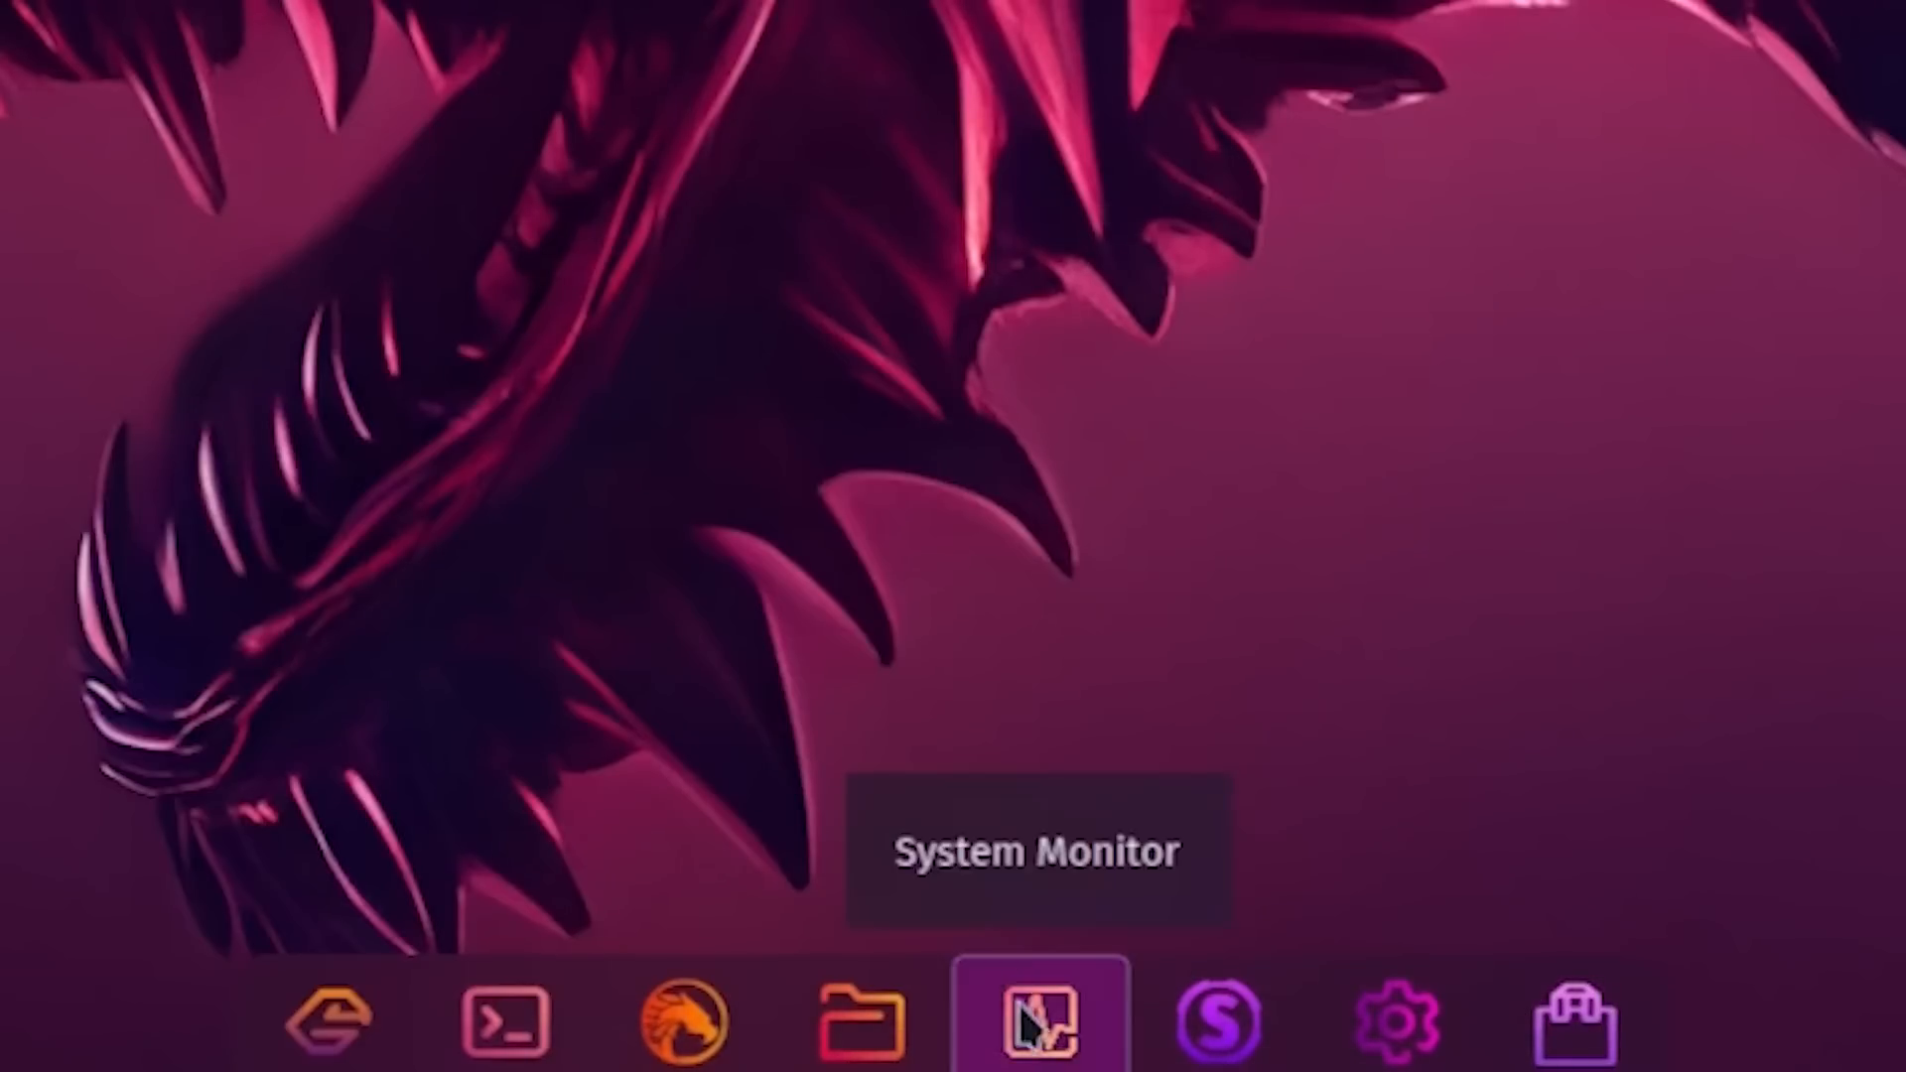
- Put the bottom dock into panel edit mode to reveal its height and widget options
{"action": "right_click", "coordinate": [1039, 1022]}
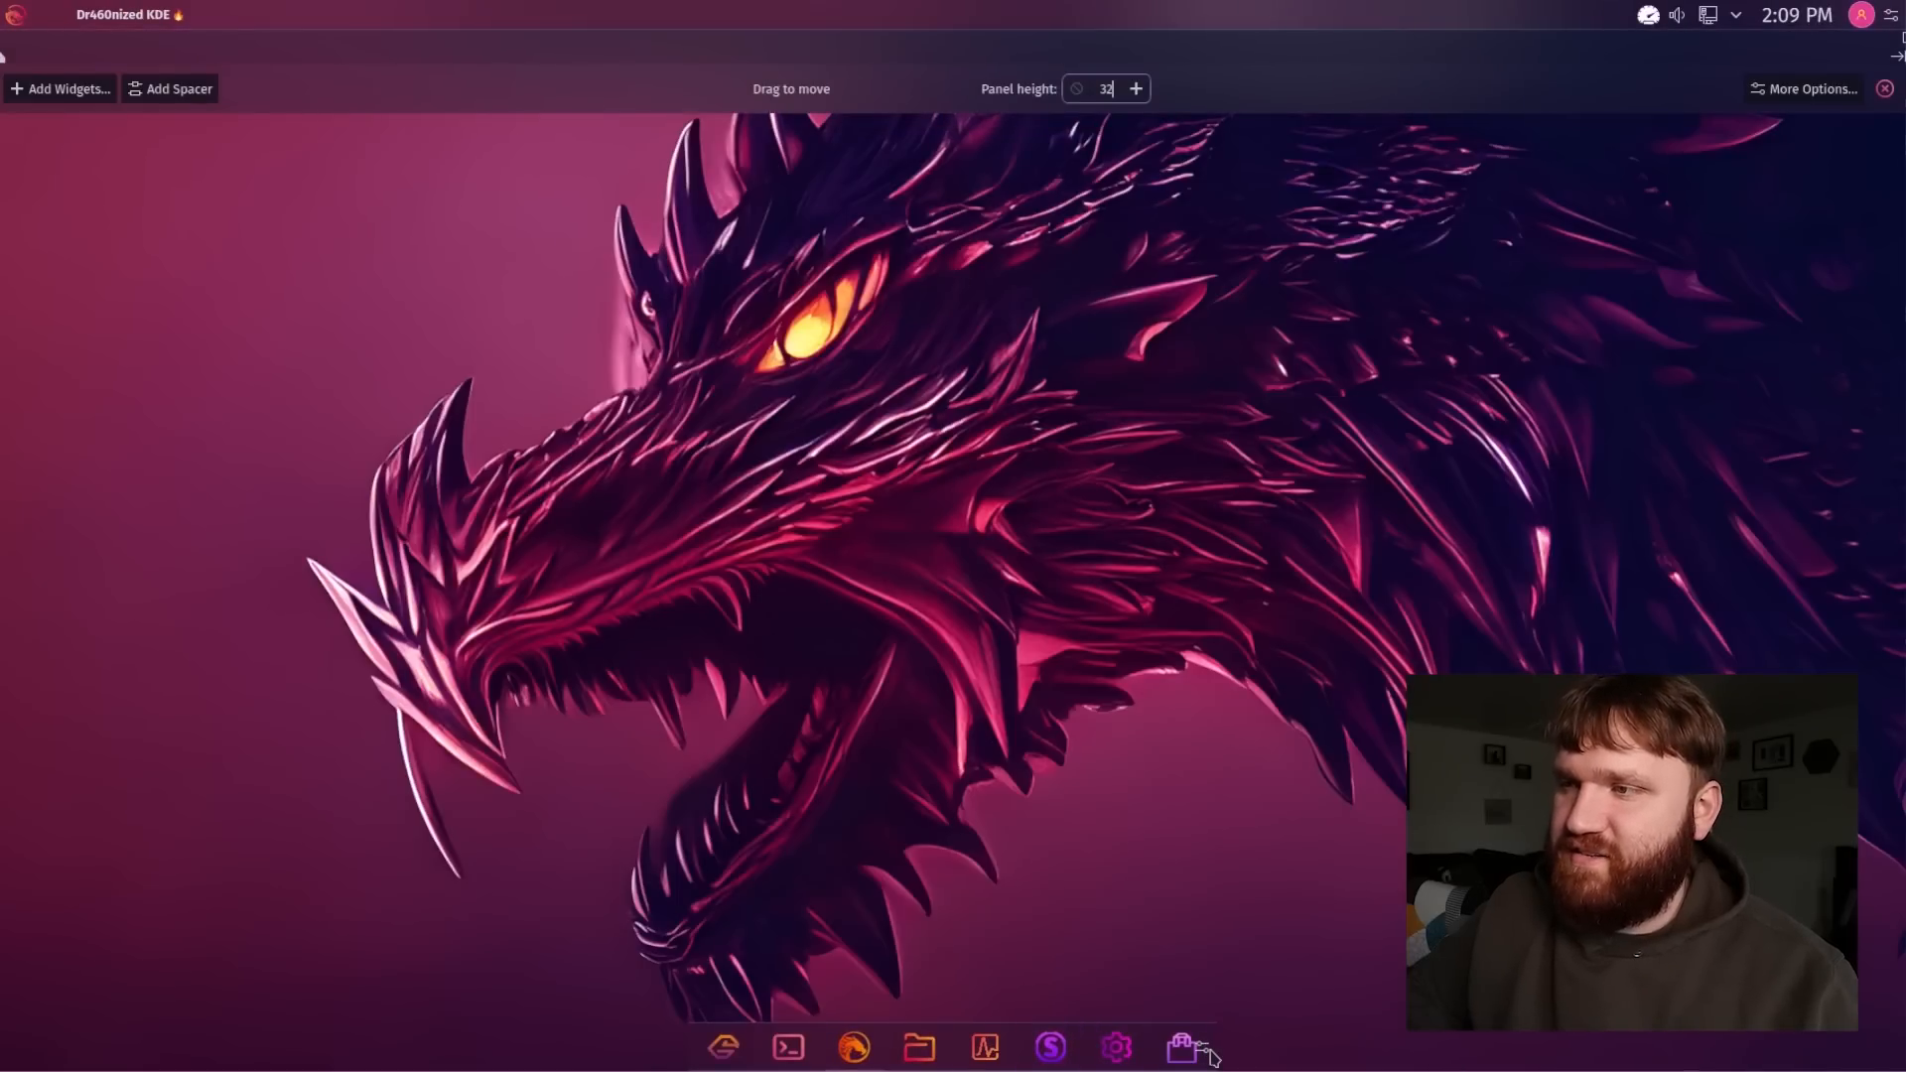
{"action": "right_click", "coordinate": [1181, 1046]}
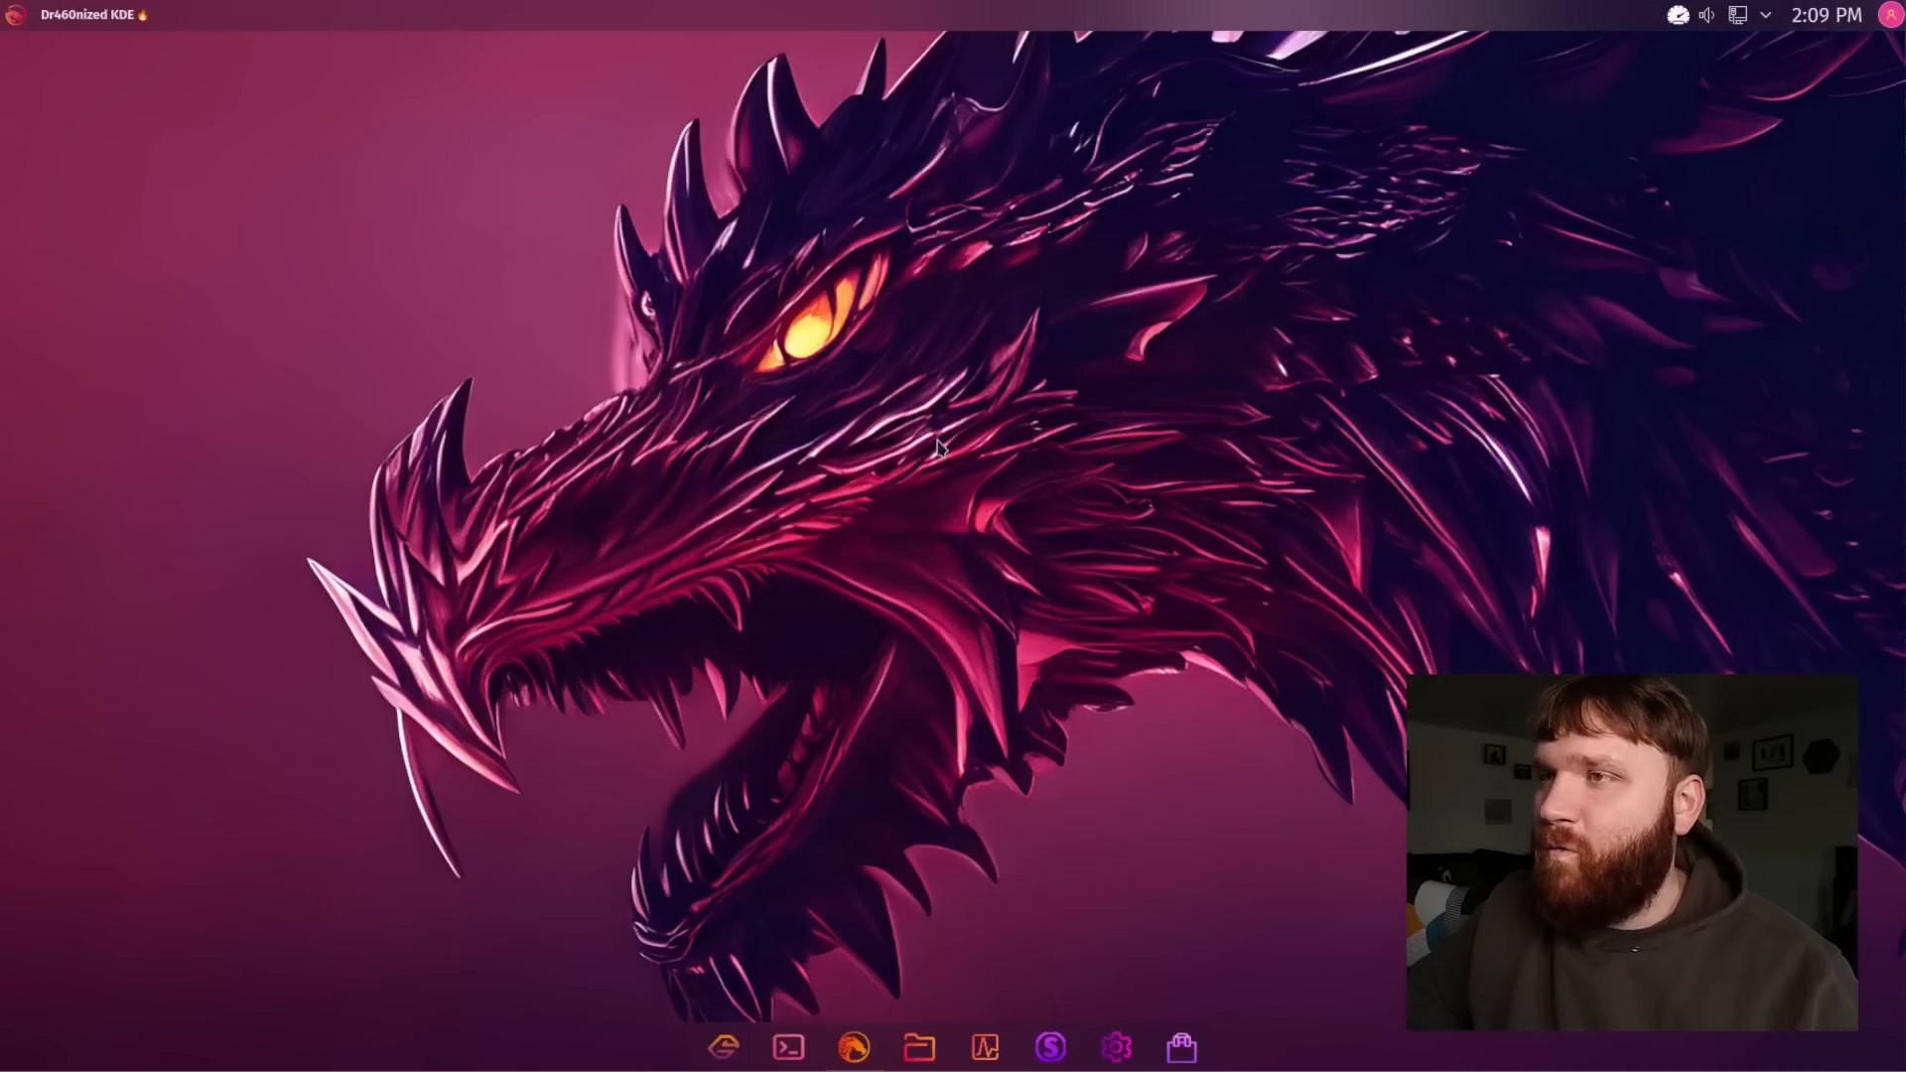
{"action": "mouse_move", "coordinate": [1294, 486]}
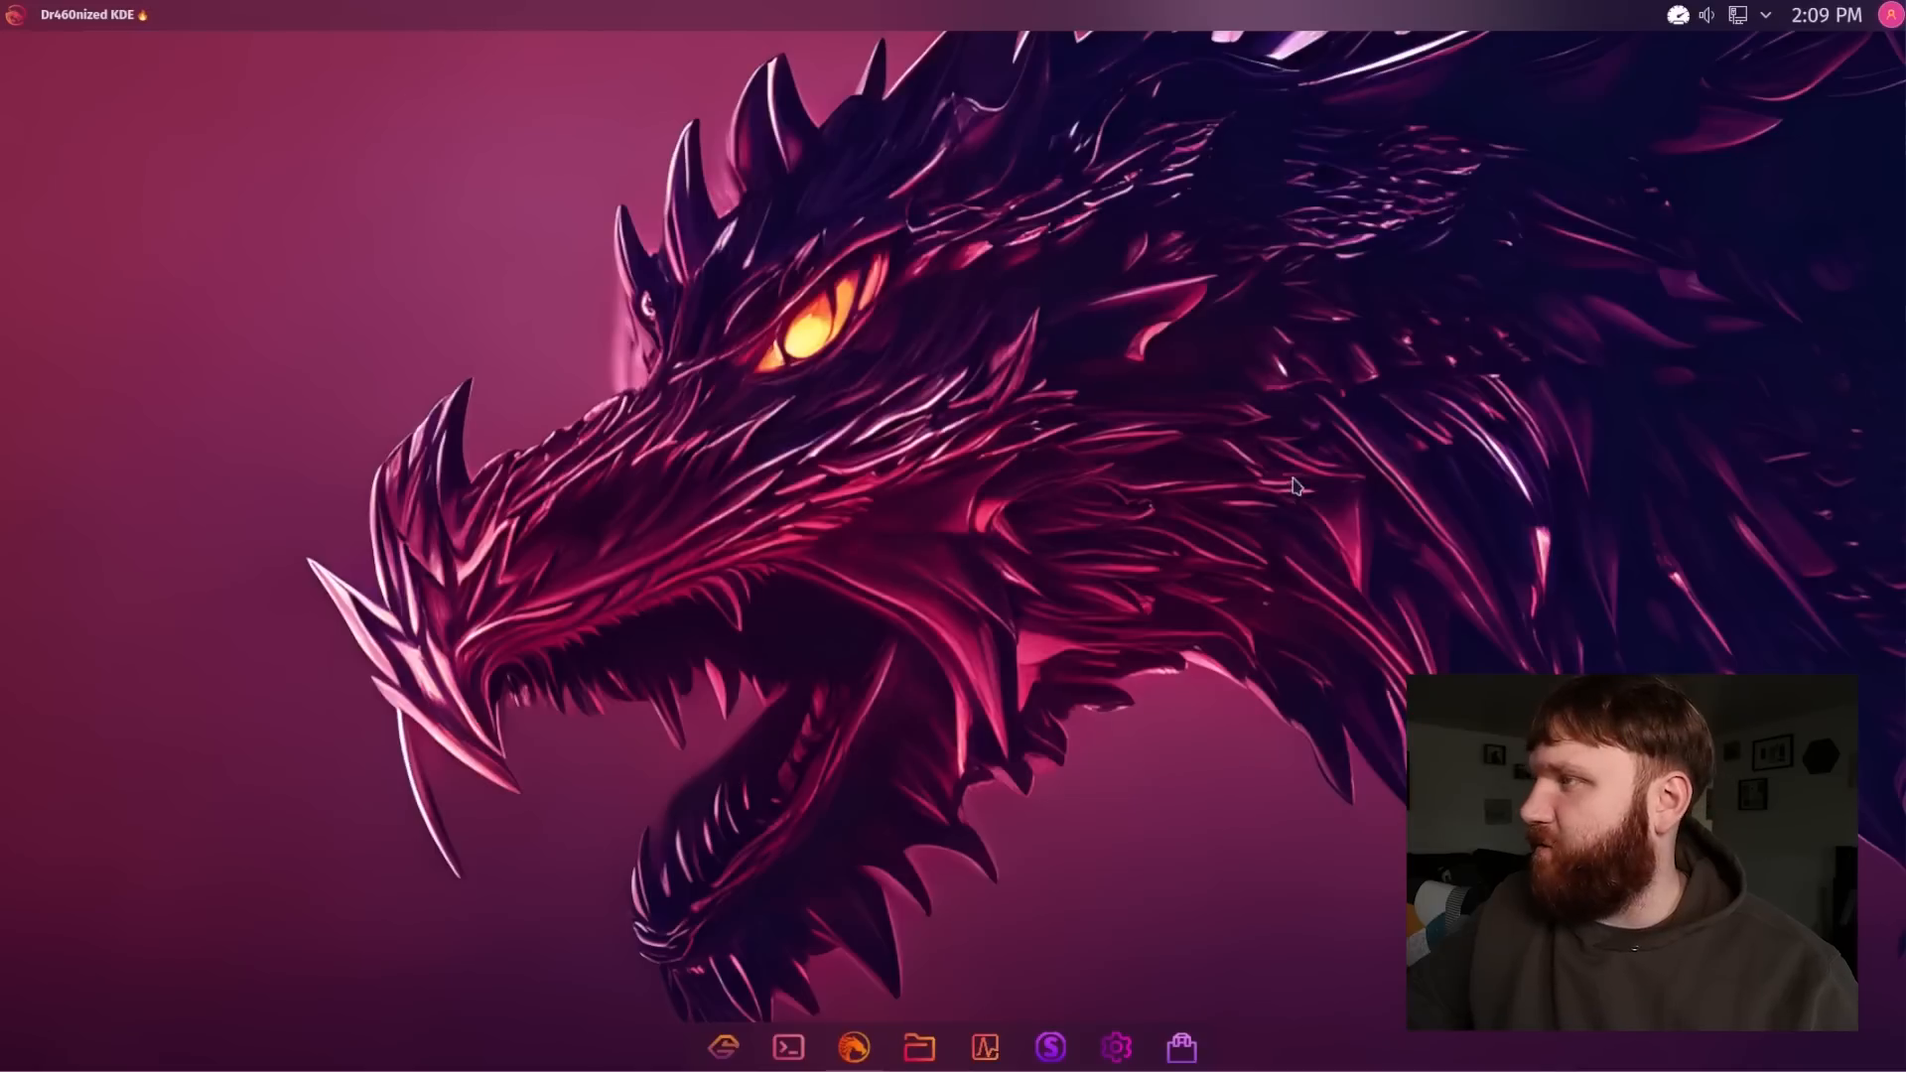
{"action": "mouse_move", "coordinate": [419, 422]}
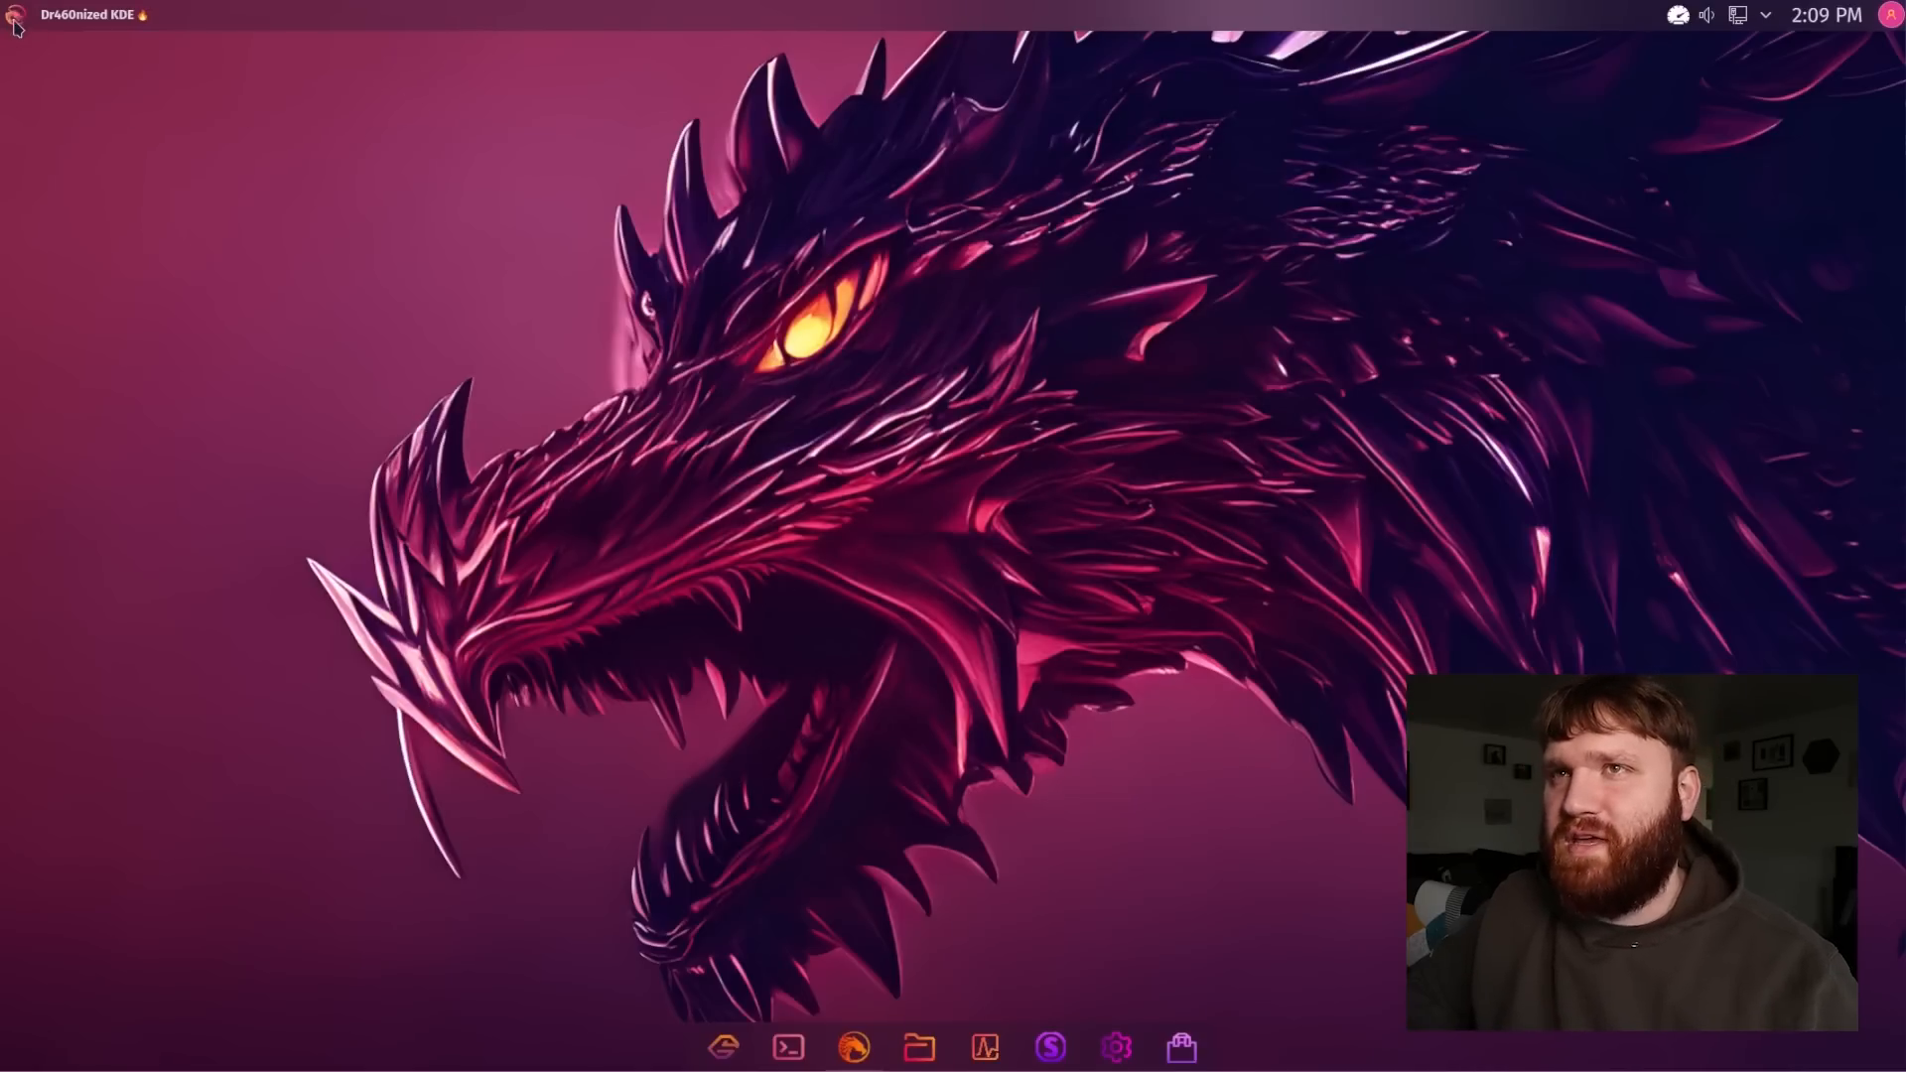
- Launch System Settings and apply the Sweet global theme with appearance settings only
{"action": "left_click", "coordinate": [15, 15]}
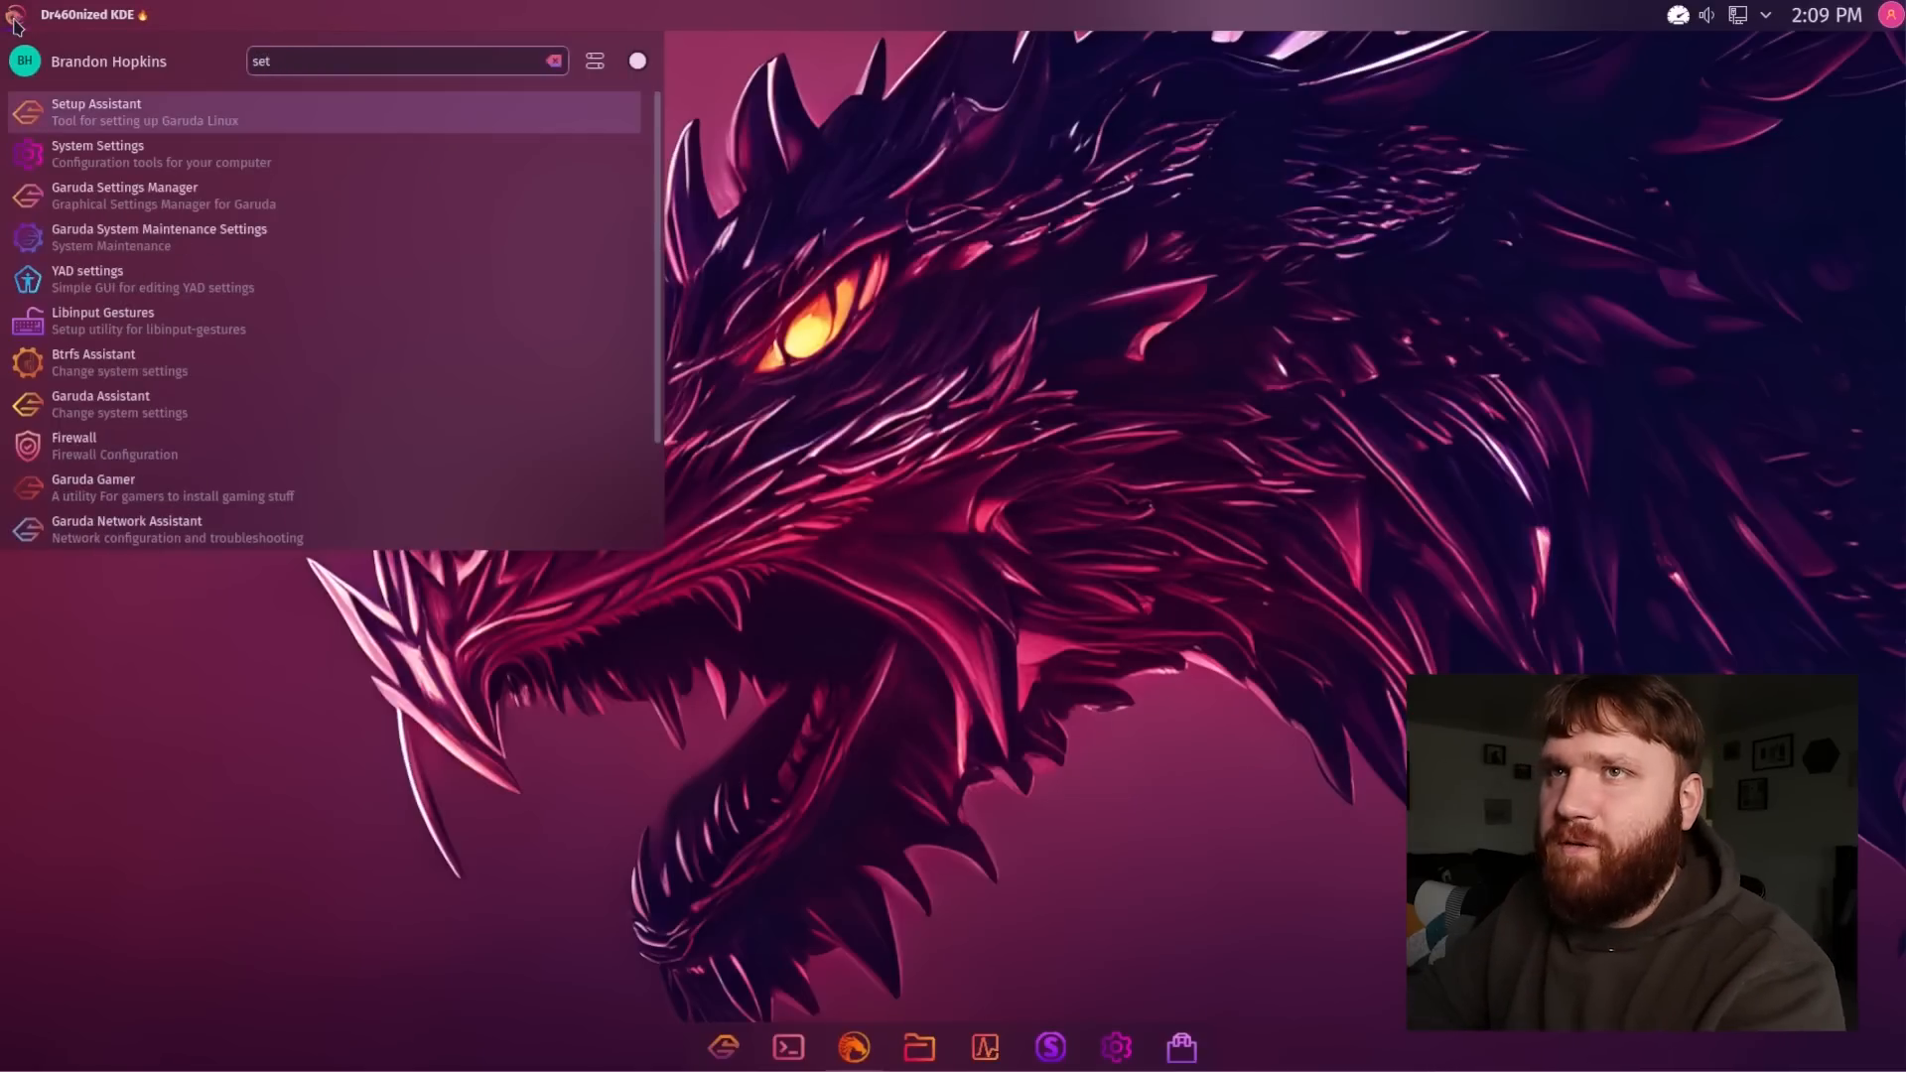
{"action": "left_click", "coordinate": [97, 145]}
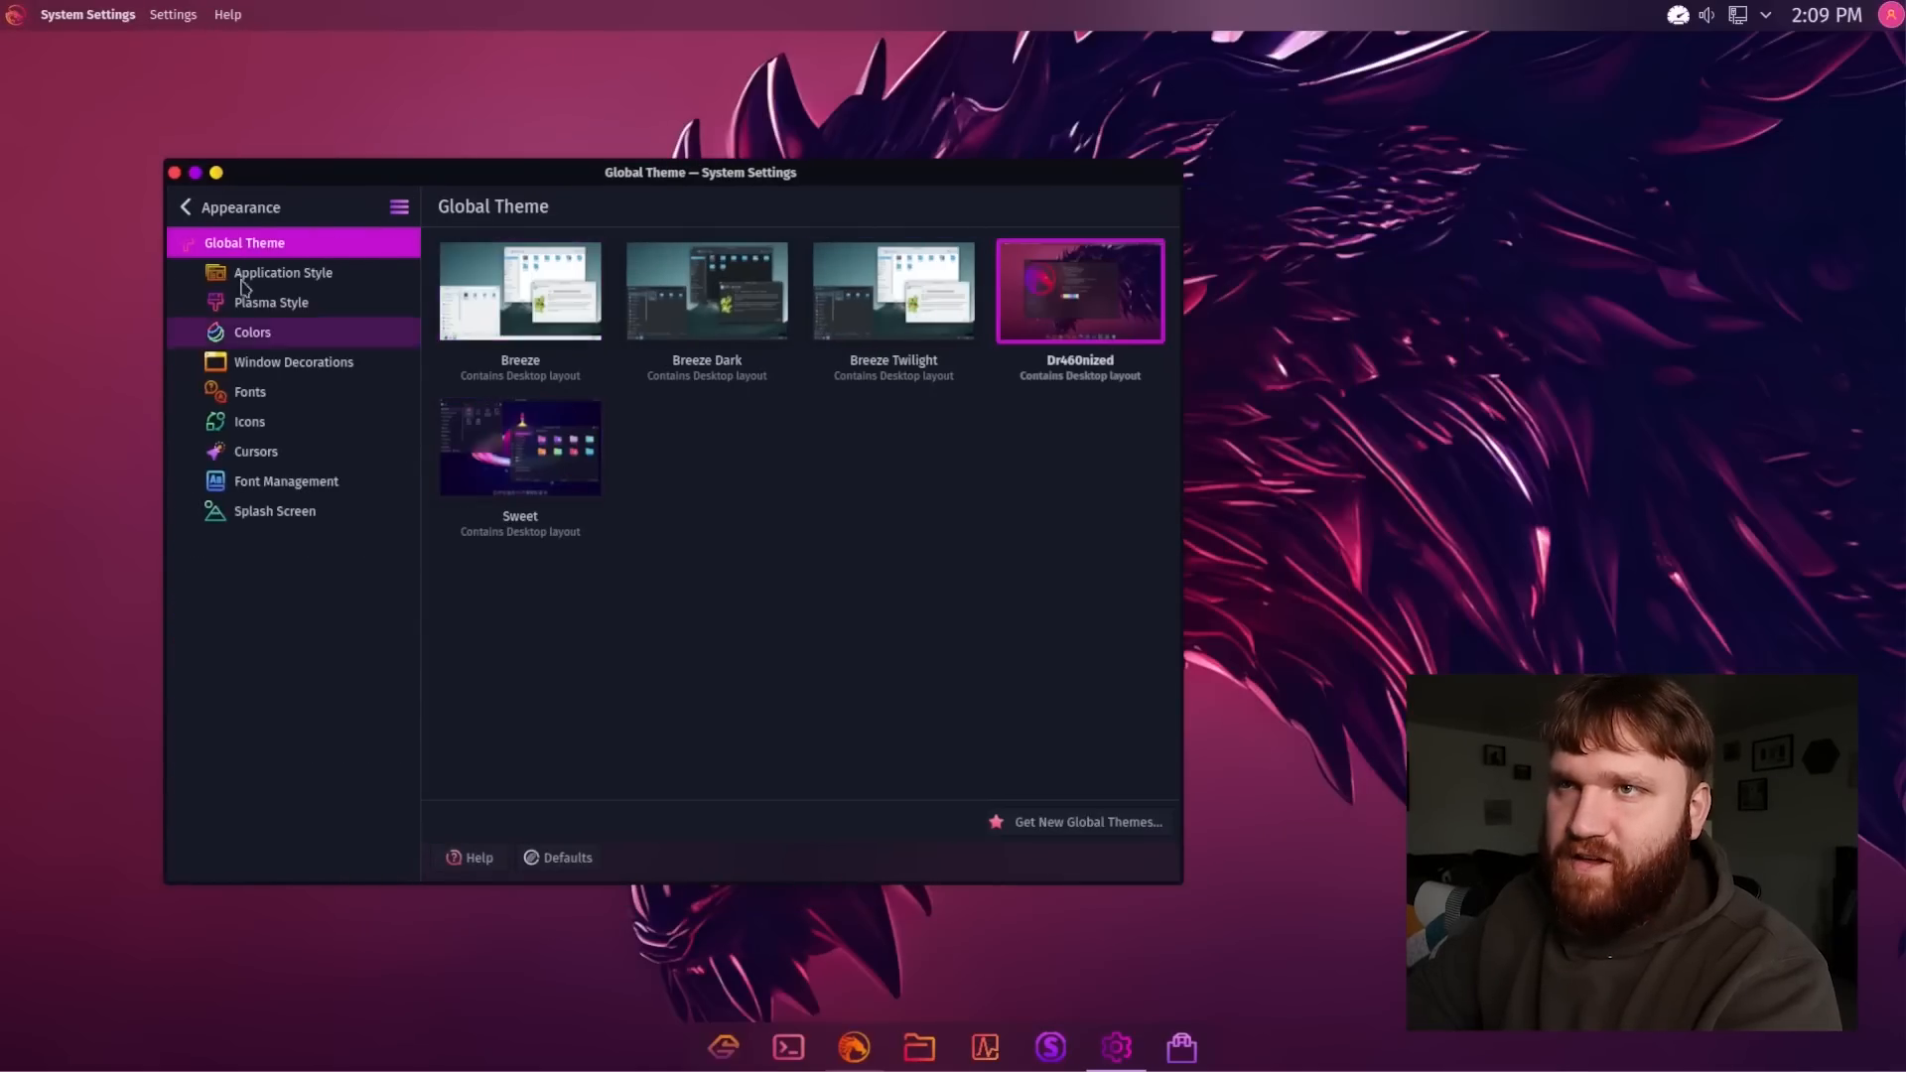
{"action": "mouse_move", "coordinate": [1132, 349]}
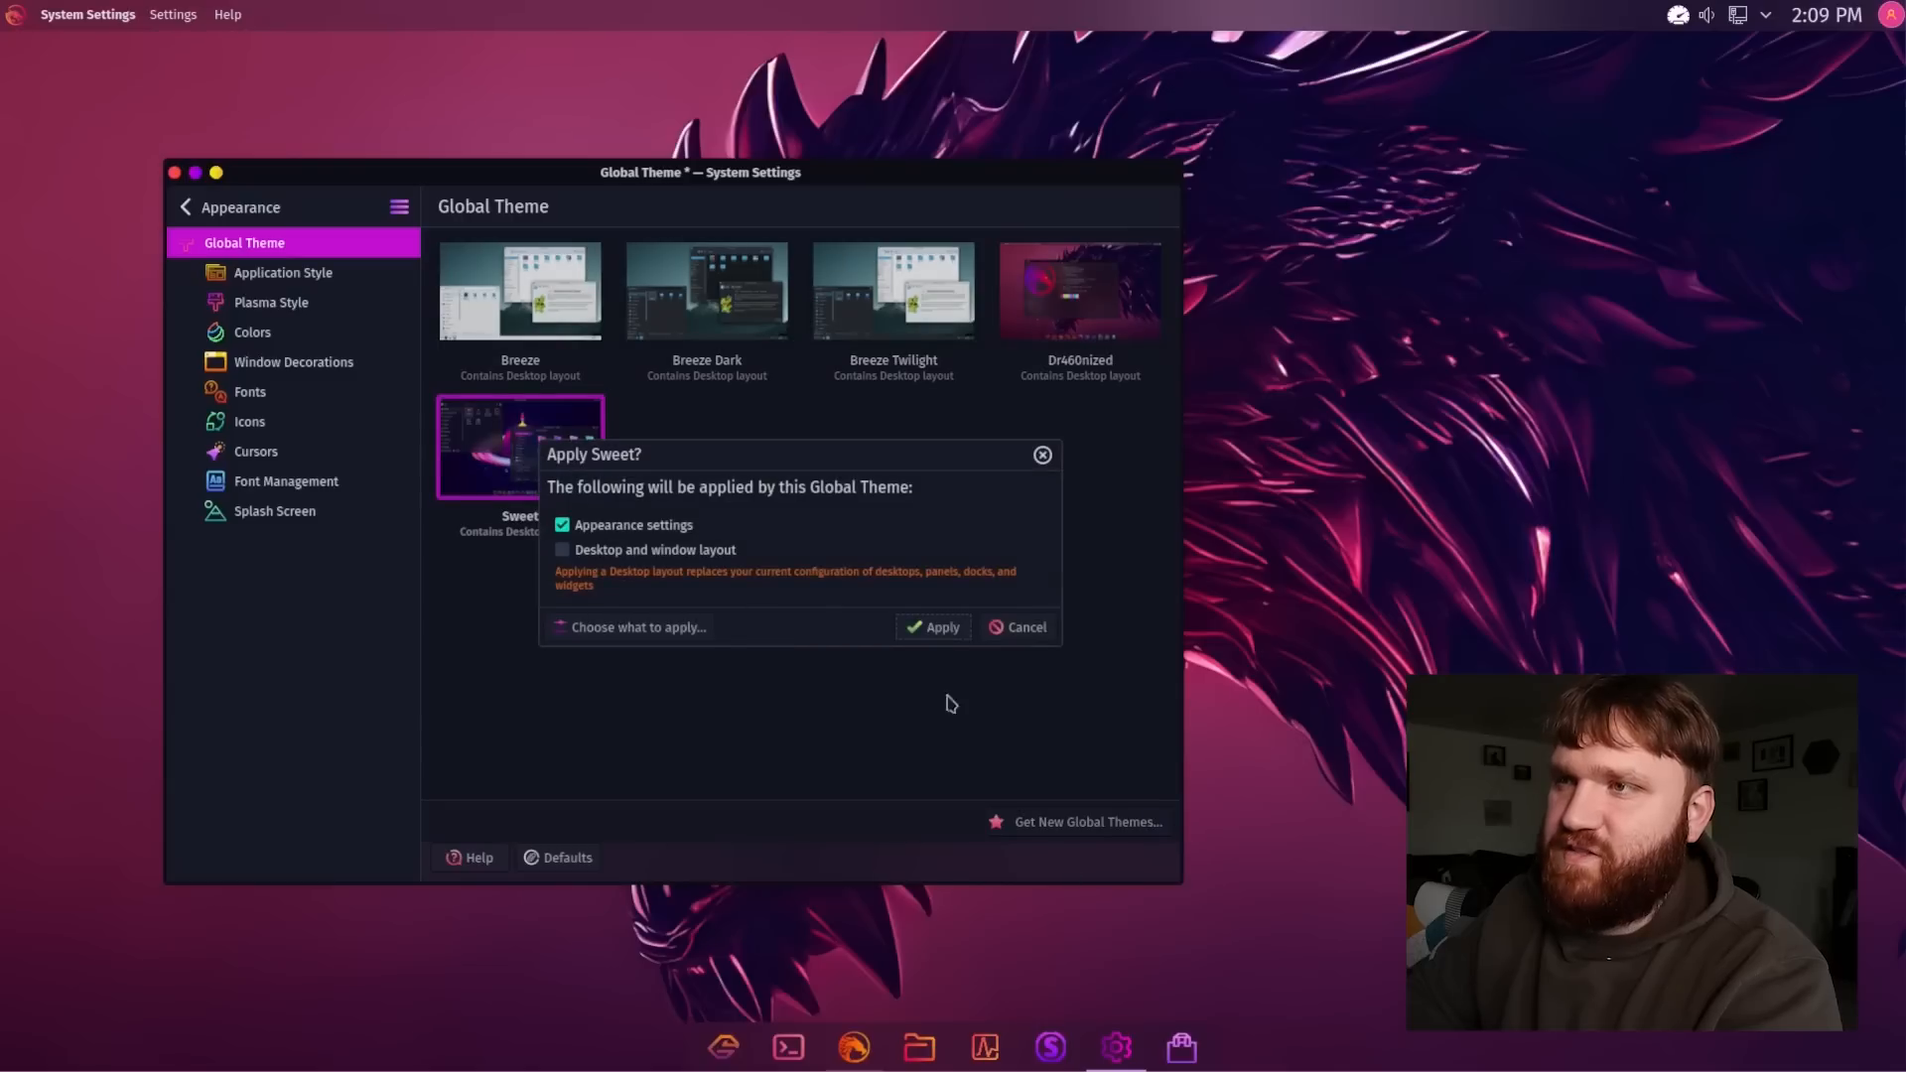
{"action": "left_click", "coordinate": [562, 549]}
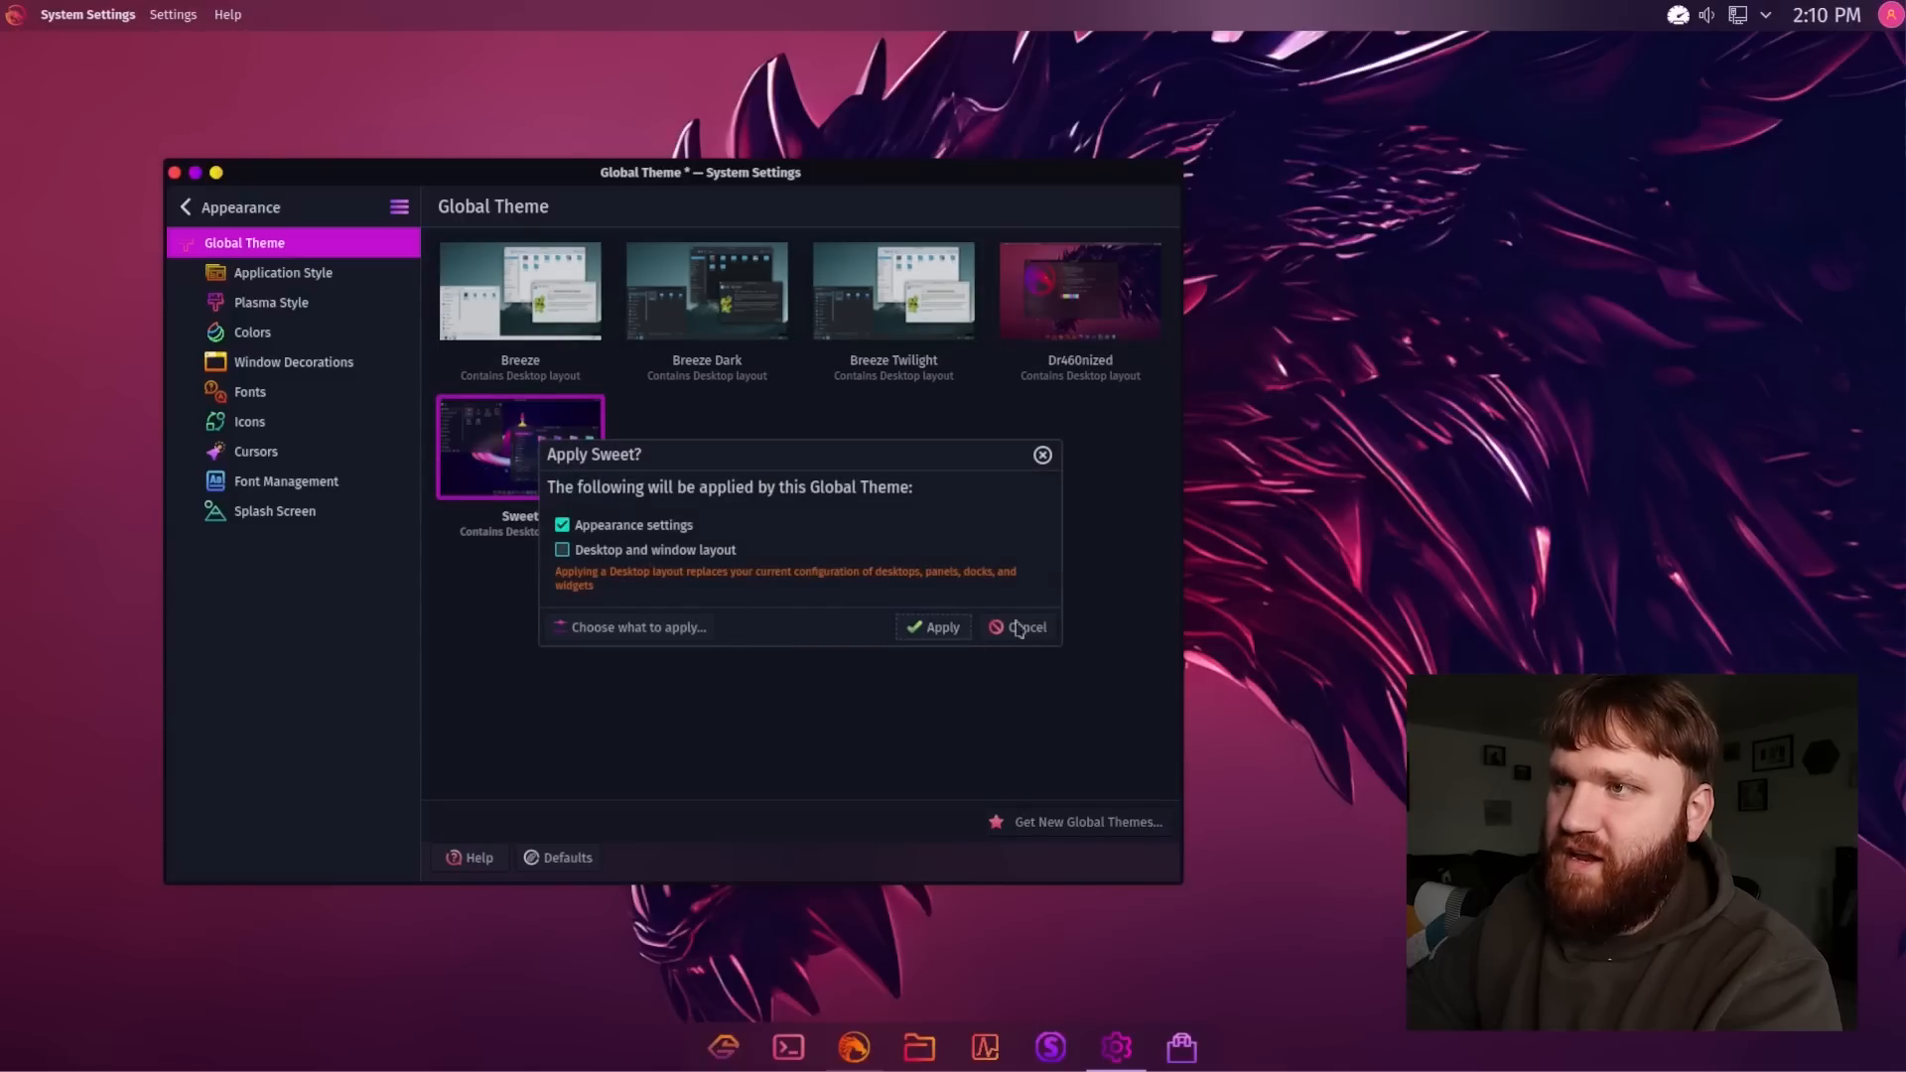
{"action": "left_click", "coordinate": [1026, 627]}
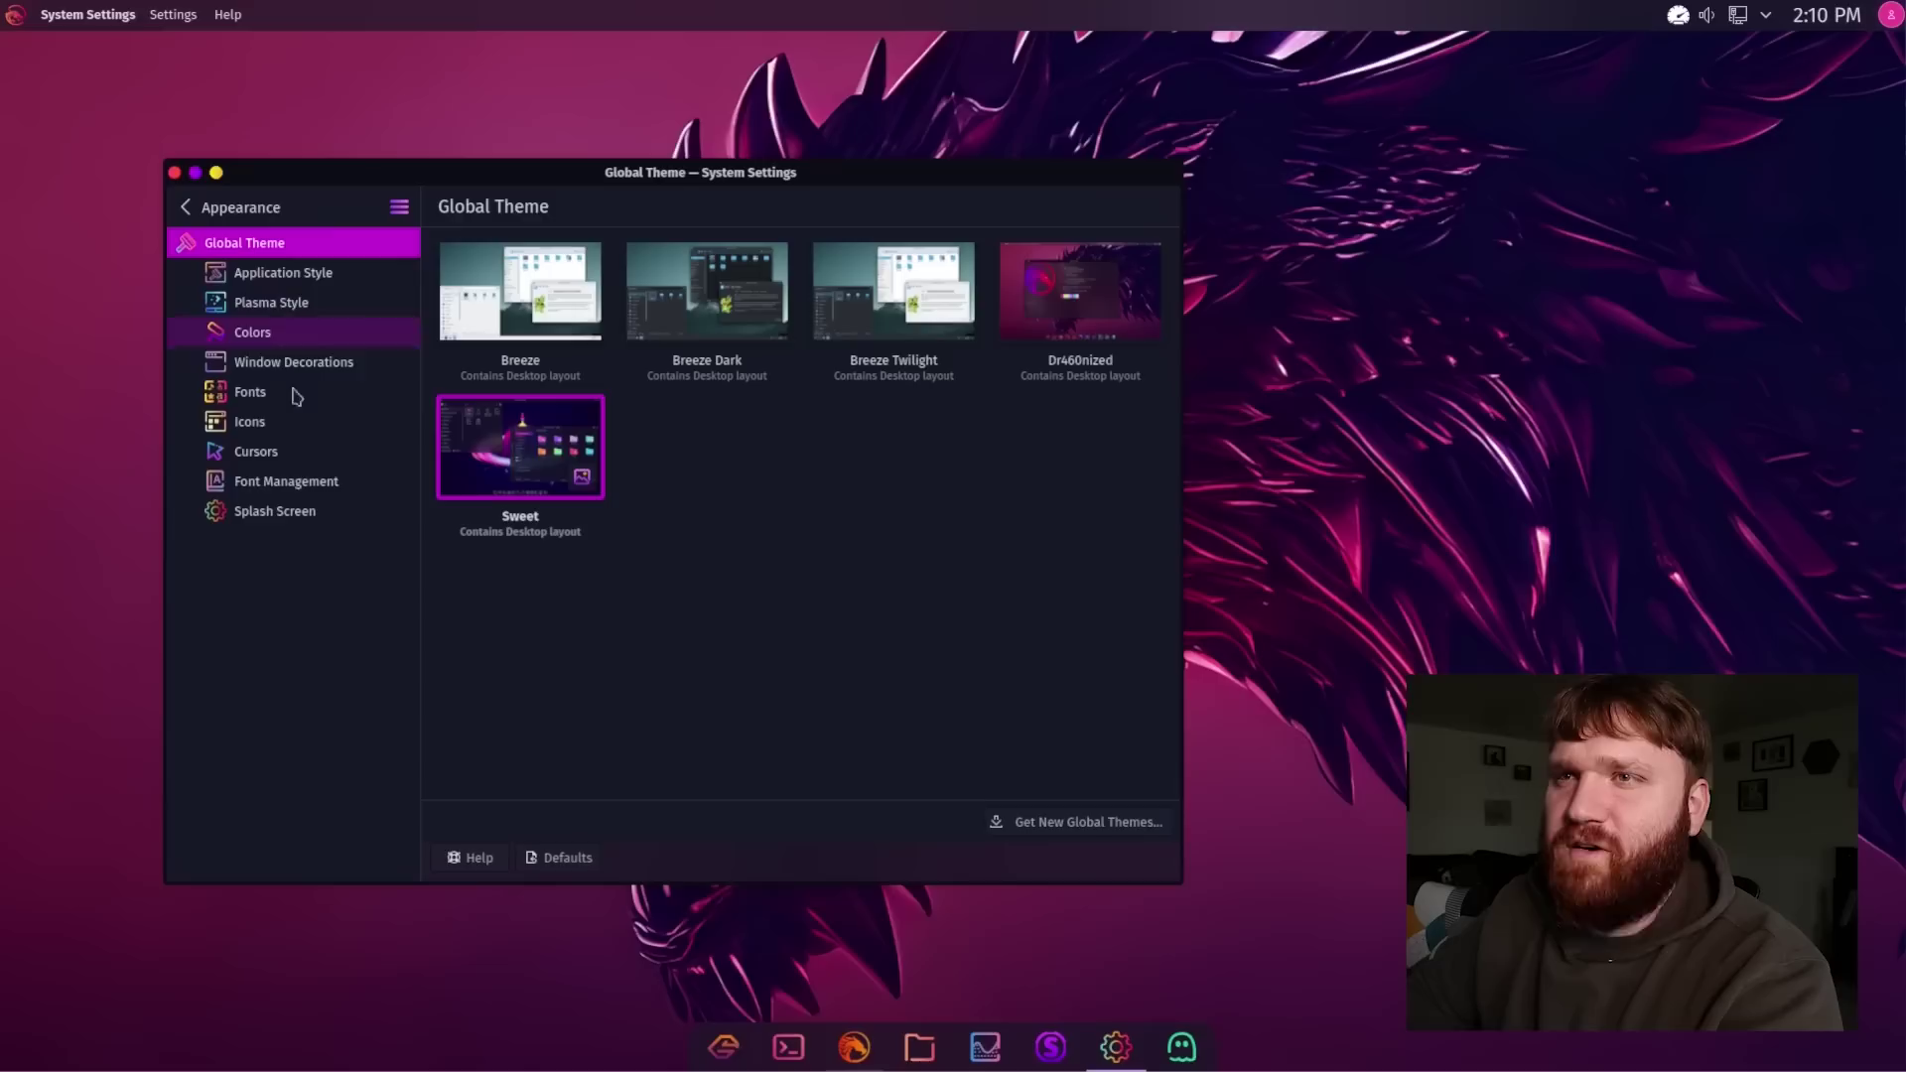
- On the Icons page, open Get New Icons and search for 'vimix'
{"action": "left_click", "coordinate": [250, 421]}
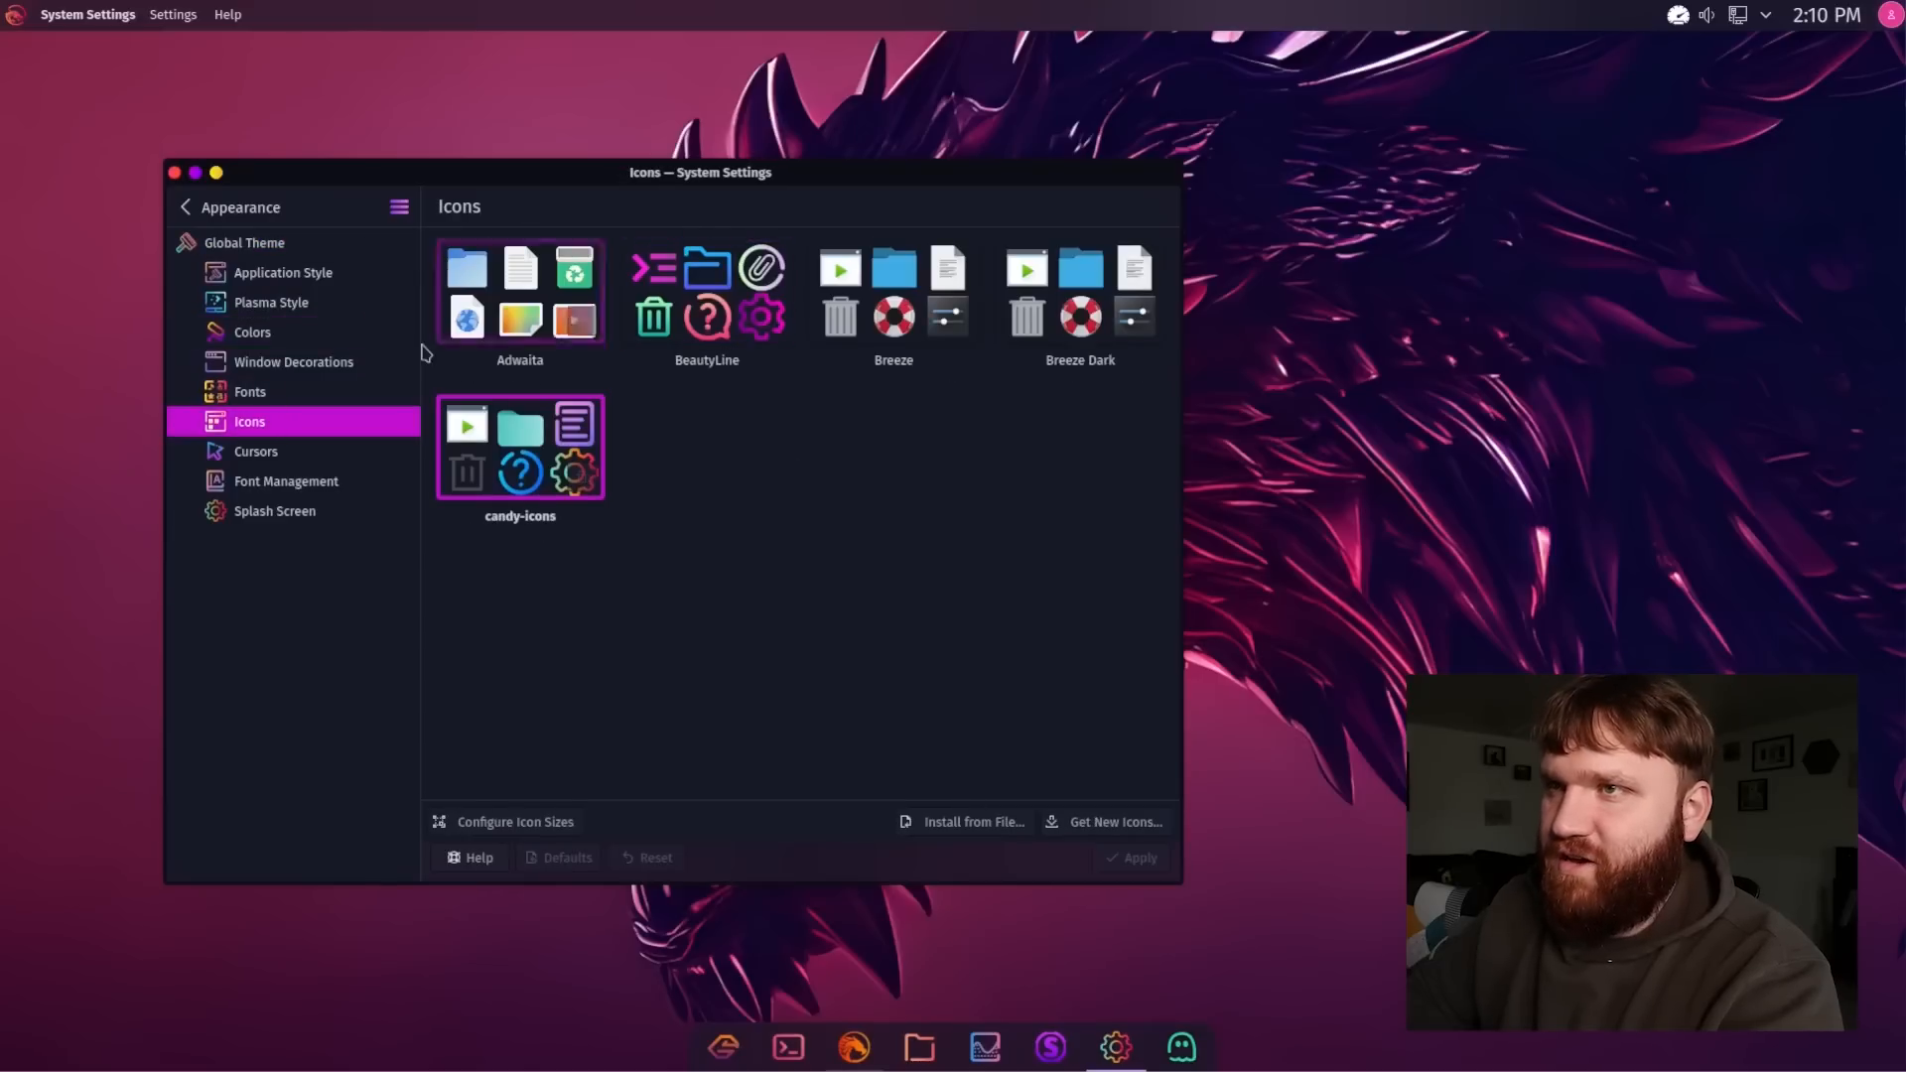
{"action": "left_click", "coordinate": [1105, 821]}
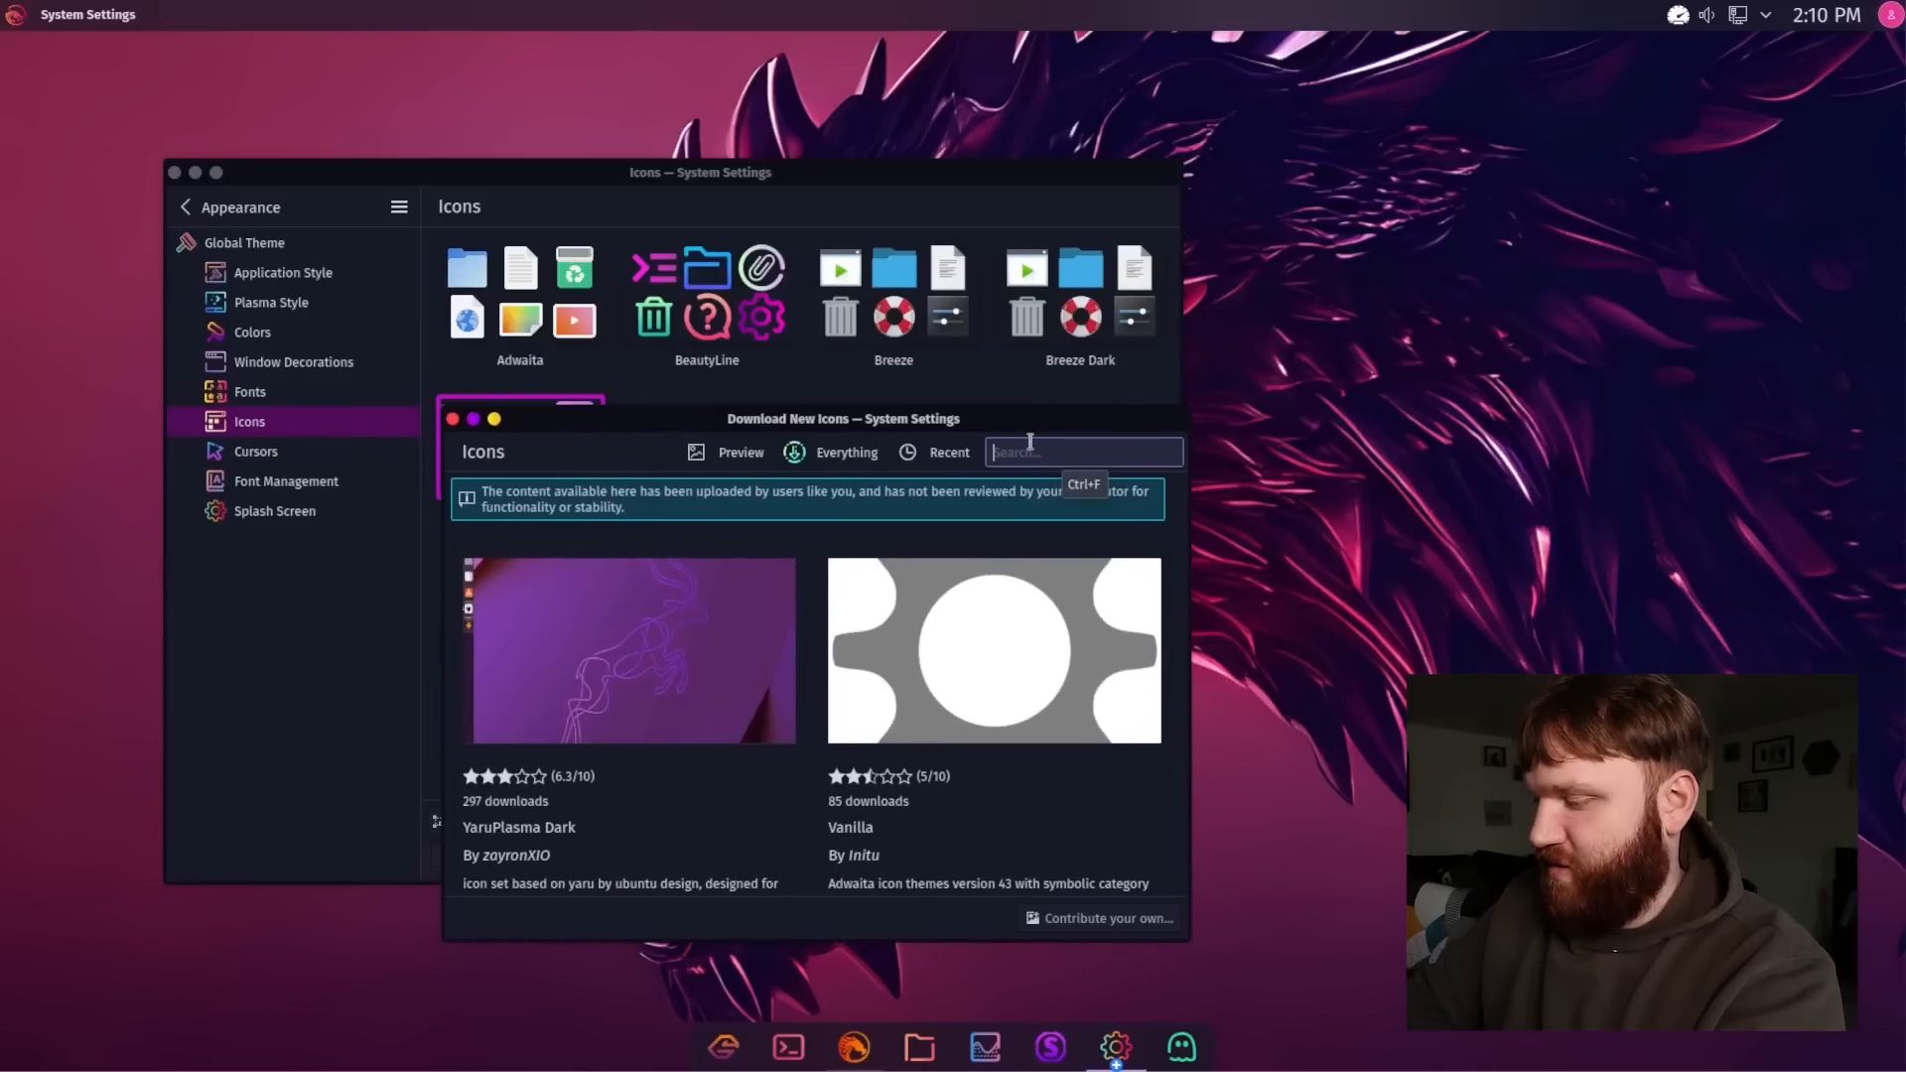
{"action": "type", "text": "vimix"}
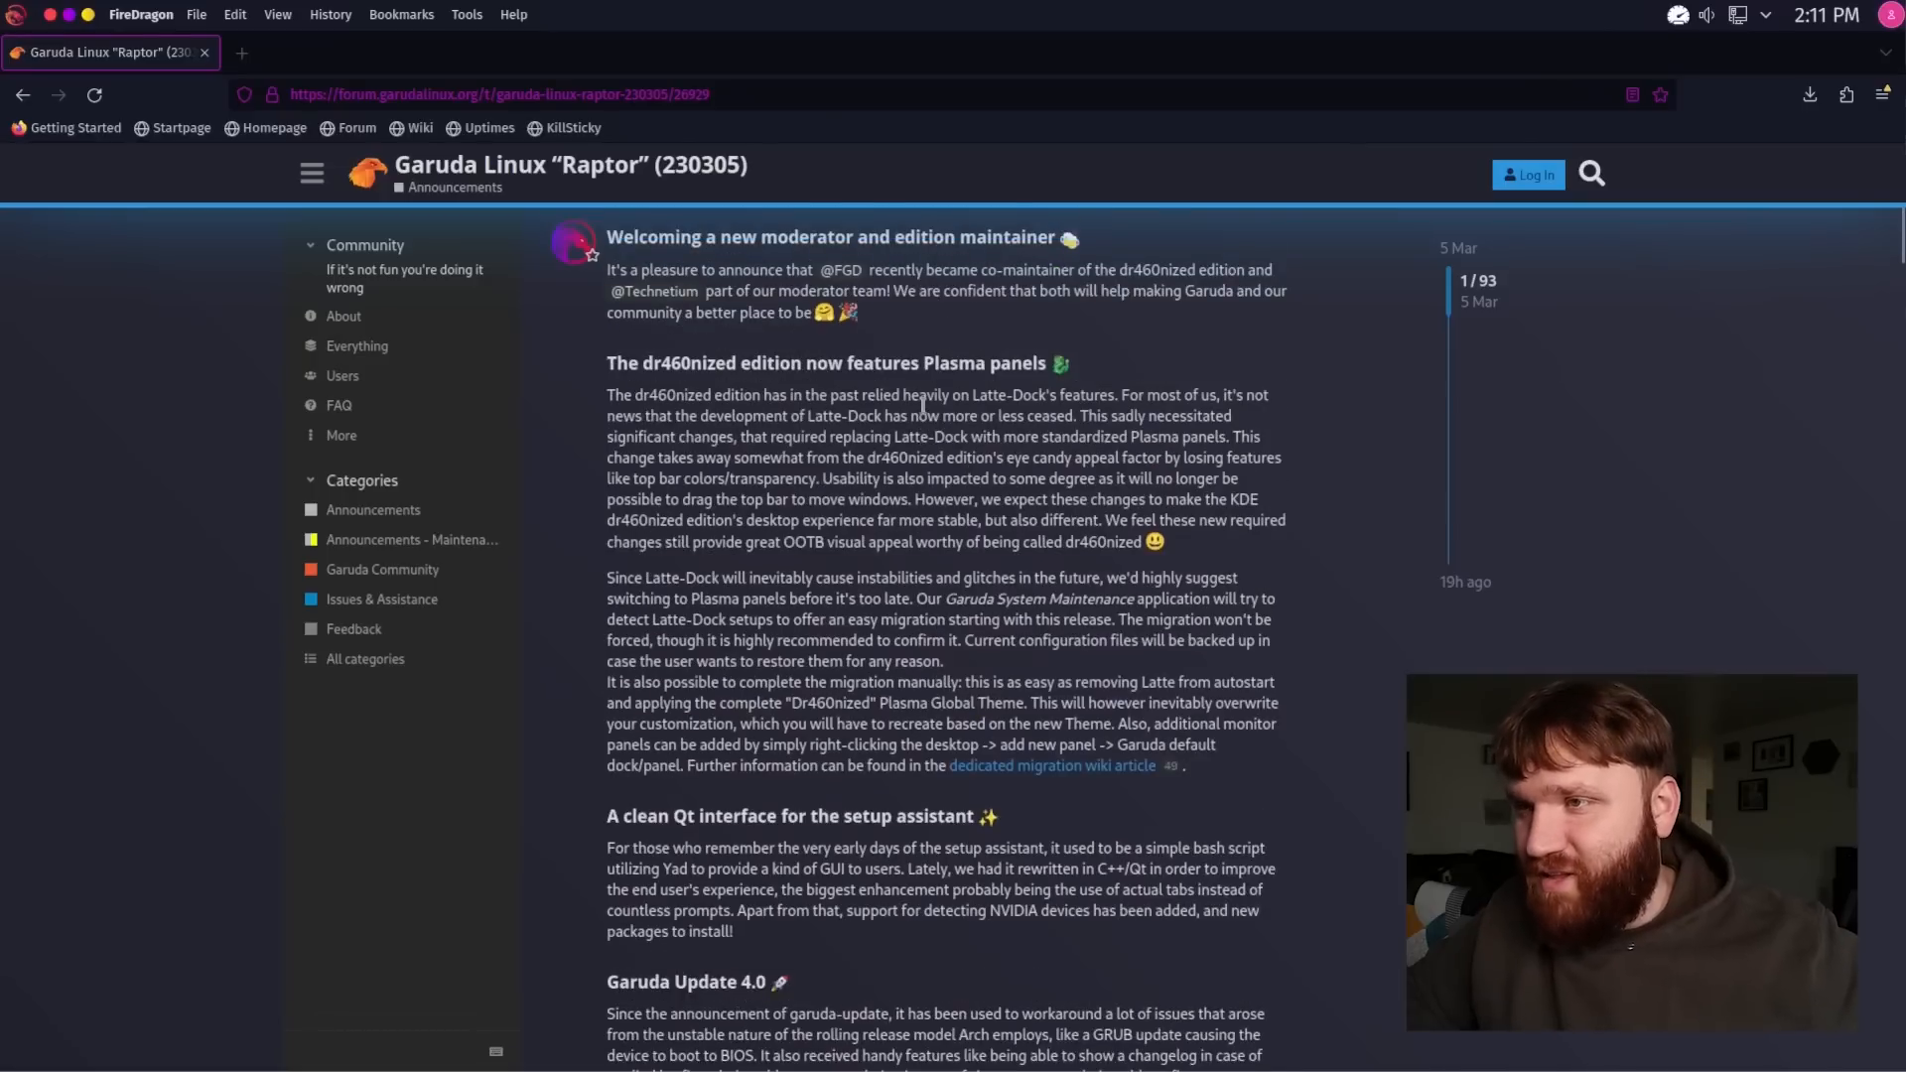
- Scroll the Raptor announcement to the GNOME, i3, MATE, Qtile and Sway changes, clearing the selection
{"action": "scroll", "scroll_direction": "down", "scroll_amount": 3}
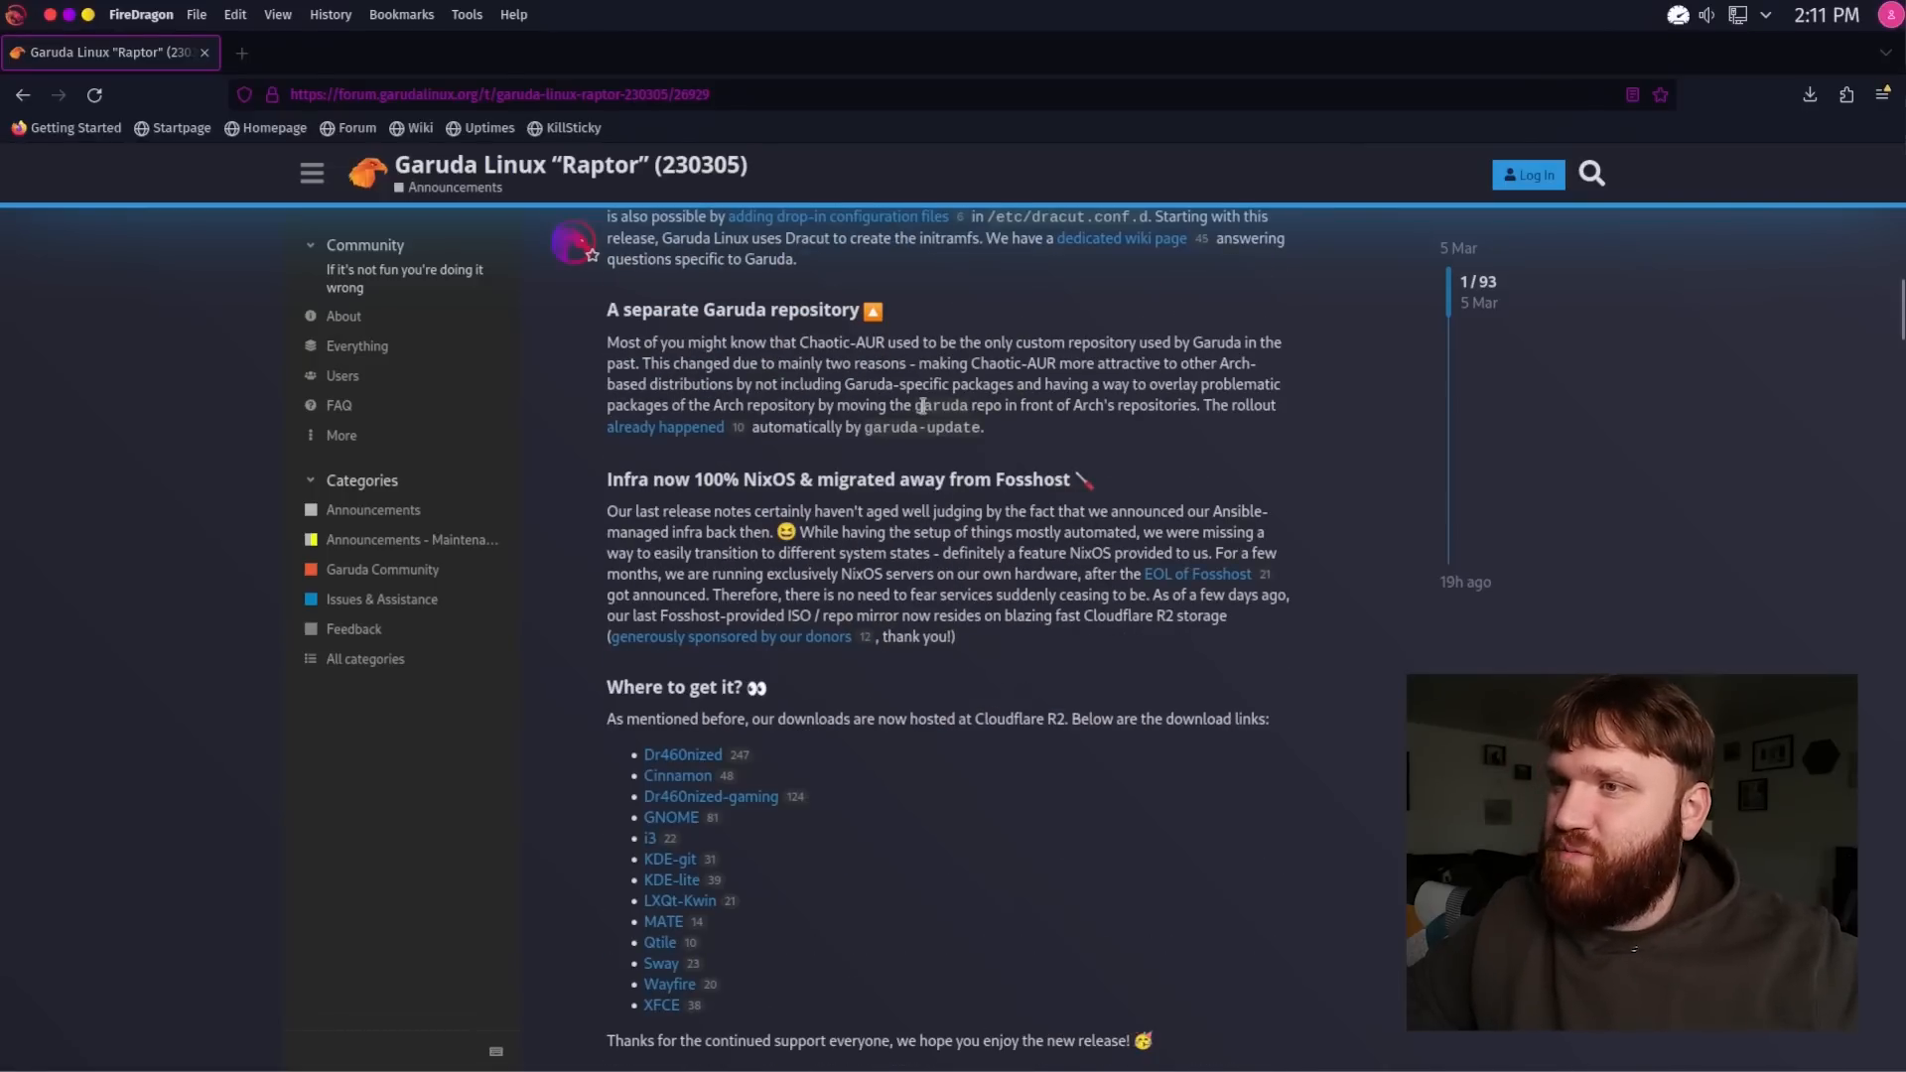
{"action": "mouse_move", "coordinate": [993, 441]}
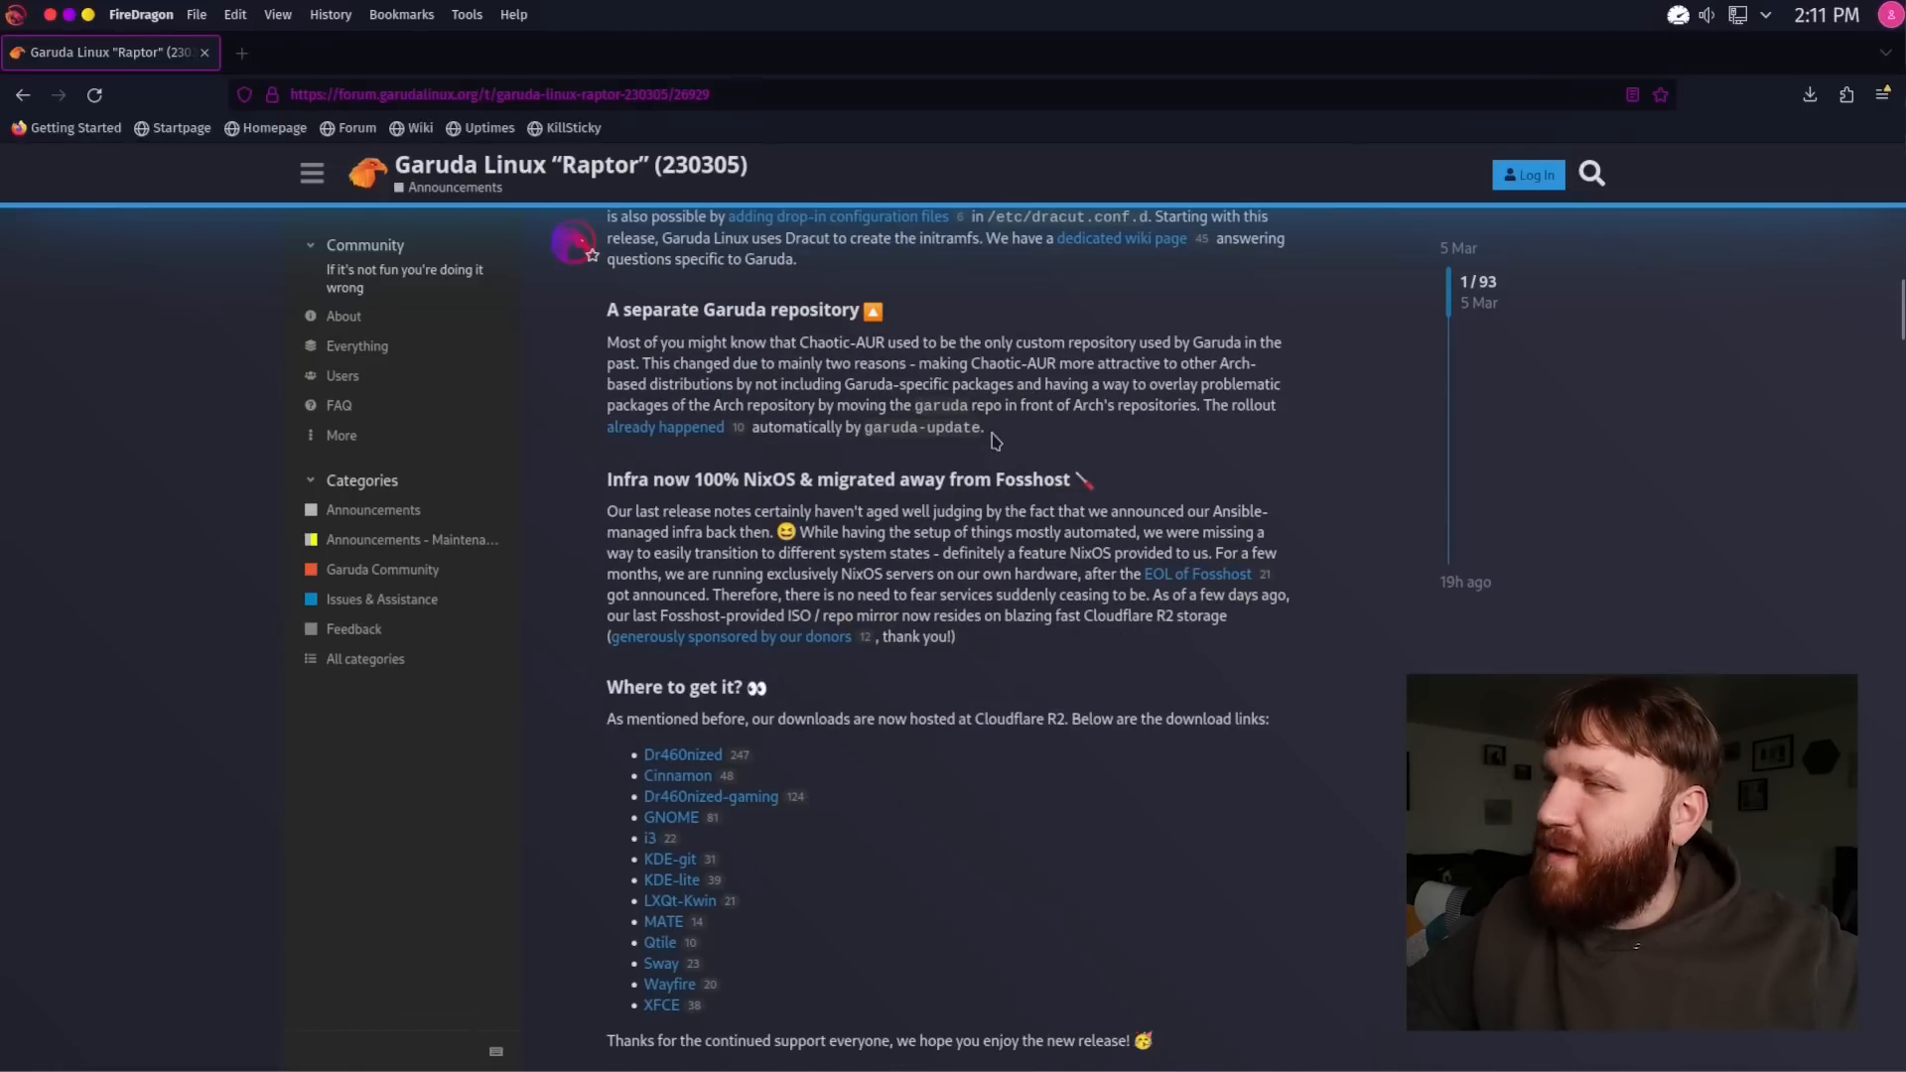
{"action": "scroll", "scroll_direction": "up", "scroll_amount": 3}
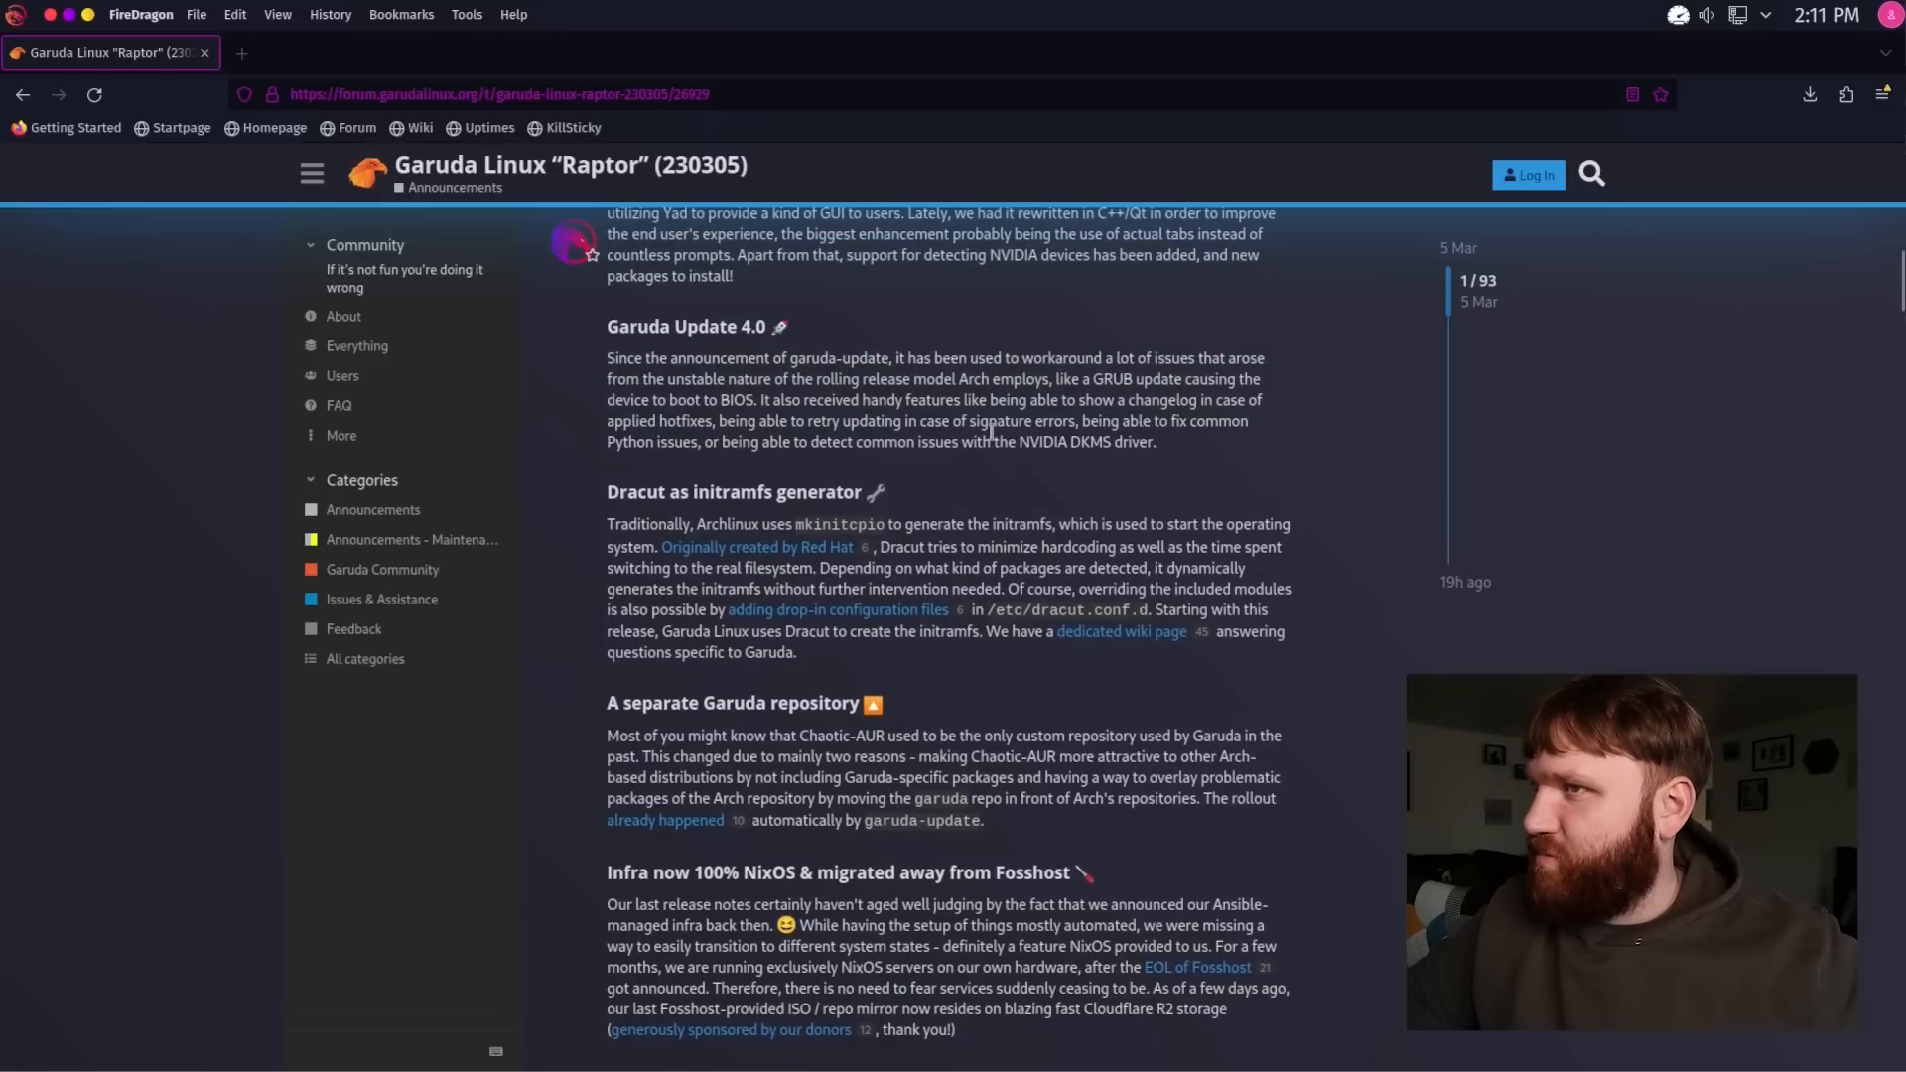
{"action": "scroll", "scroll_direction": "down", "scroll_amount": 3}
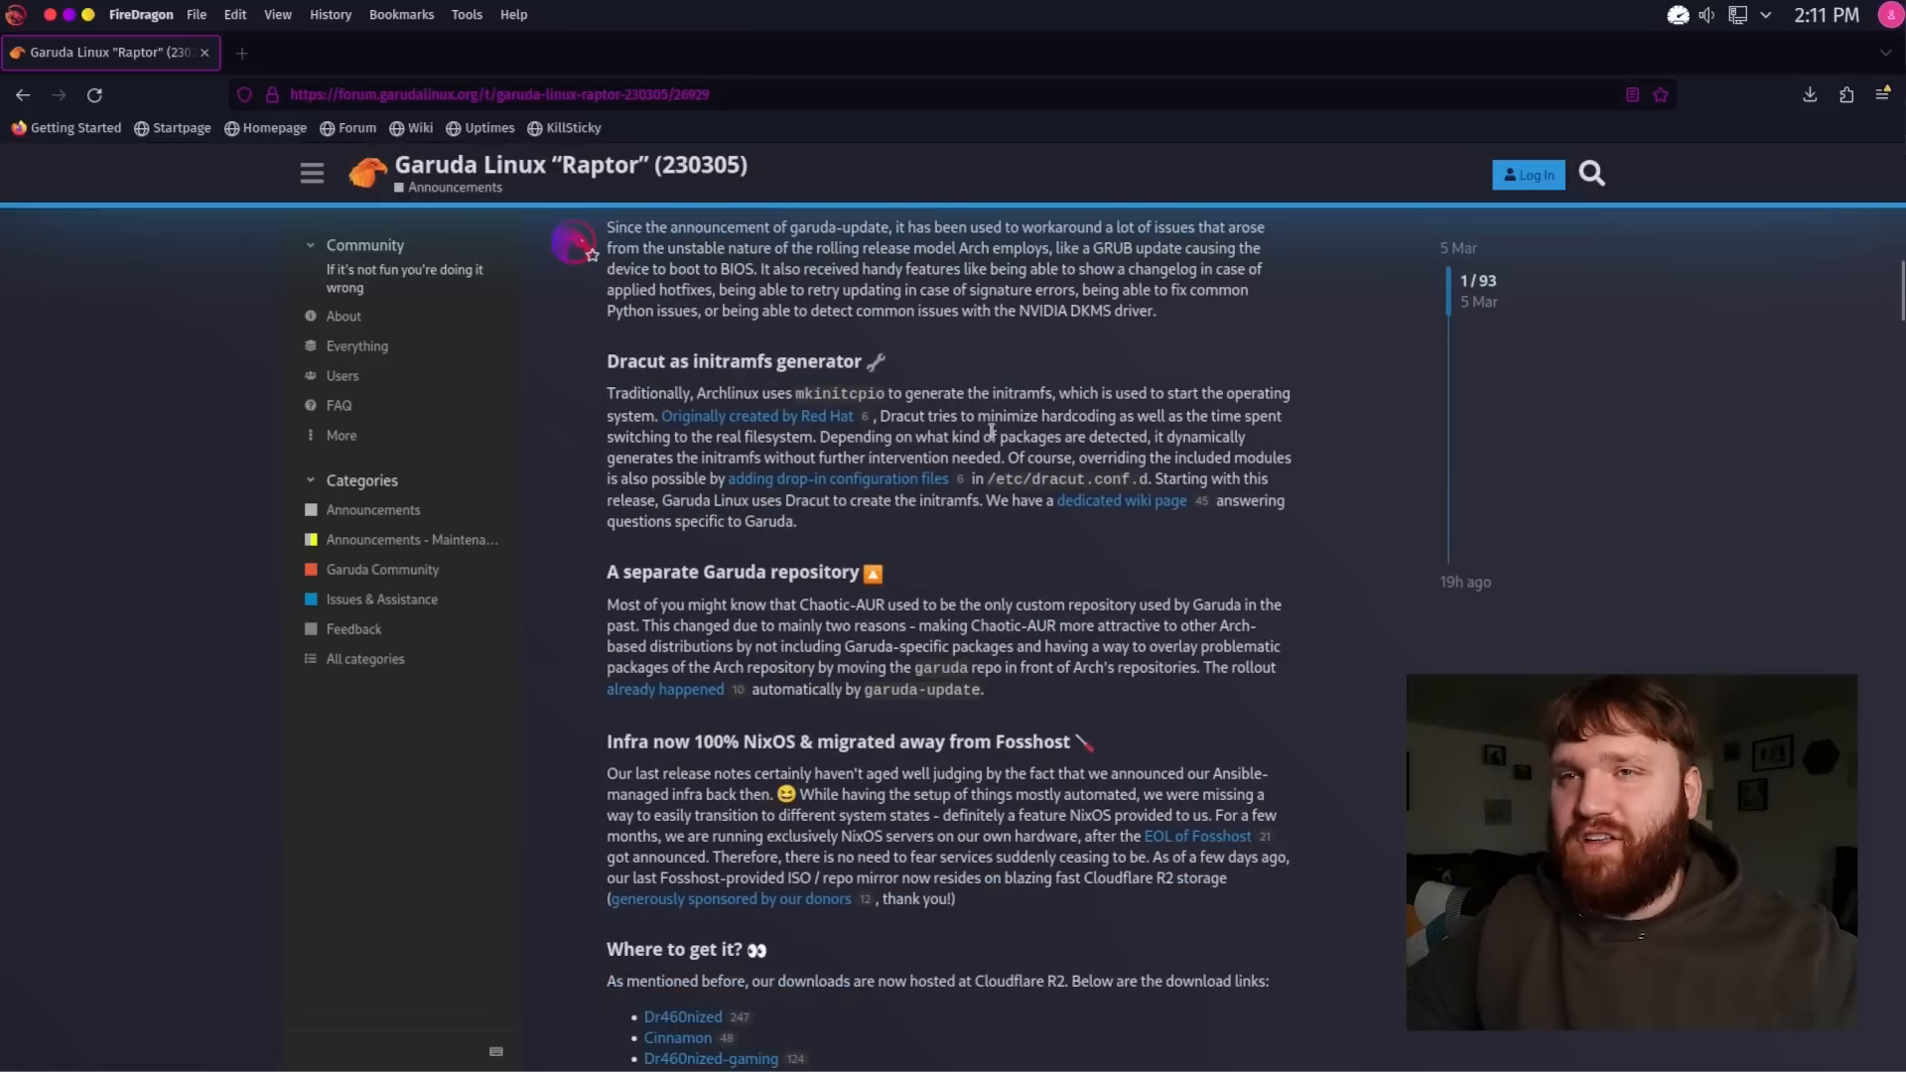
{"action": "mouse_move", "coordinate": [970, 591]}
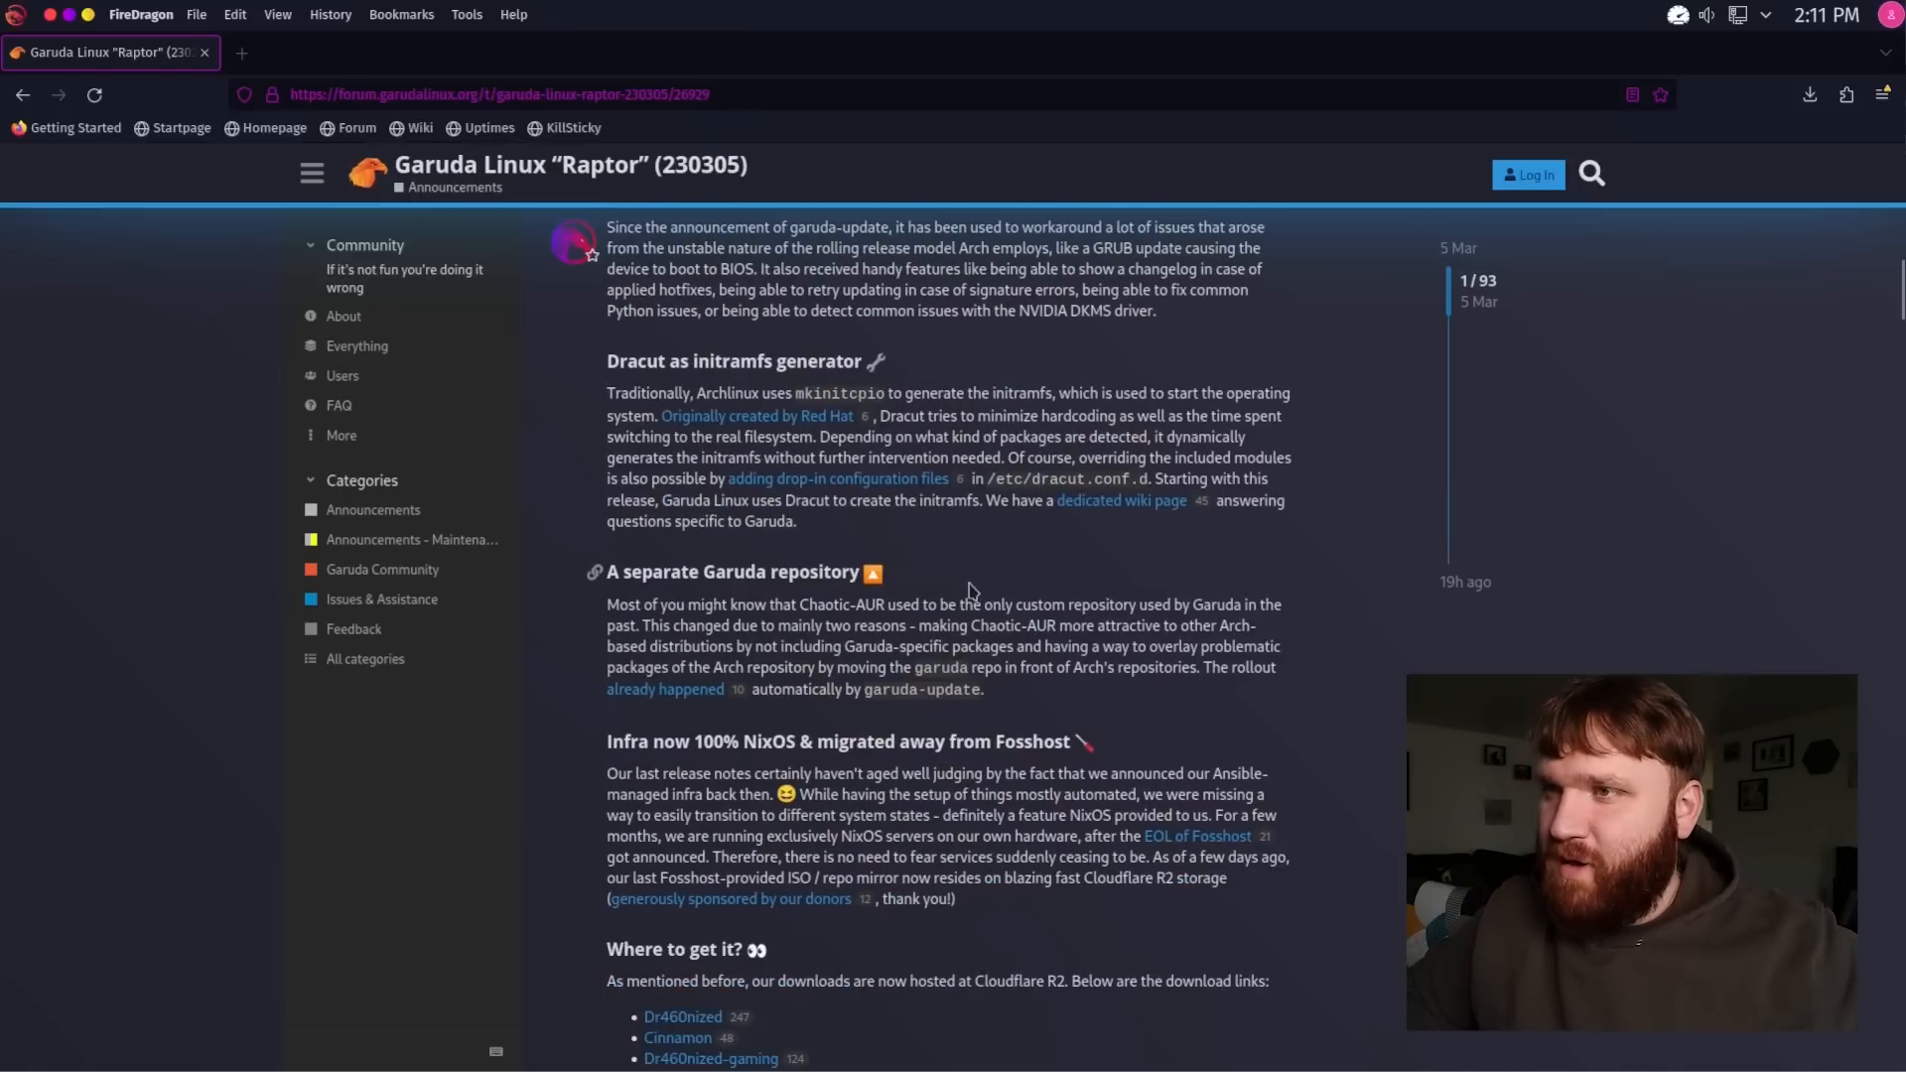
{"action": "scroll", "scroll_direction": "down", "scroll_amount": 3}
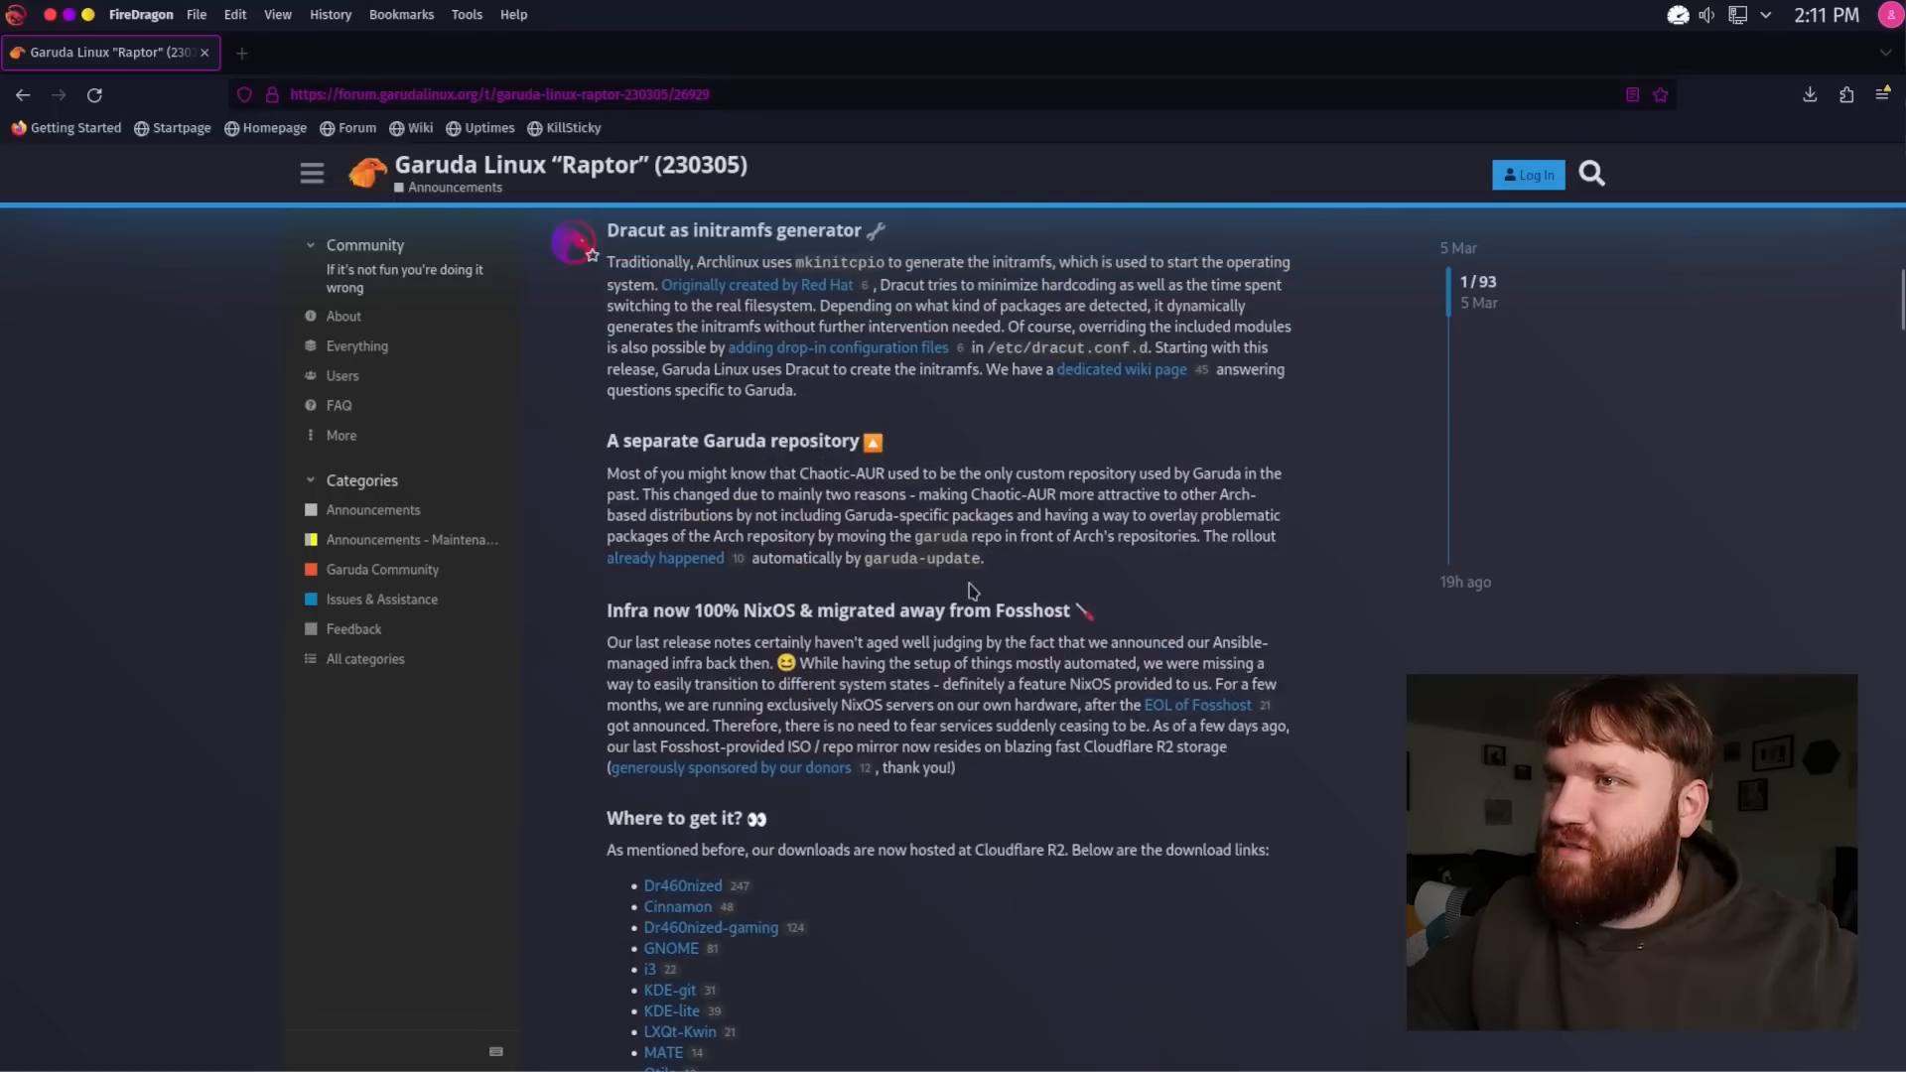
{"action": "scroll", "scroll_direction": "down", "scroll_amount": 3}
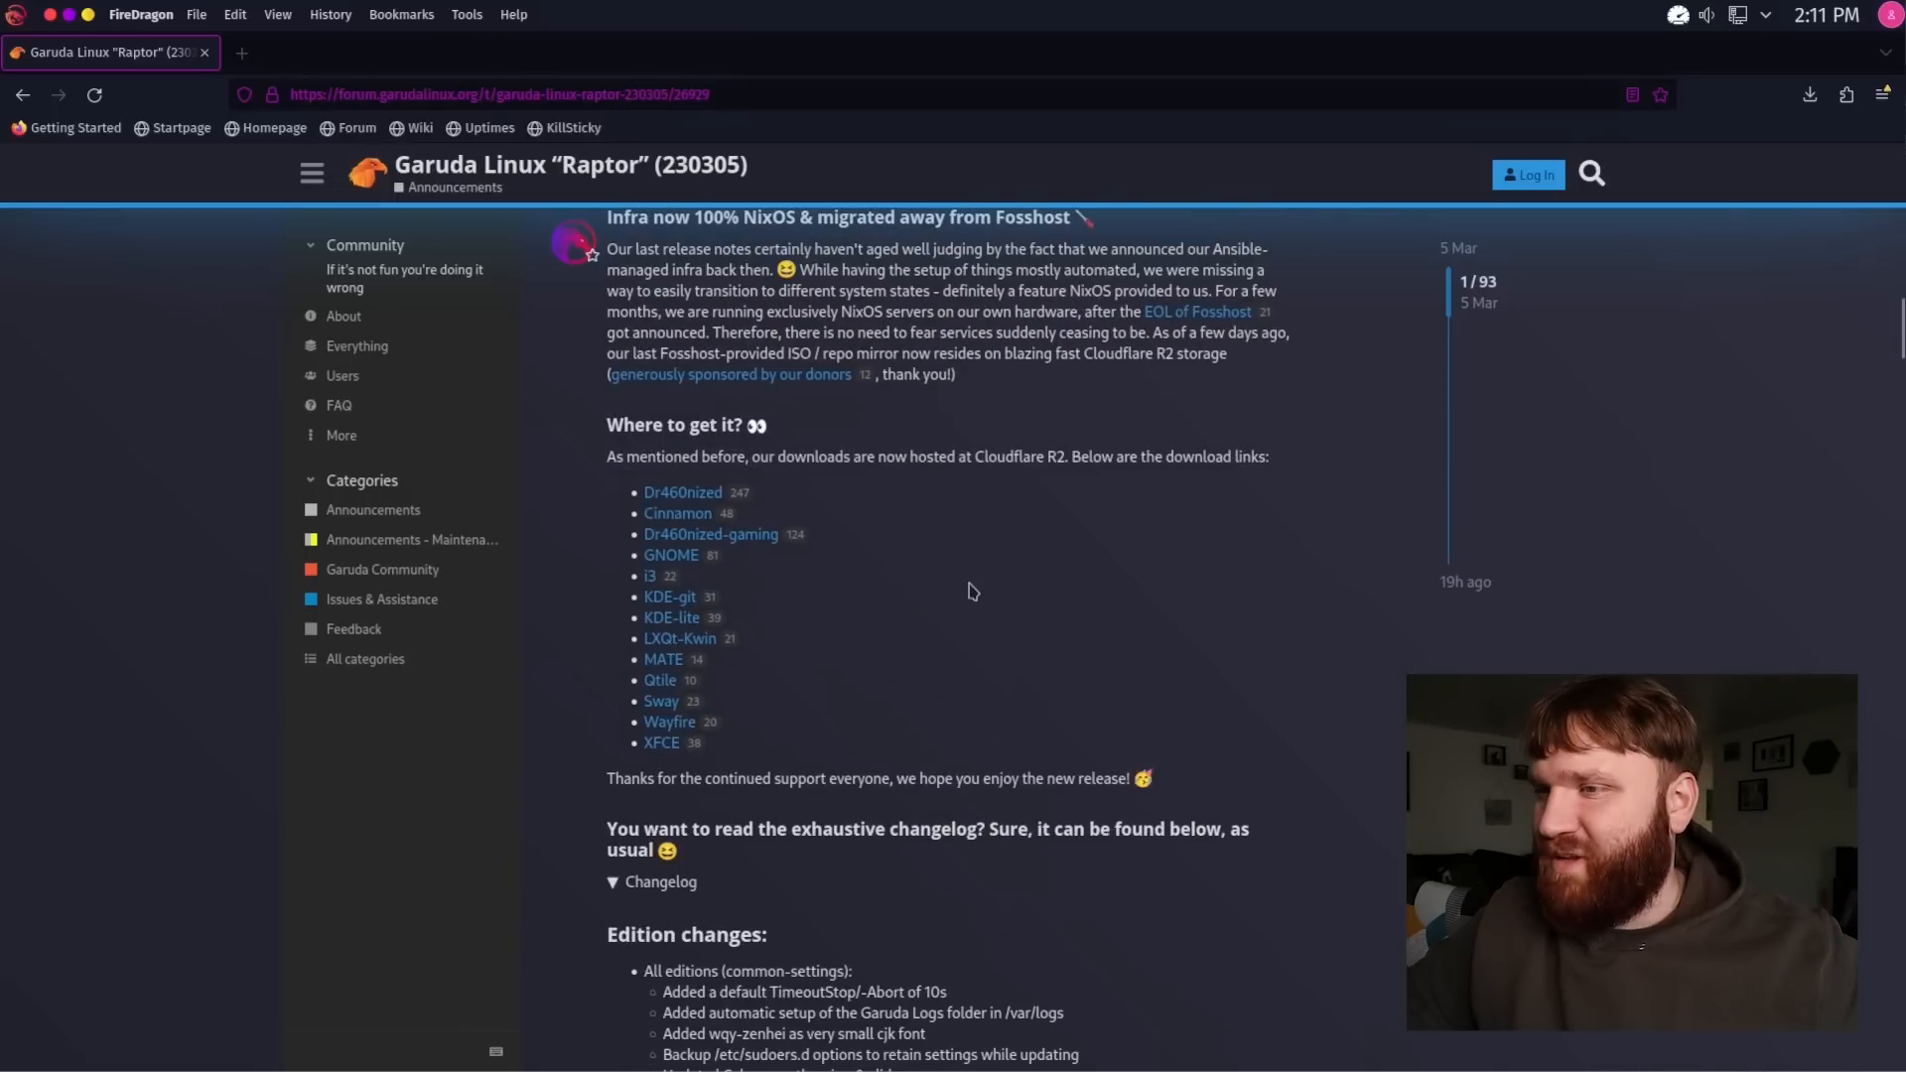
{"action": "scroll", "scroll_direction": "down", "scroll_amount": 3}
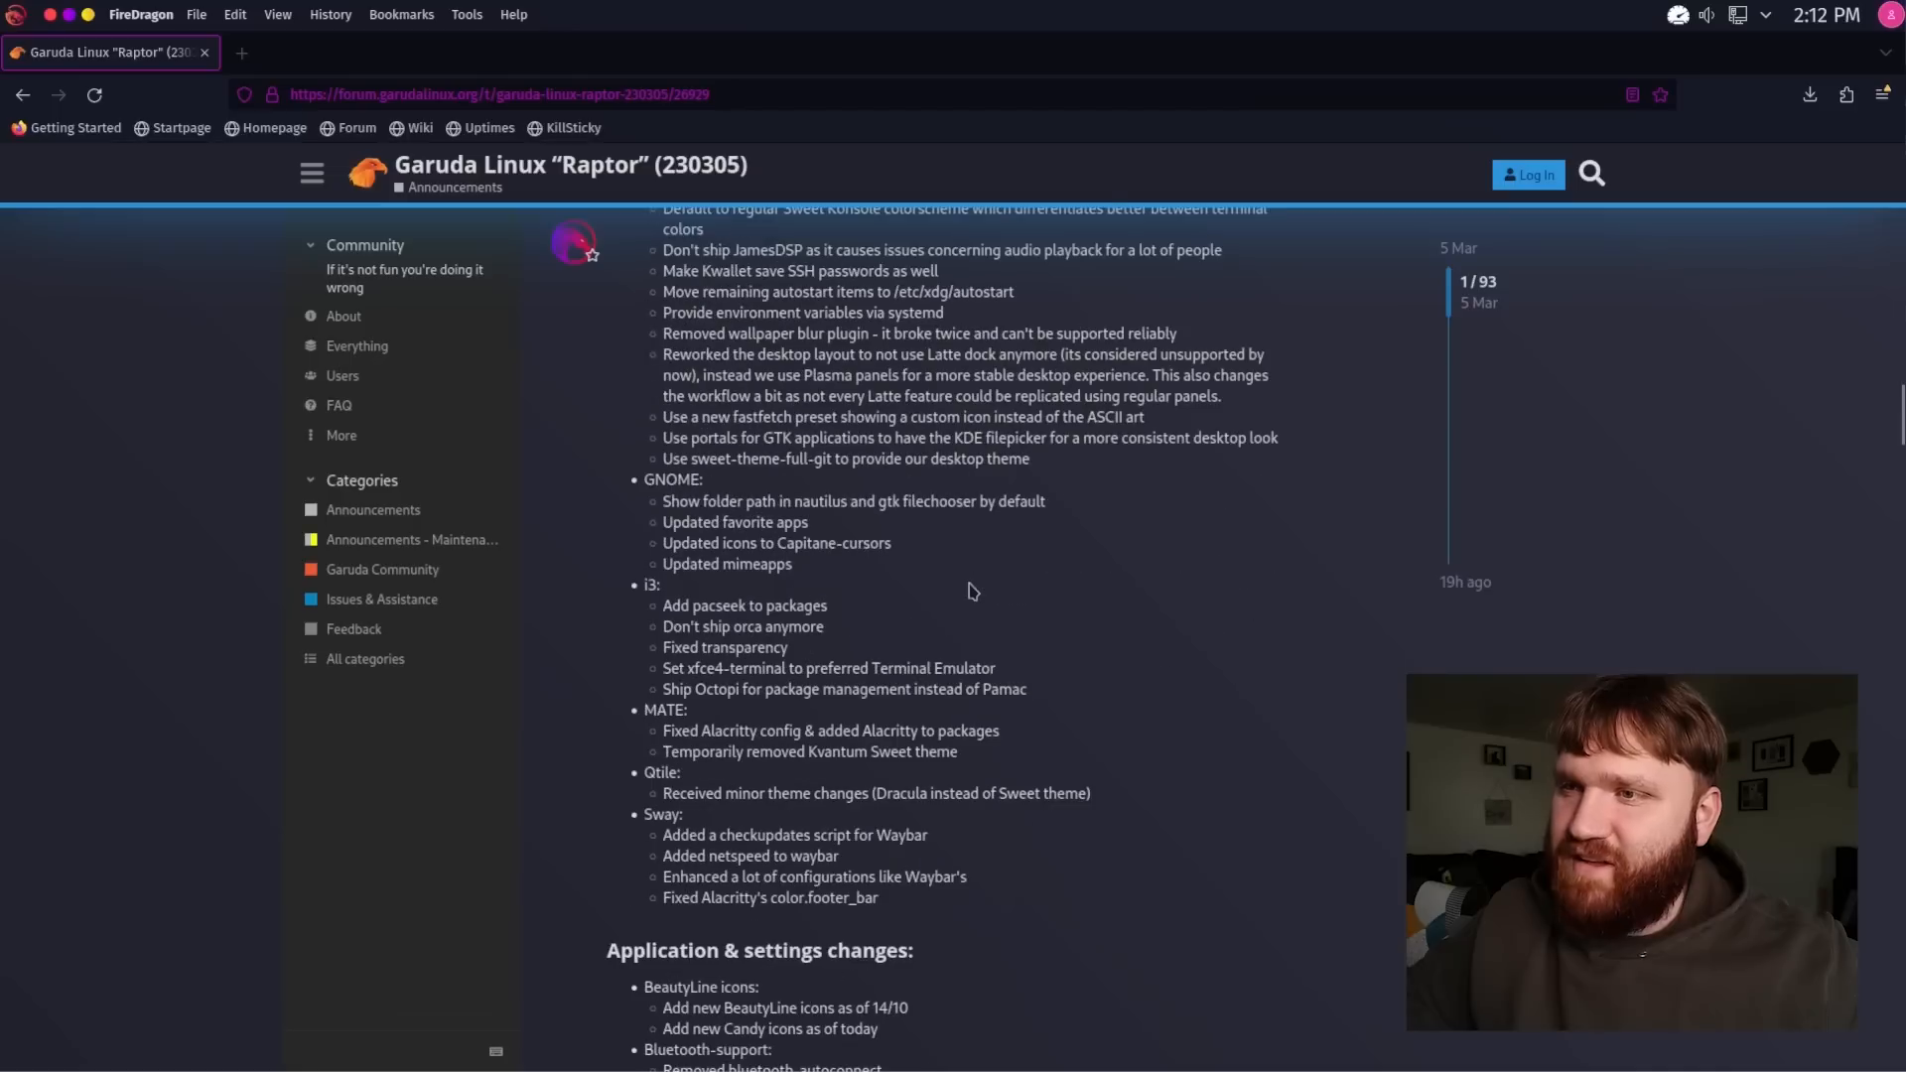
{"action": "mouse_move", "coordinate": [586, 625]}
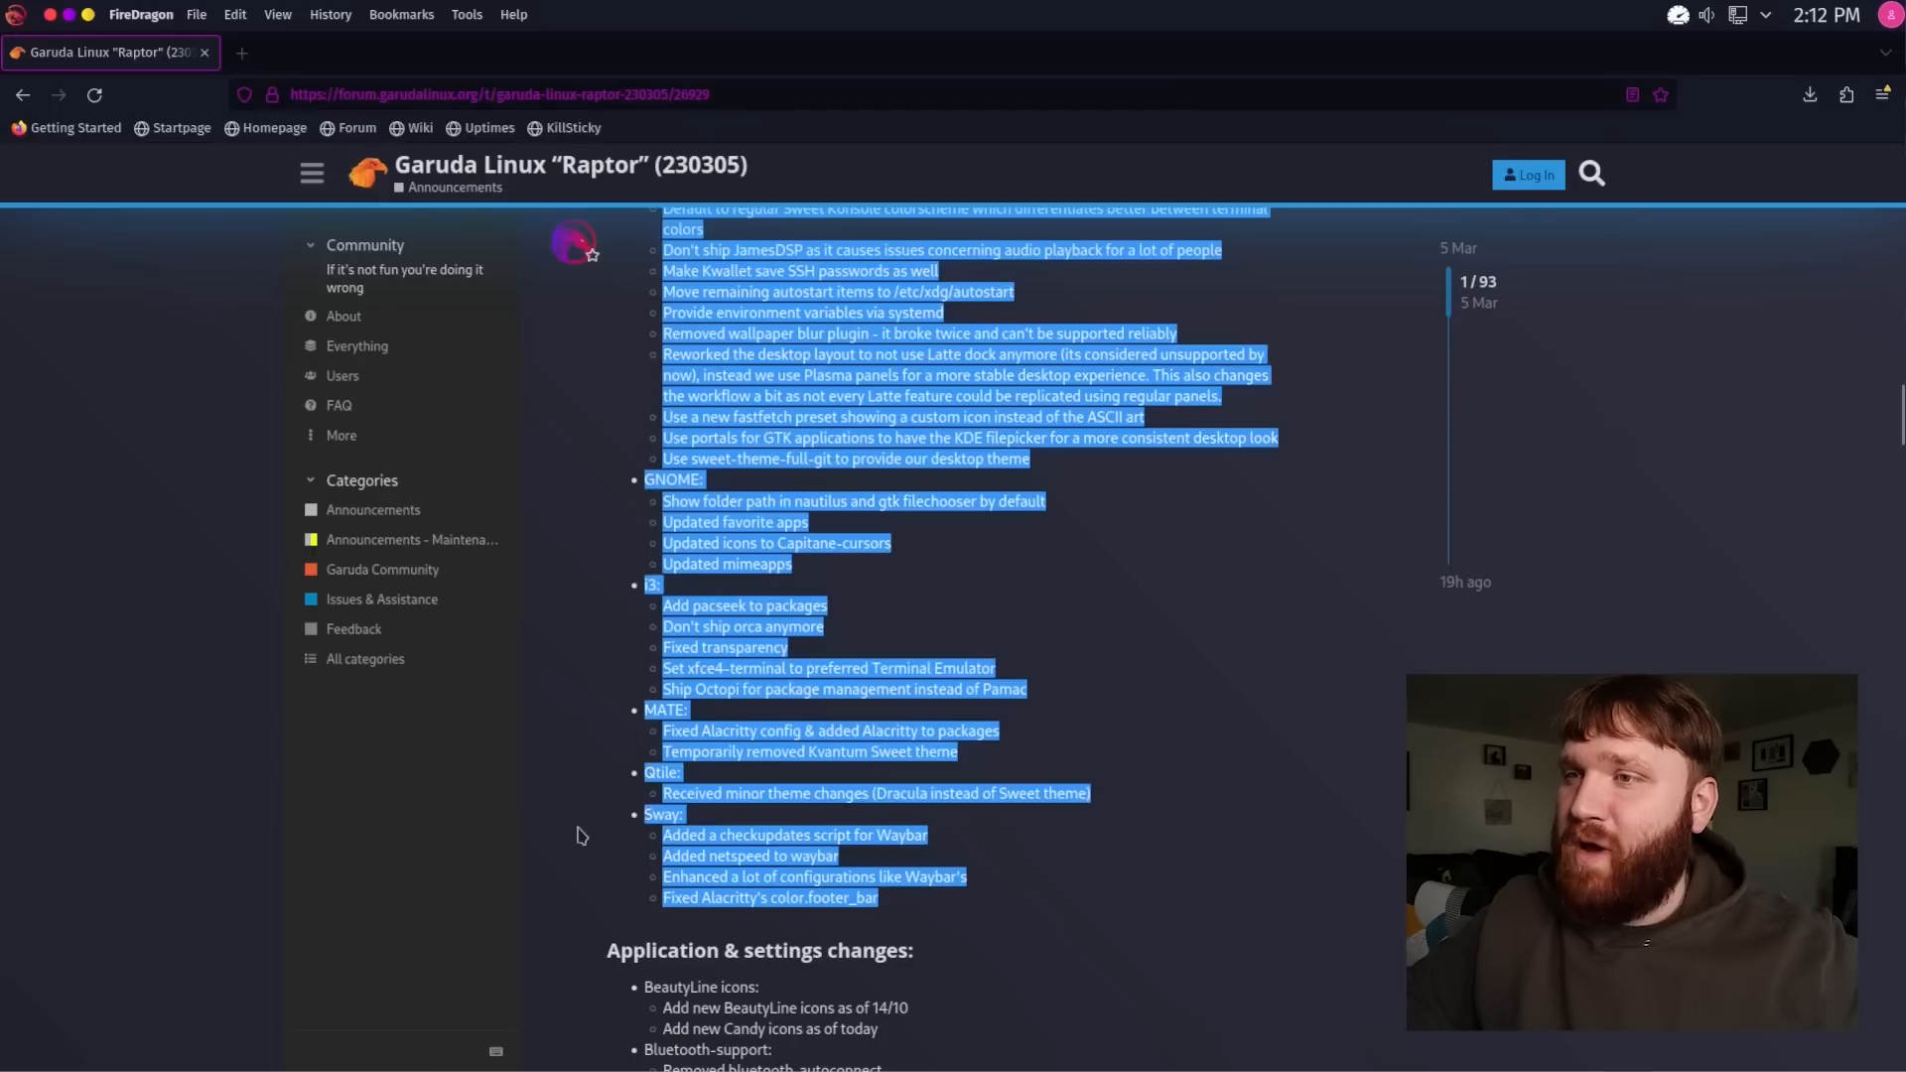
{"action": "left_click", "coordinate": [580, 834]}
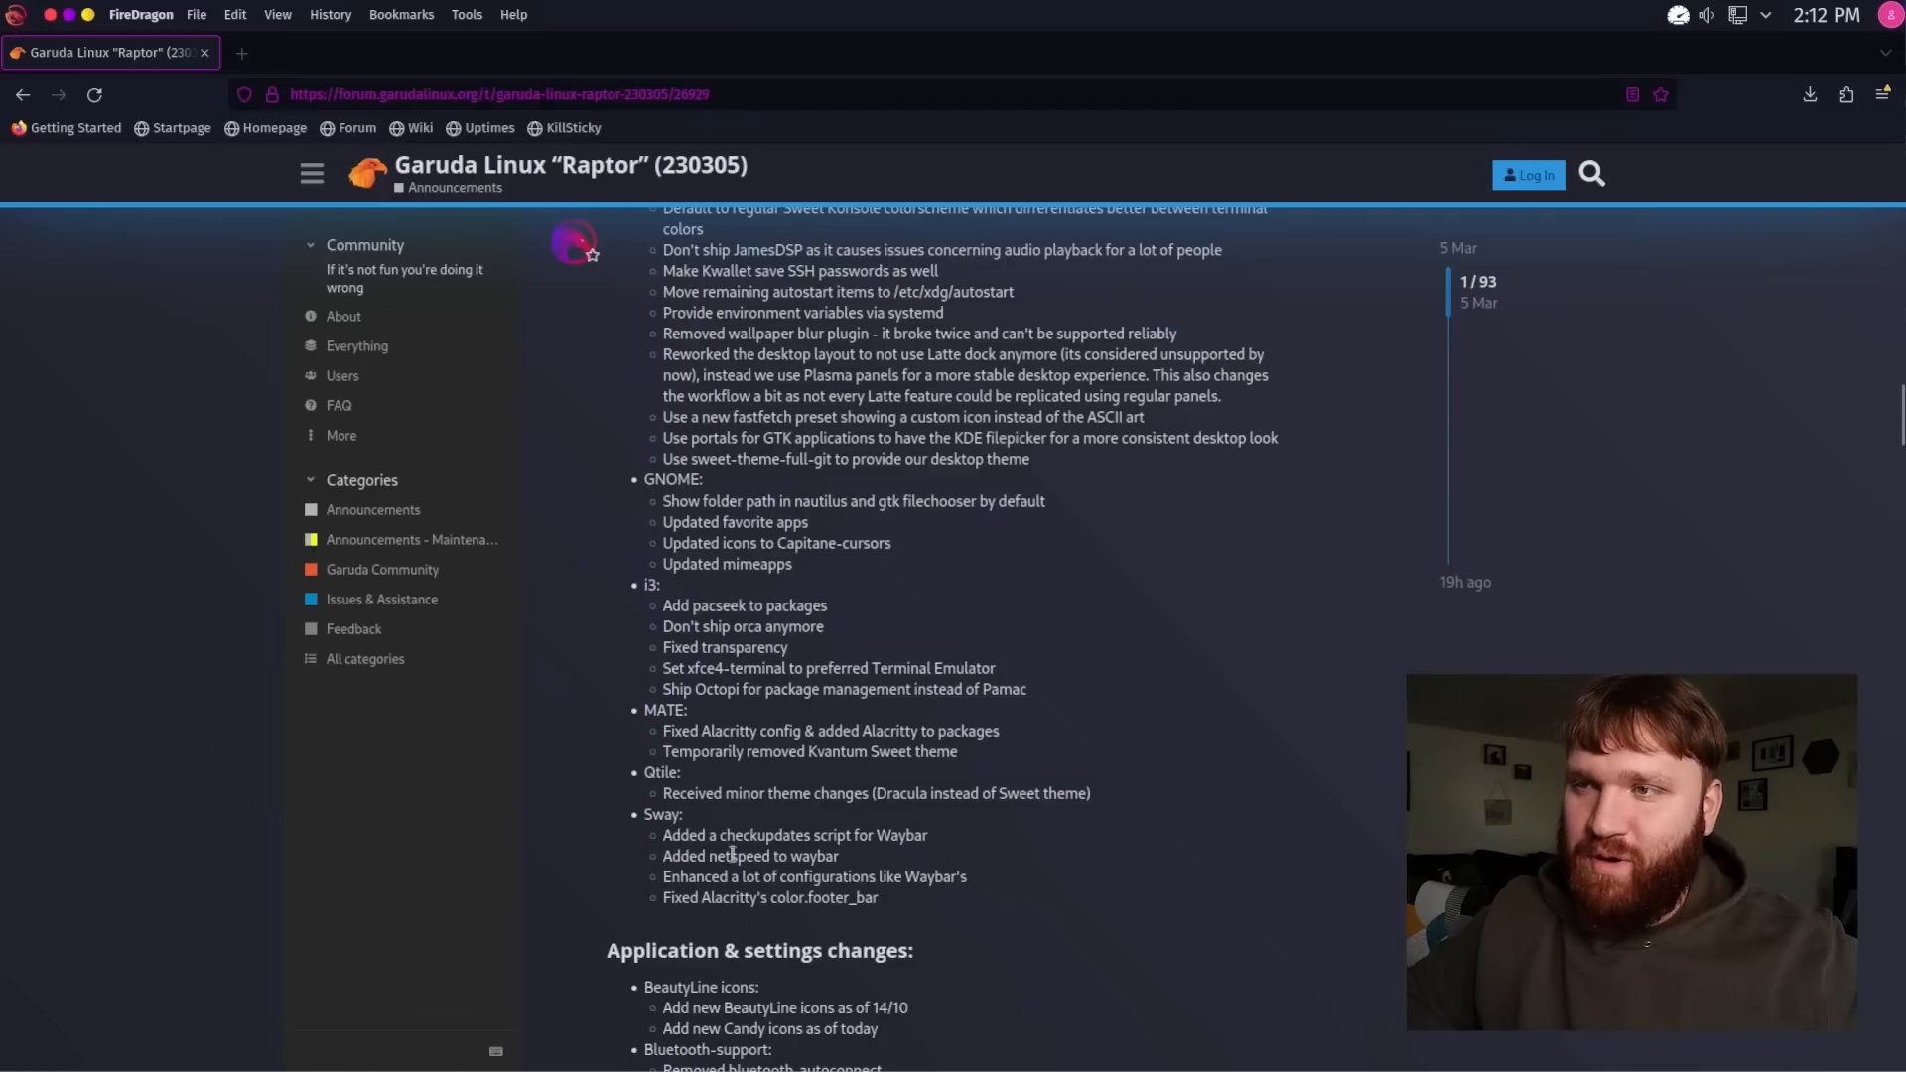
{"action": "scroll", "scroll_direction": "up", "scroll_amount": 3}
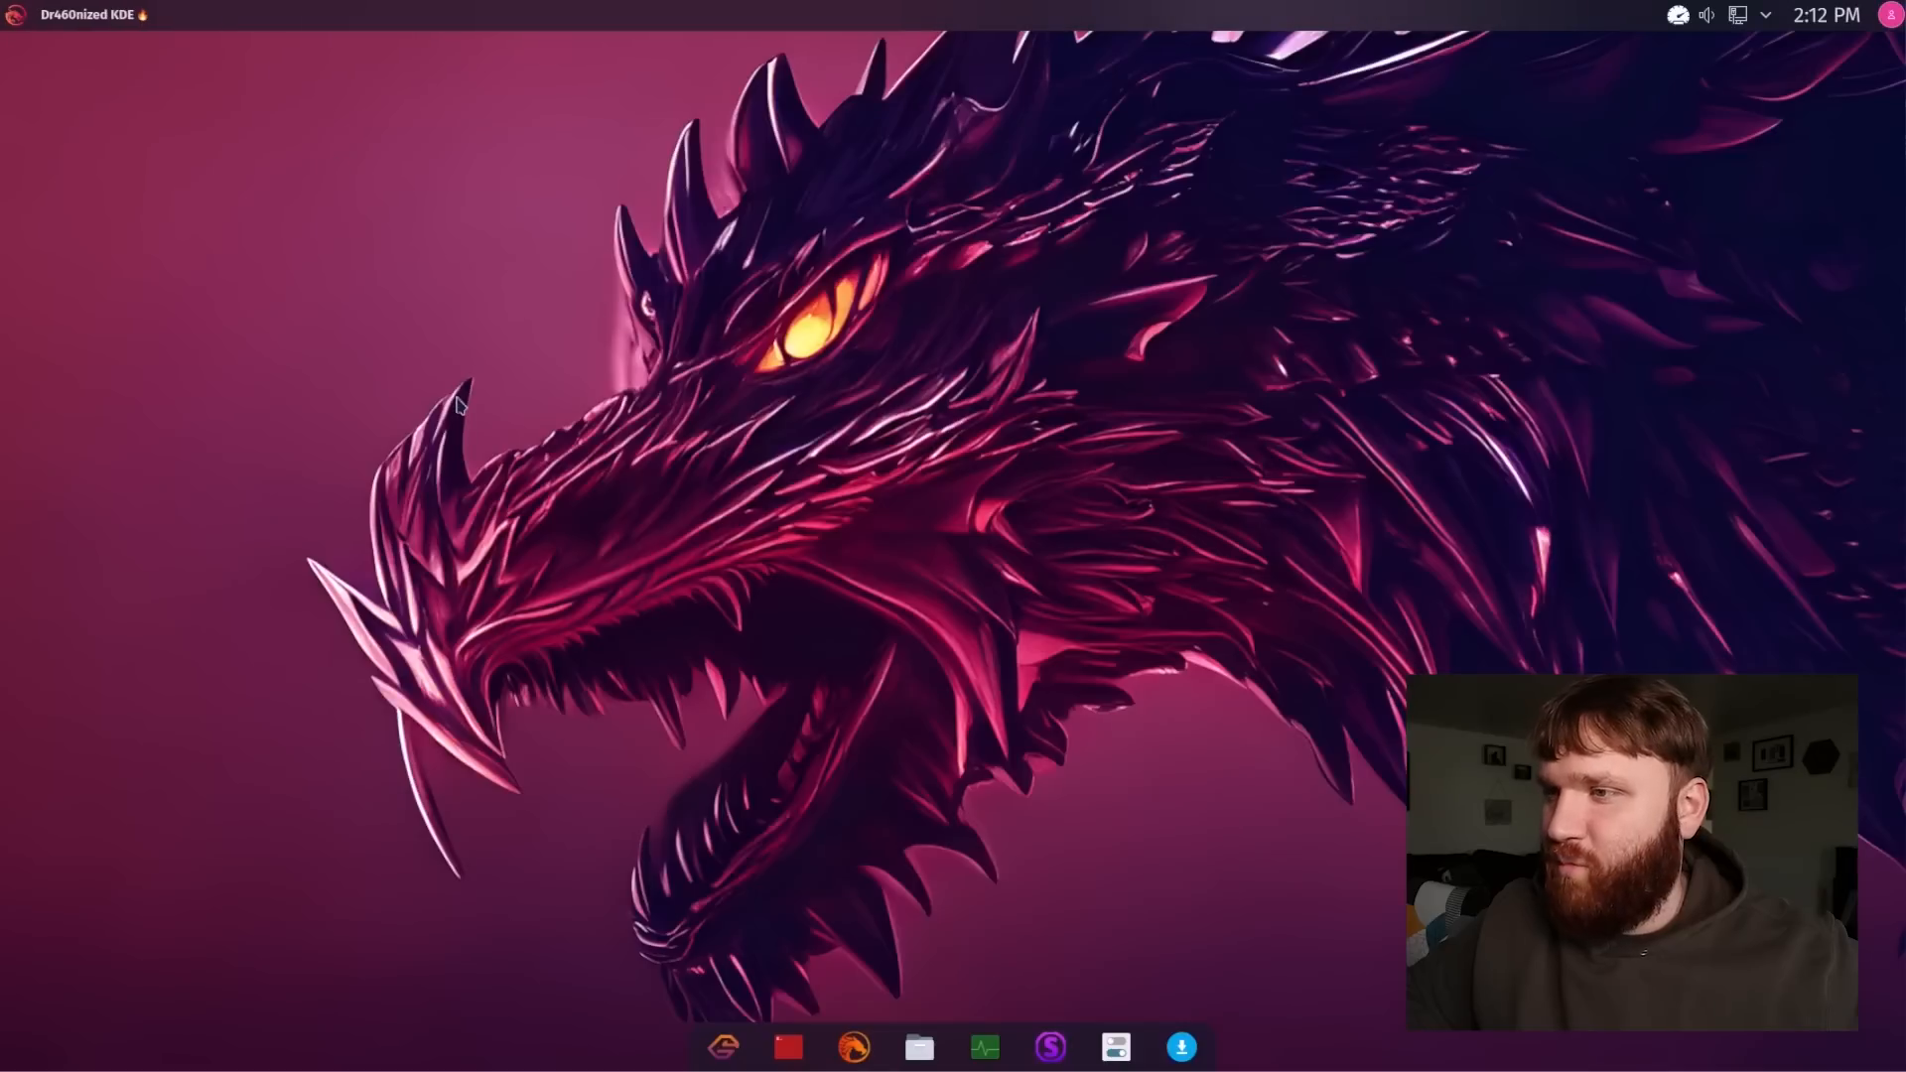
{"action": "mouse_move", "coordinate": [1103, 324]}
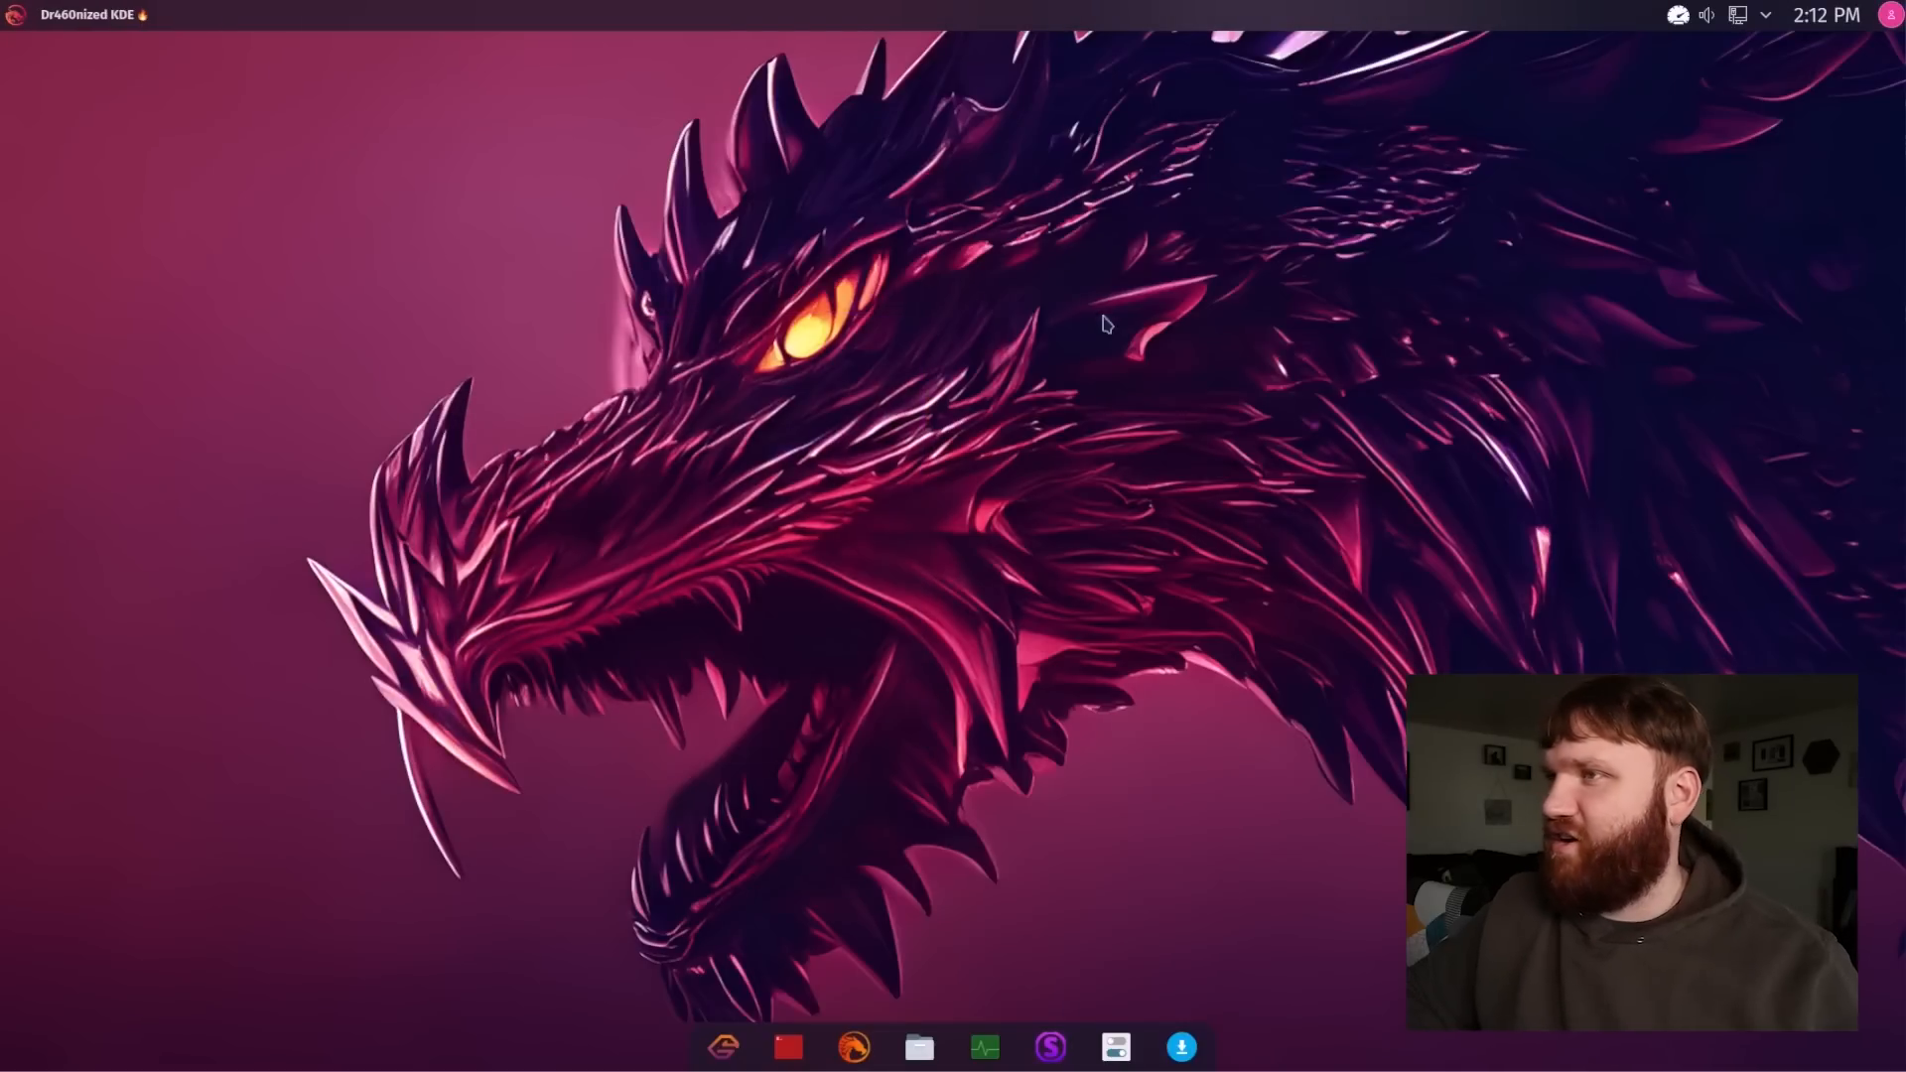
{"action": "mouse_move", "coordinate": [604, 164]}
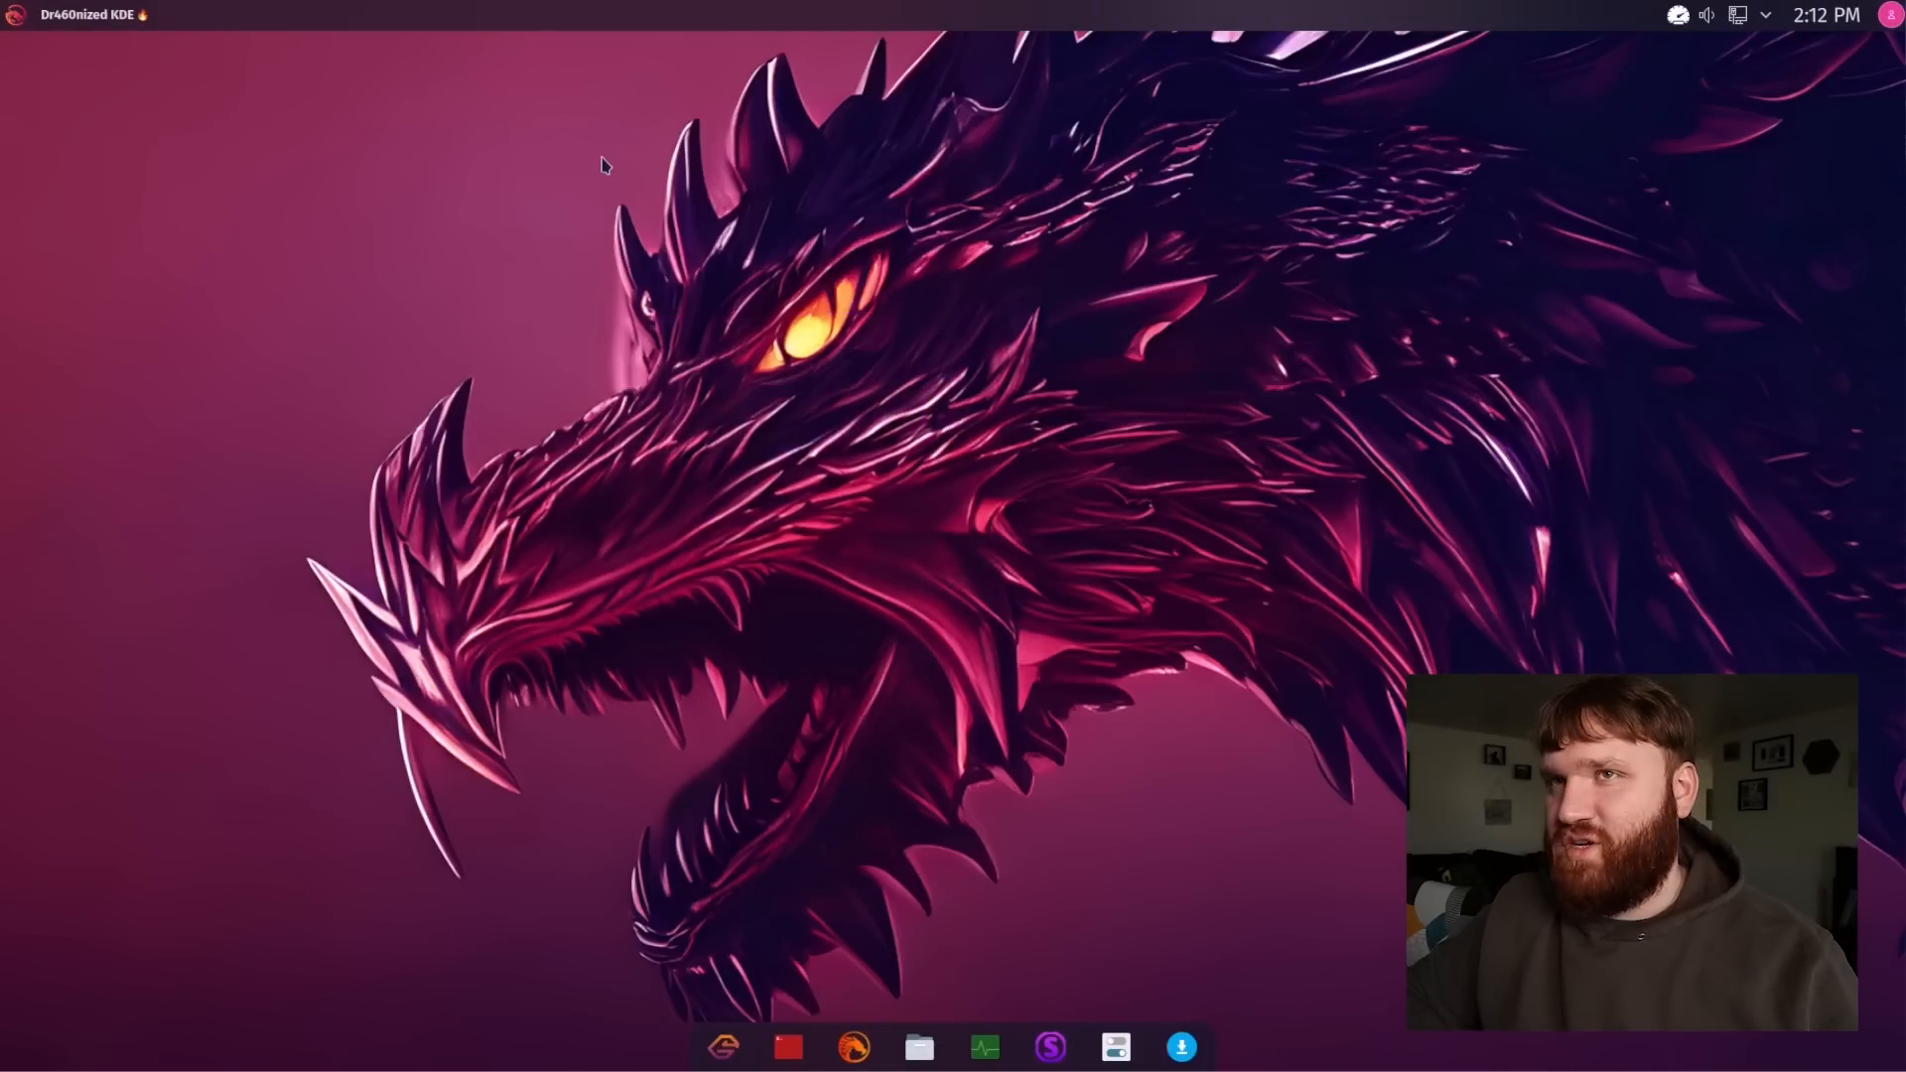
{"action": "mouse_move", "coordinate": [563, 200]}
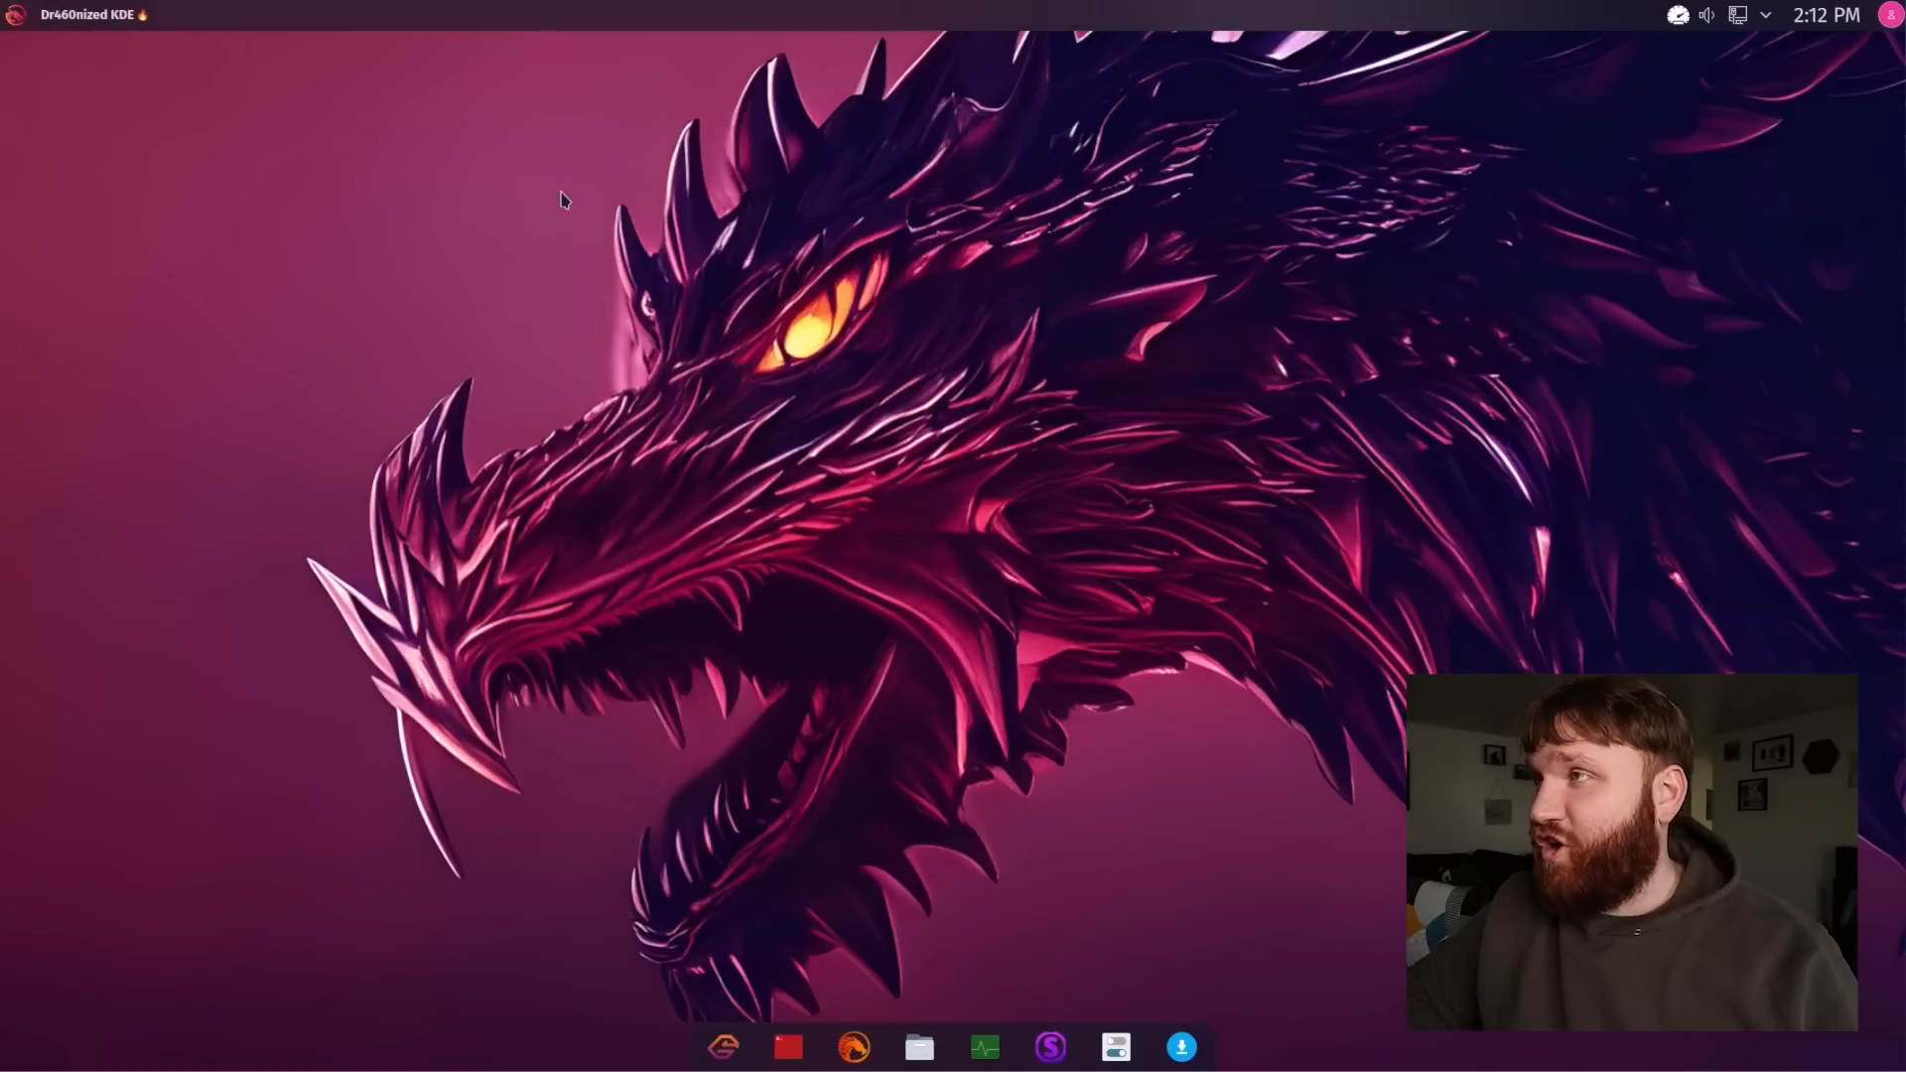
{"action": "mouse_move", "coordinate": [1087, 408]}
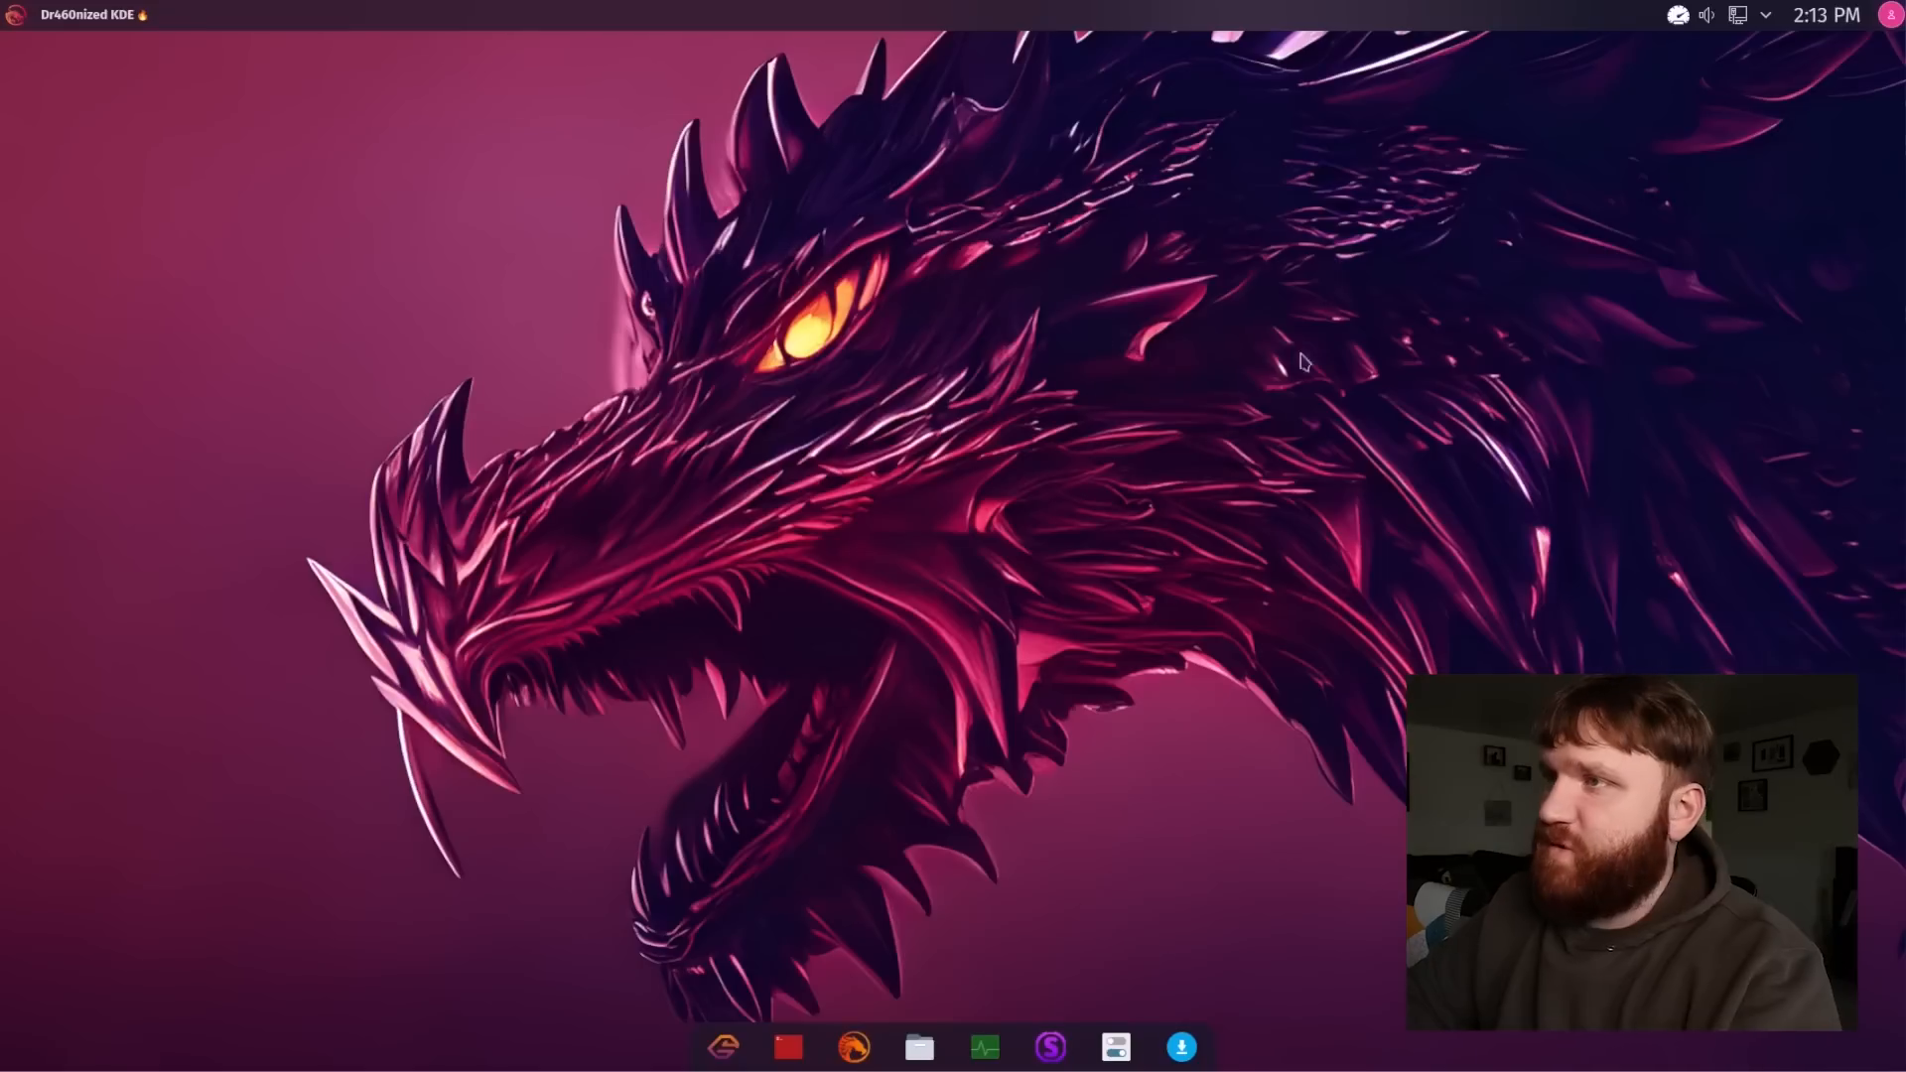
{"action": "mouse_move", "coordinate": [1263, 357]}
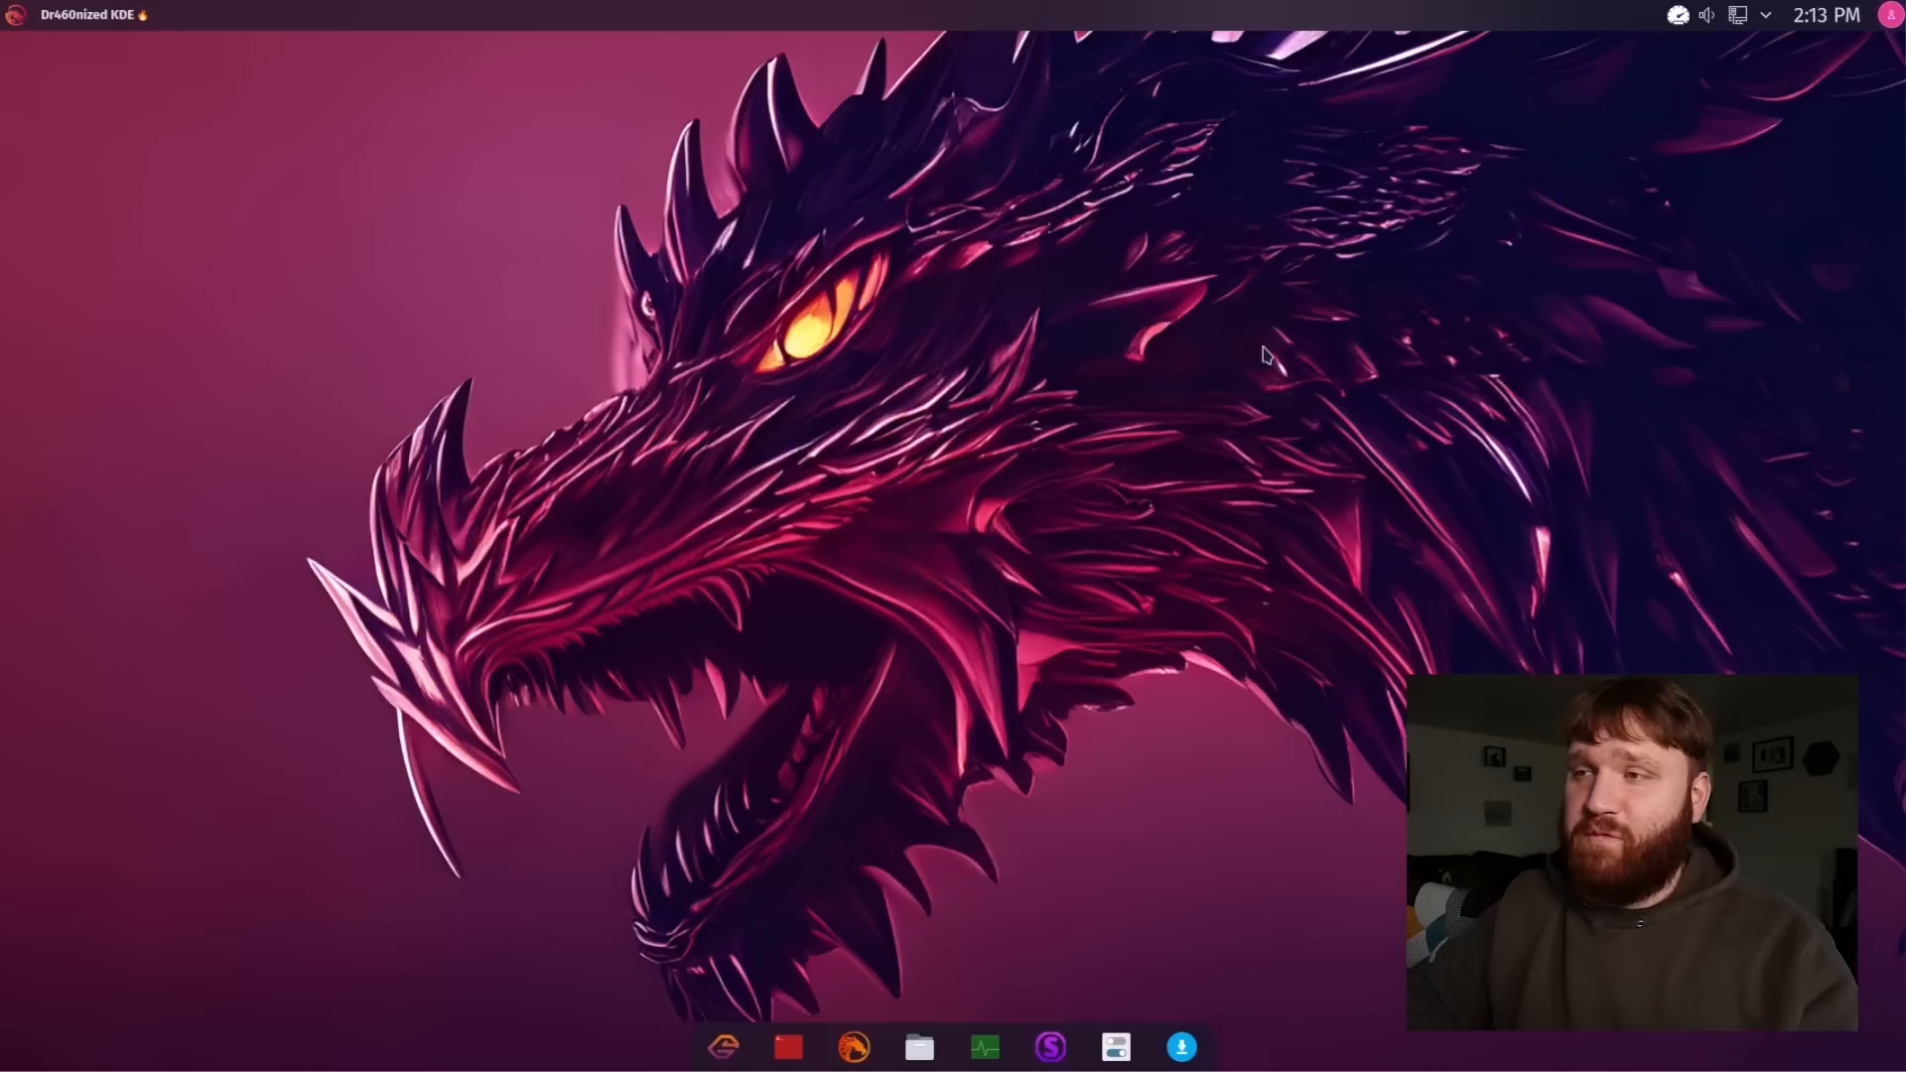
{"action": "mouse_move", "coordinate": [1051, 948]}
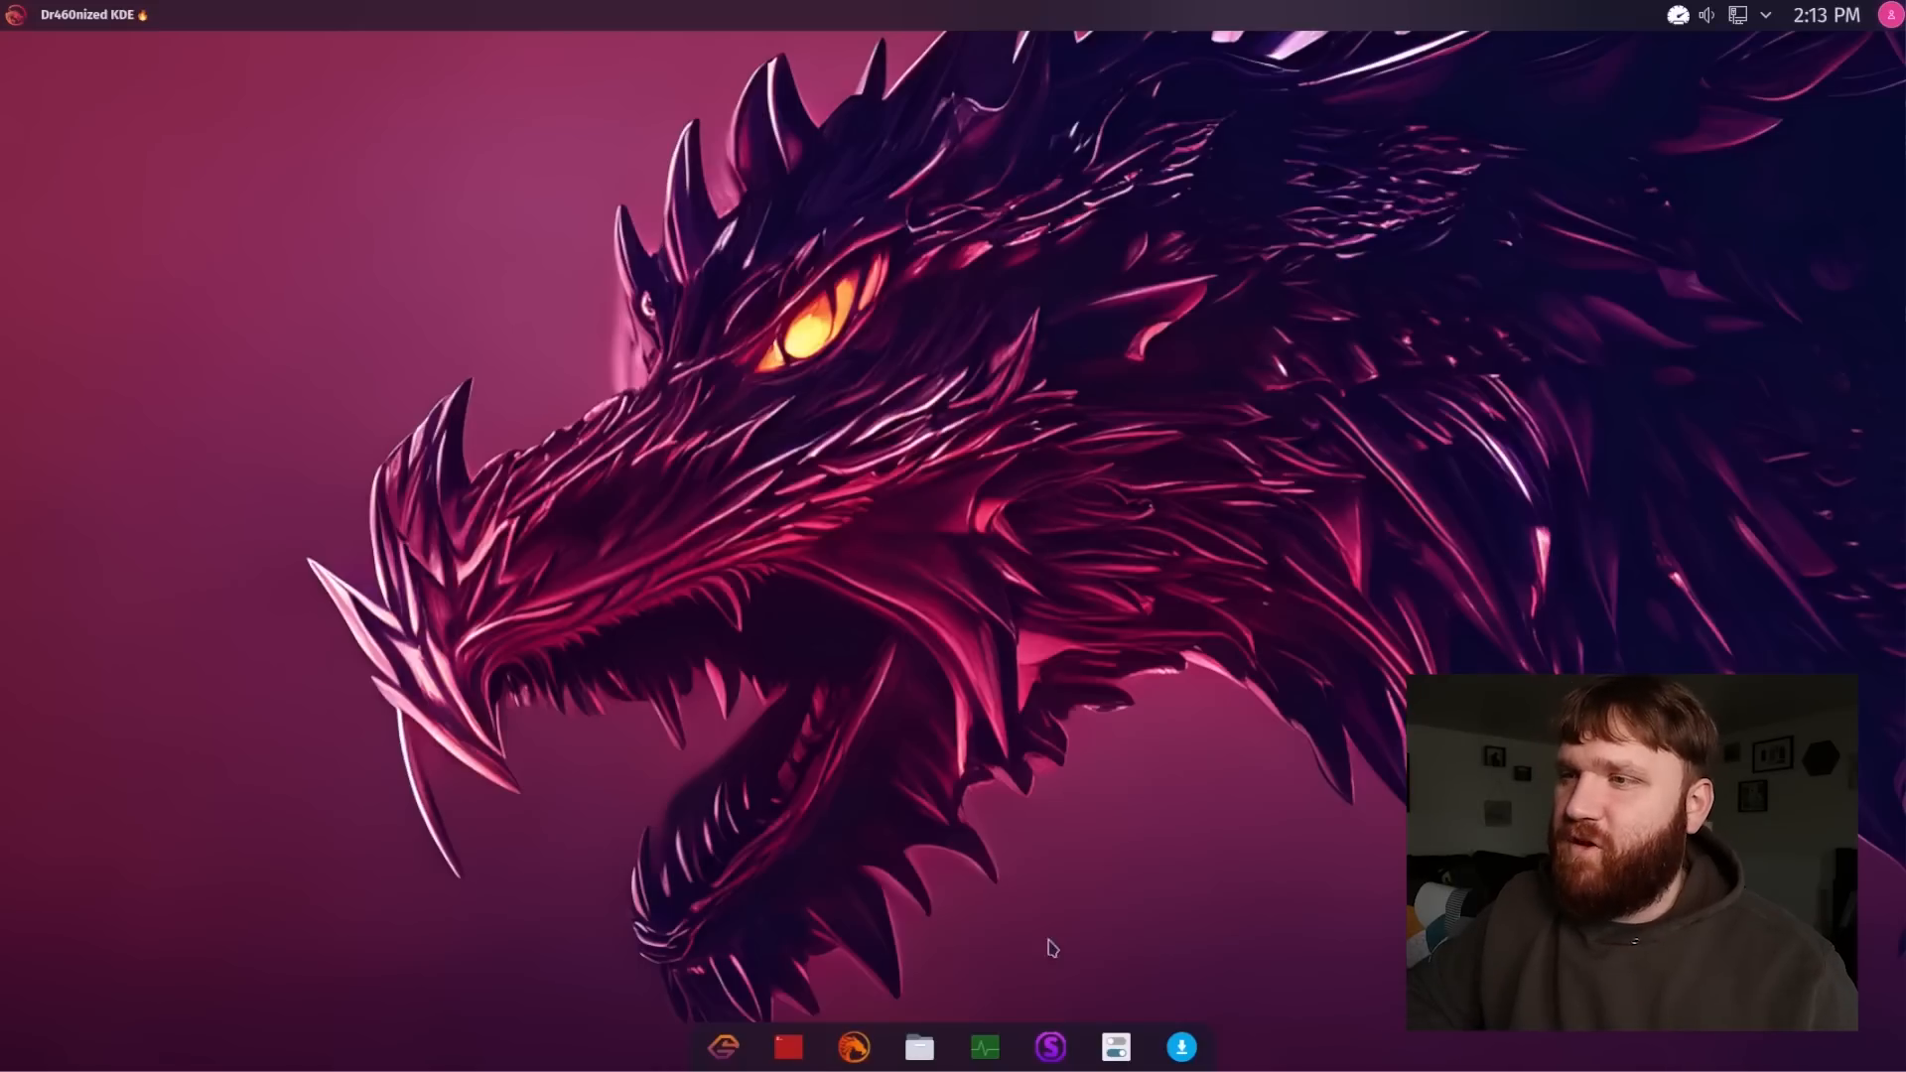
{"action": "mouse_move", "coordinate": [721, 1054]}
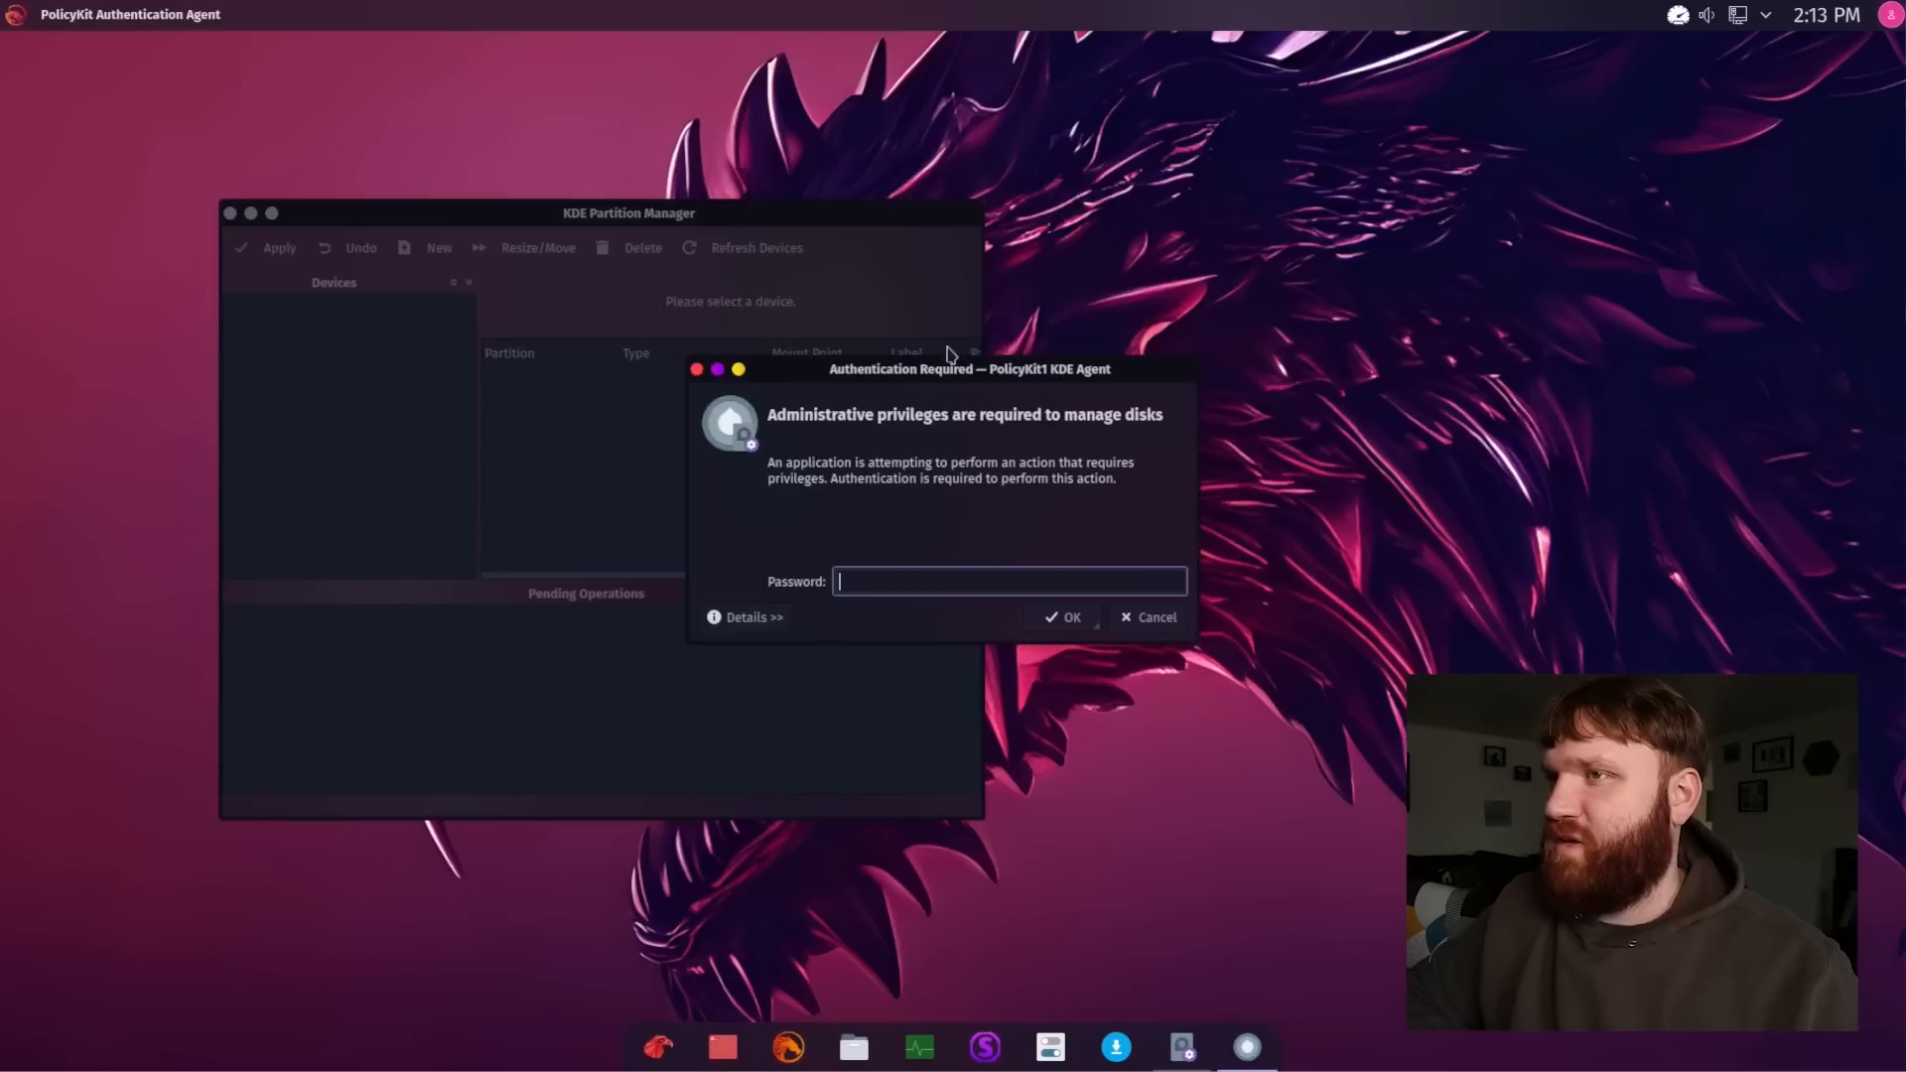
- Authenticate Partition Manager with the admin password, then open Chaotic-AUR from Garuda Welcome
{"action": "type", "text": "password"}
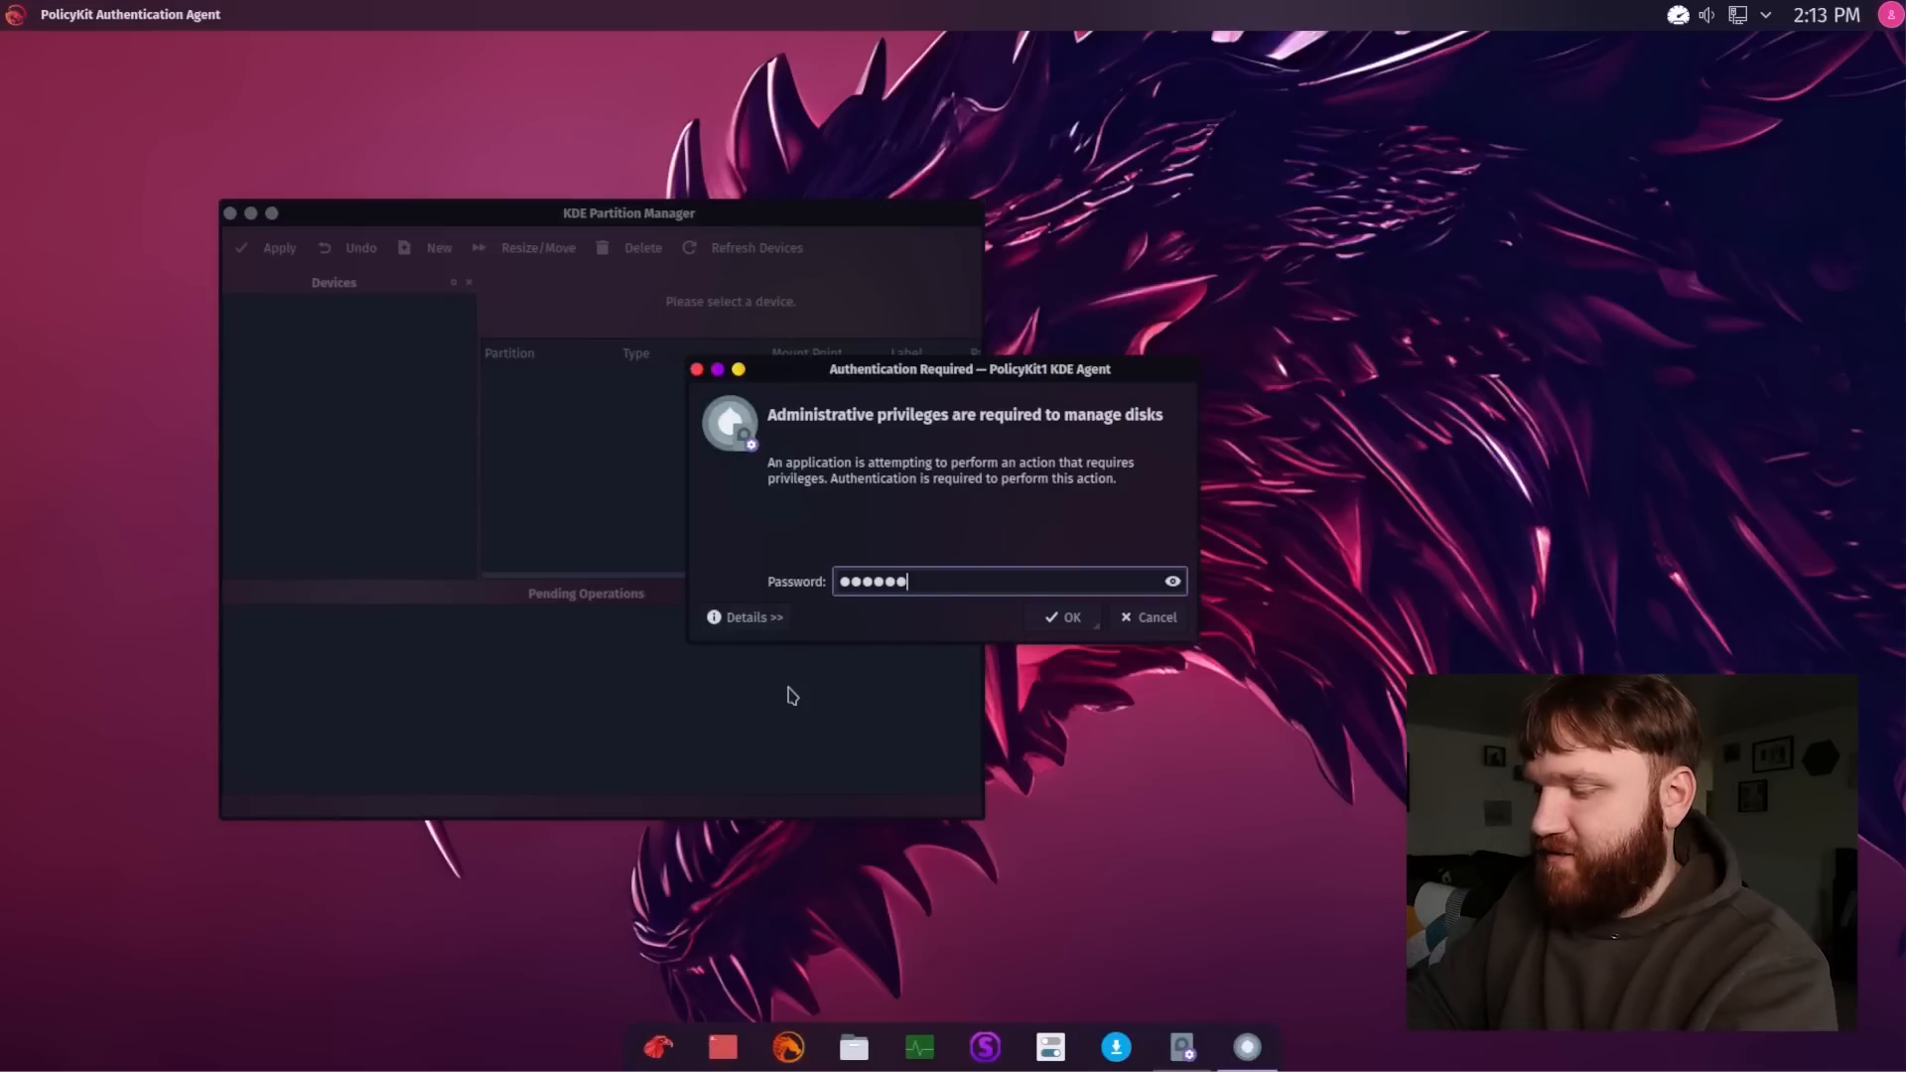
{"action": "left_click", "coordinate": [1061, 616]}
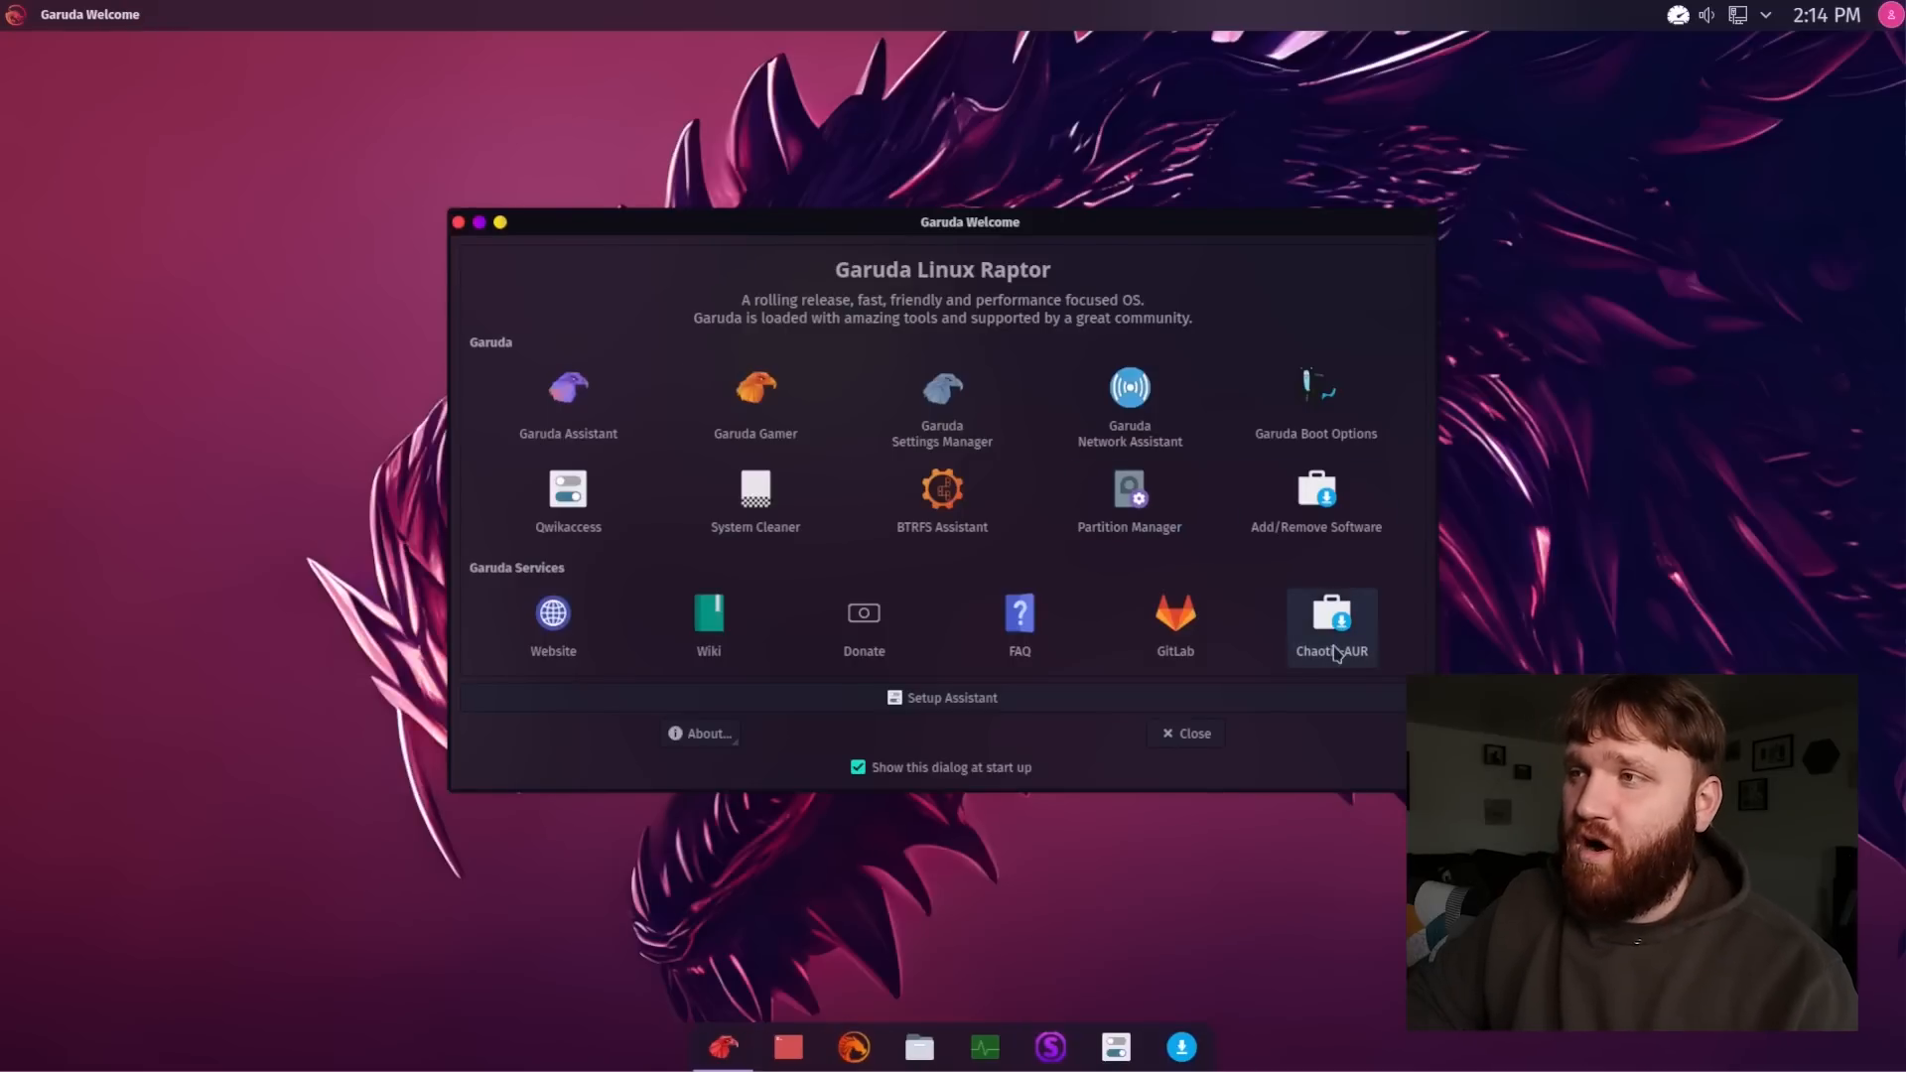
{"action": "left_click", "coordinate": [1331, 619]}
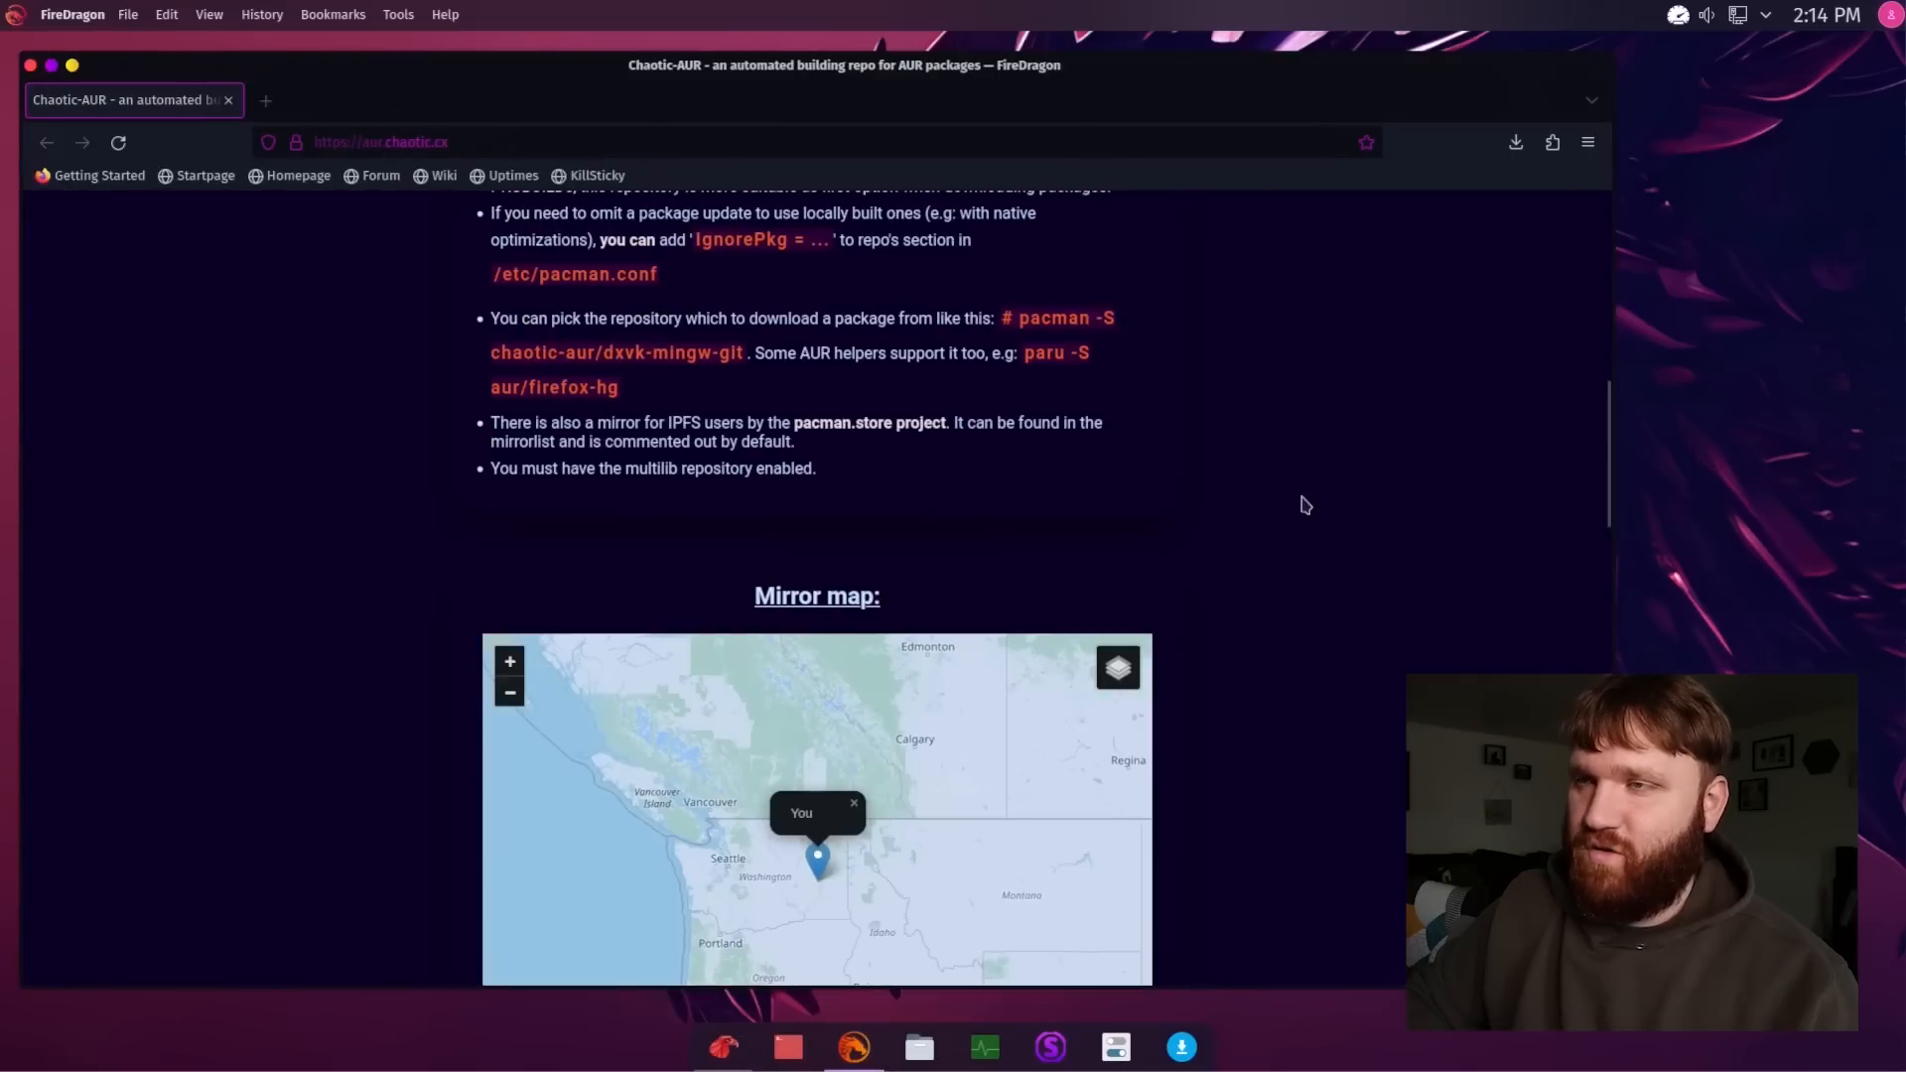
- Scroll the Chaotic-AUR page past the mirror map to Links, Lead Maintainer and Special thanks
{"action": "scroll", "scroll_direction": "down", "scroll_amount": 3}
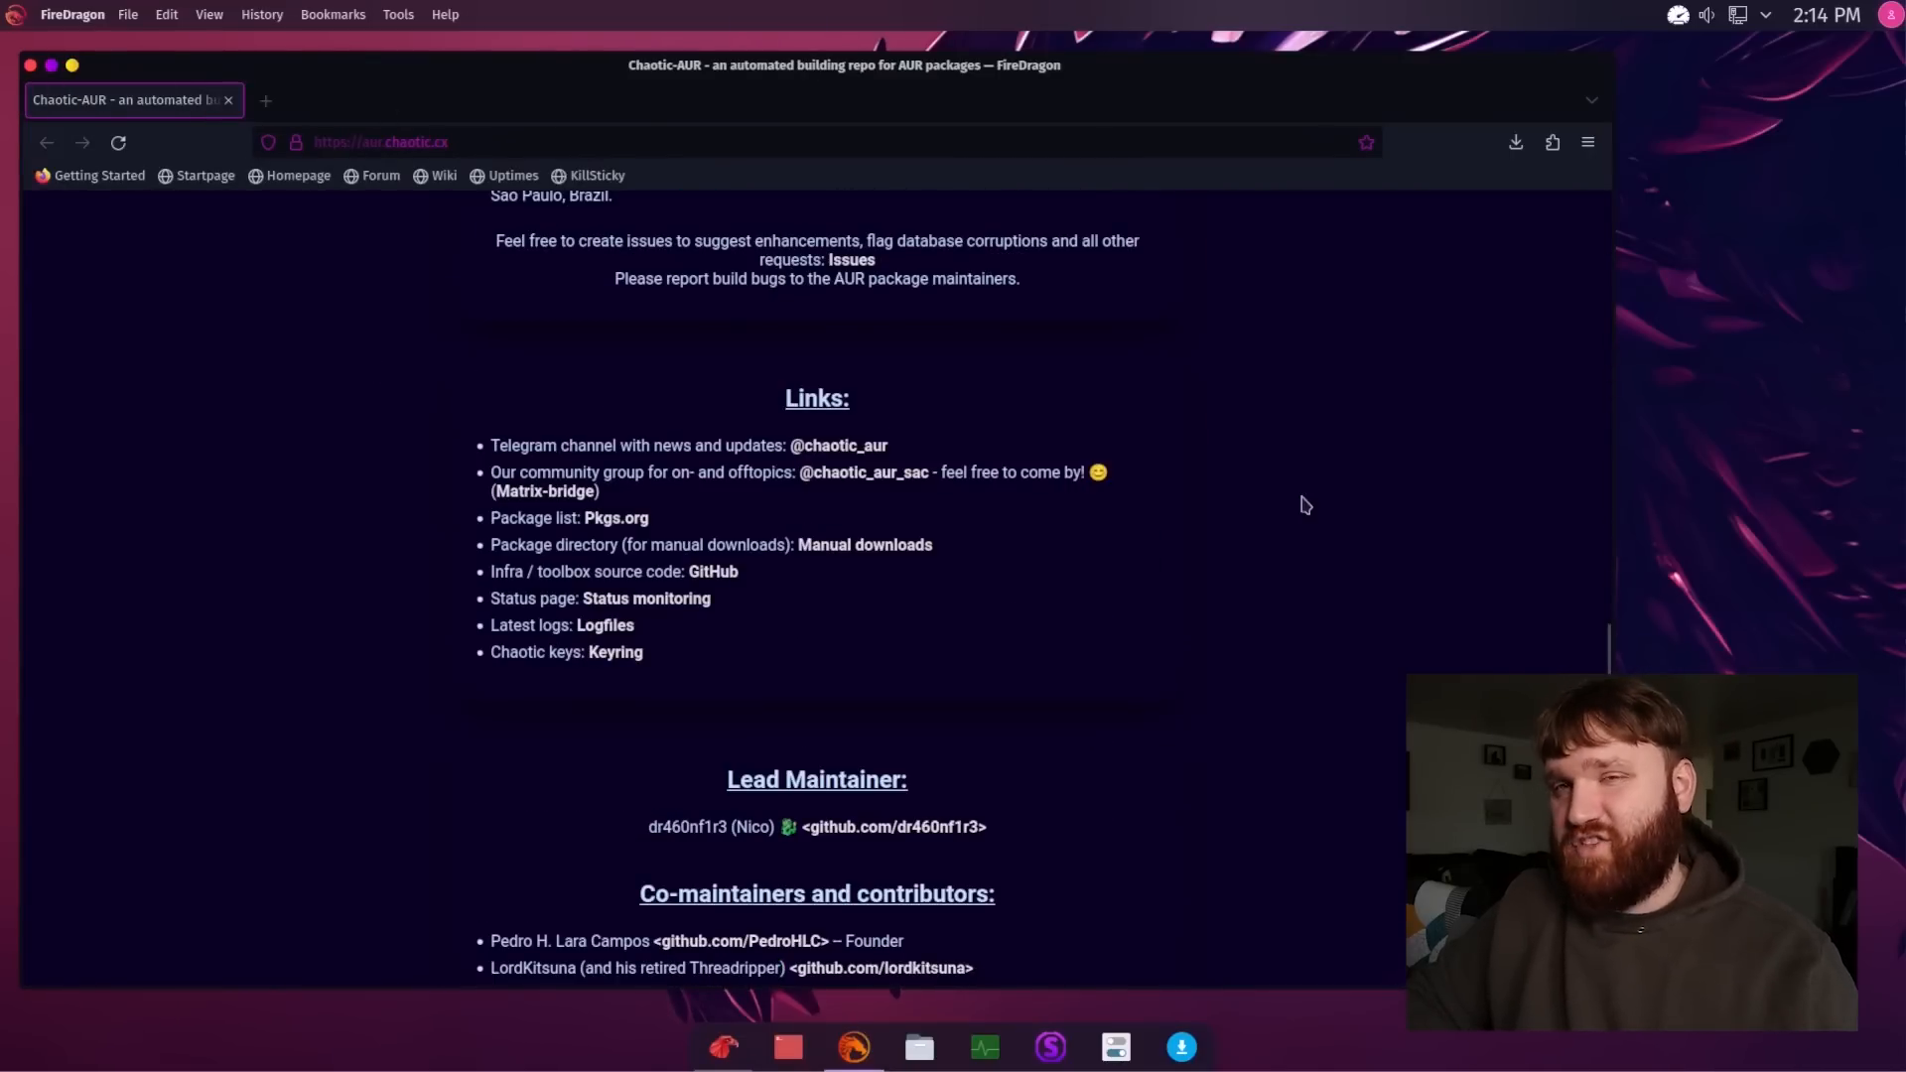
{"action": "mouse_move", "coordinate": [313, 397]}
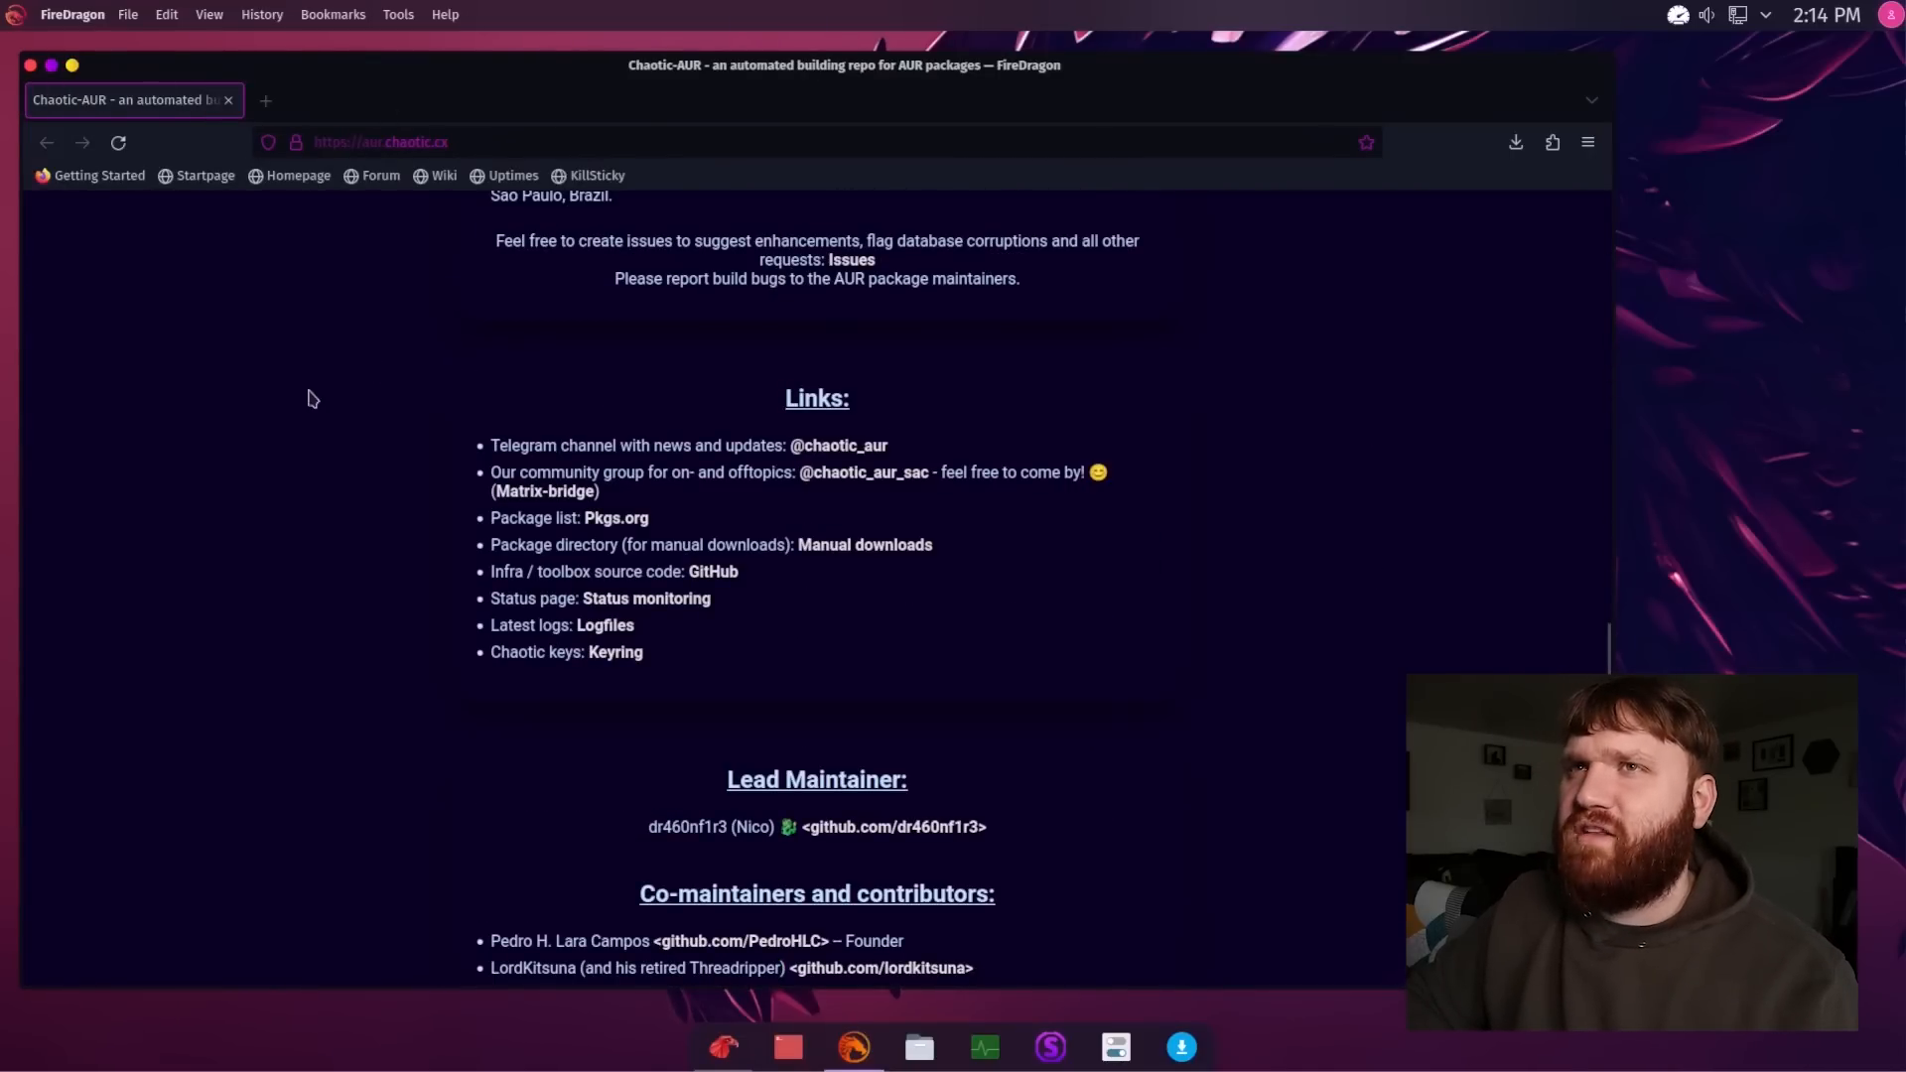
{"action": "scroll", "scroll_direction": "down", "scroll_amount": 3}
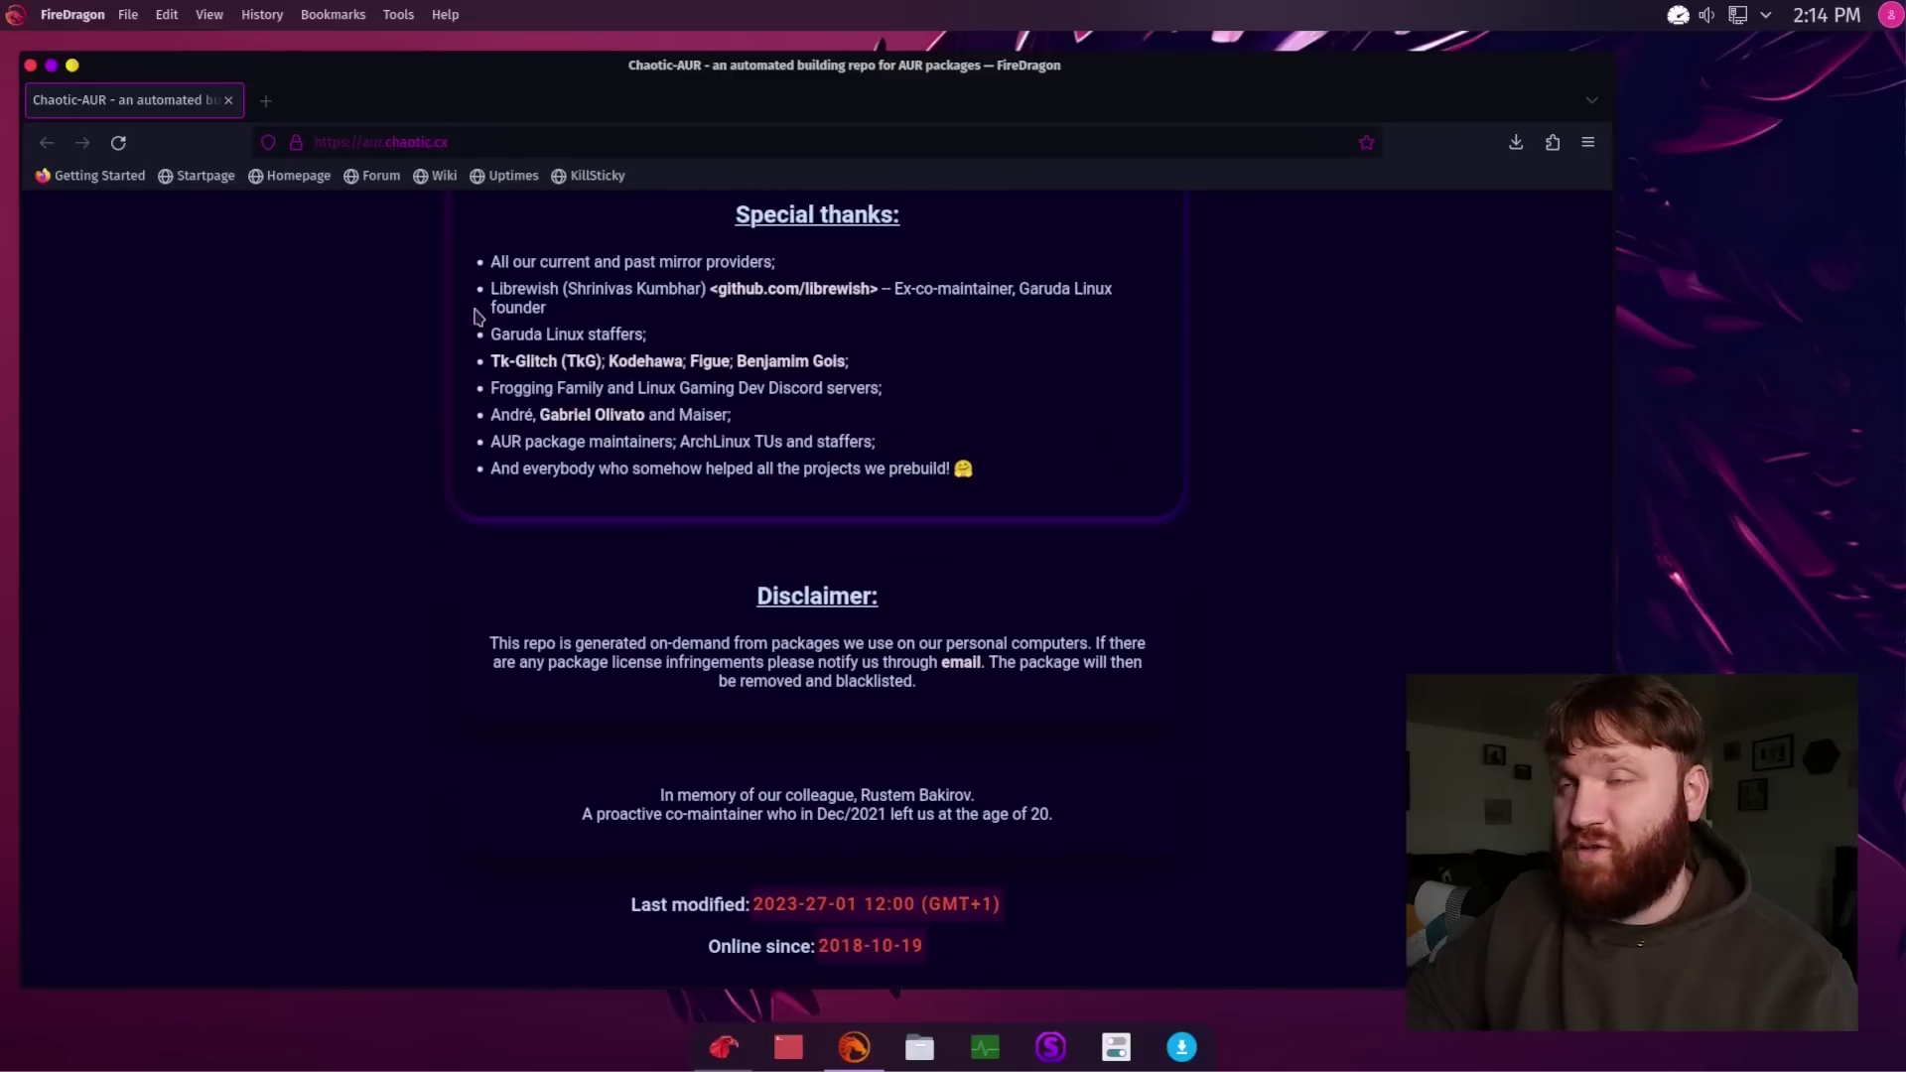
{"action": "scroll", "scroll_direction": "up", "scroll_amount": 3}
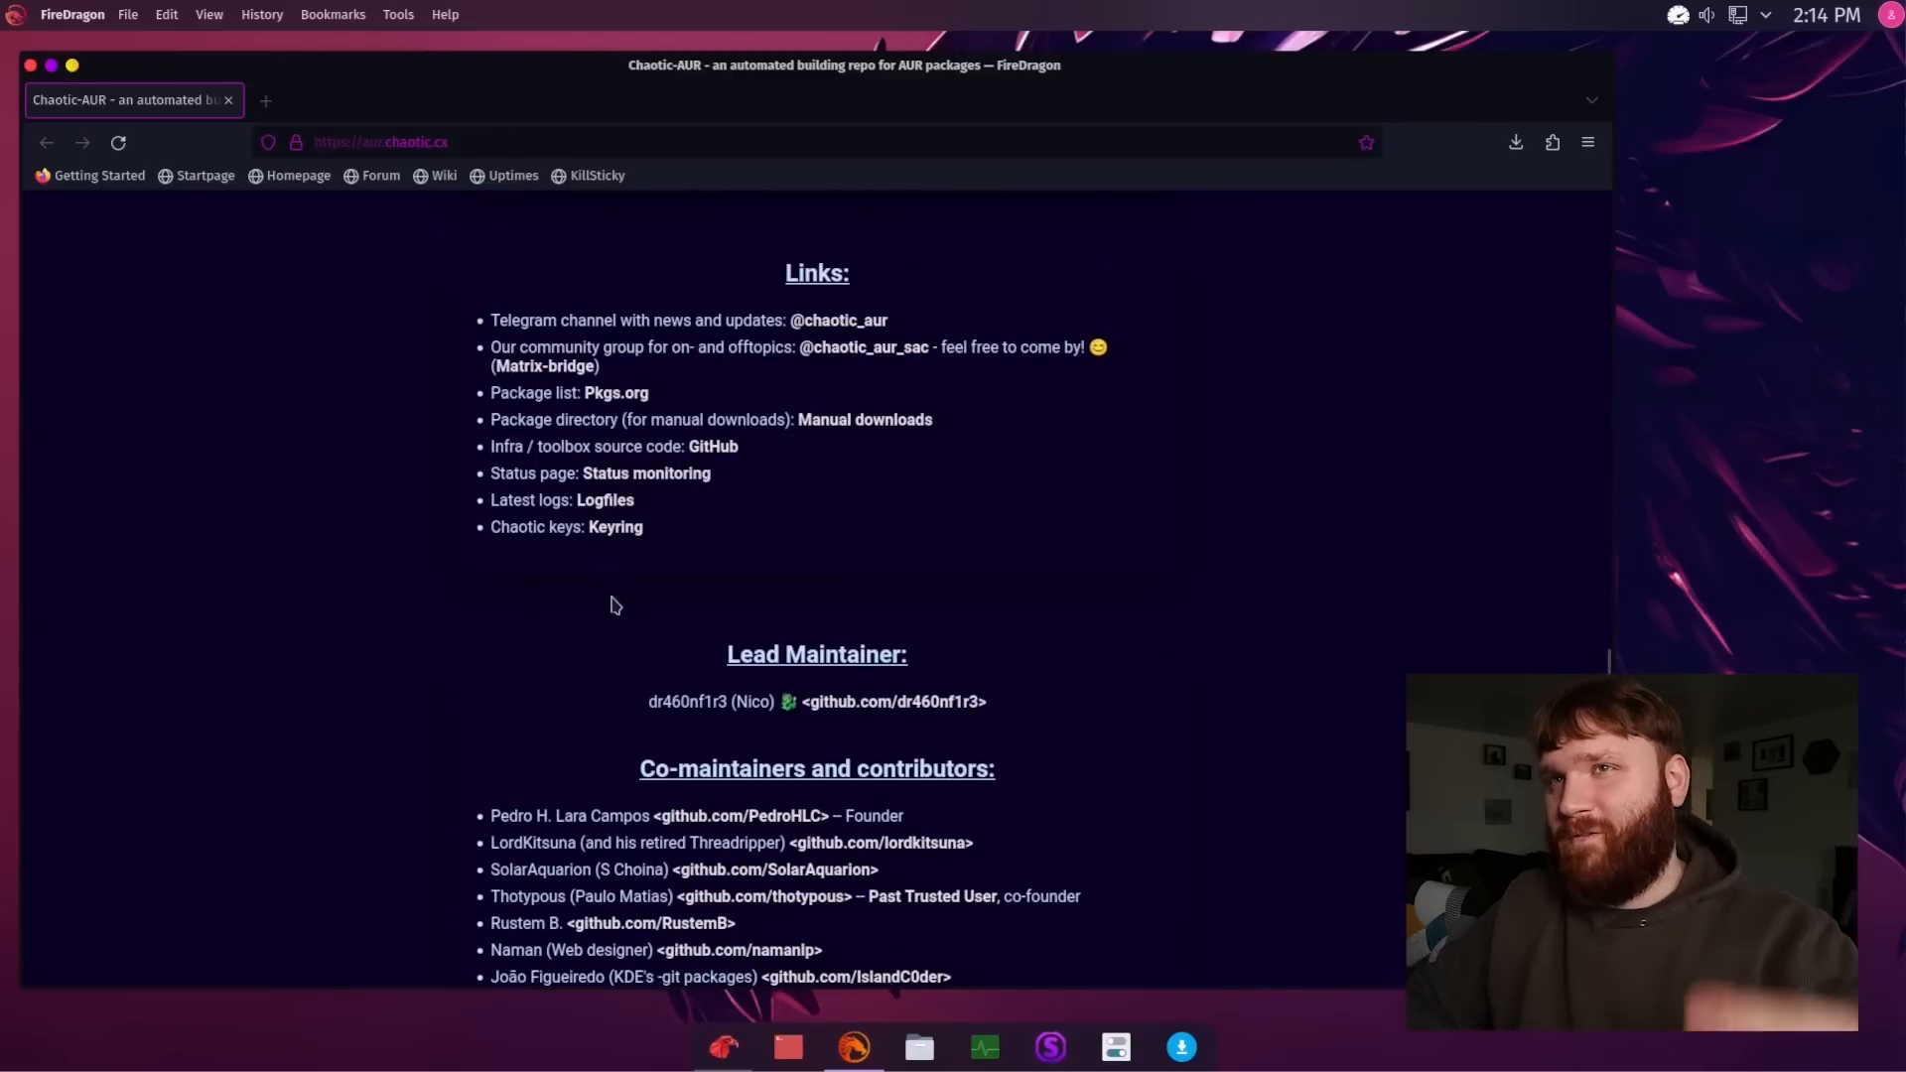
{"action": "mouse_move", "coordinate": [687, 459]}
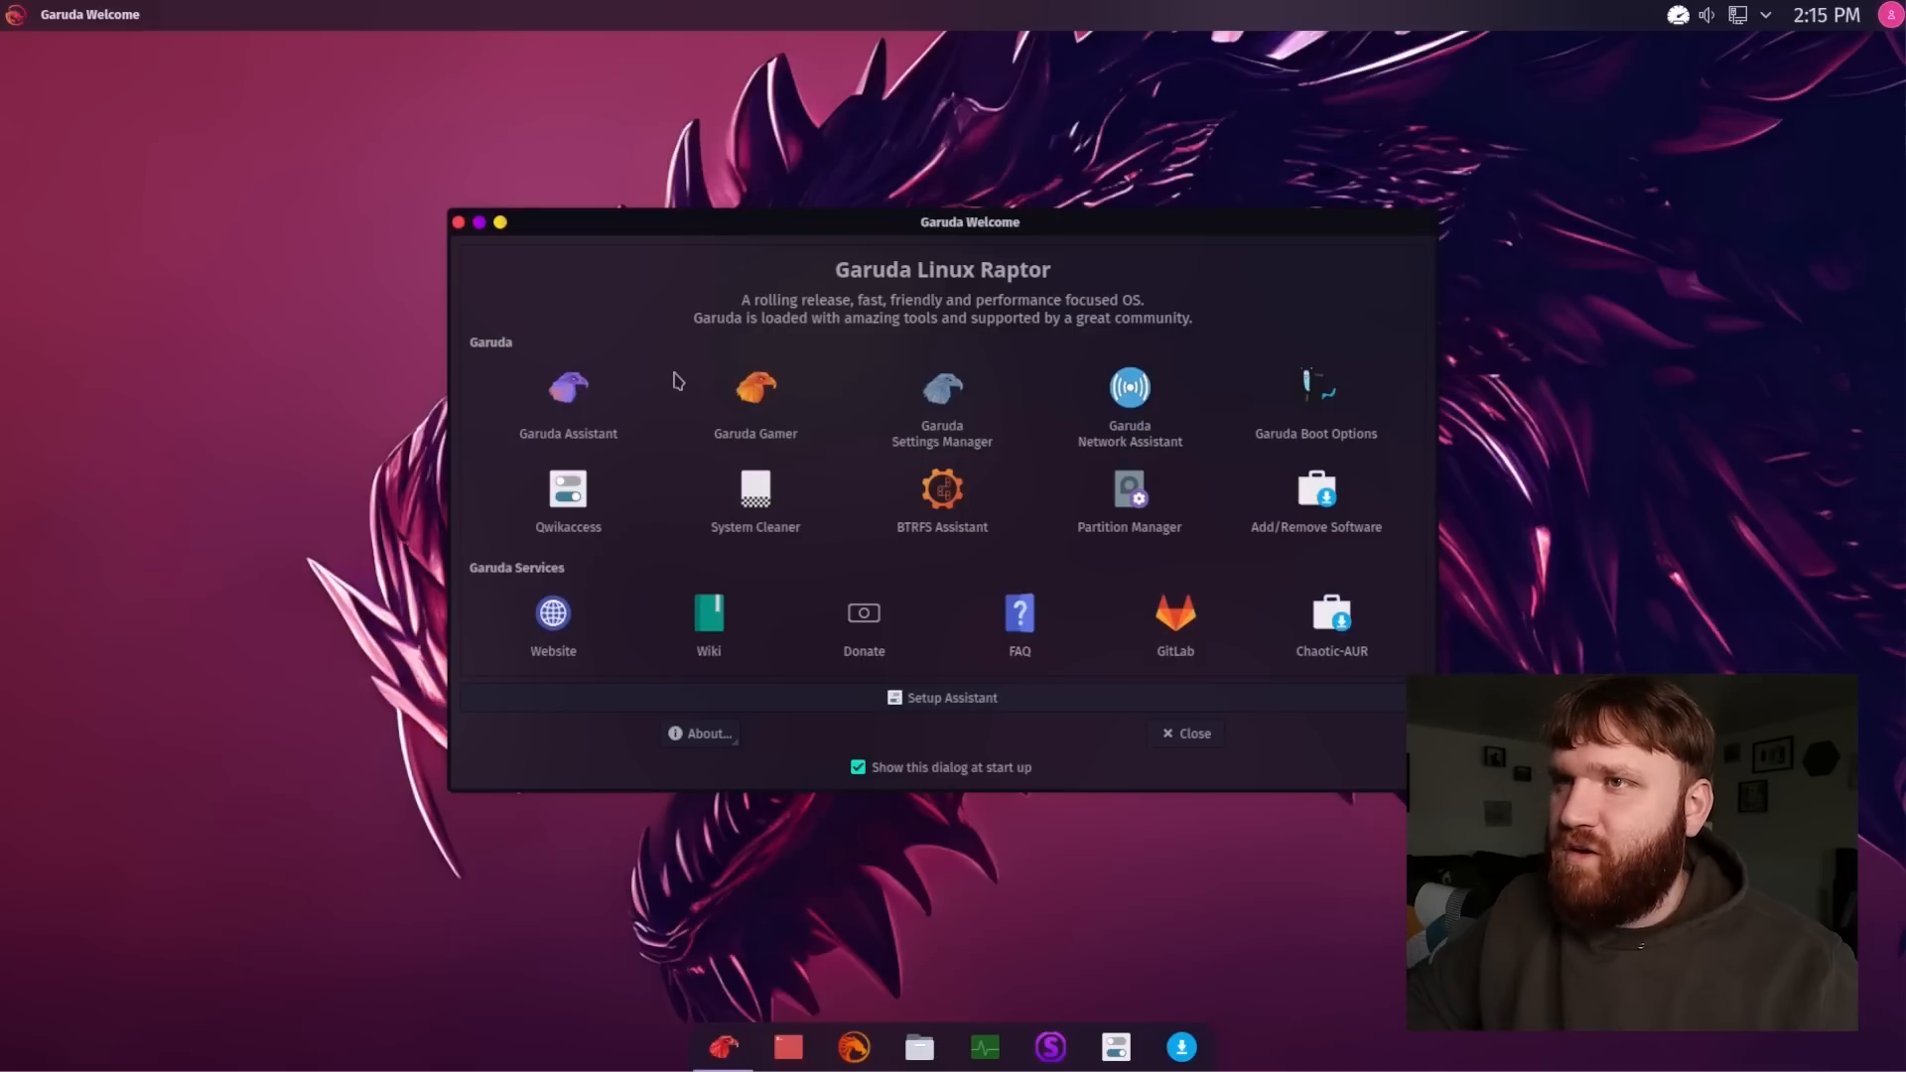
{"action": "mouse_move", "coordinate": [941, 410]}
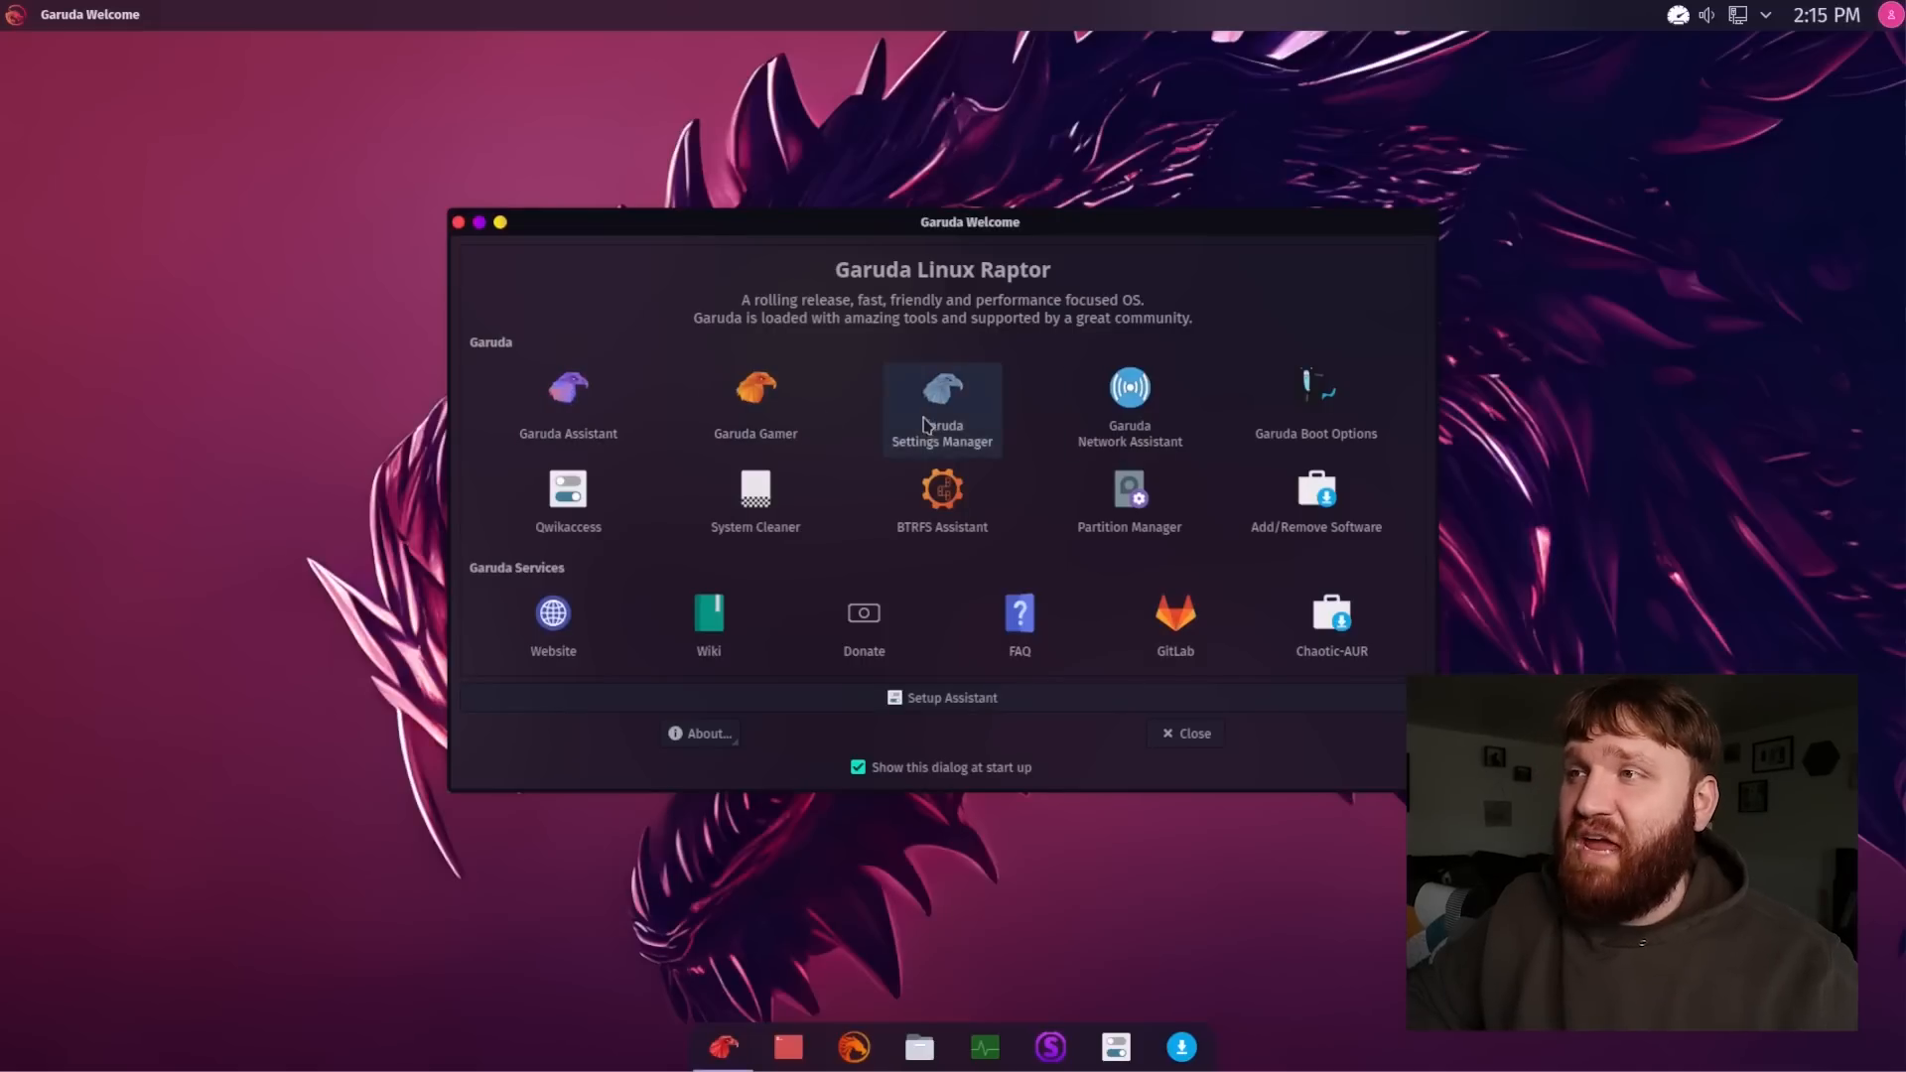
- Launch Garuda Settings Manager from the Garuda section of the Welcome window
{"action": "left_click", "coordinate": [942, 407]}
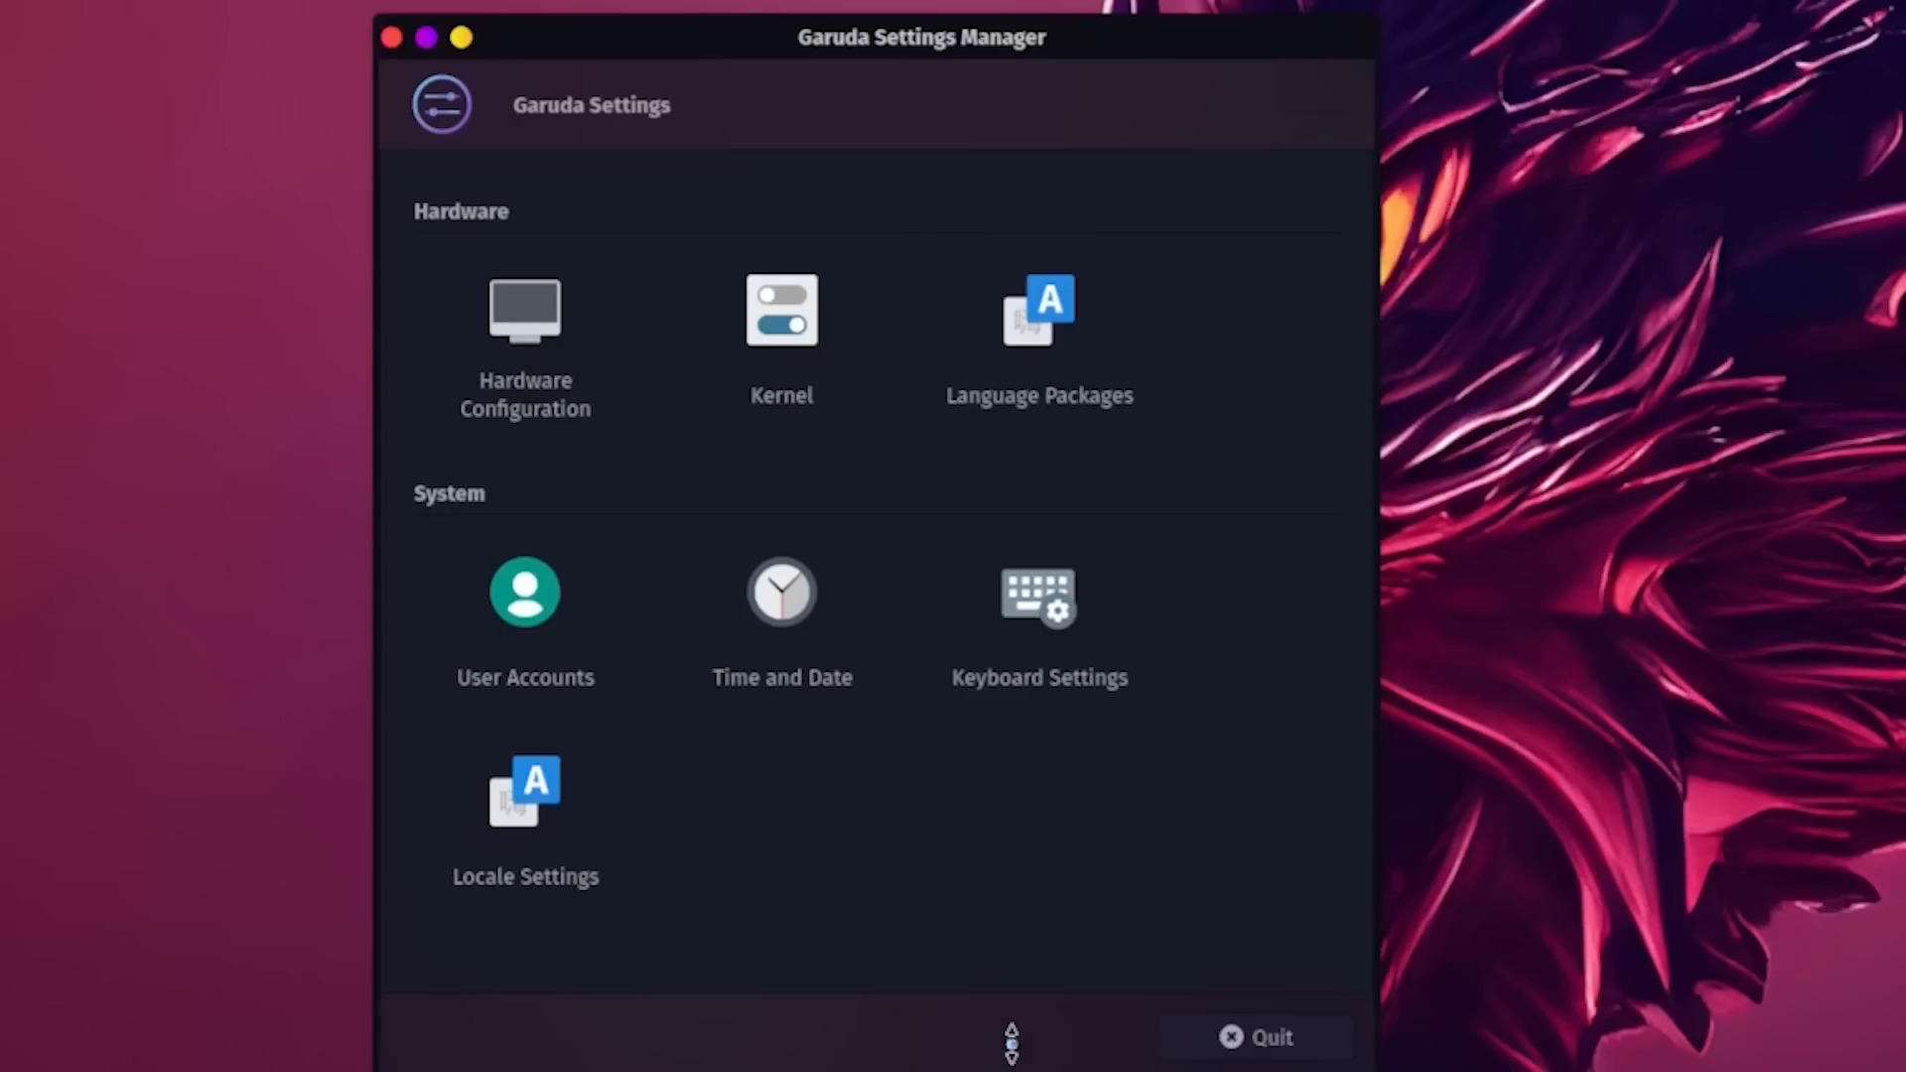
{"action": "mouse_move", "coordinate": [703, 374]}
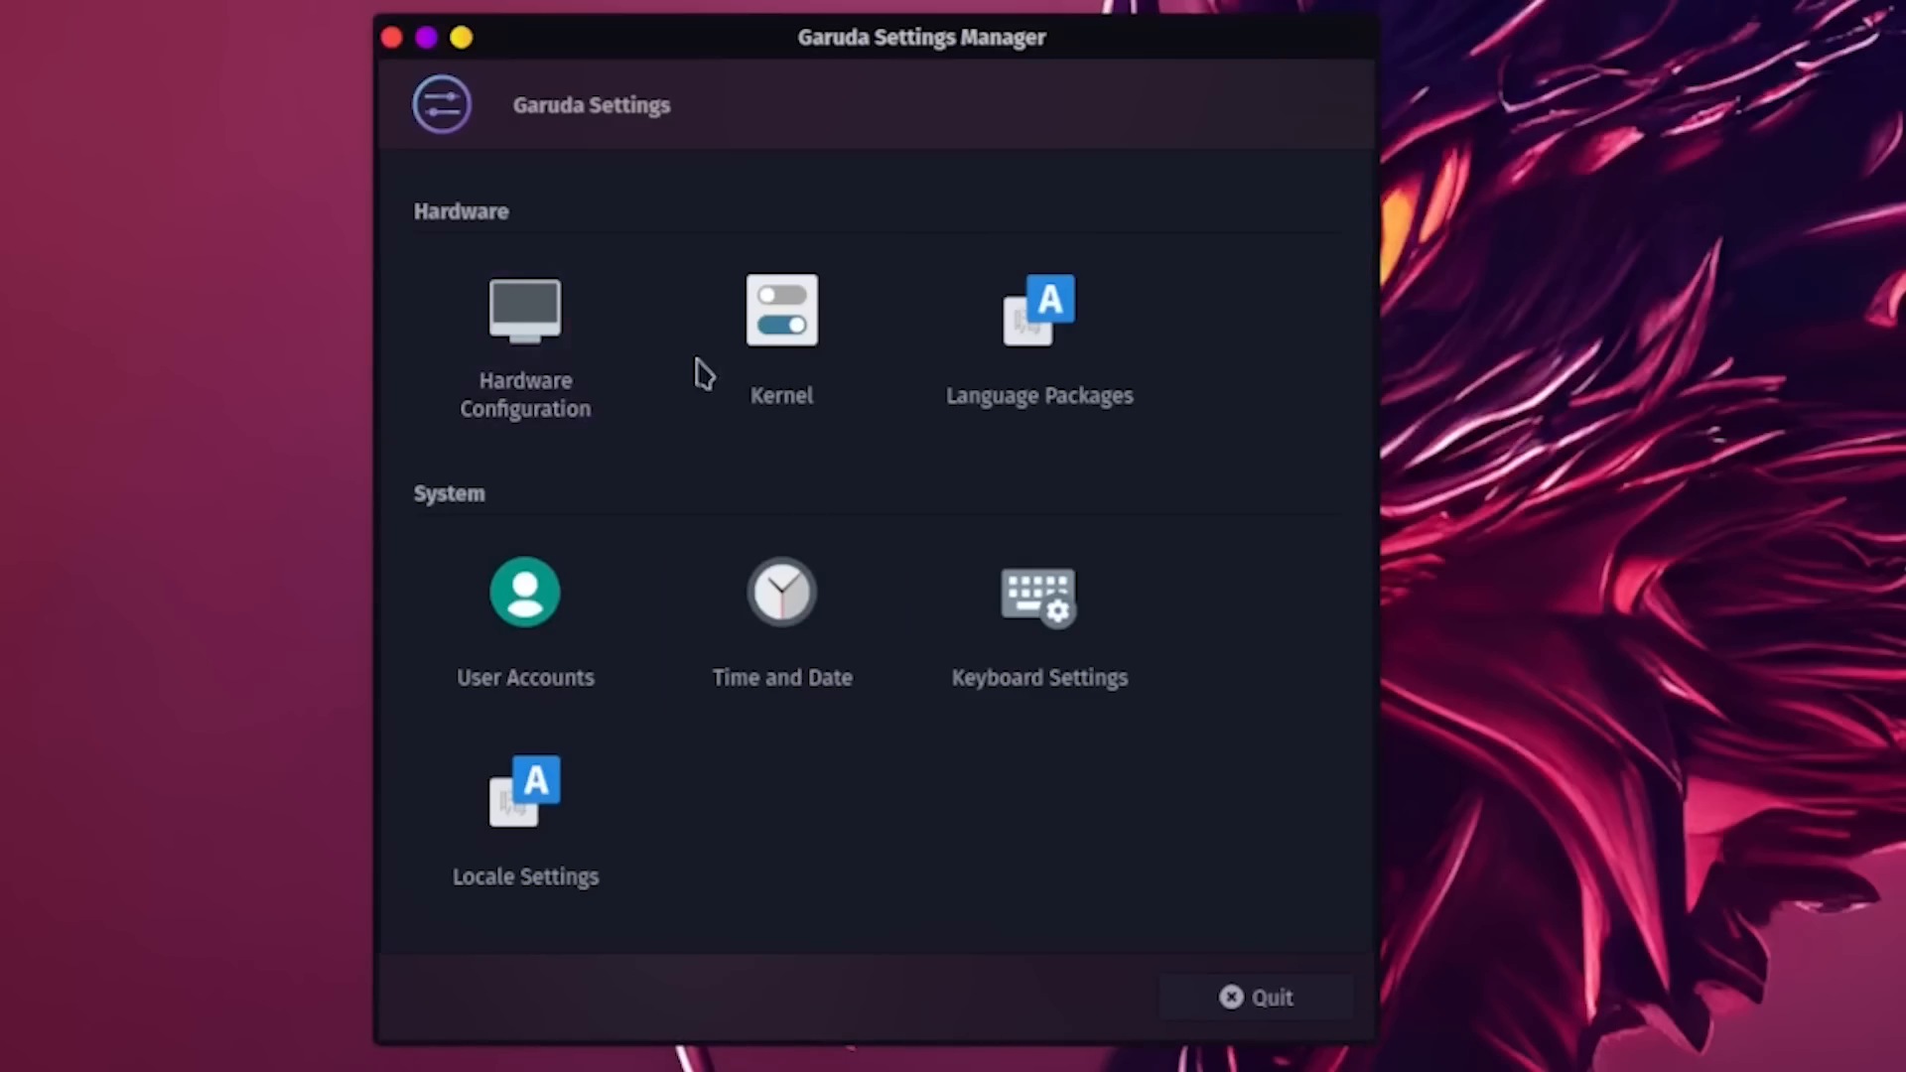
{"action": "left_click", "coordinate": [781, 309]}
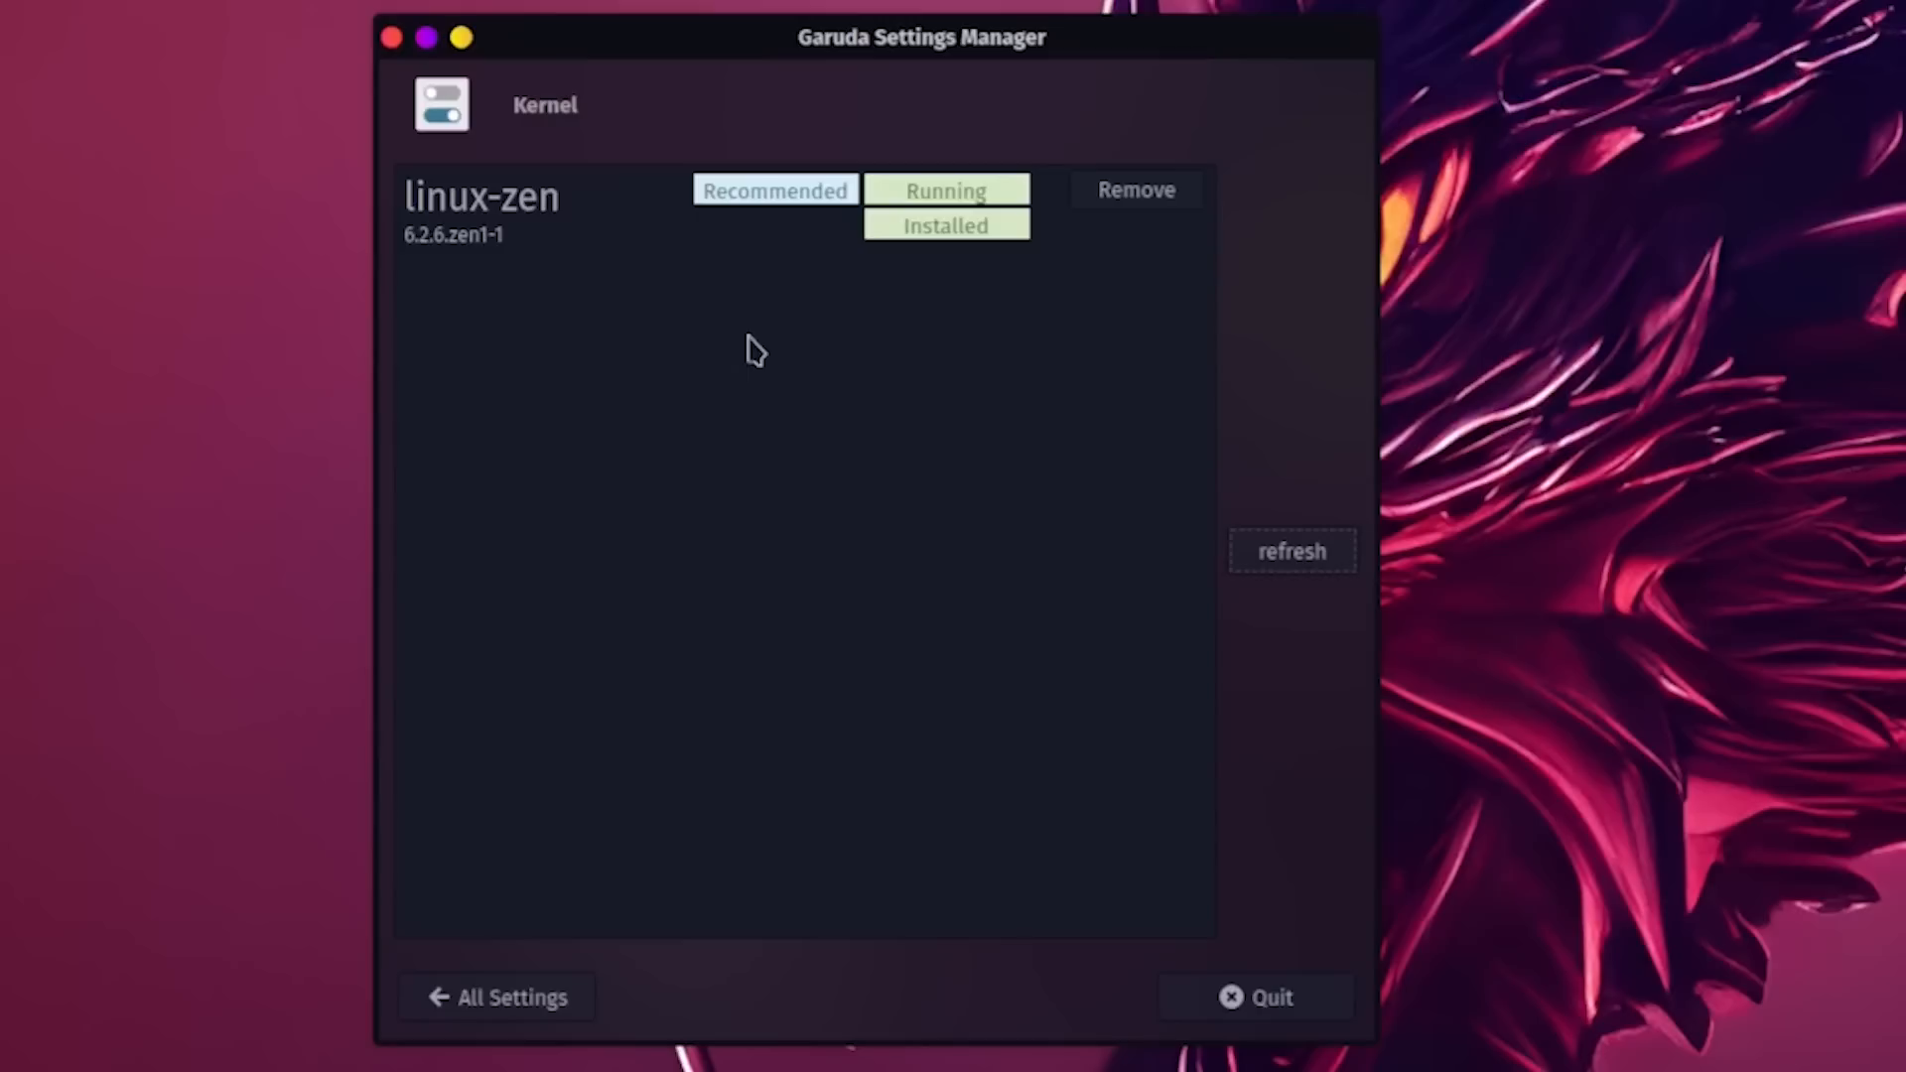
{"action": "mouse_move", "coordinate": [1060, 510]}
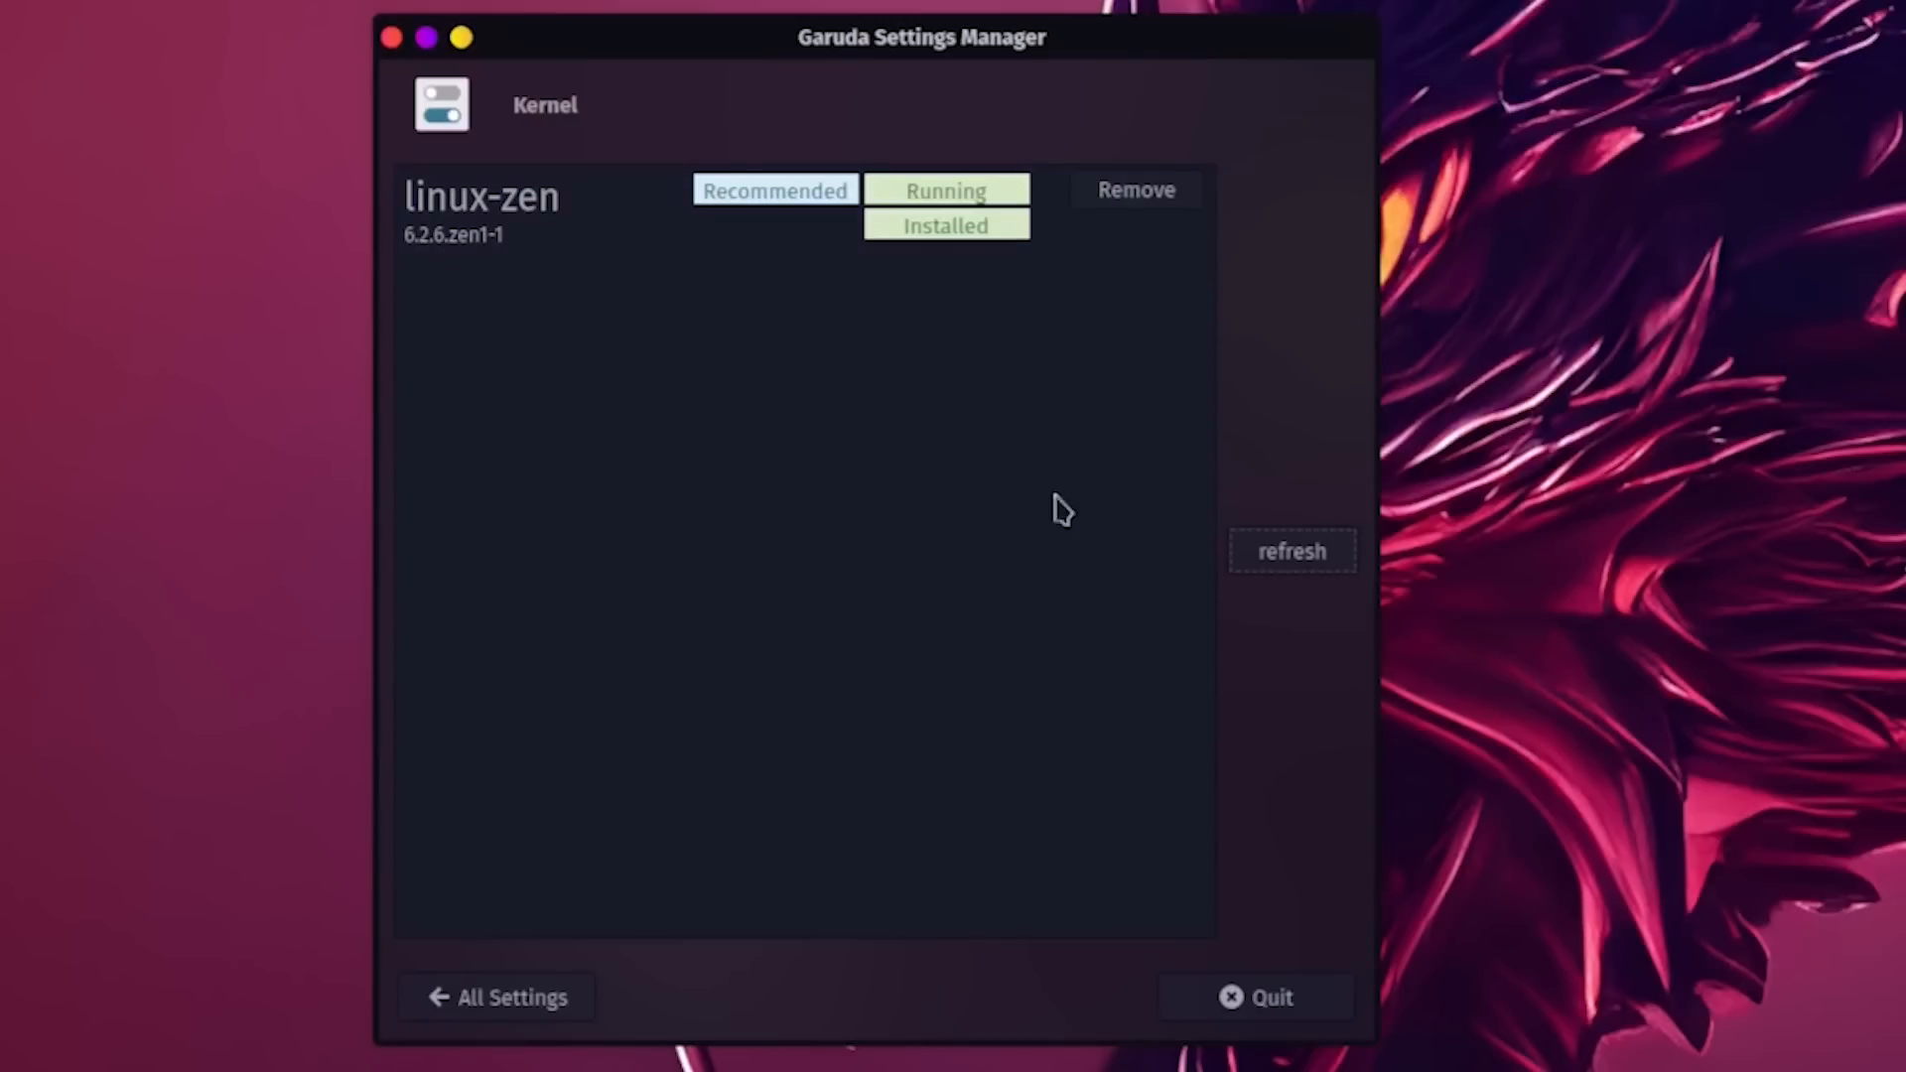
{"action": "mouse_move", "coordinate": [545, 269]}
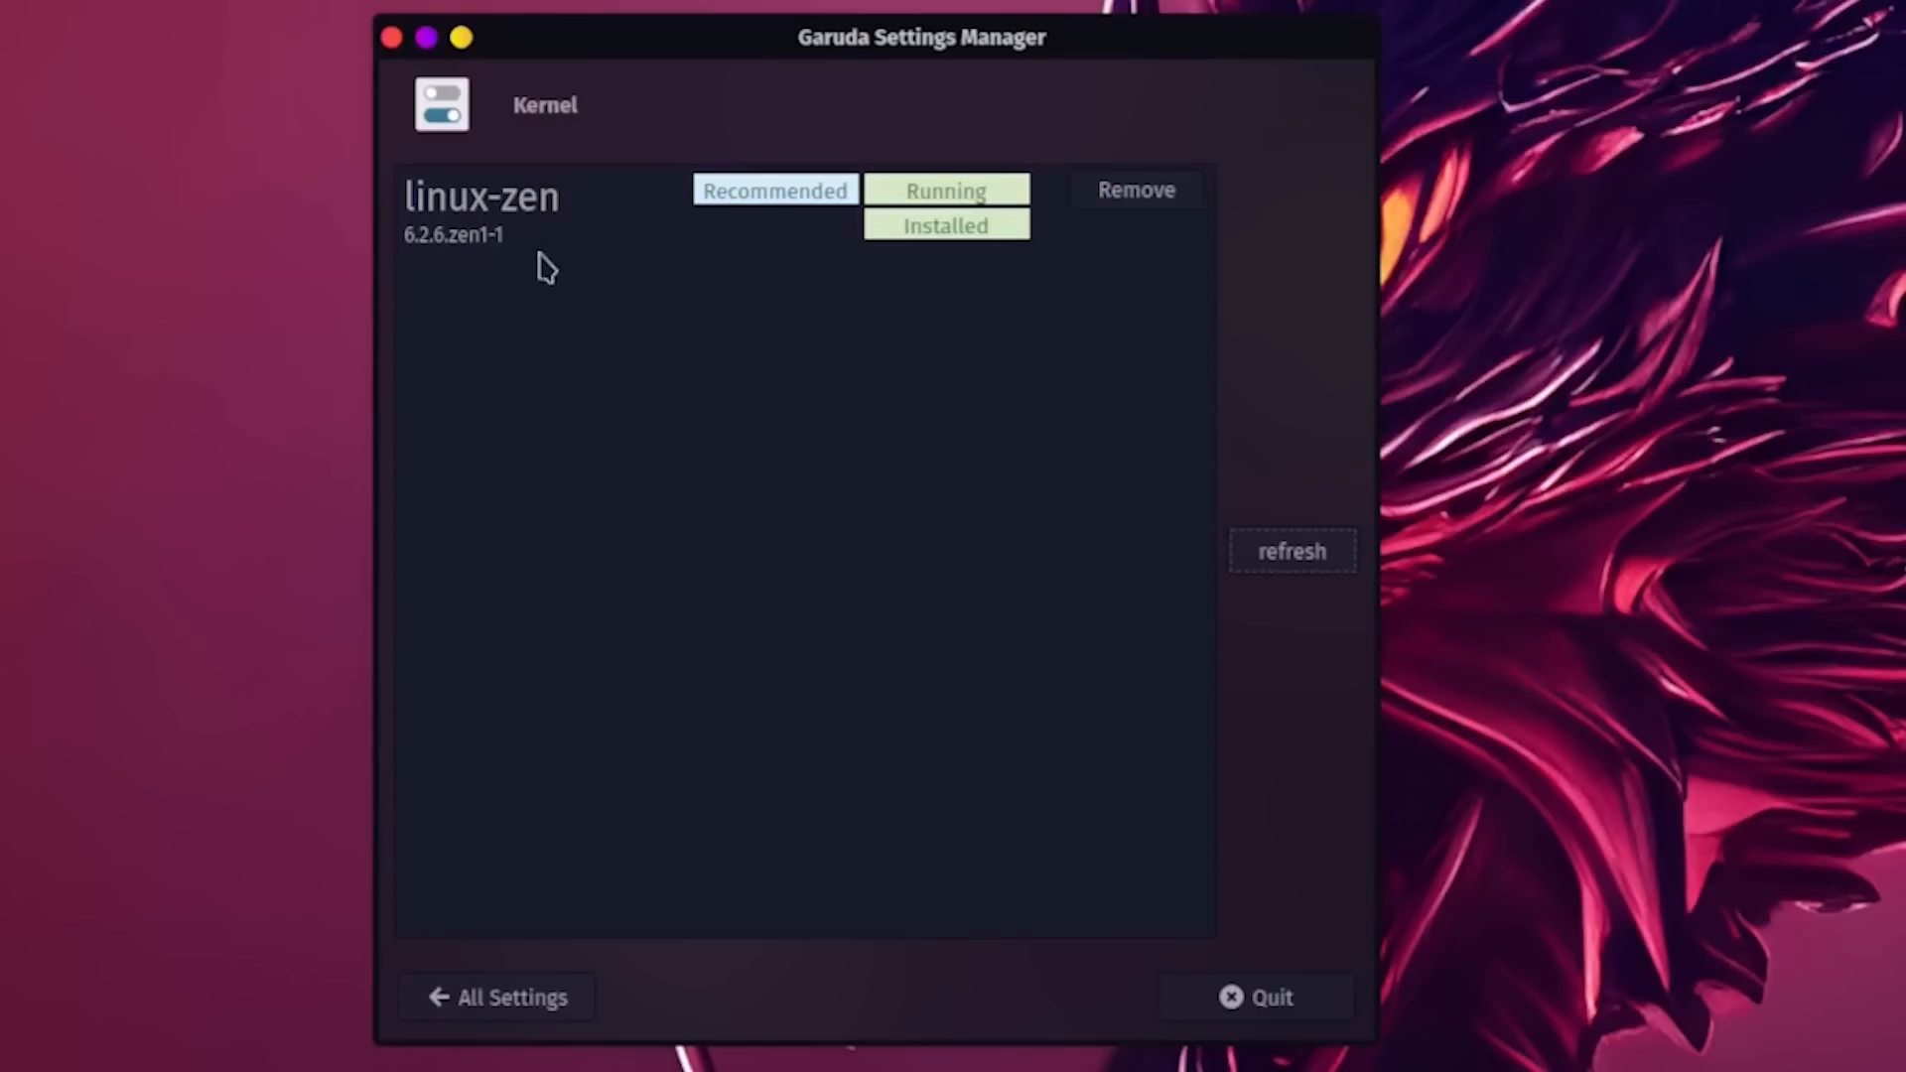
{"action": "left_click", "coordinate": [497, 997]}
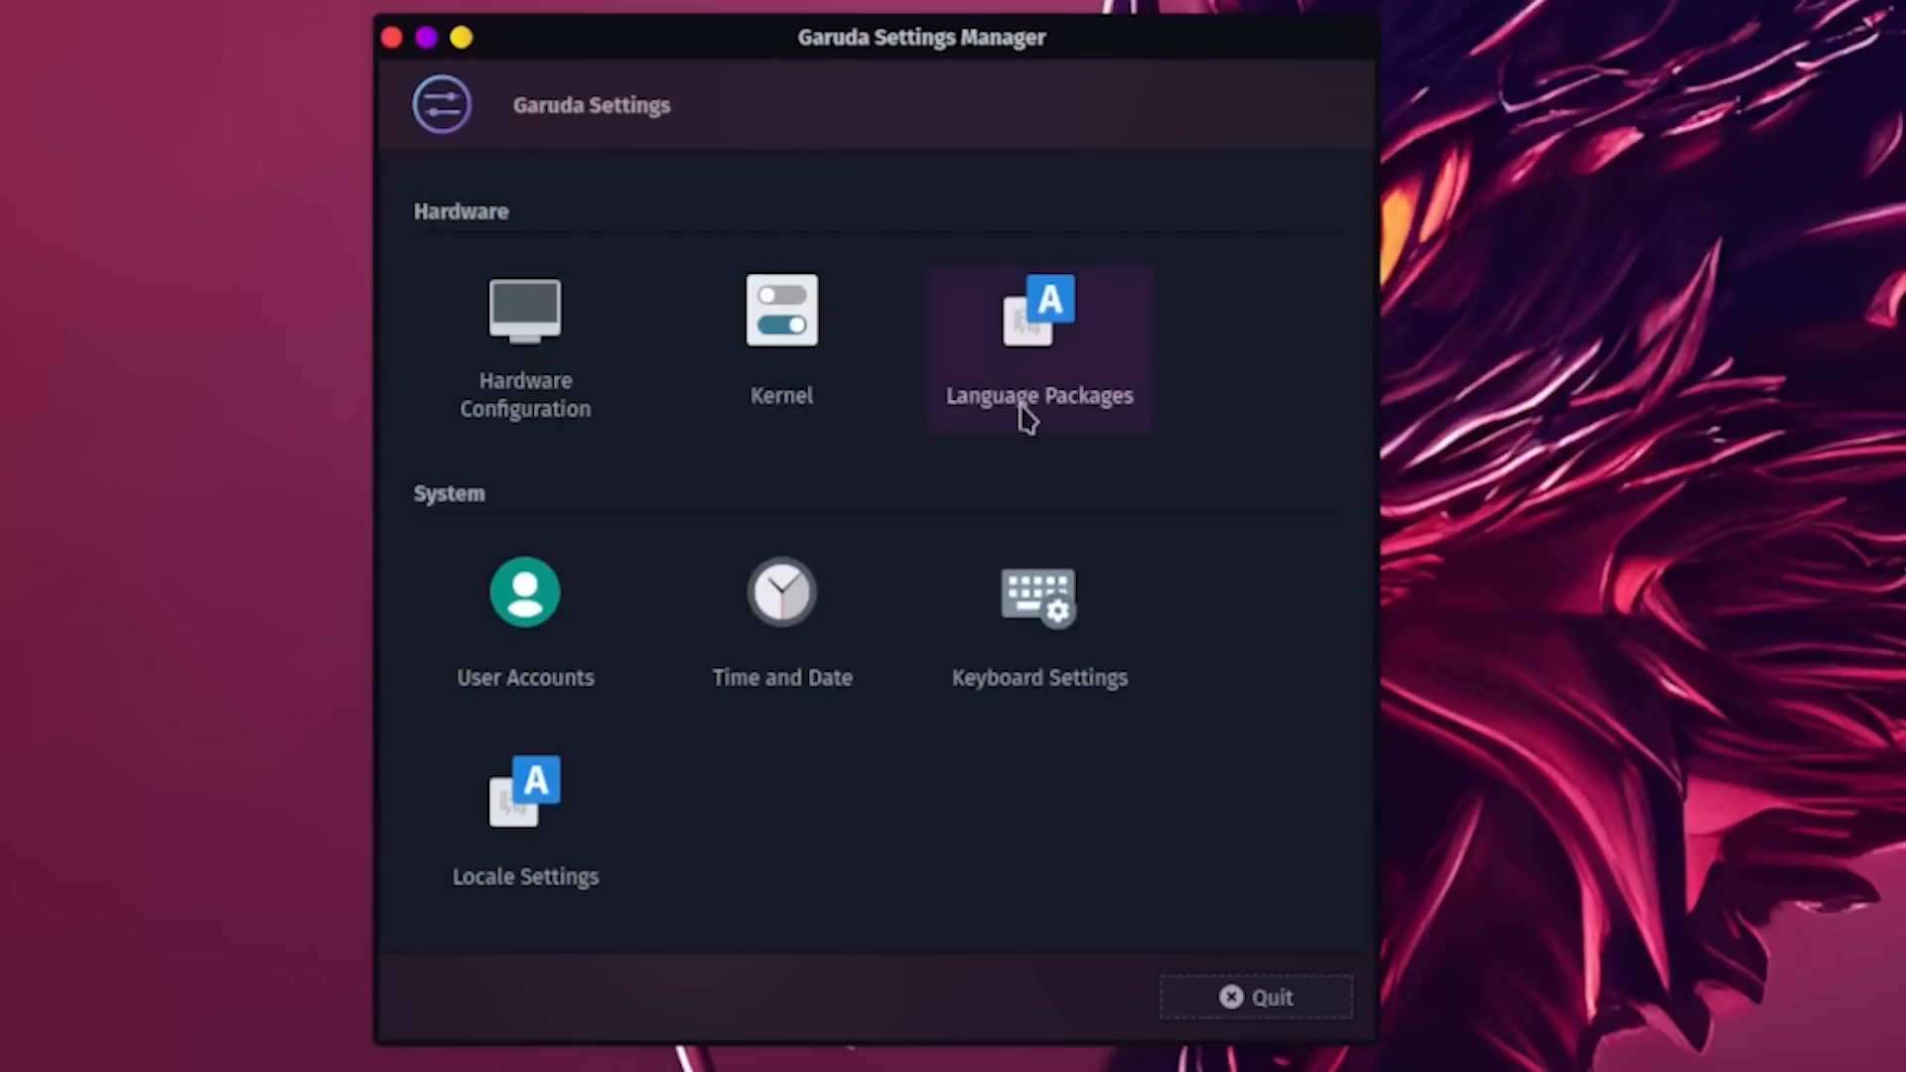